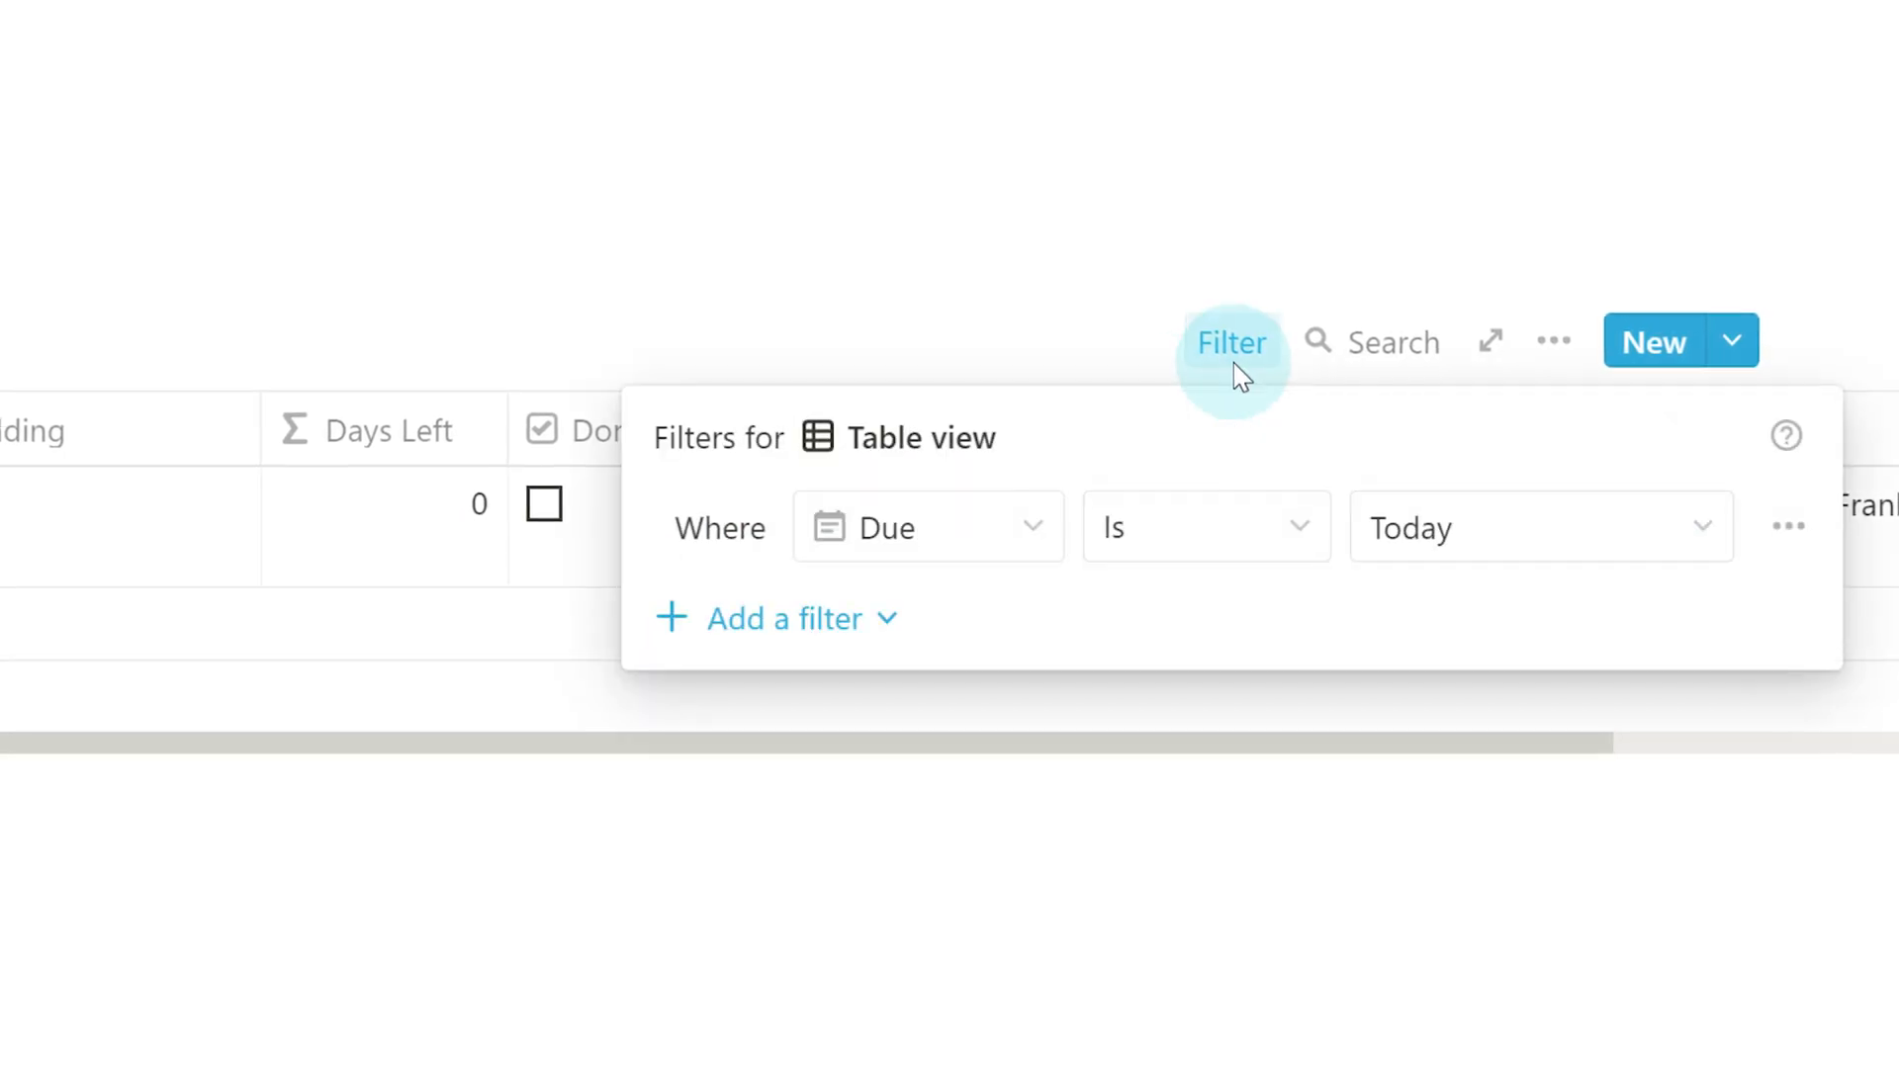
{"action": "mouse_move", "coordinate": [727, 618]}
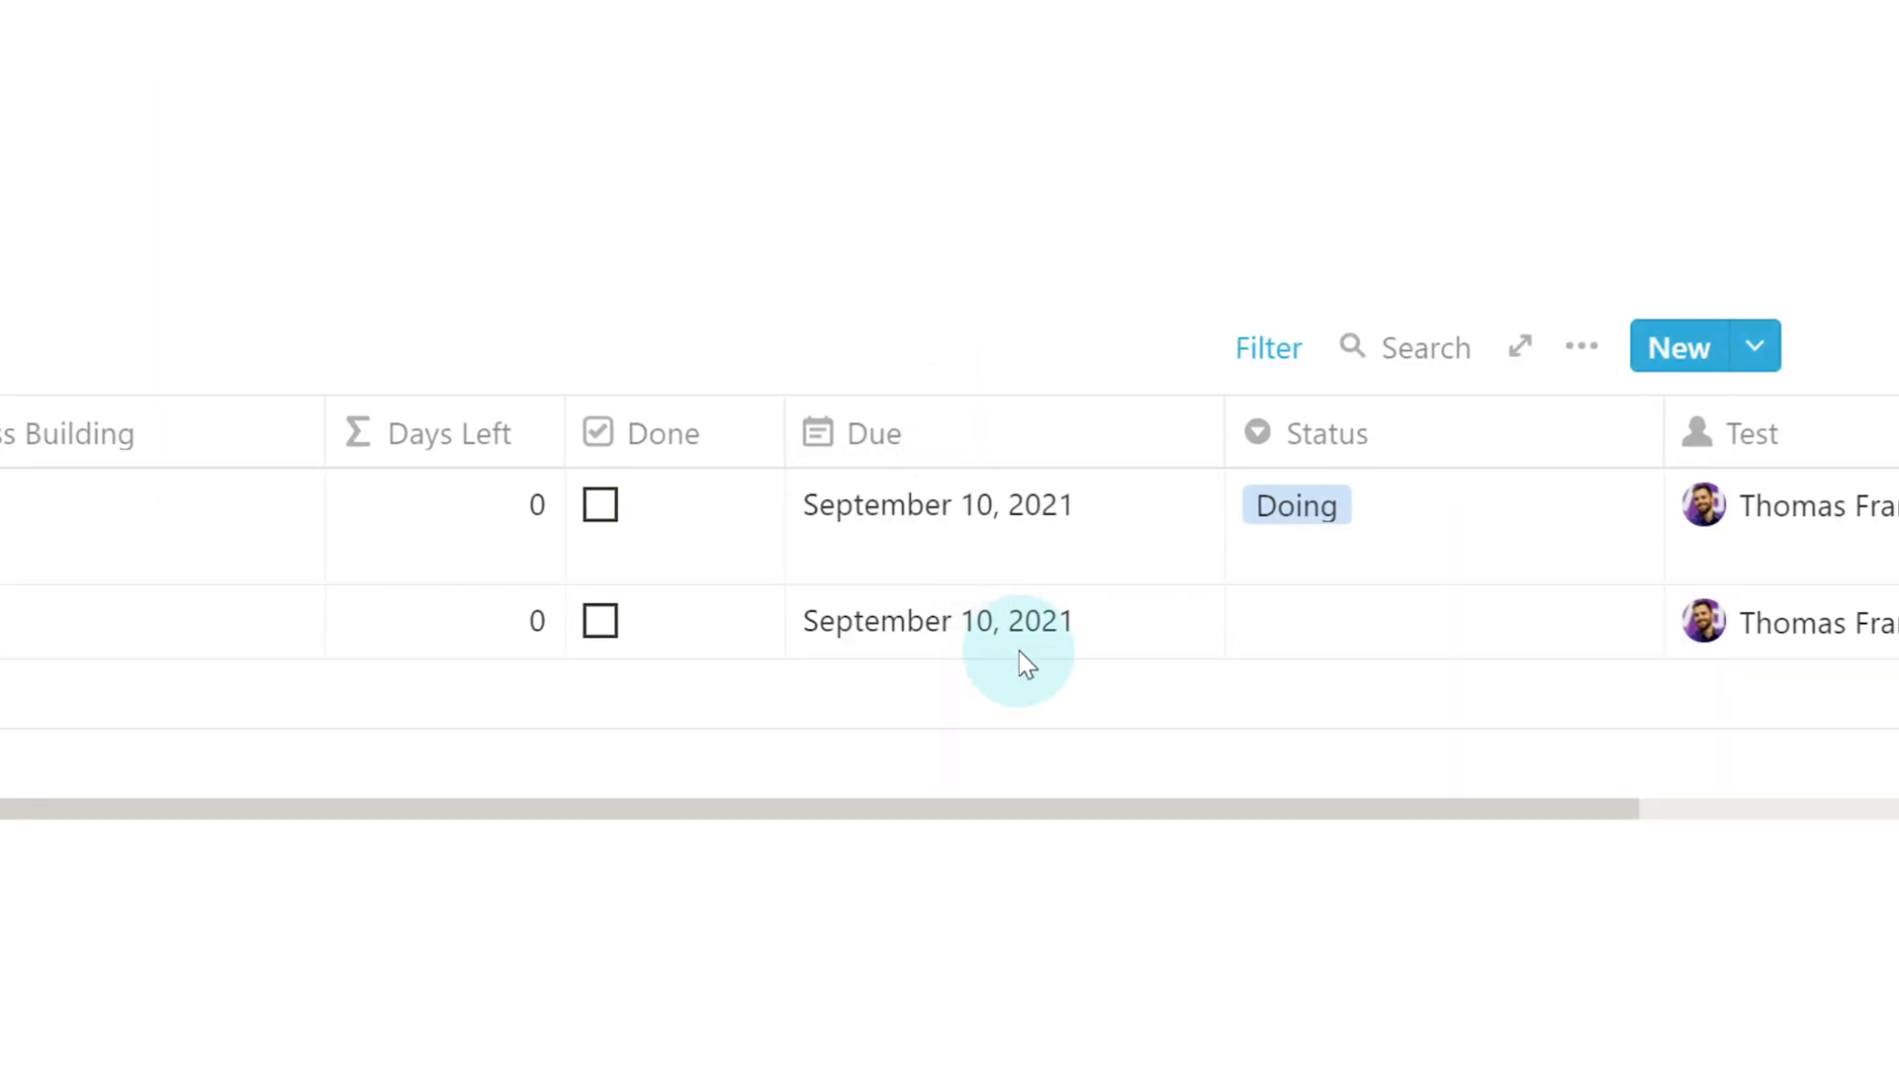
{"action": "mouse_move", "coordinate": [1015, 610]}
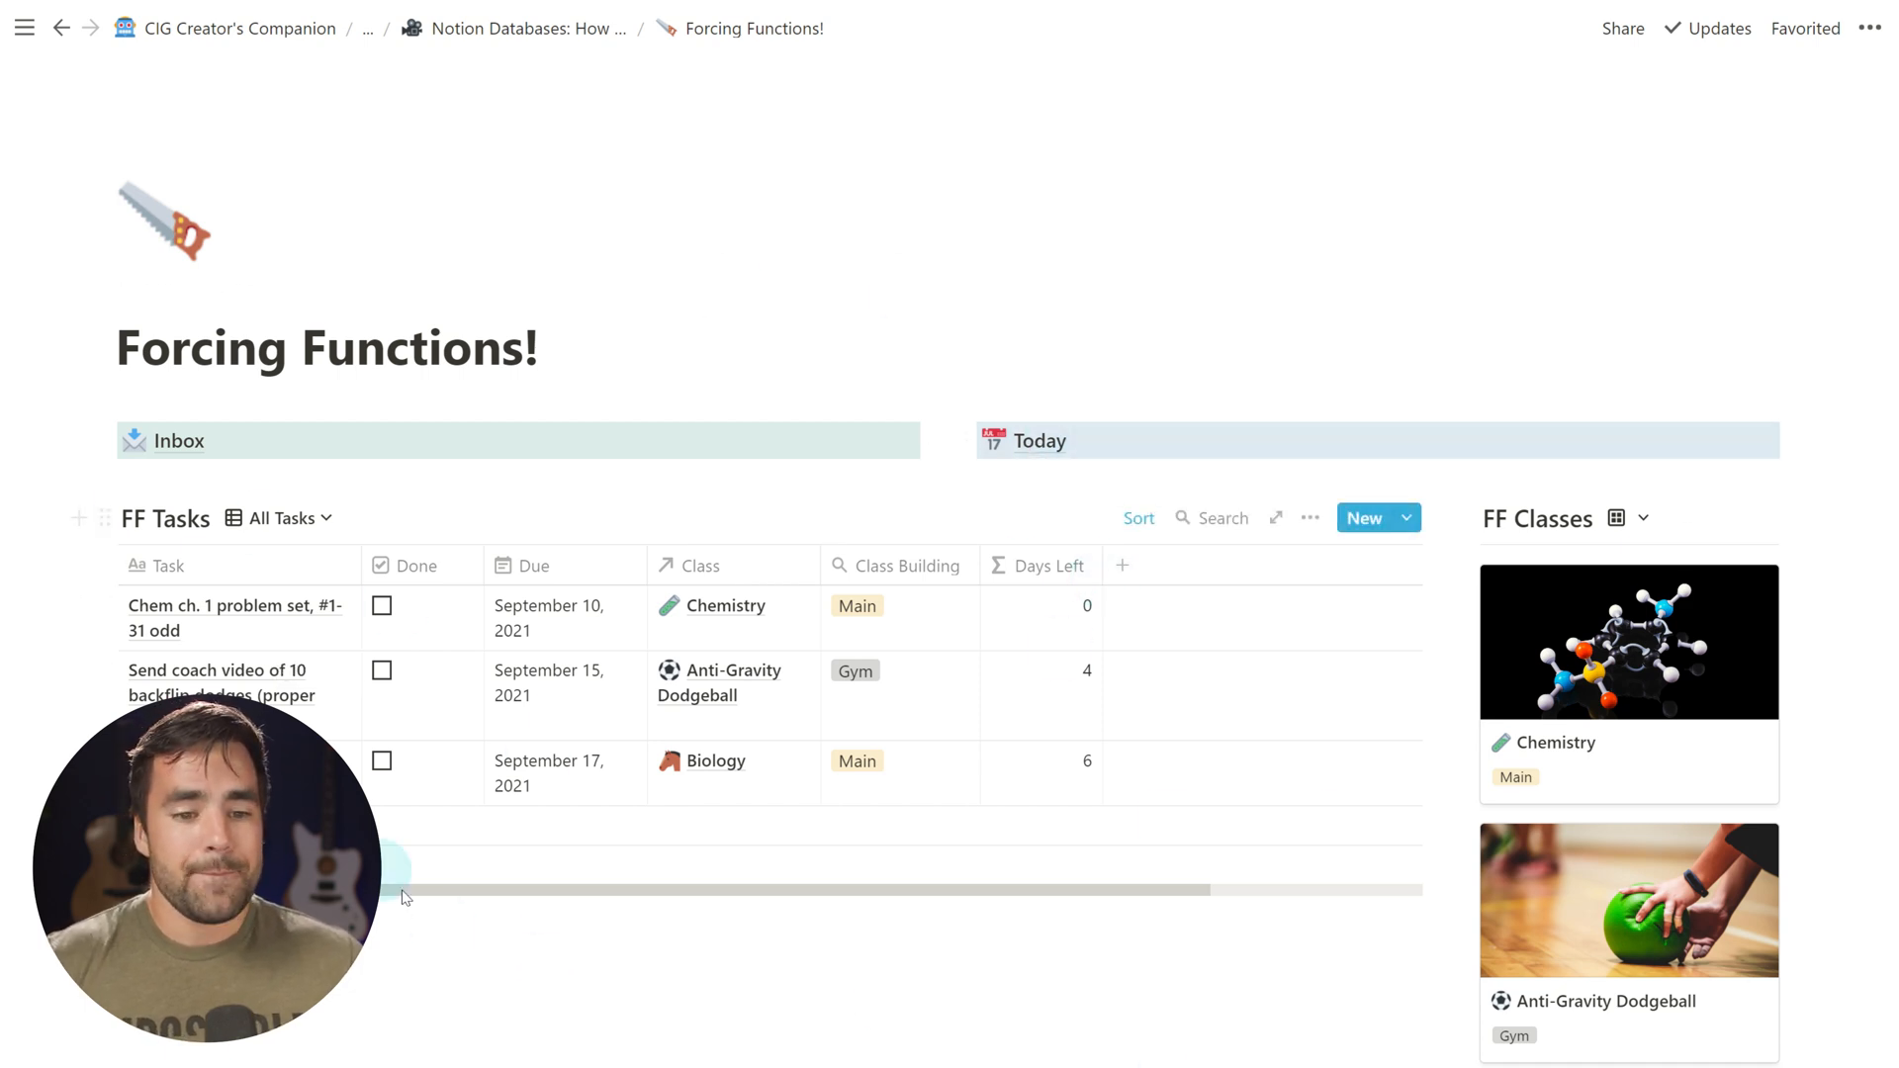
{"action": "mouse_move", "coordinate": [1039, 439]}
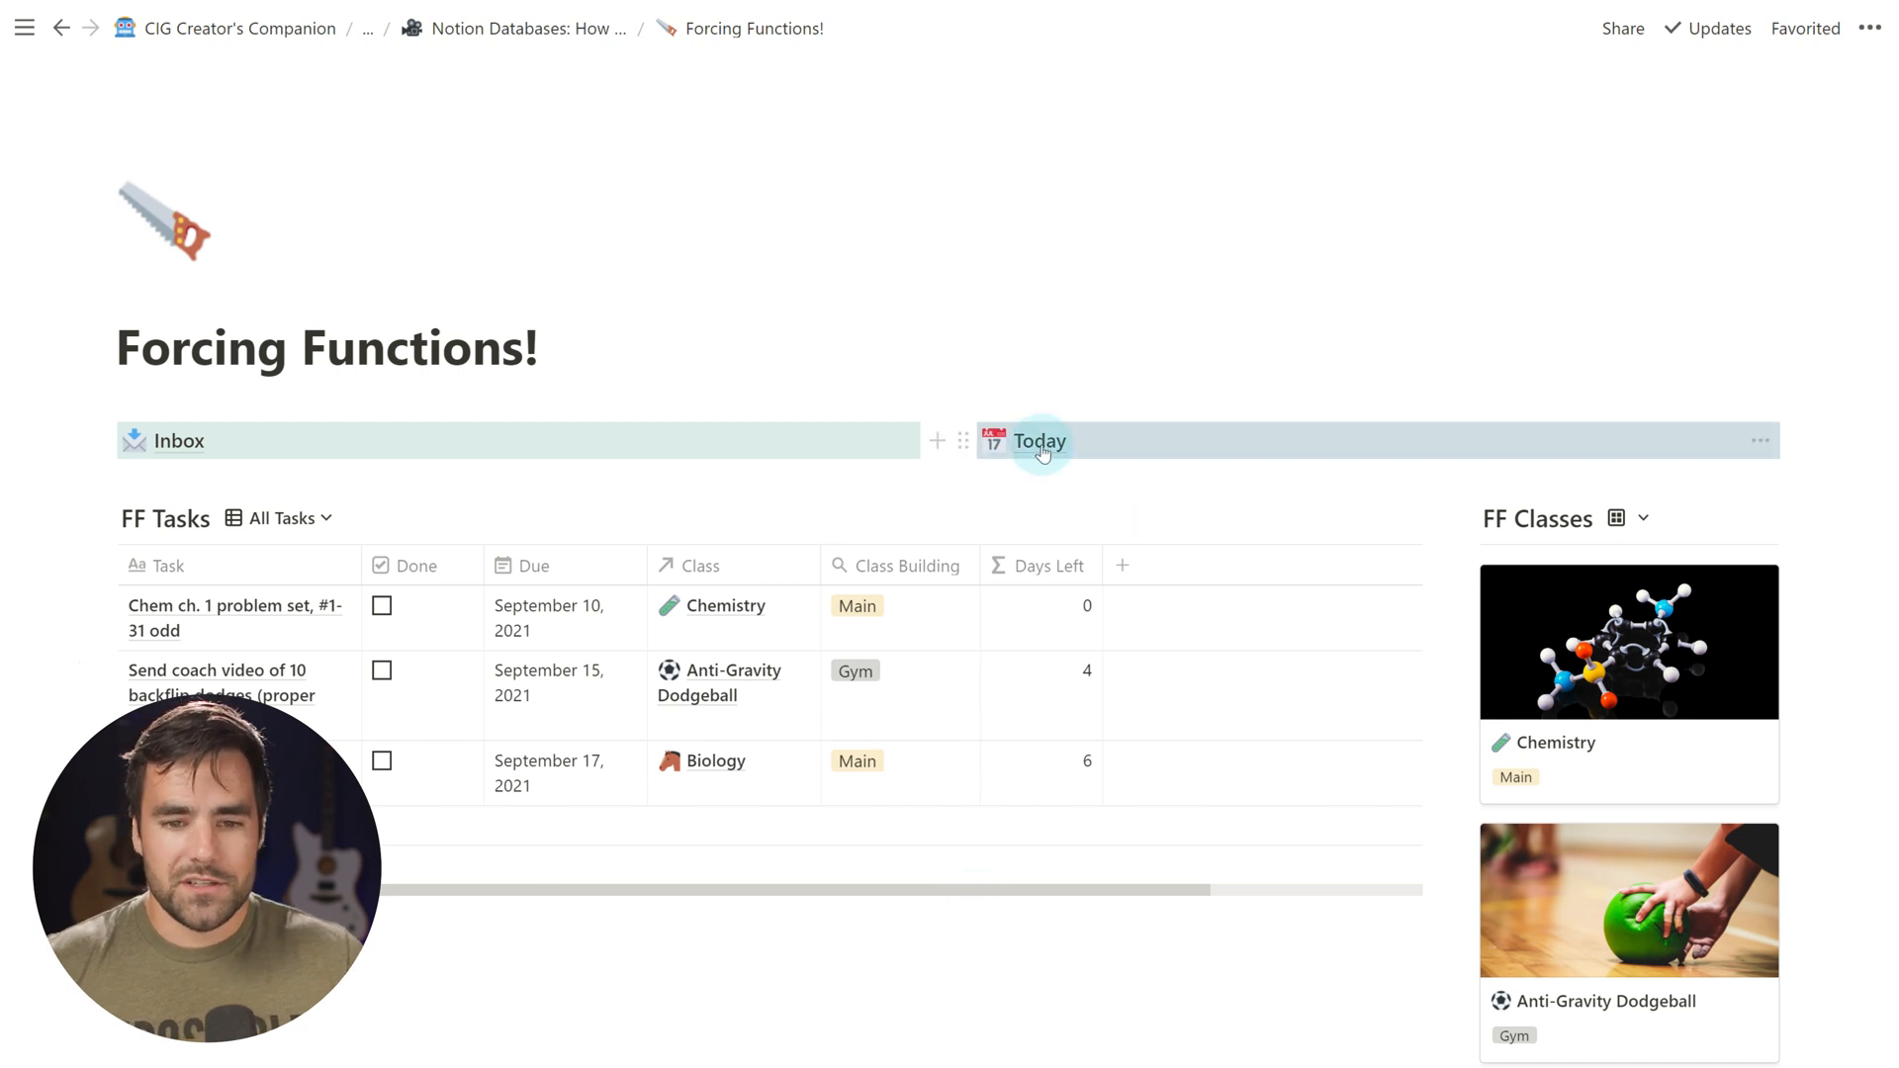
On the Today page, confirm the Due is Today filter and add a row auto-dated September 10, 2021
{"action": "left_click", "coordinate": [1039, 440]}
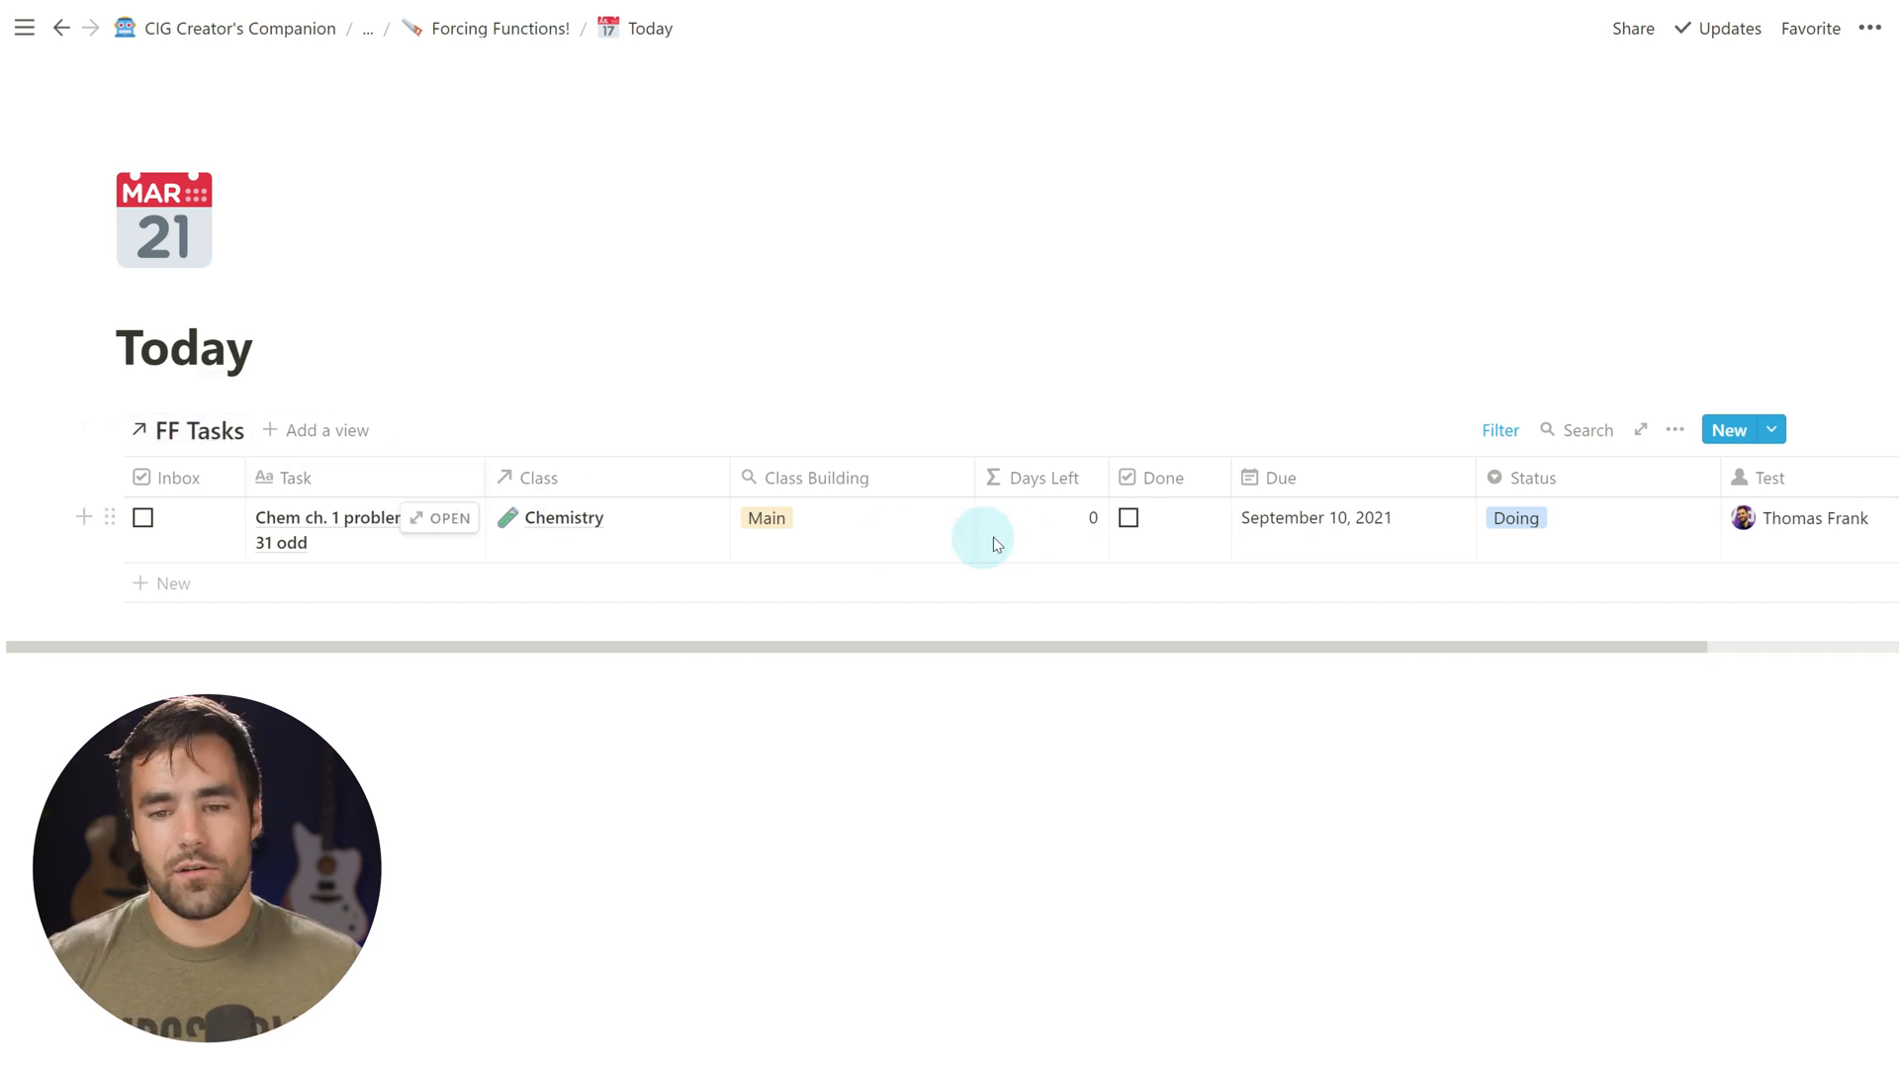
{"action": "left_click", "coordinate": [1500, 429]}
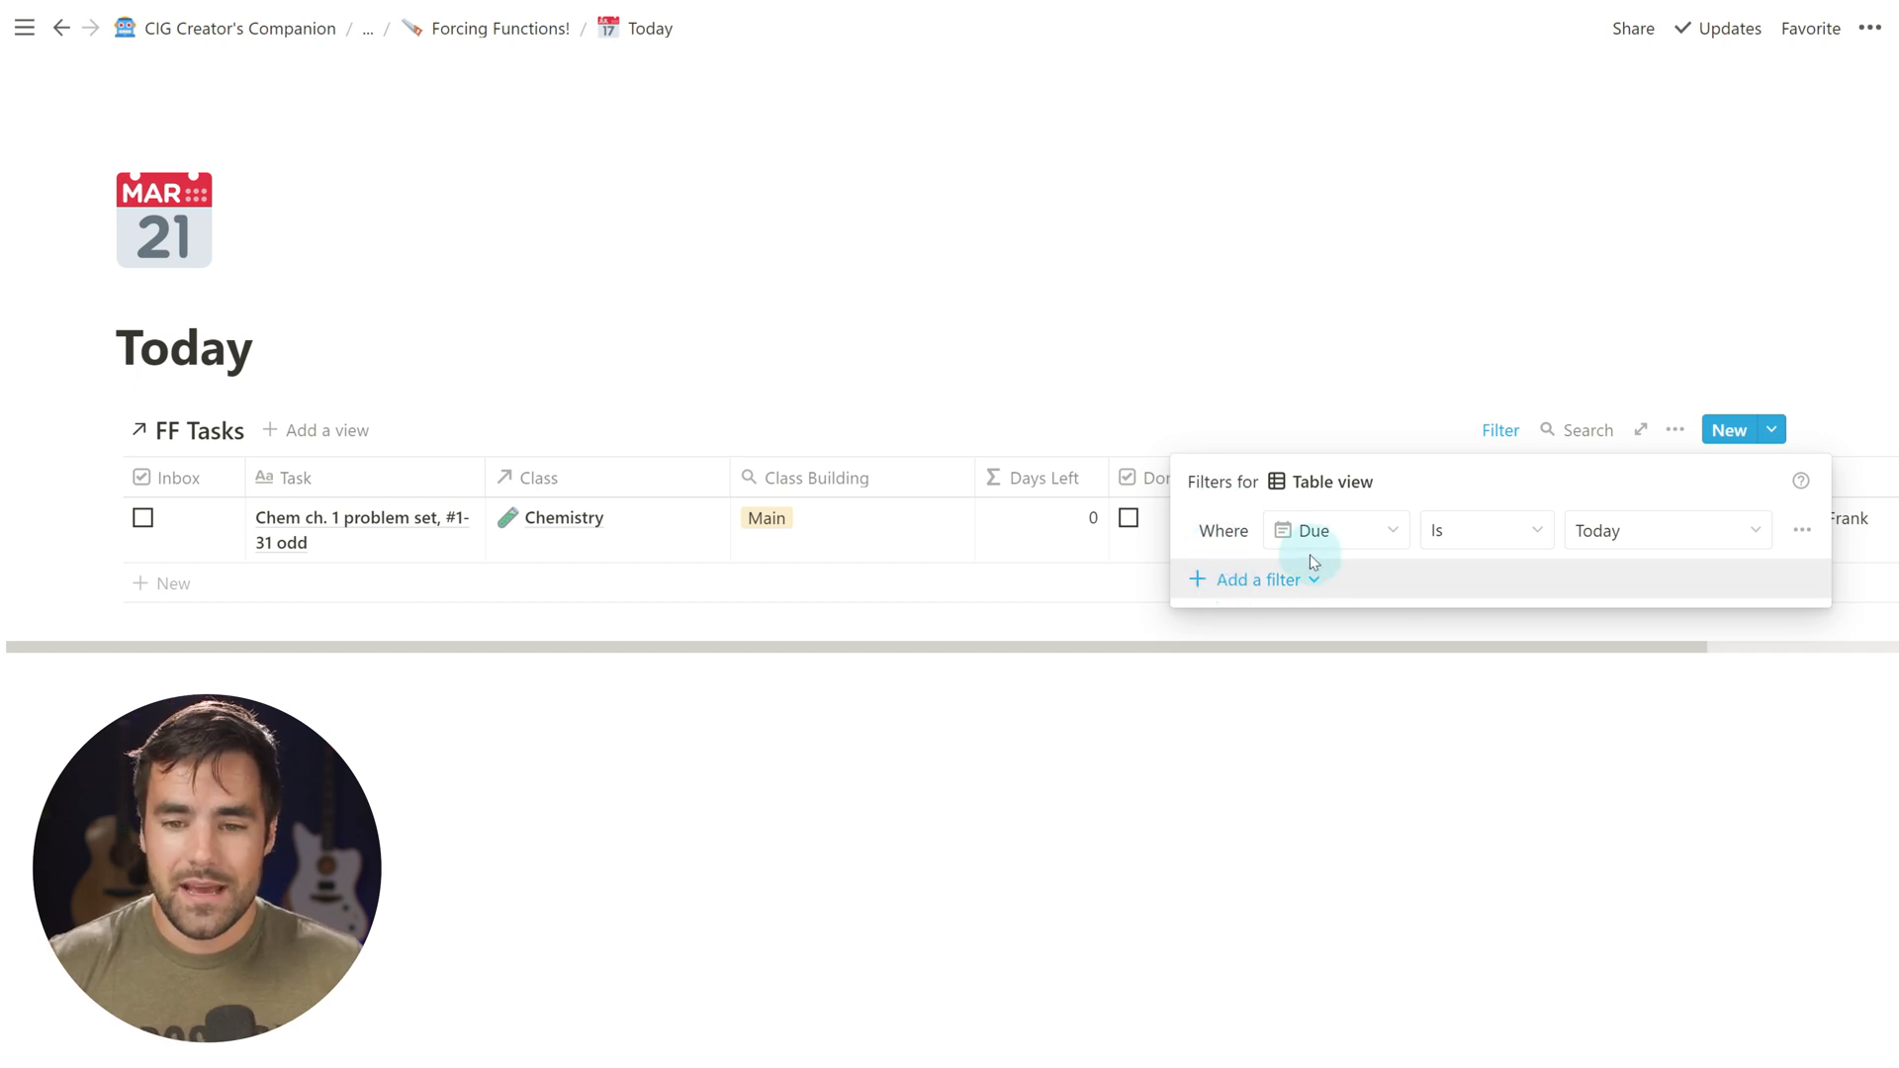
{"action": "mouse_move", "coordinate": [1607, 576]}
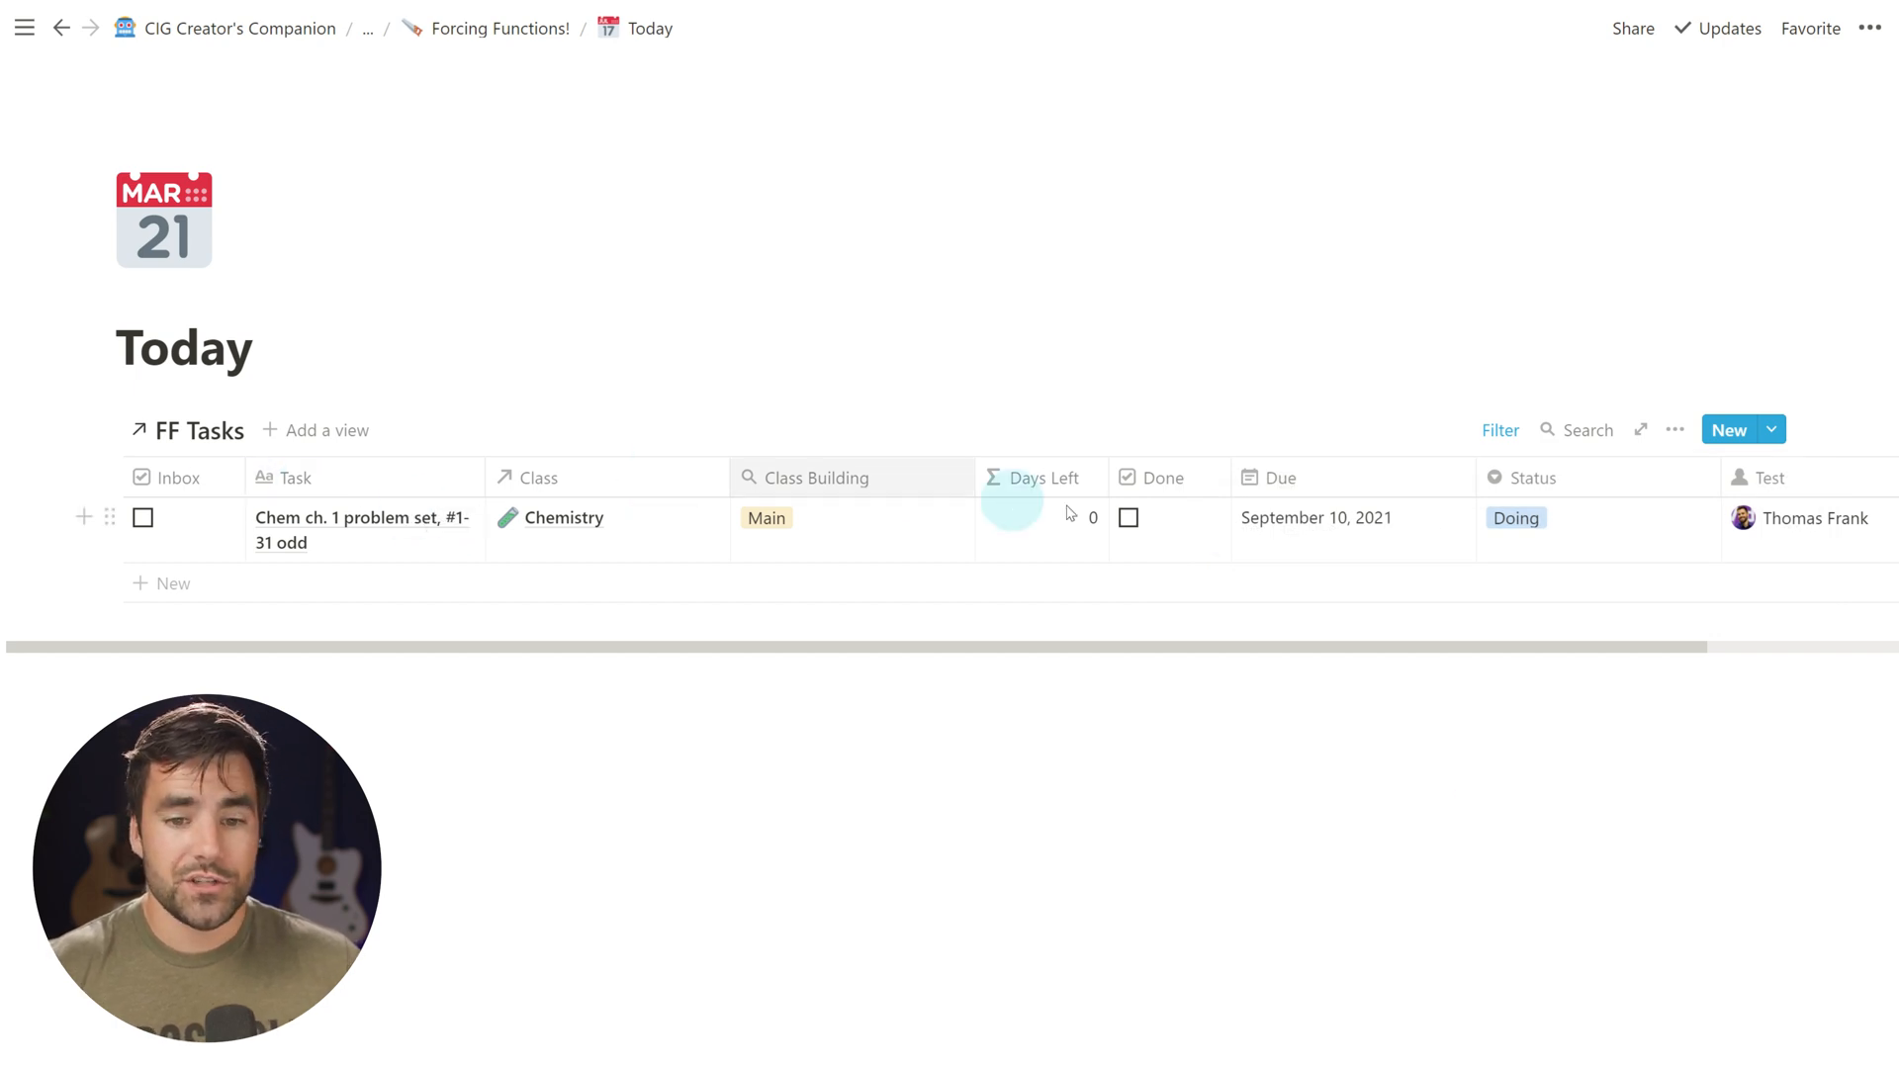
{"action": "mouse_move", "coordinate": [1359, 536]}
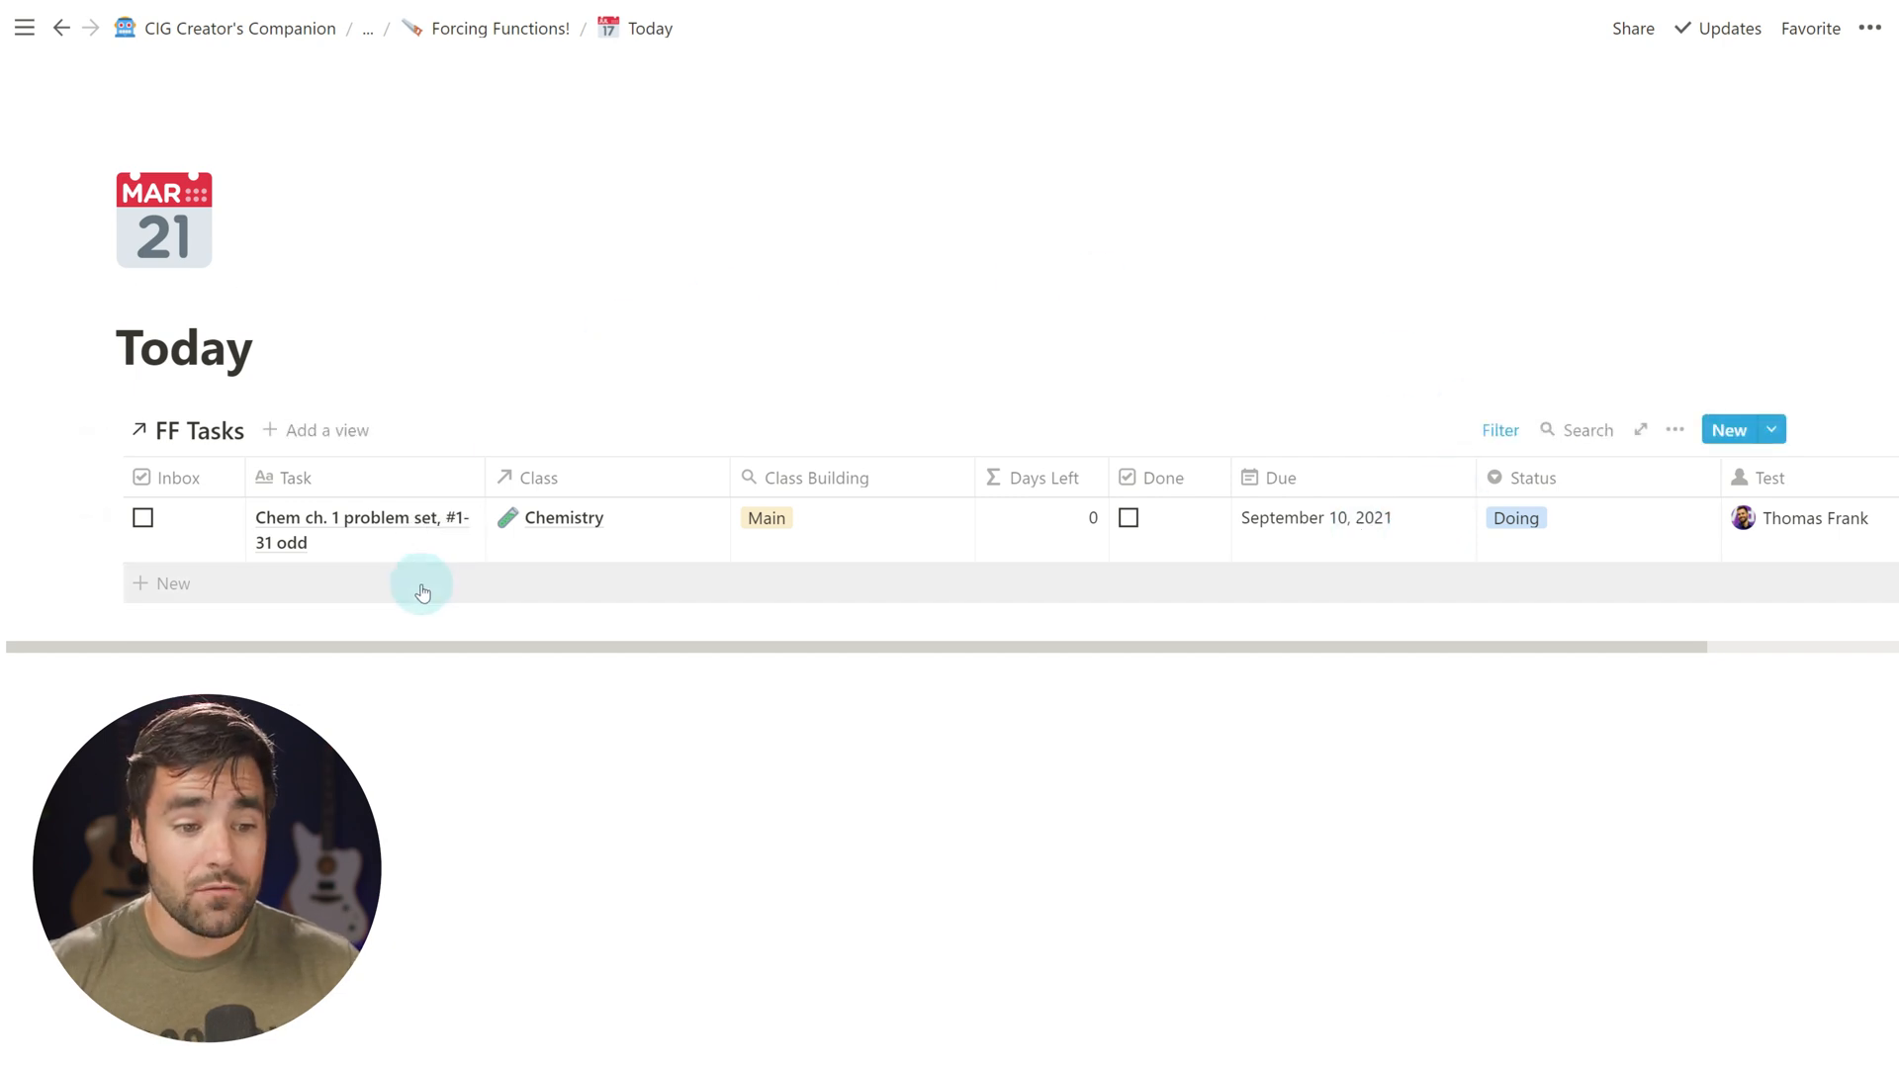
{"action": "left_click", "coordinate": [174, 582]}
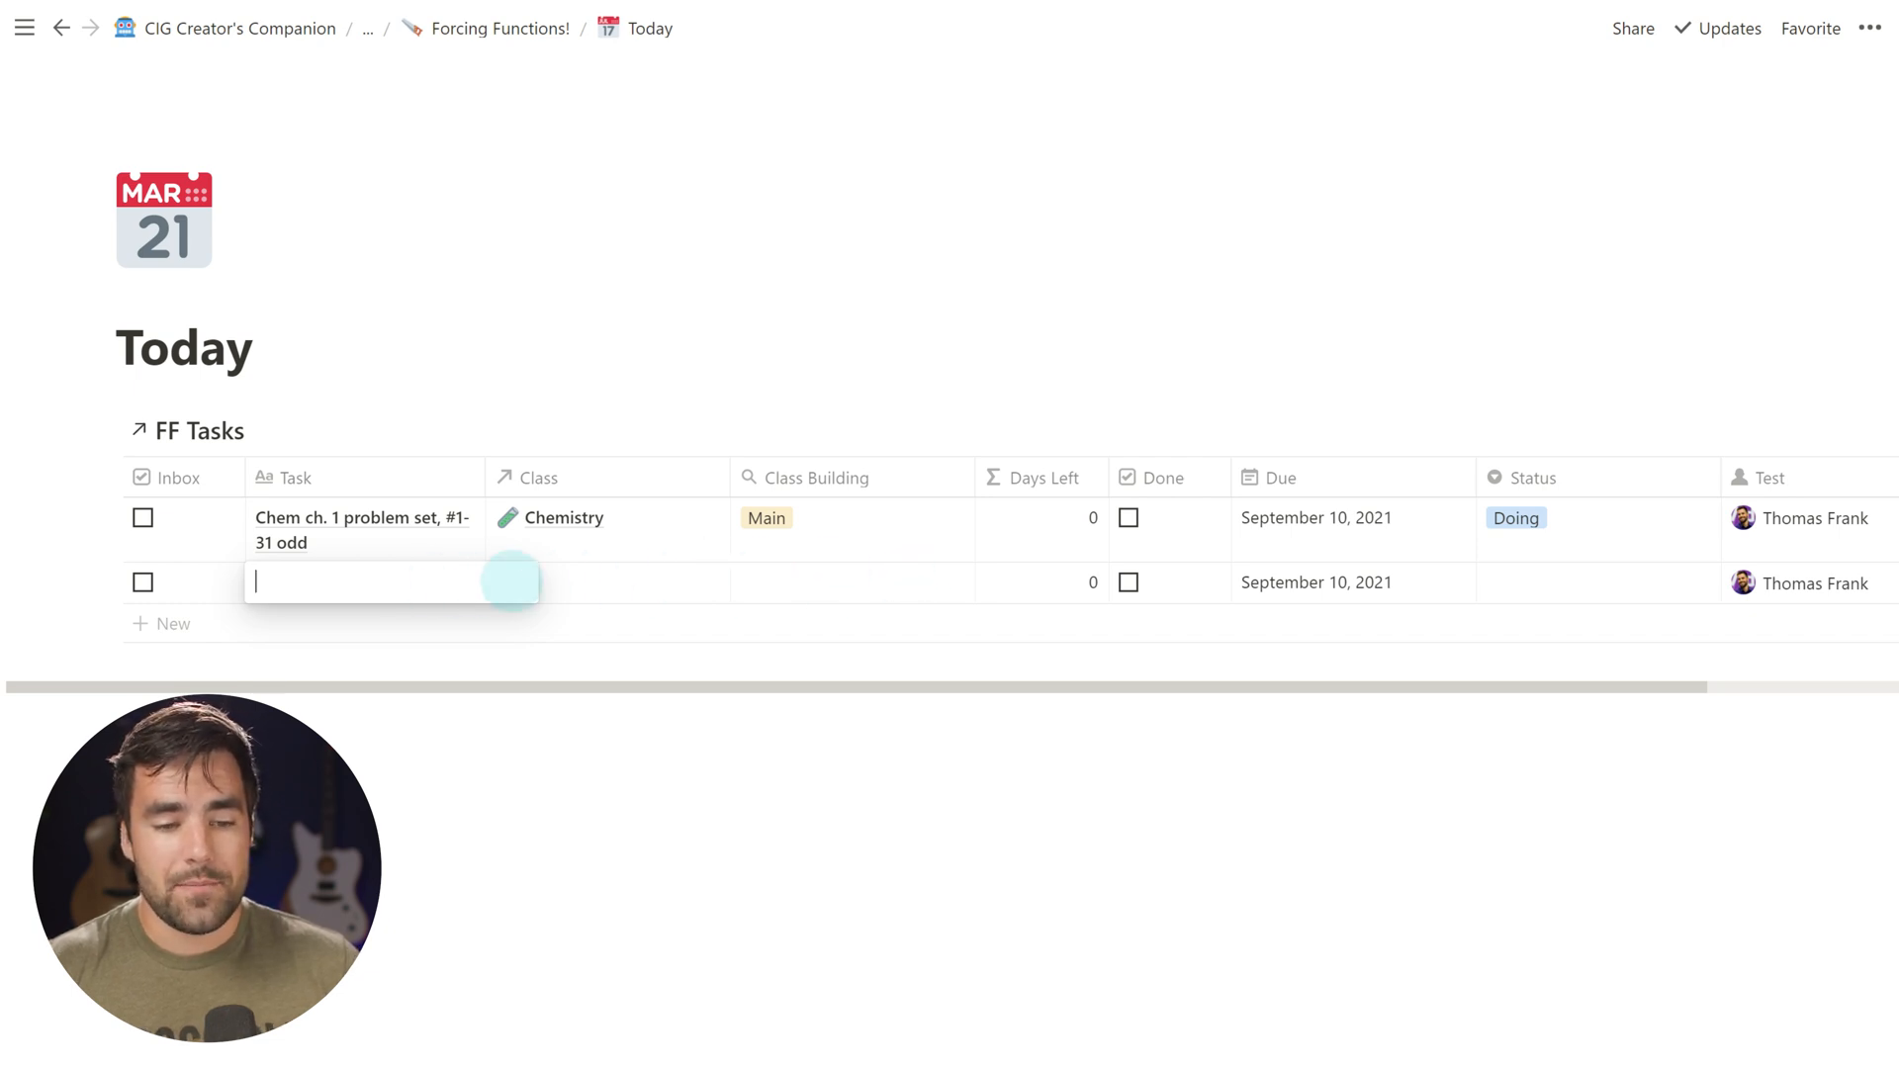
{"action": "mouse_move", "coordinate": [1290, 792]}
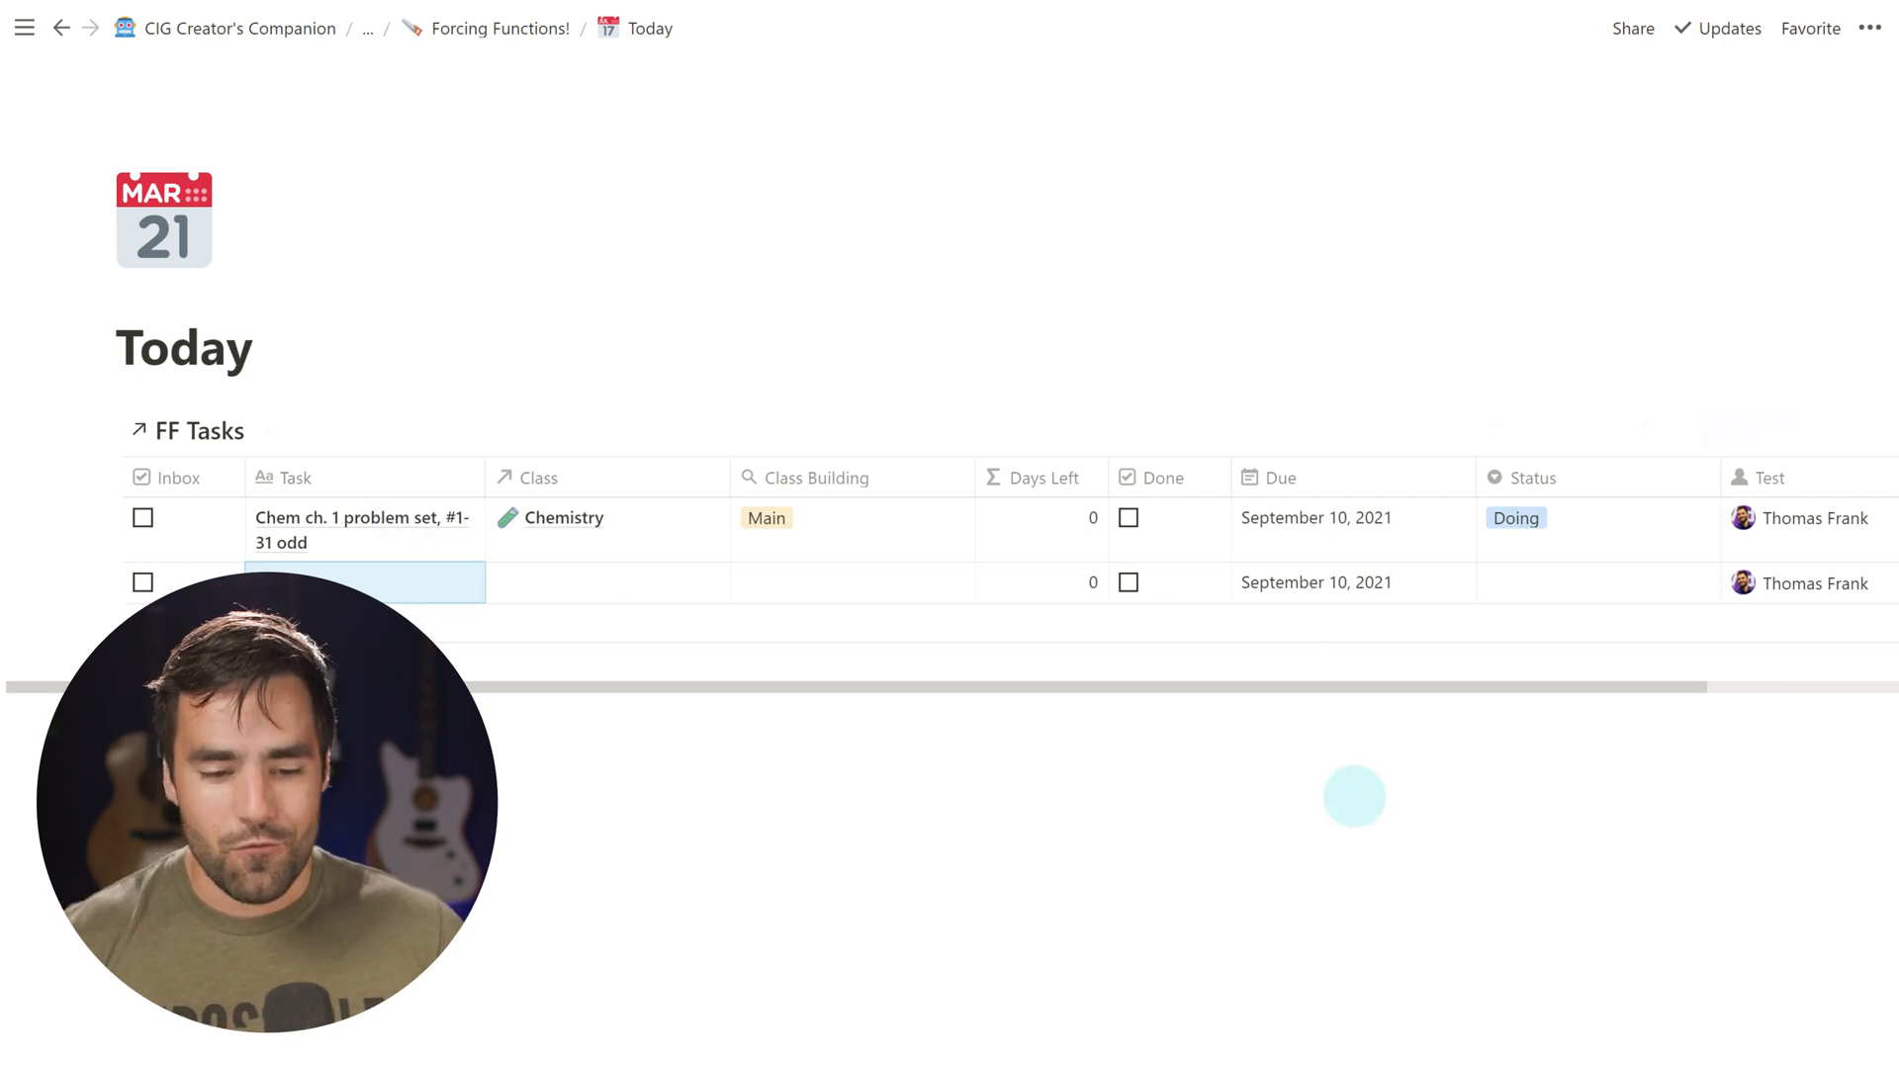
{"action": "mouse_move", "coordinate": [1659, 408]}
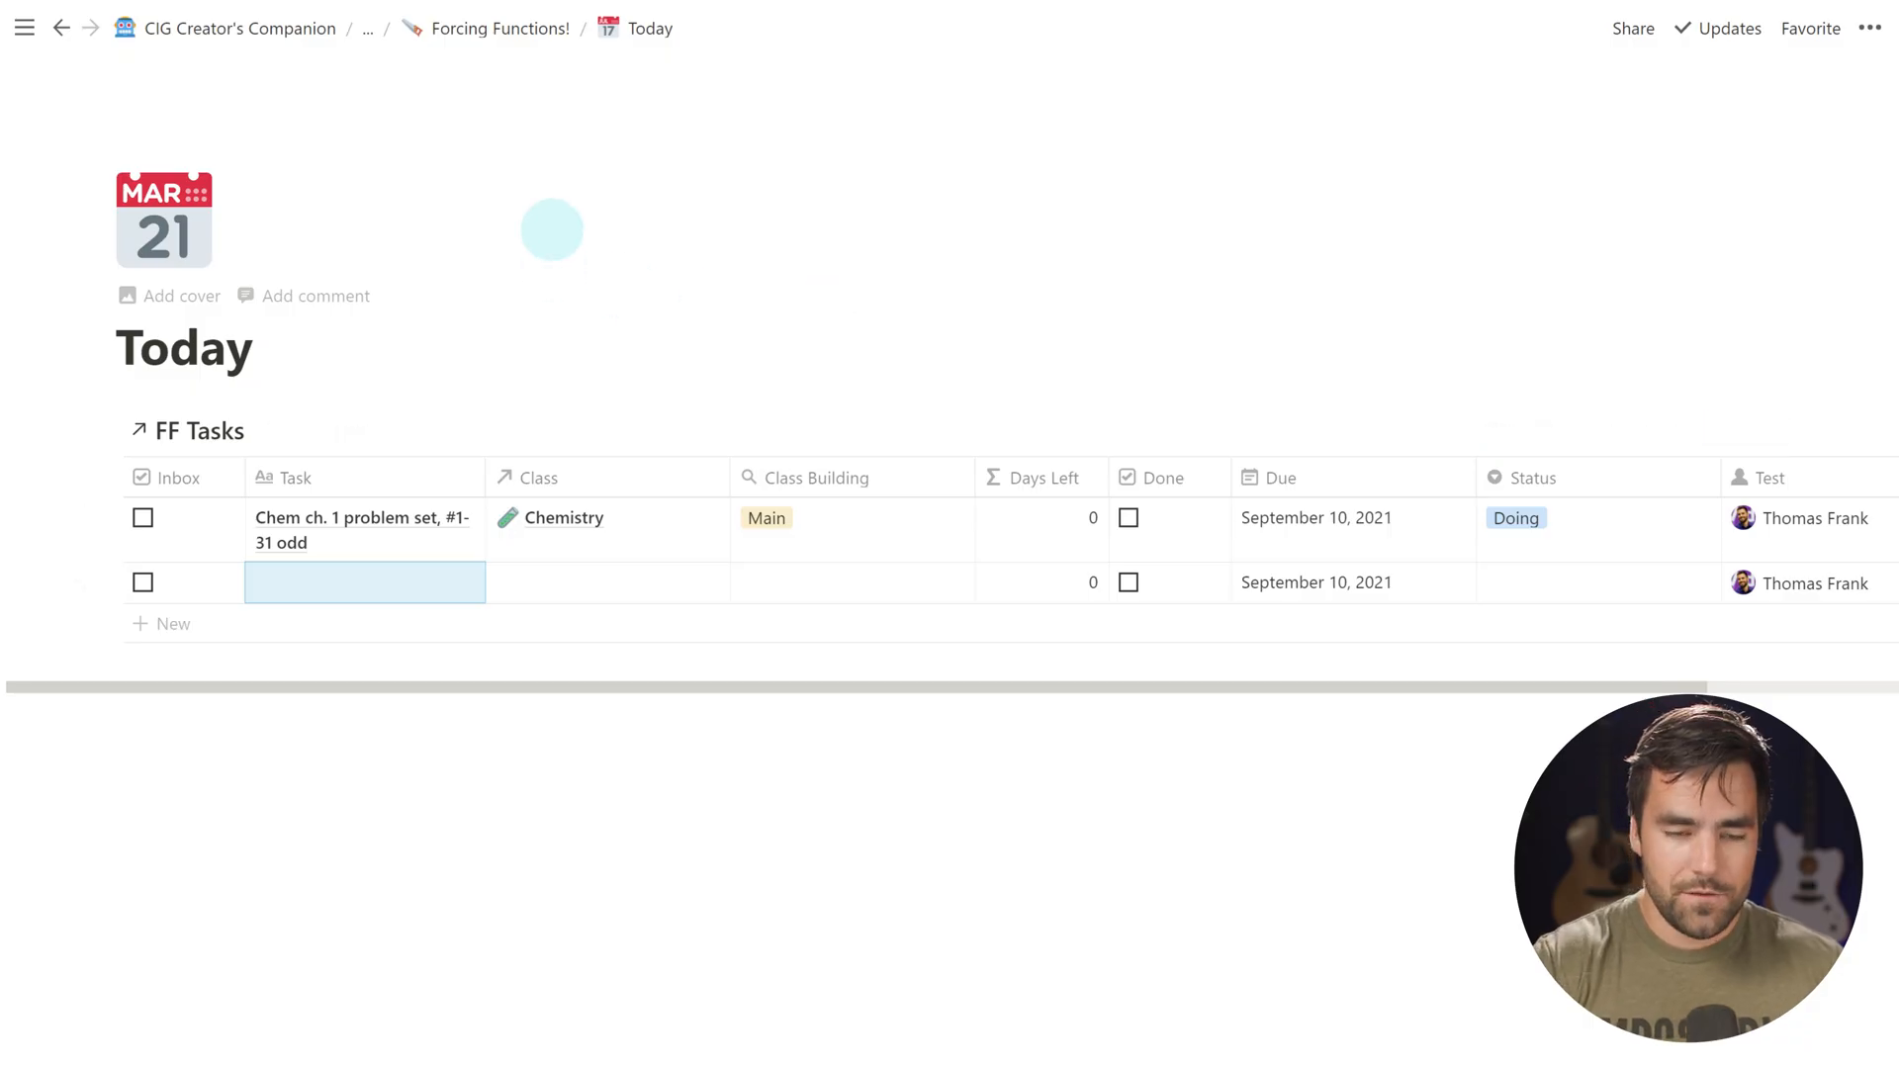
Return to Forcing Functions, show FF Tasks as a board and add a Test card under Doing
{"action": "key", "text": "ctrl+["}
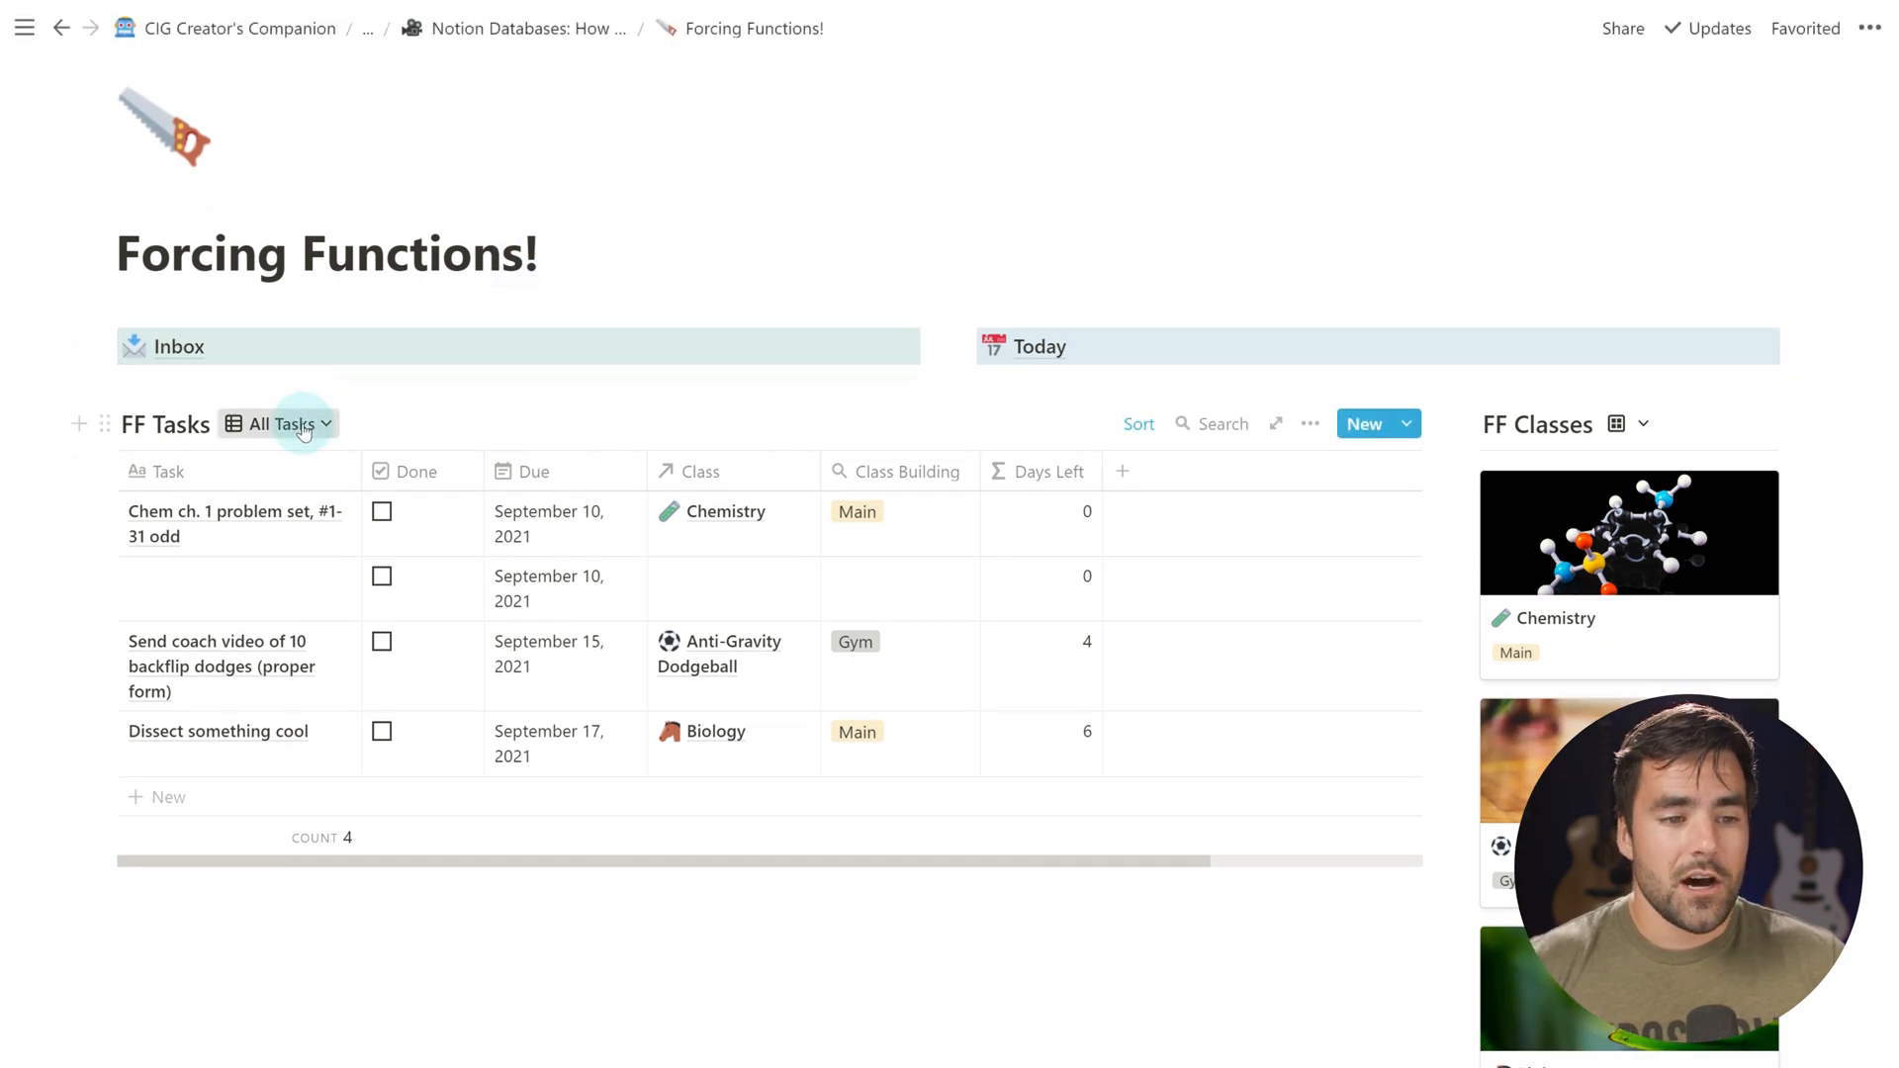
{"action": "left_click", "coordinate": [279, 423]}
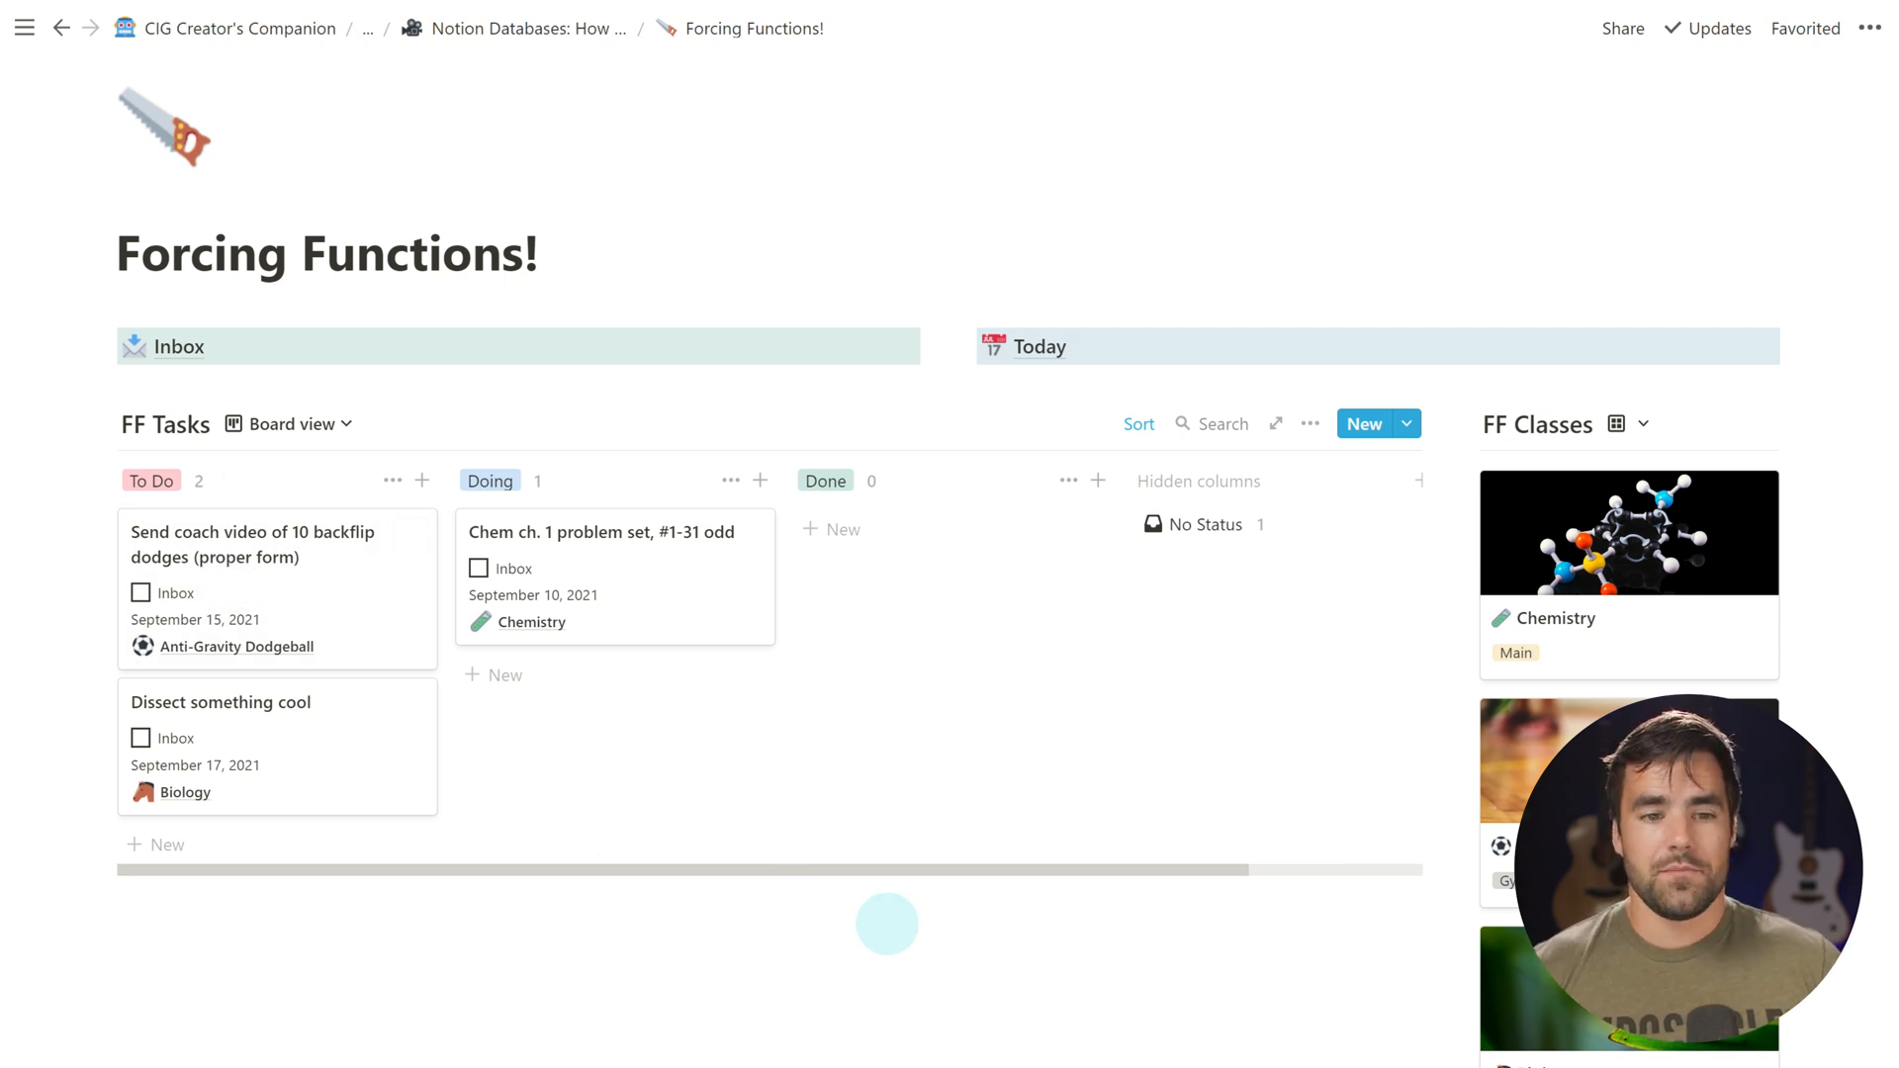
{"action": "mouse_move", "coordinate": [376, 223]}
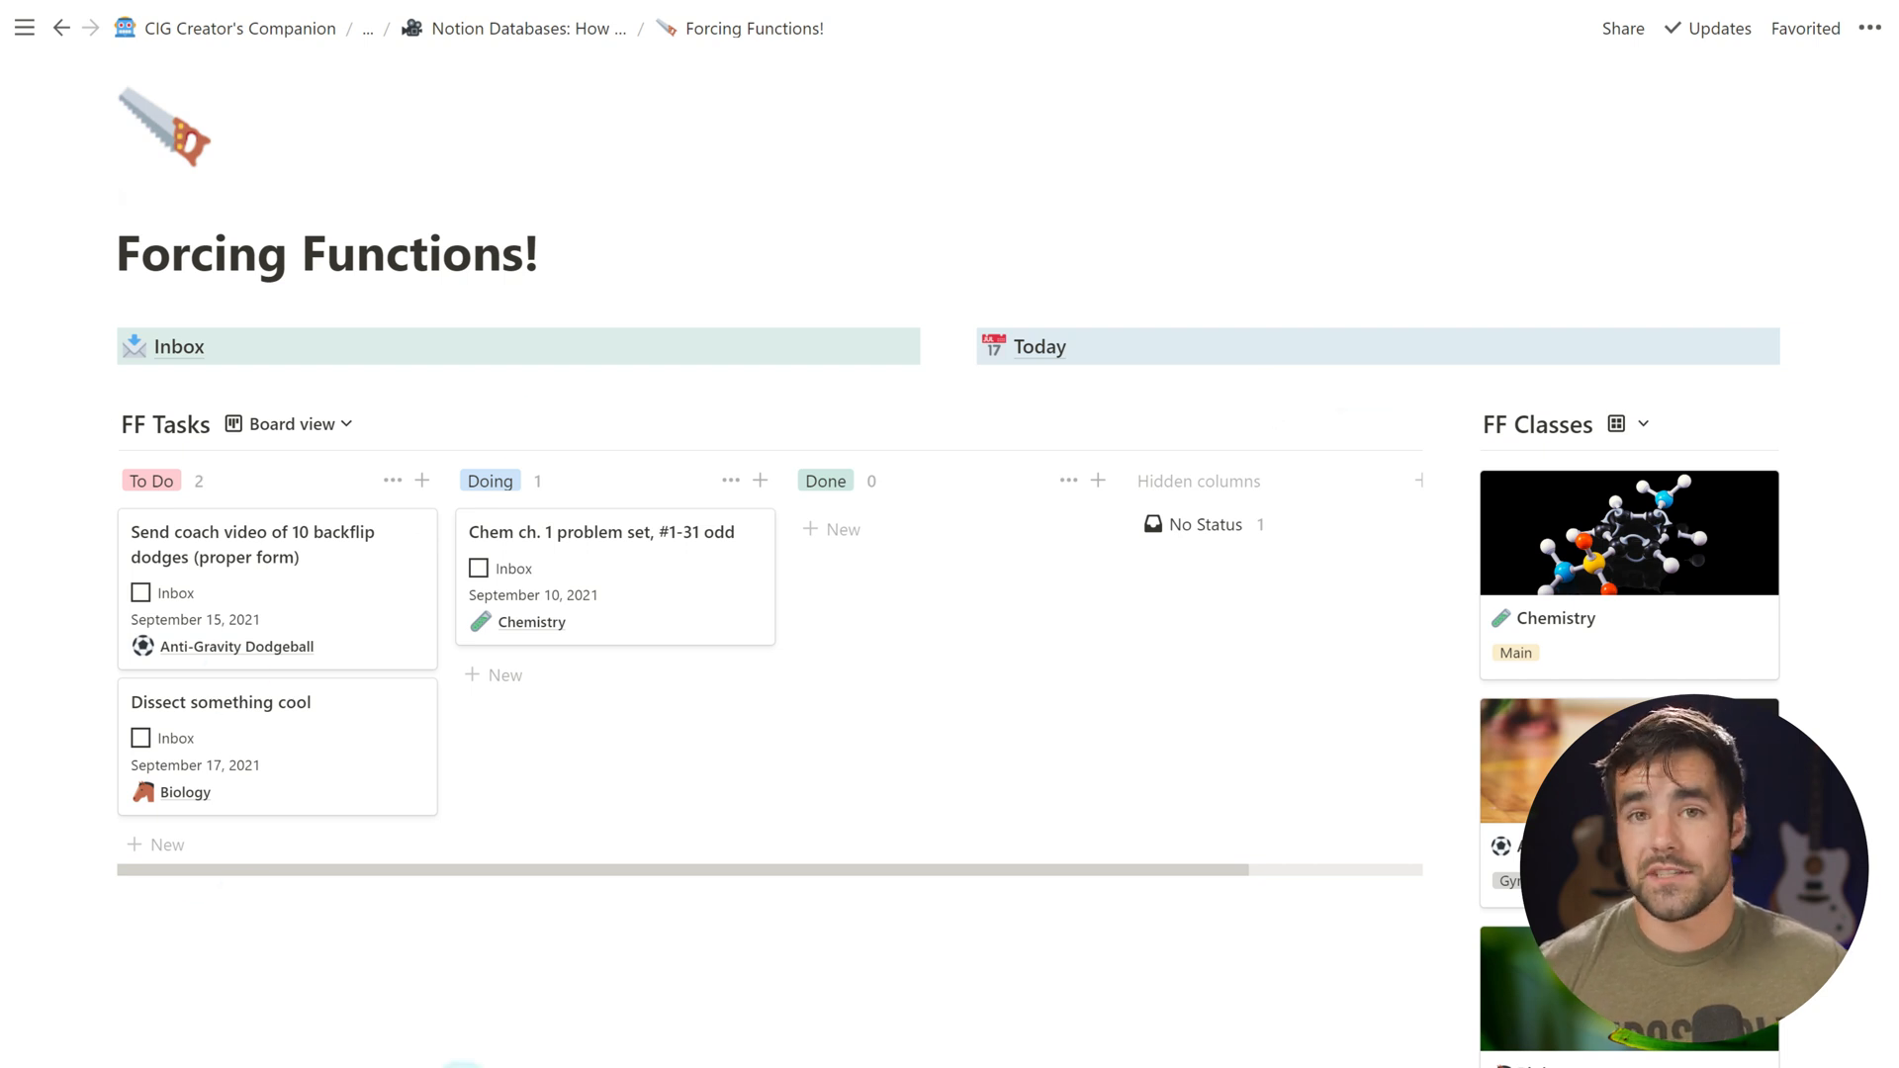
{"action": "mouse_move", "coordinate": [332, 664]}
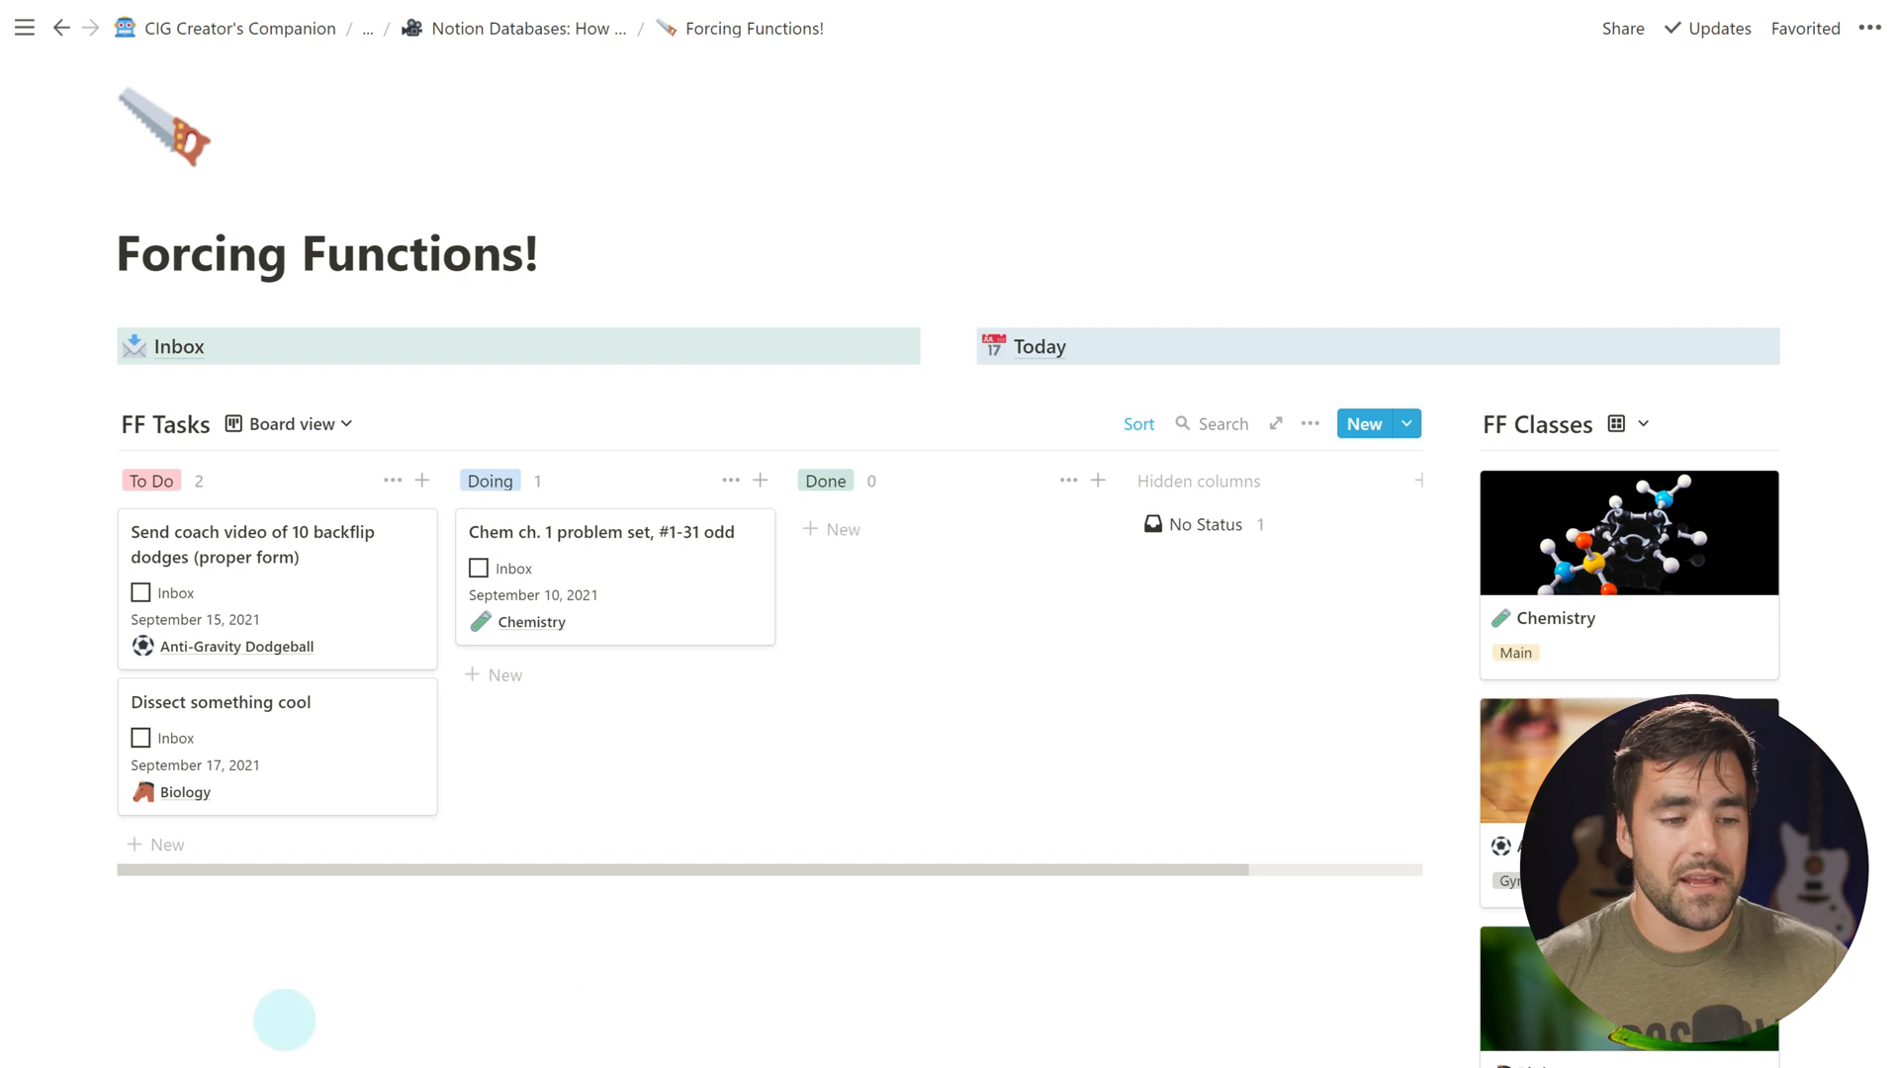
{"action": "mouse_move", "coordinate": [859, 936]}
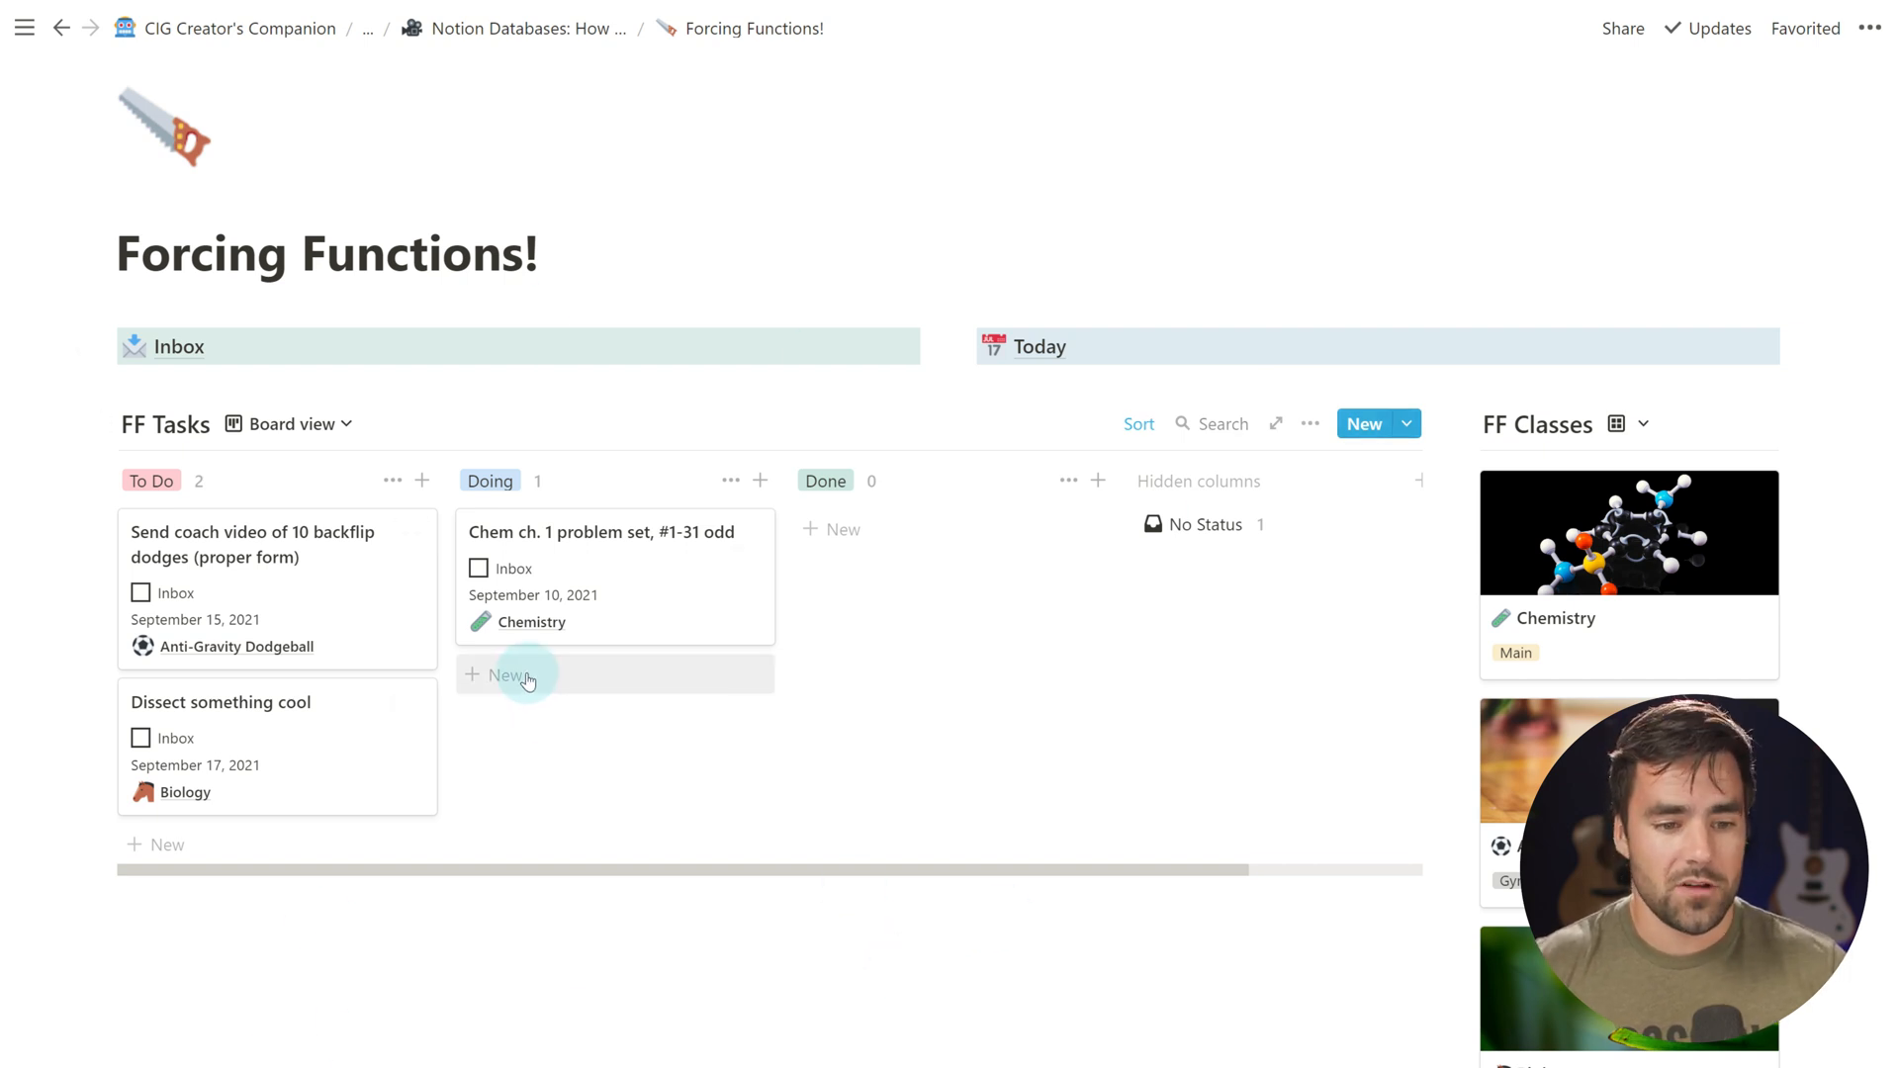
{"action": "left_click", "coordinate": [507, 675]}
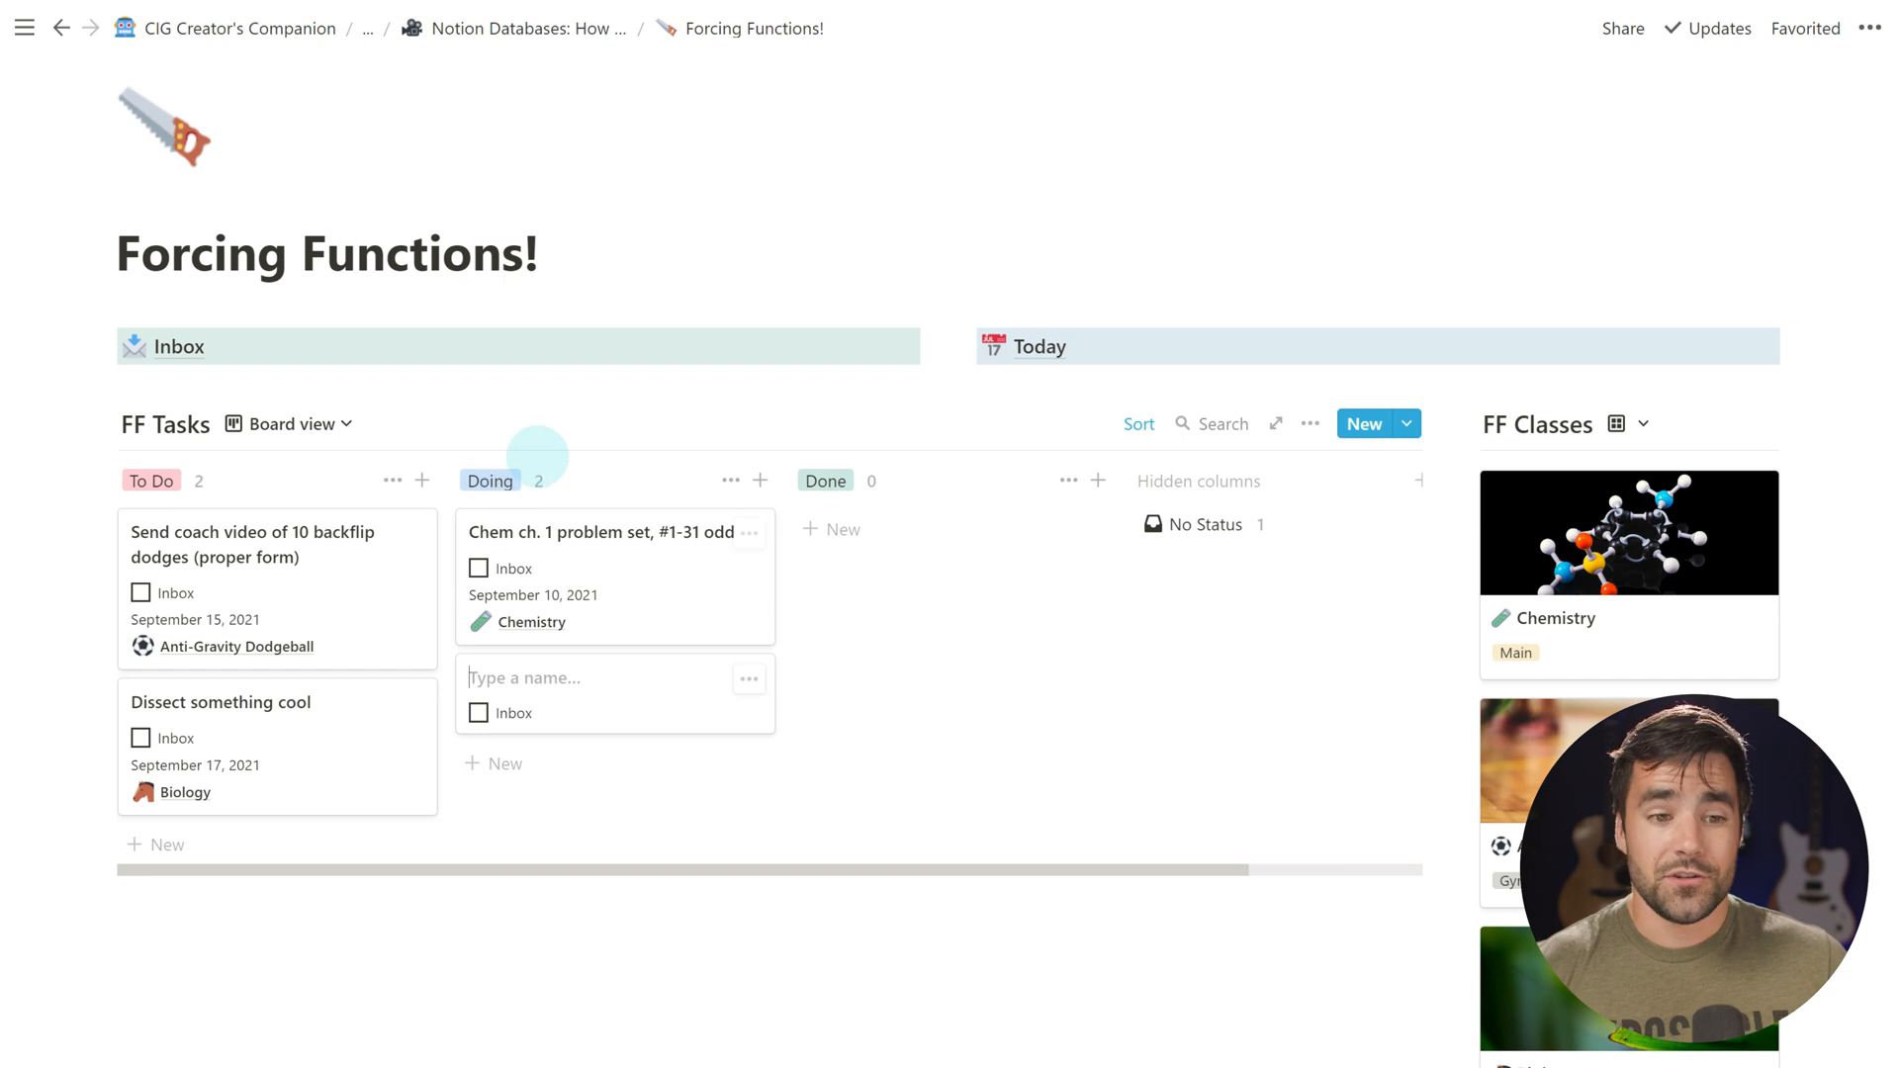
{"action": "type", "text": "Te"}
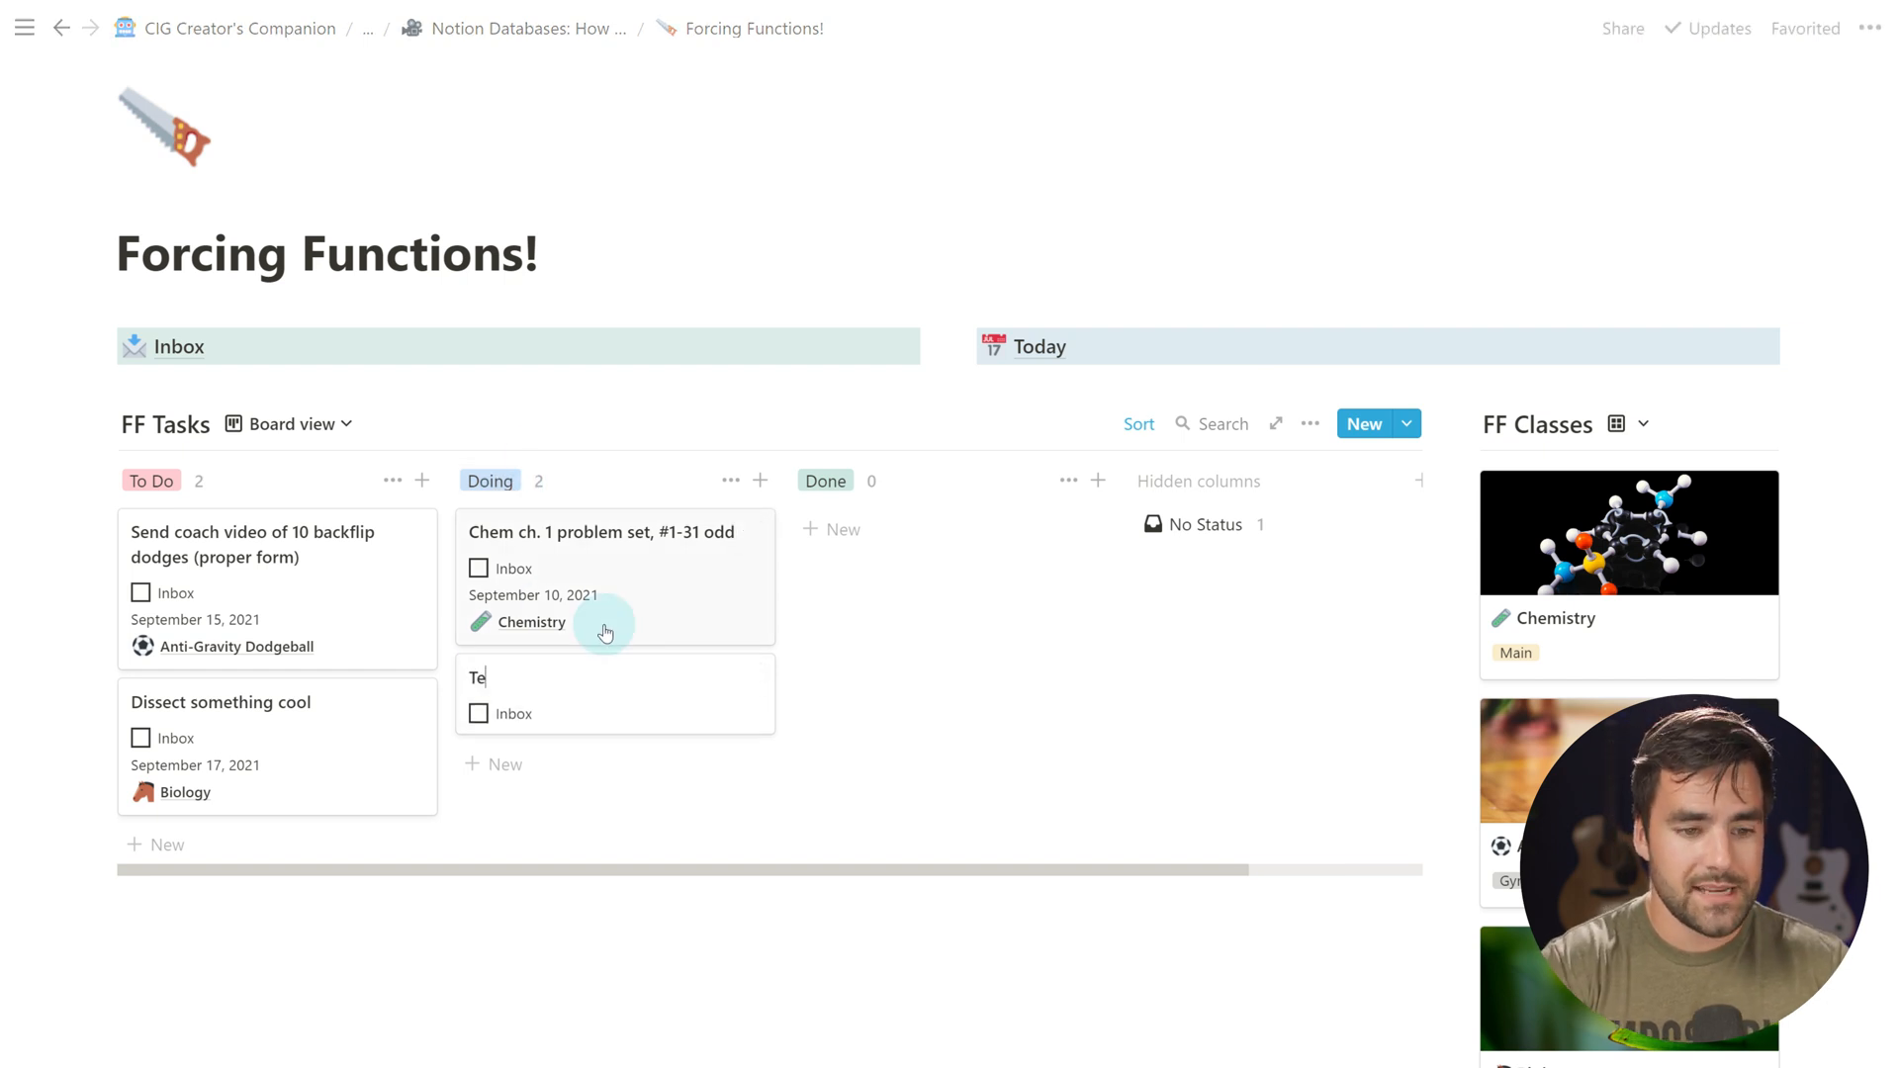
{"action": "type", "text": "st"}
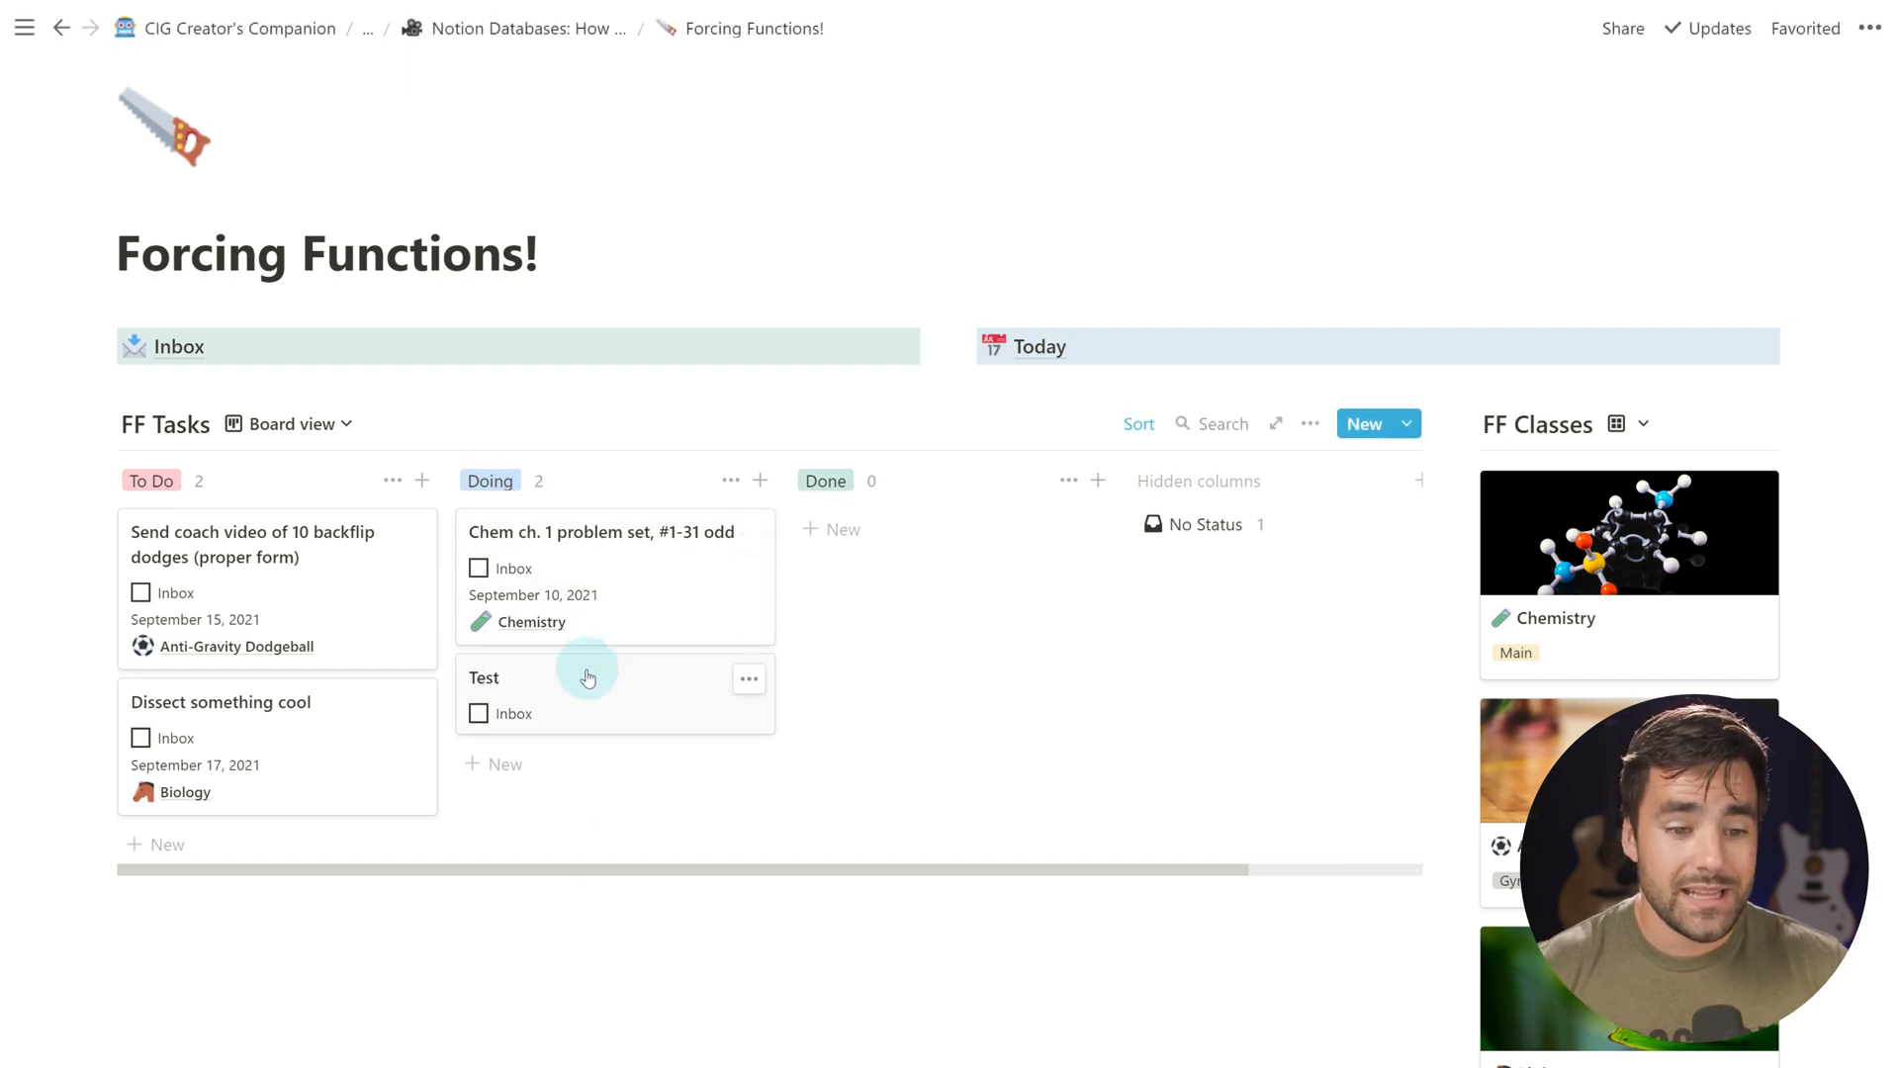
{"action": "left_click", "coordinate": [485, 679]}
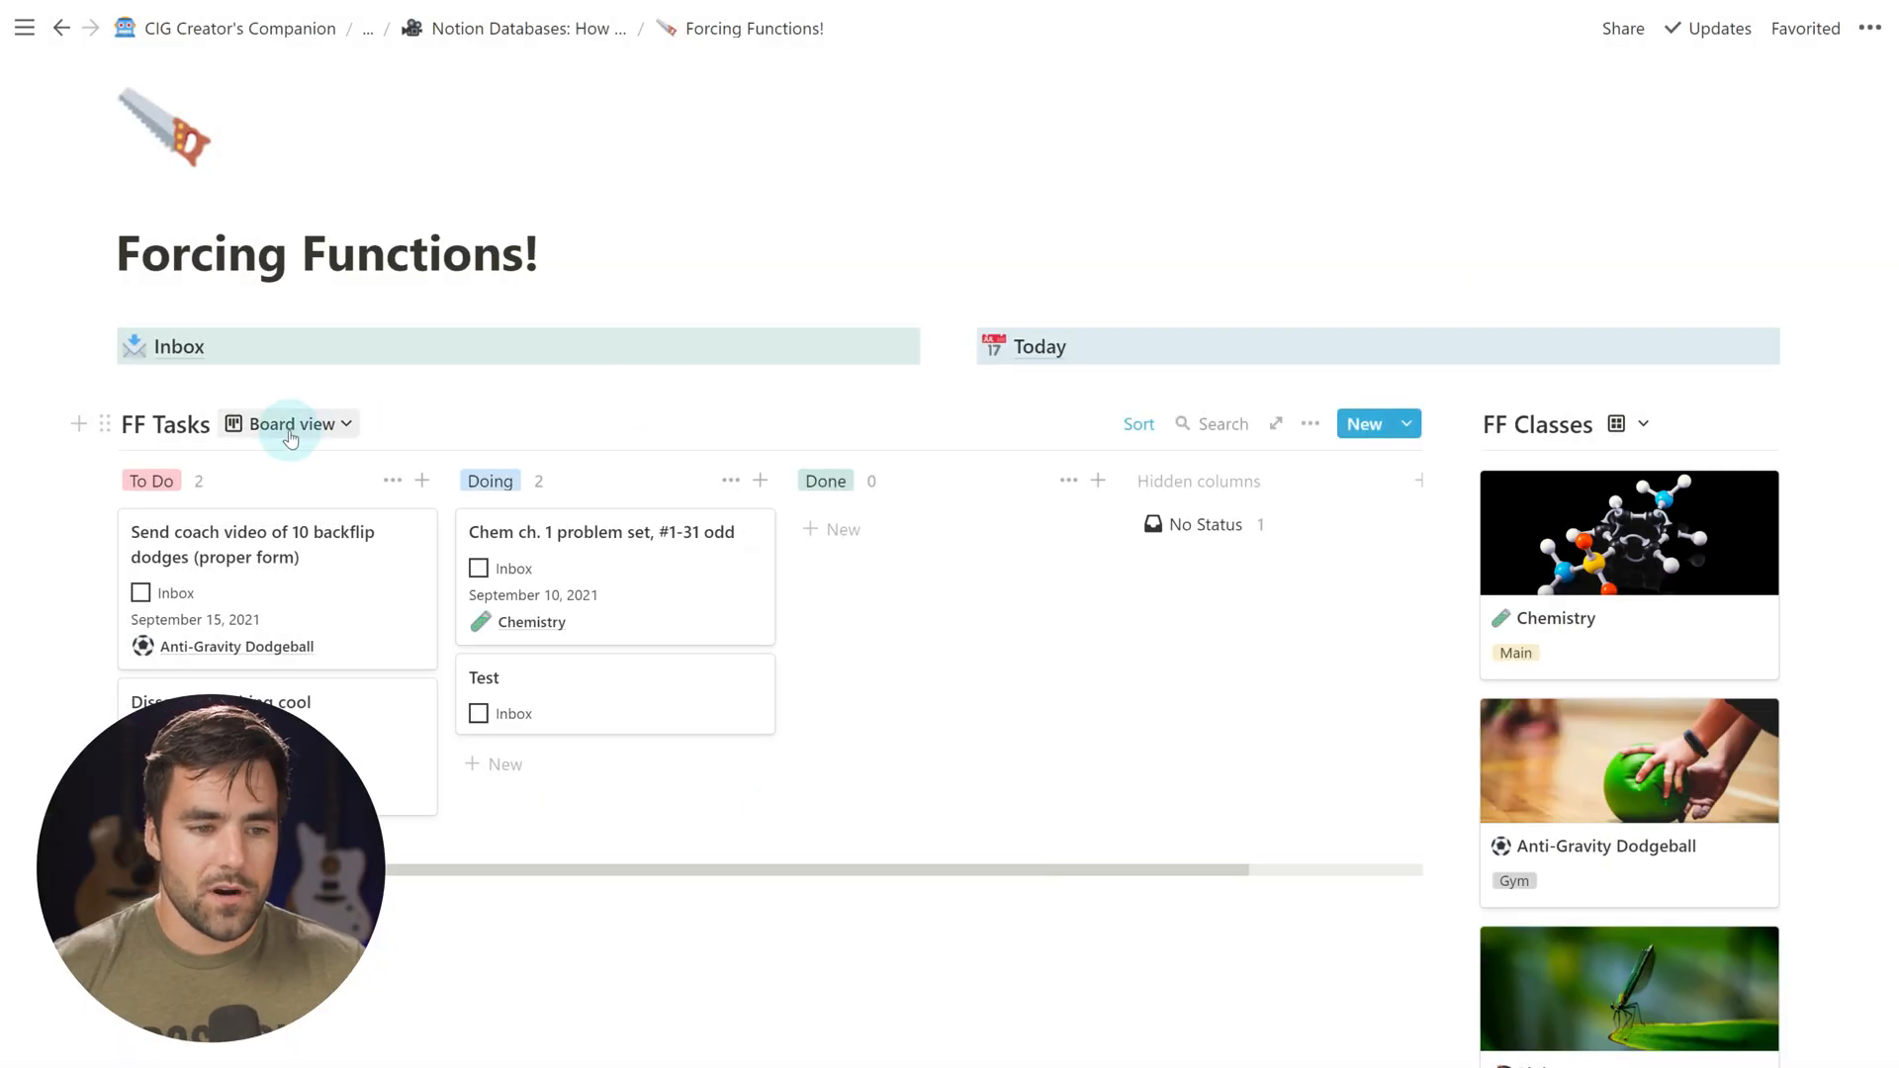
Switch FF Tasks back to the All Tasks table and filter it to Status is not empty
{"action": "left_click", "coordinate": [290, 423]}
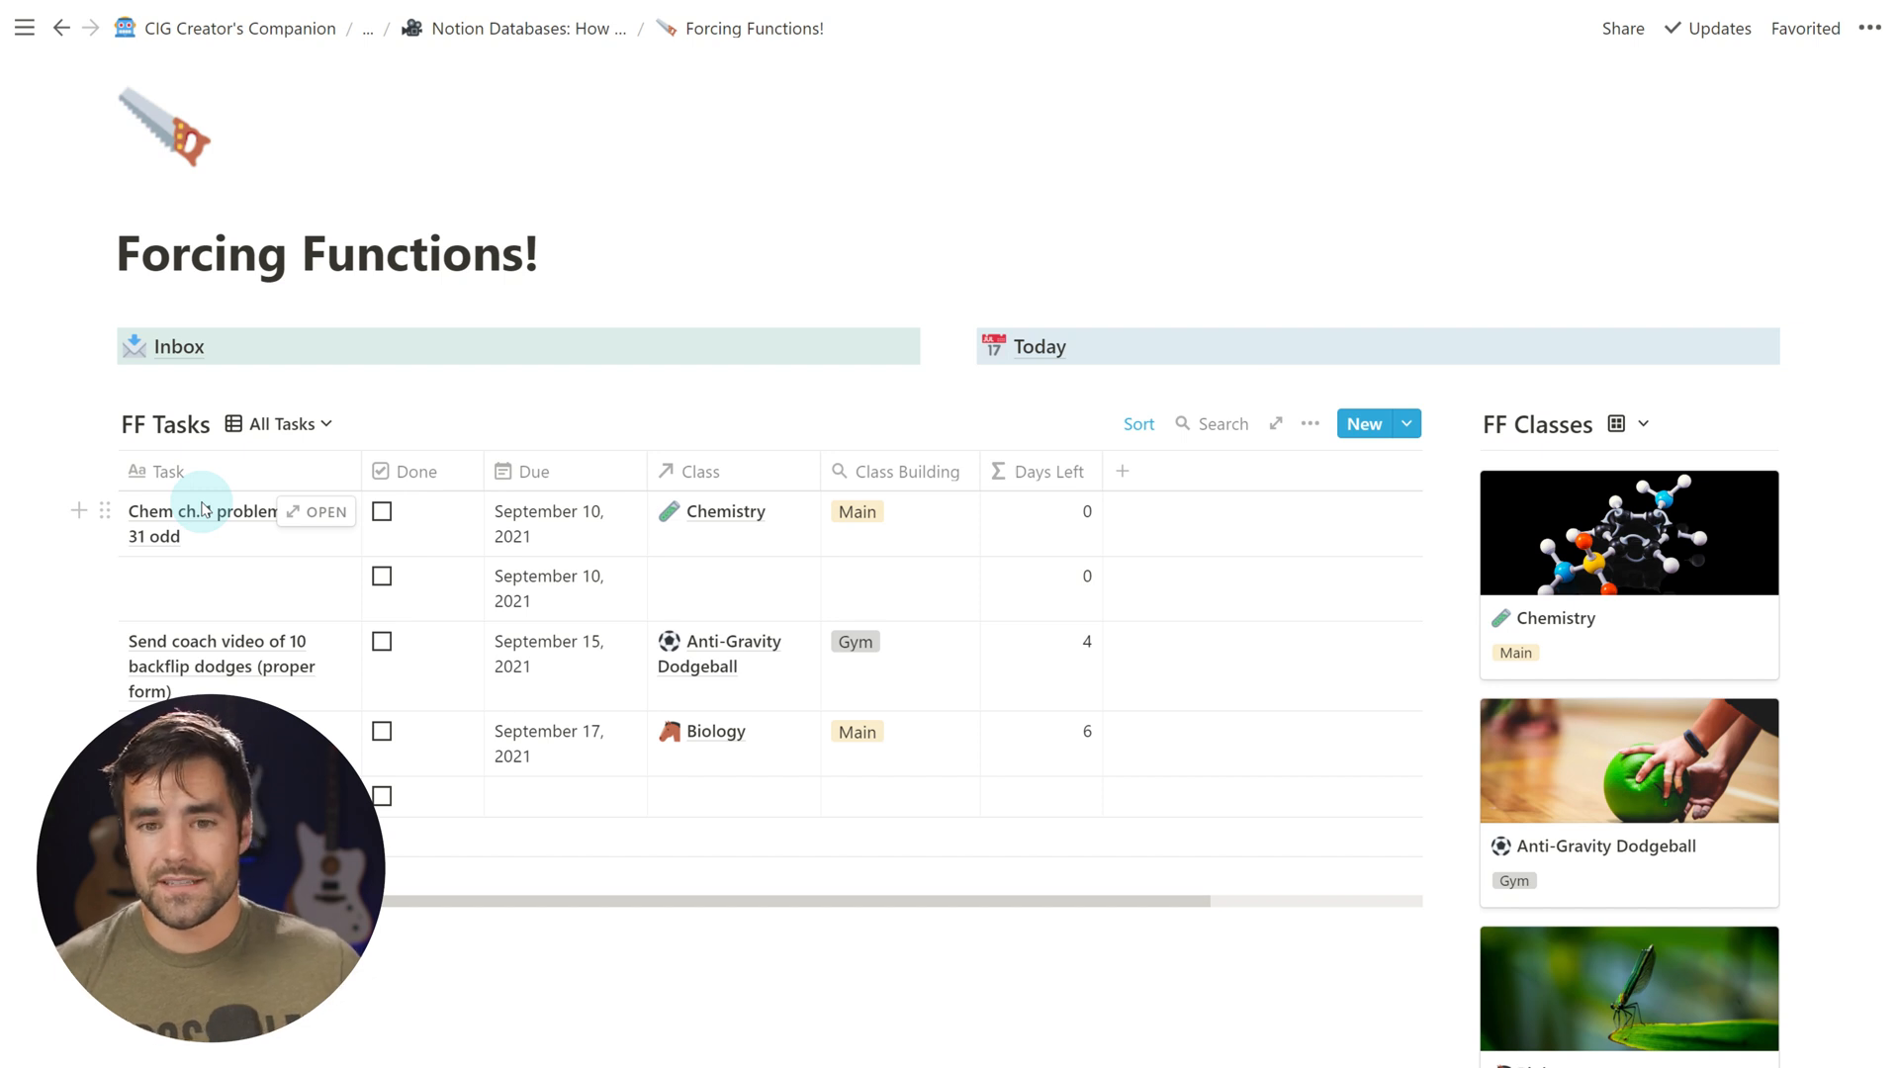
{"action": "left_click", "coordinate": [1309, 424]}
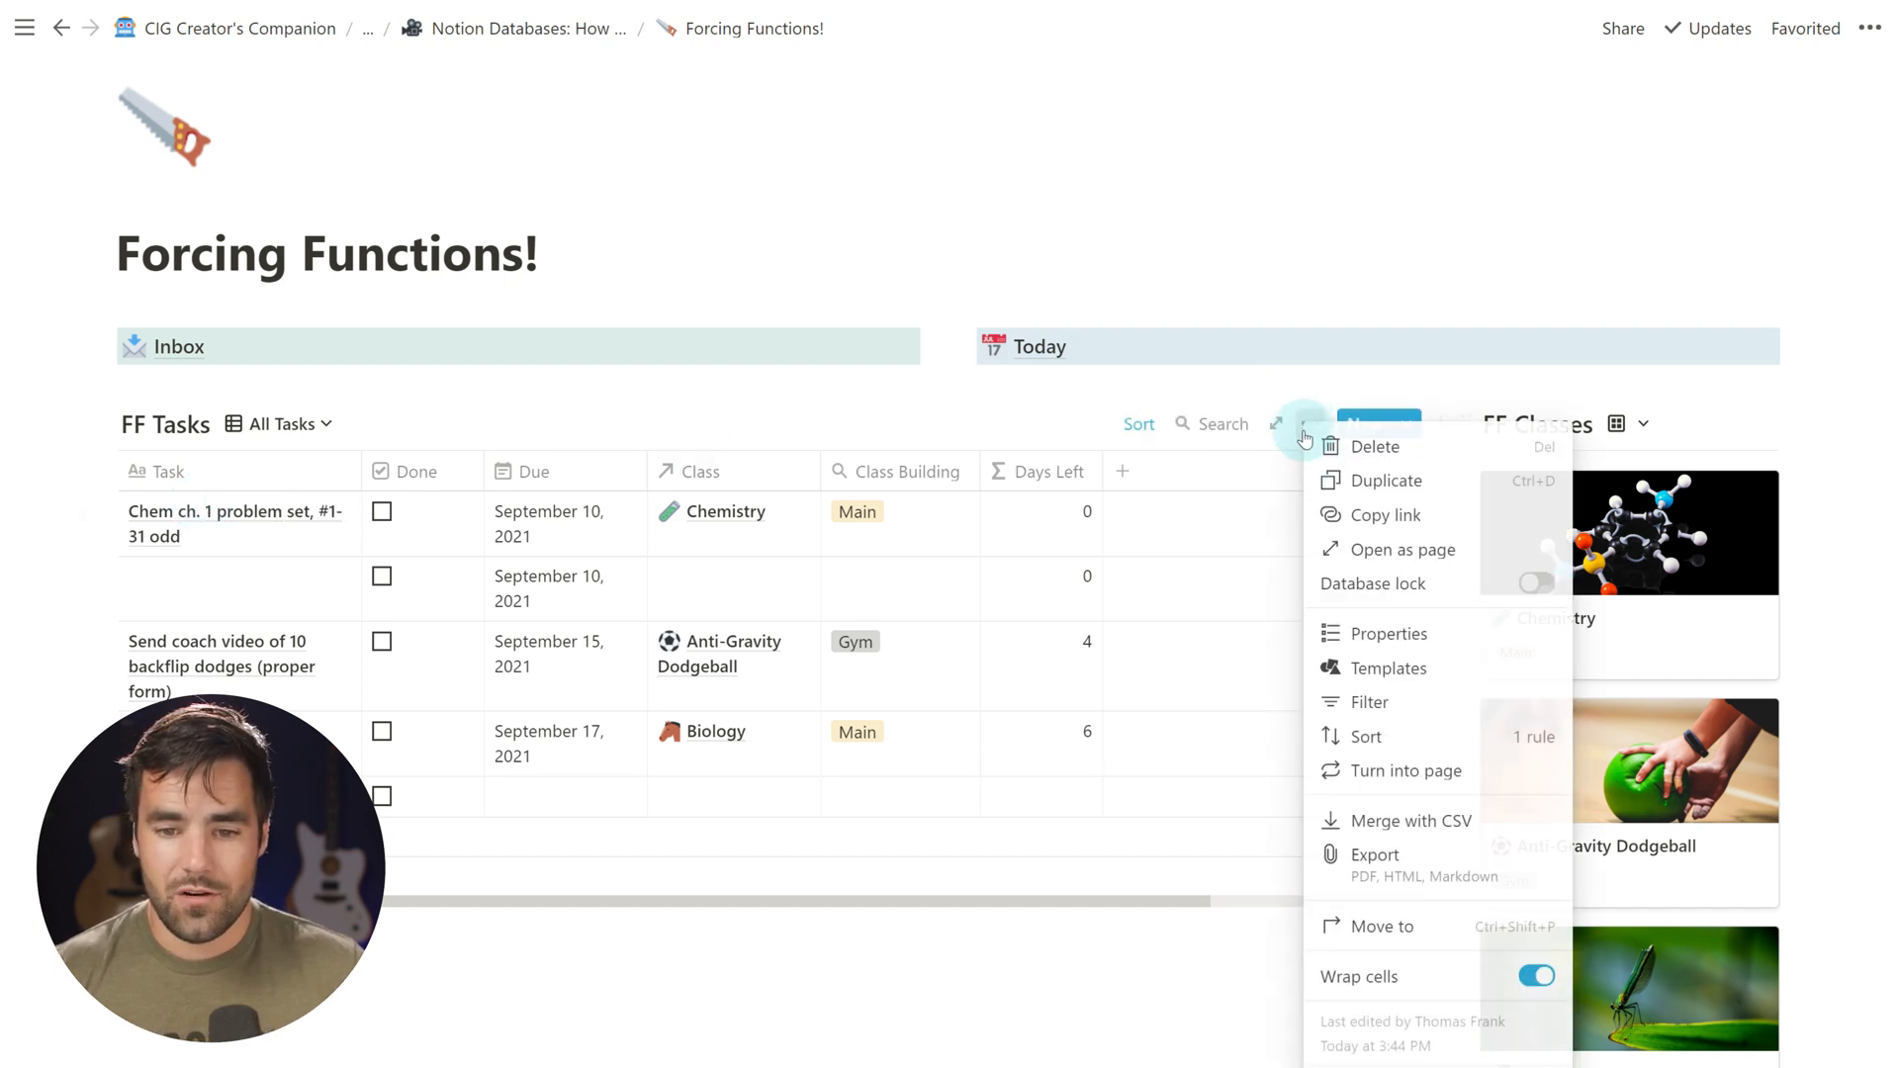
{"action": "left_click", "coordinate": [1369, 703]}
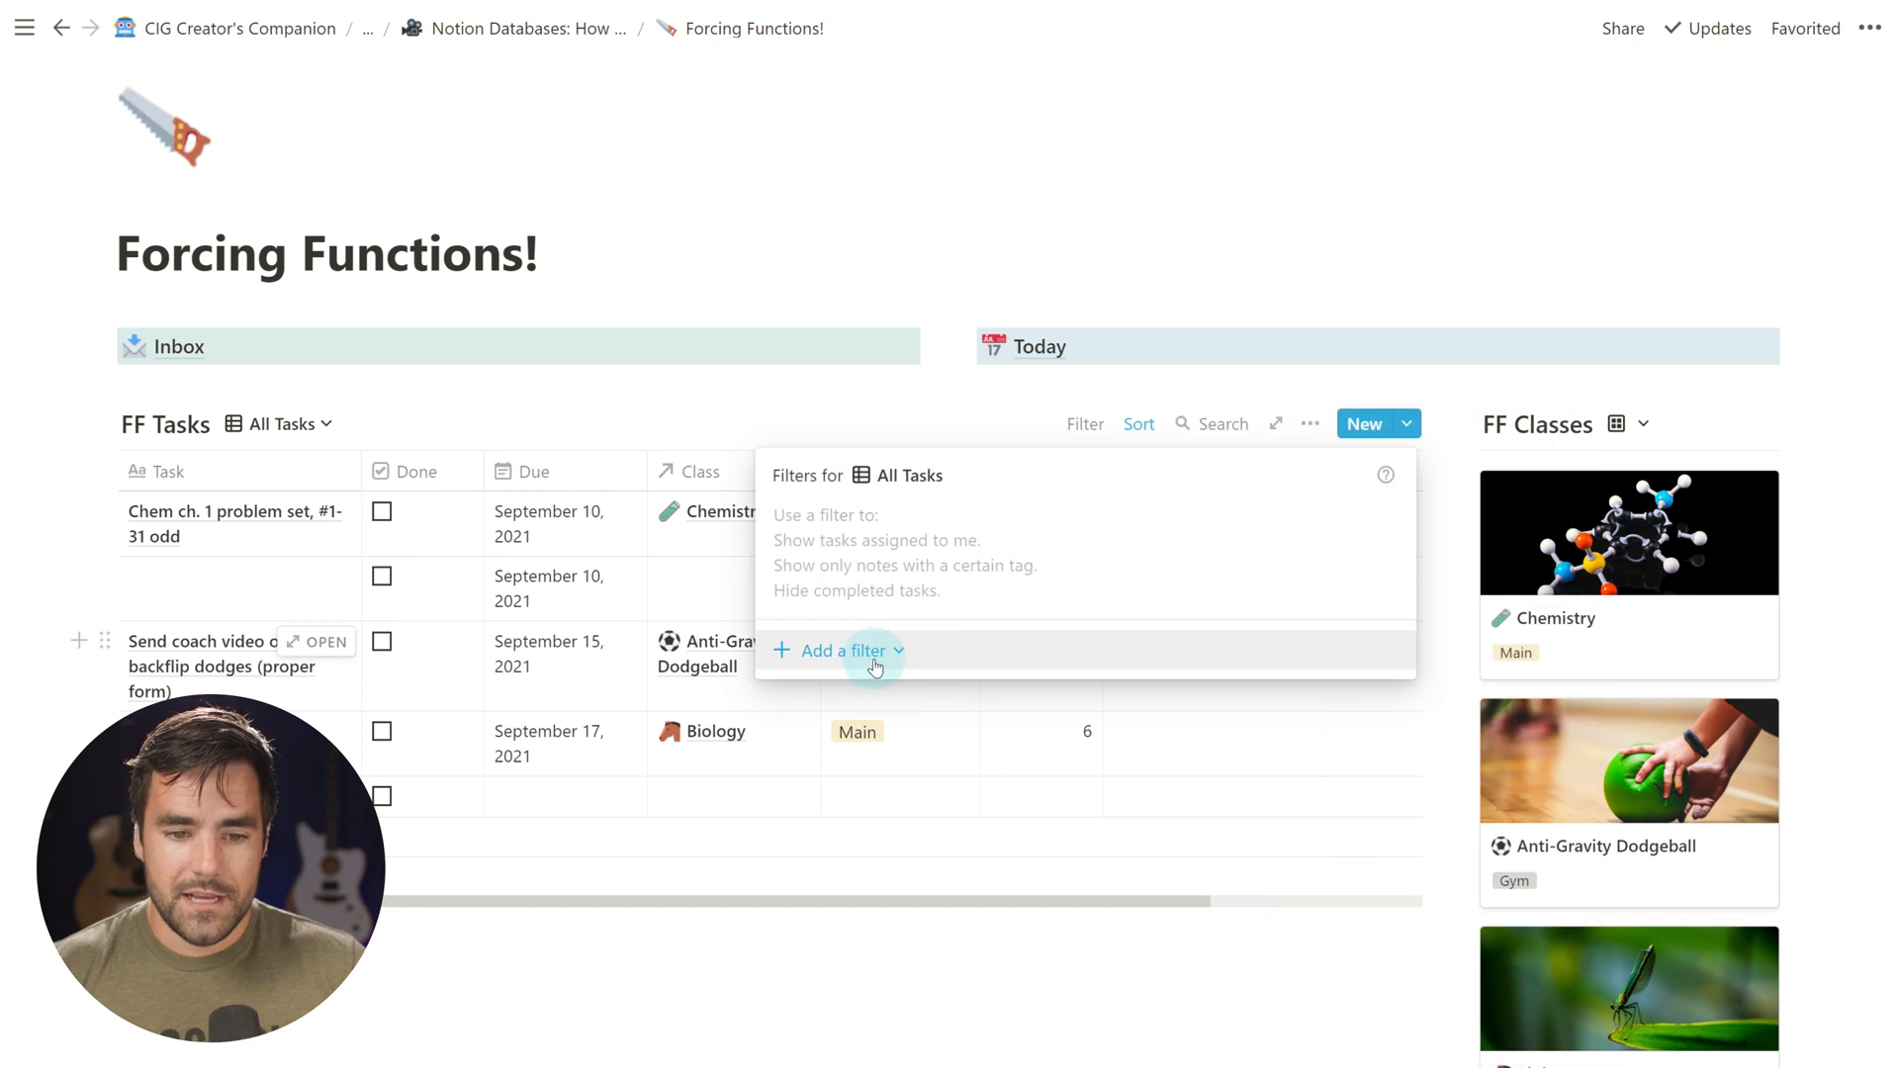
{"action": "left_click", "coordinate": [835, 651]}
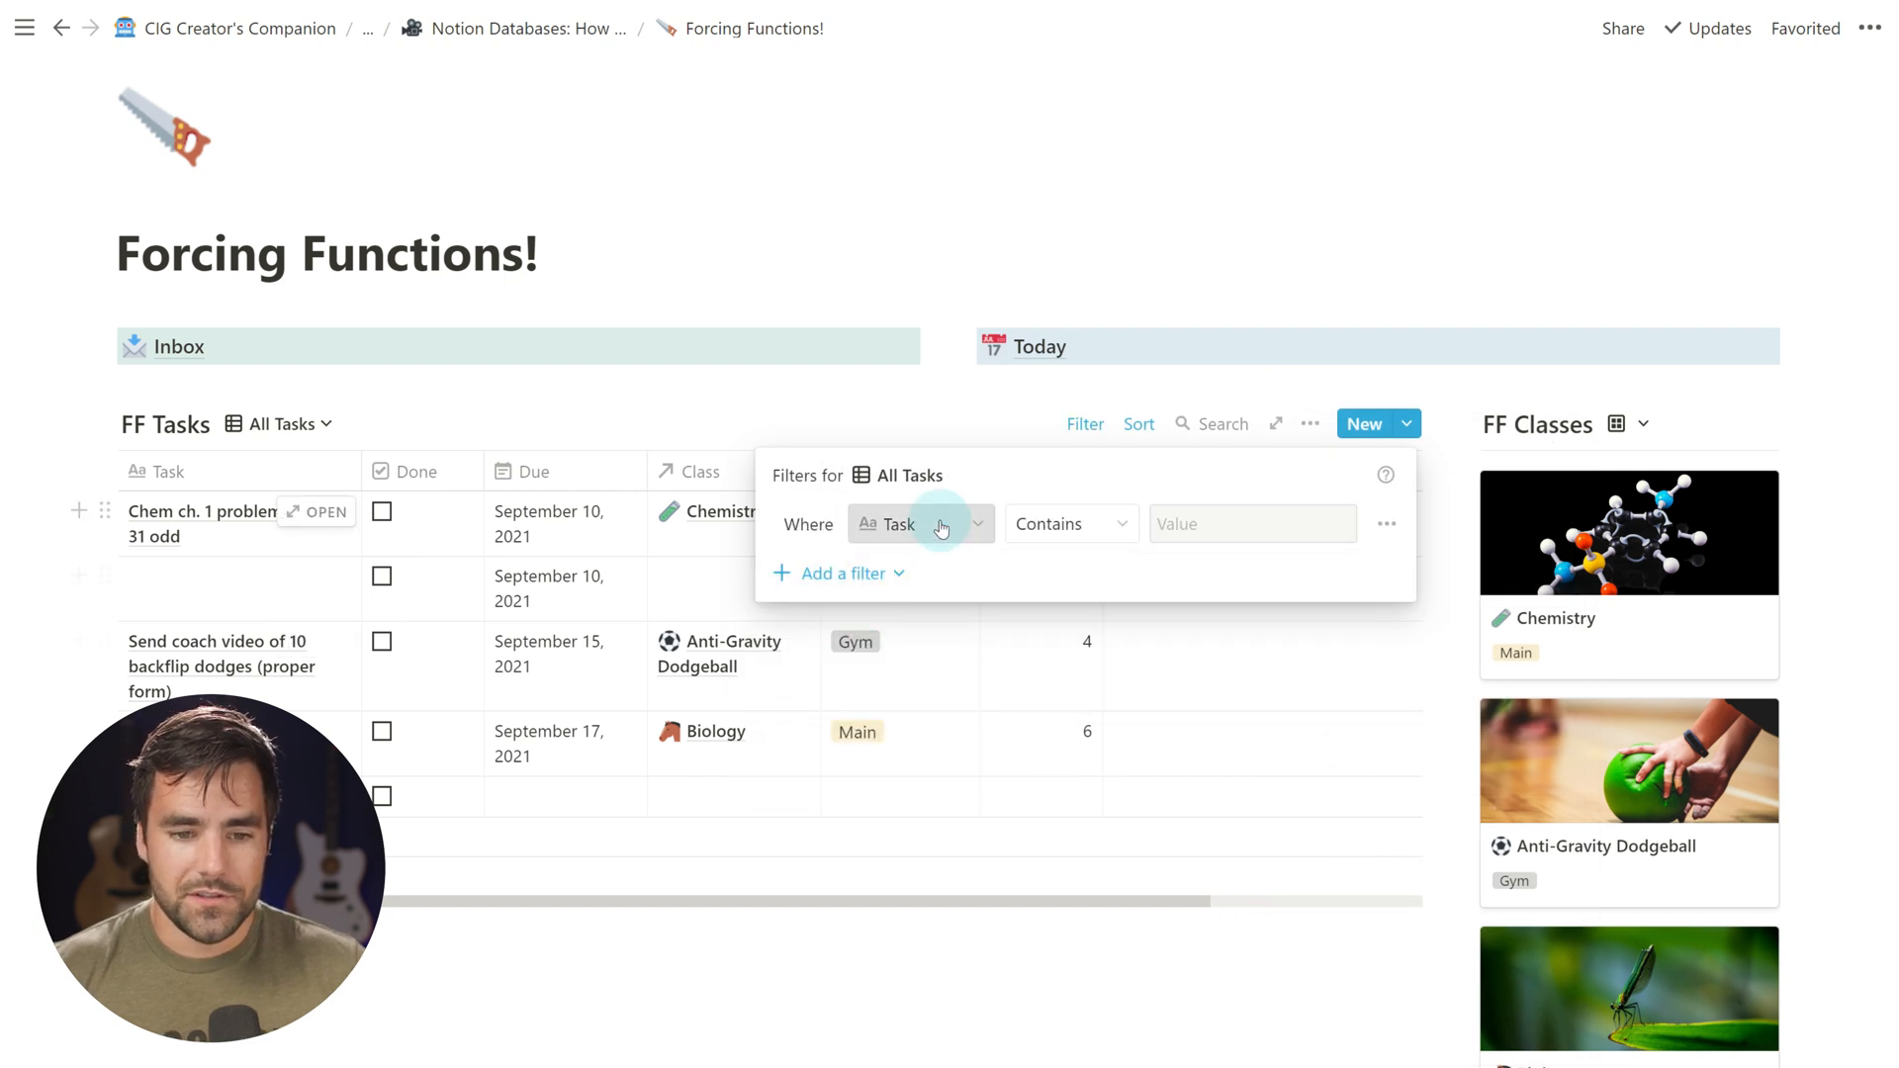
{"action": "left_click", "coordinate": [918, 523]}
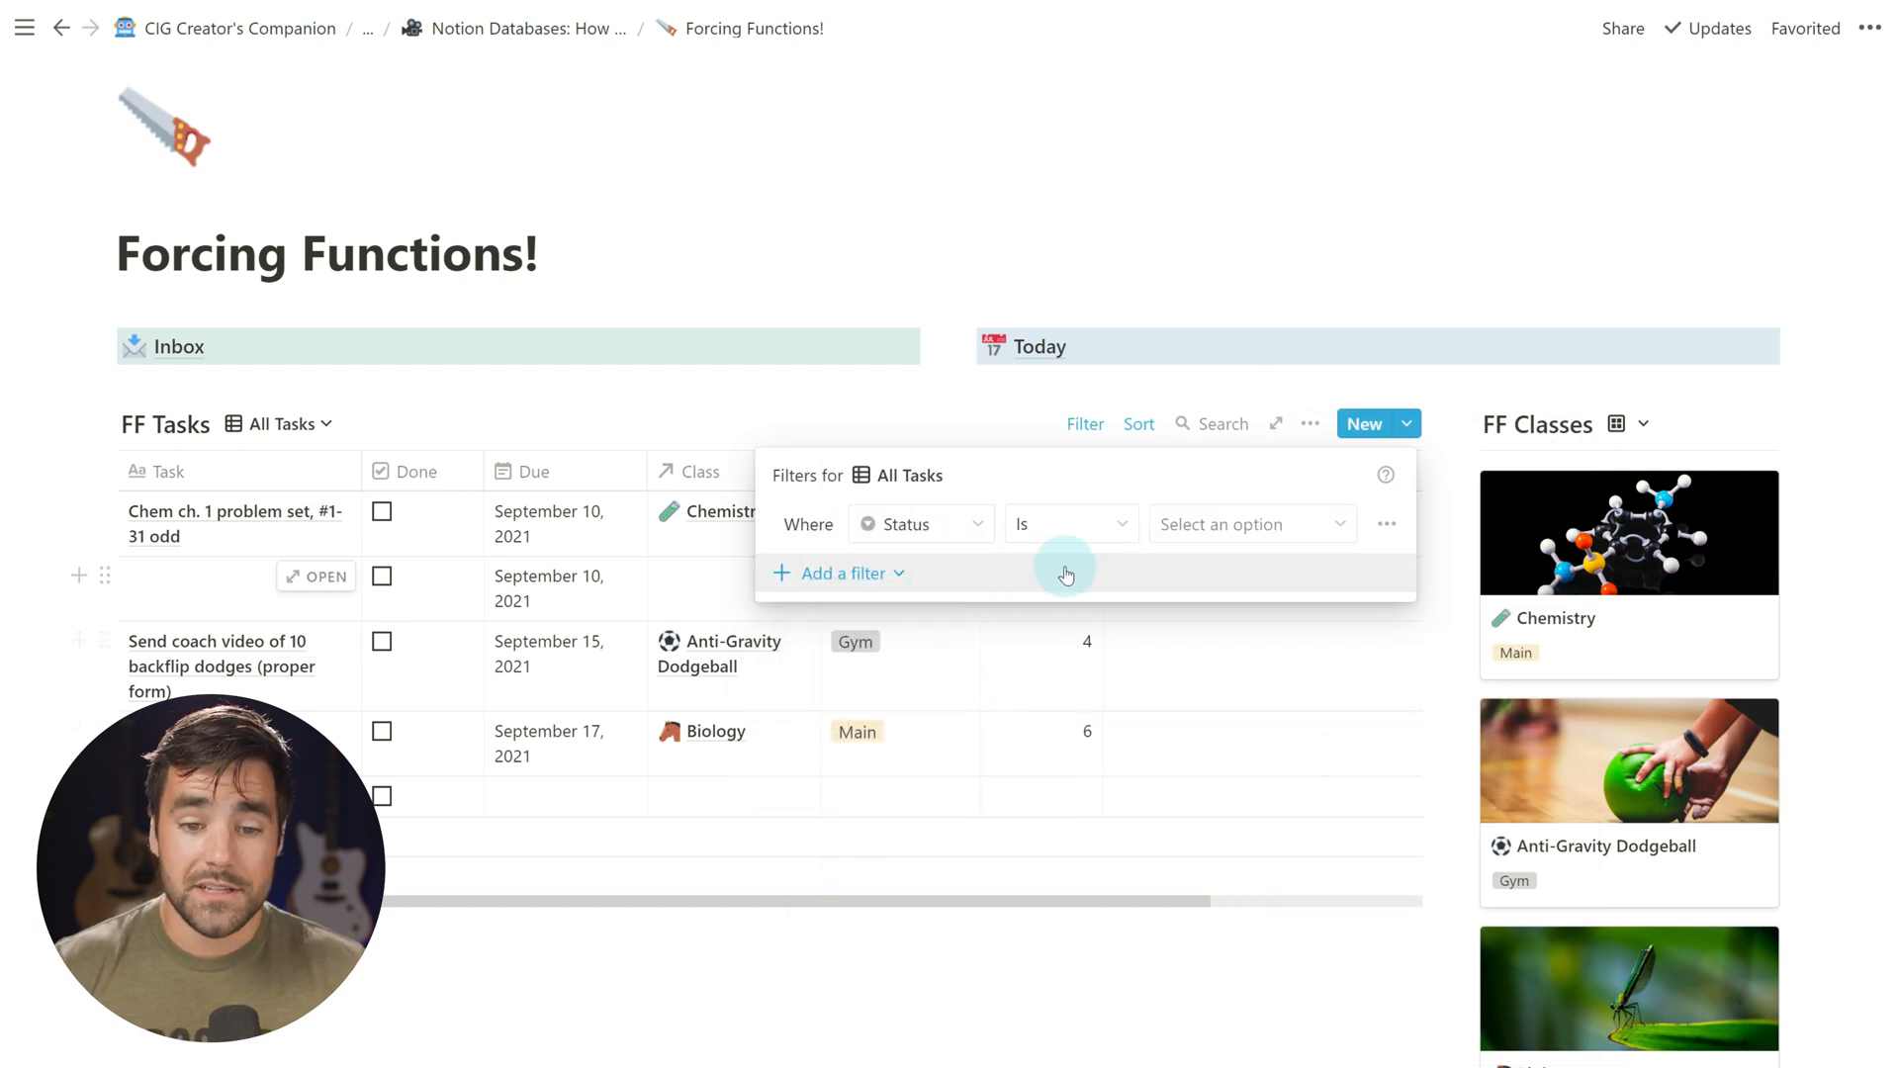
{"action": "left_click", "coordinate": [1248, 522]}
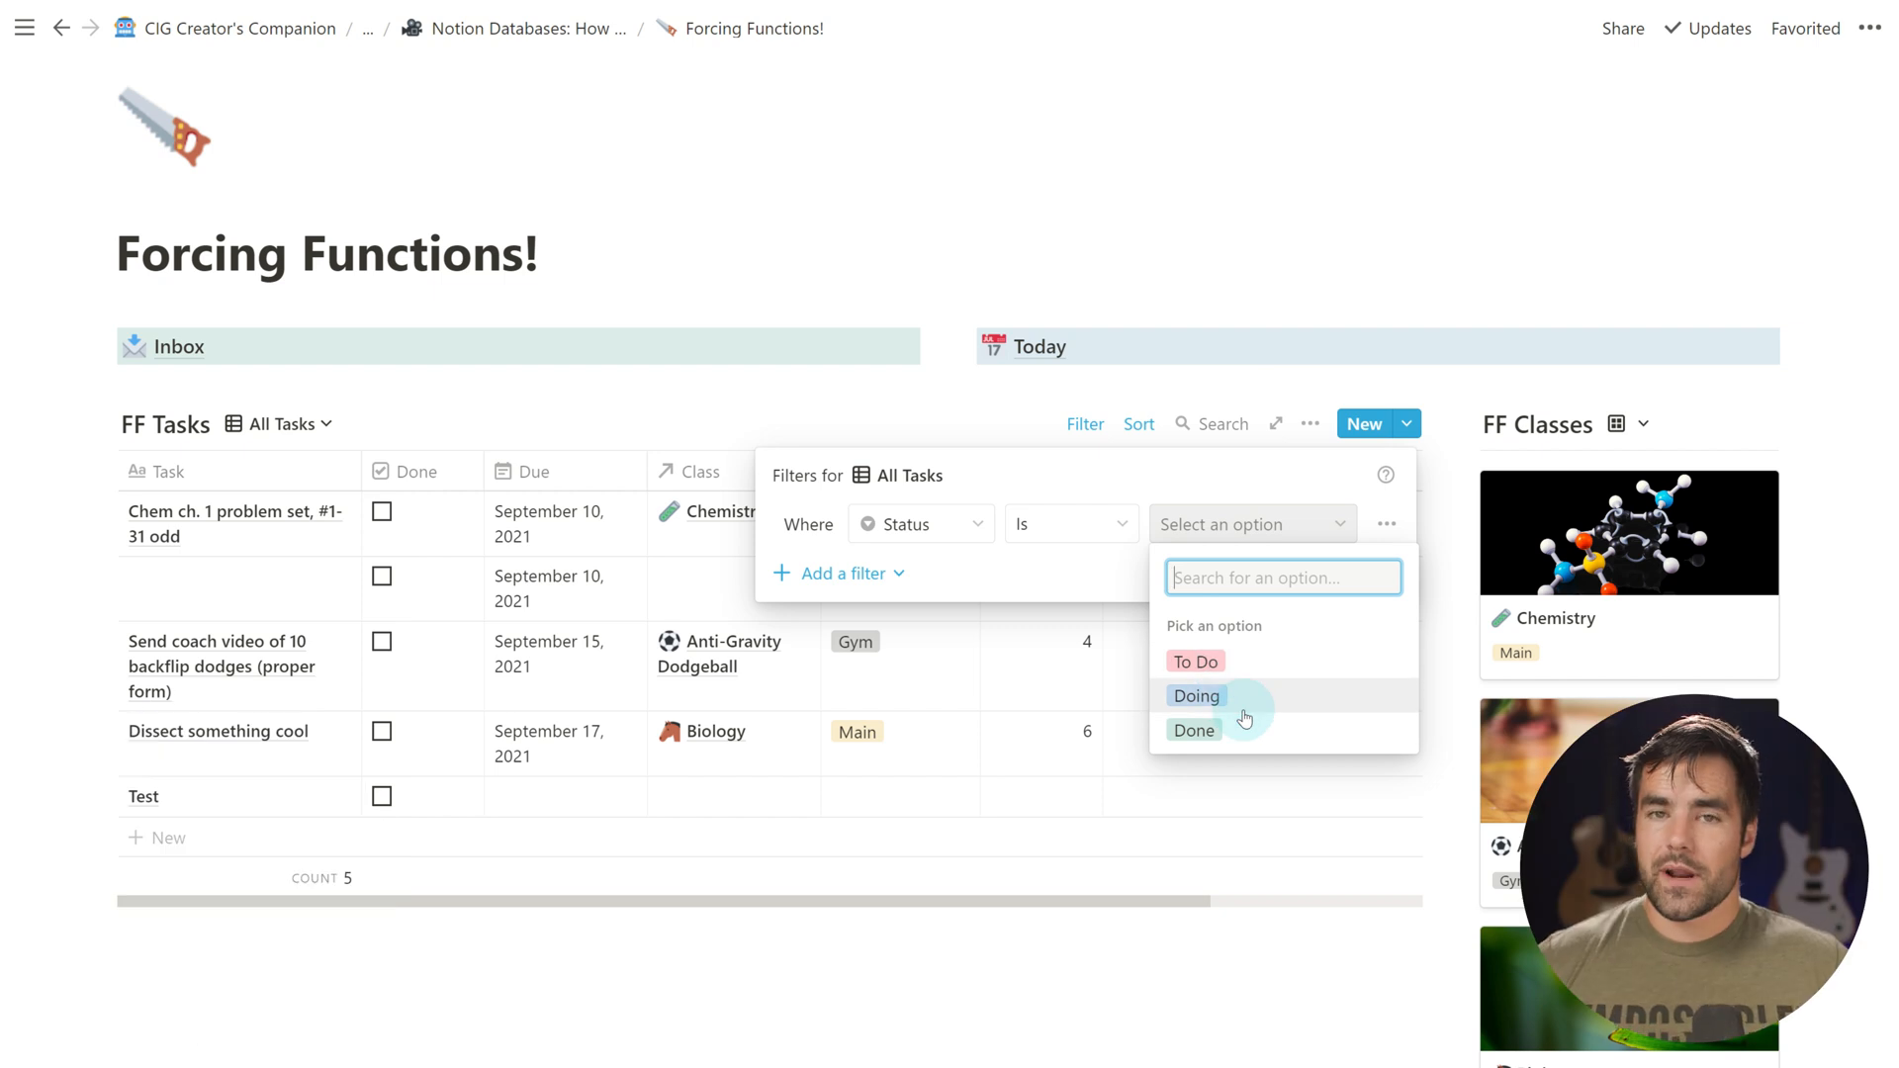
{"action": "left_click", "coordinate": [1125, 522]}
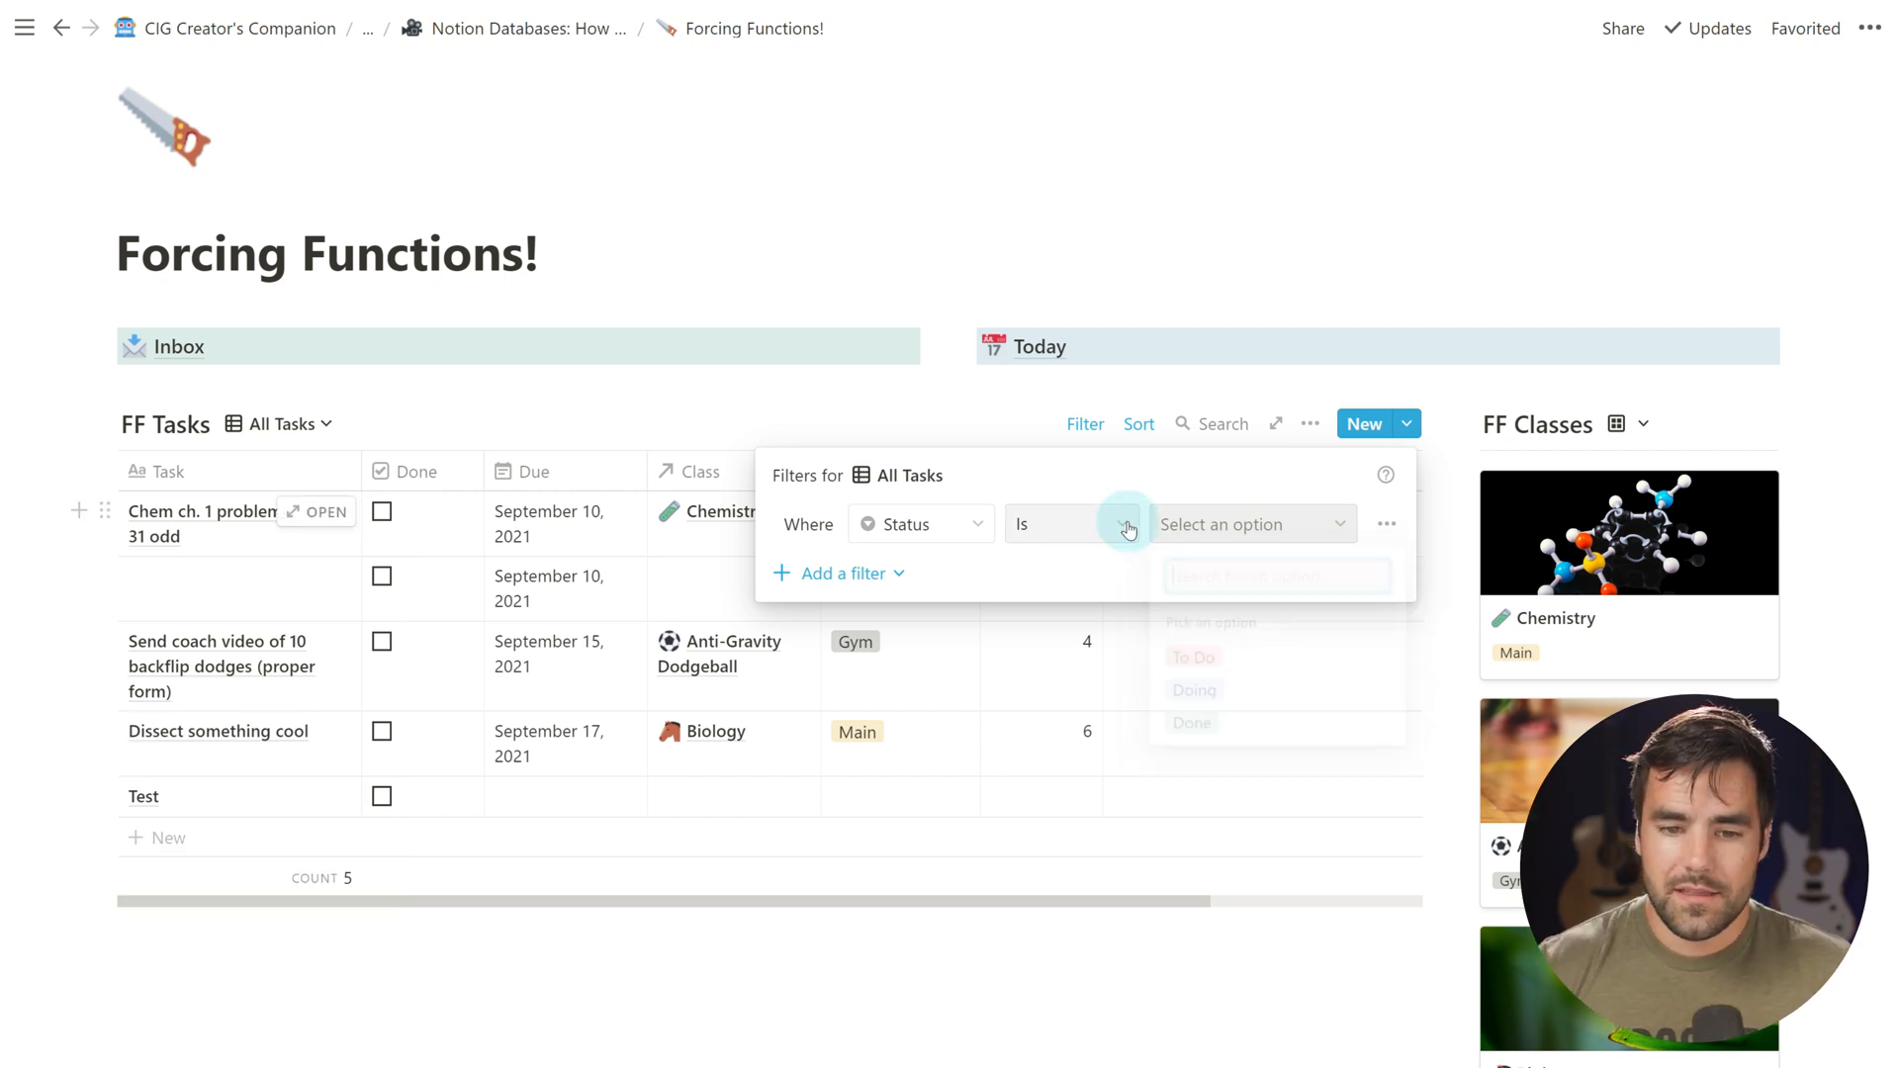
{"action": "left_click", "coordinate": [1070, 523]}
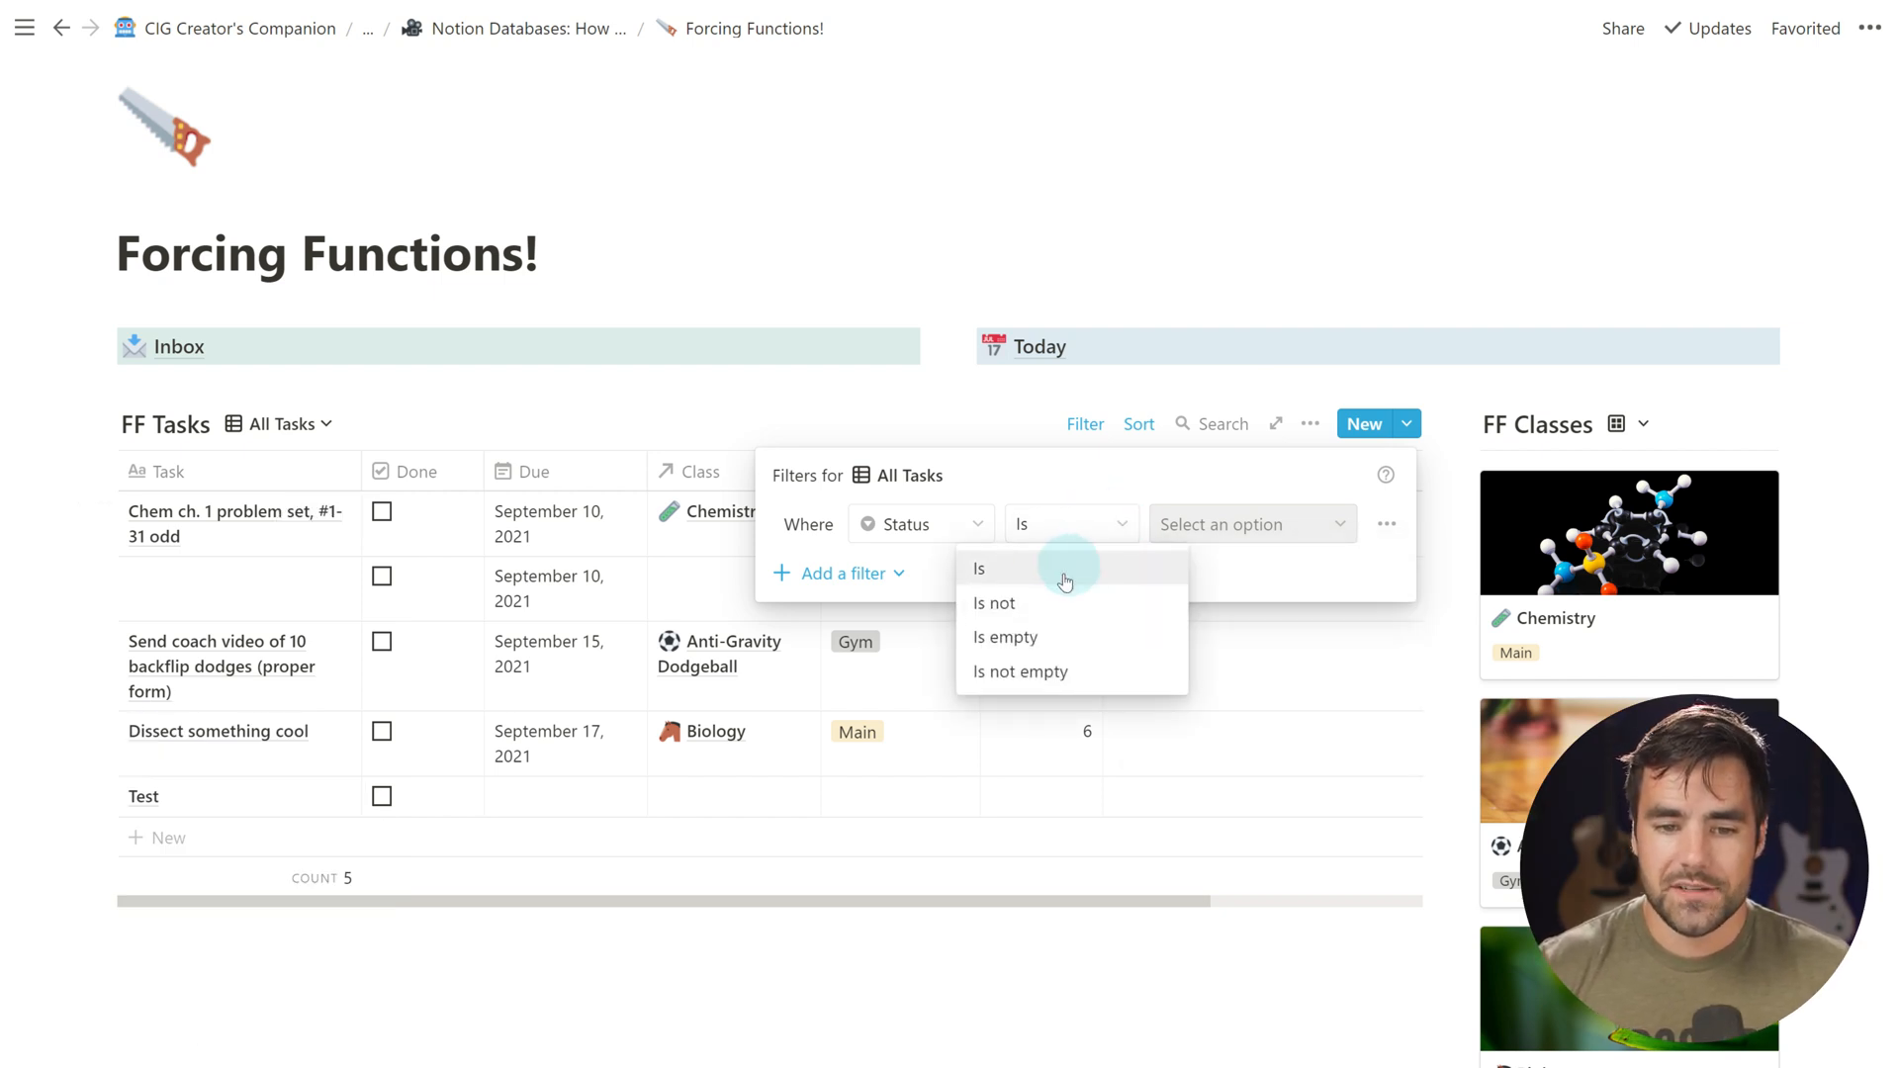
{"action": "left_click", "coordinate": [1021, 671]}
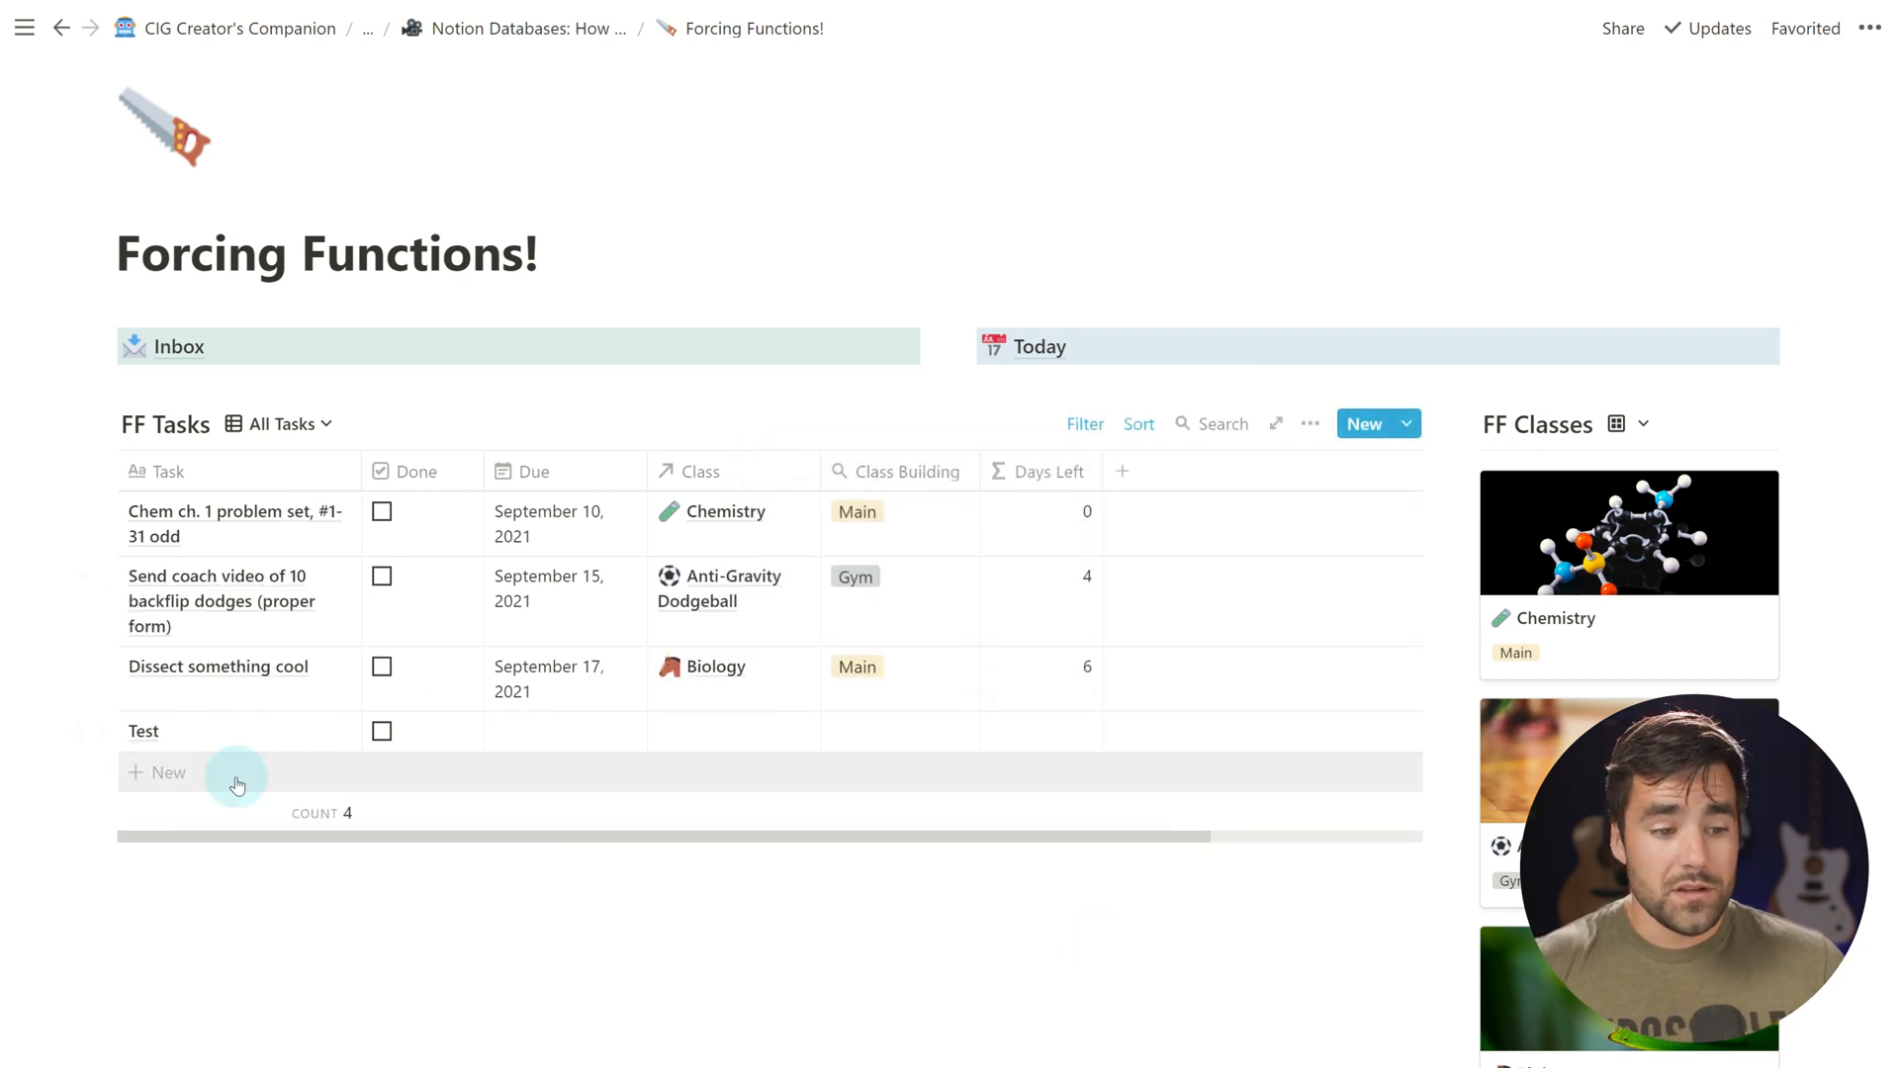
Add a new task row named Test 2 to the FF Tasks table
{"action": "left_click", "coordinate": [158, 774]}
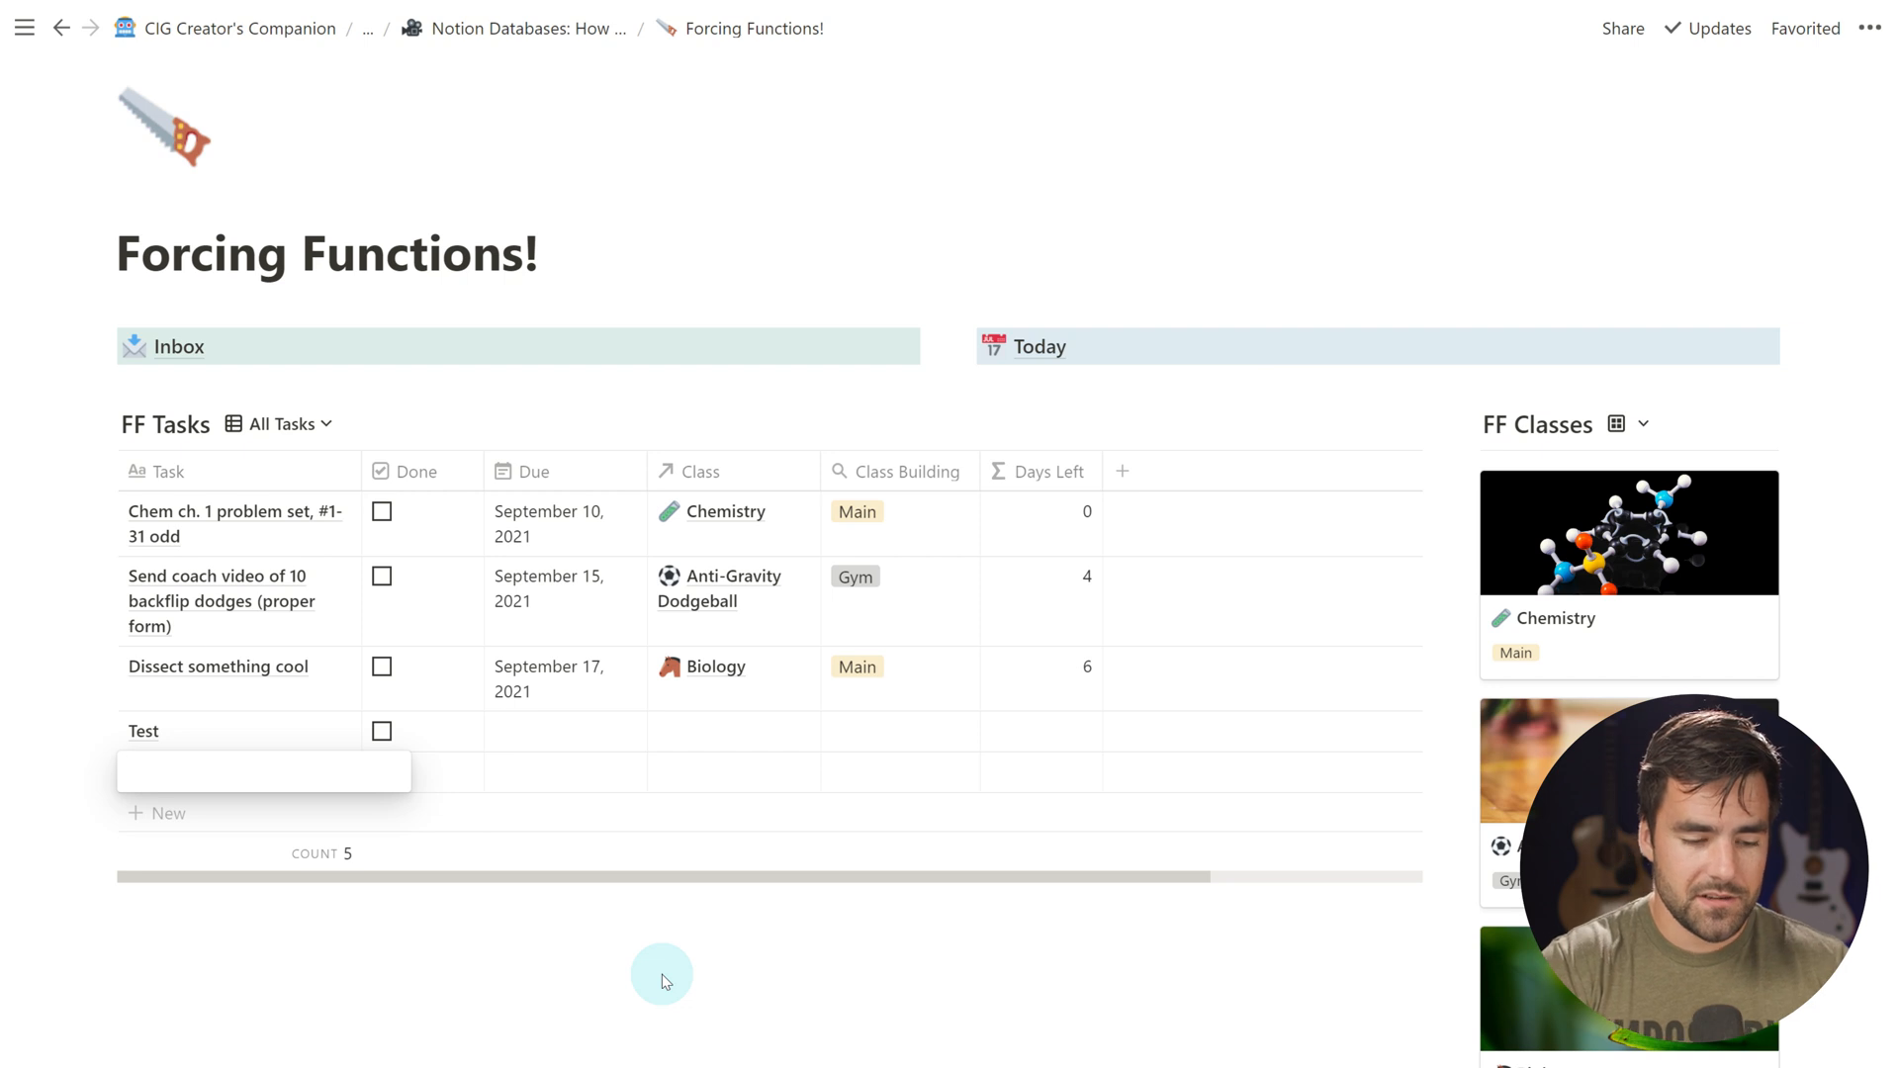
{"action": "type", "text": "Test 2"}
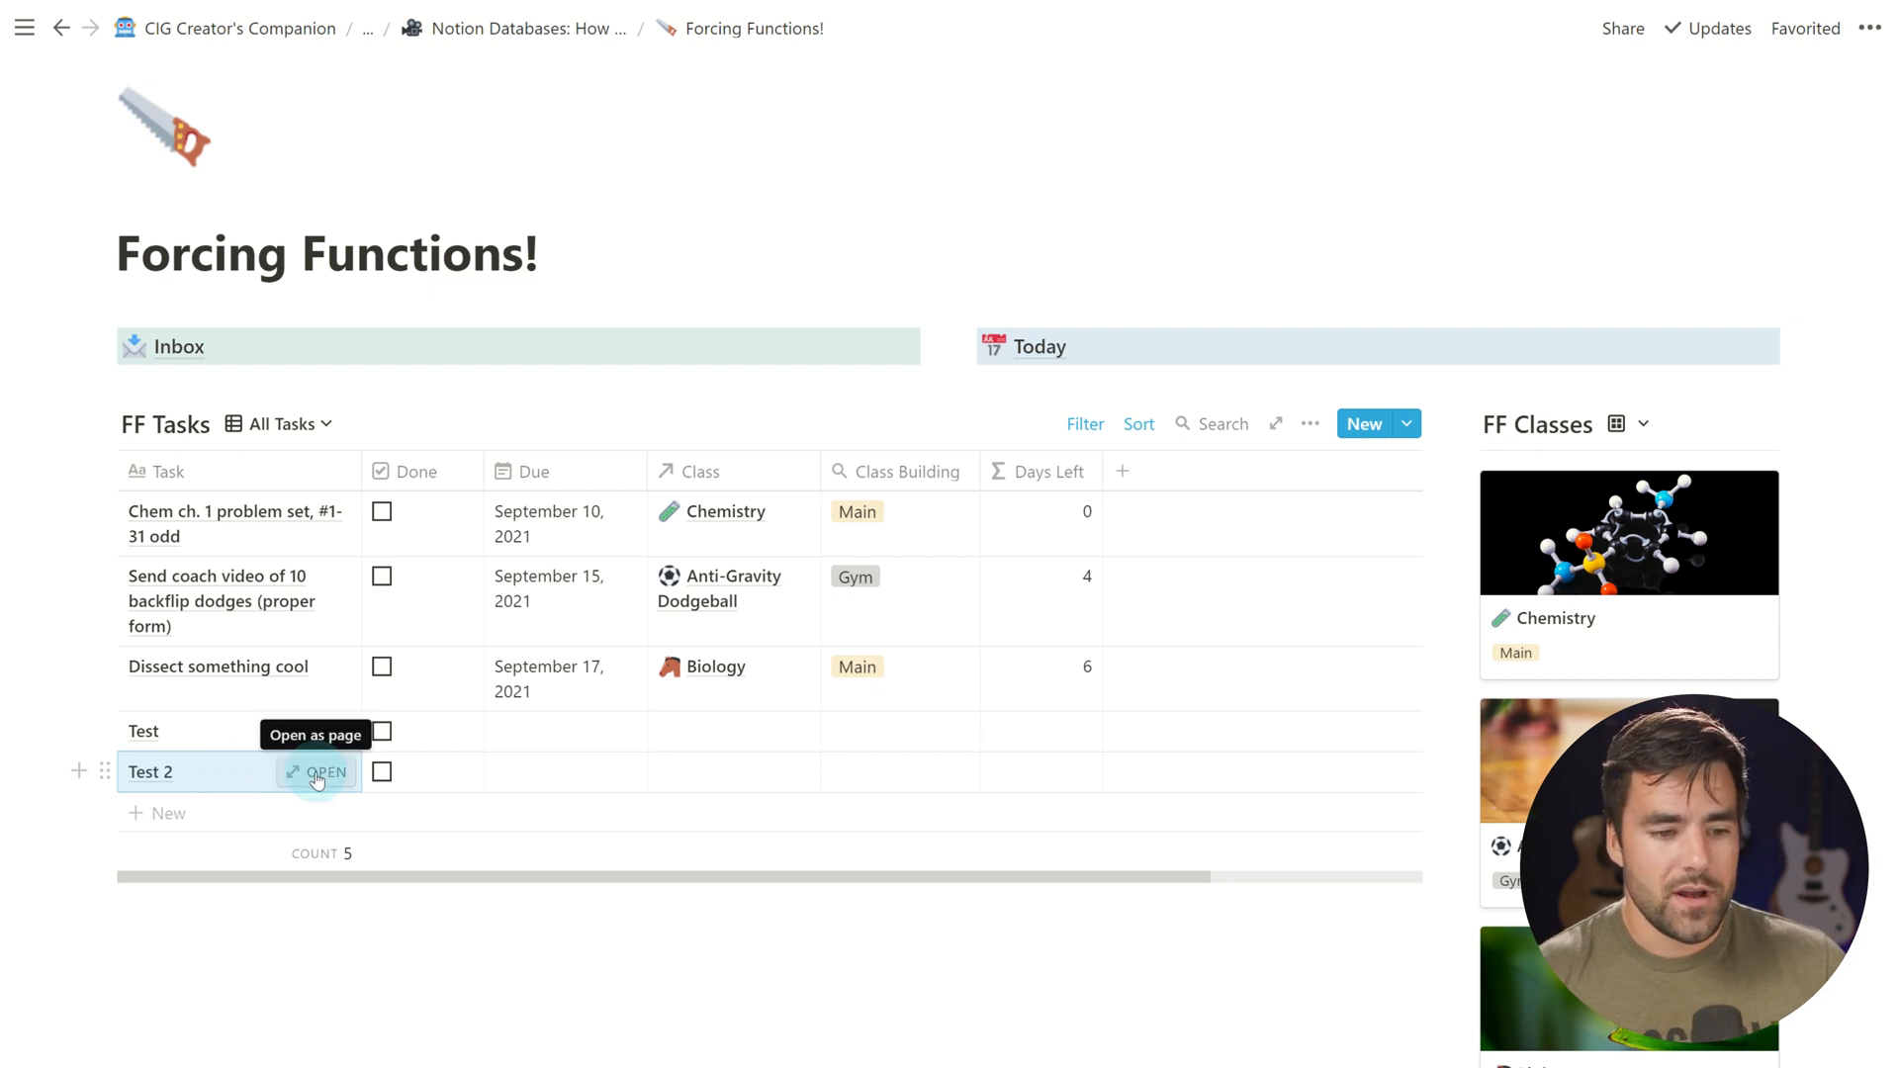
Review the Status is not empty filter, add a Test 3 task and check its auto-filled Doing status
{"action": "left_click", "coordinate": [322, 772]}
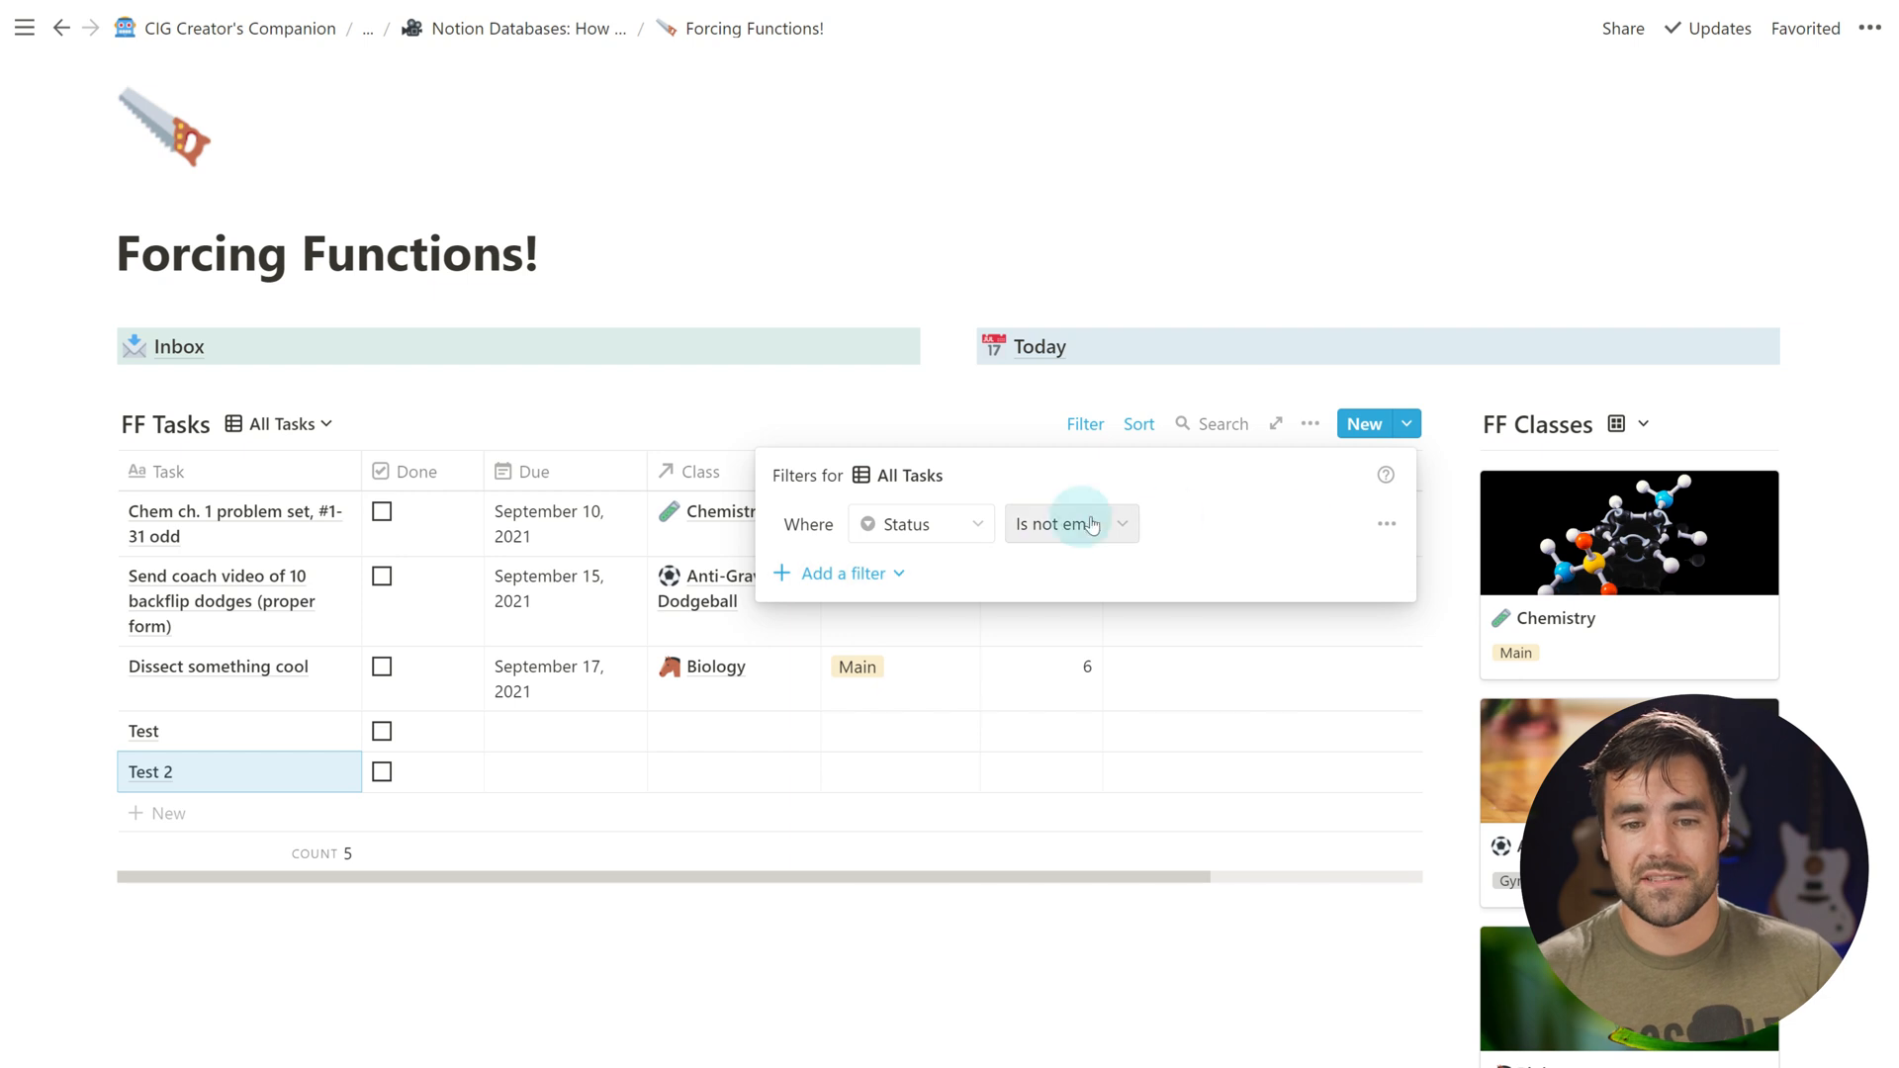
{"action": "mouse_move", "coordinate": [1167, 558]}
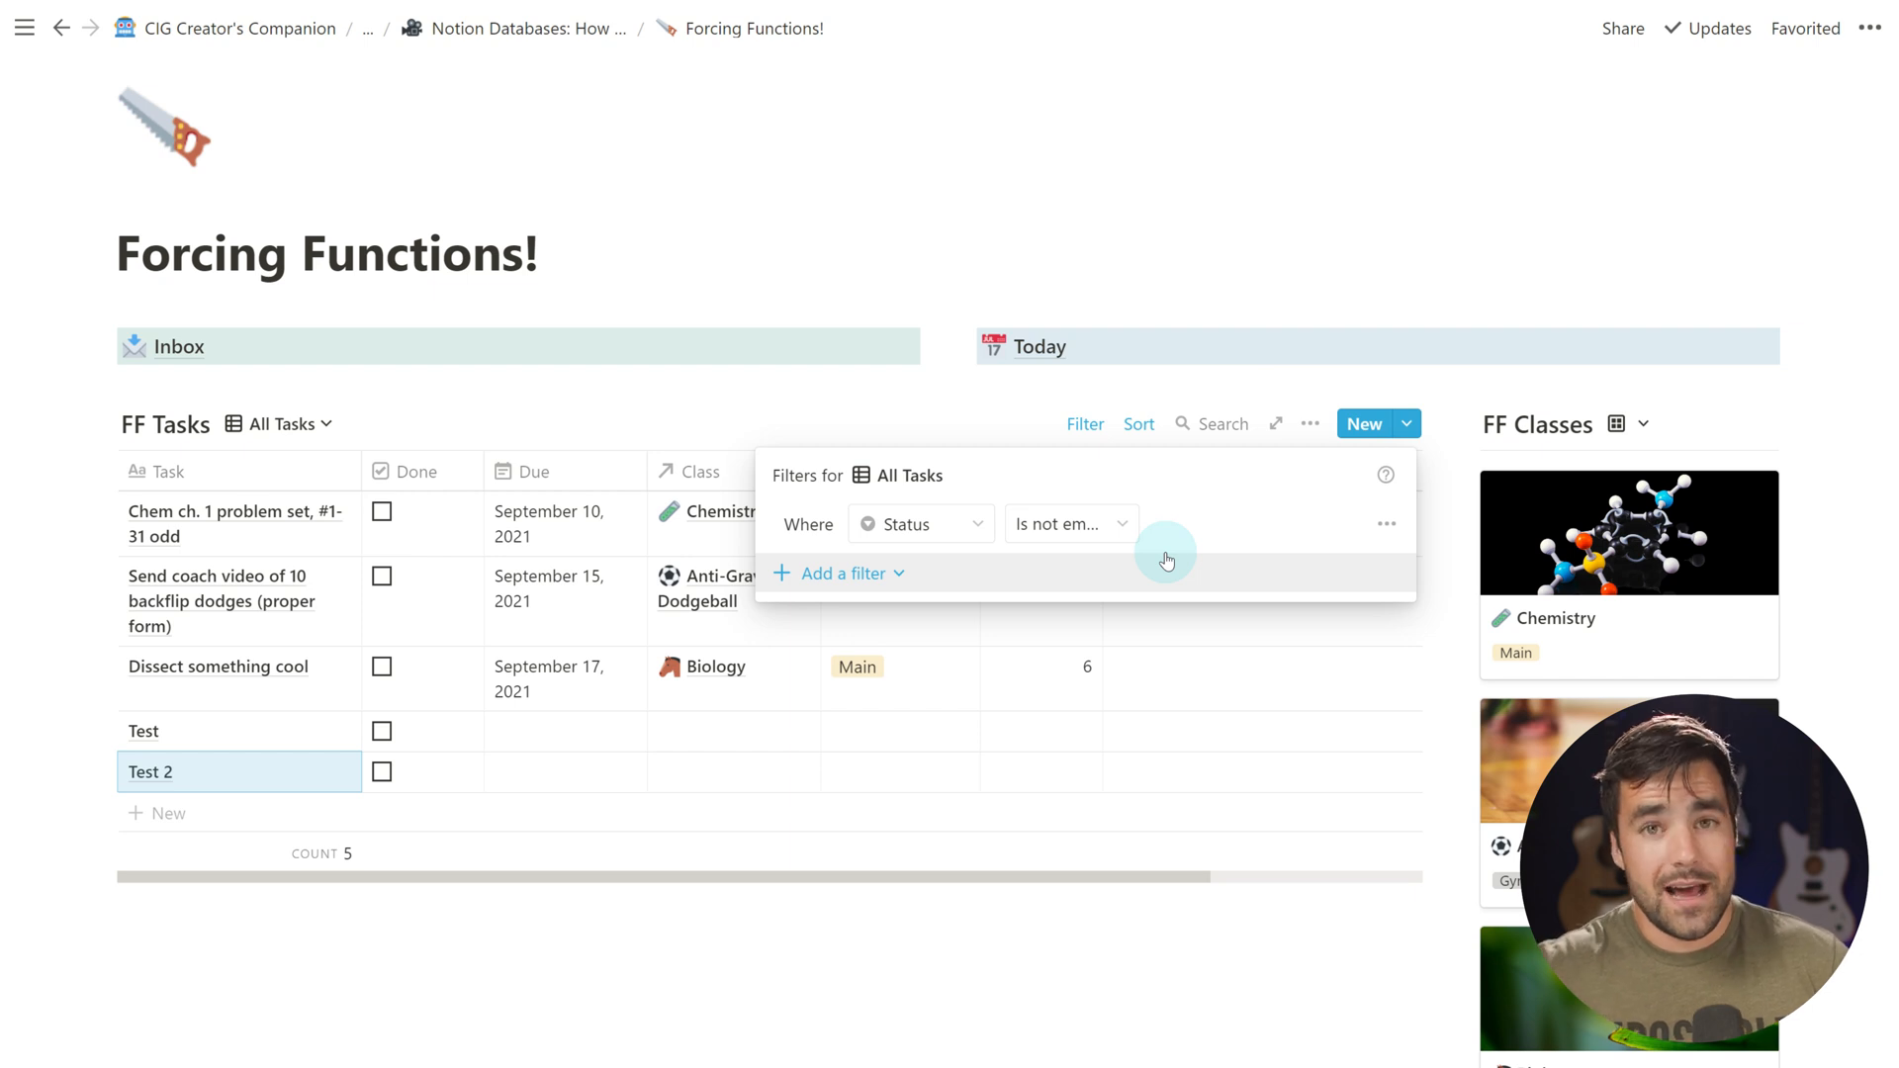
{"action": "mouse_move", "coordinate": [760, 1051]}
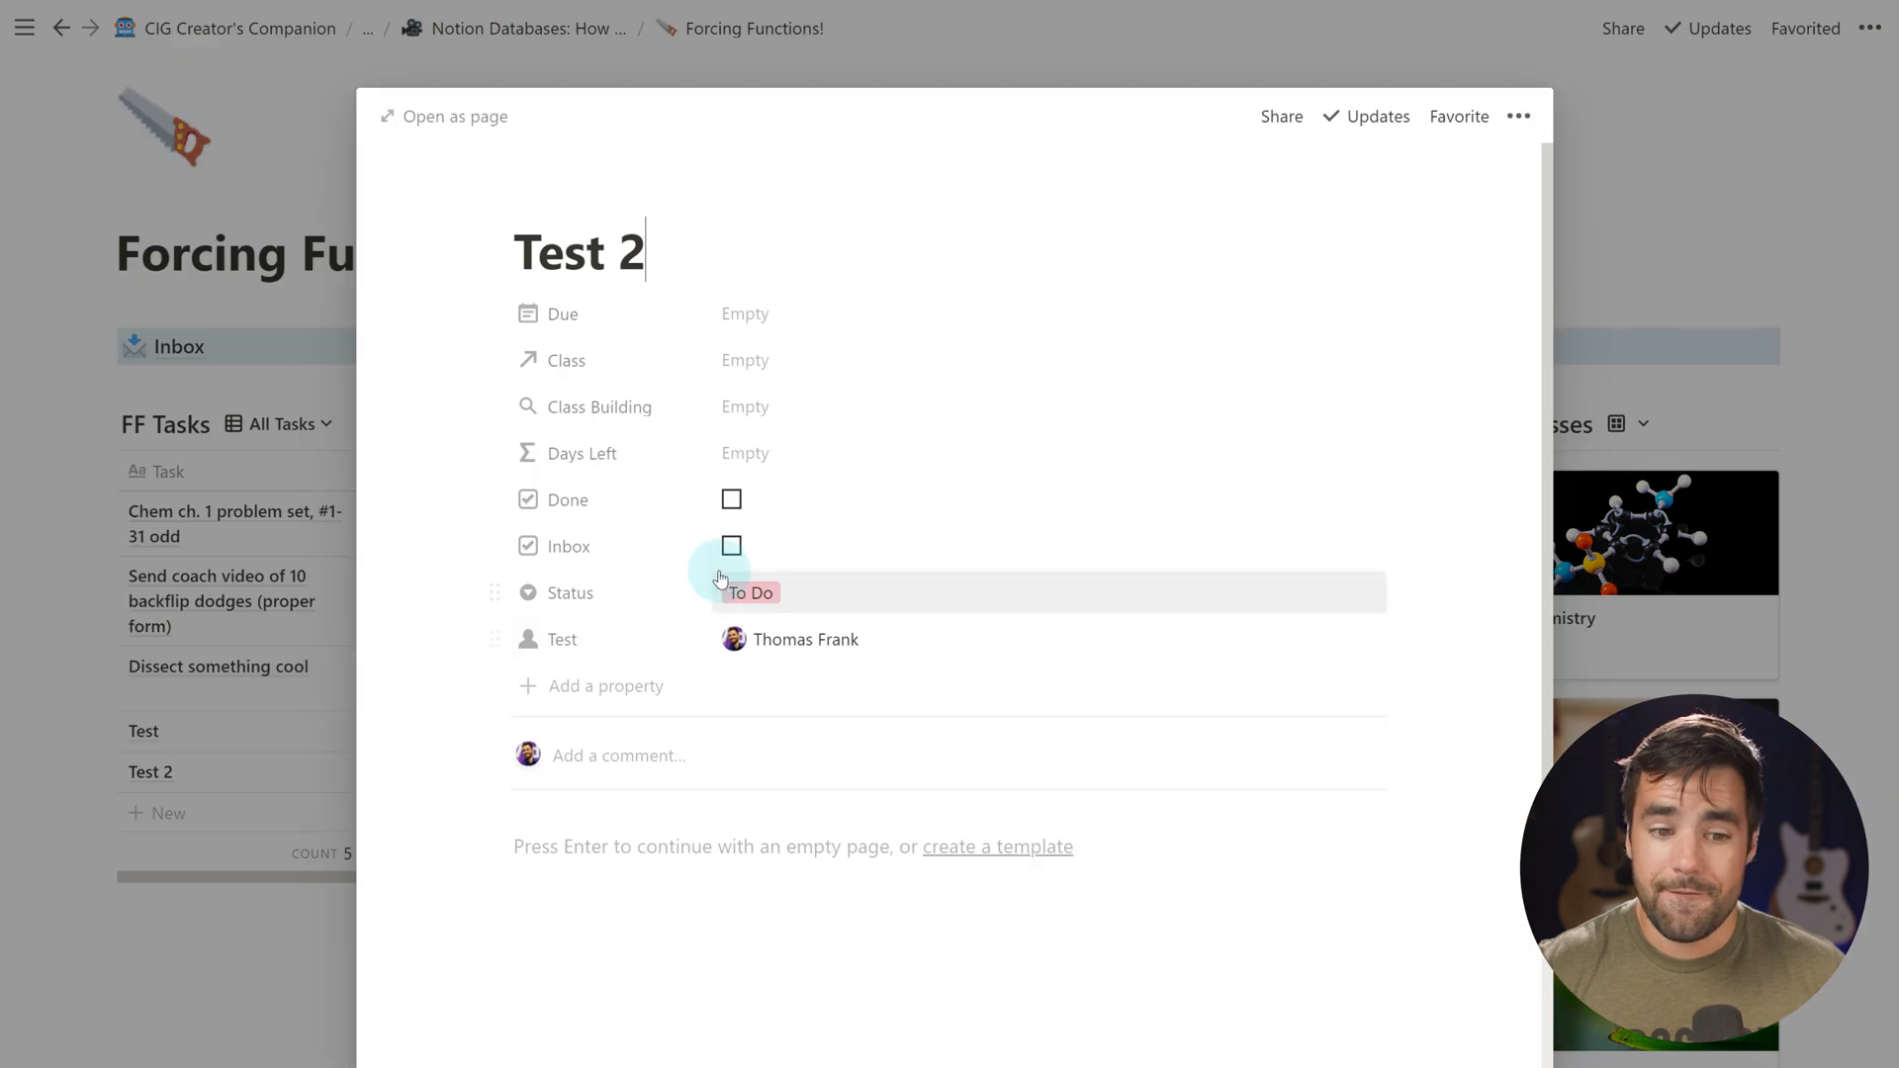
{"action": "left_click", "coordinate": [748, 591]}
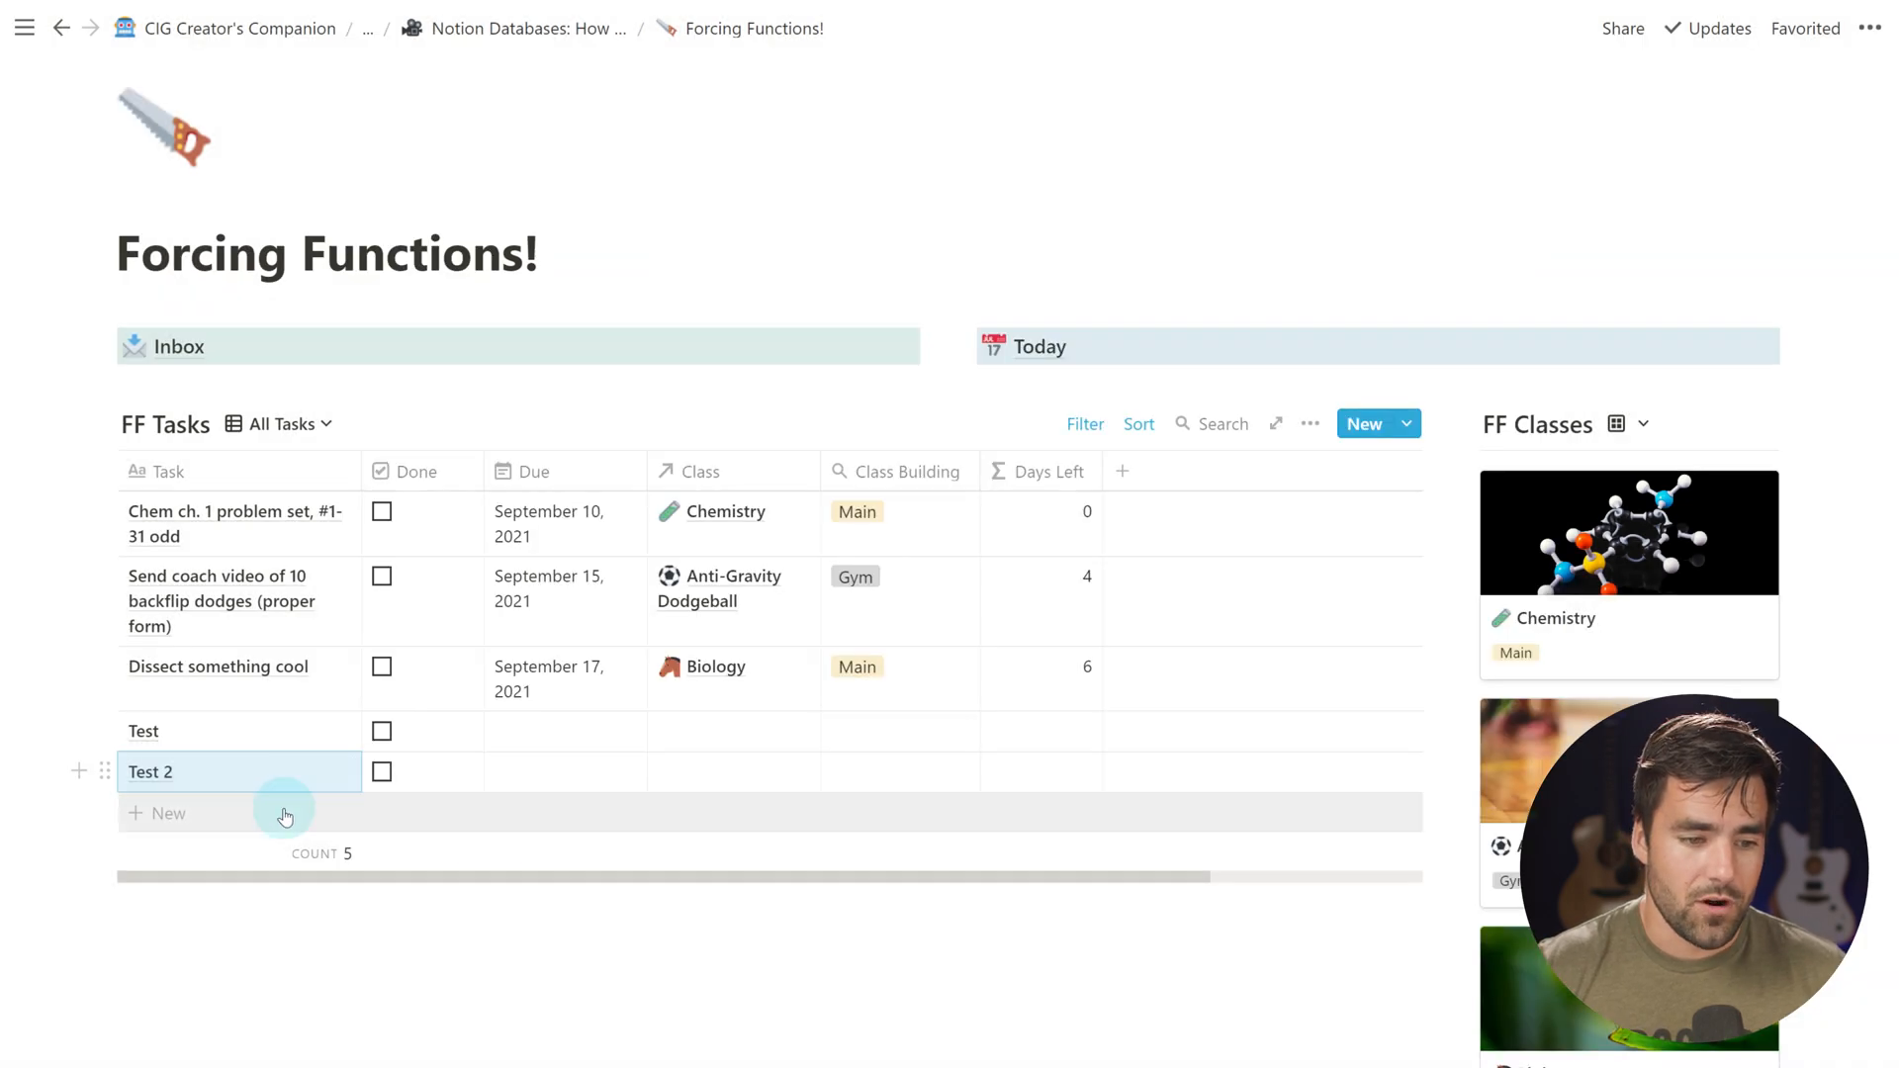
{"action": "left_click", "coordinate": [168, 813]}
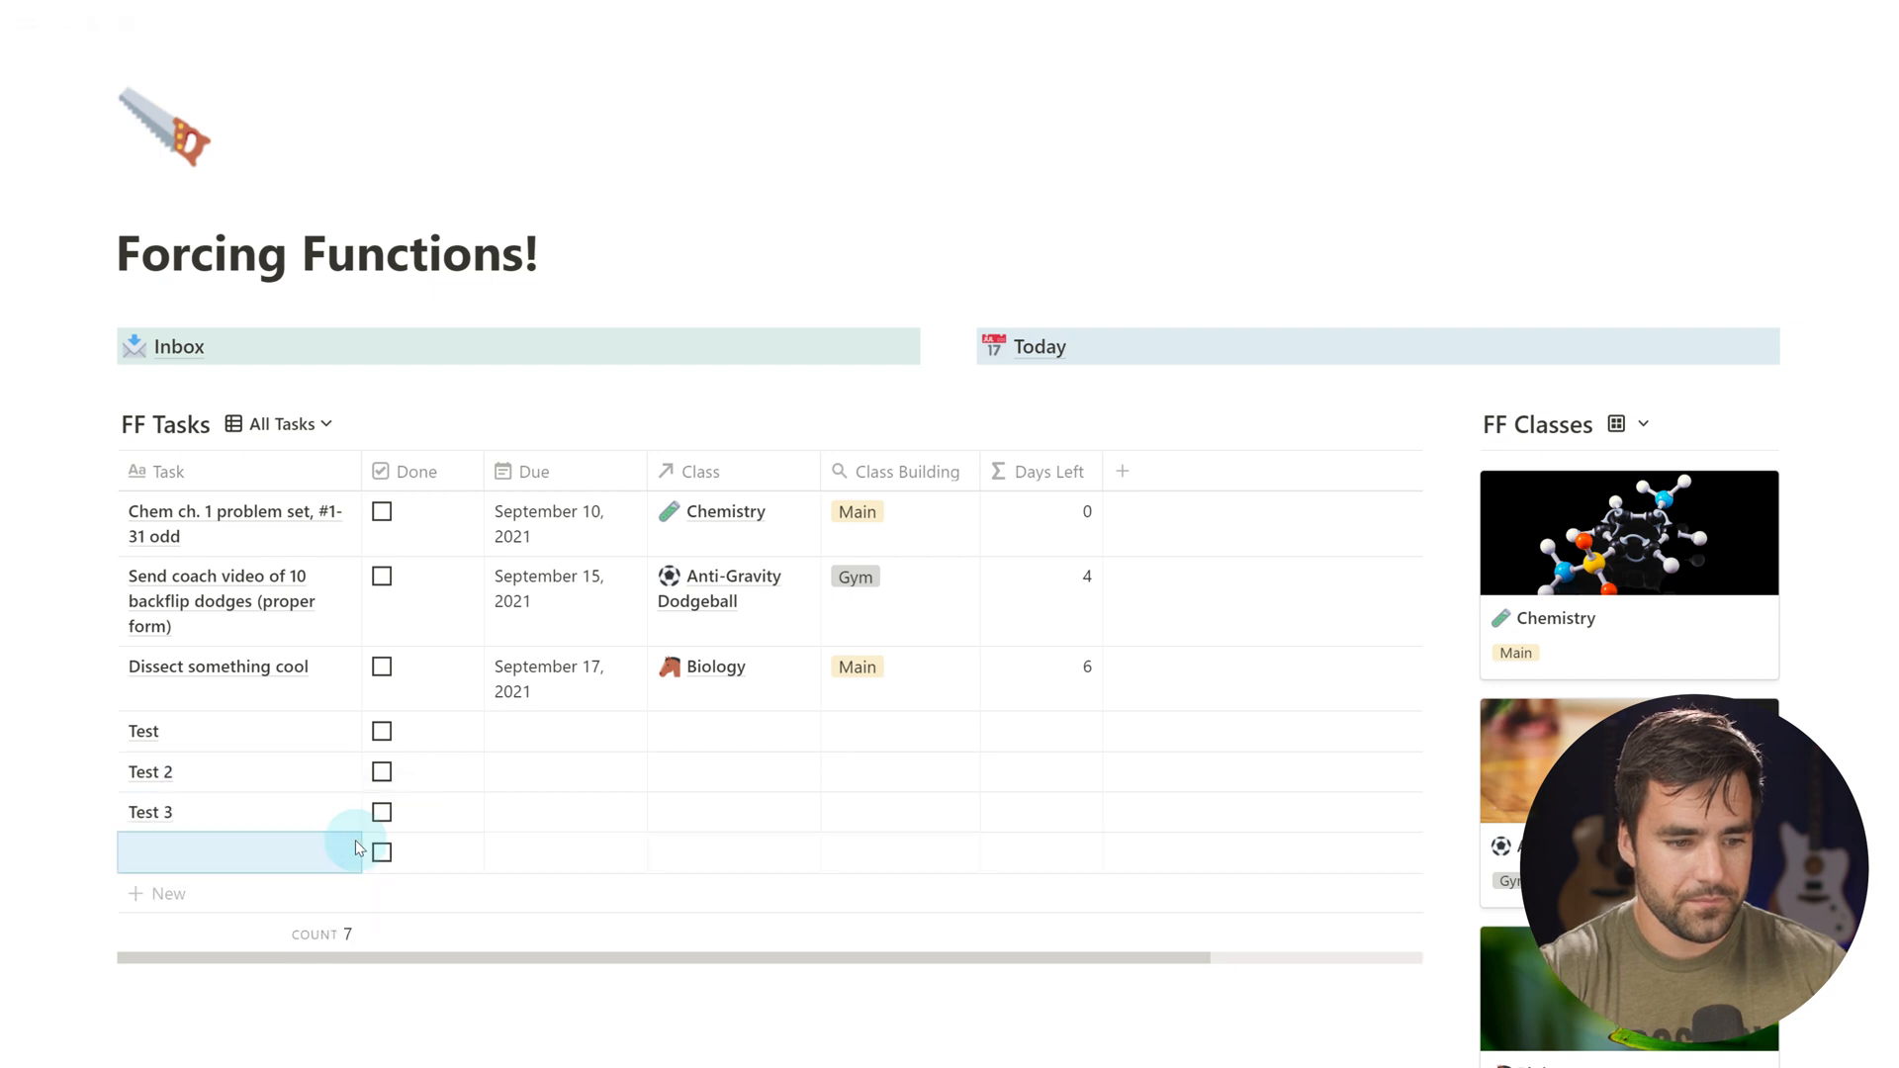
{"action": "left_click", "coordinate": [150, 811]}
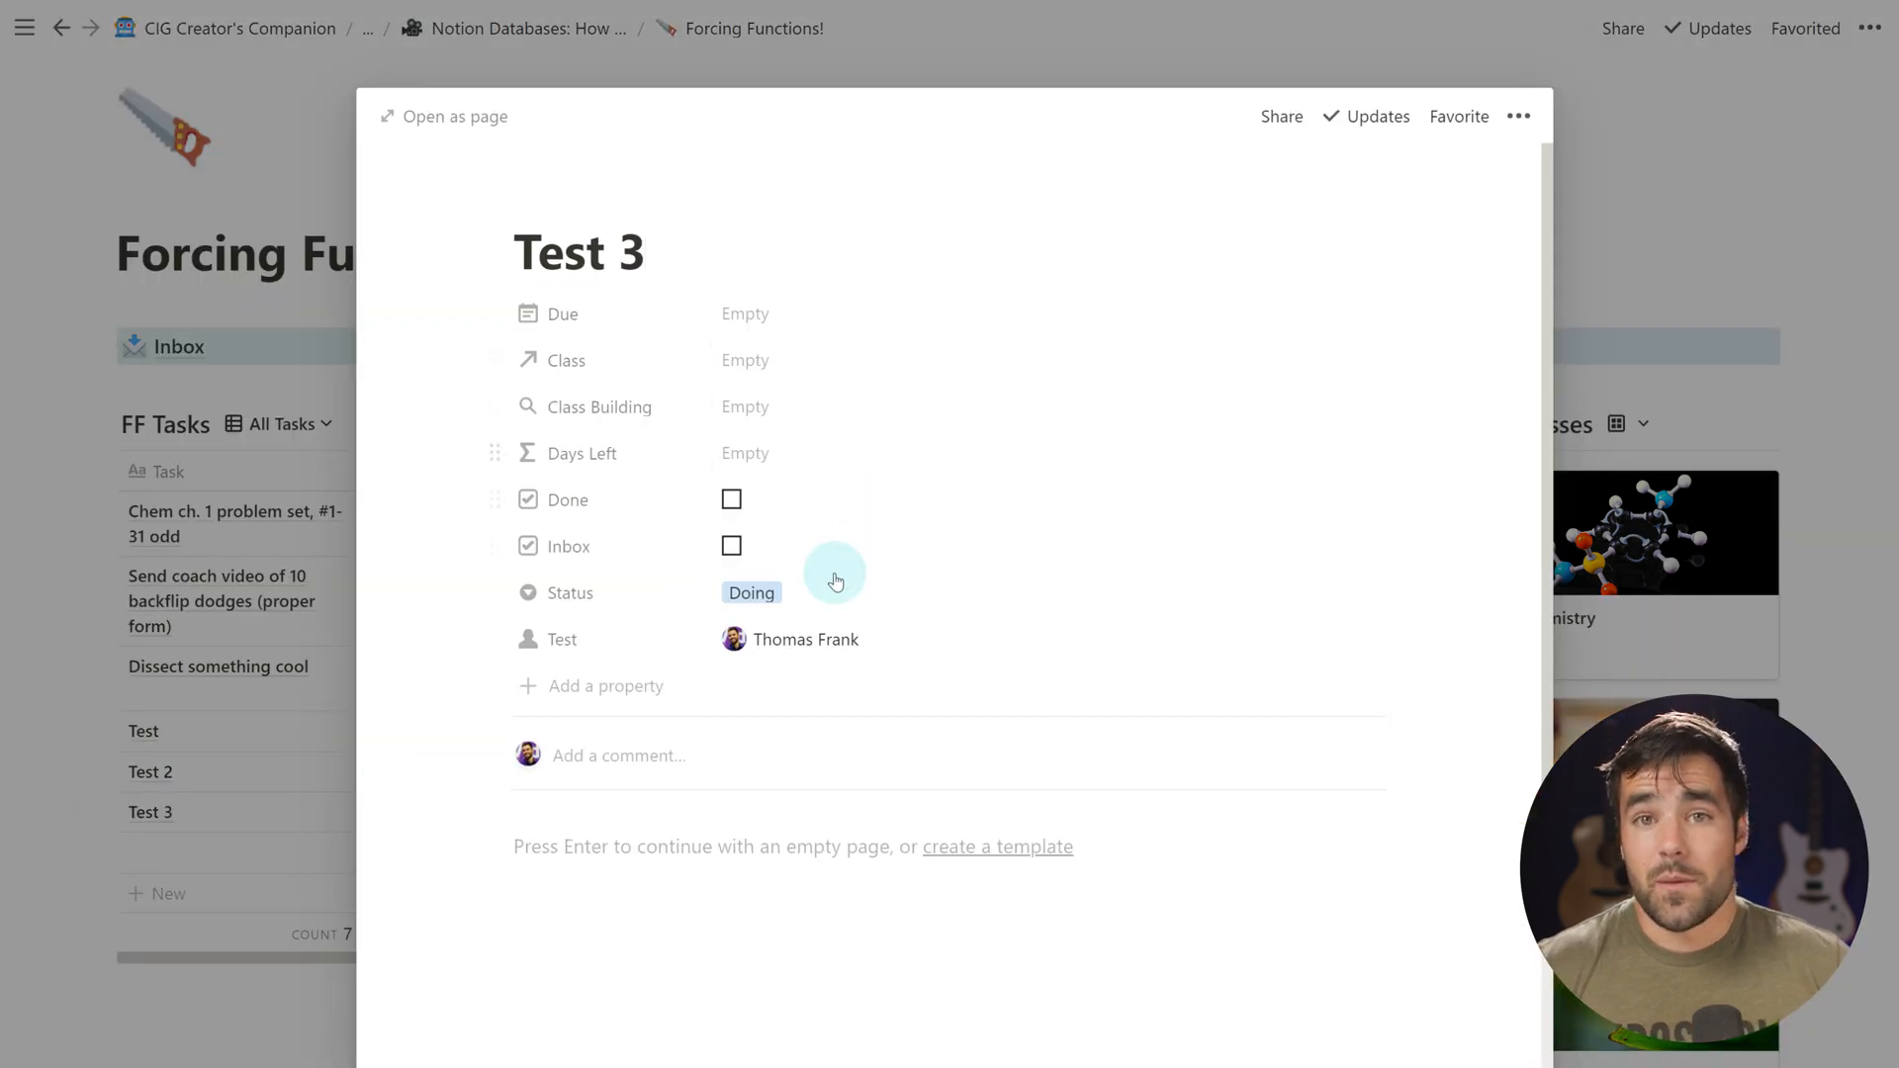
{"action": "left_click", "coordinate": [751, 592]}
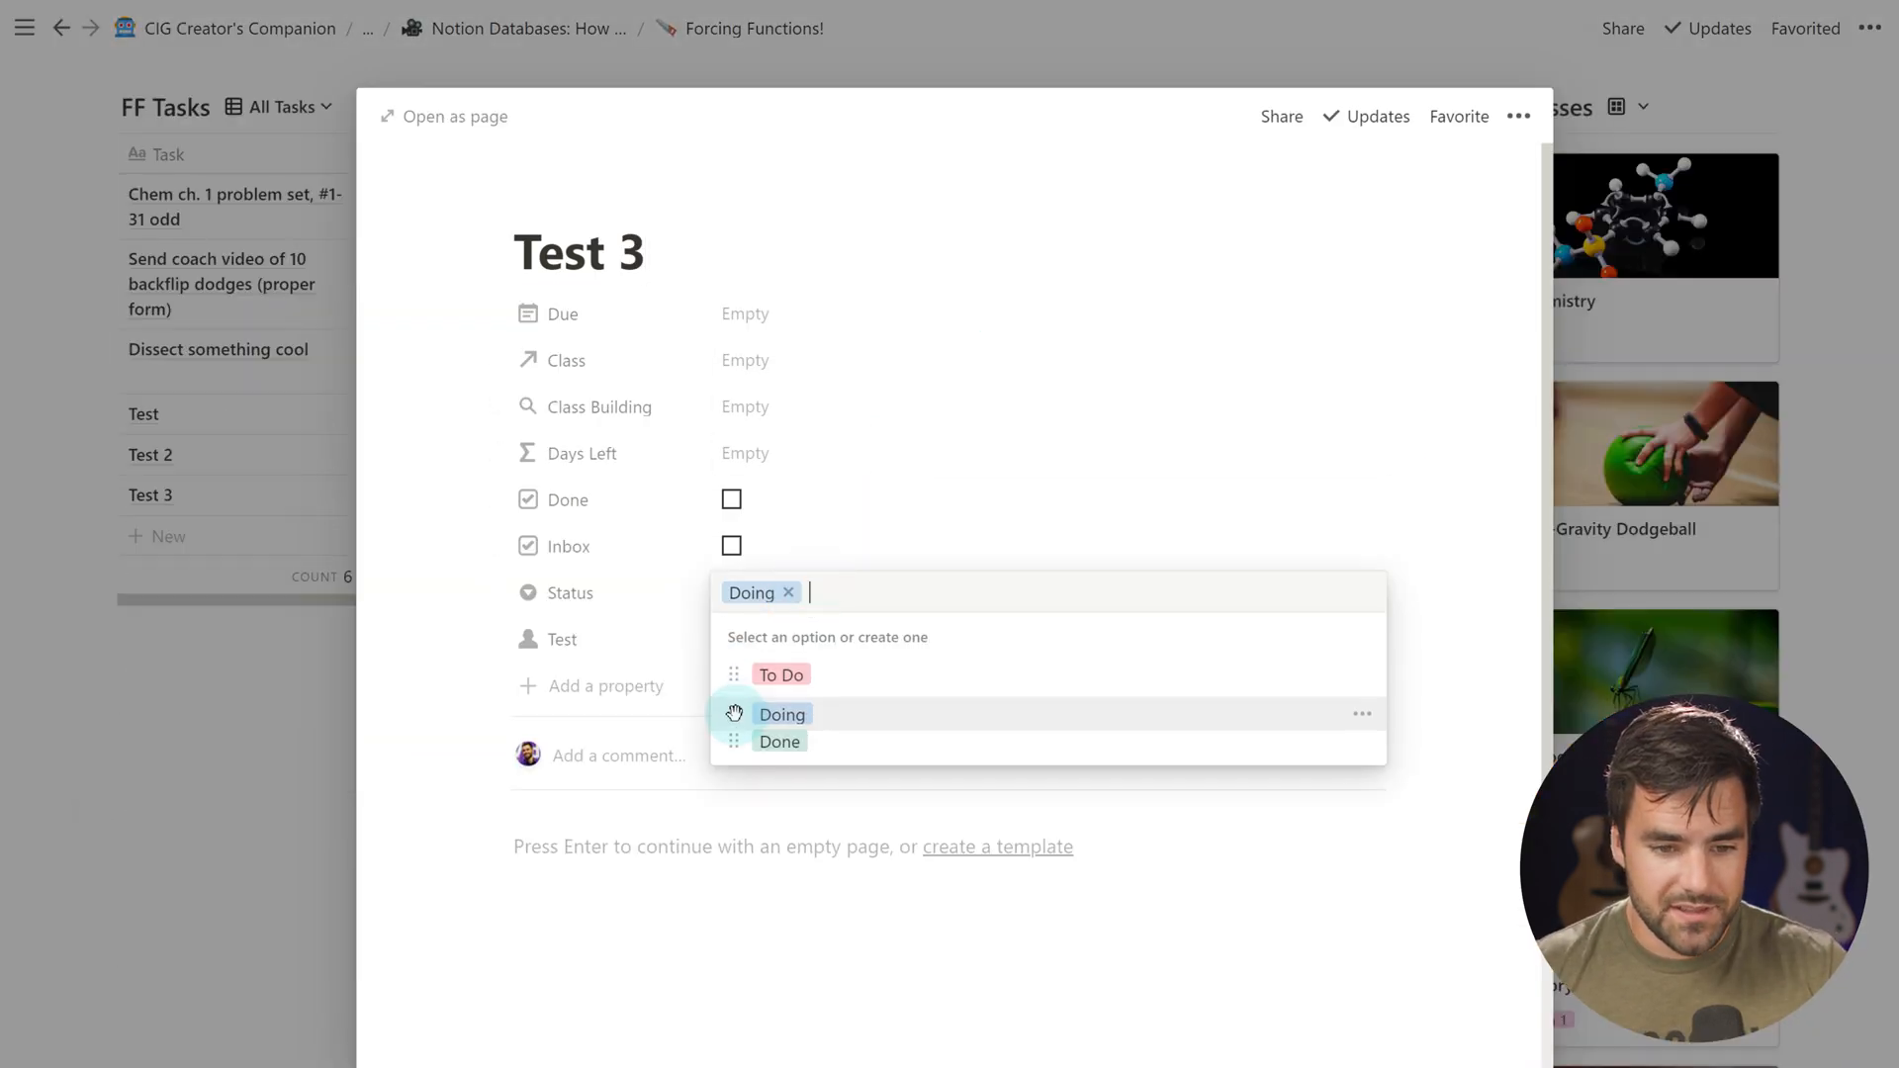
{"action": "left_click", "coordinate": [494, 892]}
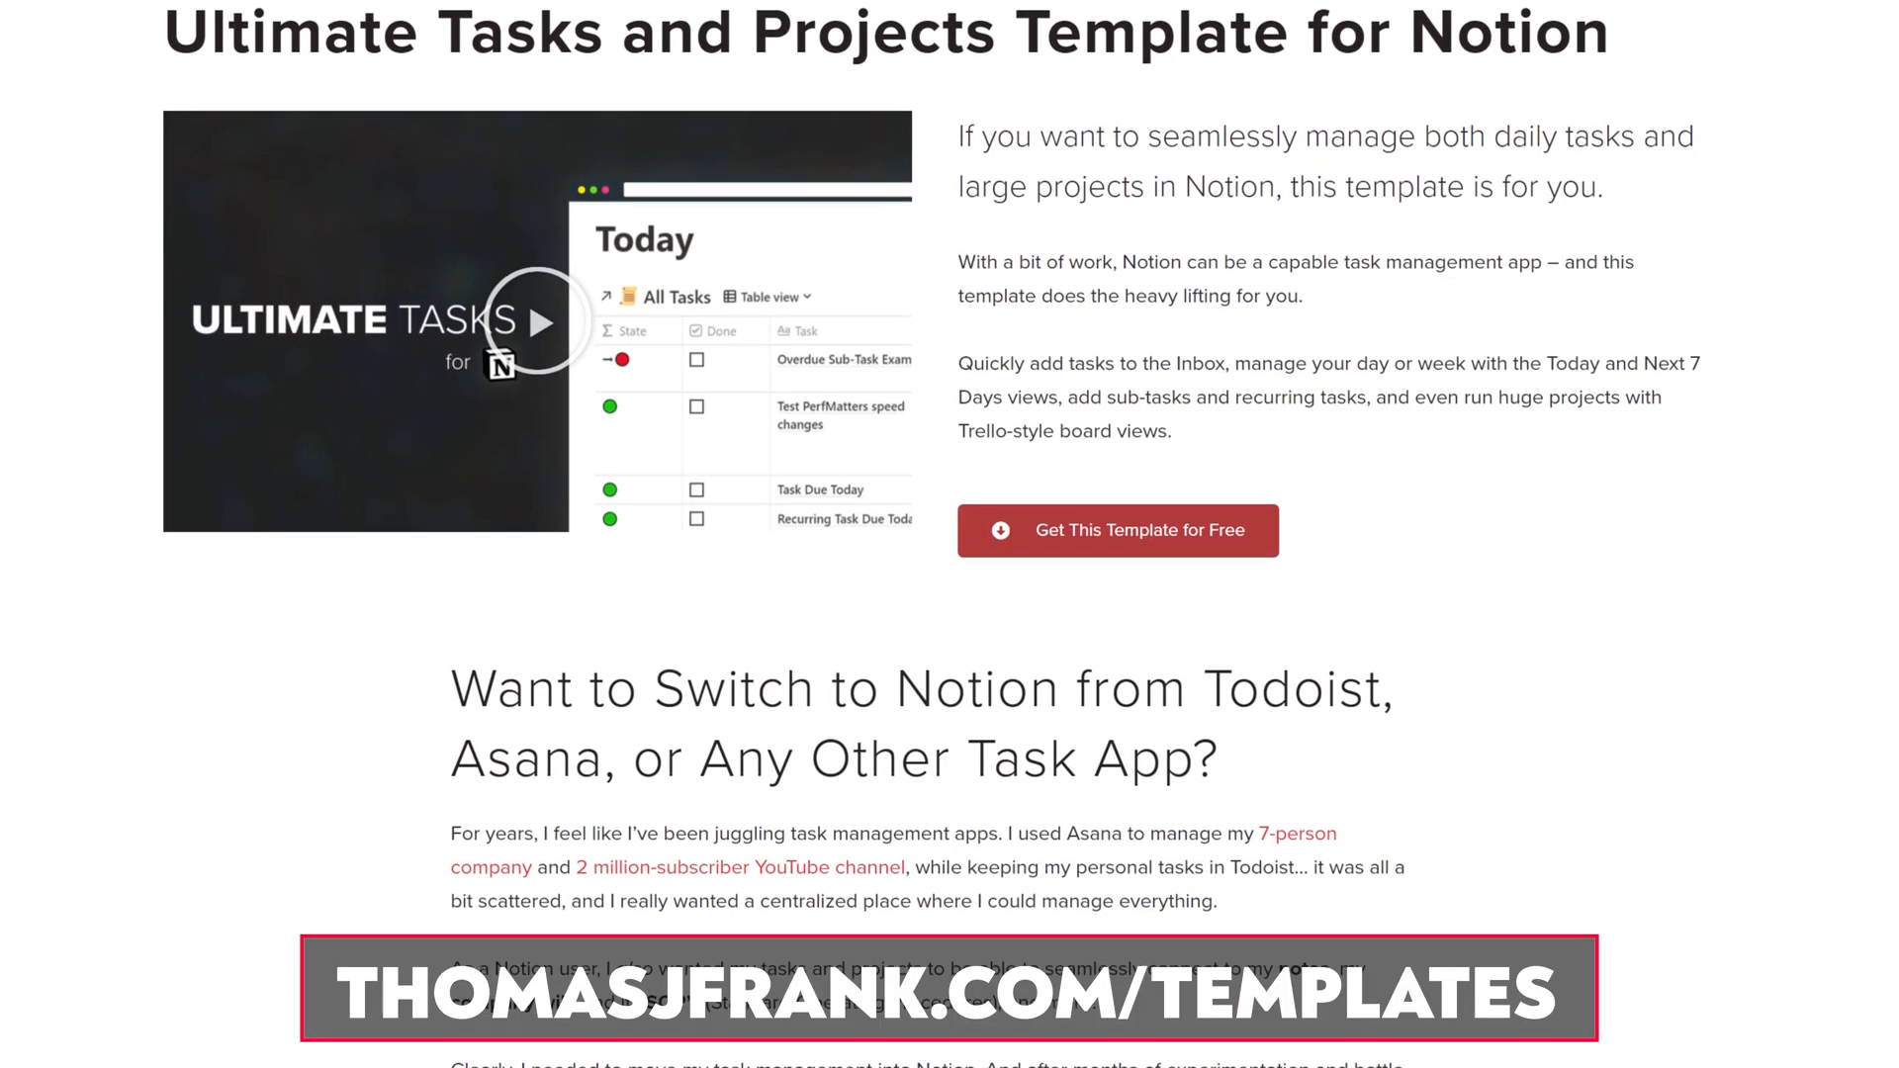
{"action": "scroll", "scroll_direction": "down", "scroll_amount": 3}
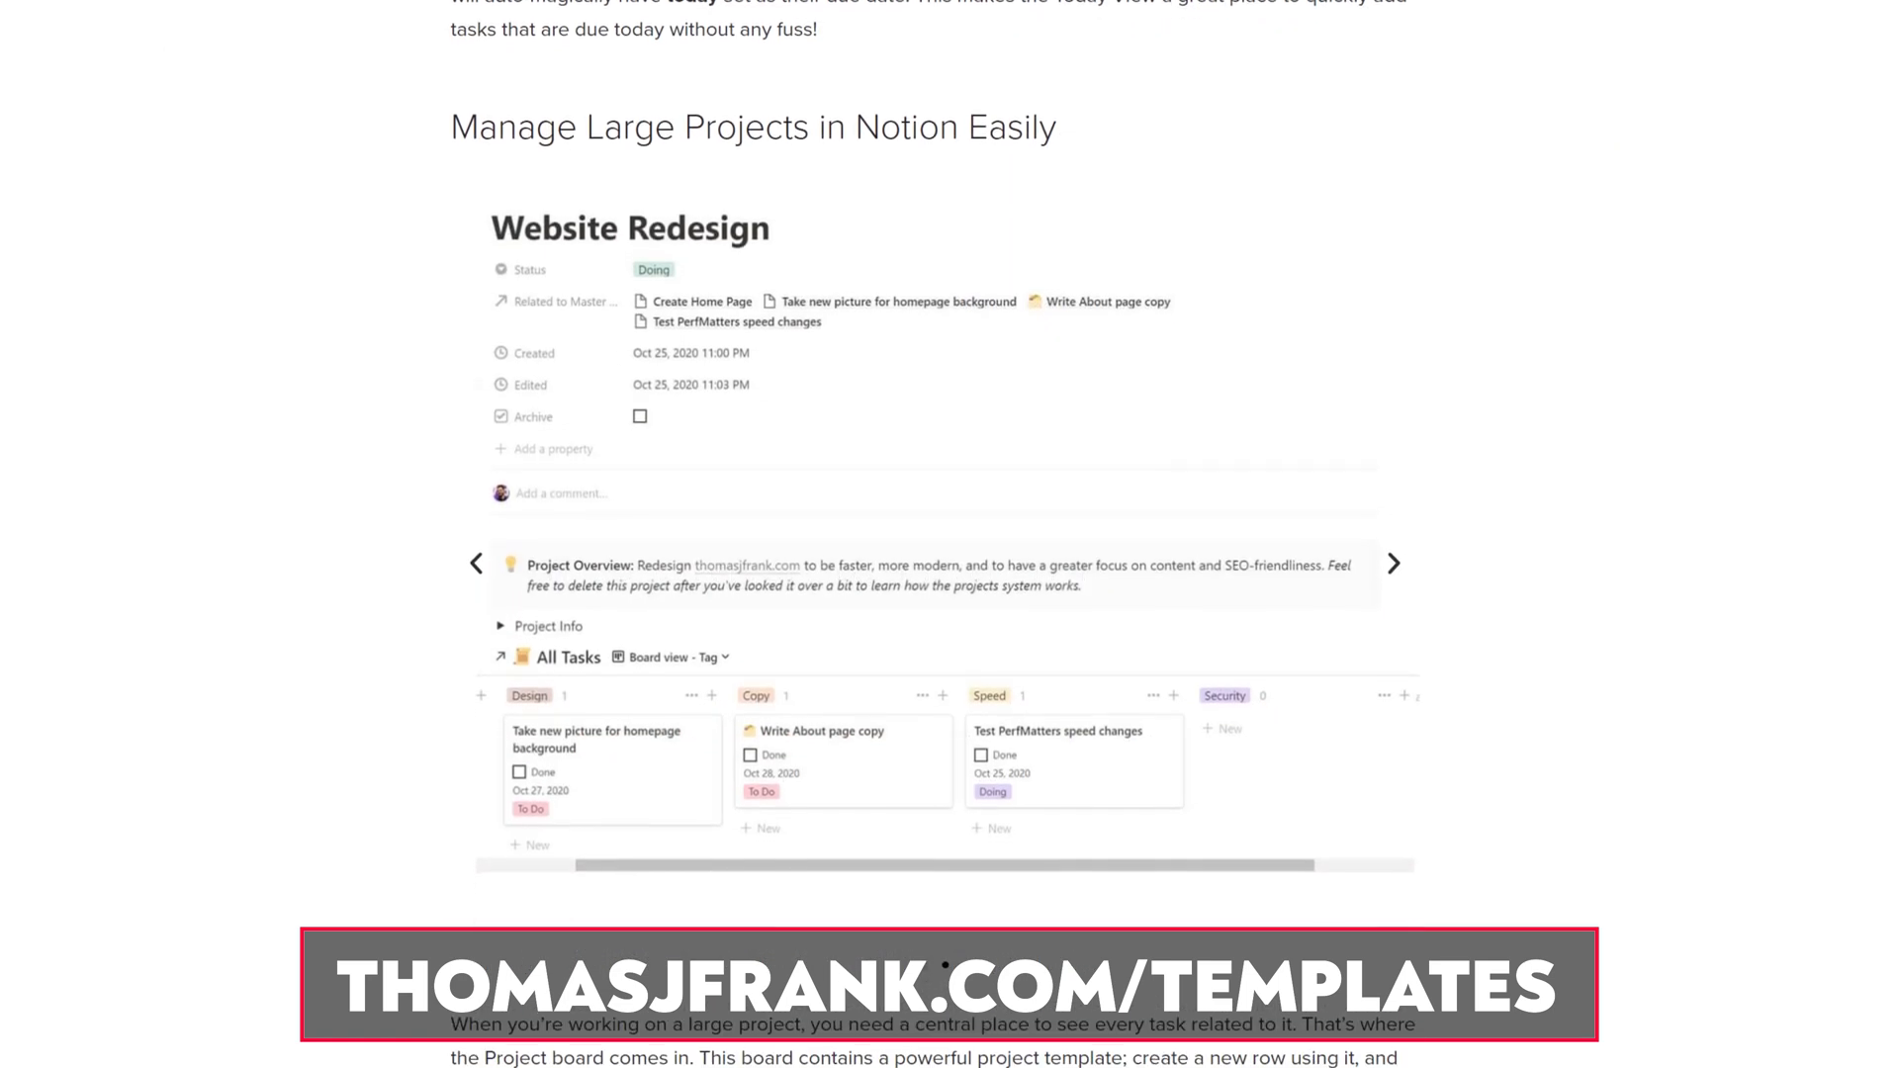
{"action": "scroll", "scroll_direction": "down", "scroll_amount": 3}
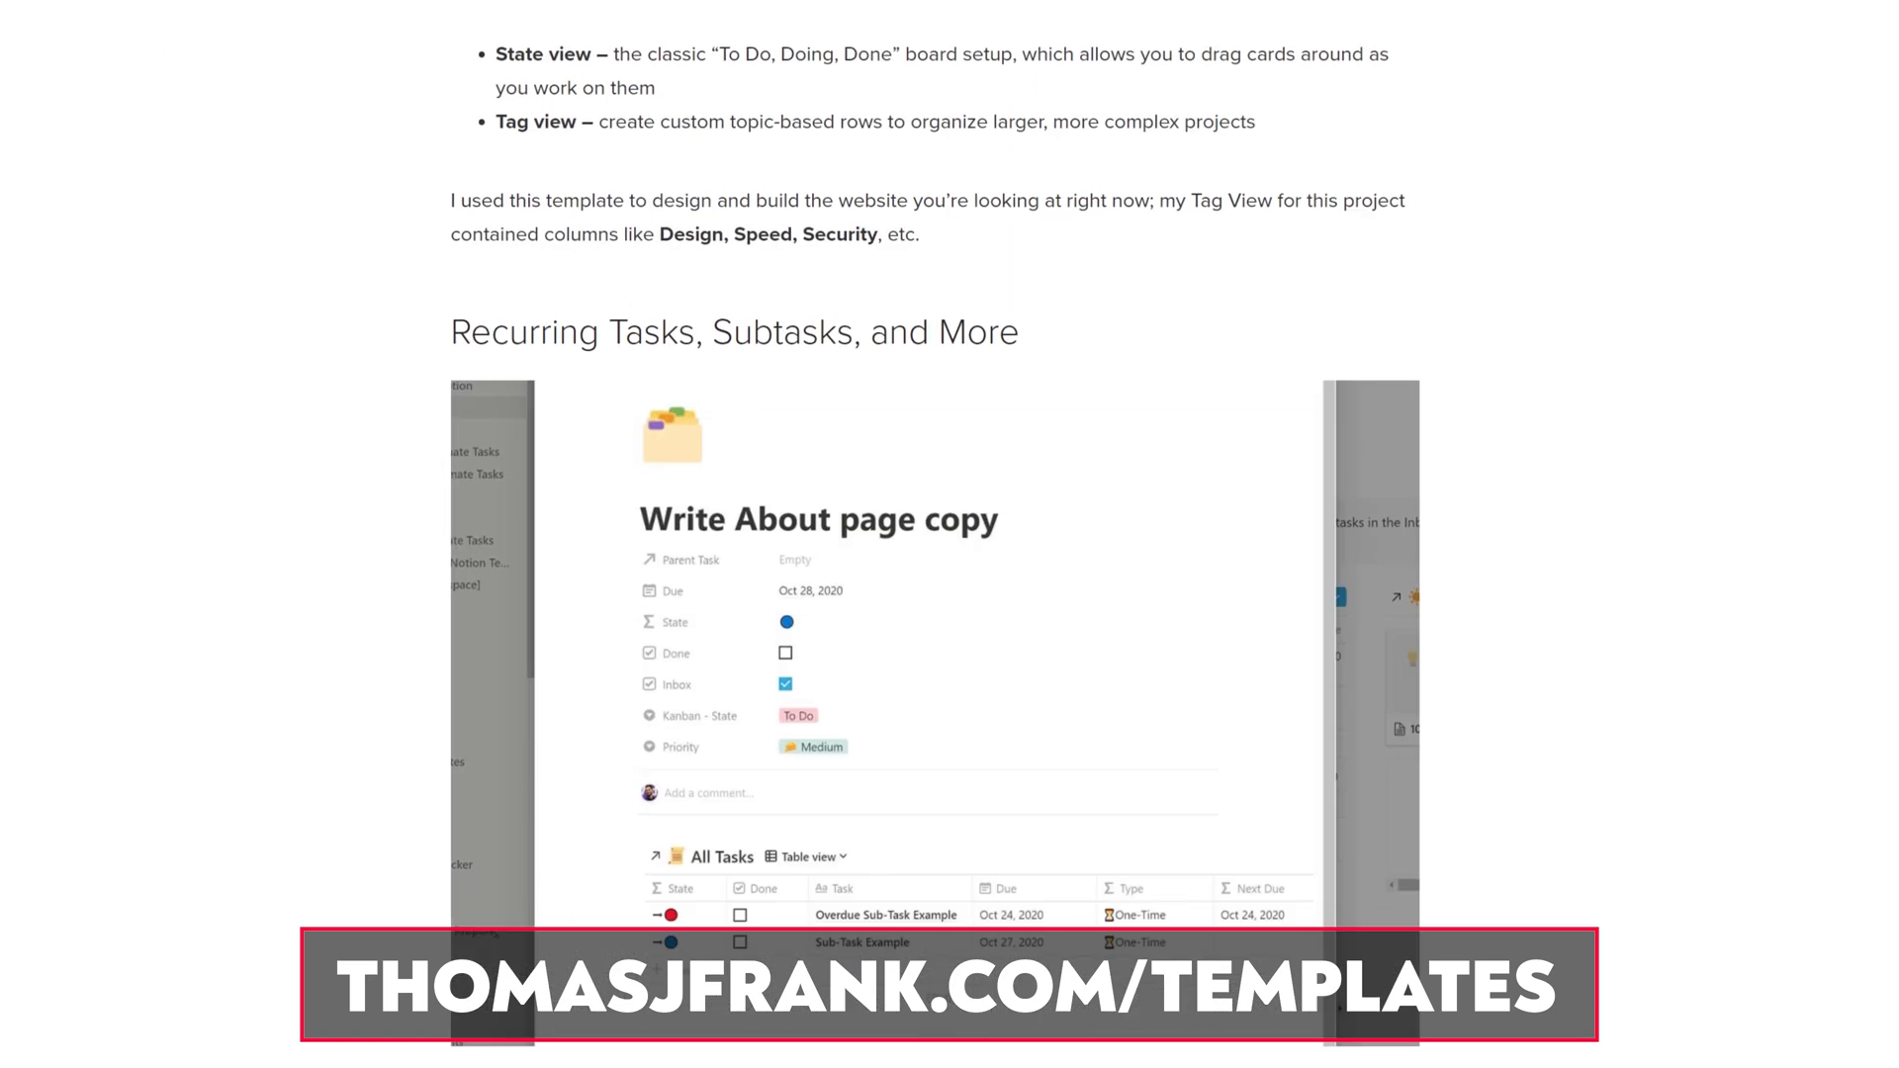
{"action": "scroll", "scroll_direction": "down", "scroll_amount": 3}
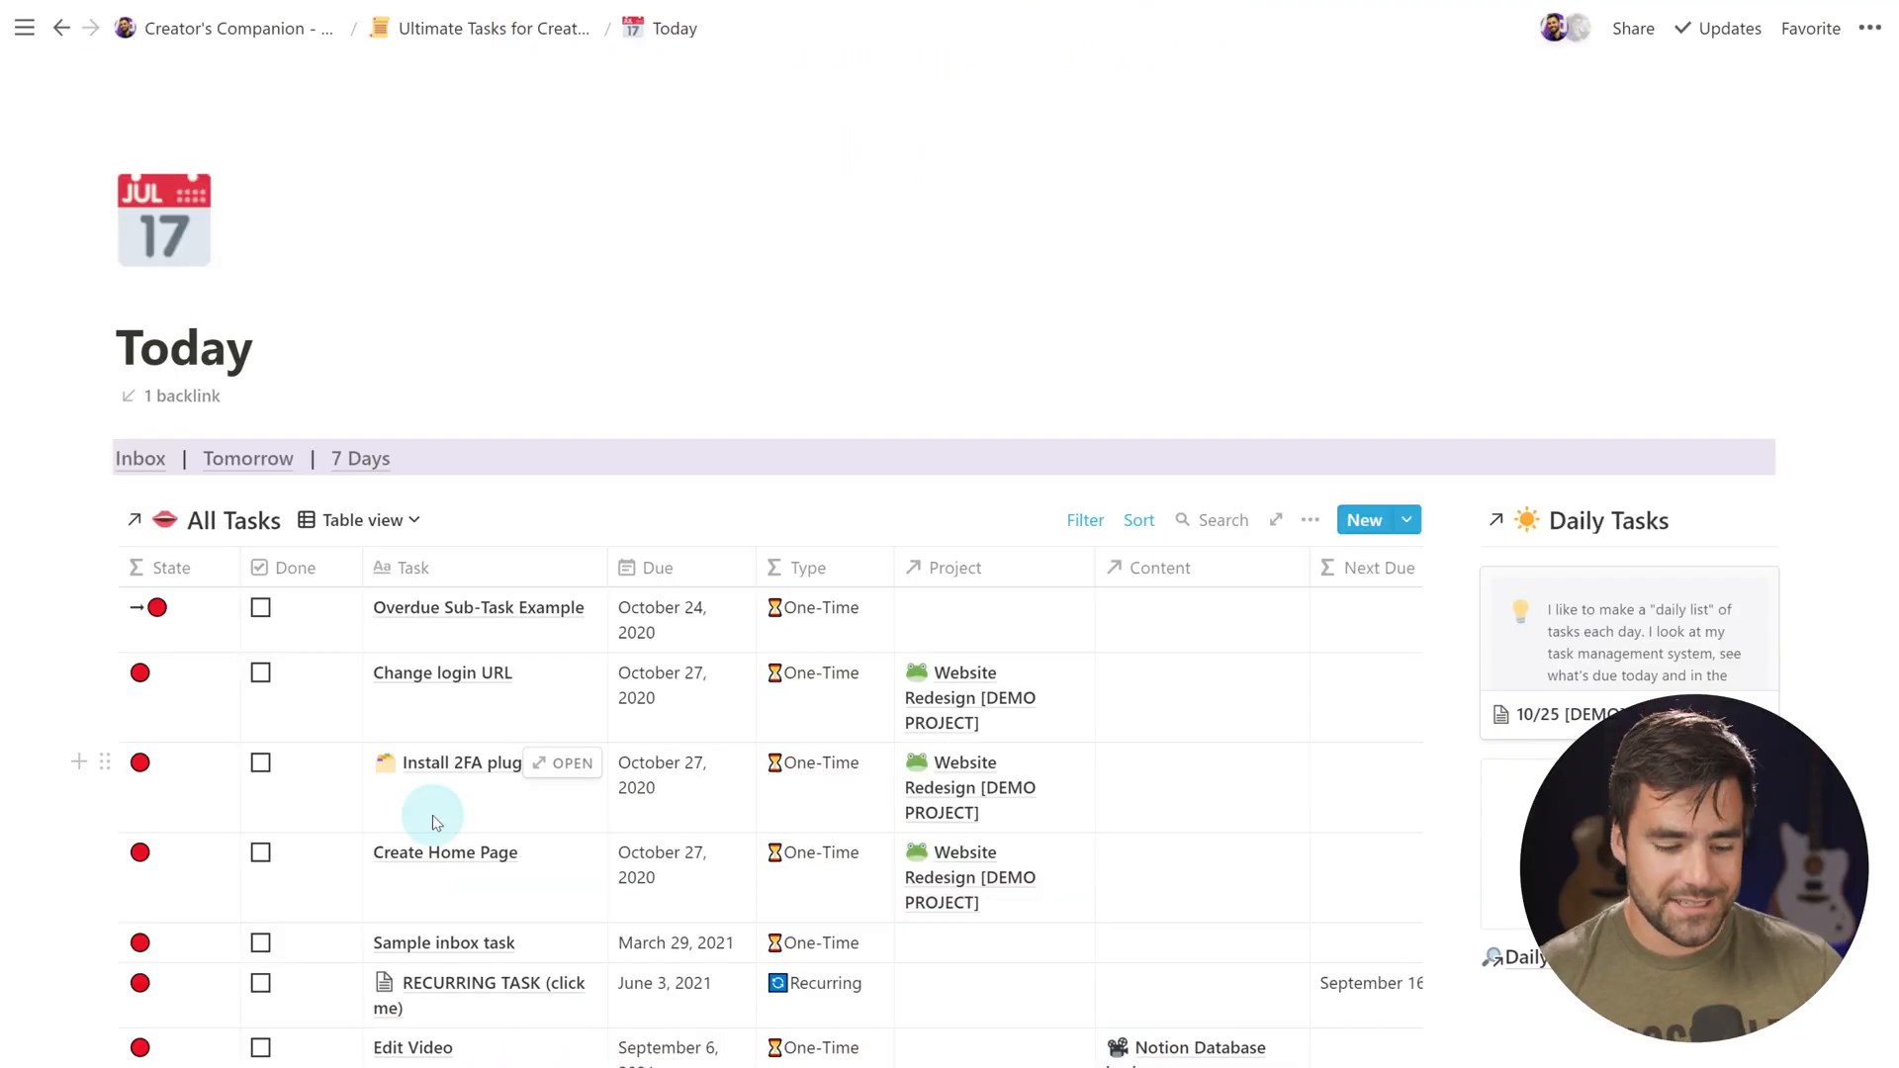
{"action": "mouse_move", "coordinate": [856, 811]}
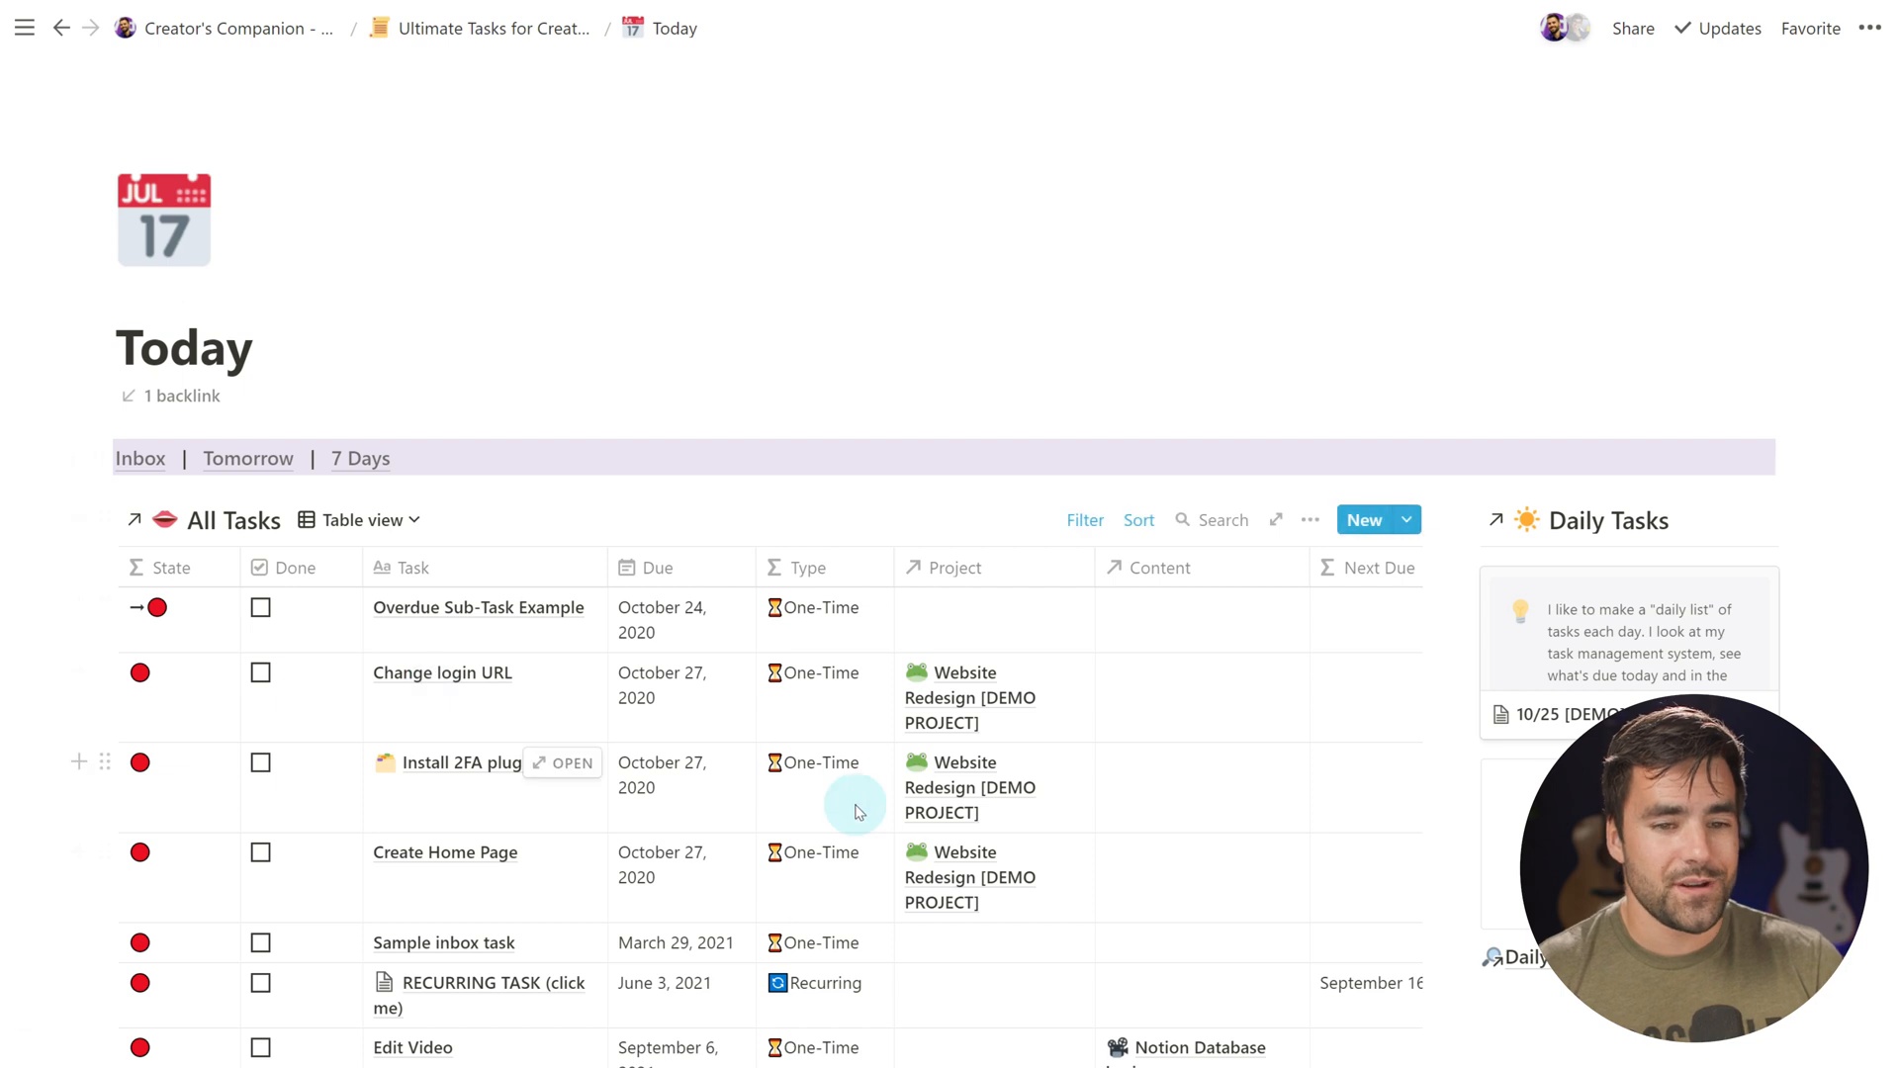
{"action": "left_click", "coordinate": [1084, 521]}
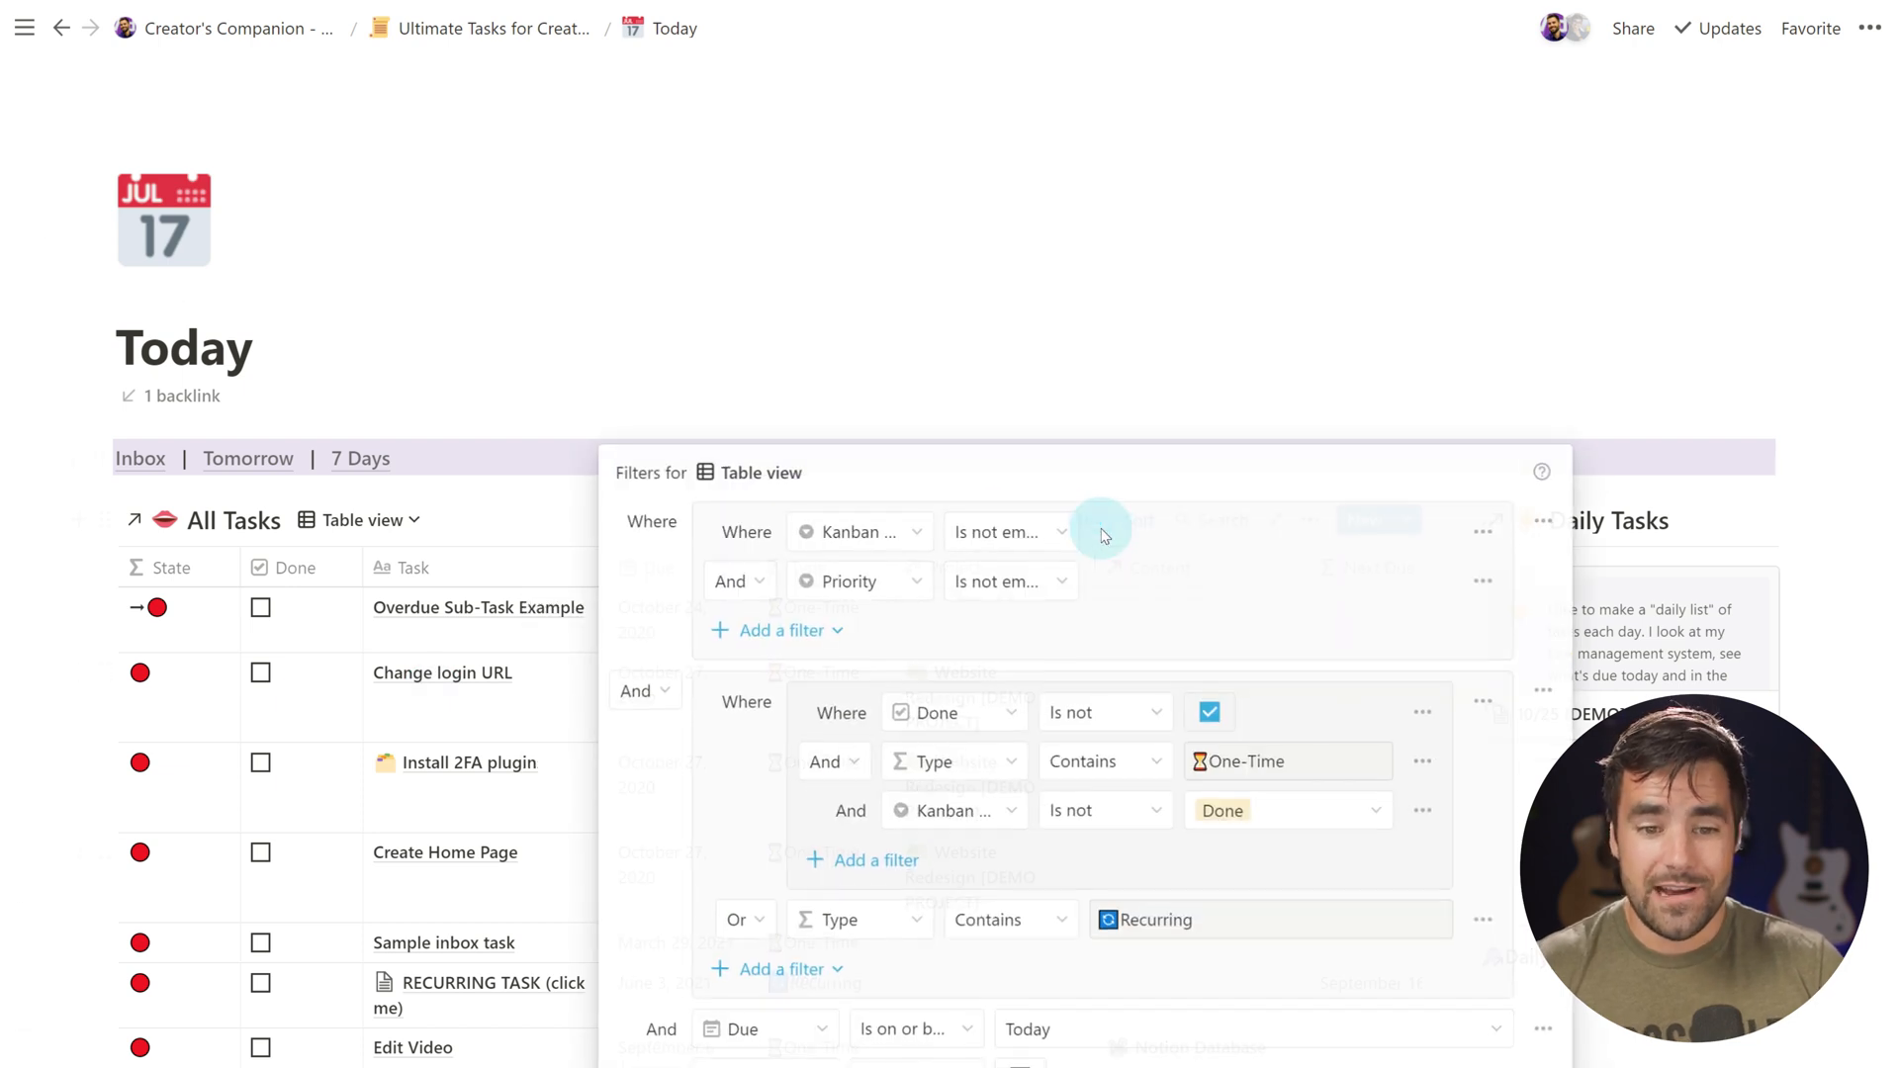
{"action": "mouse_move", "coordinate": [1216, 536]}
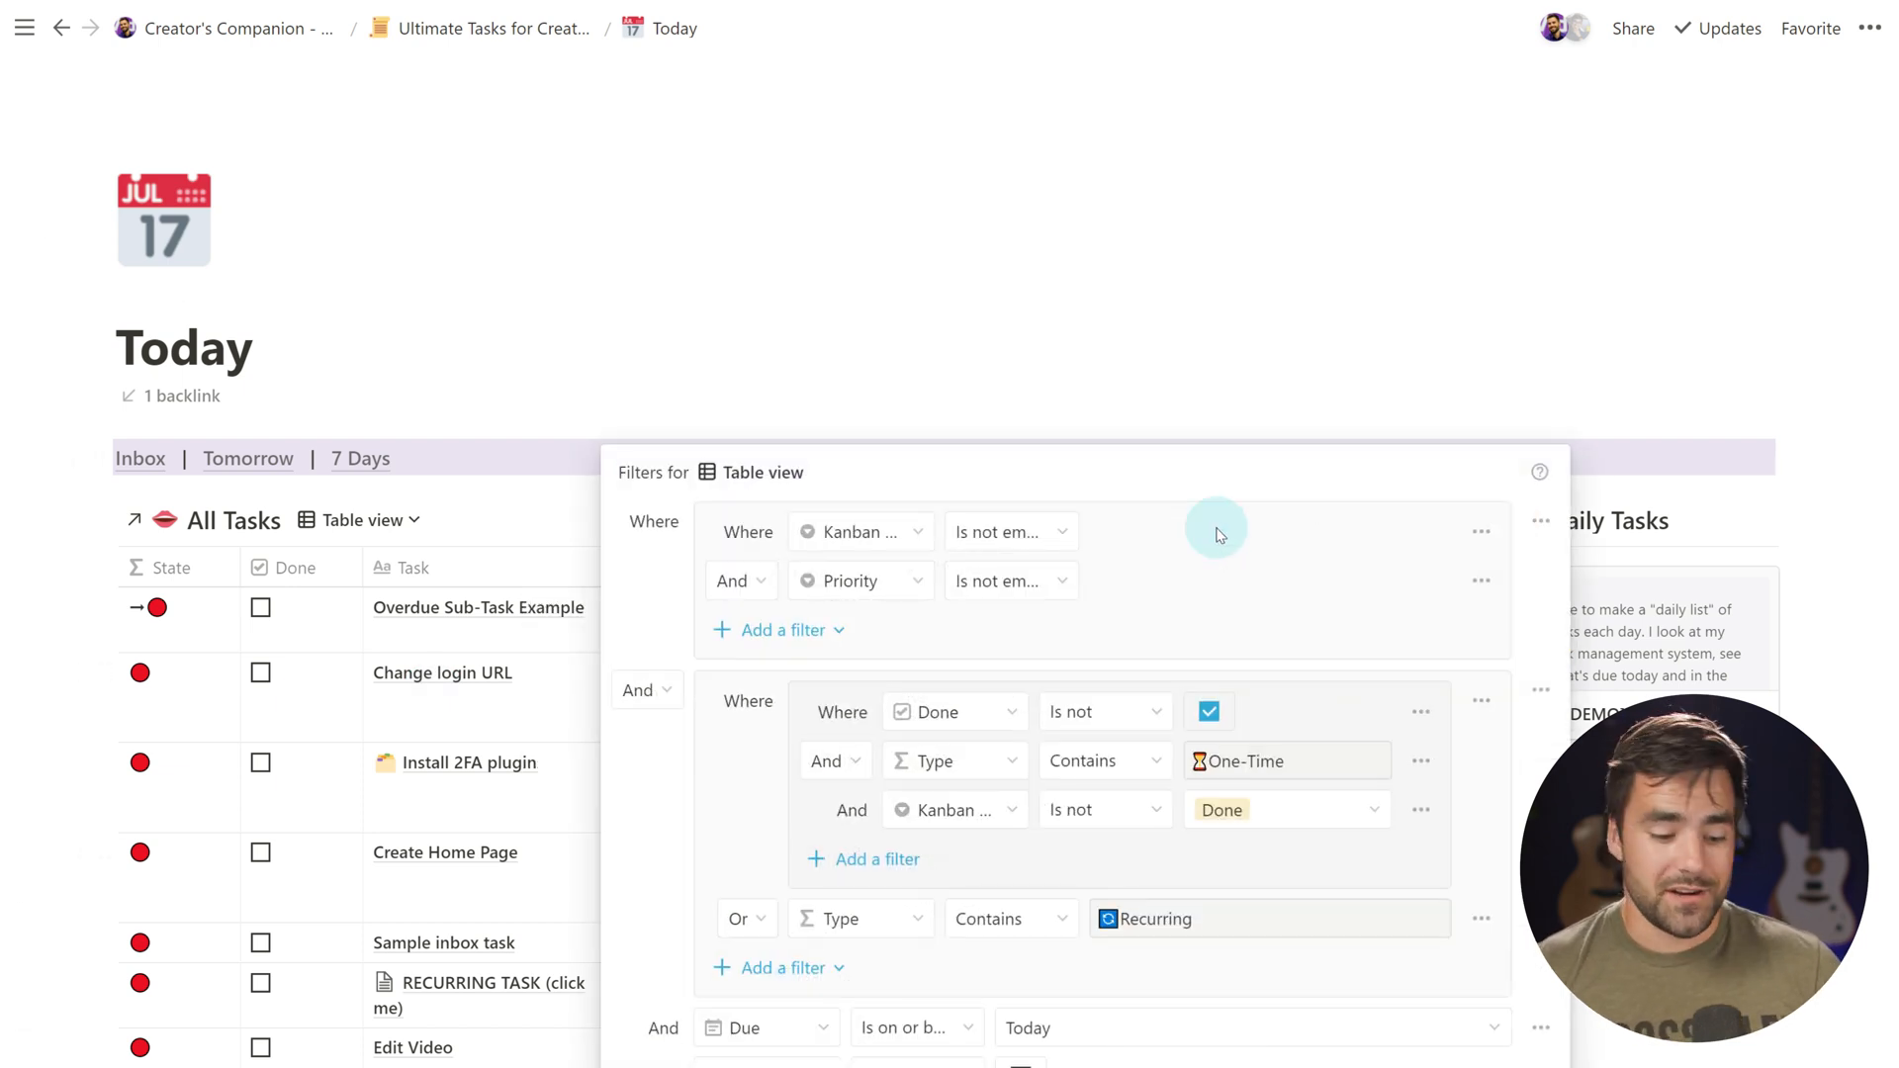
{"action": "mouse_move", "coordinate": [839, 463]}
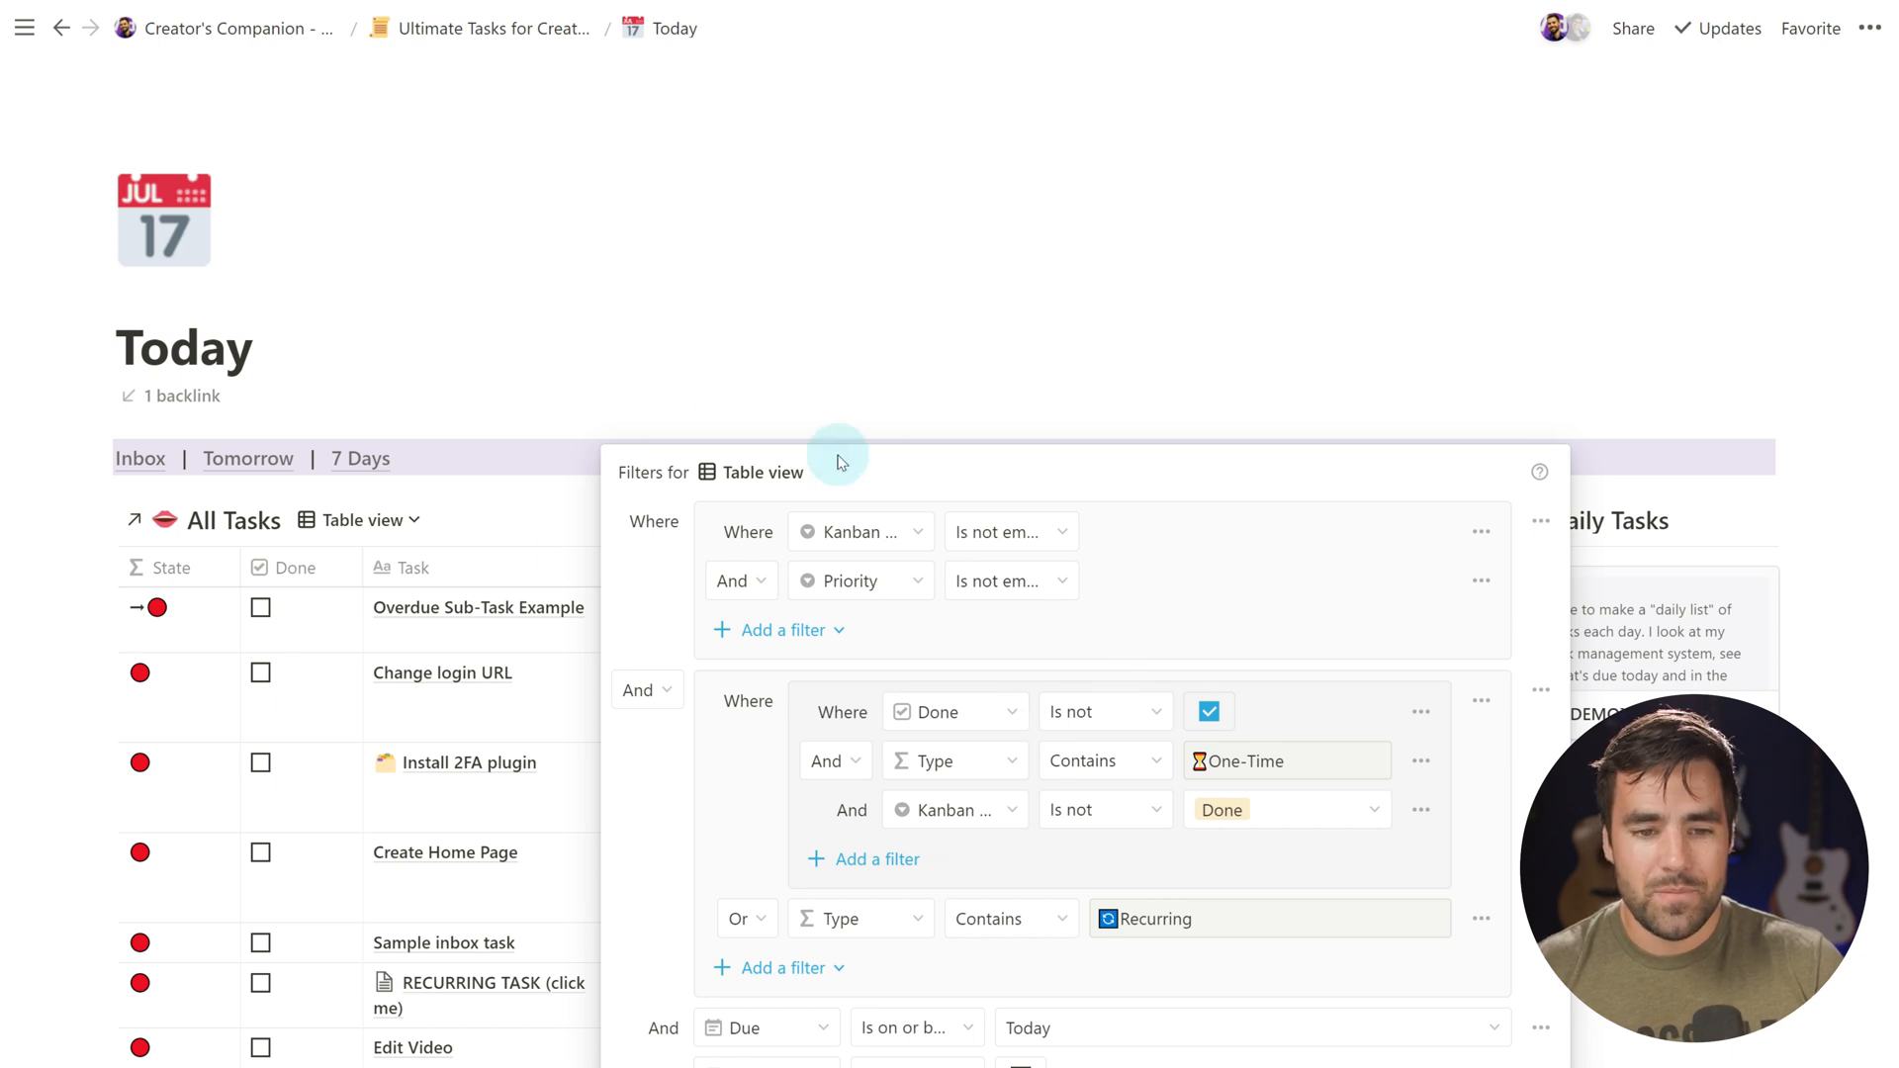
{"action": "mouse_move", "coordinate": [1017, 479]}
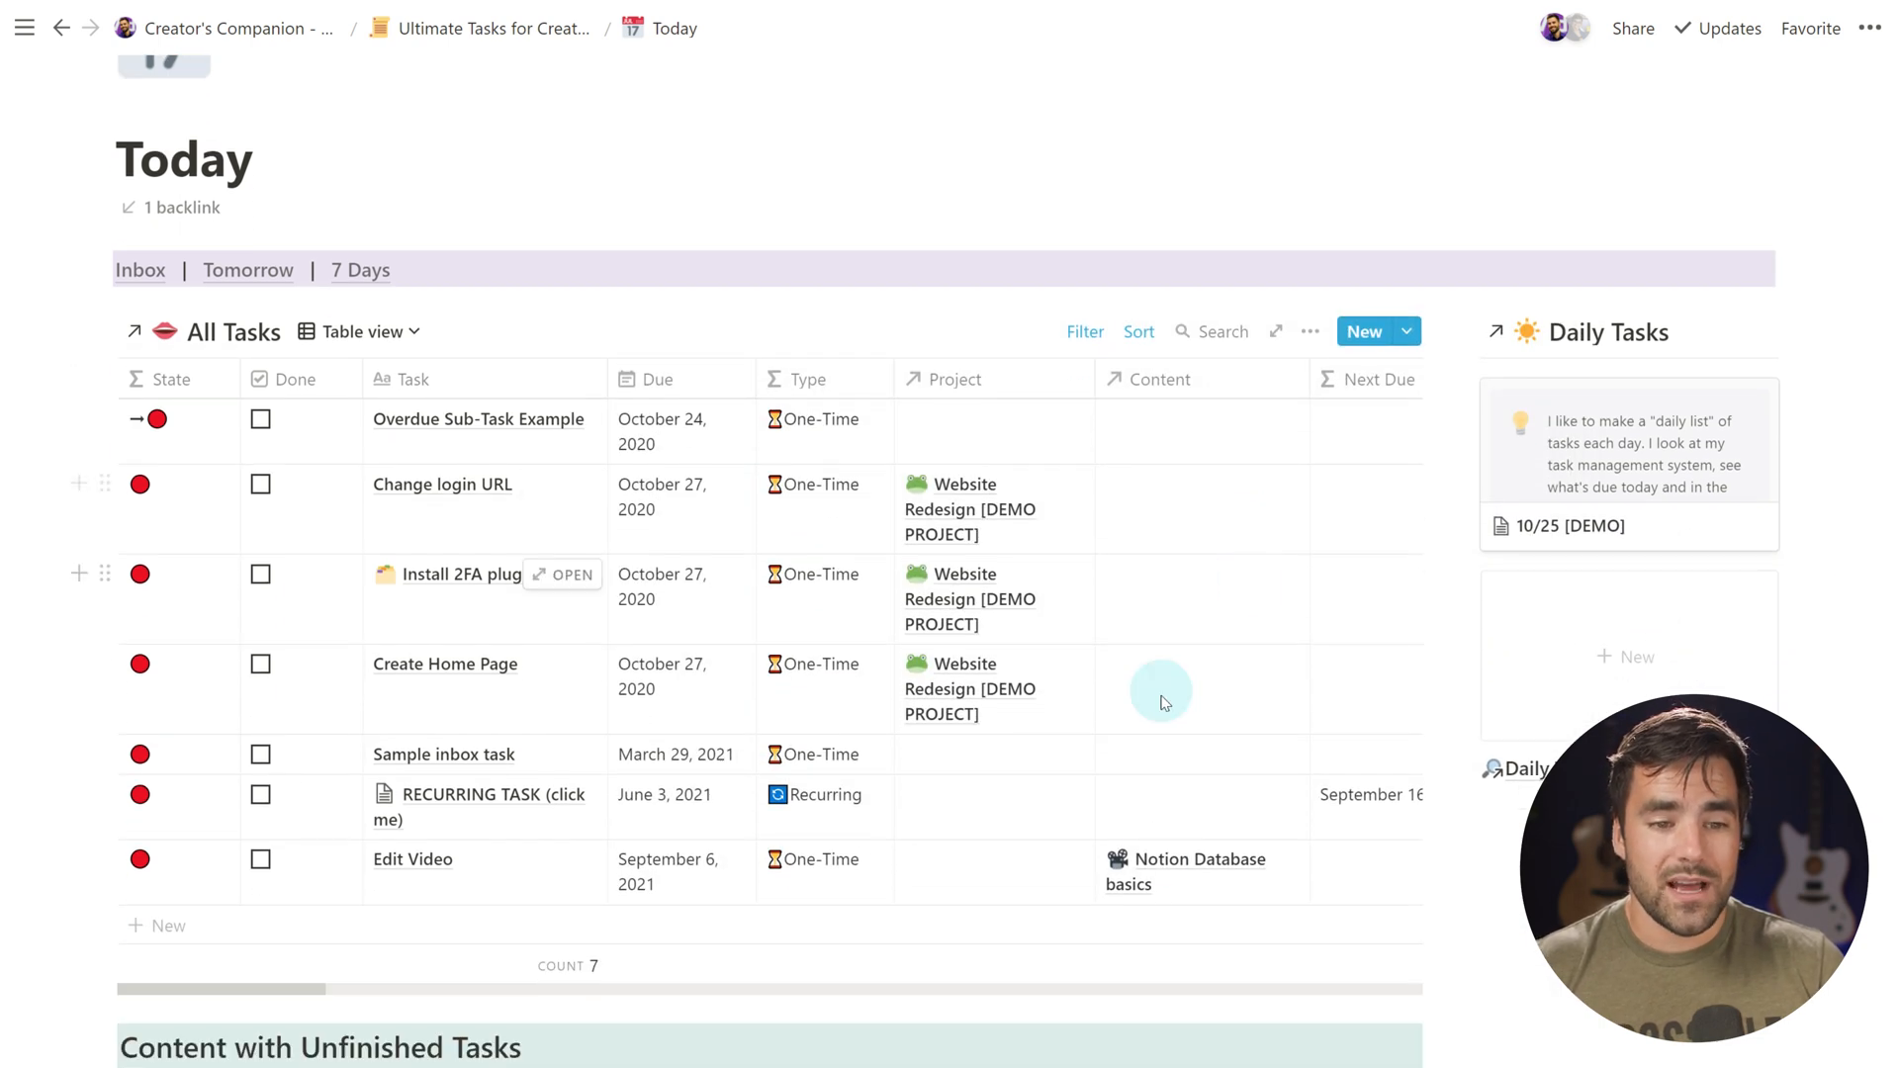
{"action": "scroll", "scroll_direction": "down", "scroll_amount": 3}
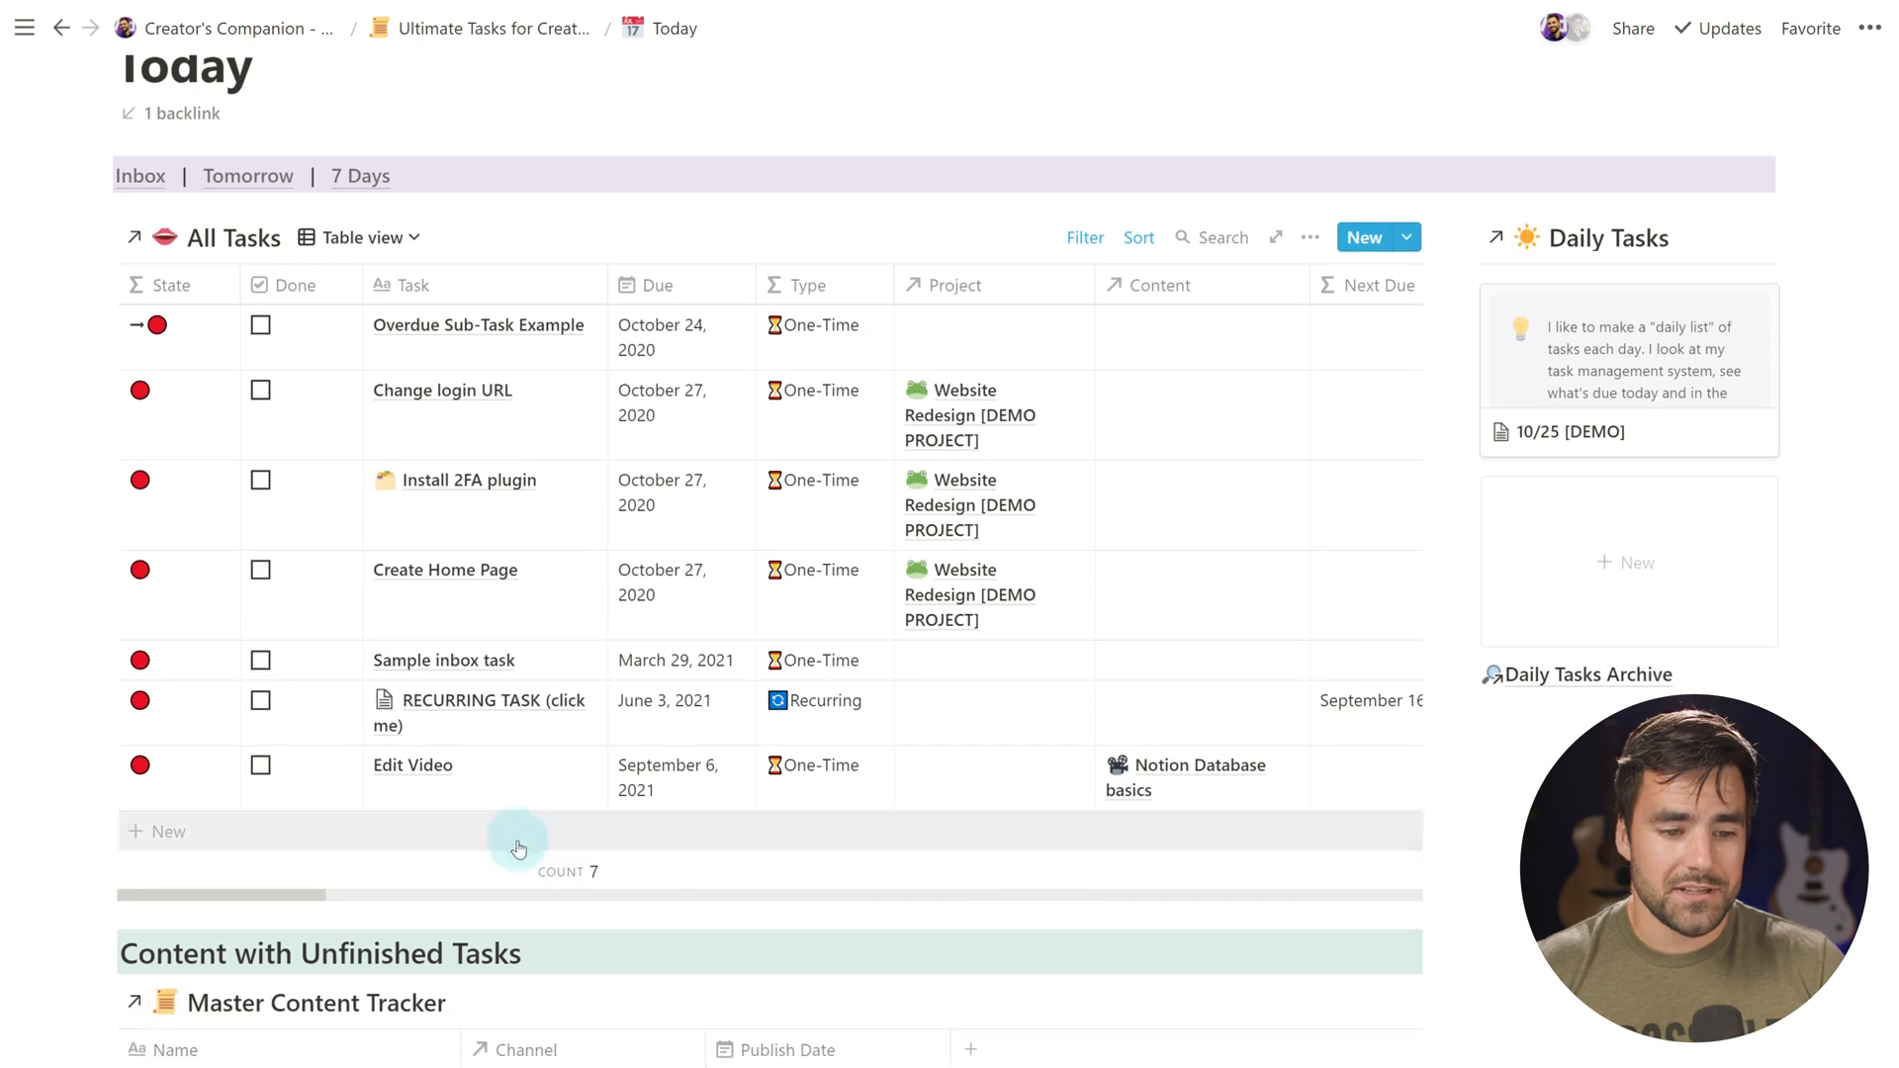
Add a task to All Tasks, open it and review its properties, leaving Priority at Medium
{"action": "left_click", "coordinate": [159, 831]}
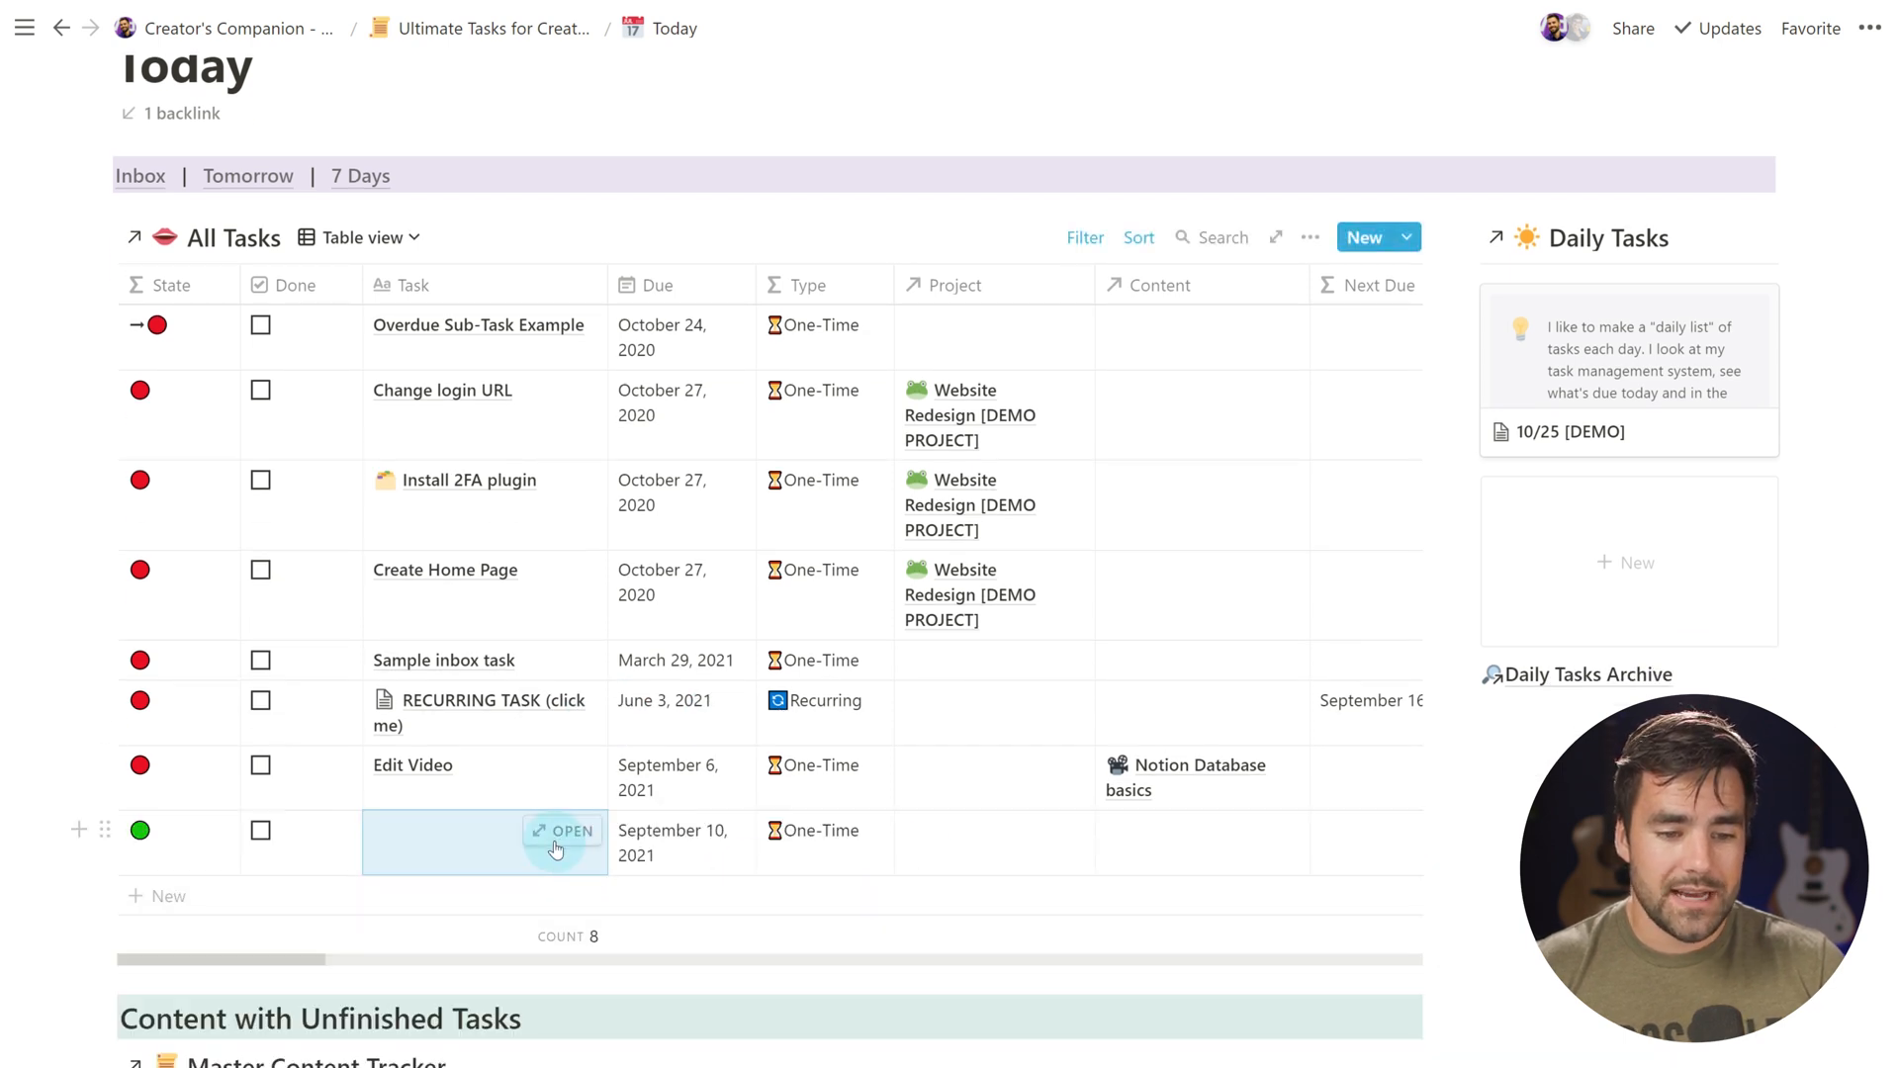
{"action": "left_click", "coordinate": [560, 831]}
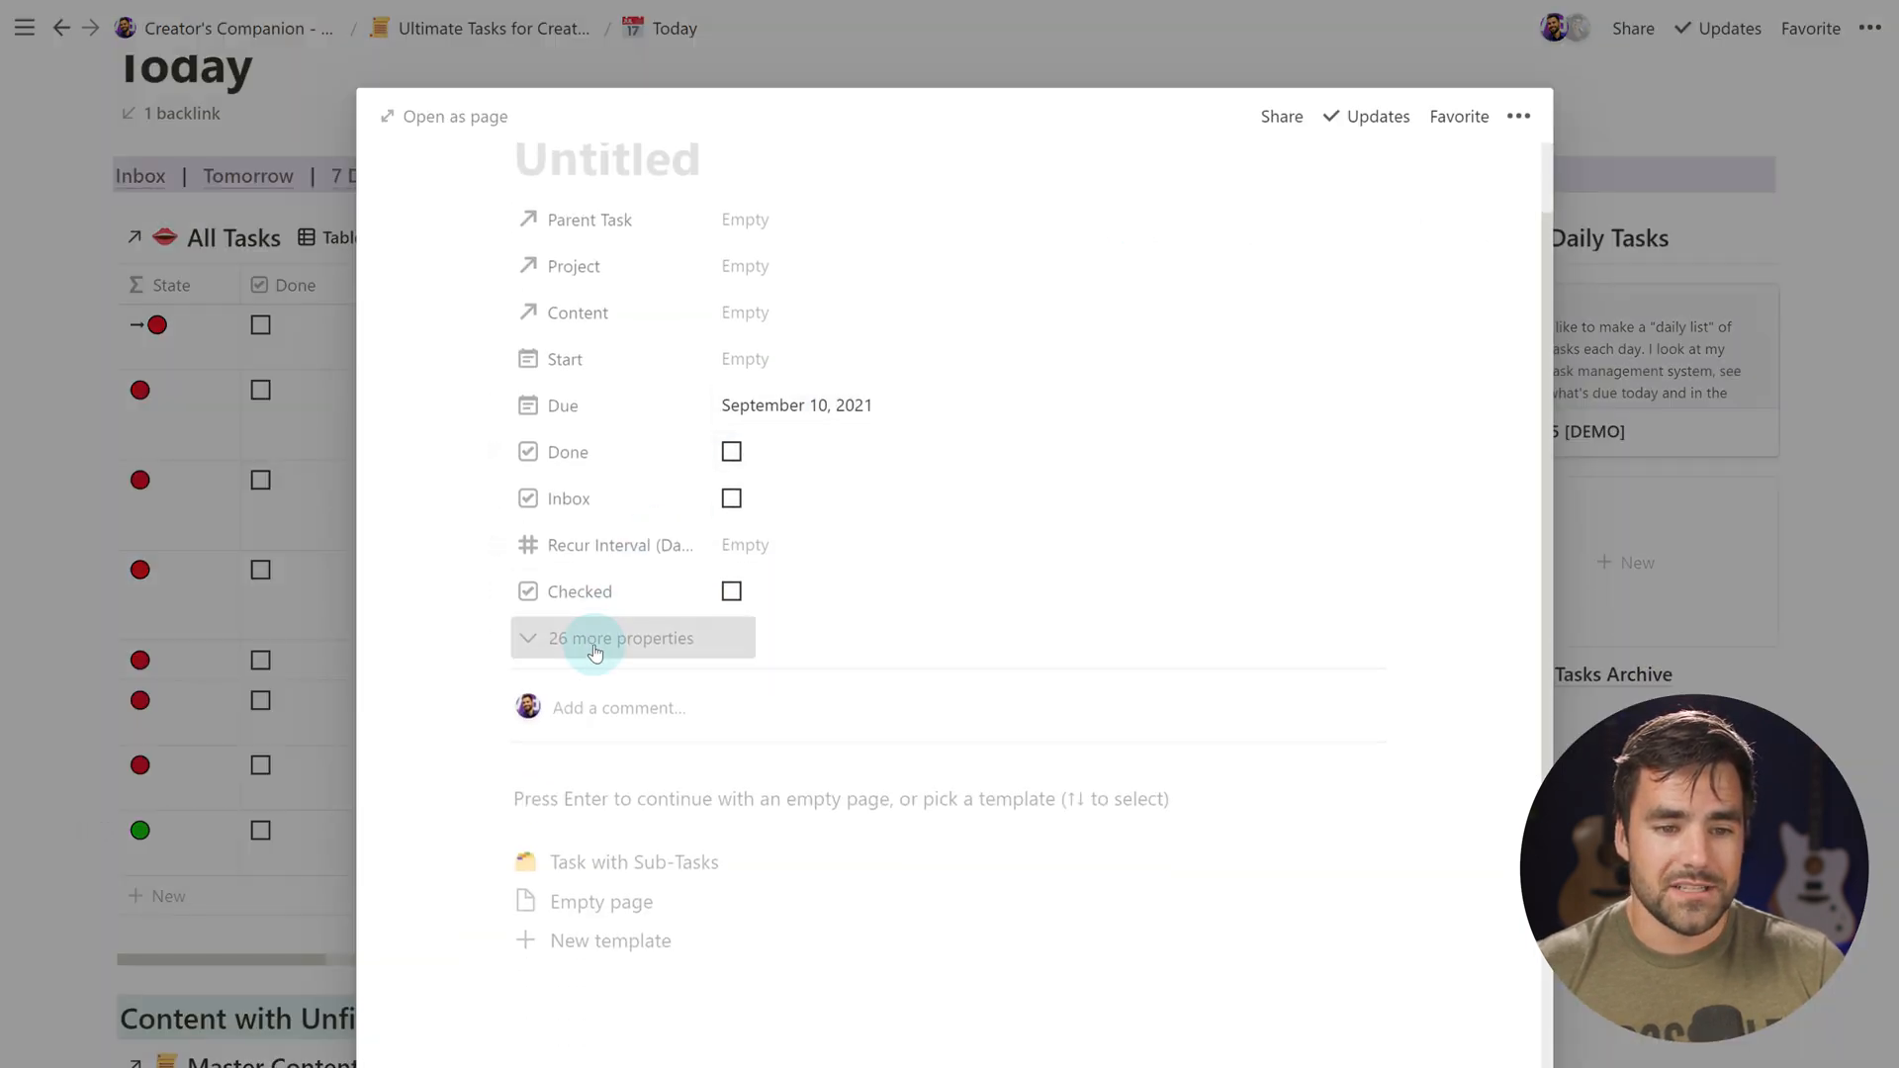
{"action": "left_click", "coordinate": [619, 639]}
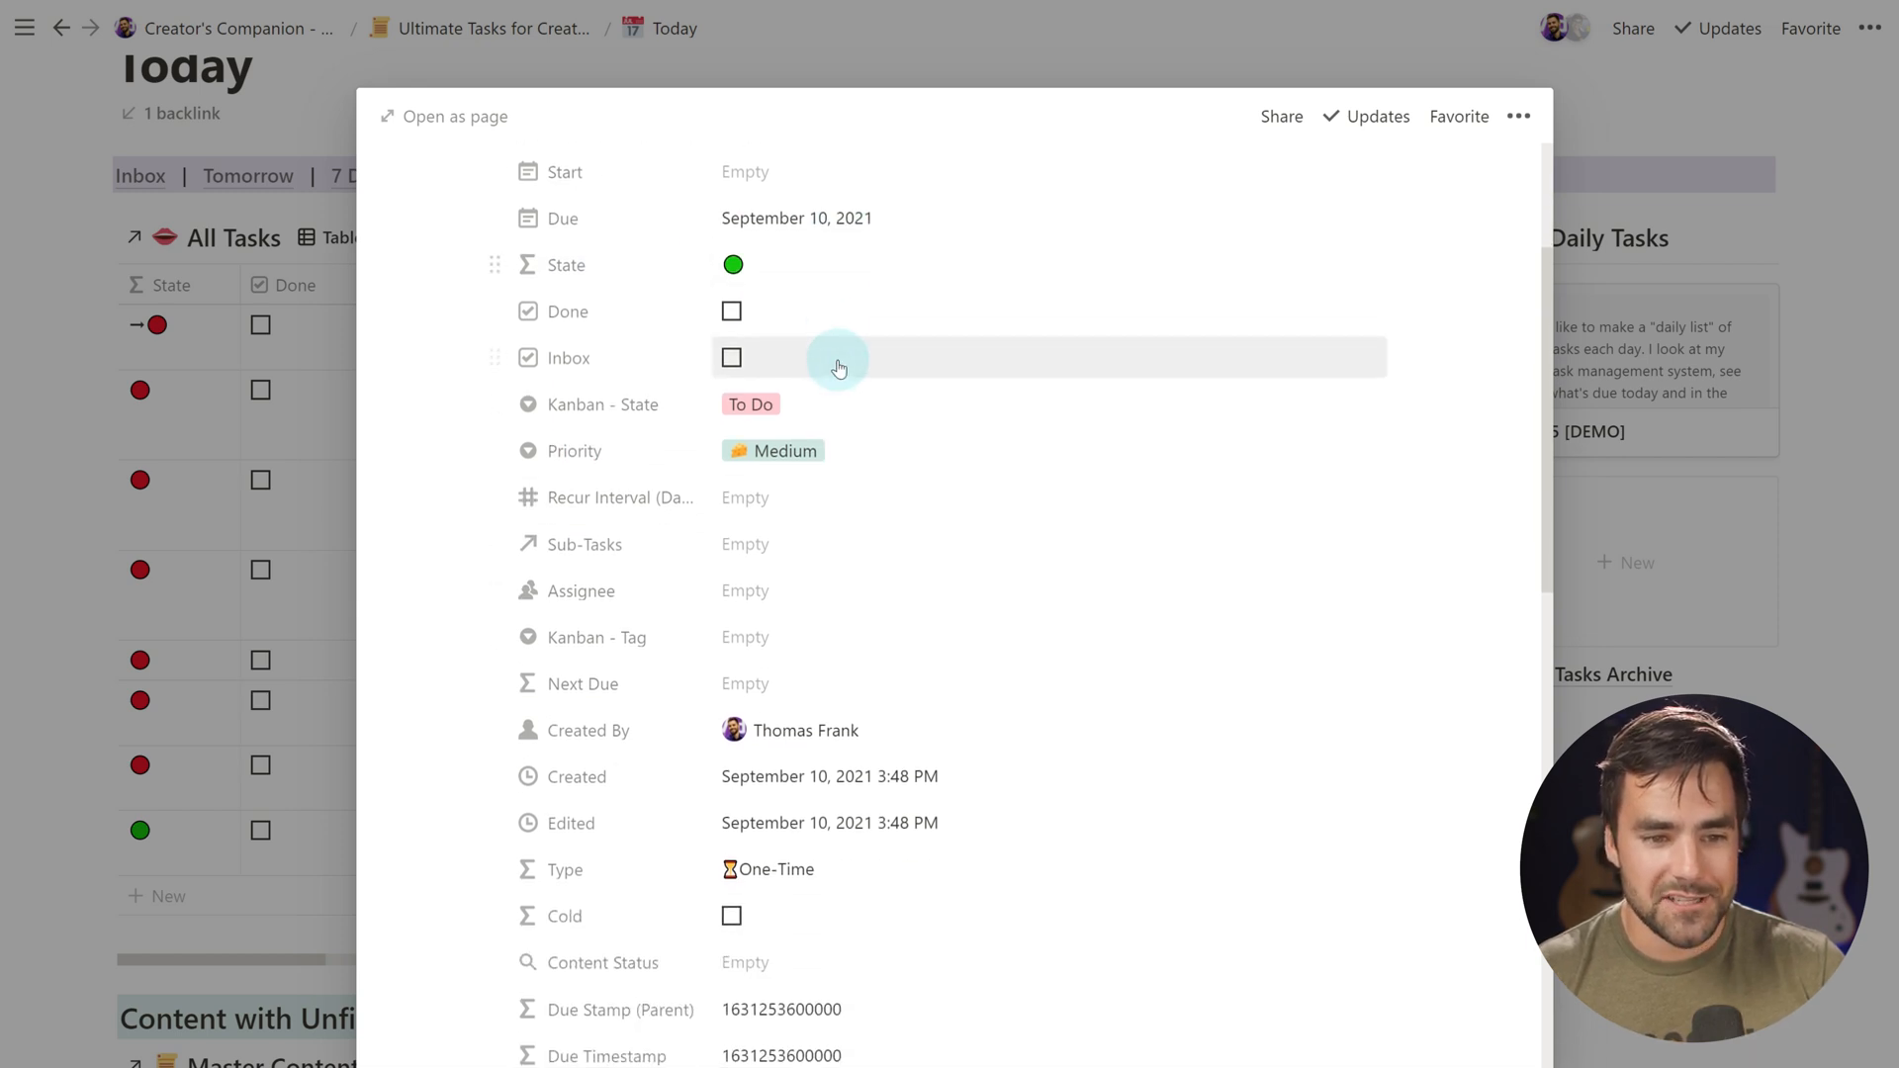
{"action": "mouse_move", "coordinate": [782, 409]}
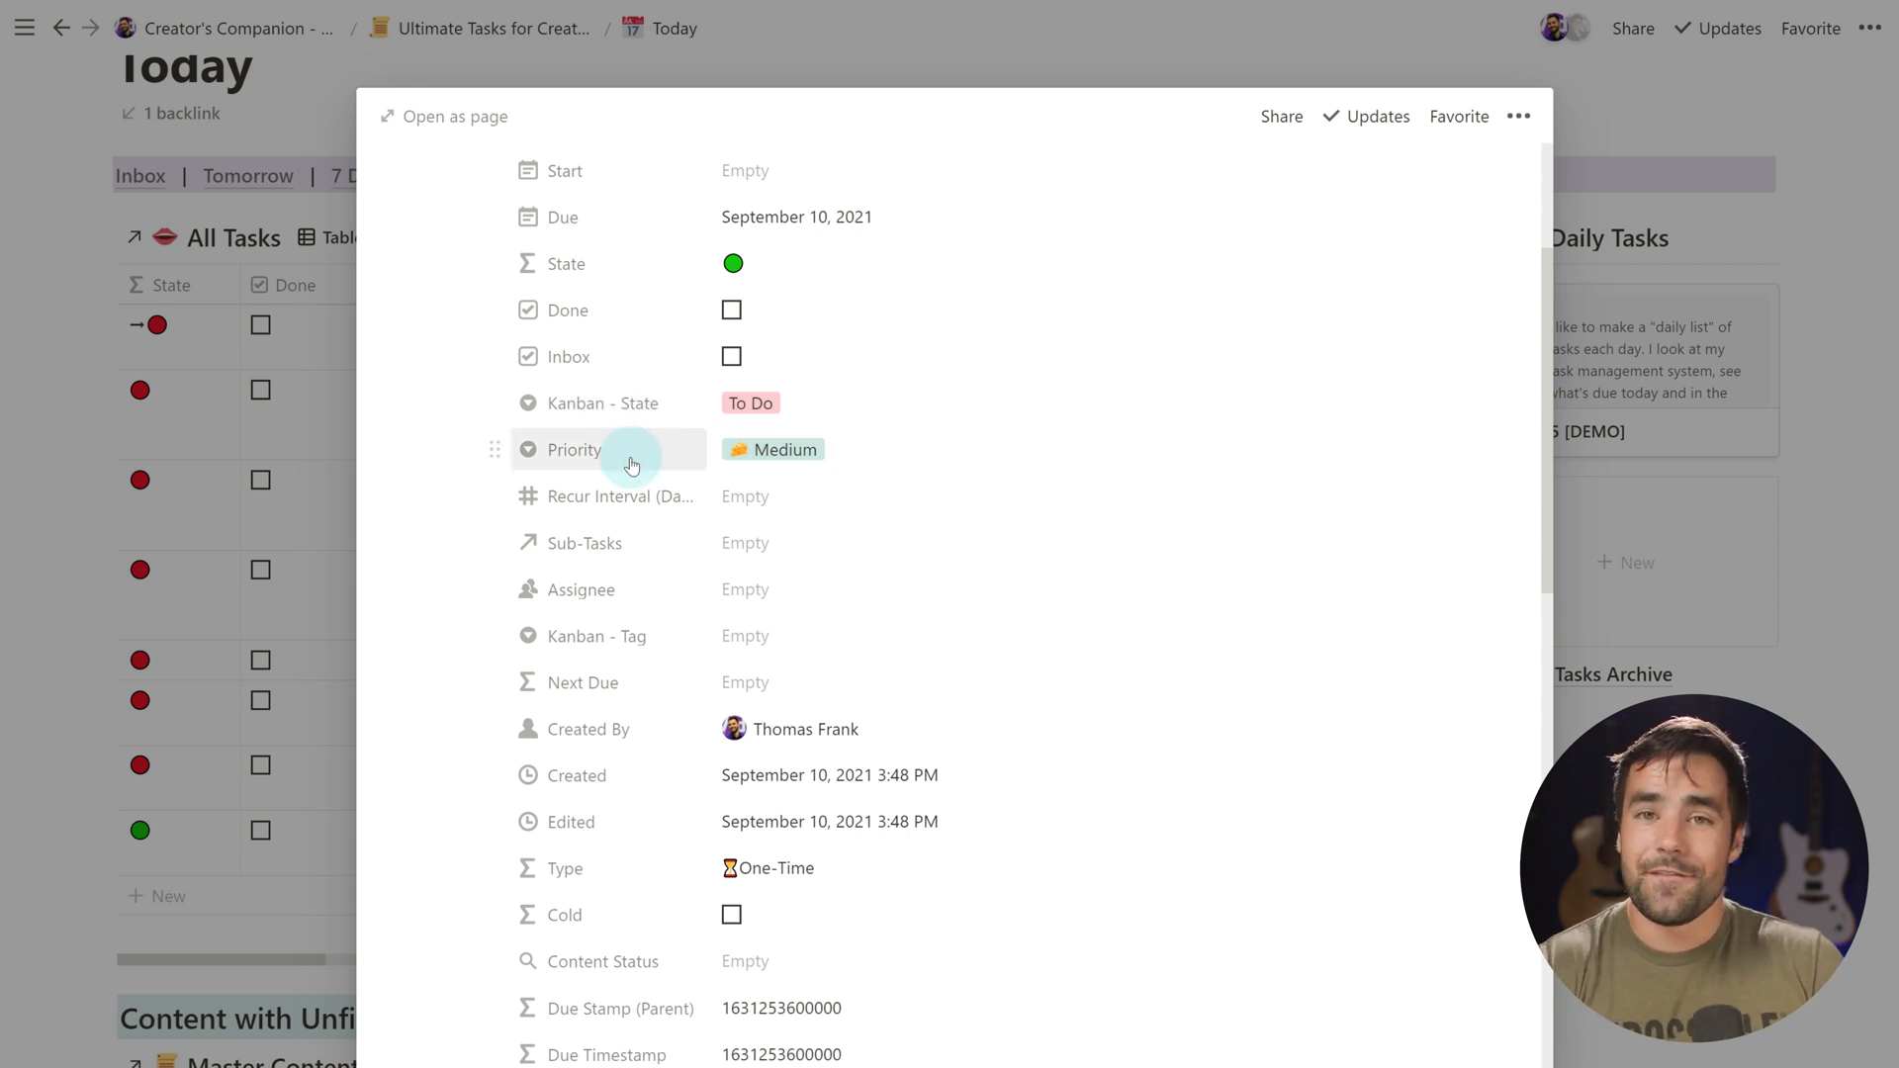
{"action": "left_click", "coordinate": [774, 449]}
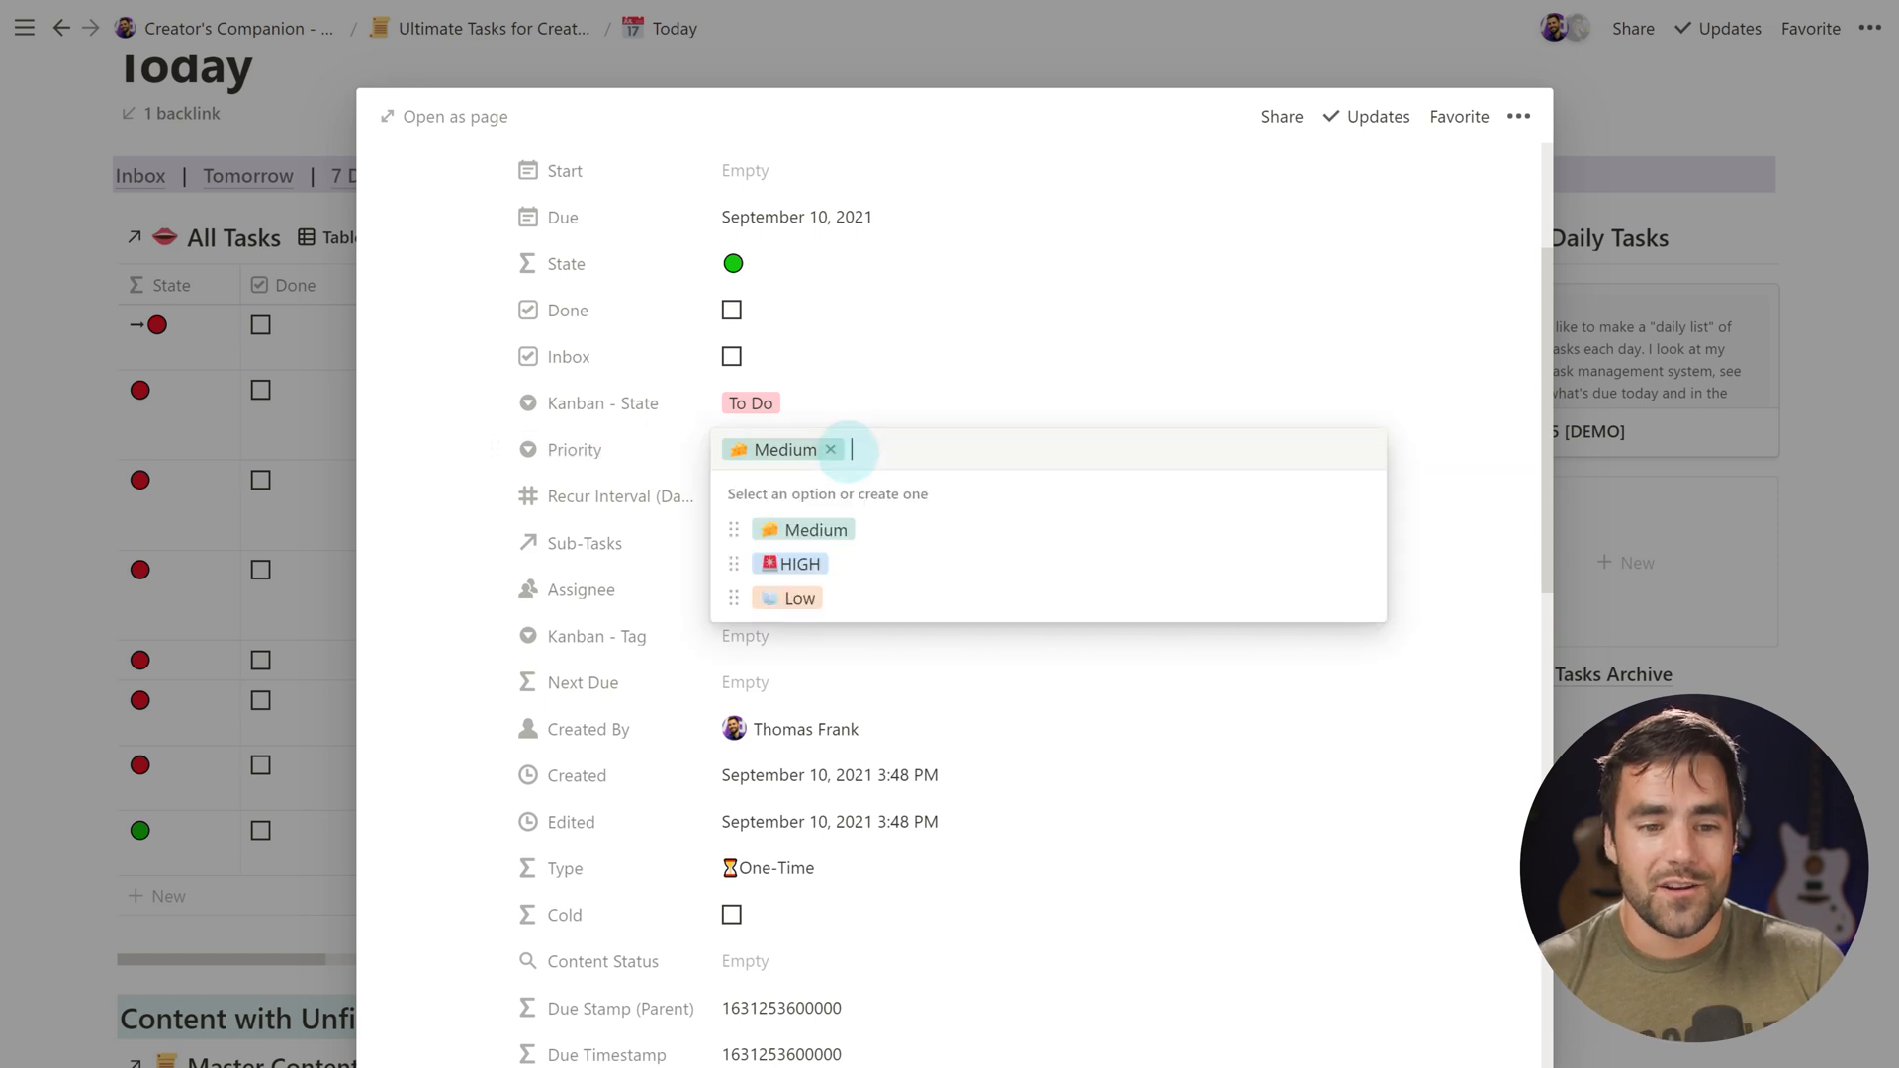
{"action": "mouse_move", "coordinate": [839, 564]}
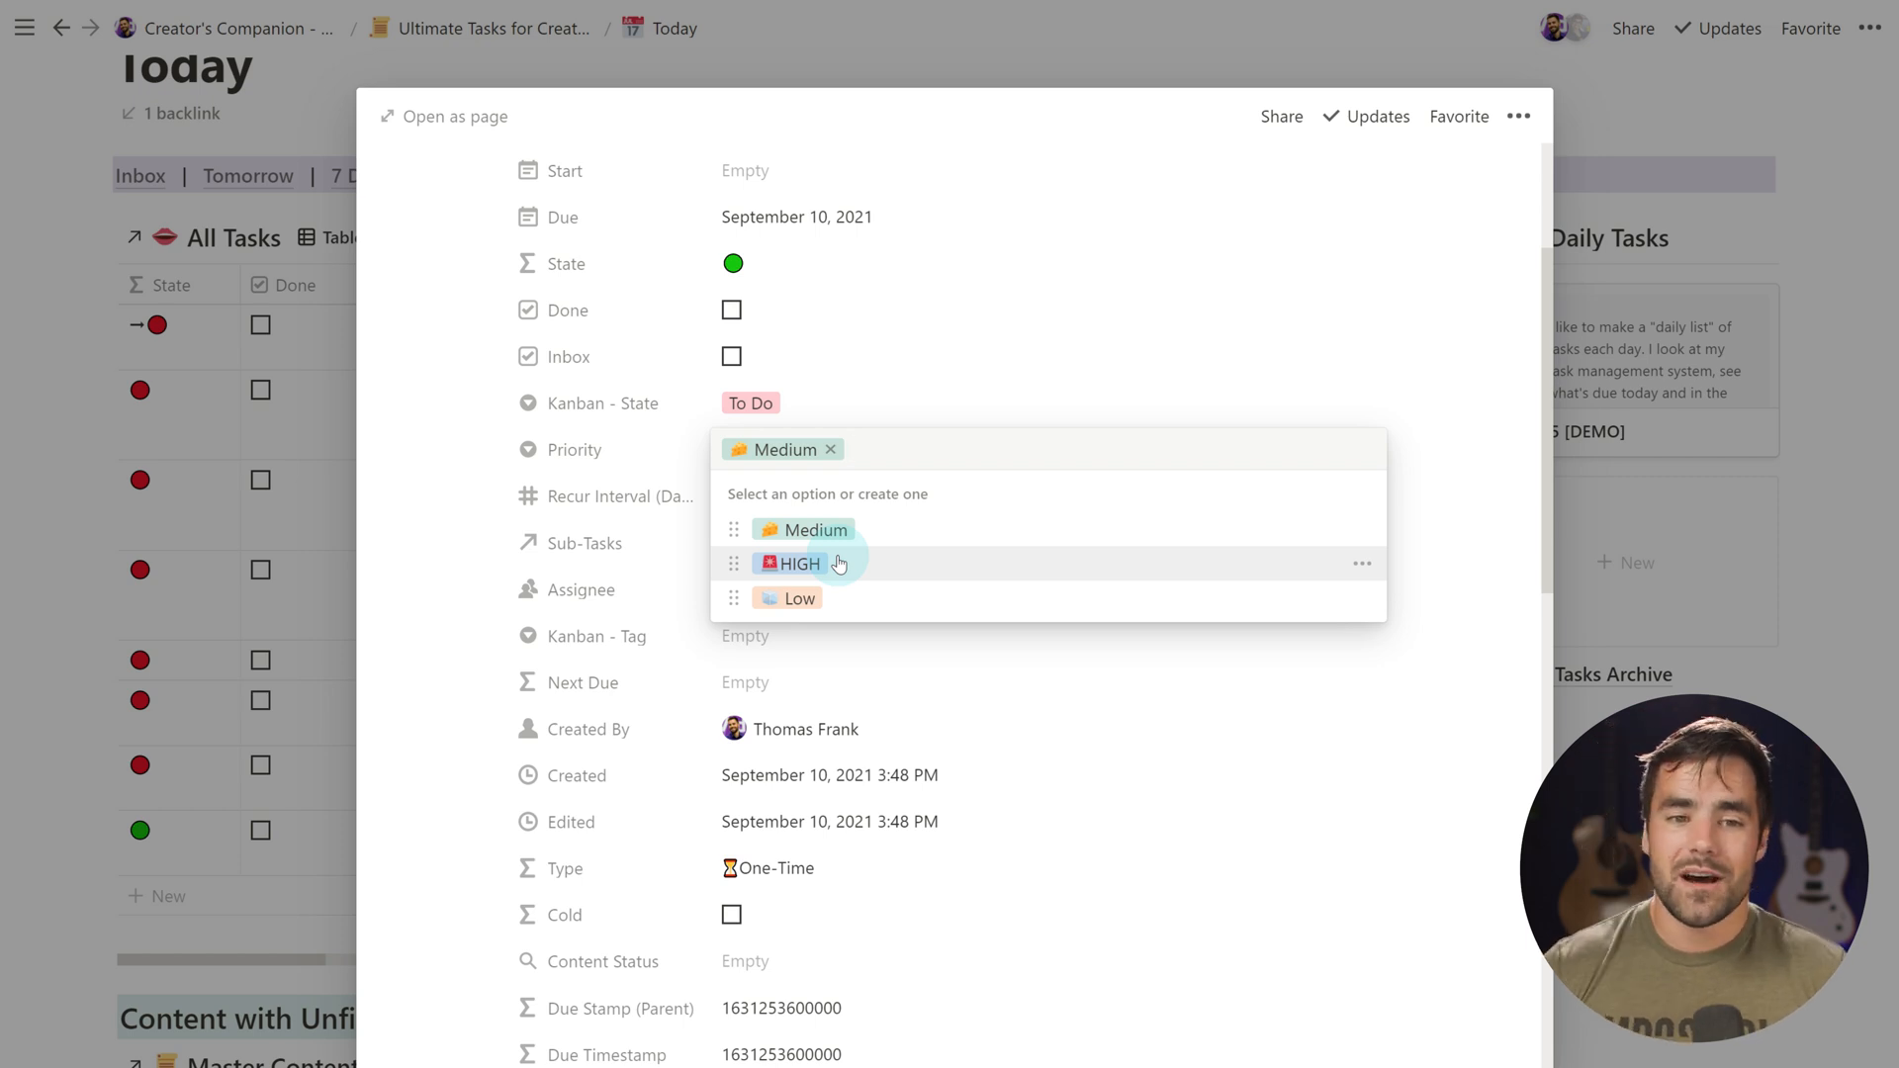
{"action": "mouse_move", "coordinate": [1264, 406]}
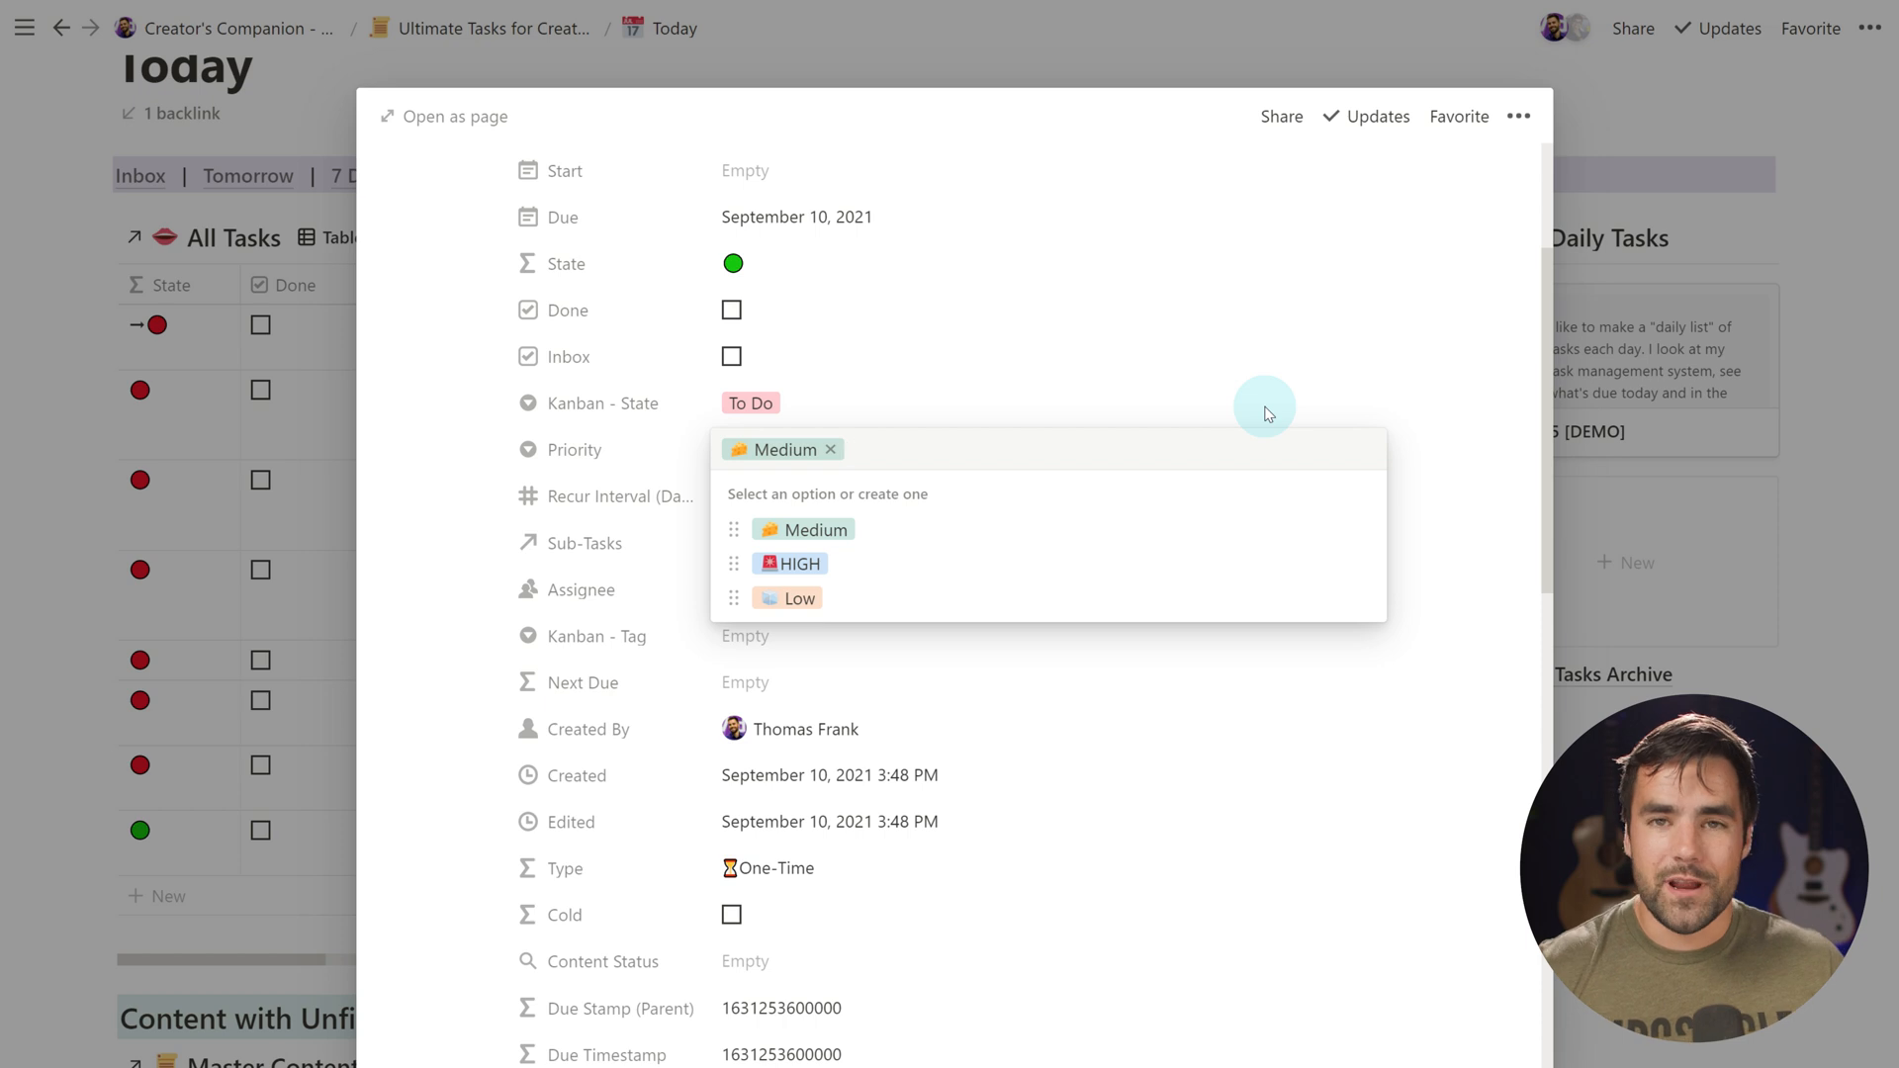
{"action": "left_click", "coordinate": [860, 449]}
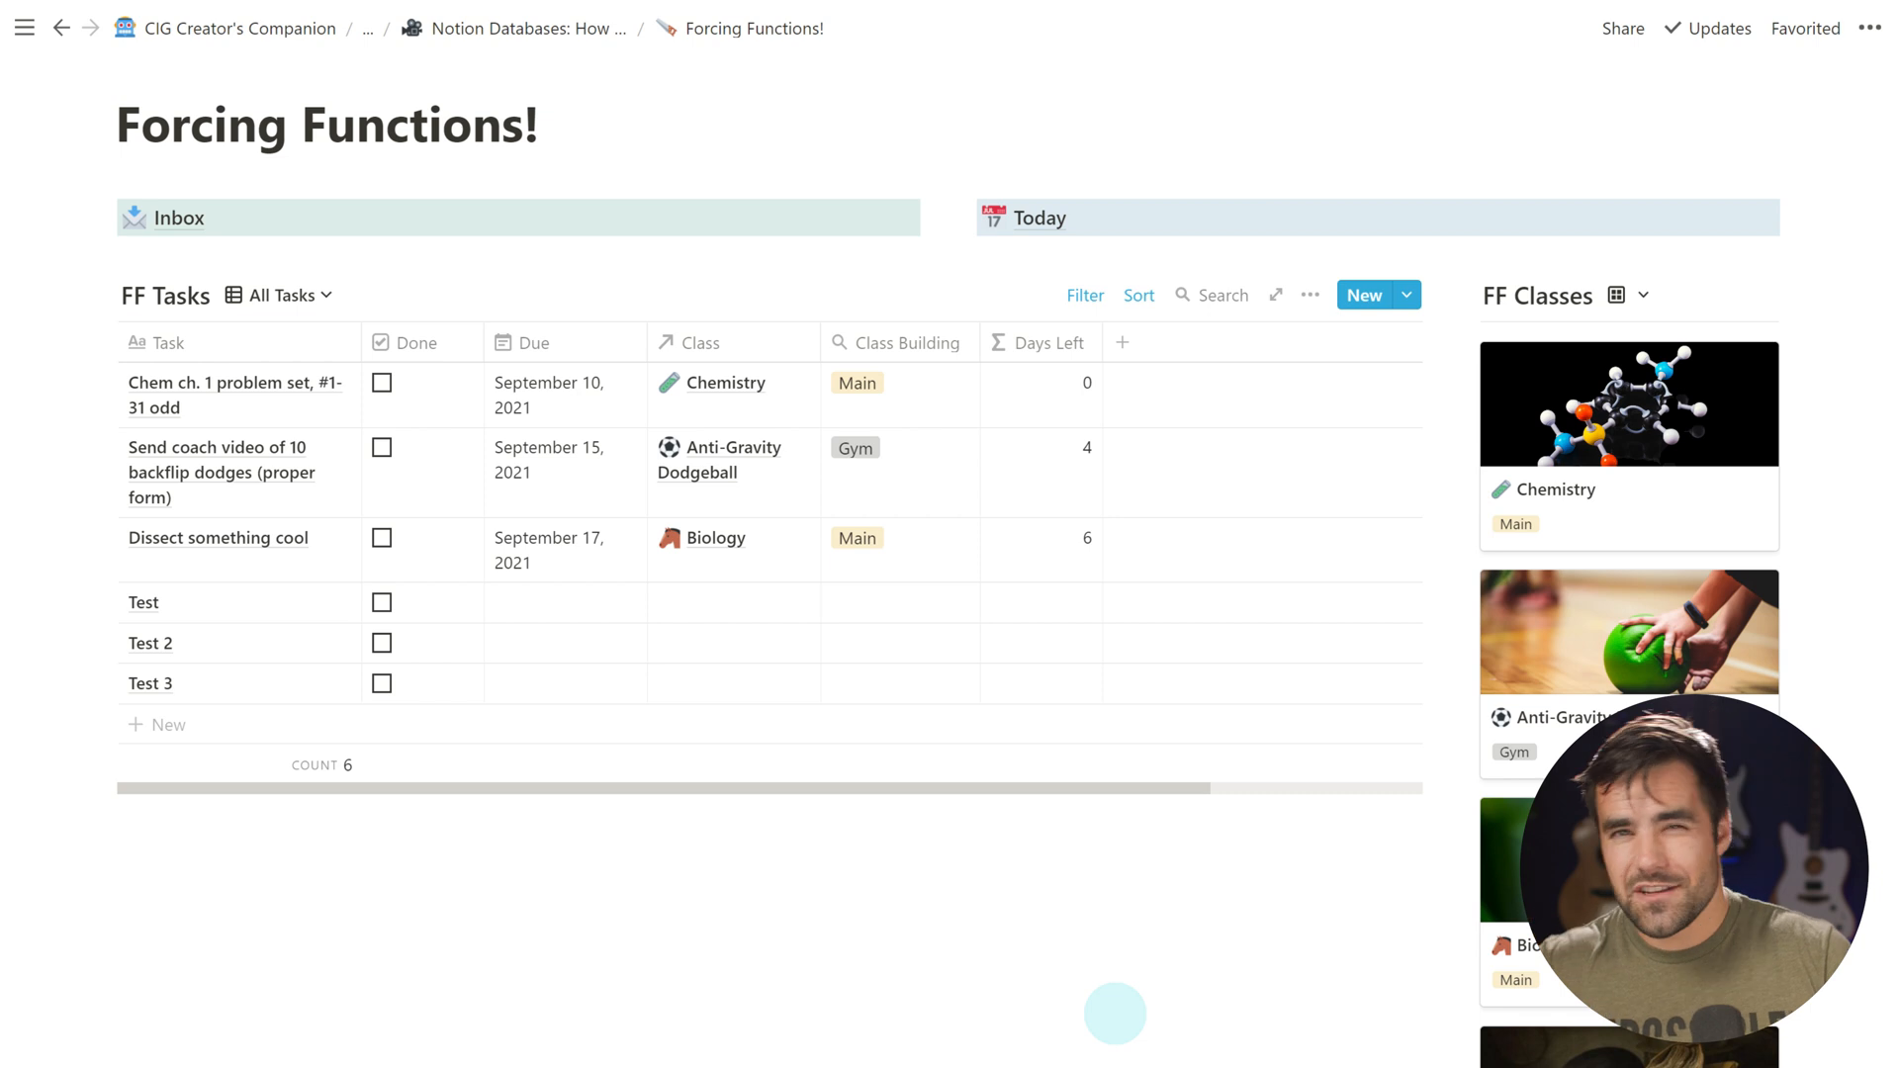
{"action": "left_click", "coordinate": [1050, 342]}
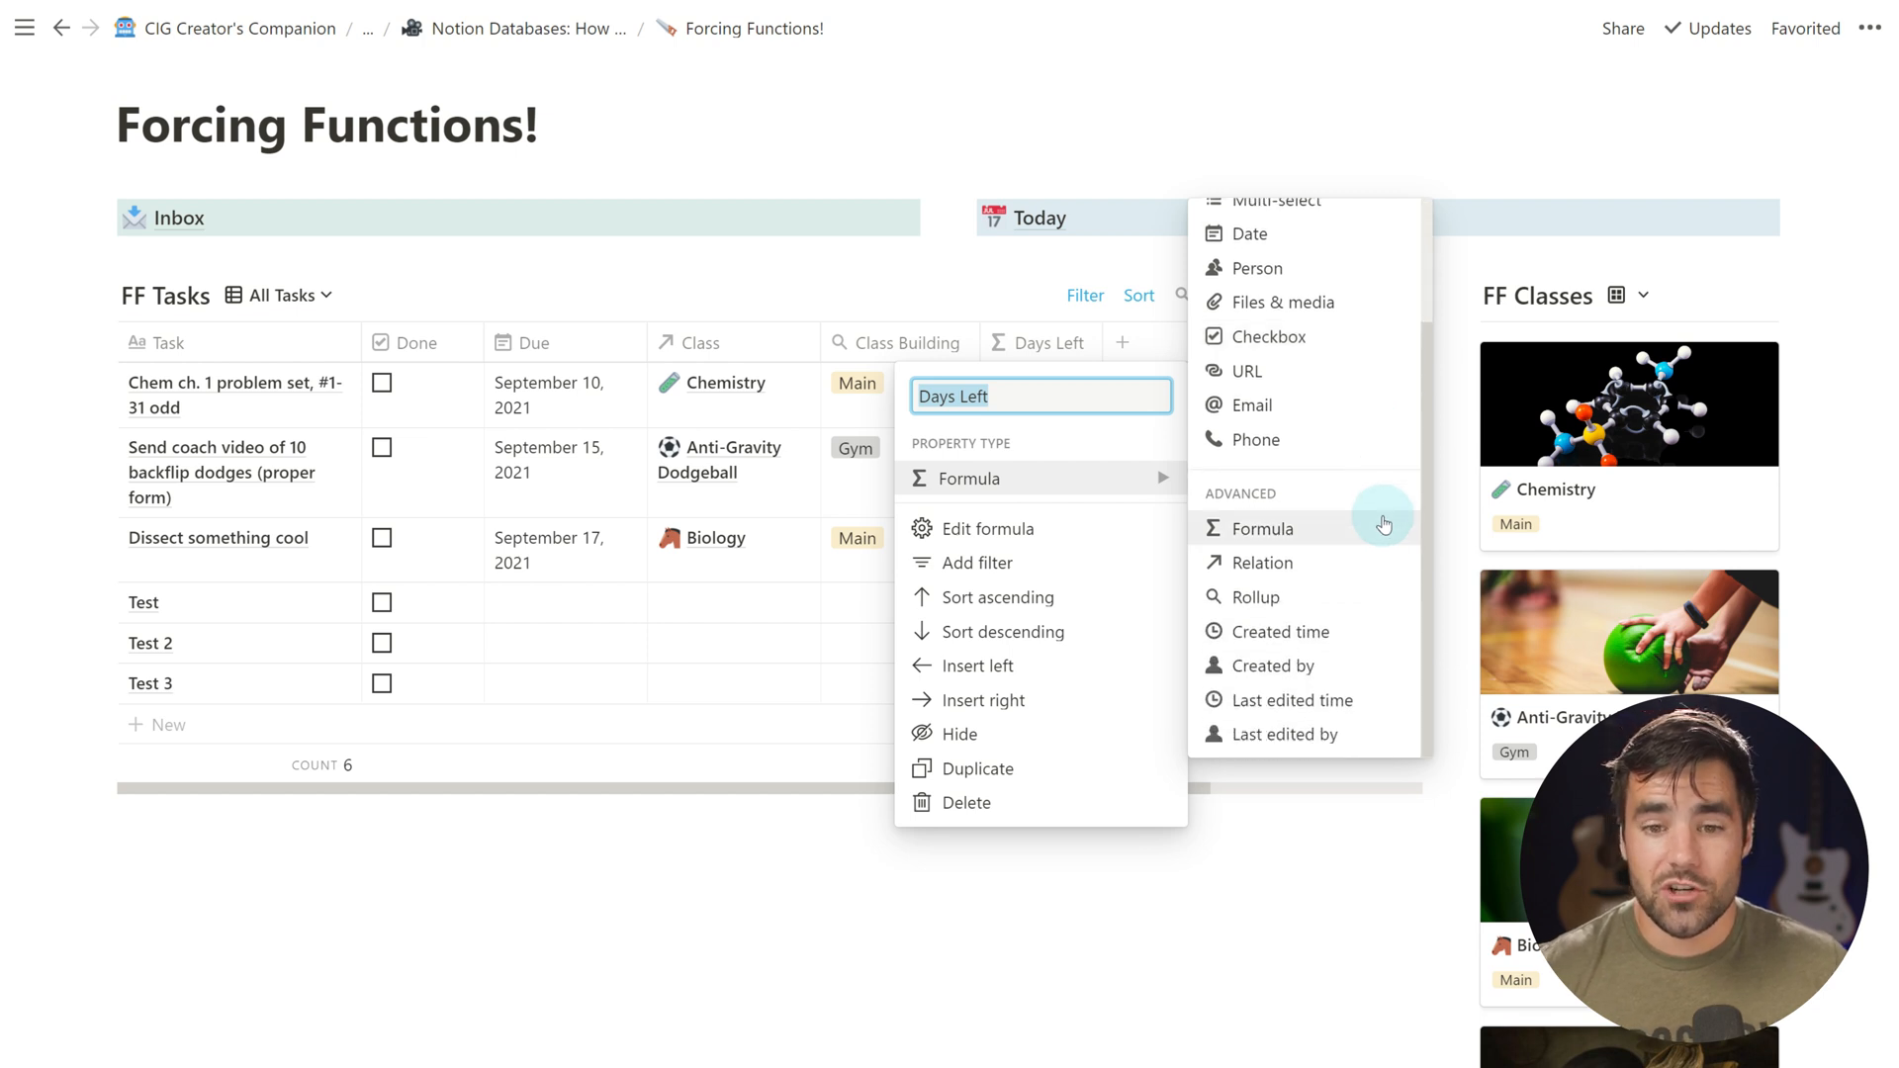
{"action": "mouse_move", "coordinate": [1346, 597]}
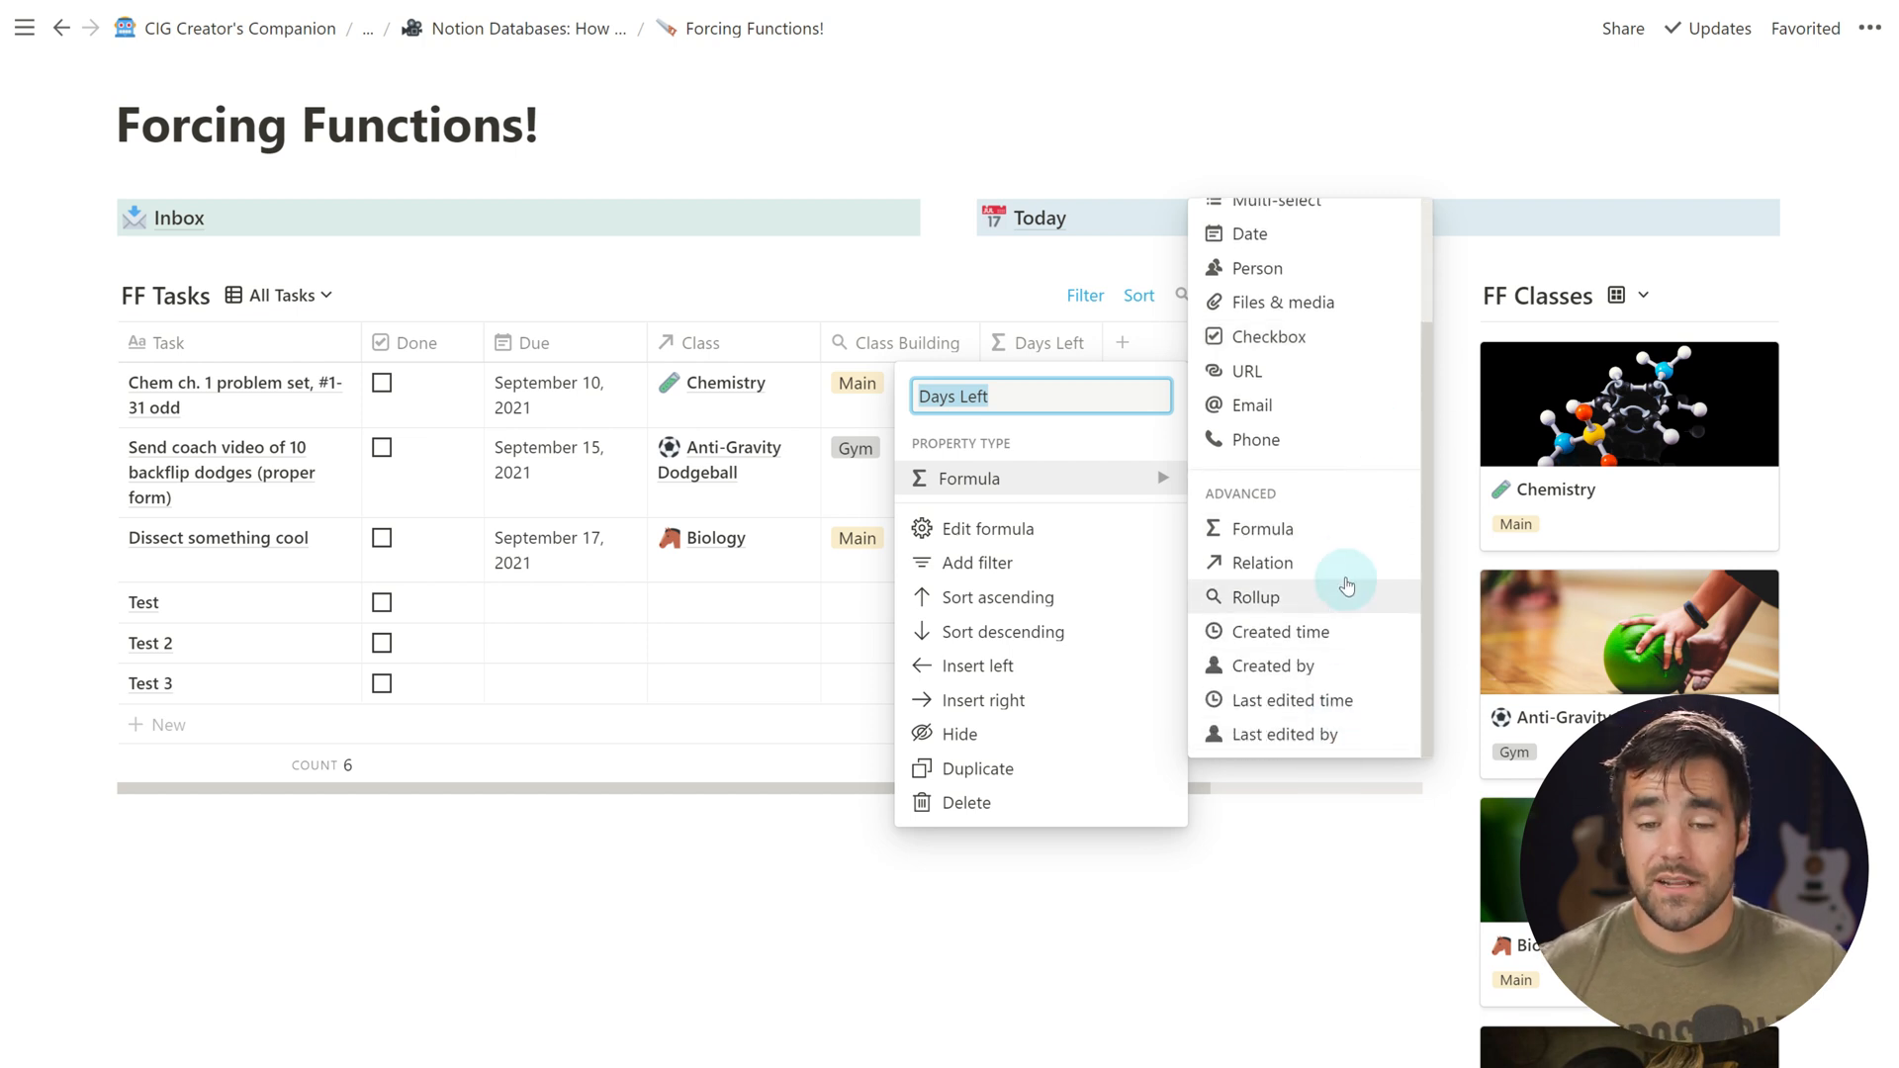
{"action": "mouse_move", "coordinate": [1339, 612]}
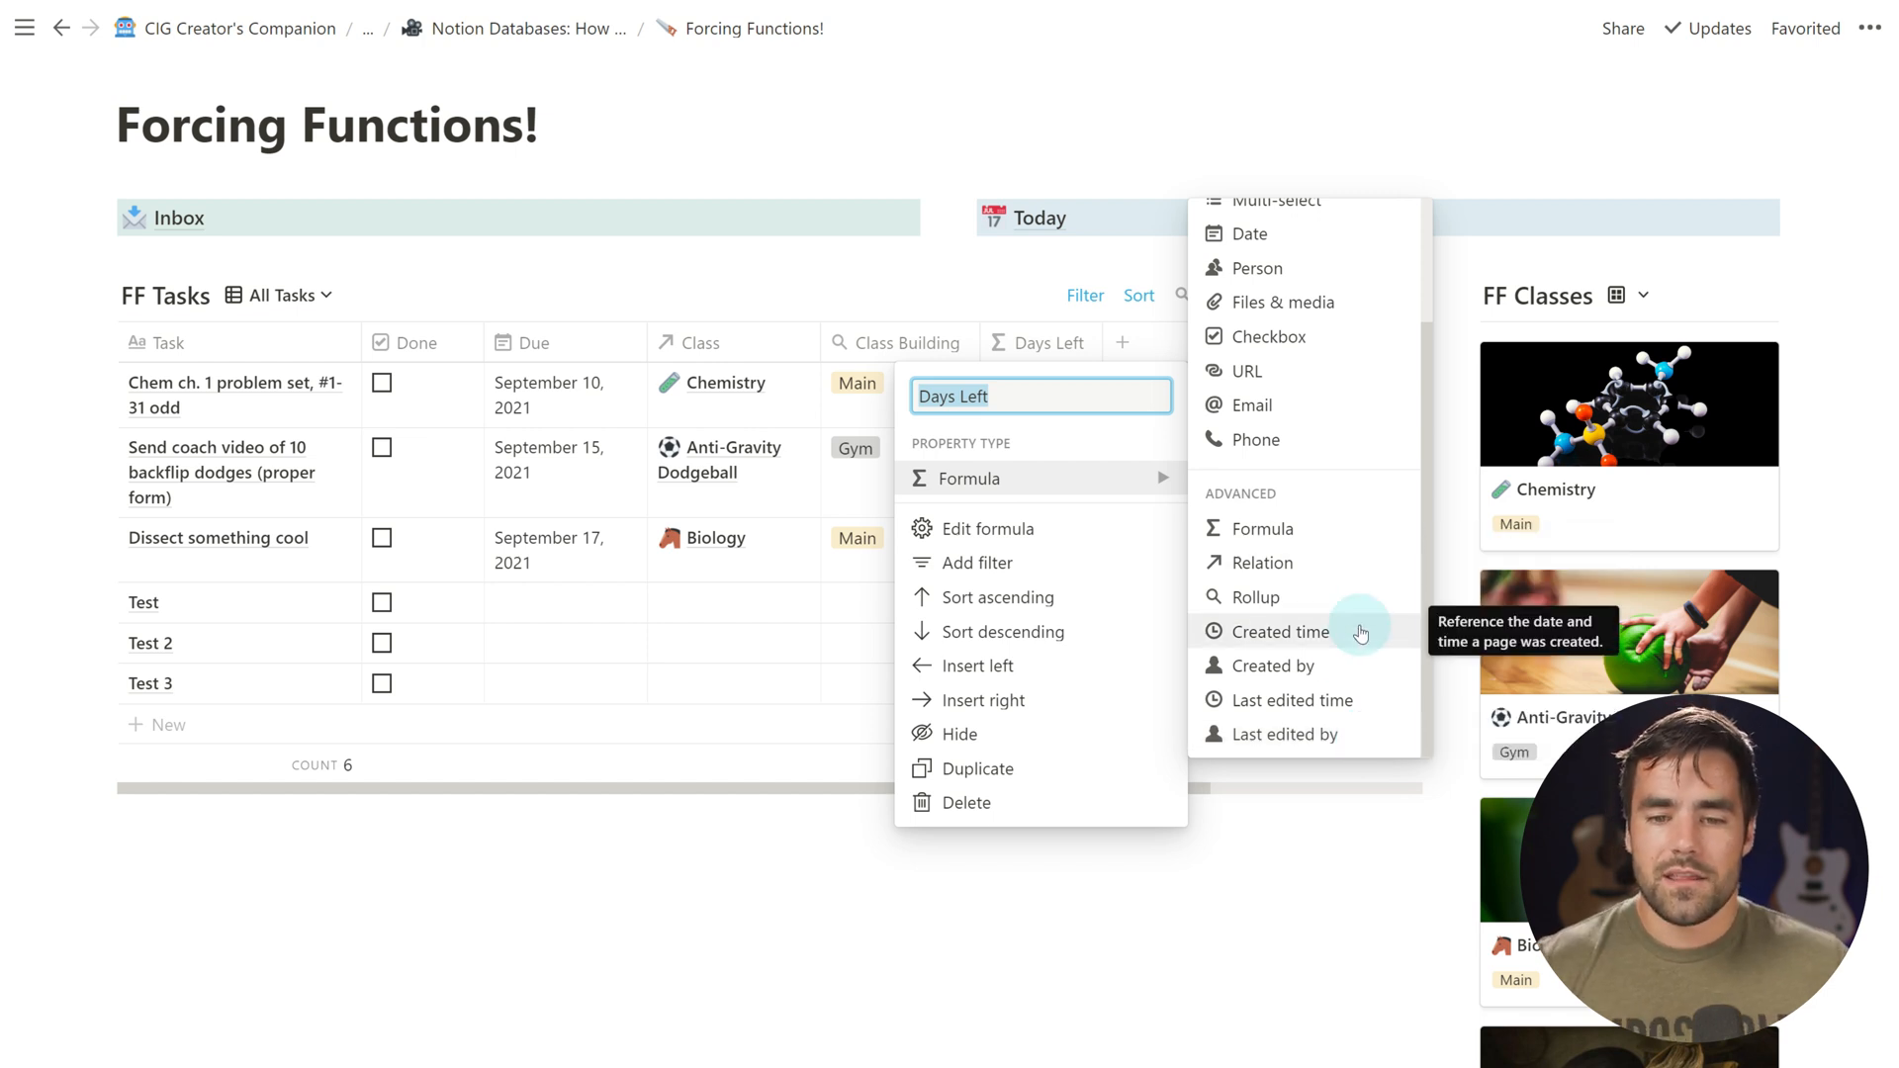
{"action": "mouse_move", "coordinate": [1381, 617]}
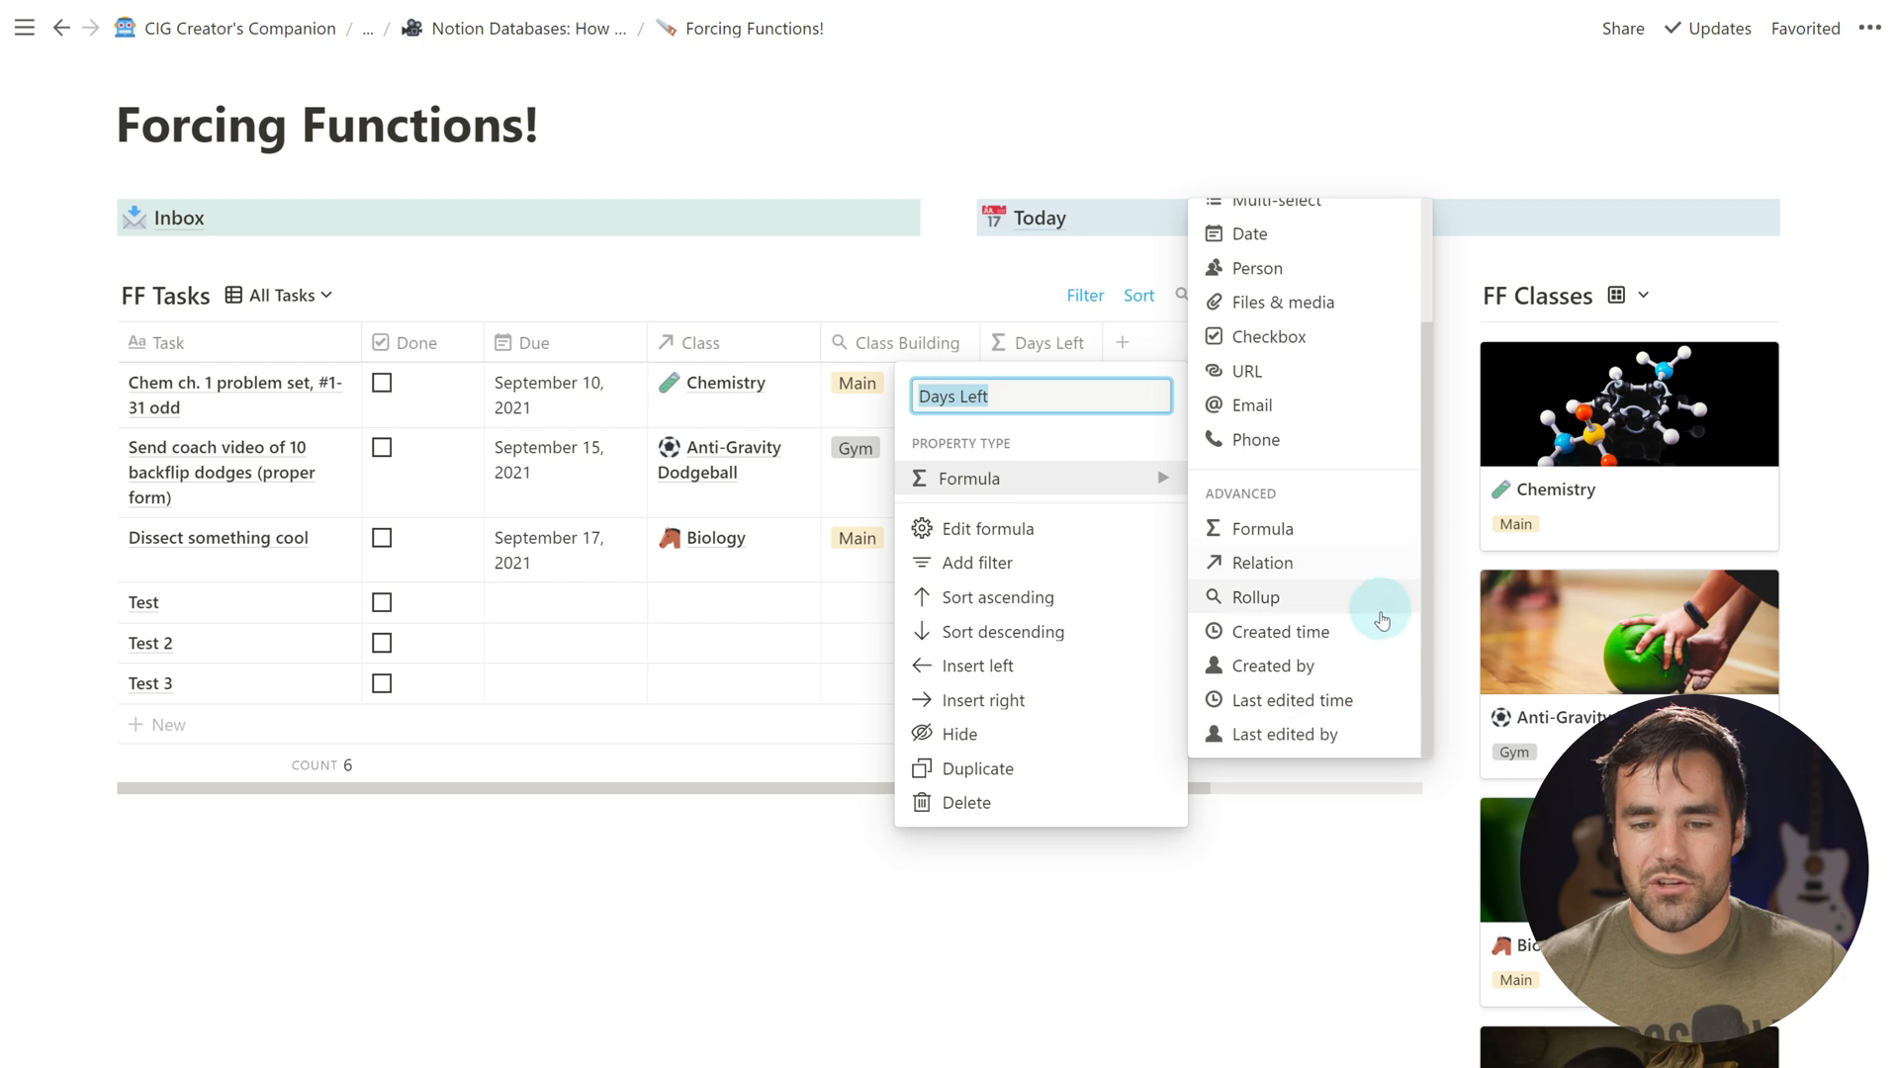
{"action": "mouse_move", "coordinate": [1395, 659]}
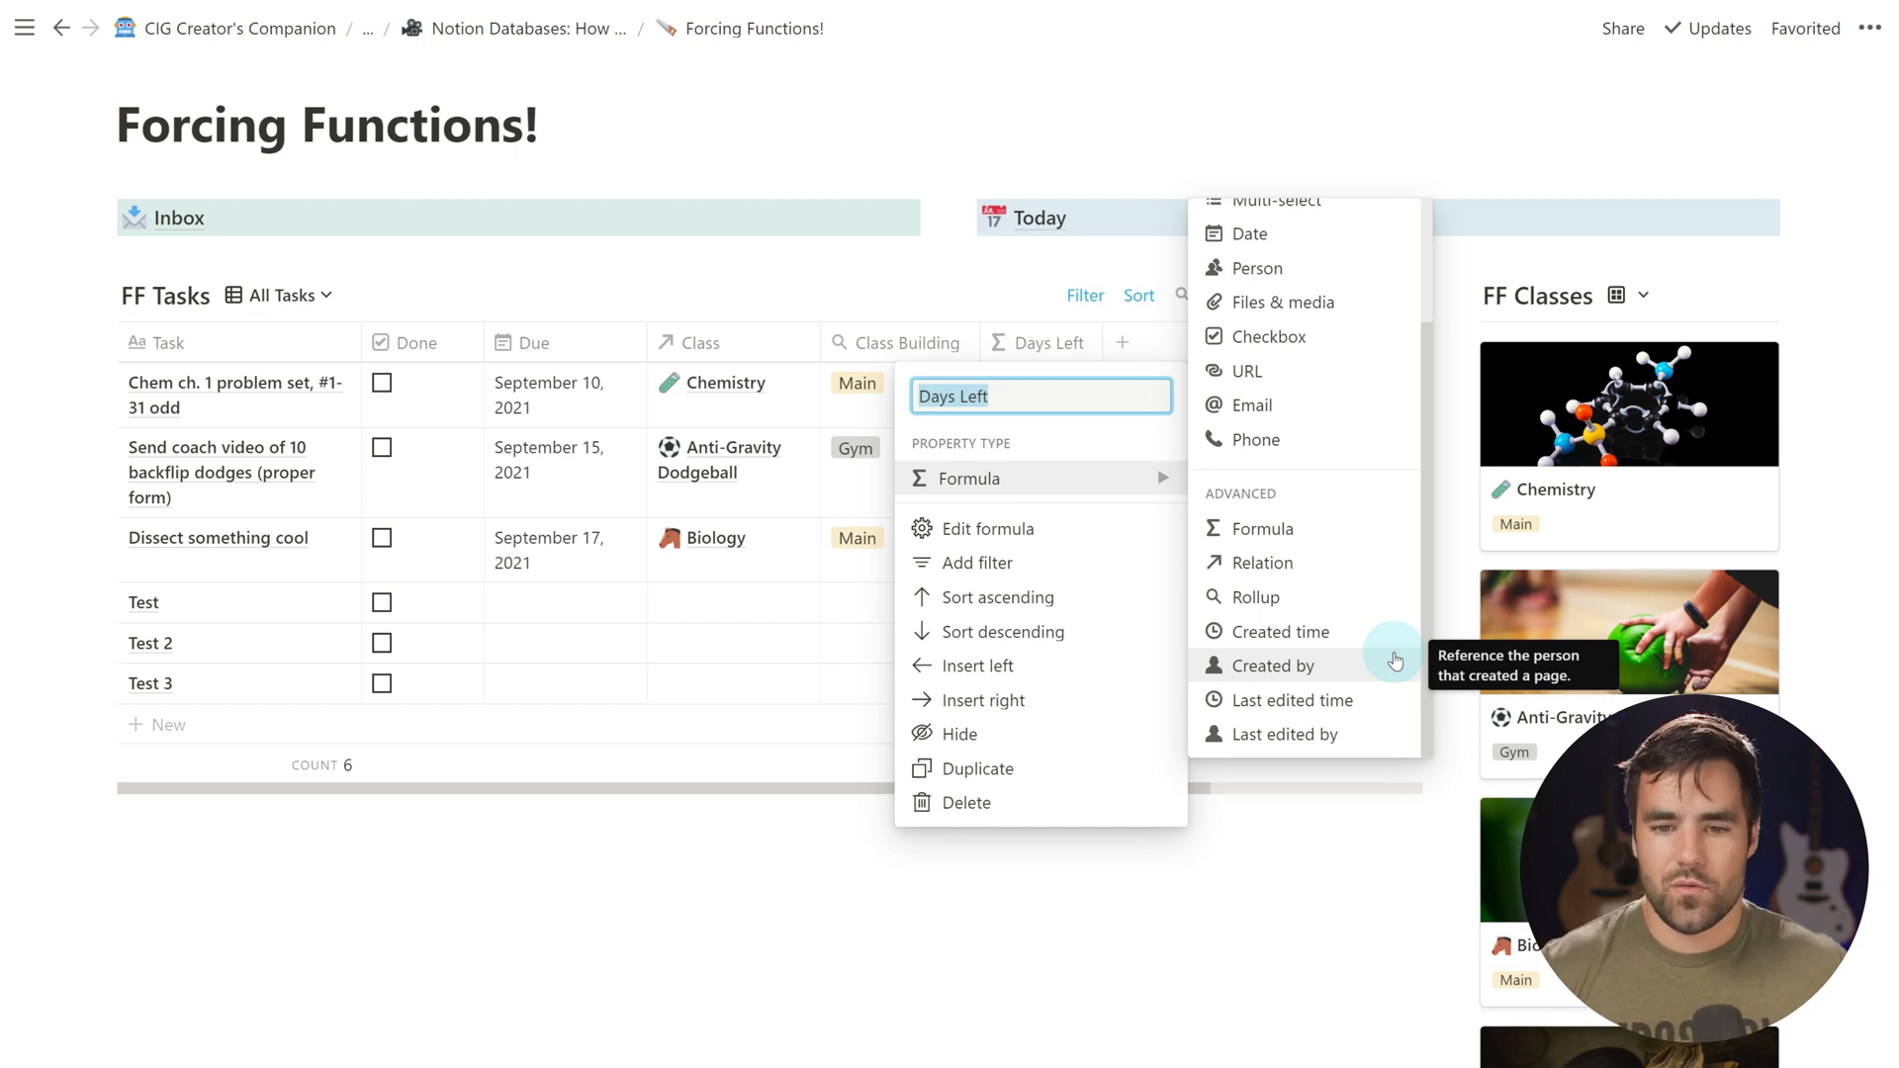
{"action": "mouse_move", "coordinate": [1349, 597]}
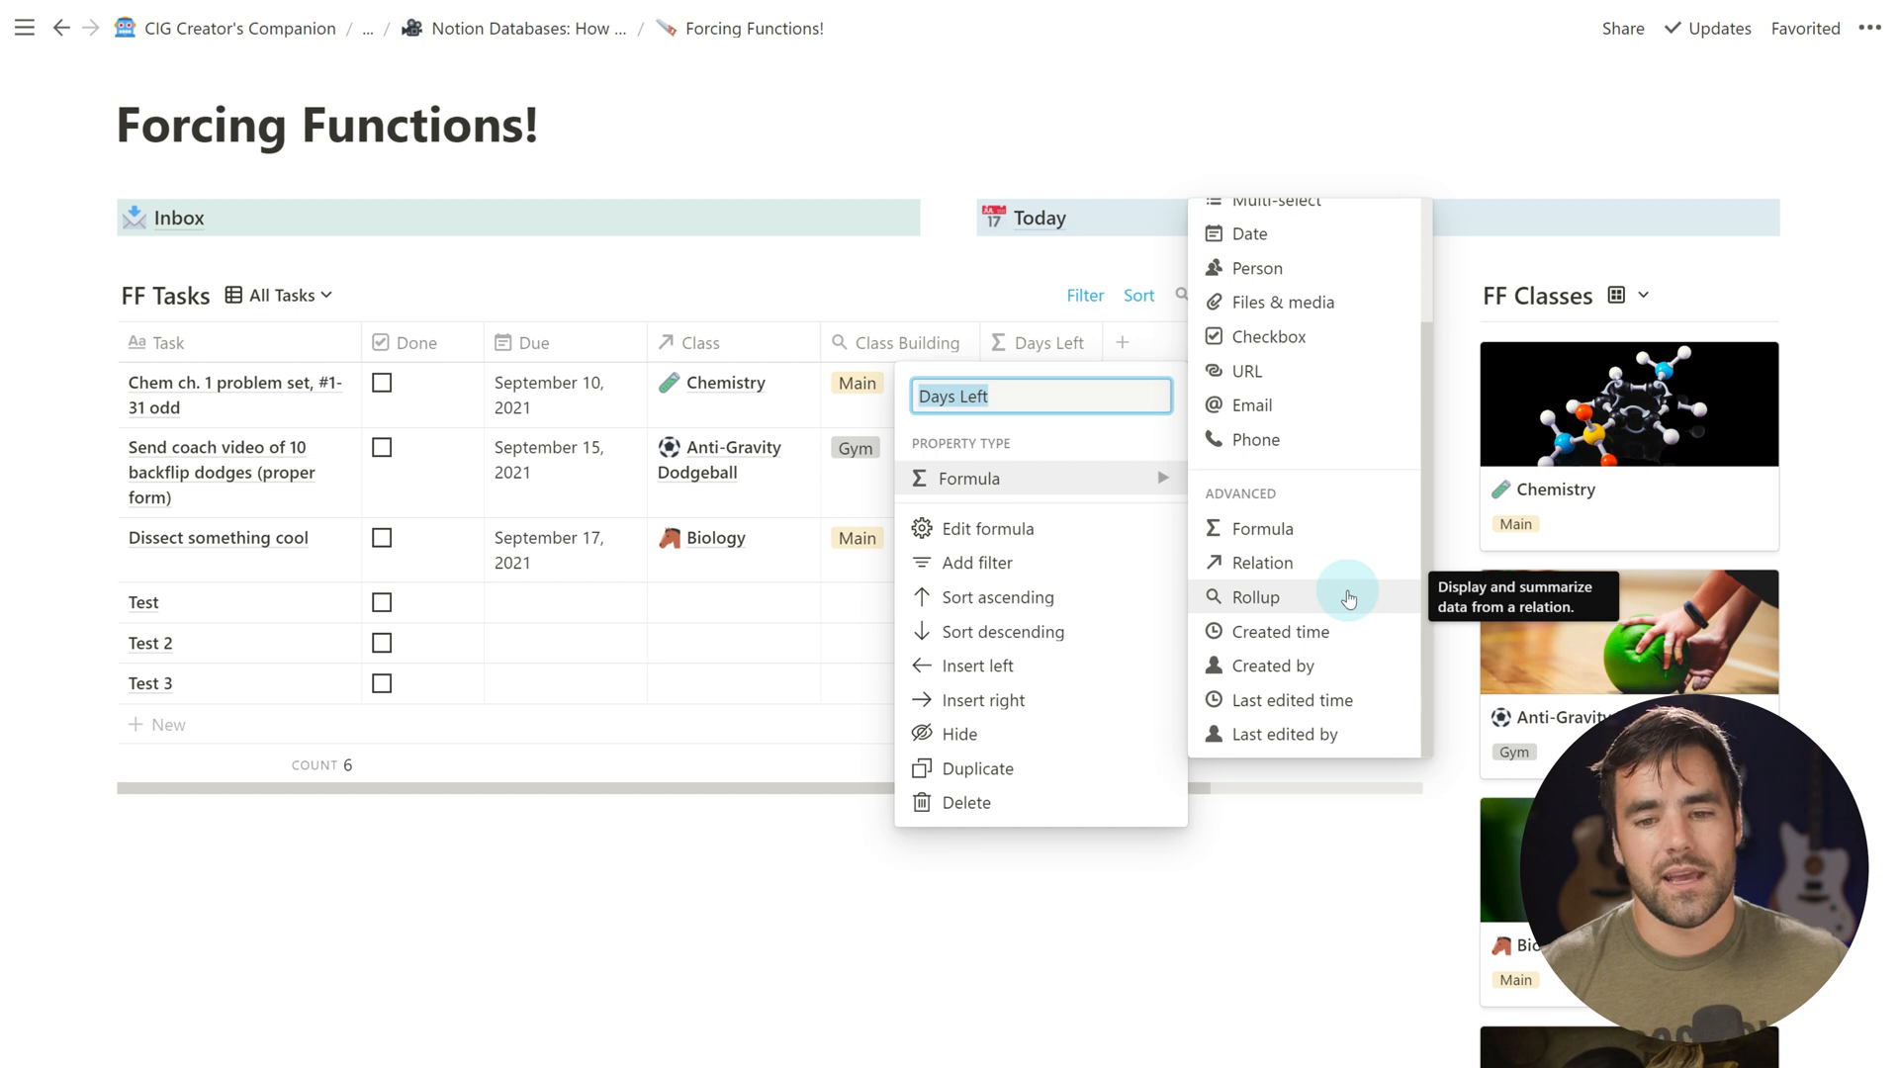
{"action": "mouse_move", "coordinate": [1331, 530]}
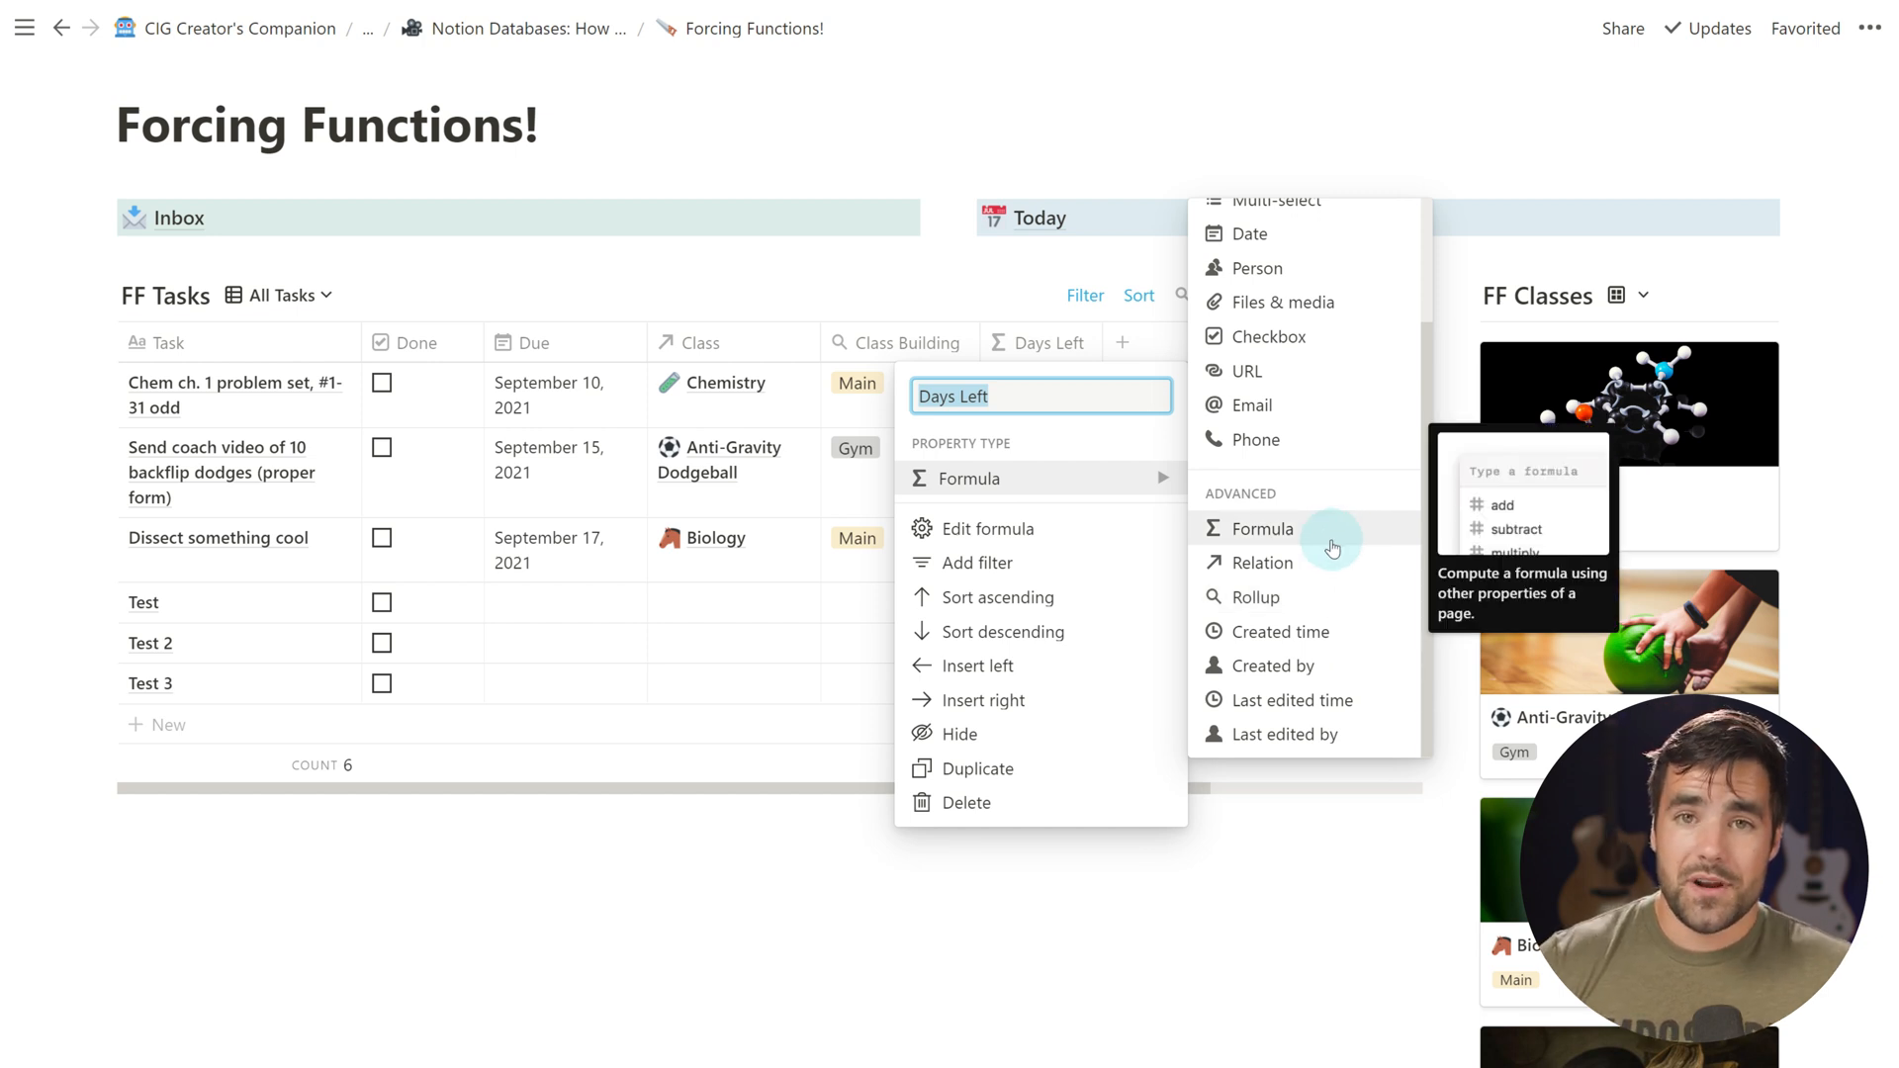
{"action": "mouse_move", "coordinate": [1371, 410]}
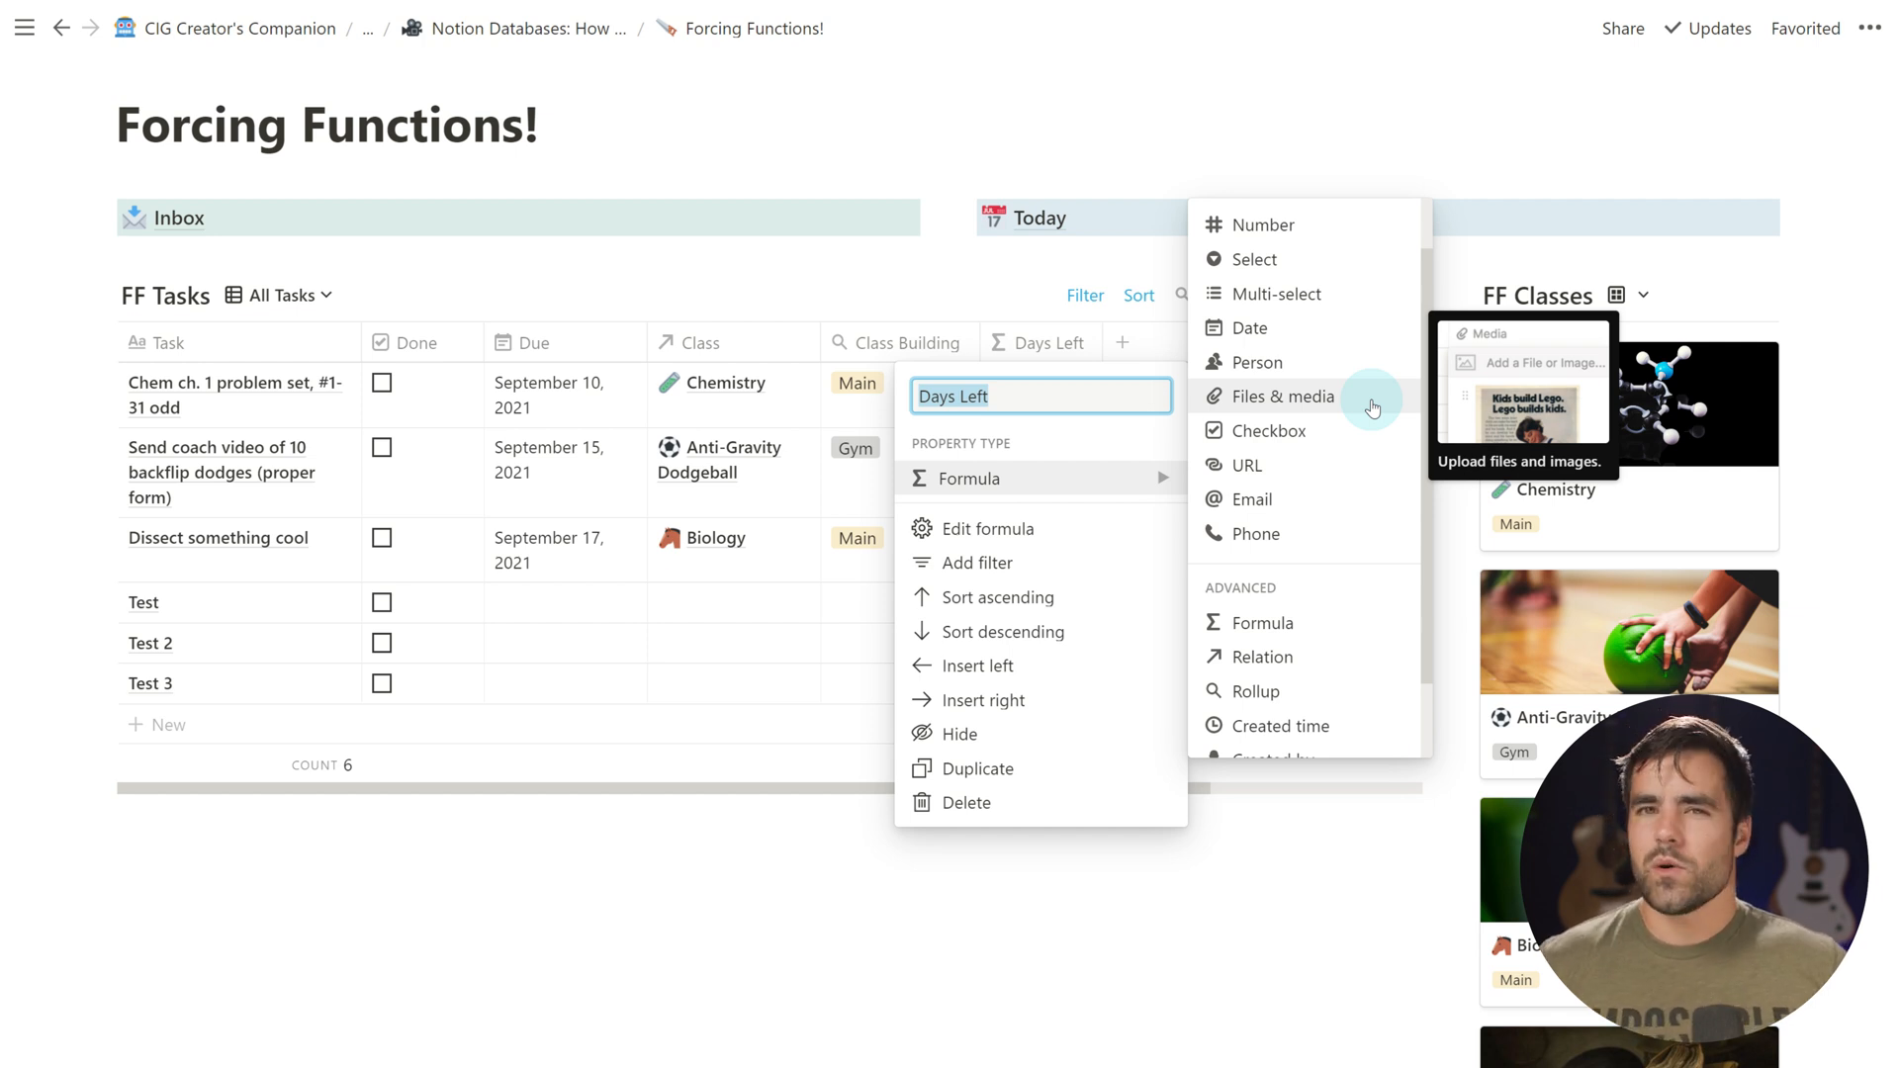
{"action": "mouse_move", "coordinate": [1108, 517]}
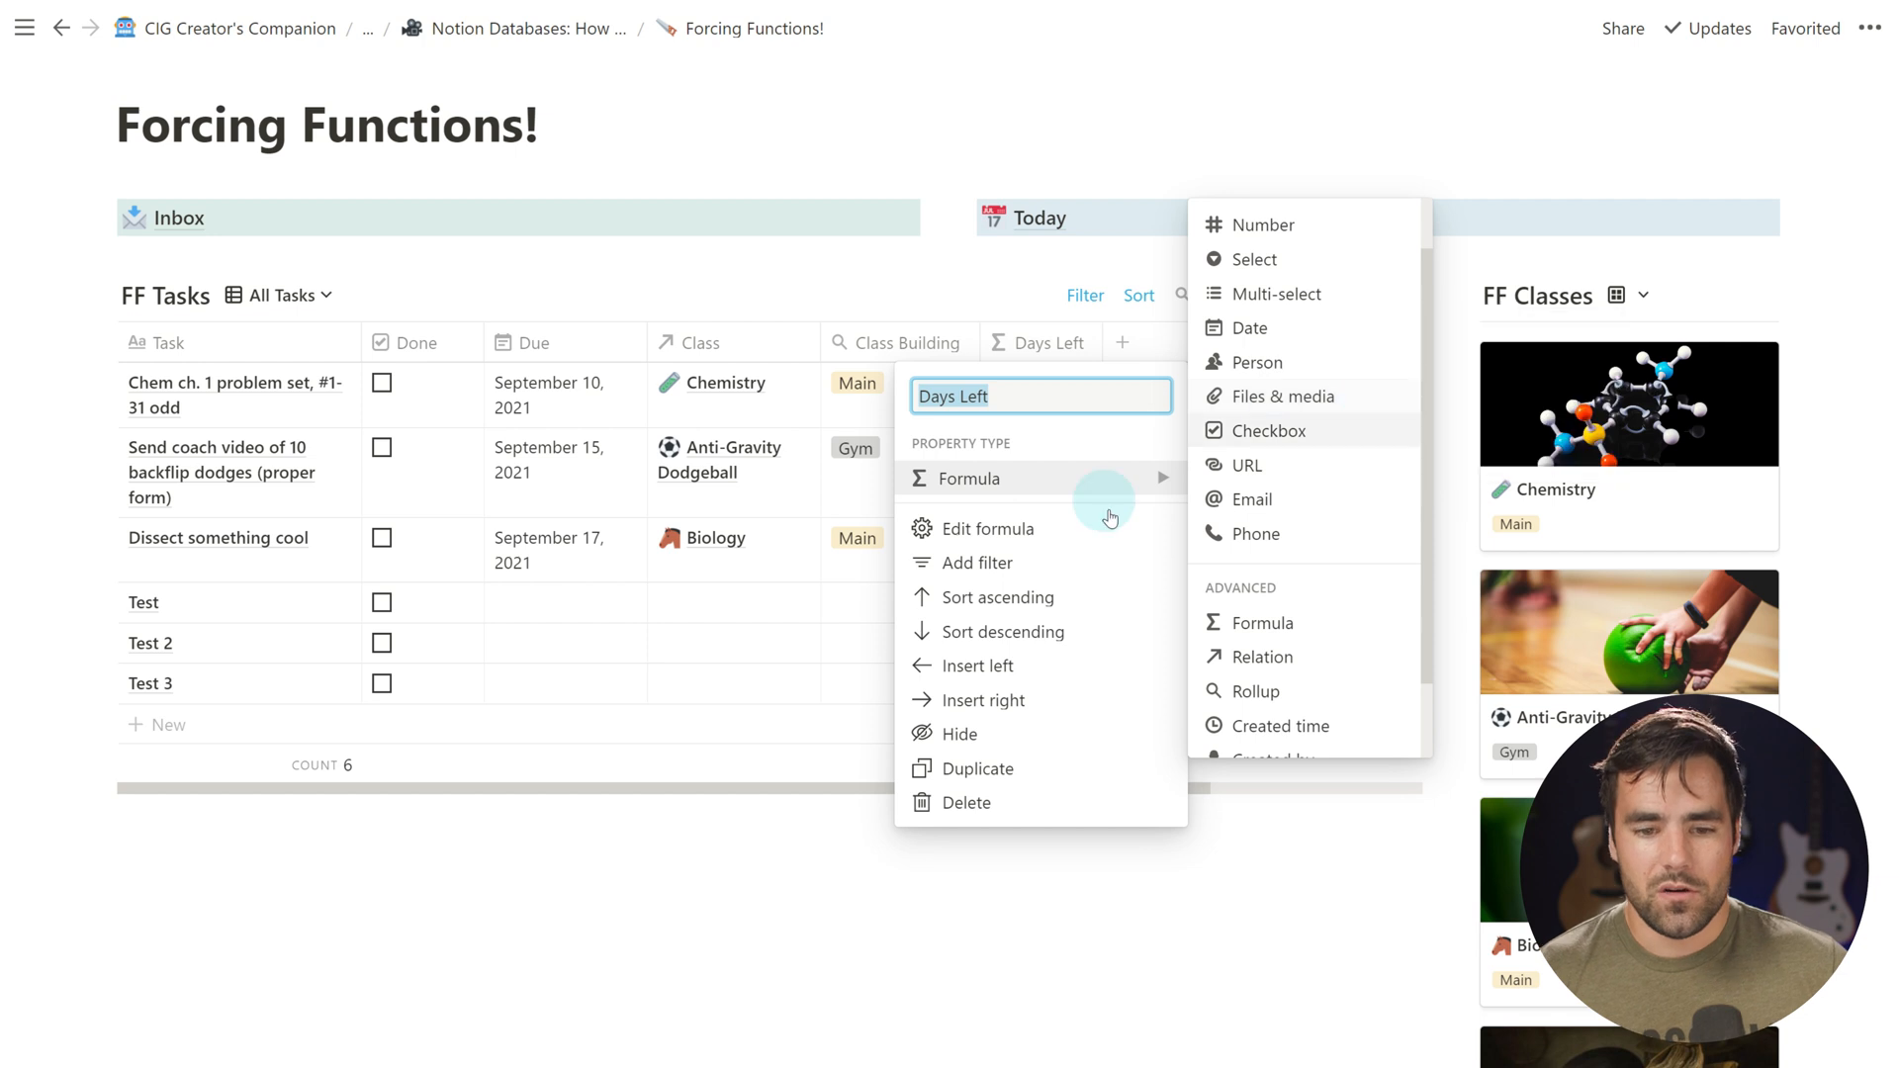
Add a second filter rule requiring Days Left is not empty, leaving three tasks
{"action": "left_click", "coordinate": [1082, 294]}
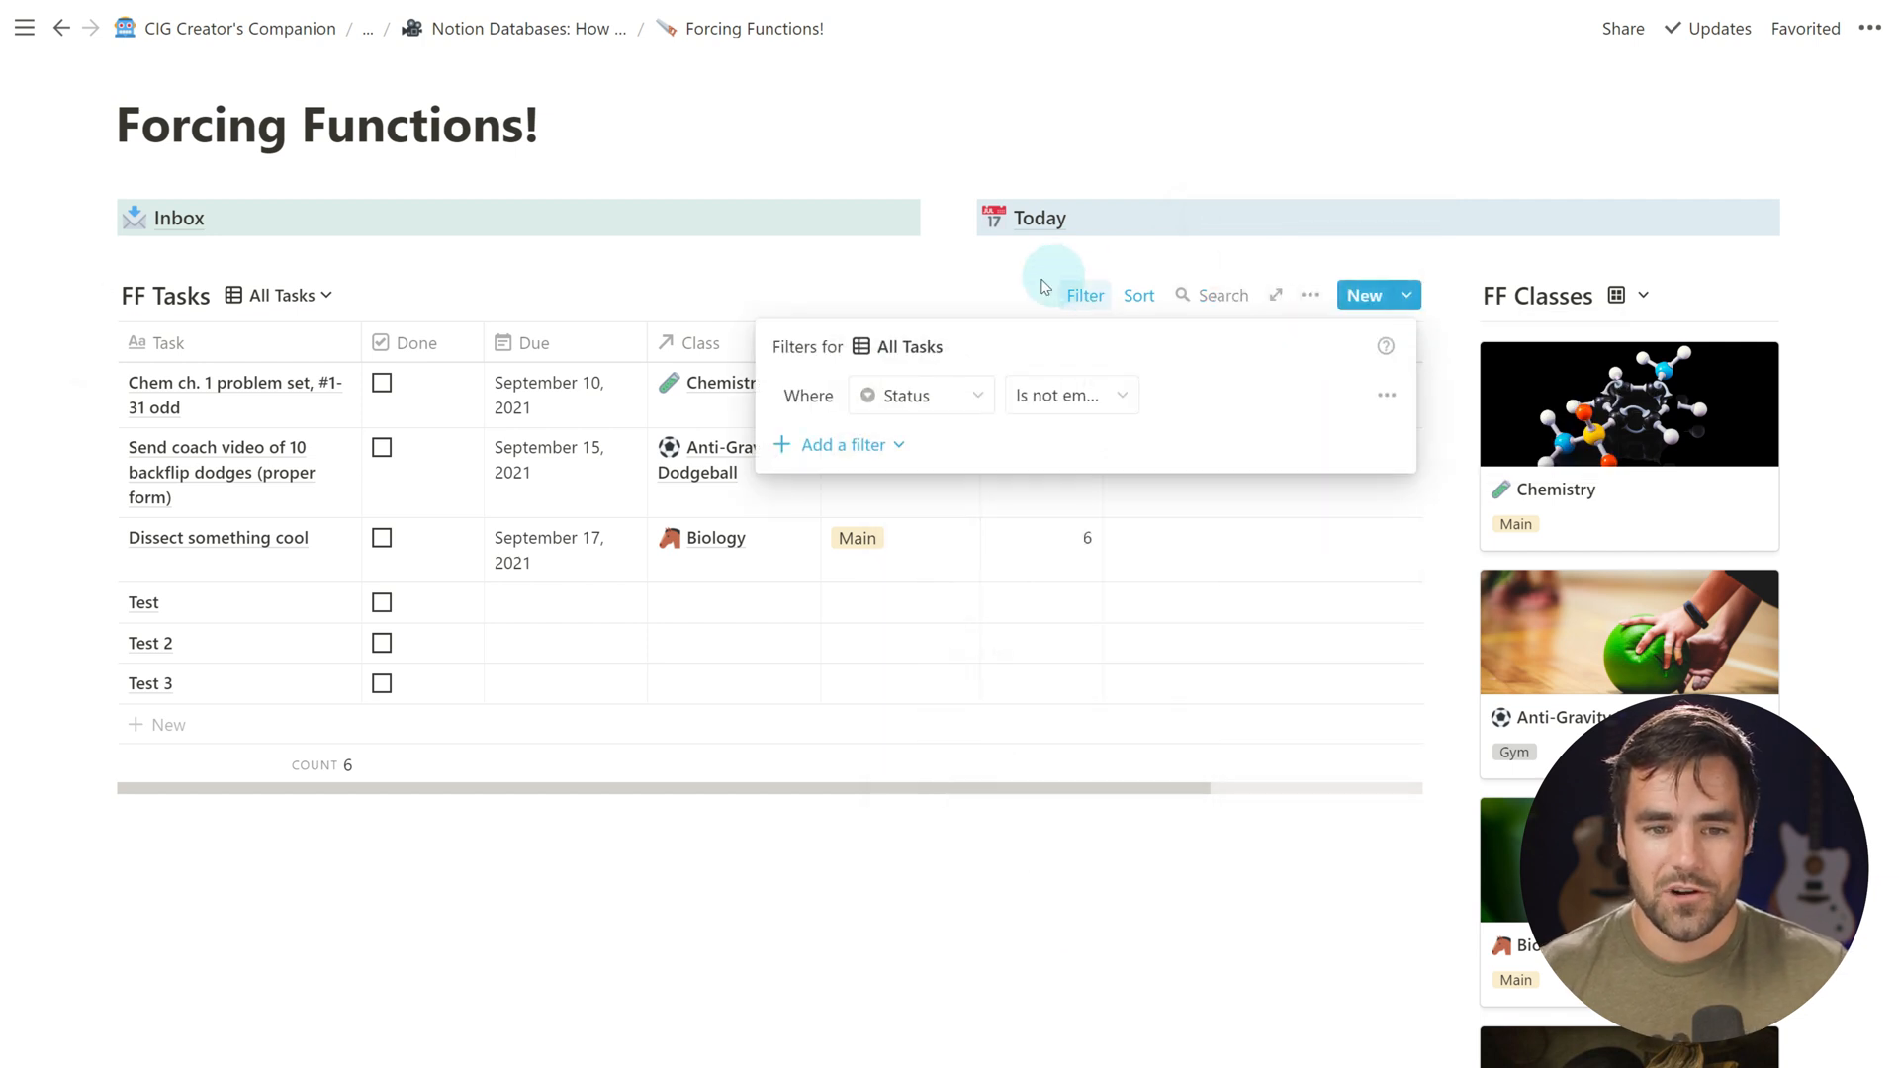
{"action": "left_click", "coordinate": [837, 445]}
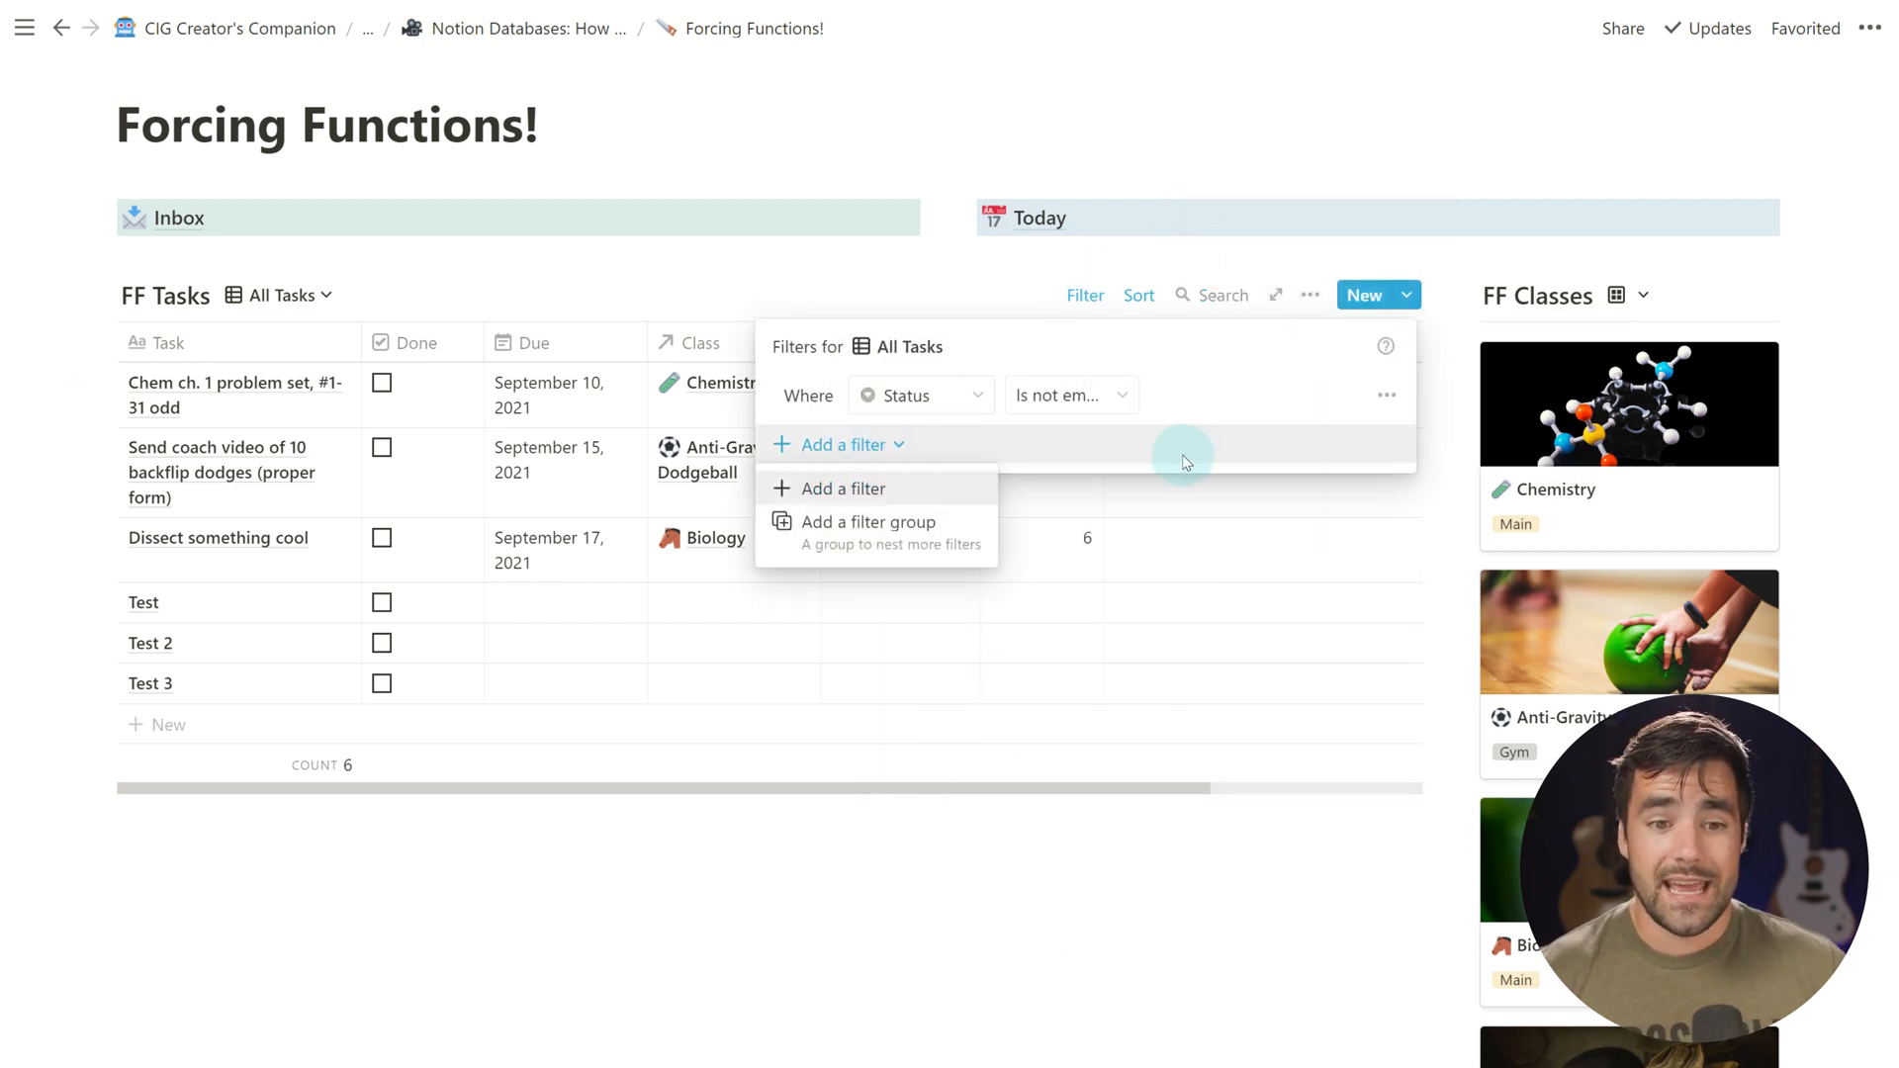
{"action": "left_click", "coordinate": [839, 488]}
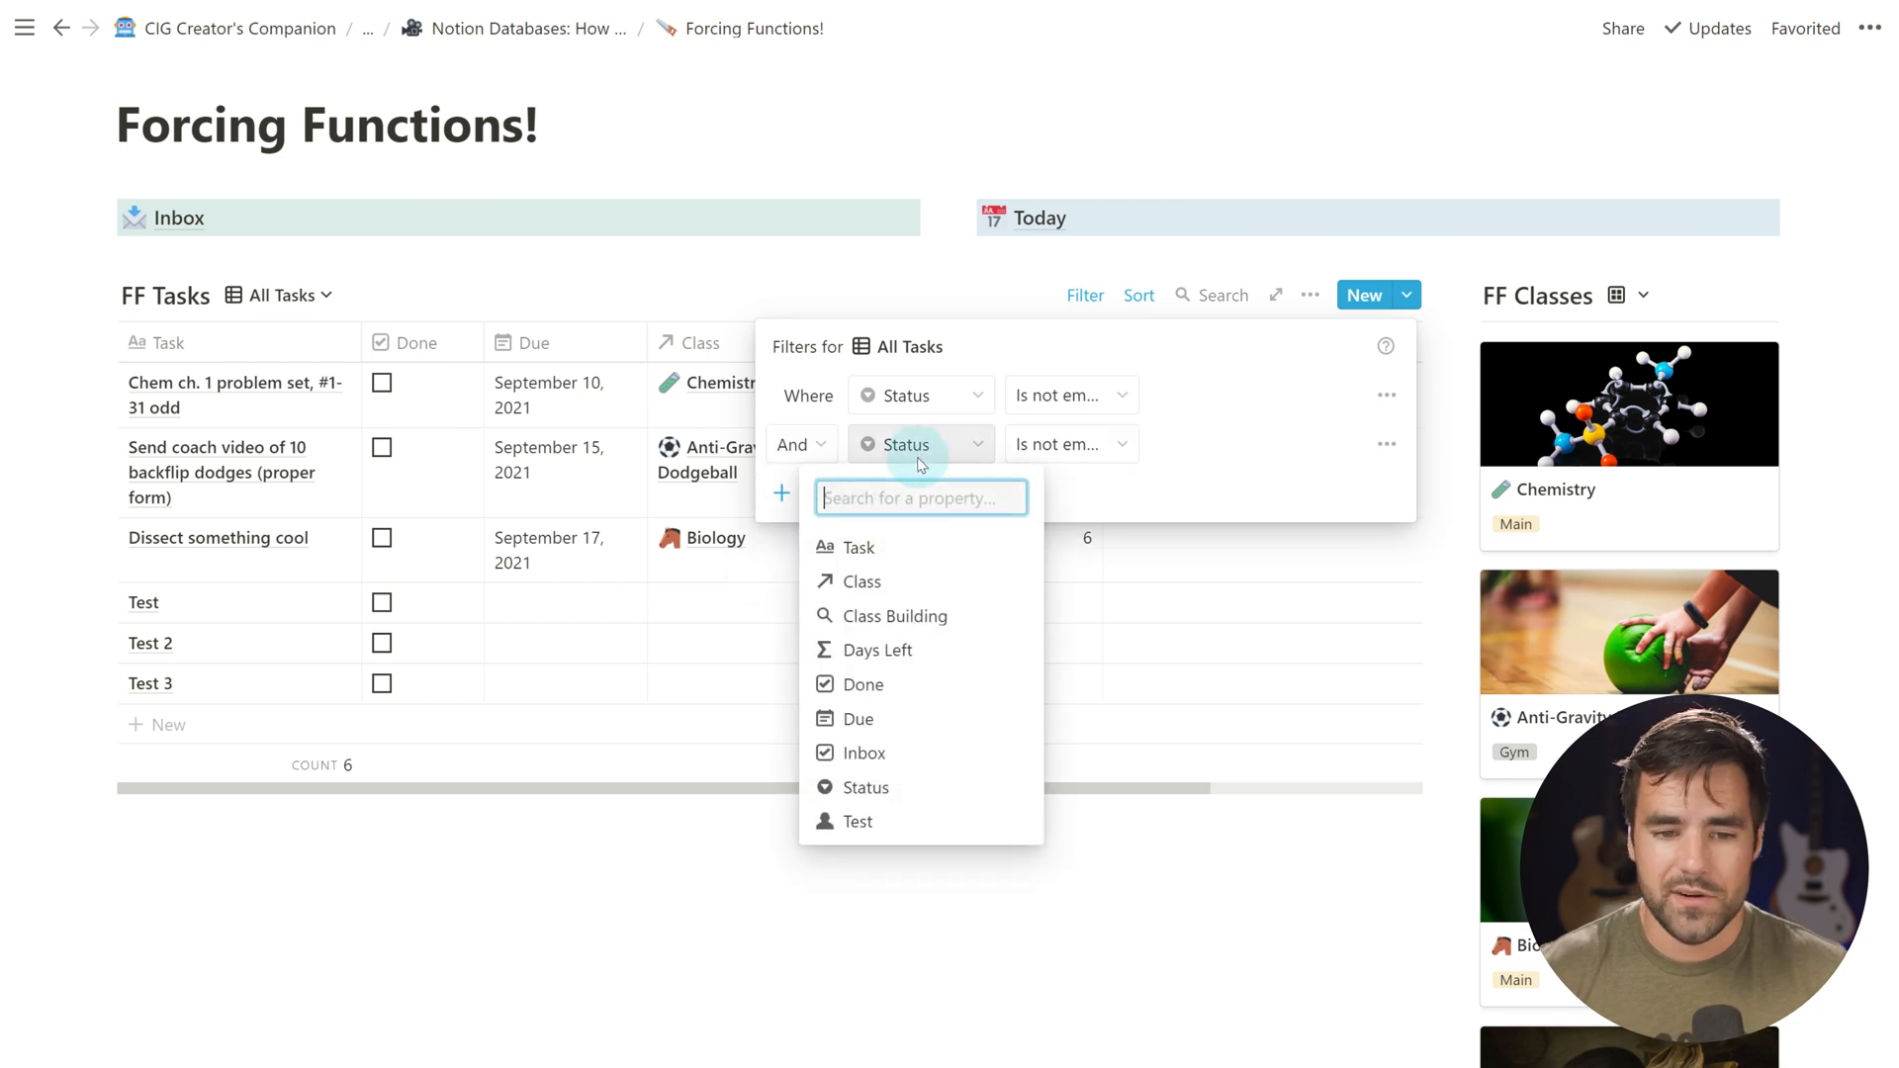
{"action": "left_click", "coordinate": [879, 649]}
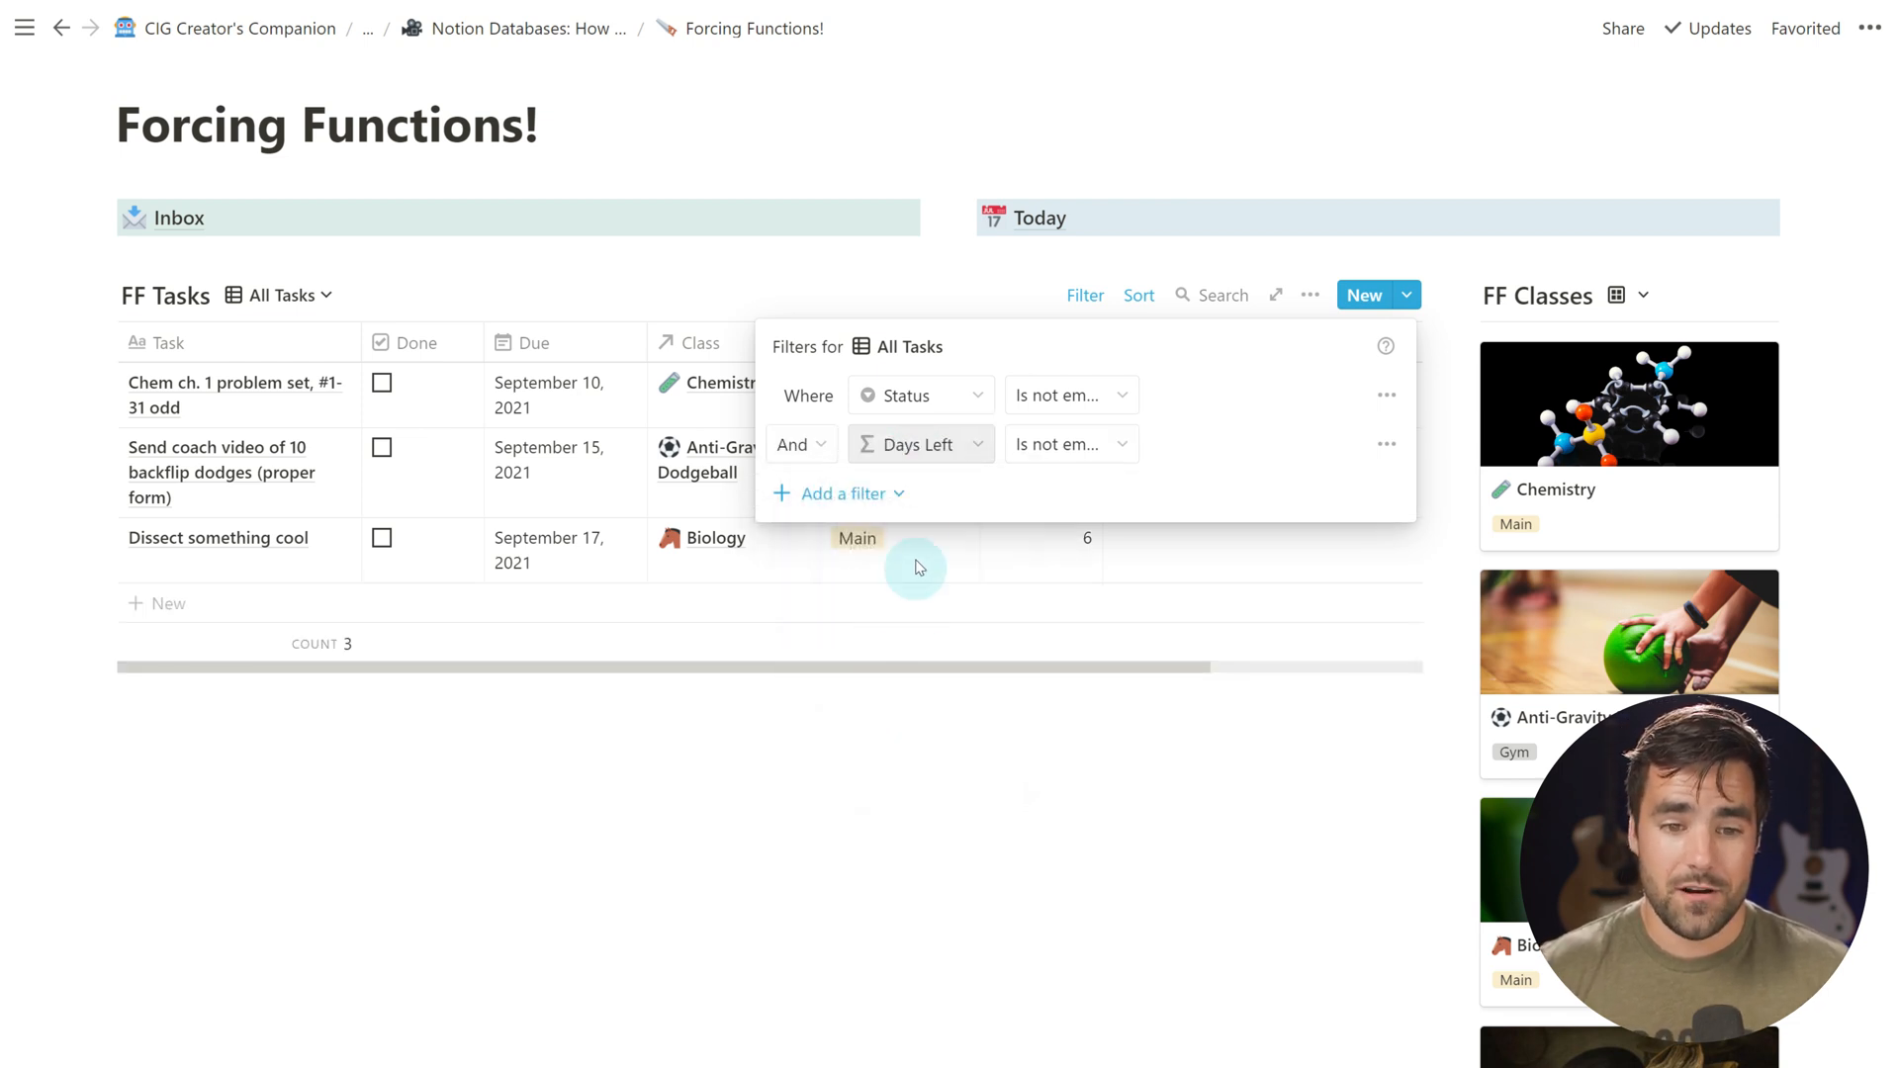
{"action": "left_click", "coordinate": [1065, 444]}
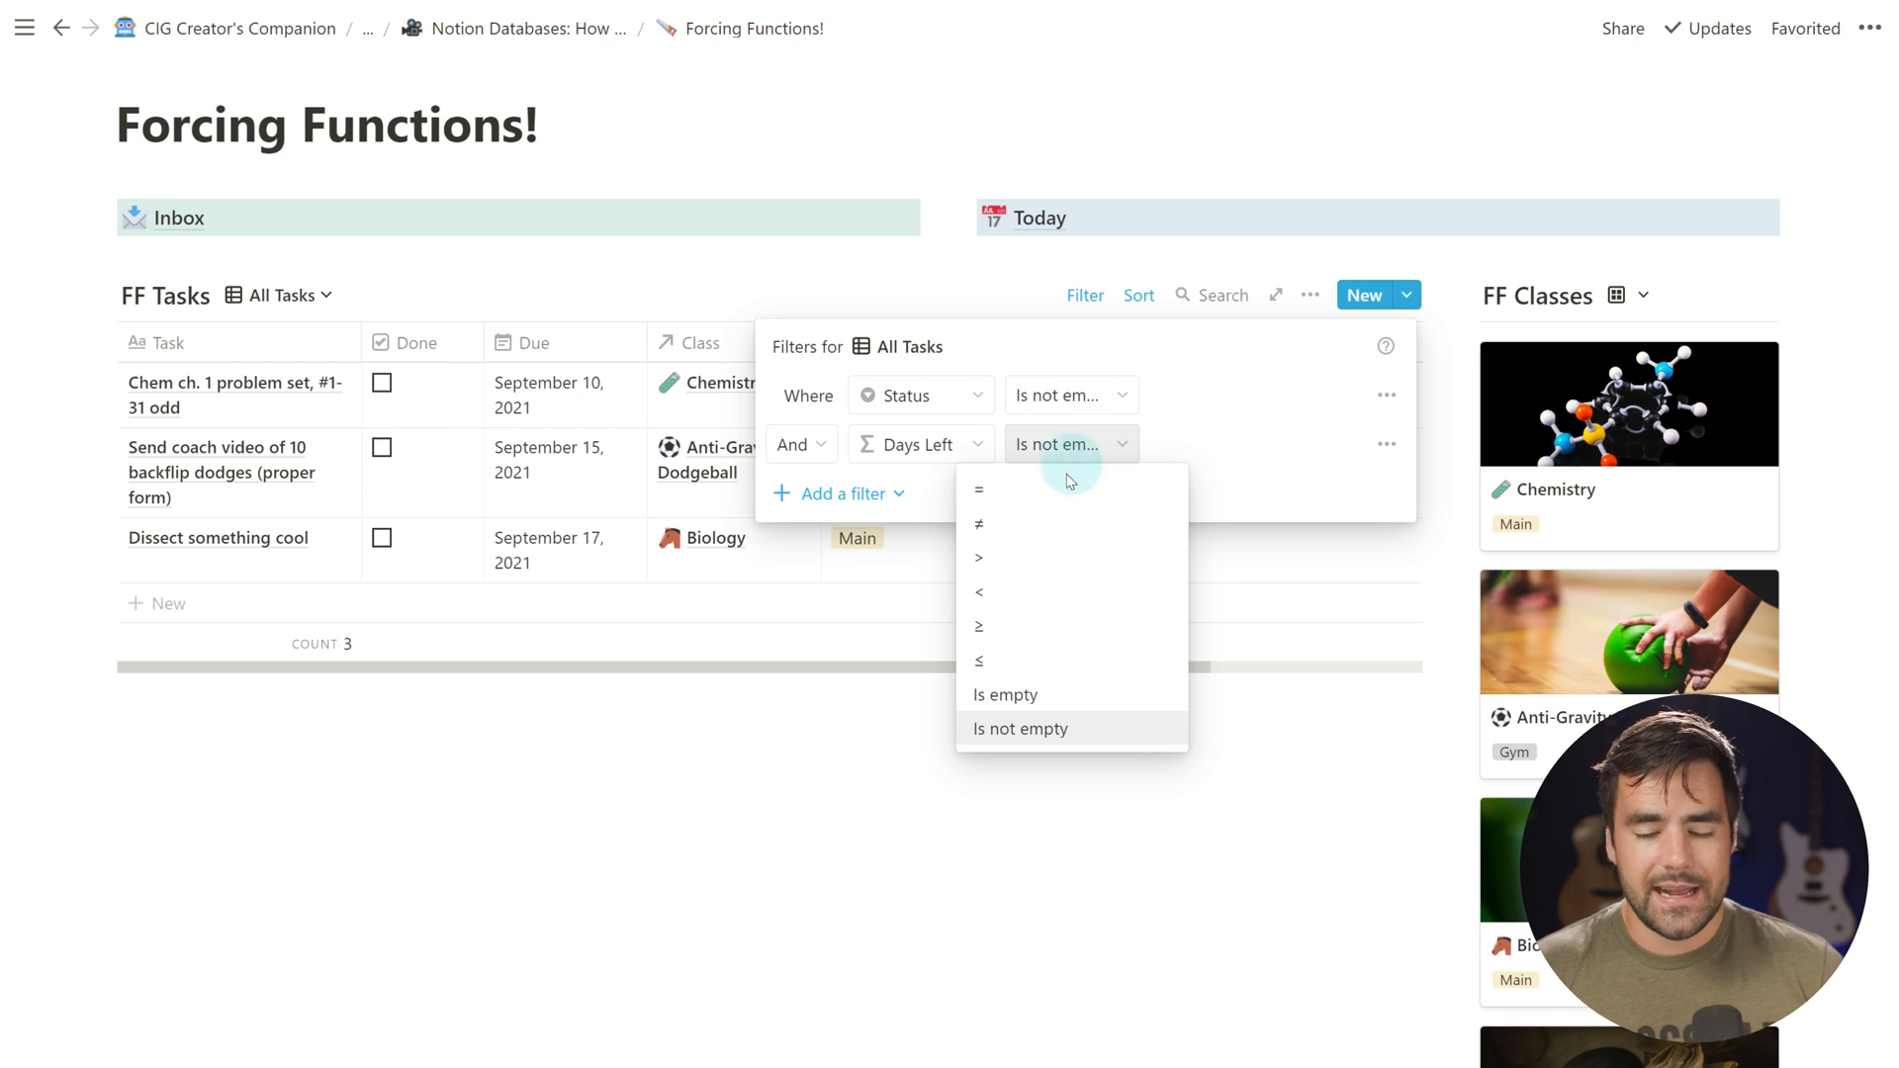
{"action": "mouse_move", "coordinate": [1236, 445]}
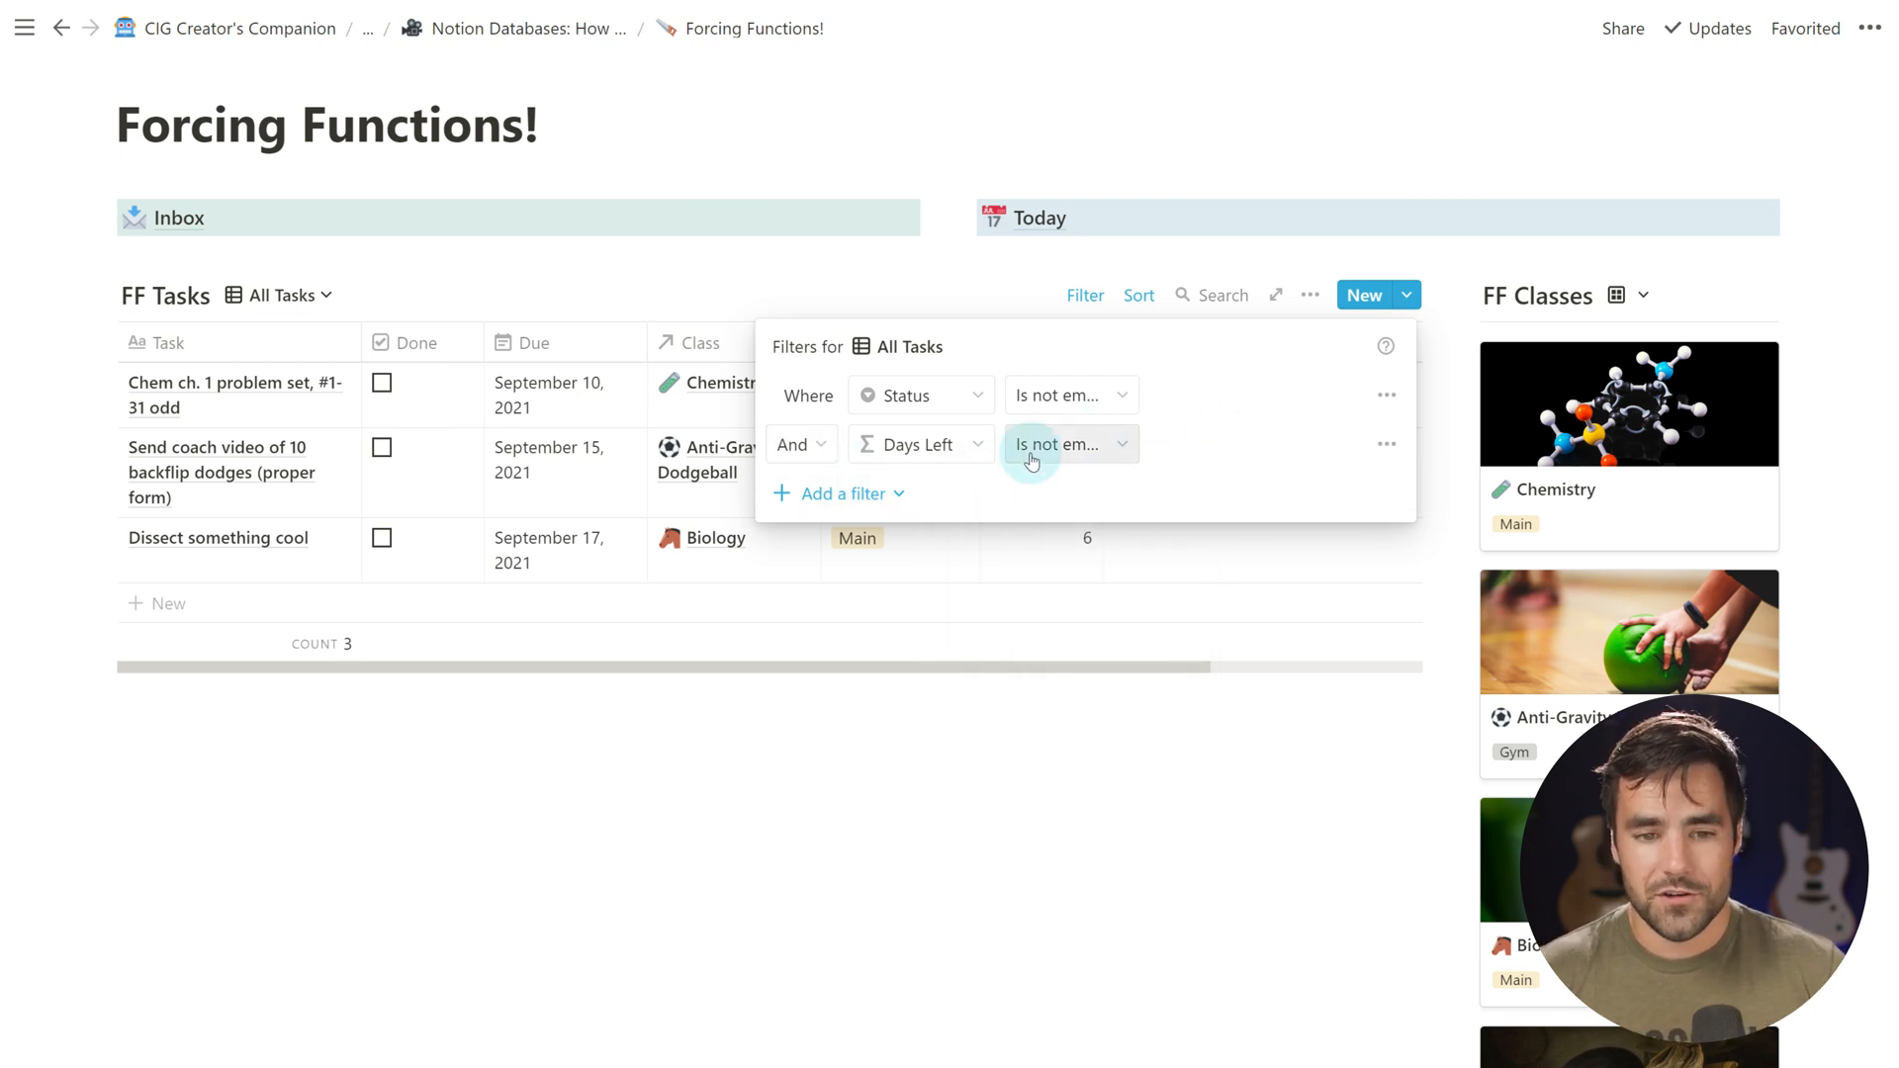
{"action": "mouse_move", "coordinate": [1055, 449]}
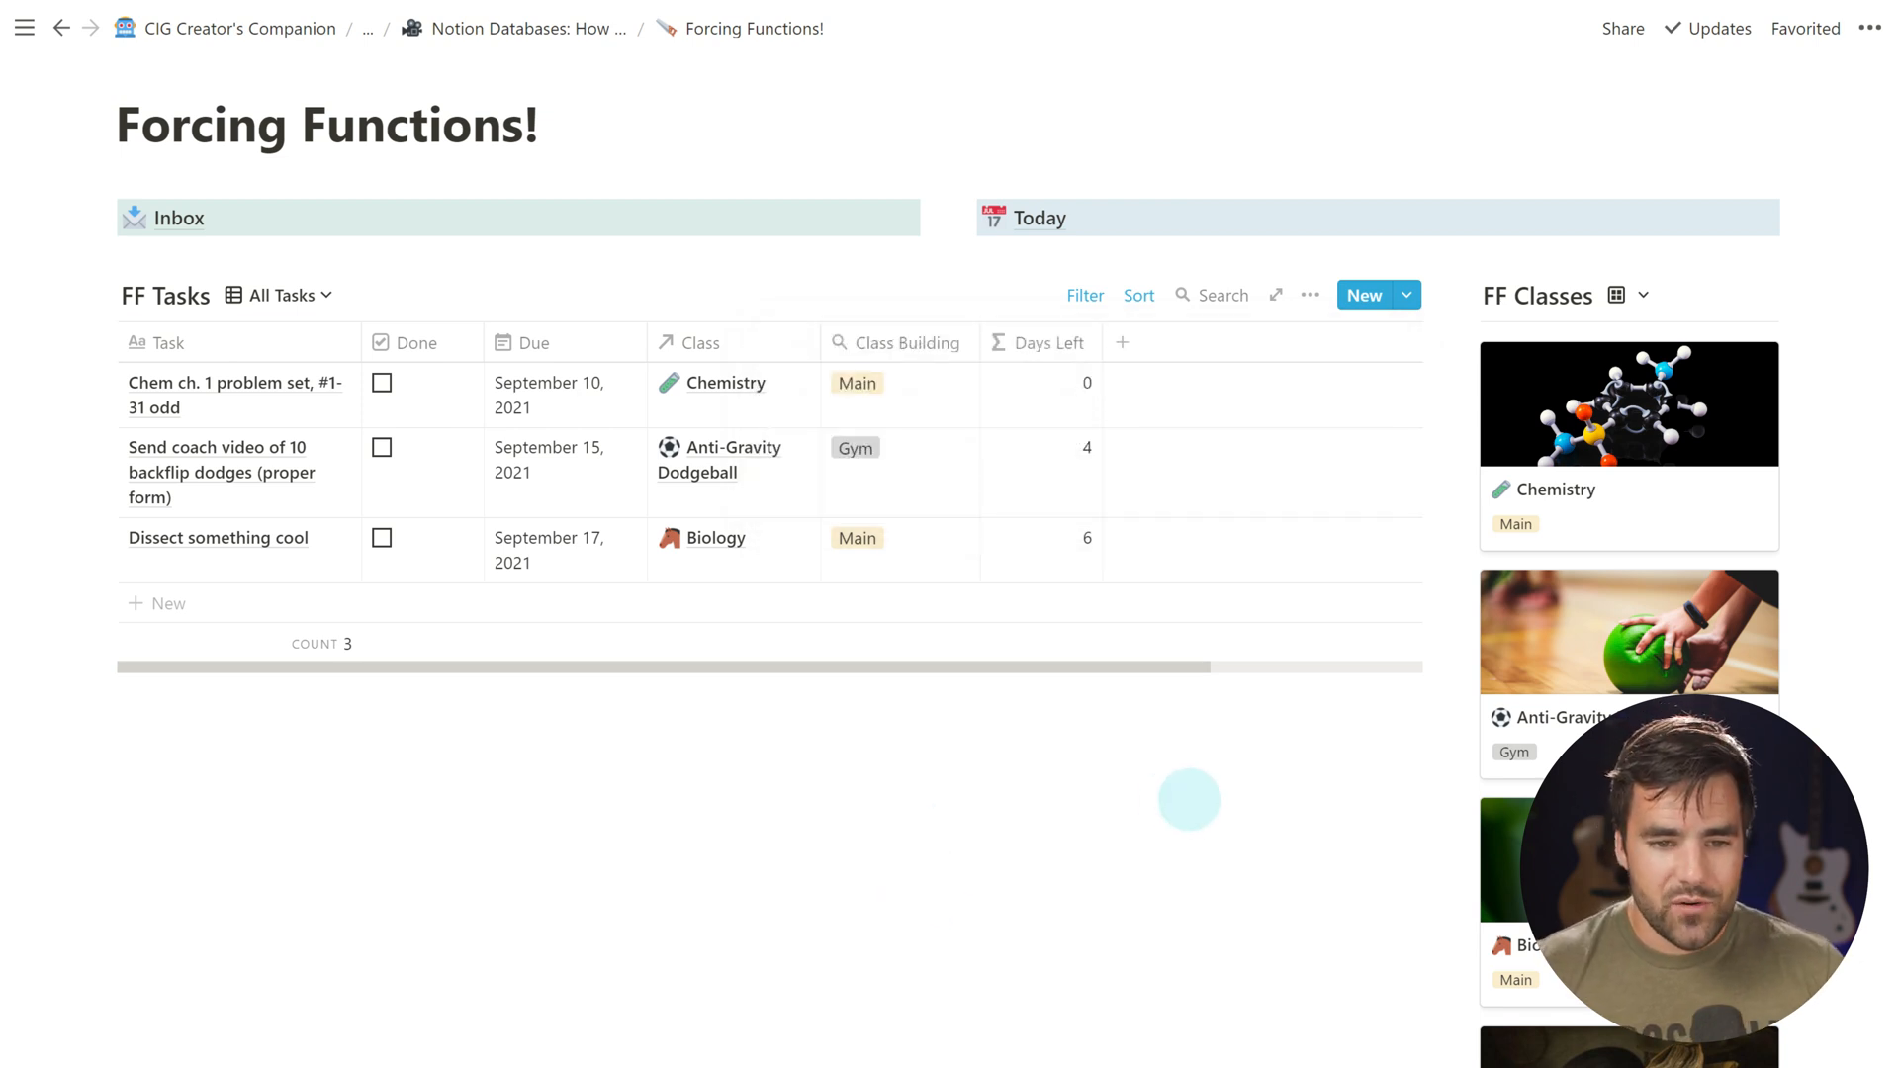
{"action": "mouse_move", "coordinate": [465, 627]}
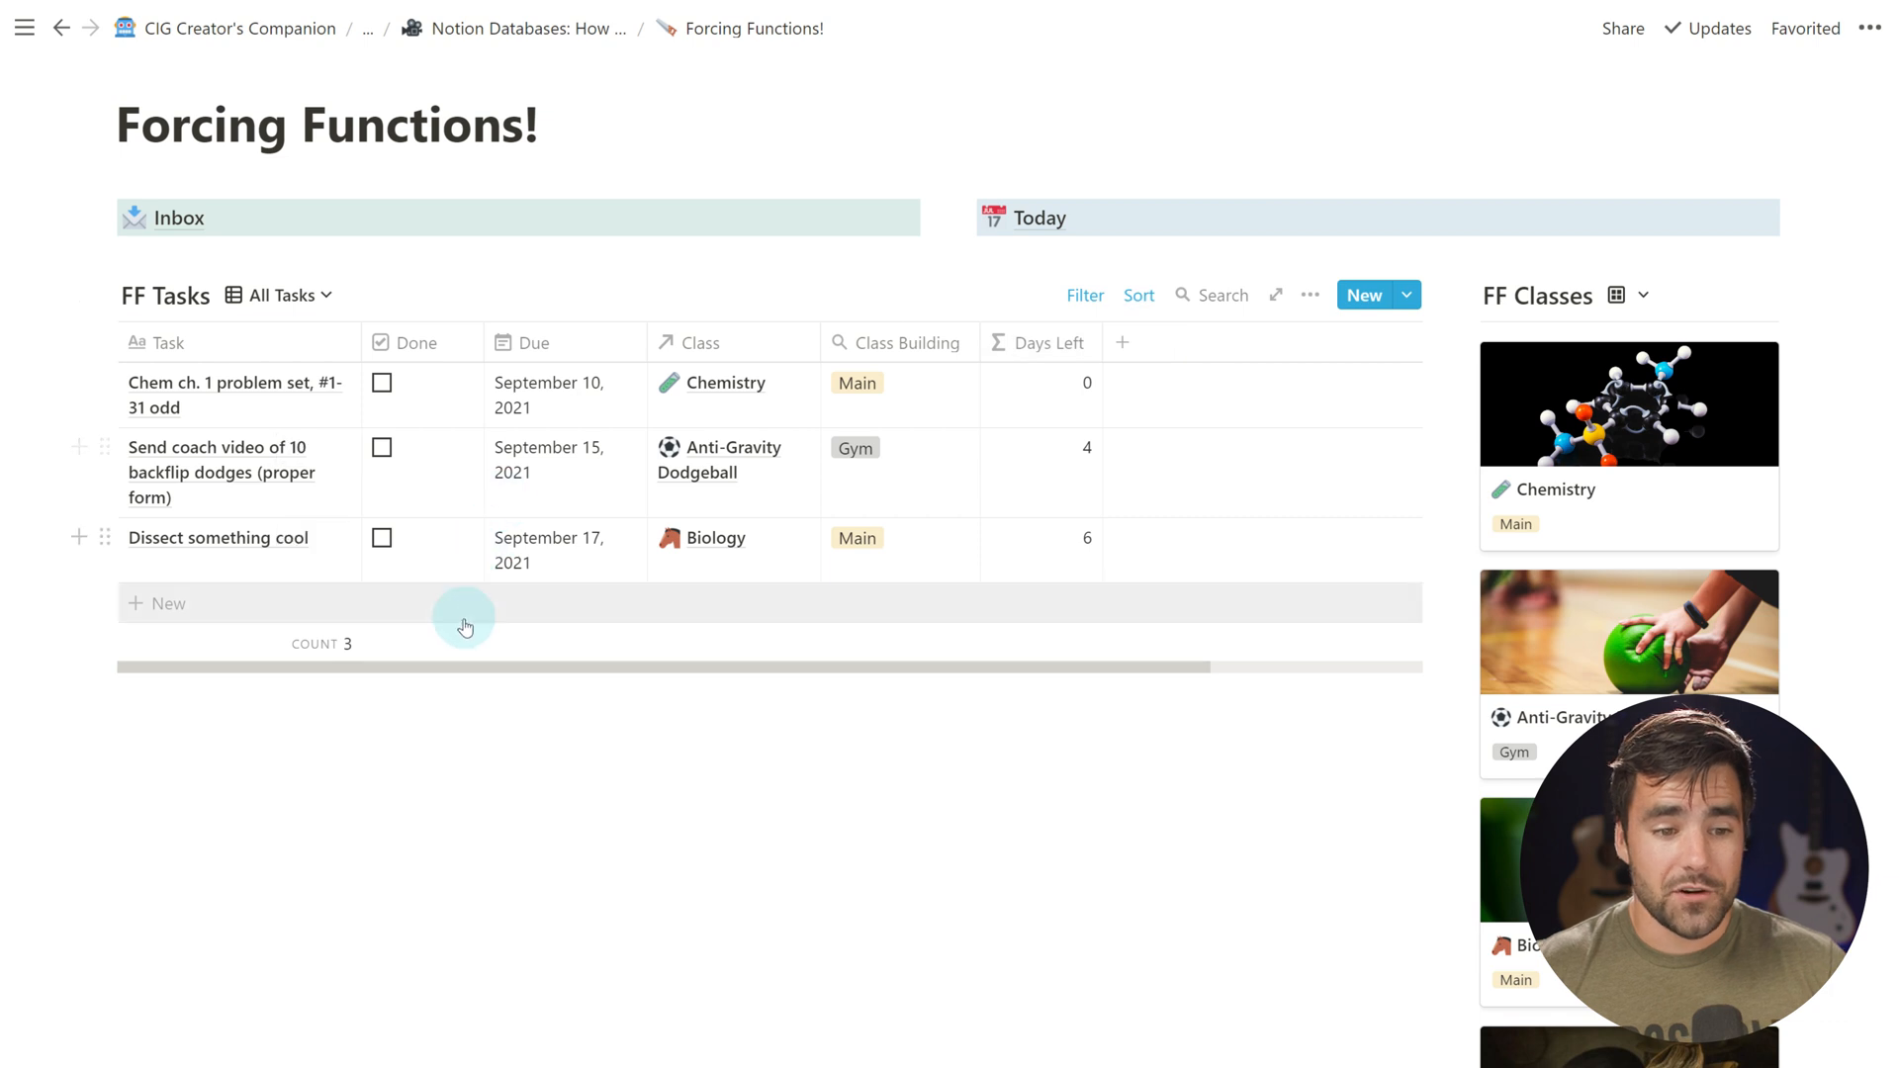
Add a task named TEst due September 7, 2021, showing -3 days left
{"action": "left_click", "coordinate": [170, 603]}
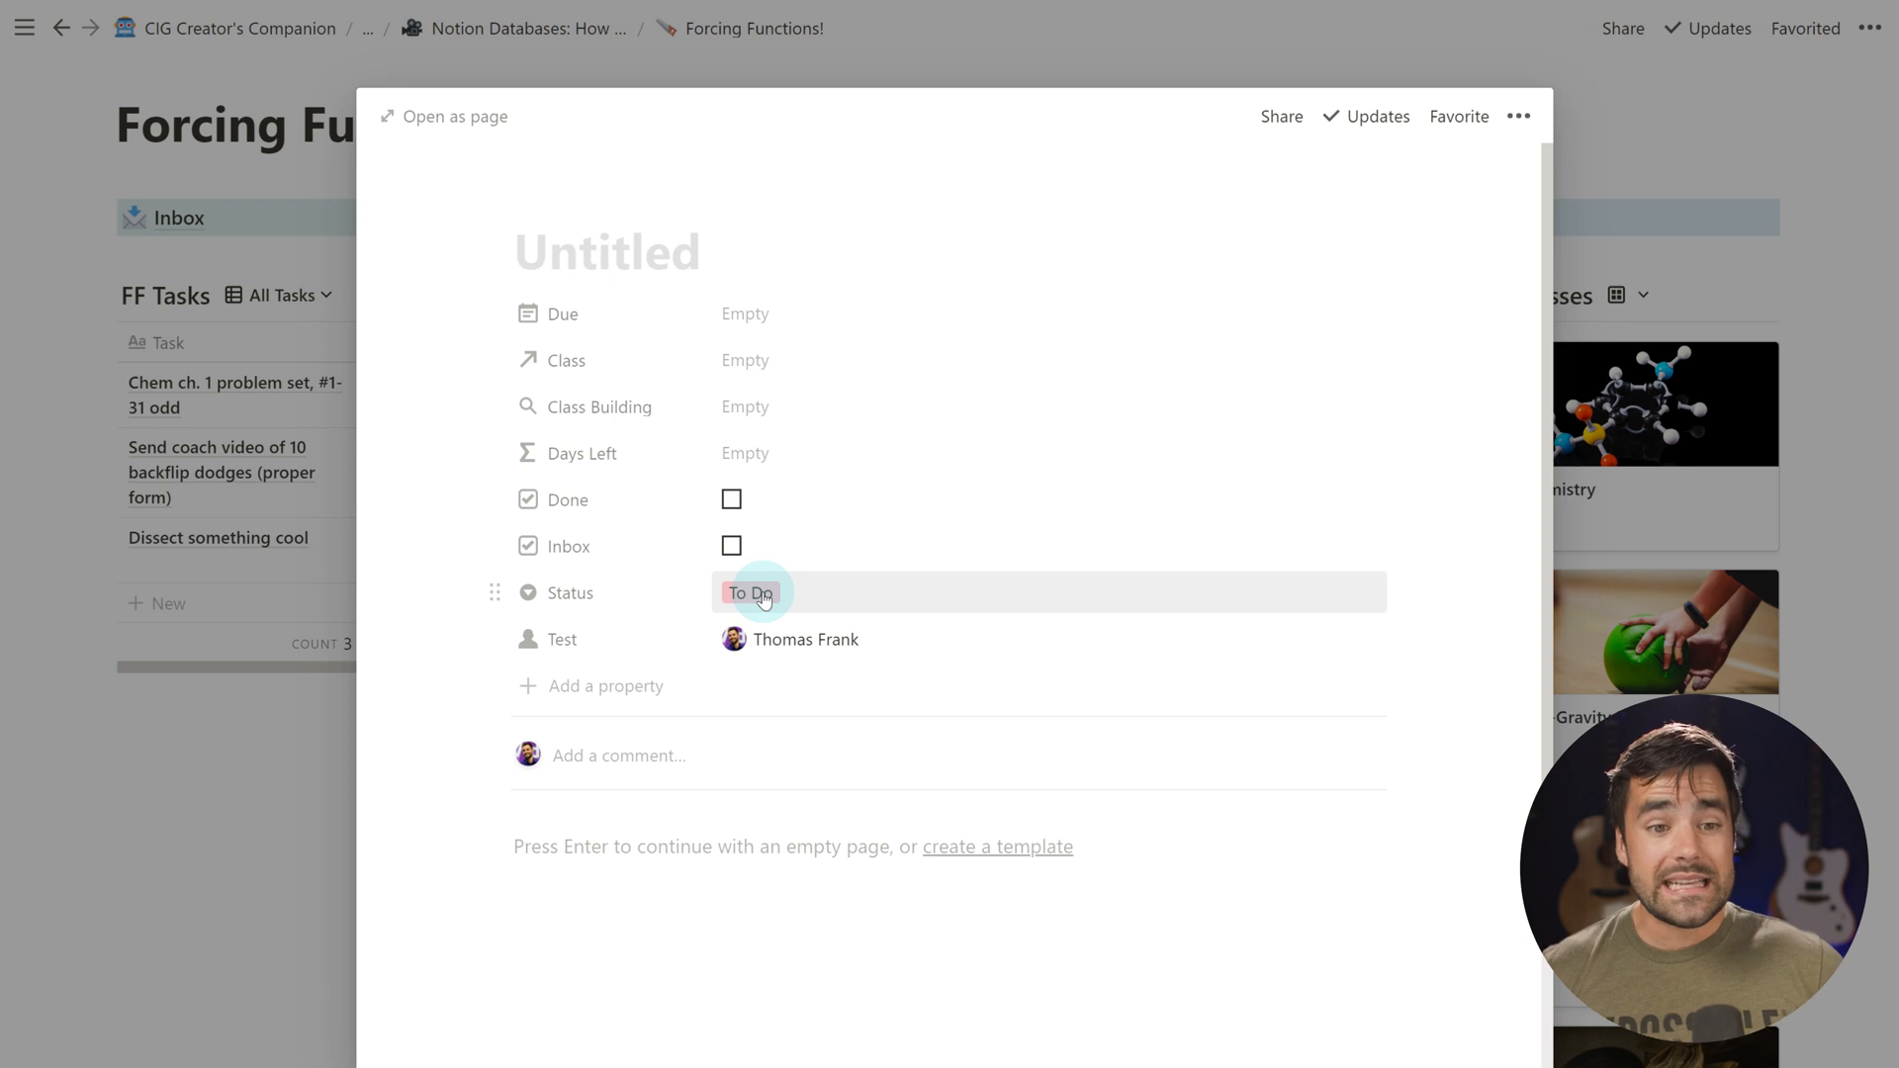
{"action": "left_click", "coordinate": [606, 251]}
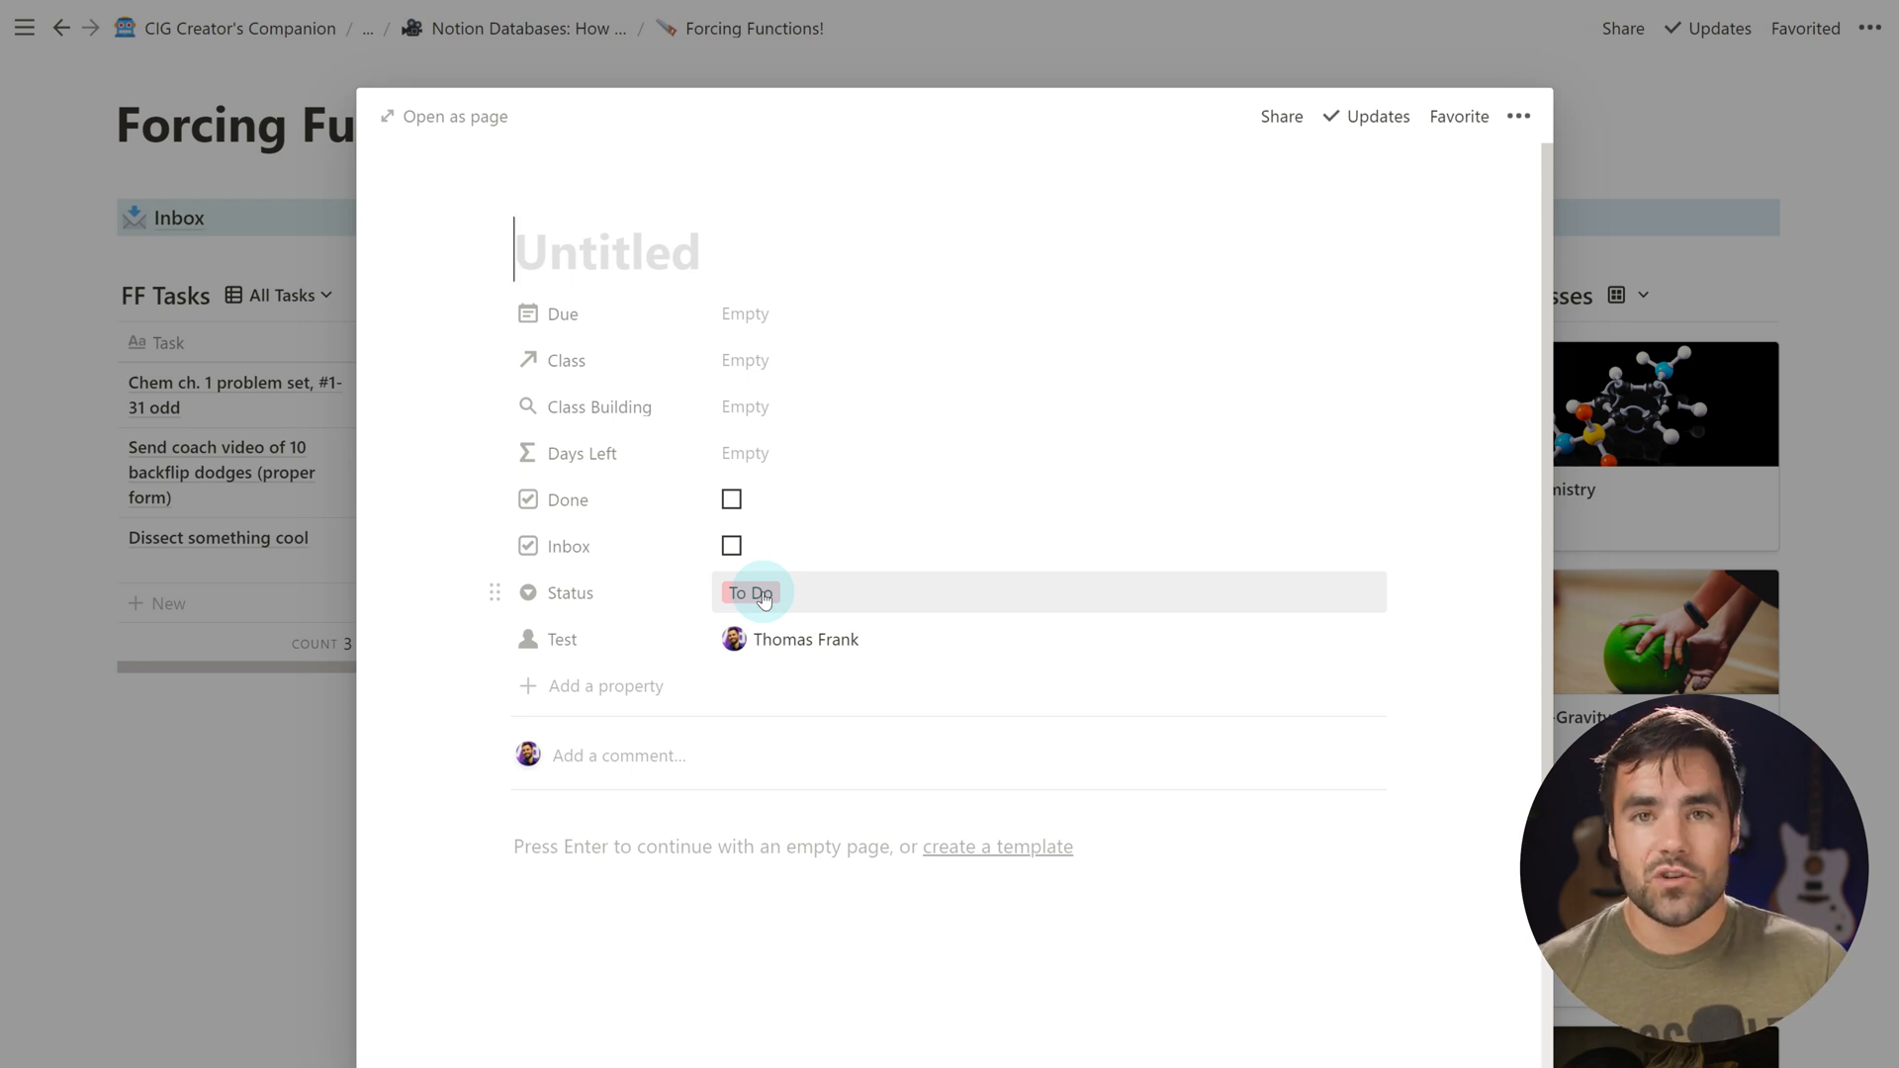
{"action": "mouse_move", "coordinate": [819, 461]}
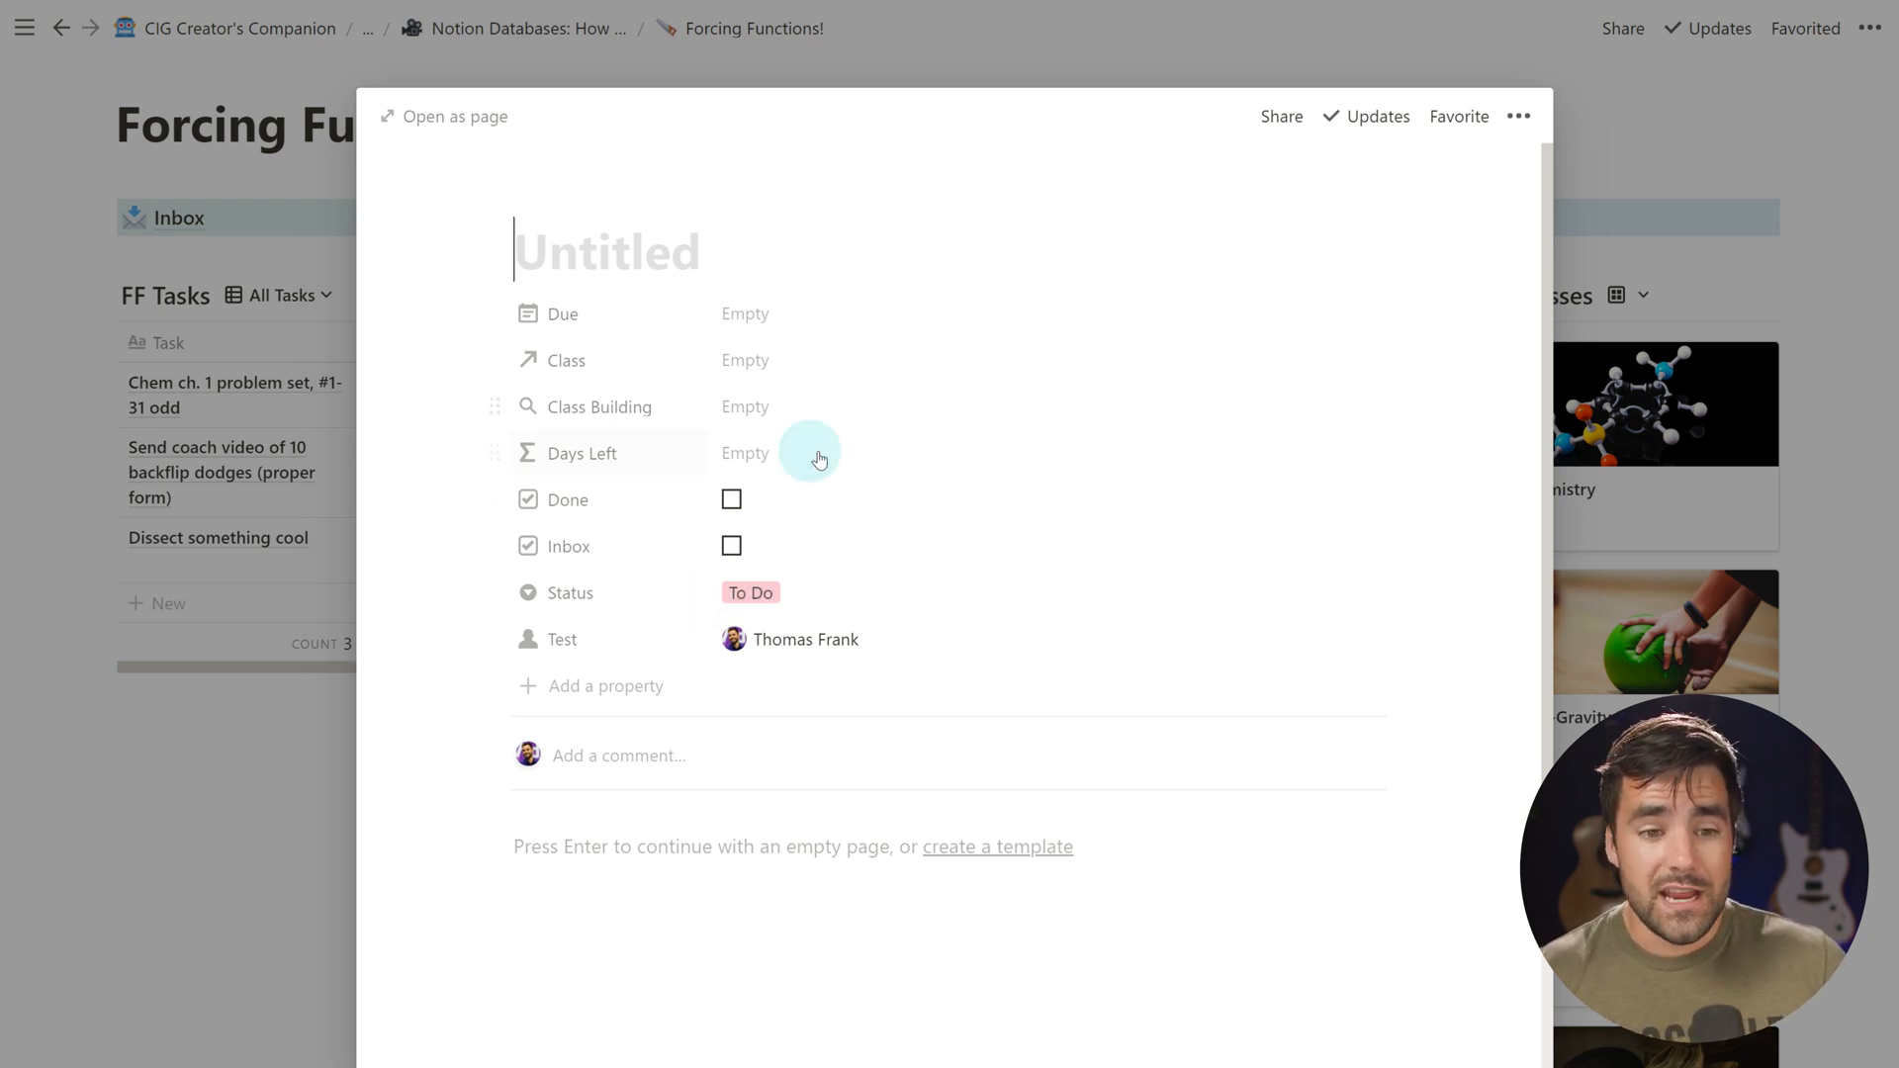
{"action": "mouse_move", "coordinate": [716, 446]}
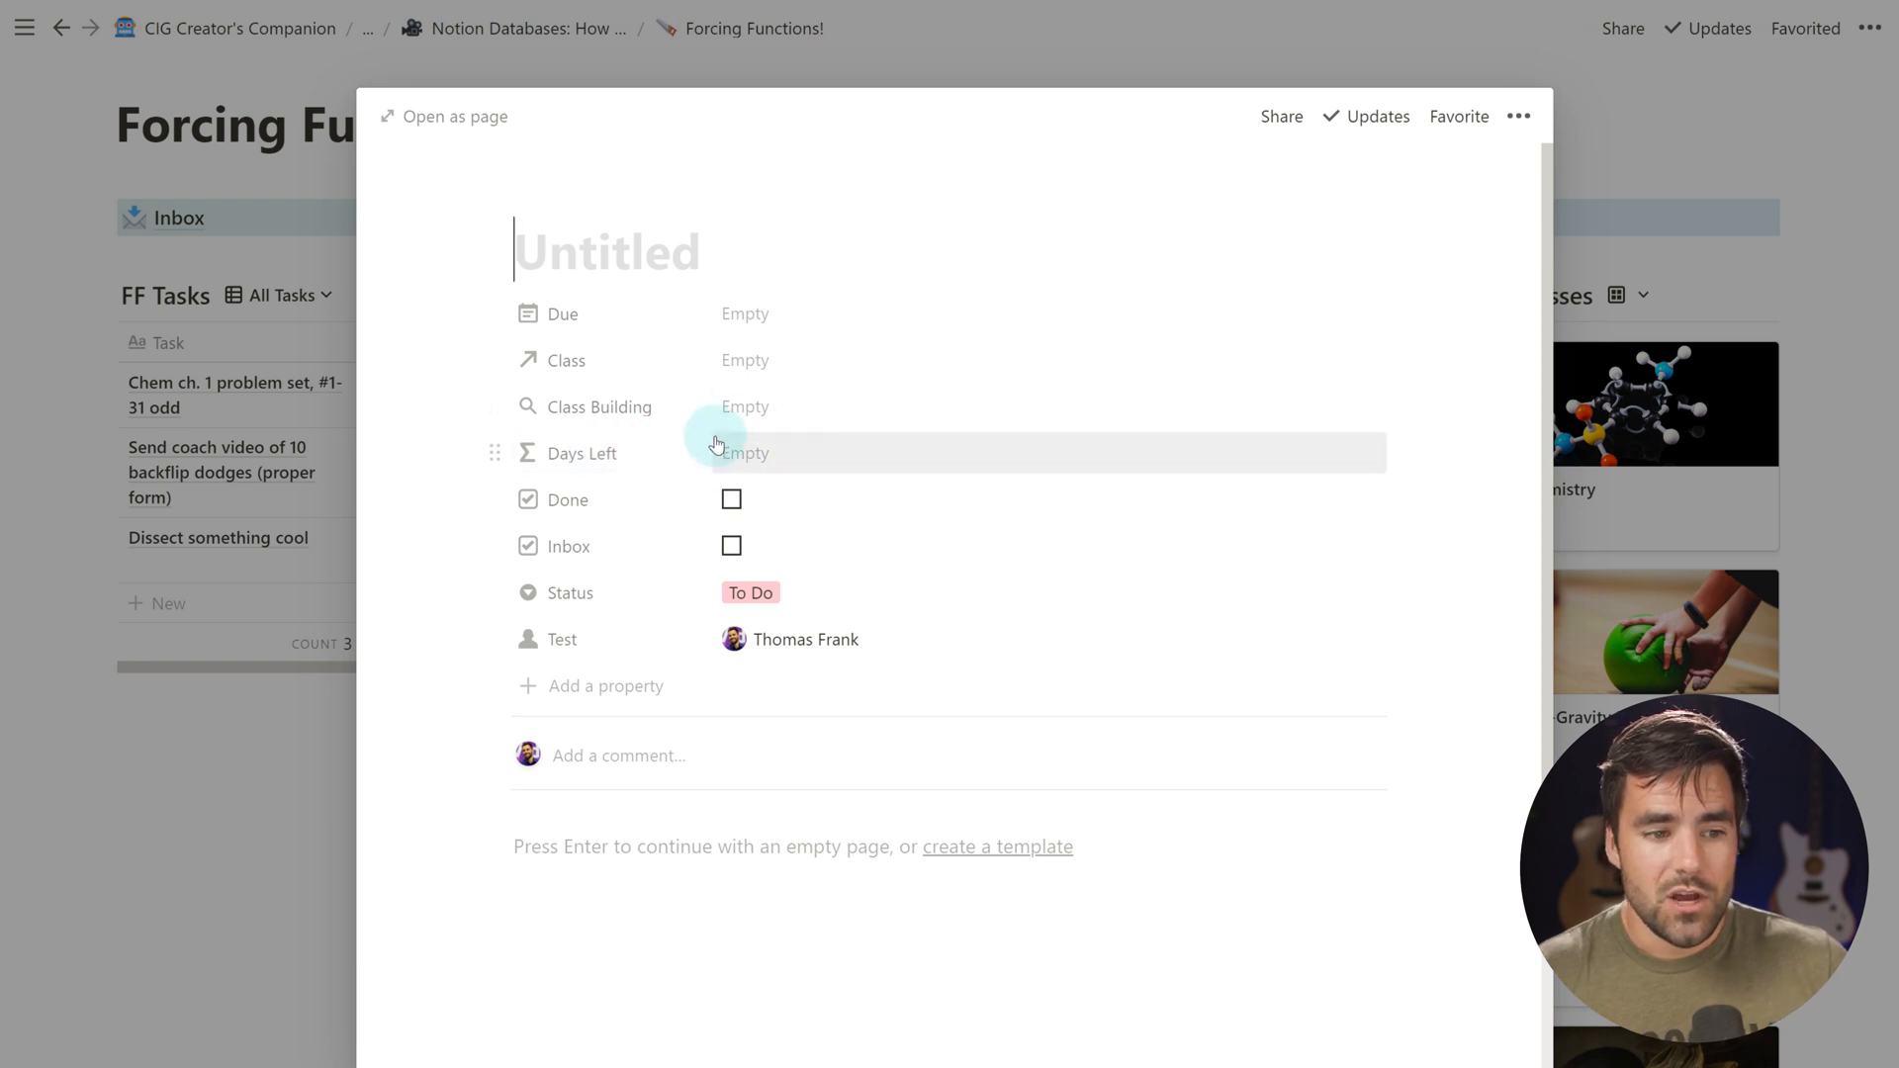
{"action": "mouse_move", "coordinate": [93, 635]}
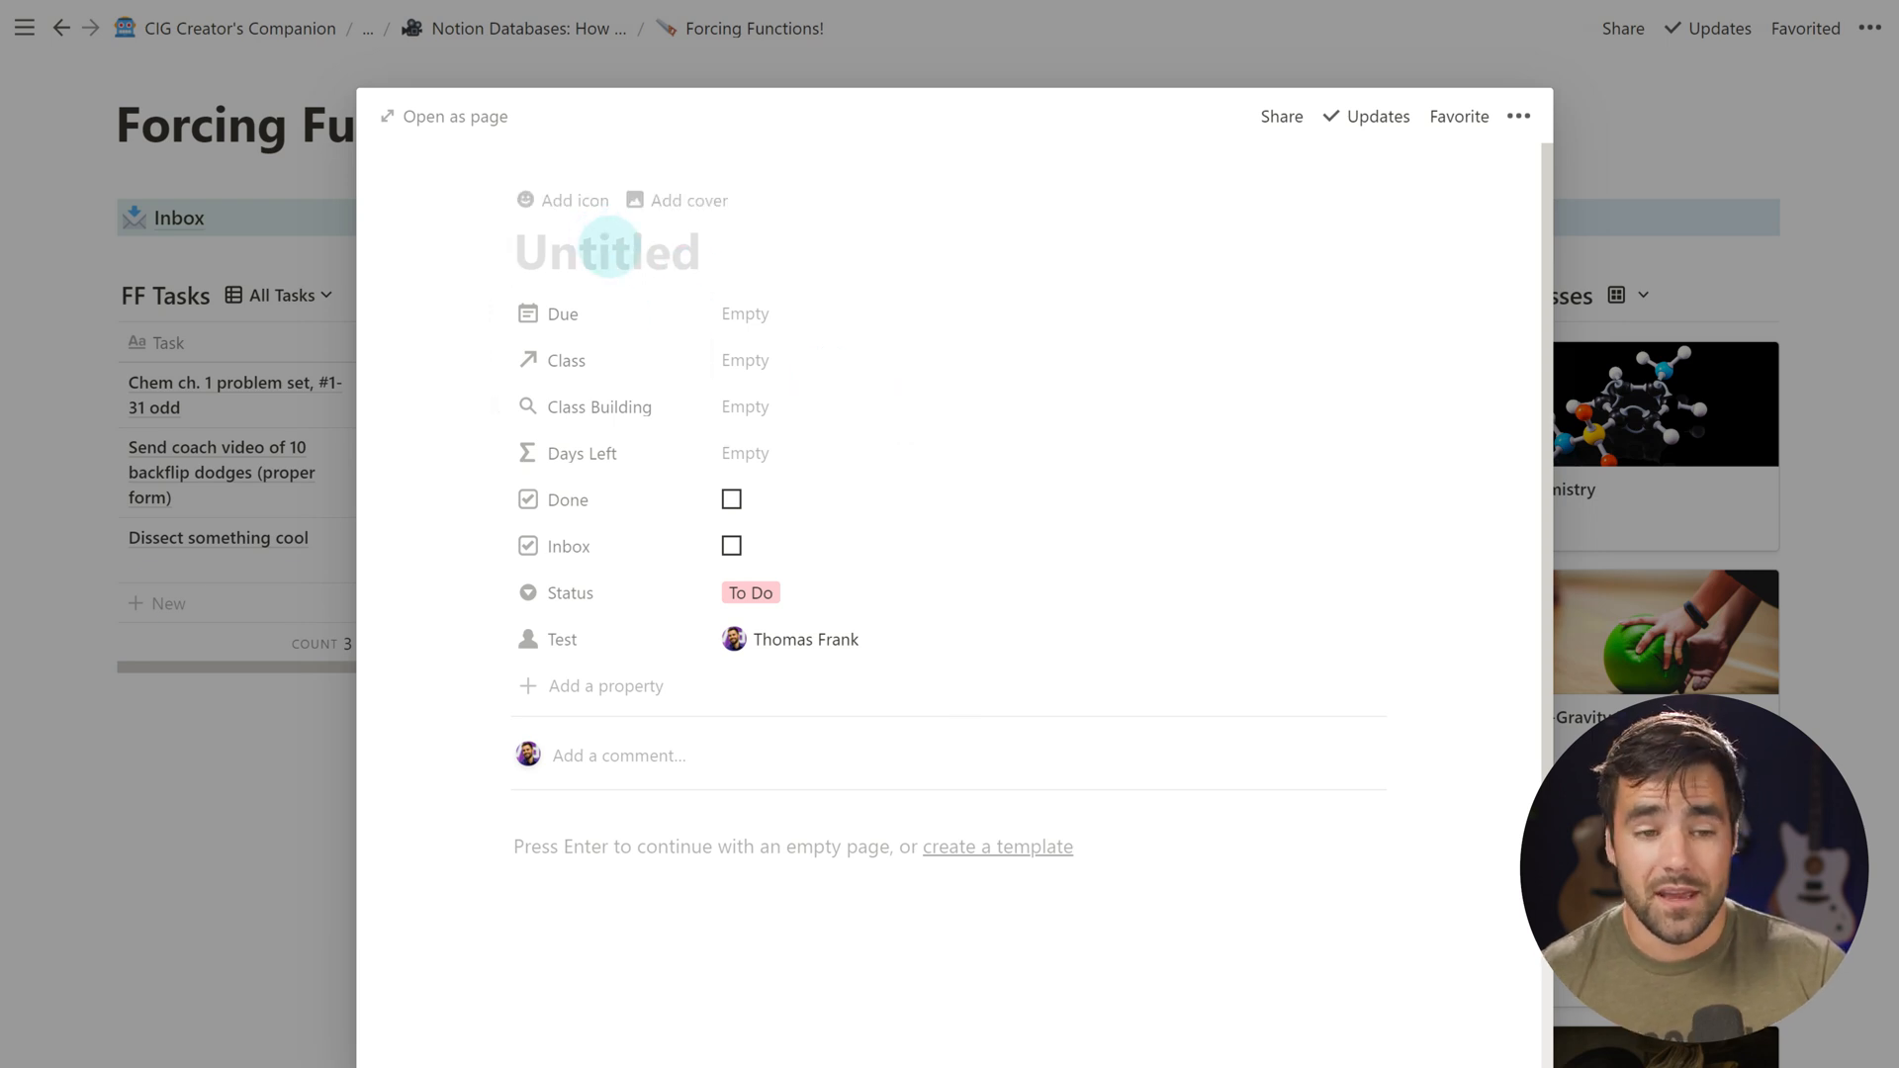
{"action": "left_click", "coordinate": [746, 314]}
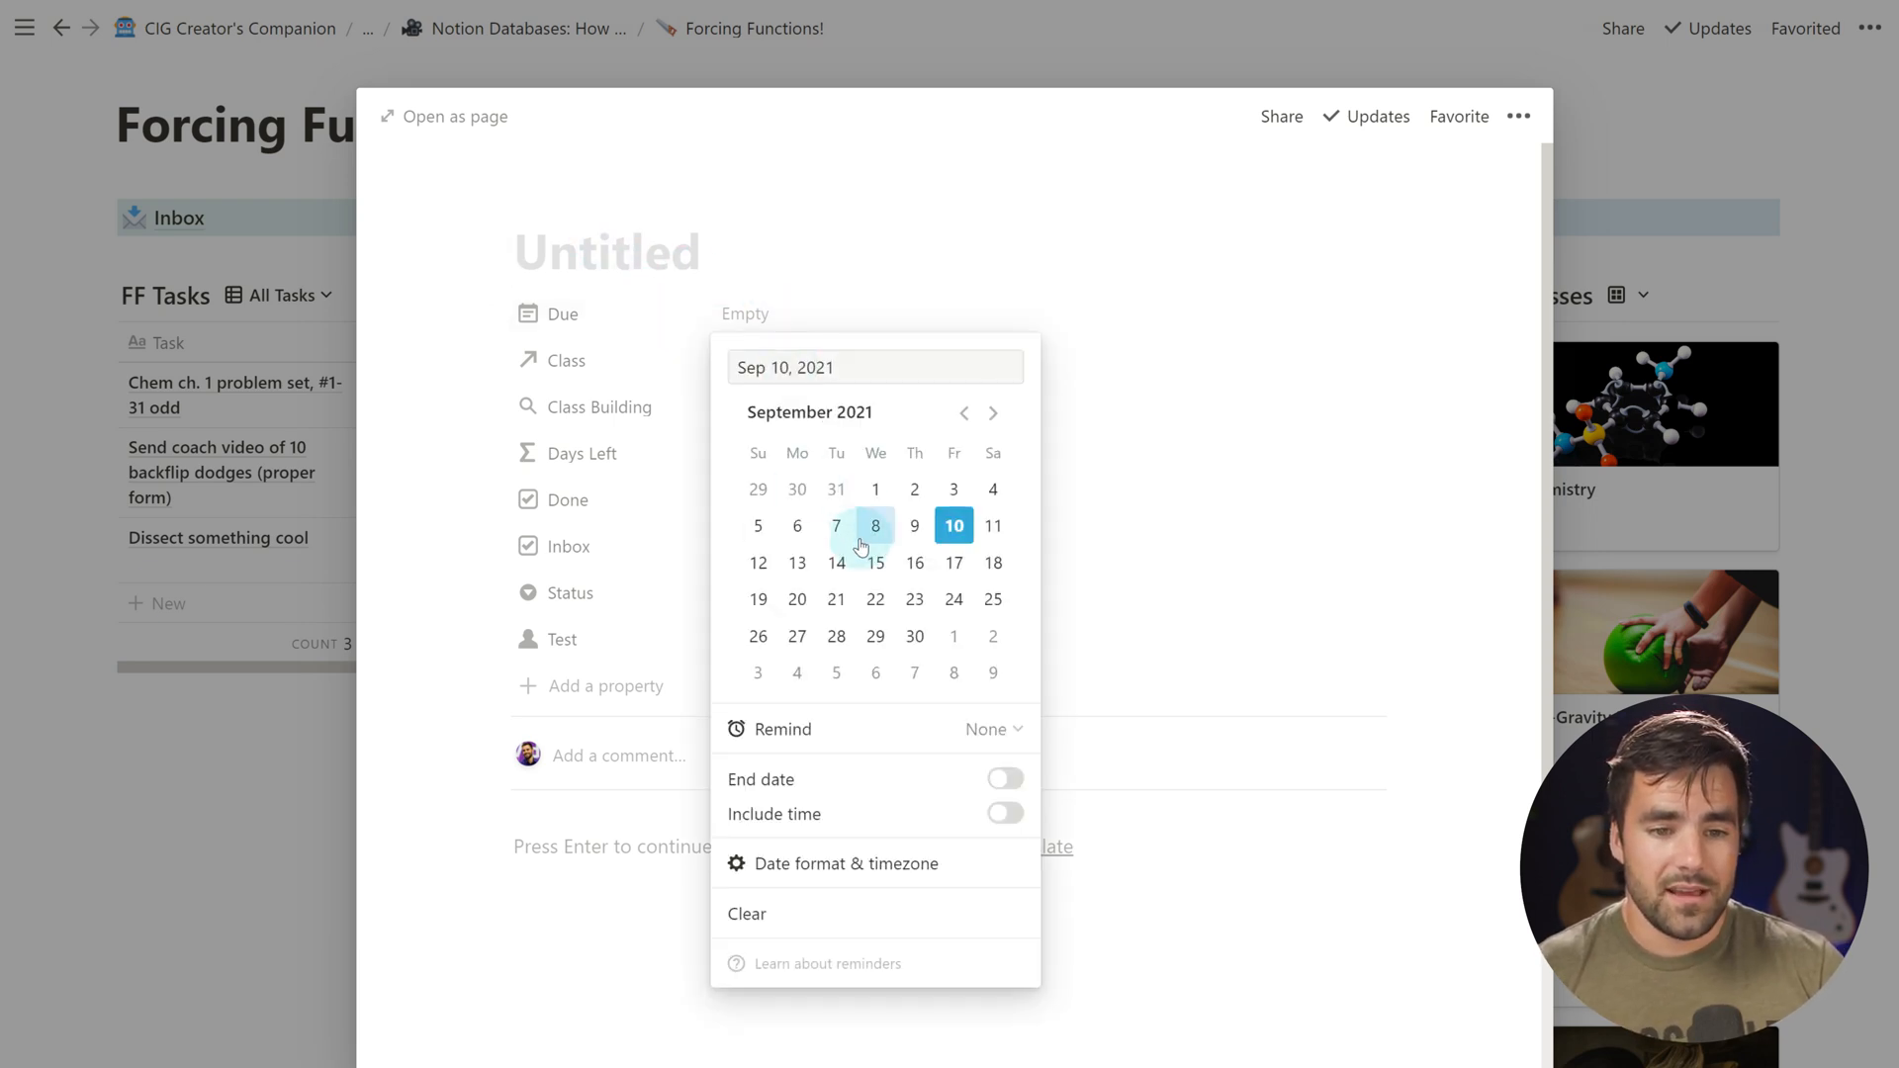
{"action": "left_click", "coordinate": [835, 524]}
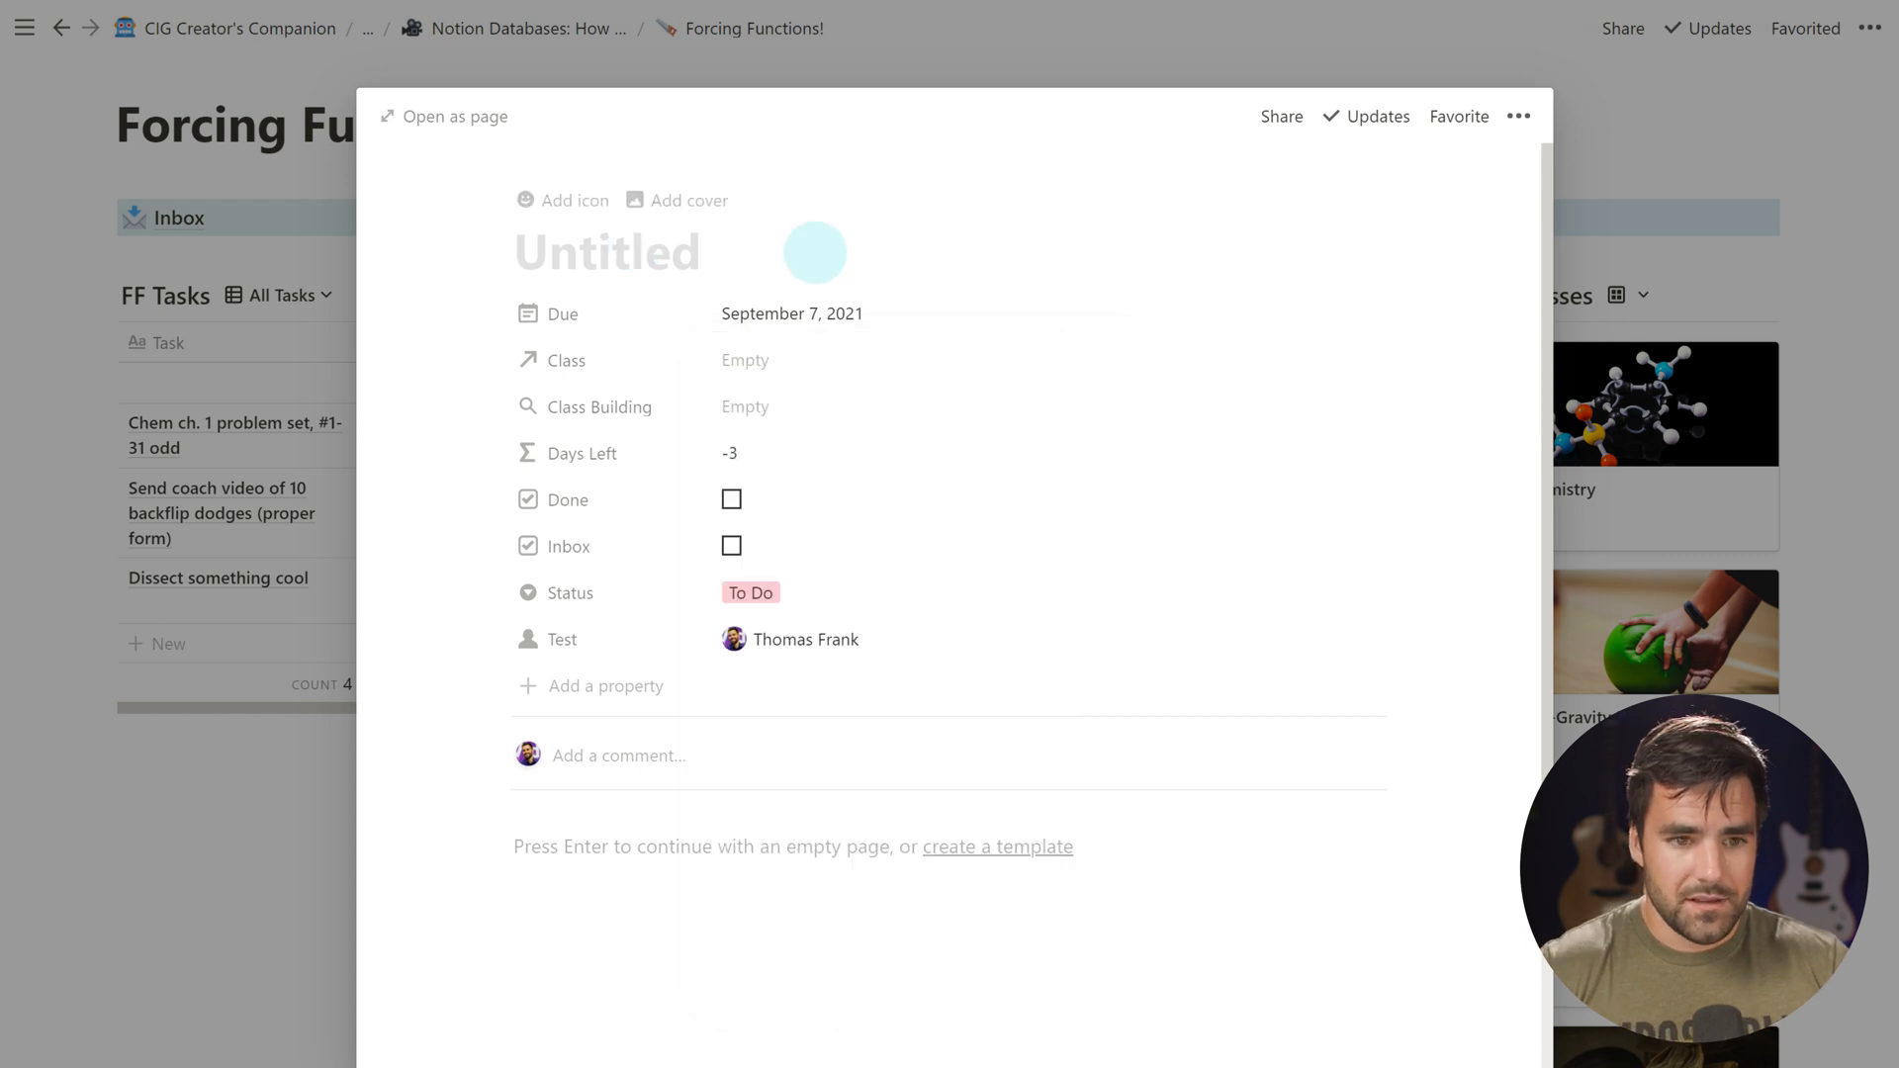
{"action": "type", "text": "TEst"}
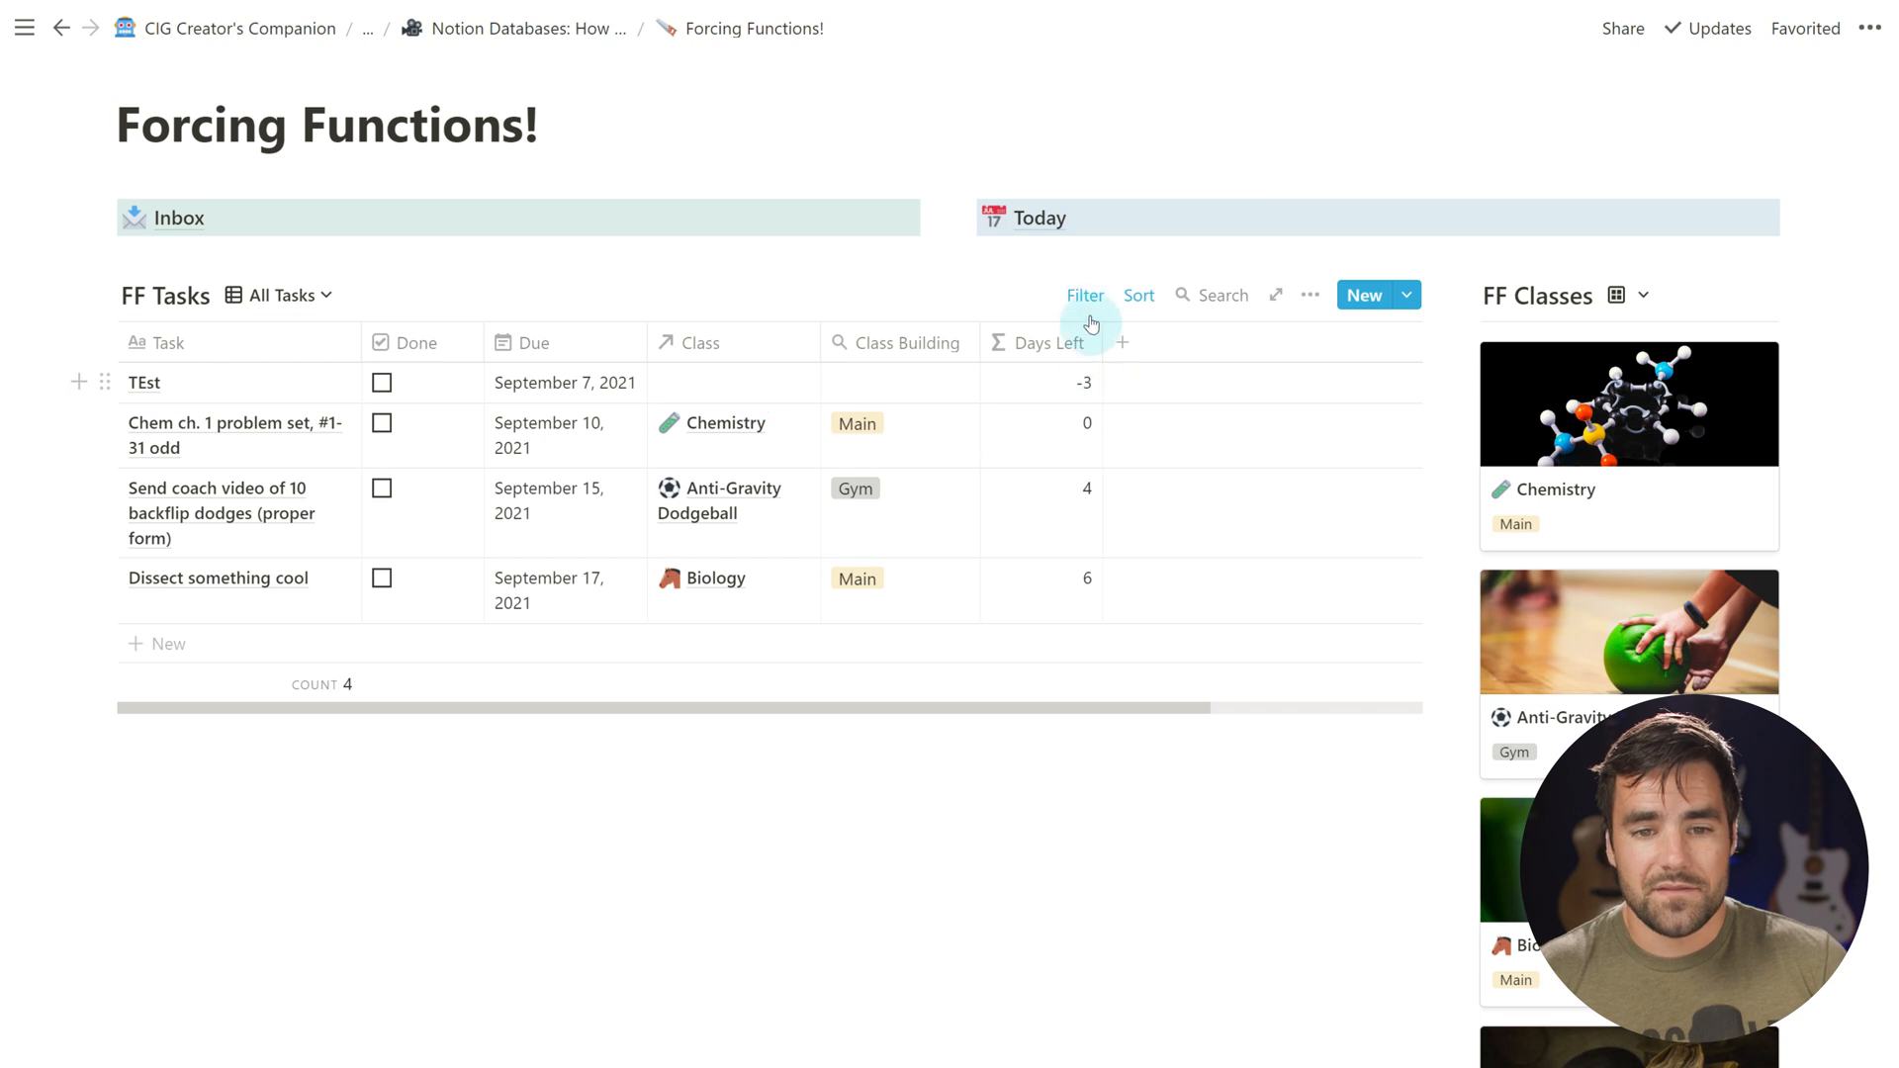
Reopen the All Tasks filter showing Status is not empty and Days Left is not empty
{"action": "left_click", "coordinate": [1086, 295]}
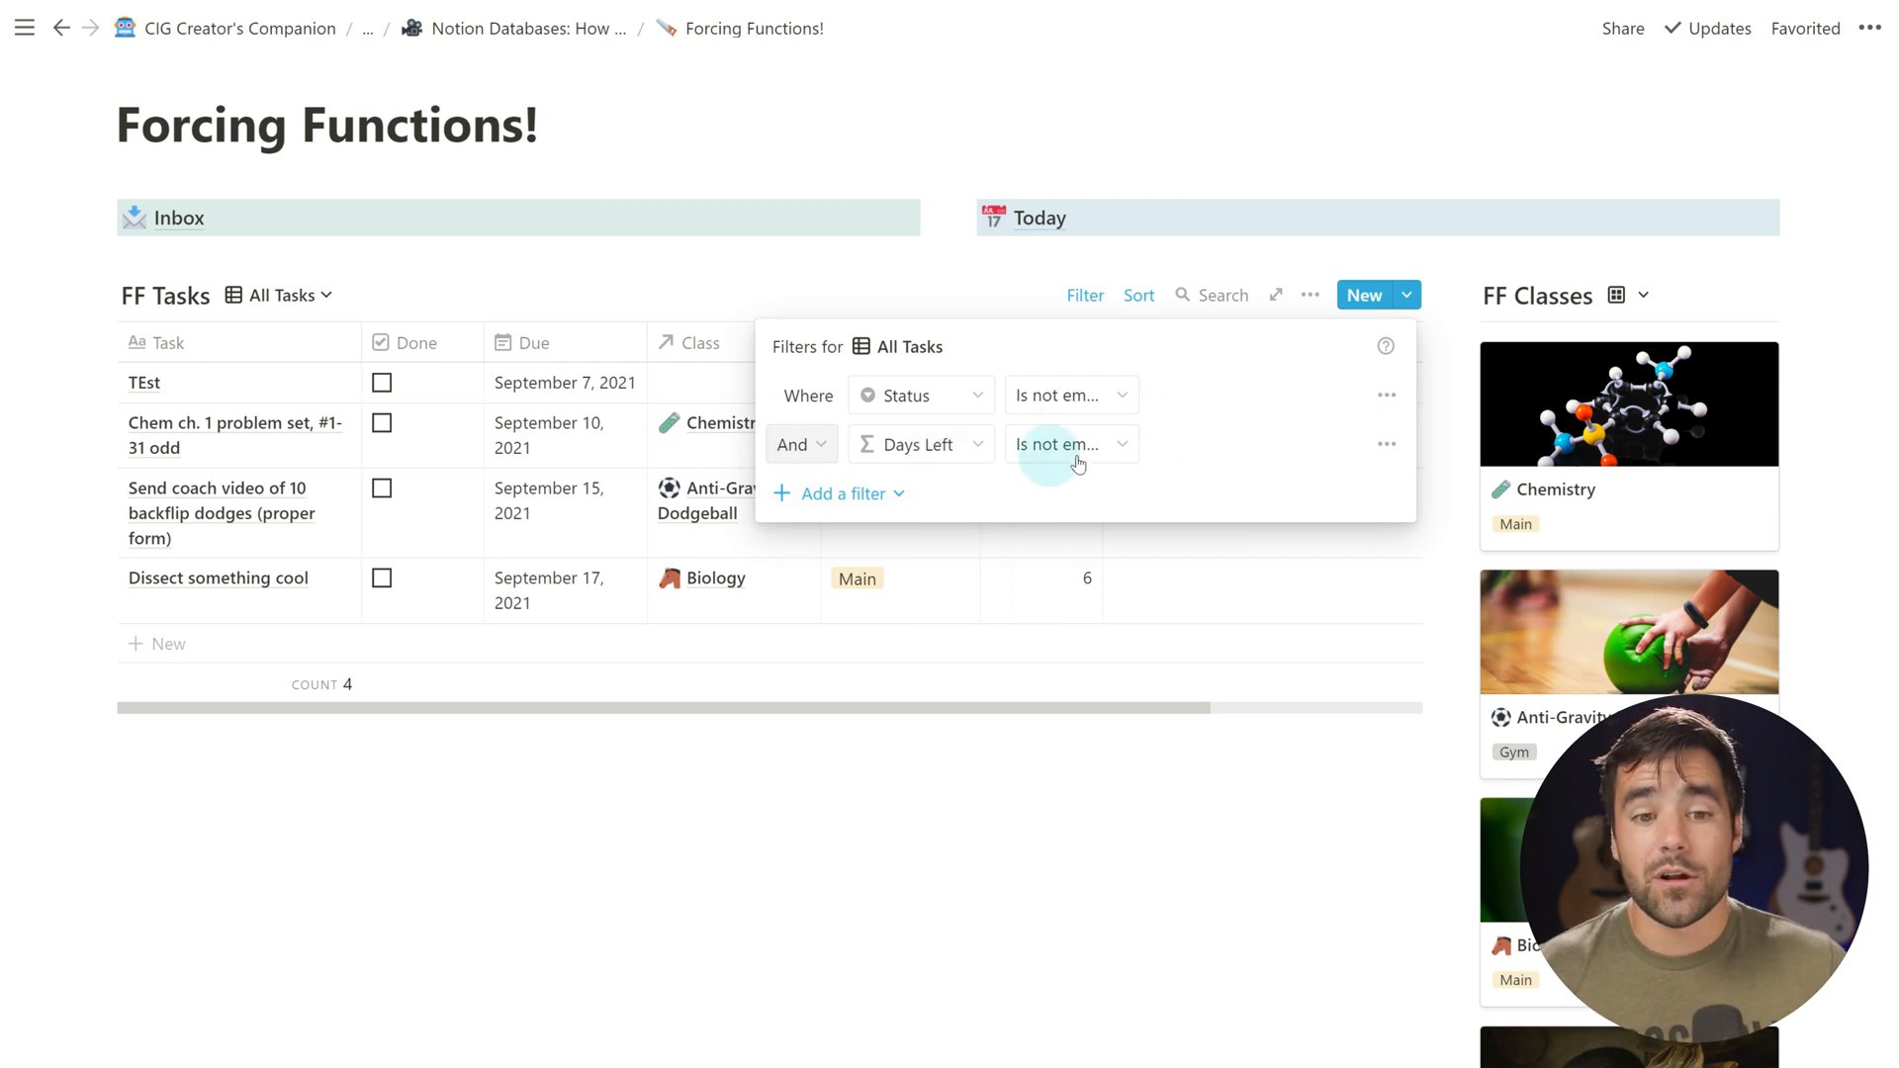
{"action": "mouse_move", "coordinate": [1232, 471]}
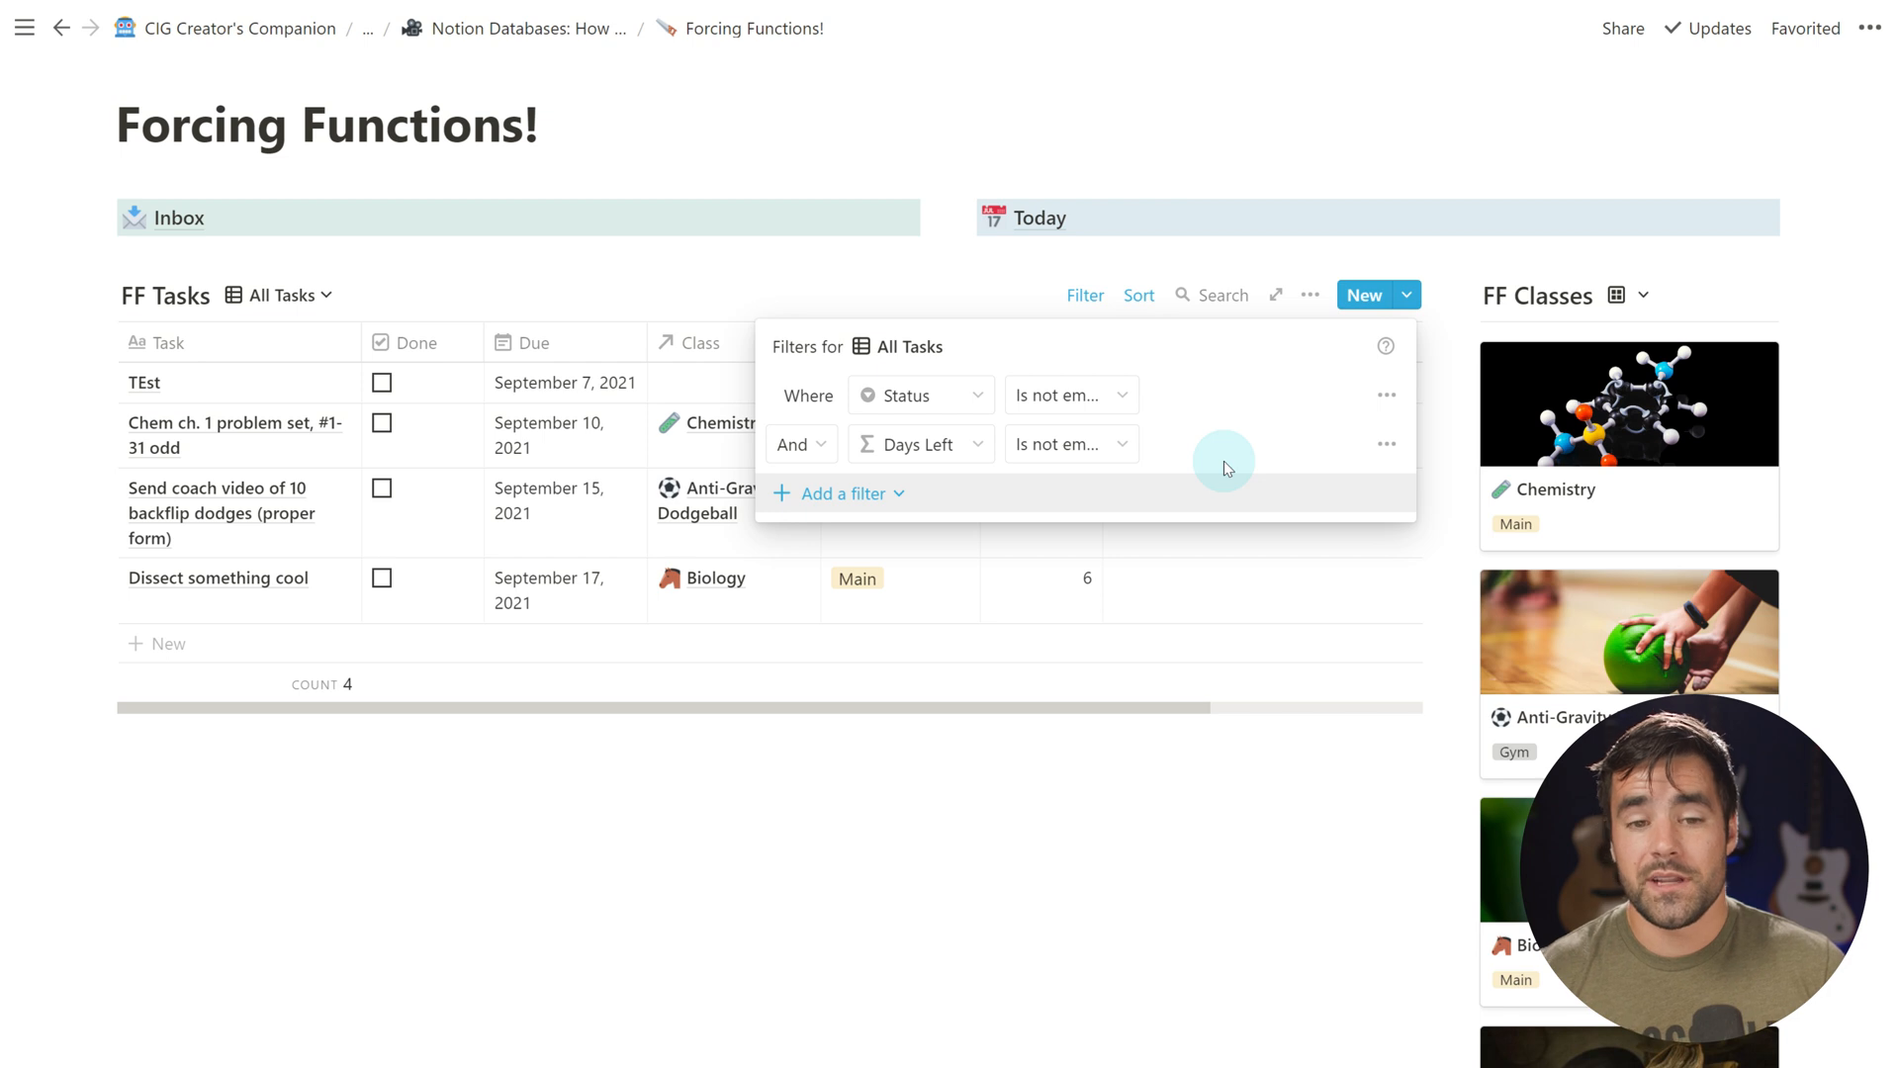
{"action": "mouse_move", "coordinate": [1235, 517]}
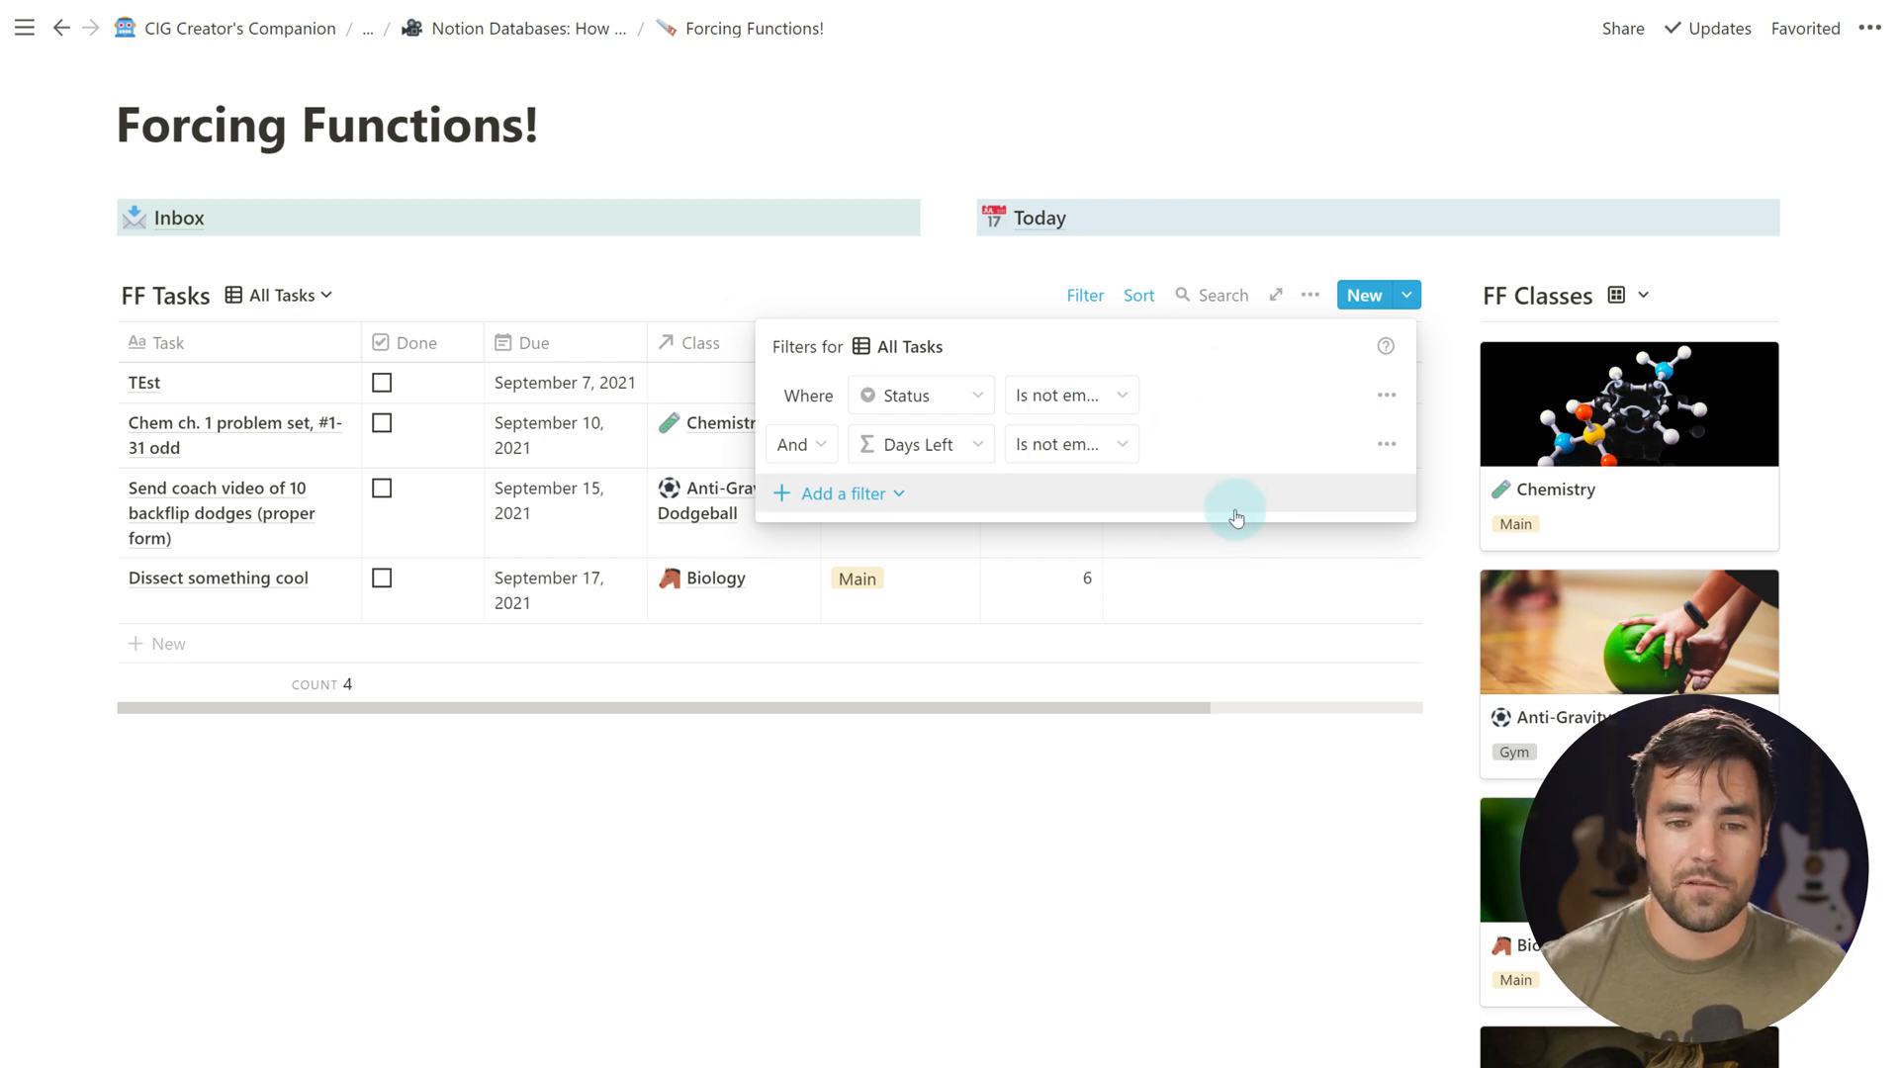
{"action": "mouse_move", "coordinate": [1220, 484]}
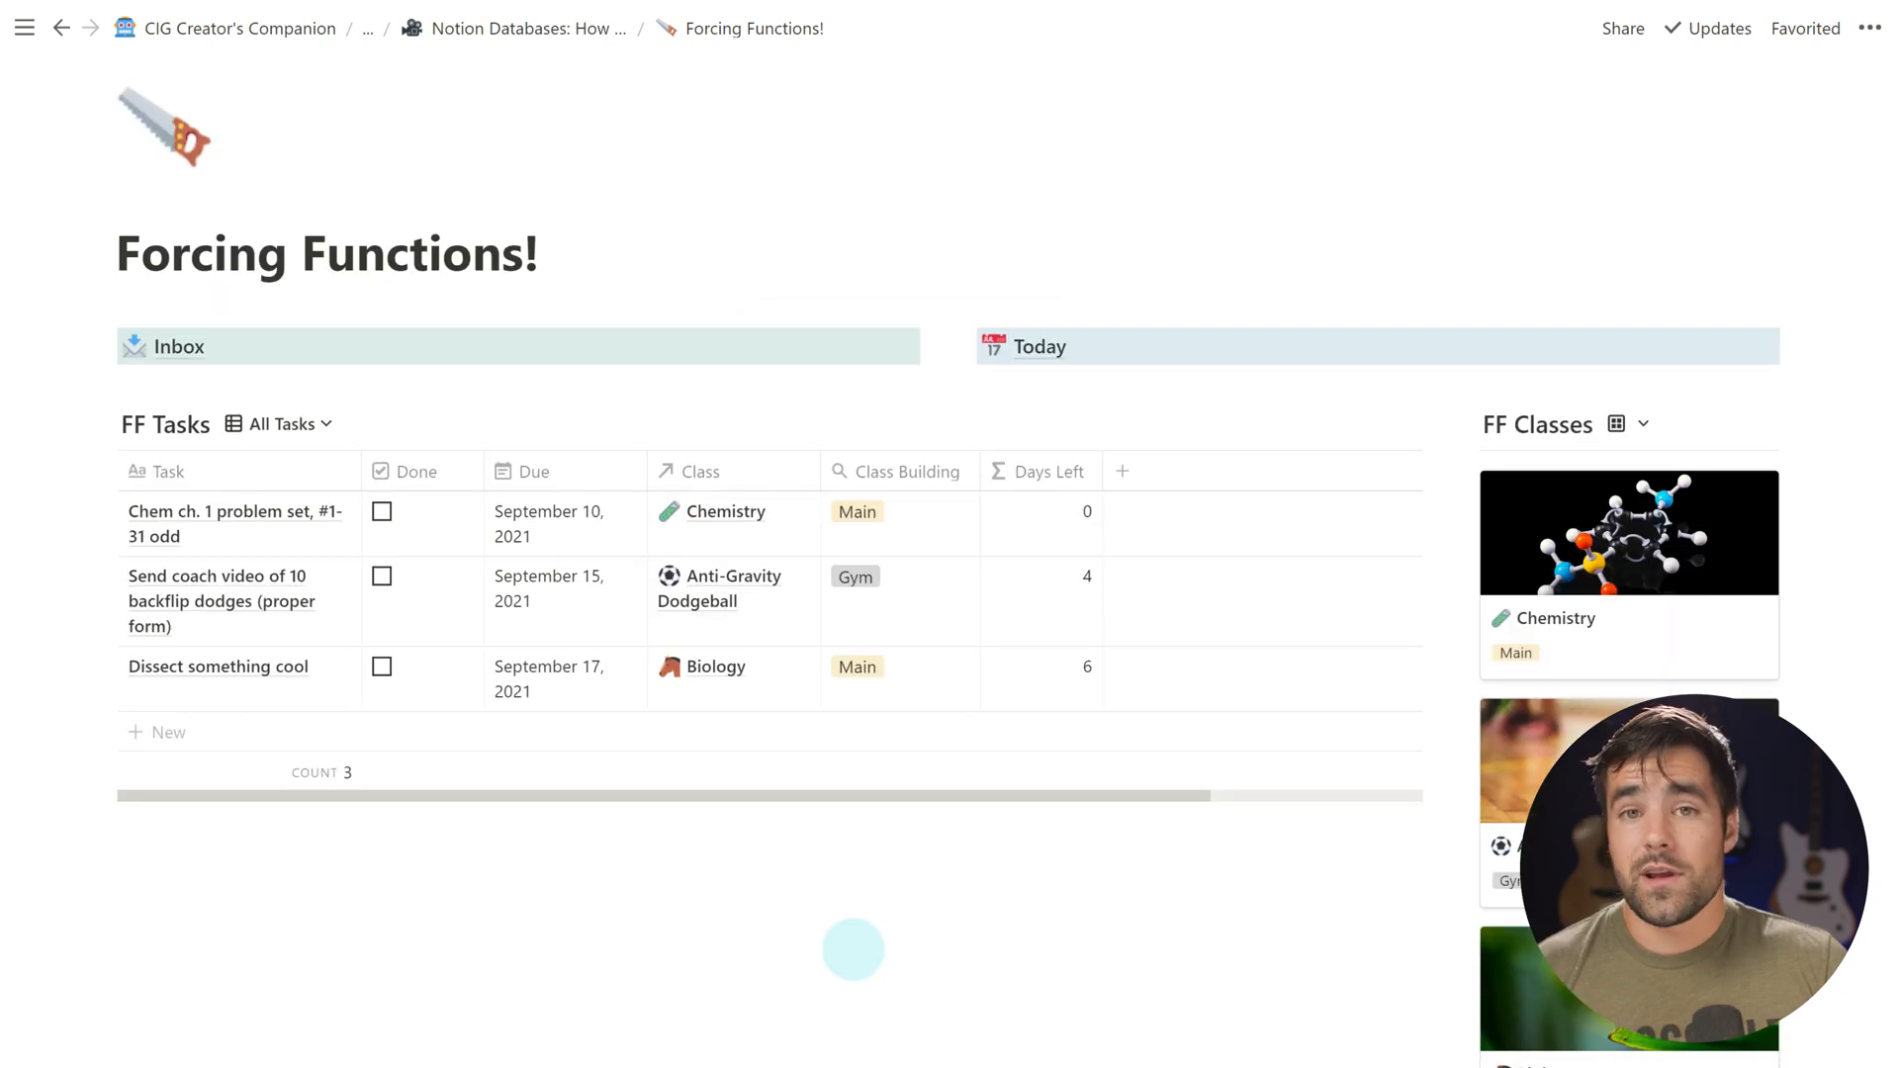
{"action": "mouse_move", "coordinate": [558, 653]}
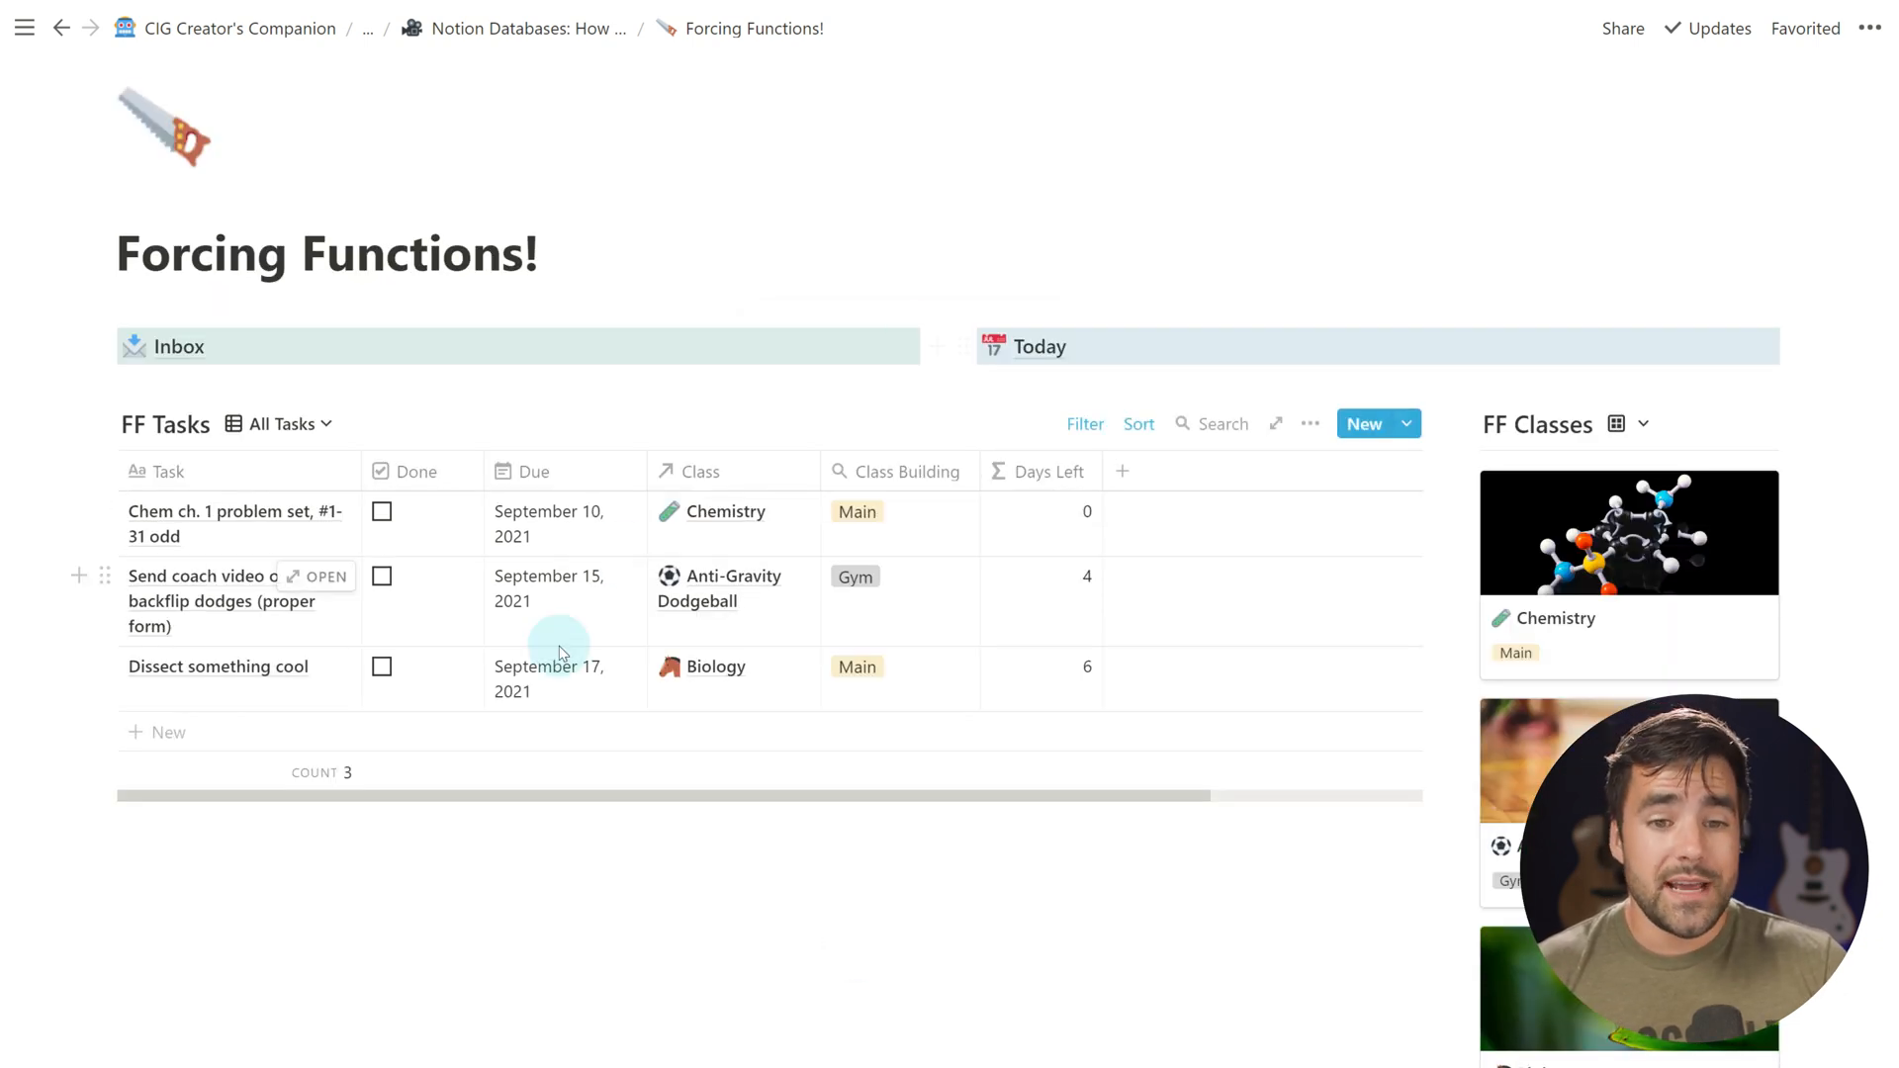
{"action": "mouse_move", "coordinate": [1135, 423]}
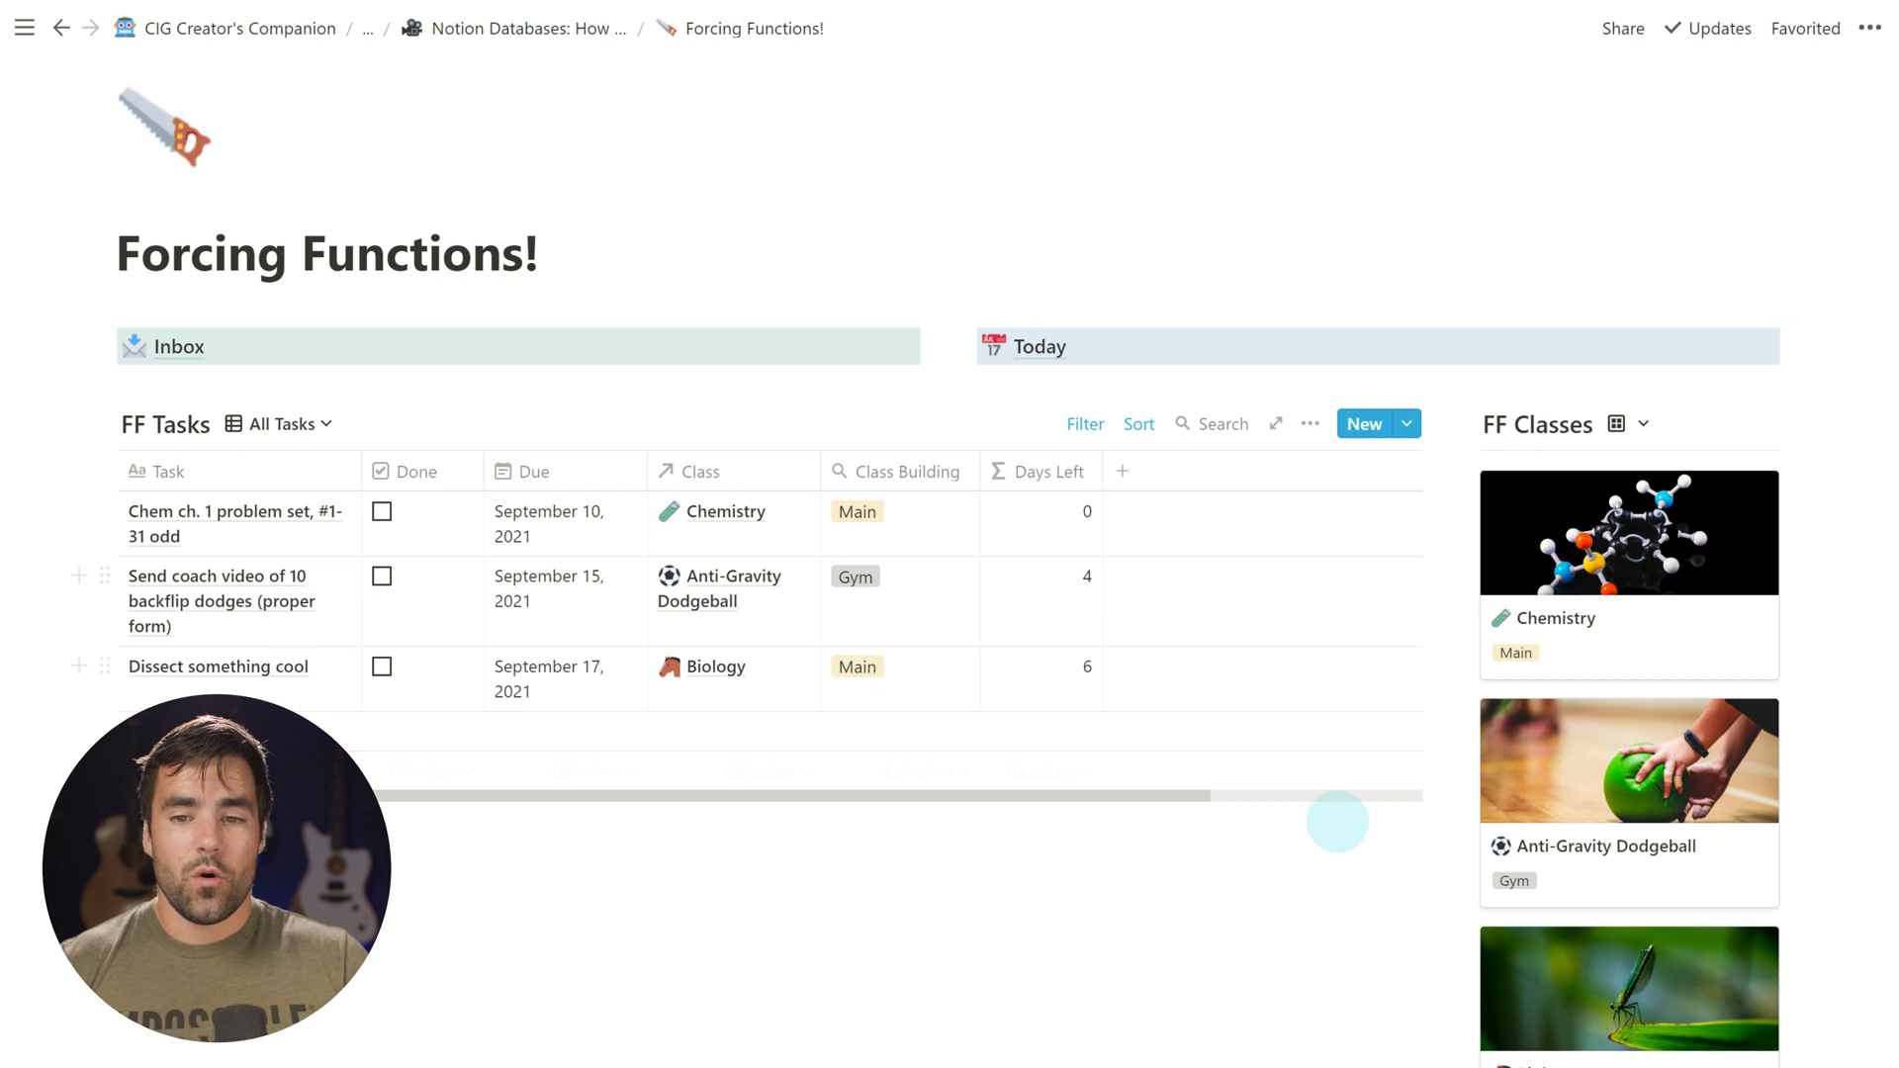
{"action": "scroll", "scroll_direction": "up", "scroll_amount": 3}
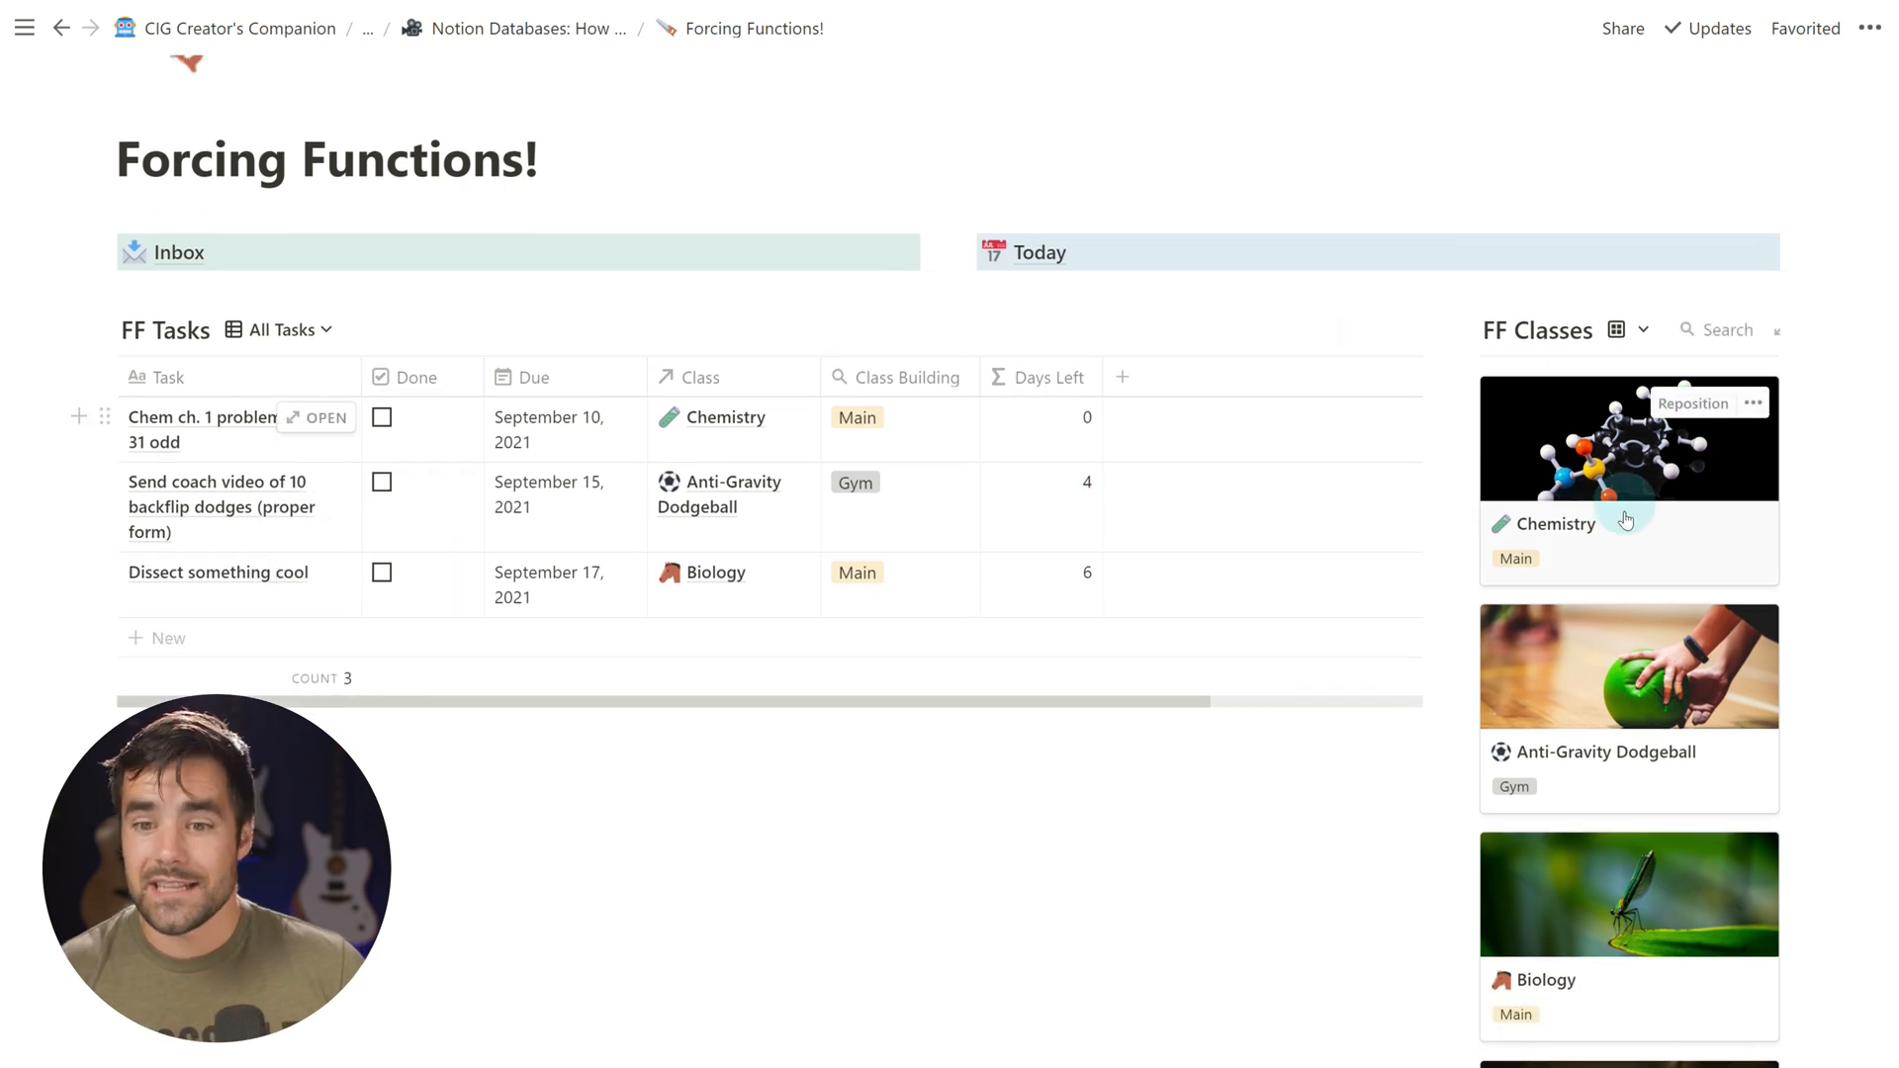
{"action": "scroll", "scroll_direction": "down", "scroll_amount": 3}
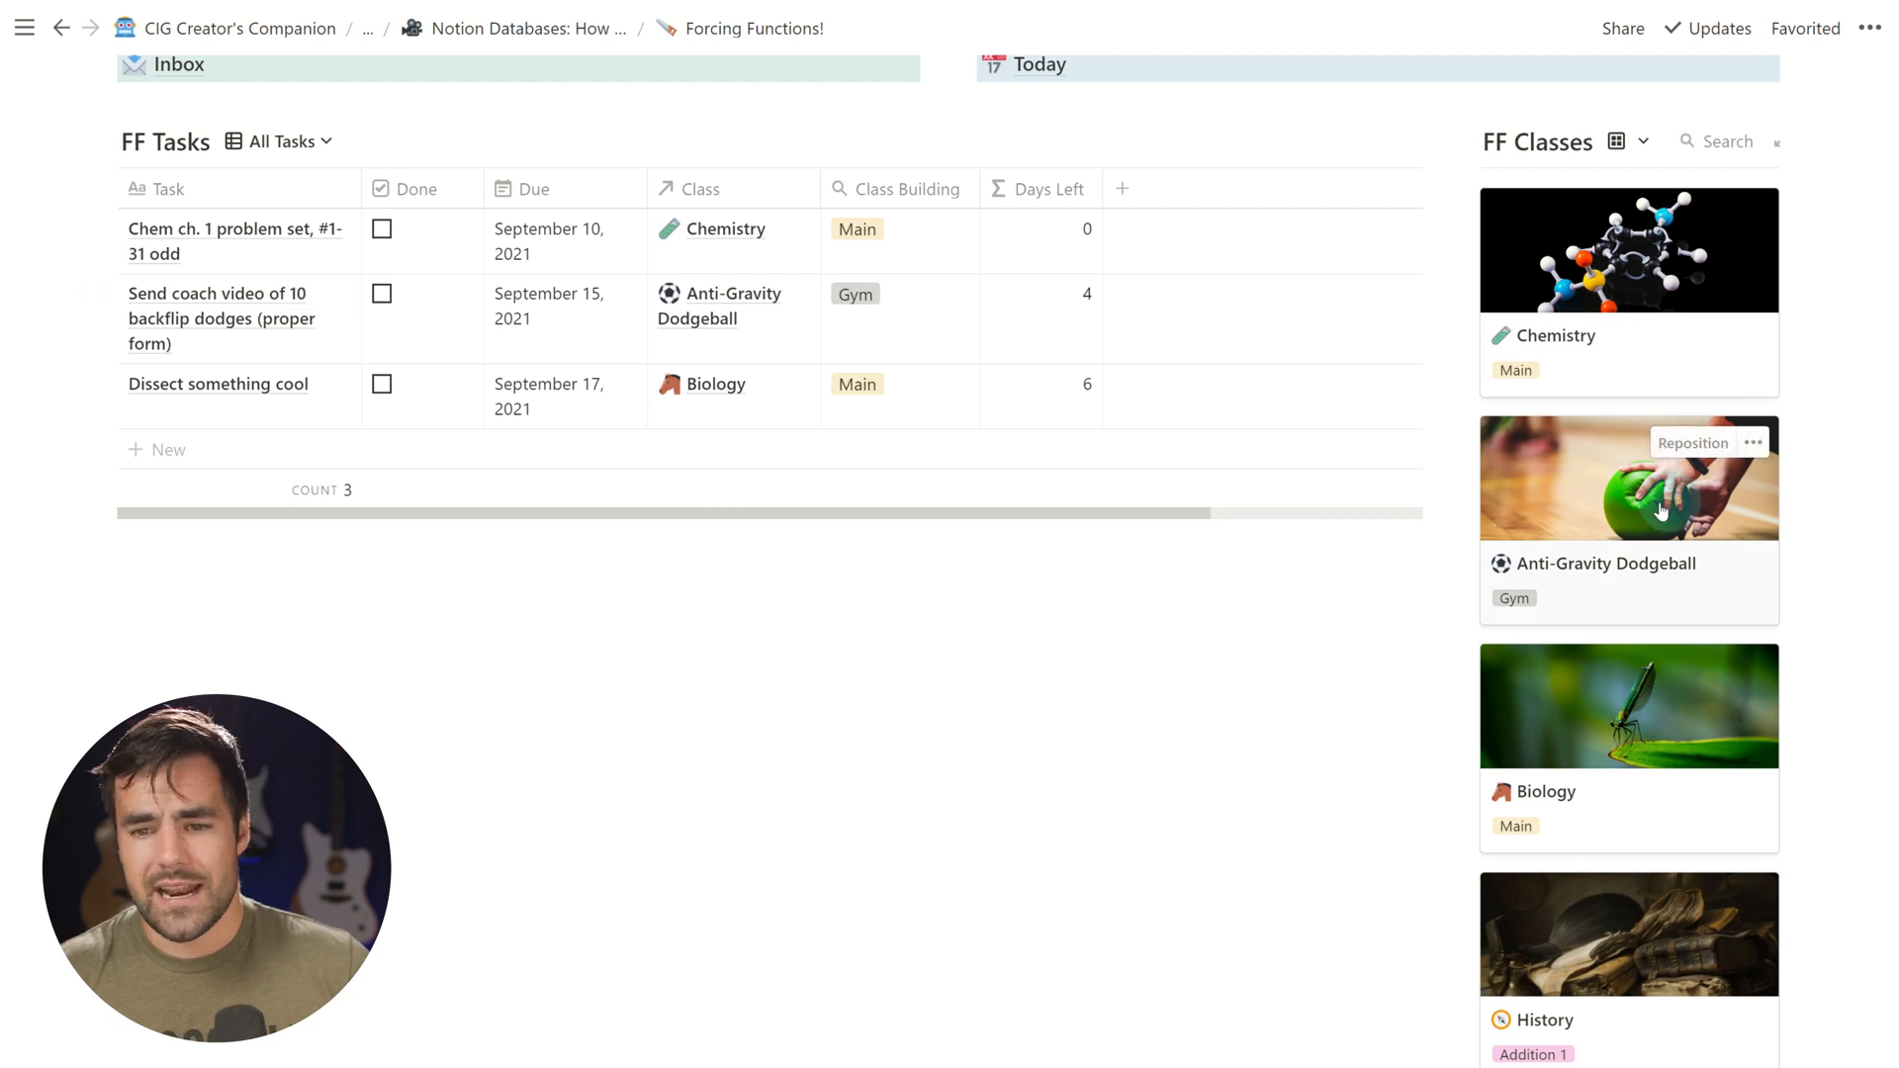
{"action": "scroll", "scroll_direction": "down", "scroll_amount": 3}
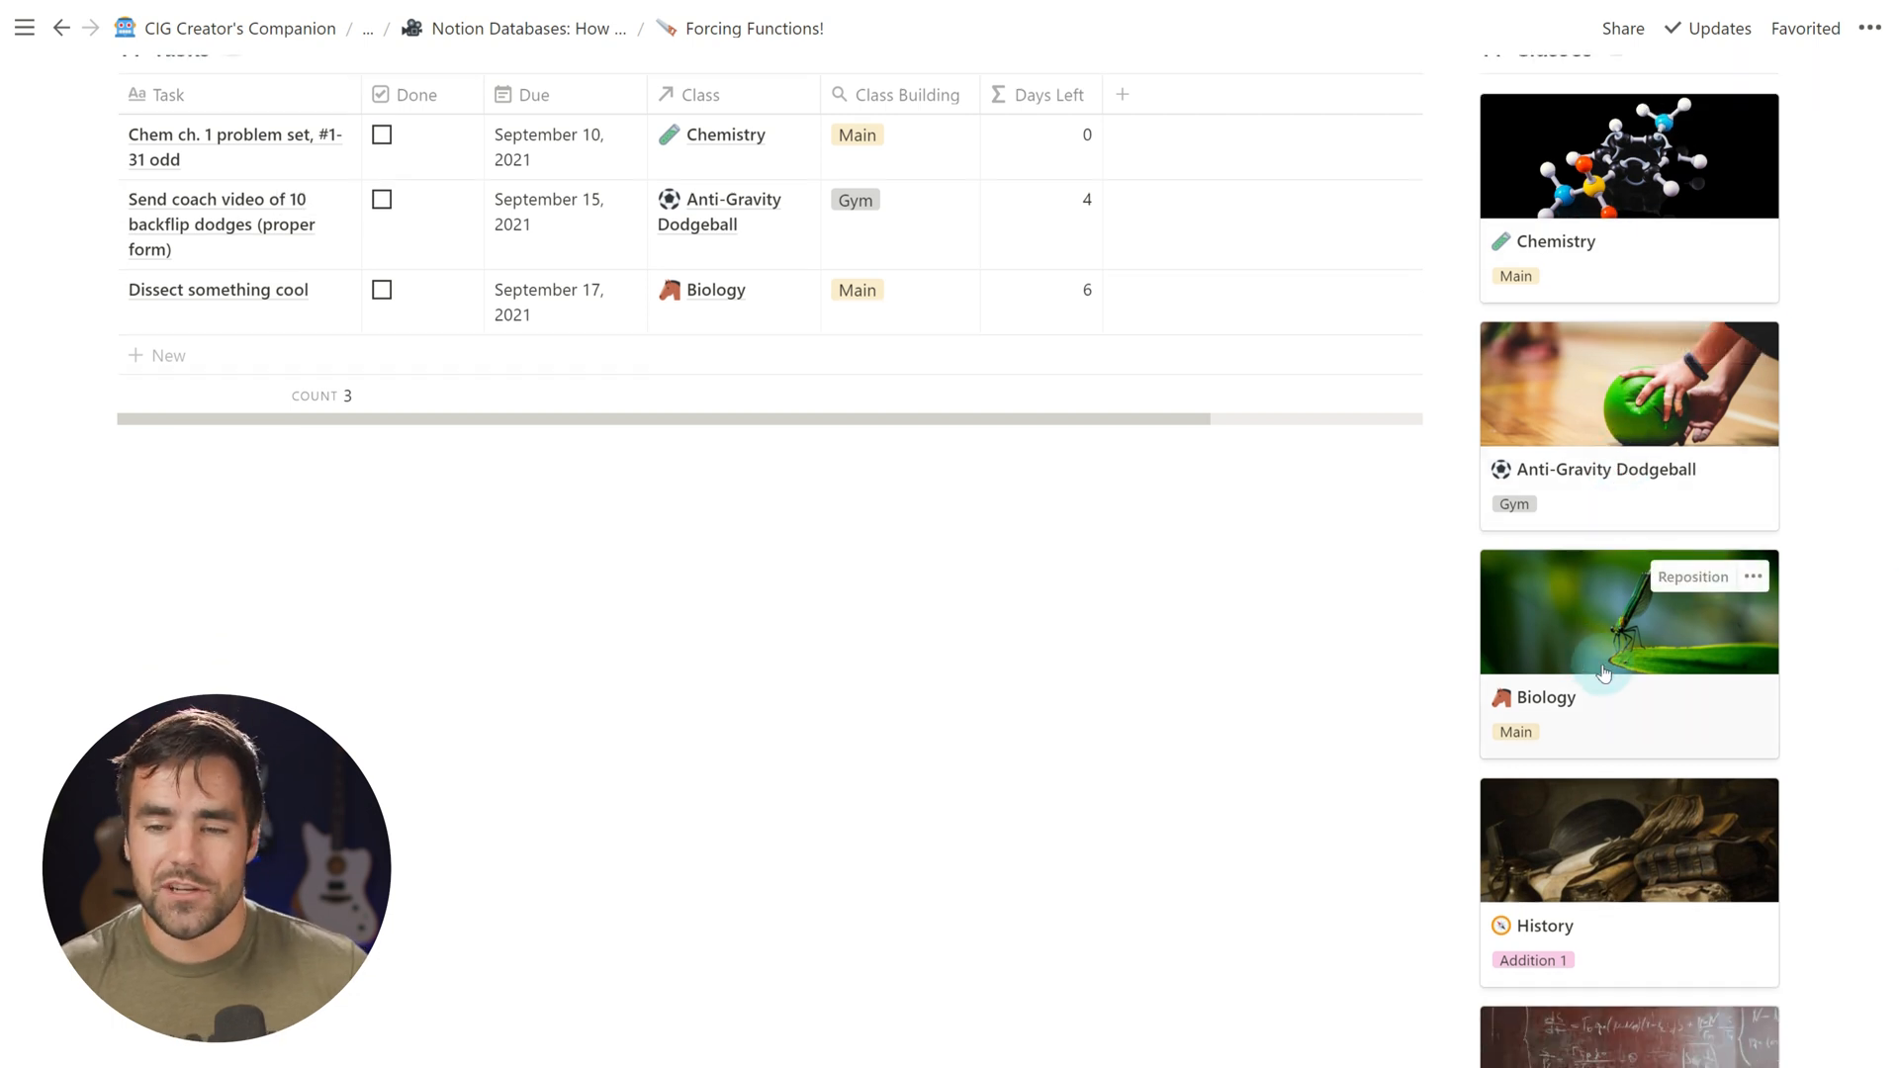
{"action": "scroll", "scroll_direction": "up", "scroll_amount": 3}
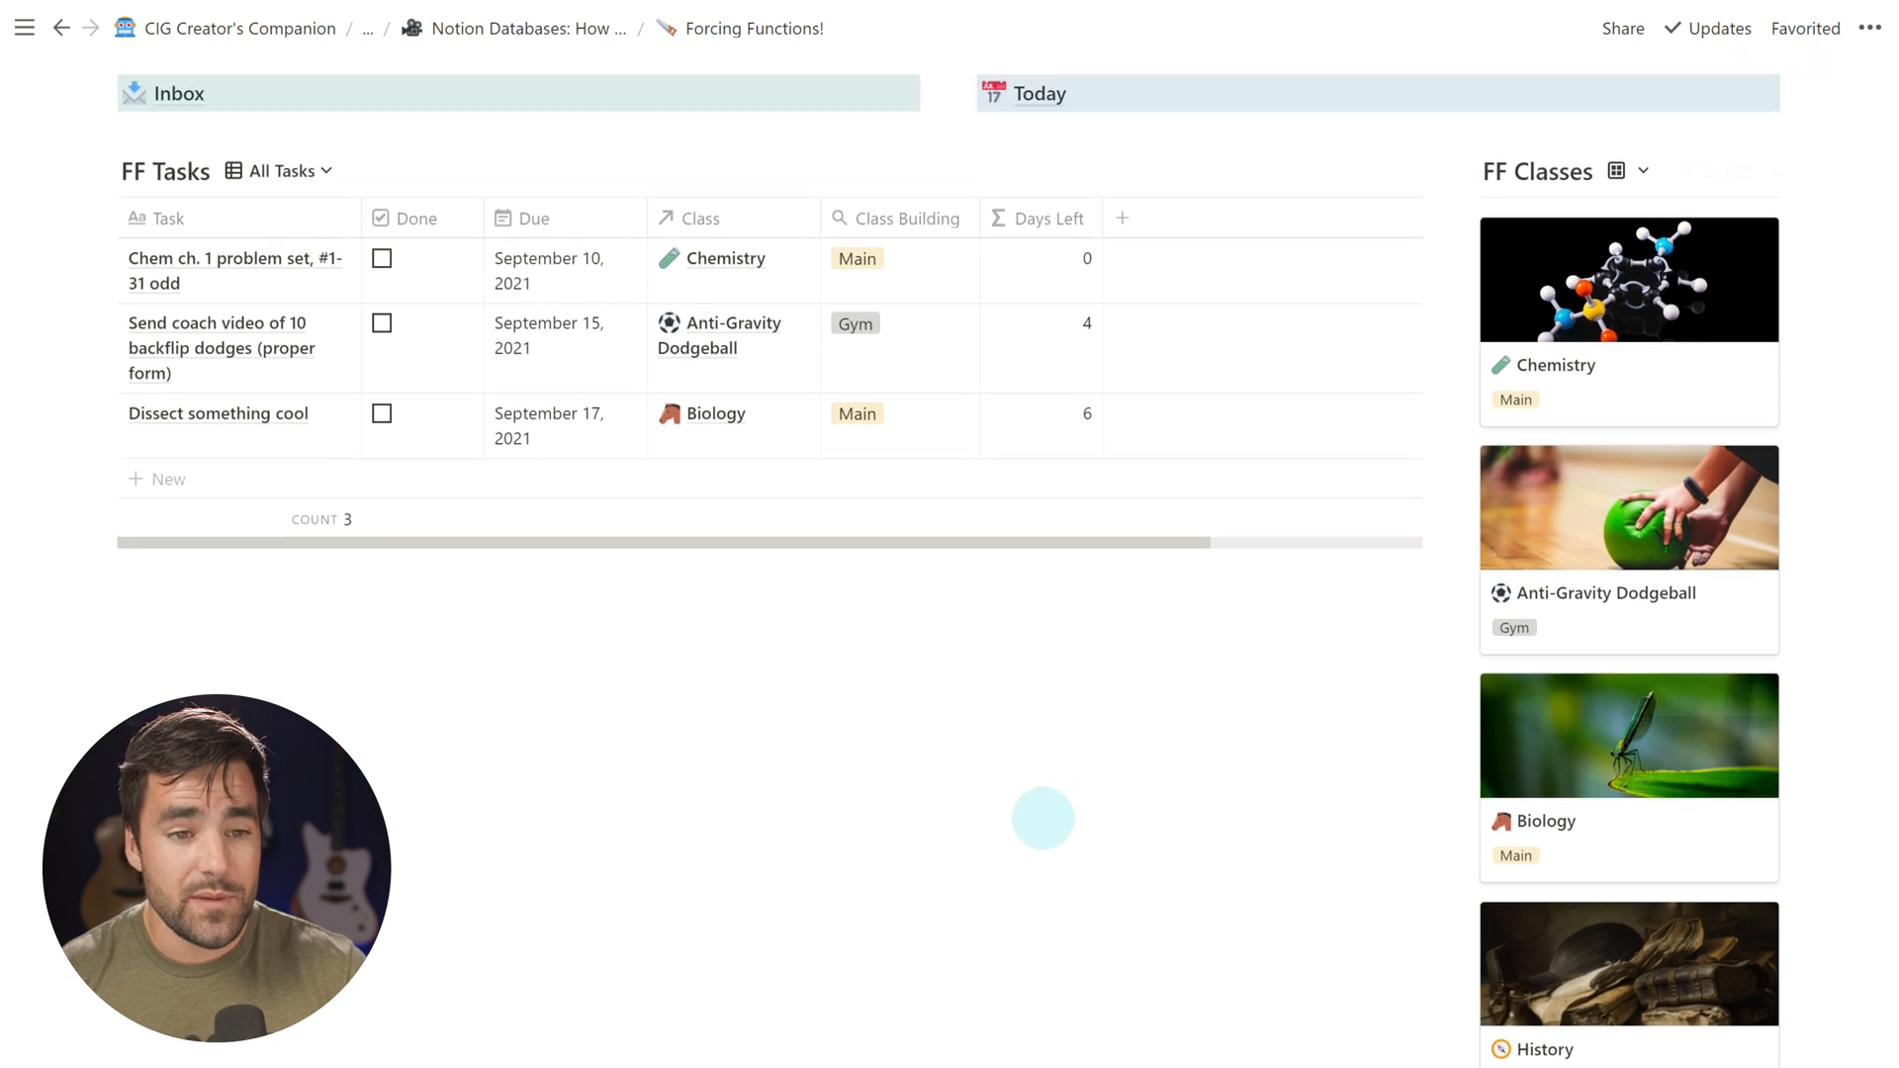
{"action": "scroll", "scroll_direction": "up", "scroll_amount": 3}
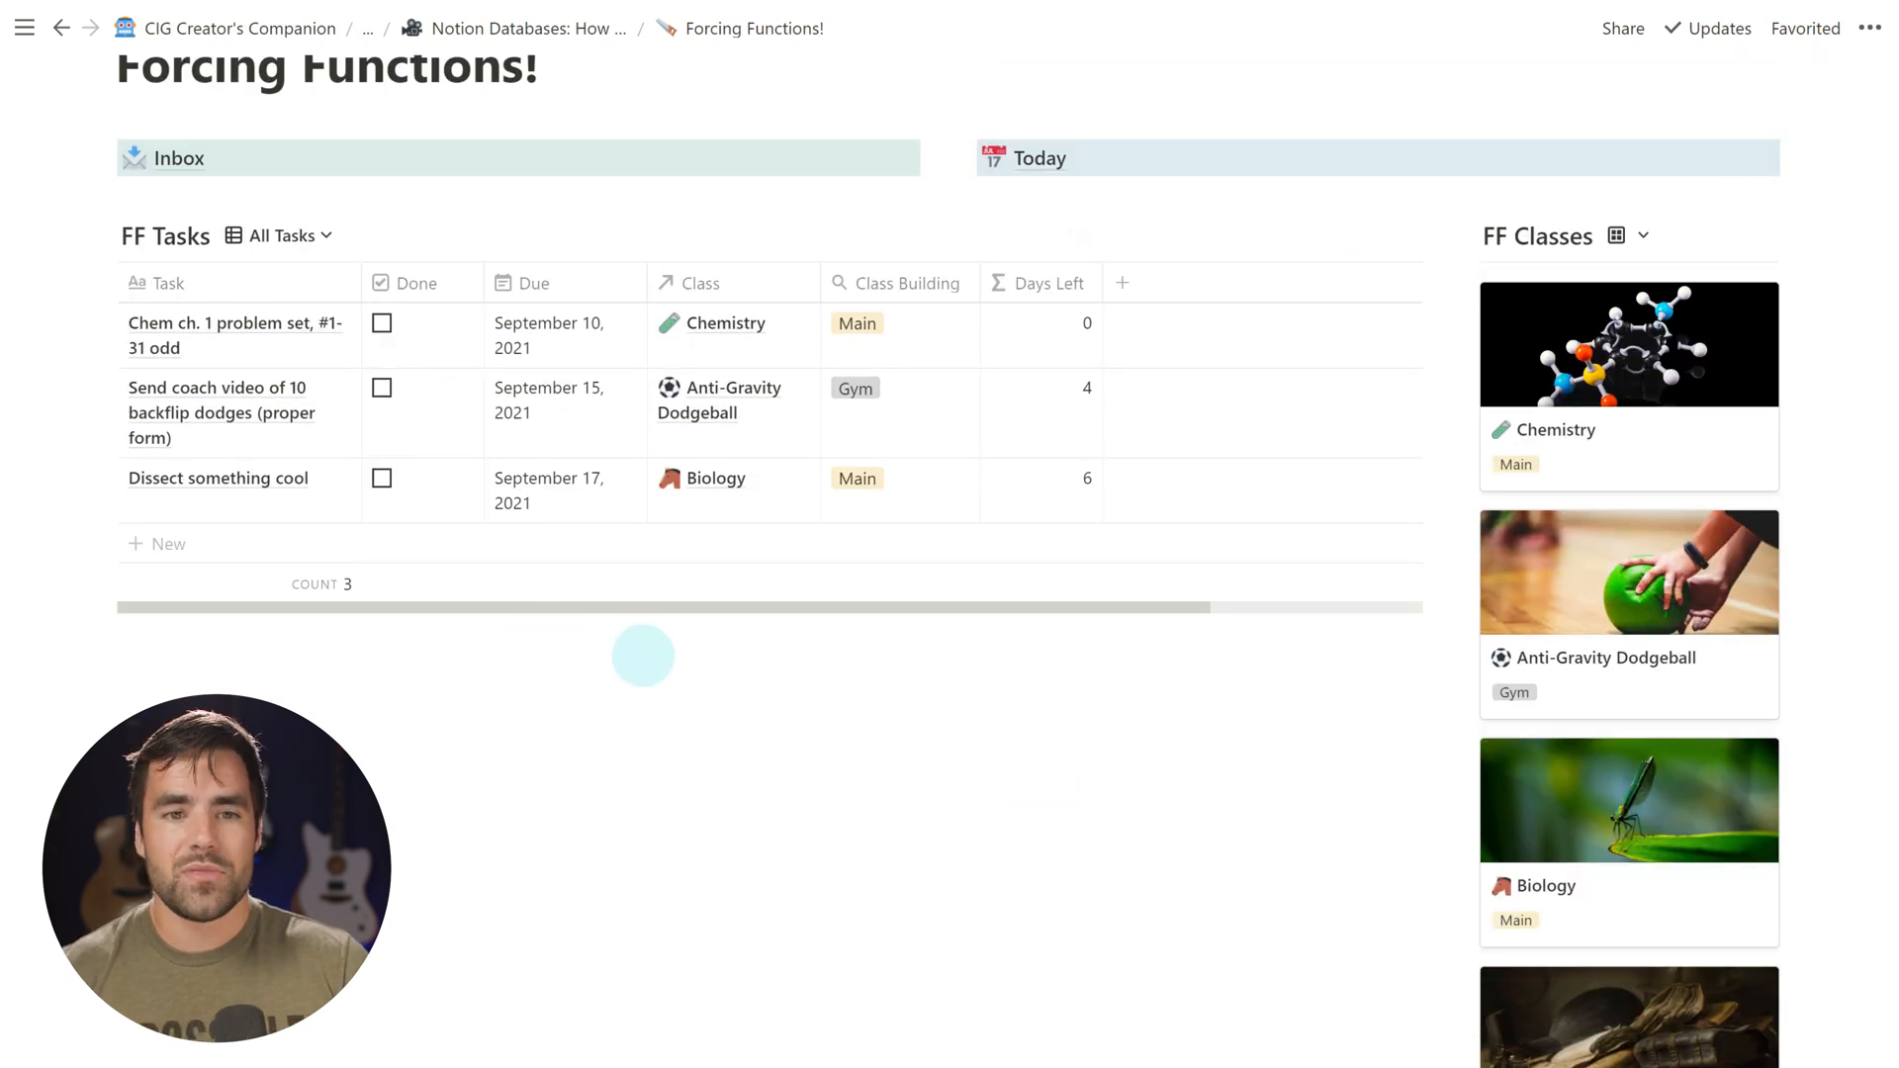
{"action": "mouse_move", "coordinate": [815, 348]}
{"action": "type", "text": "Pr"}
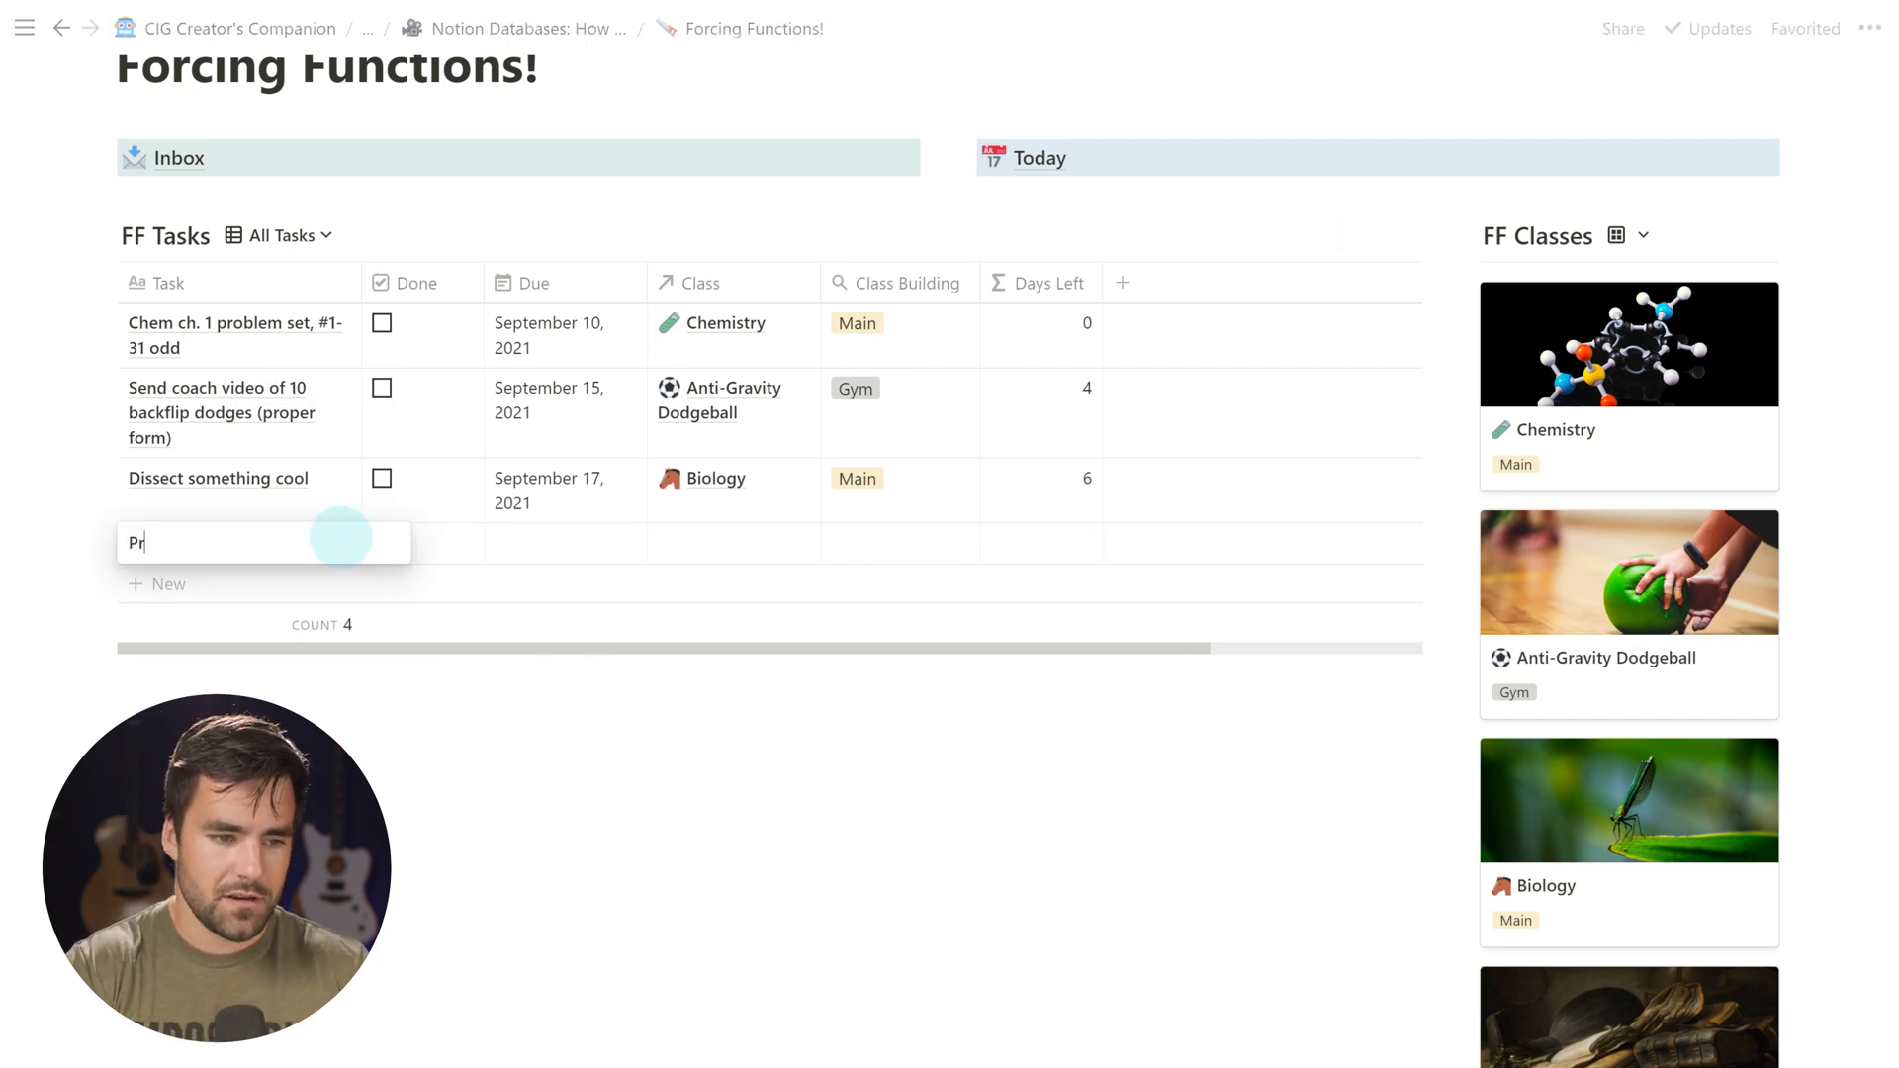
Name the new task Problem Set 2 and assign Trigonometry as its class
{"action": "type", "text": "oblem Set 2"}
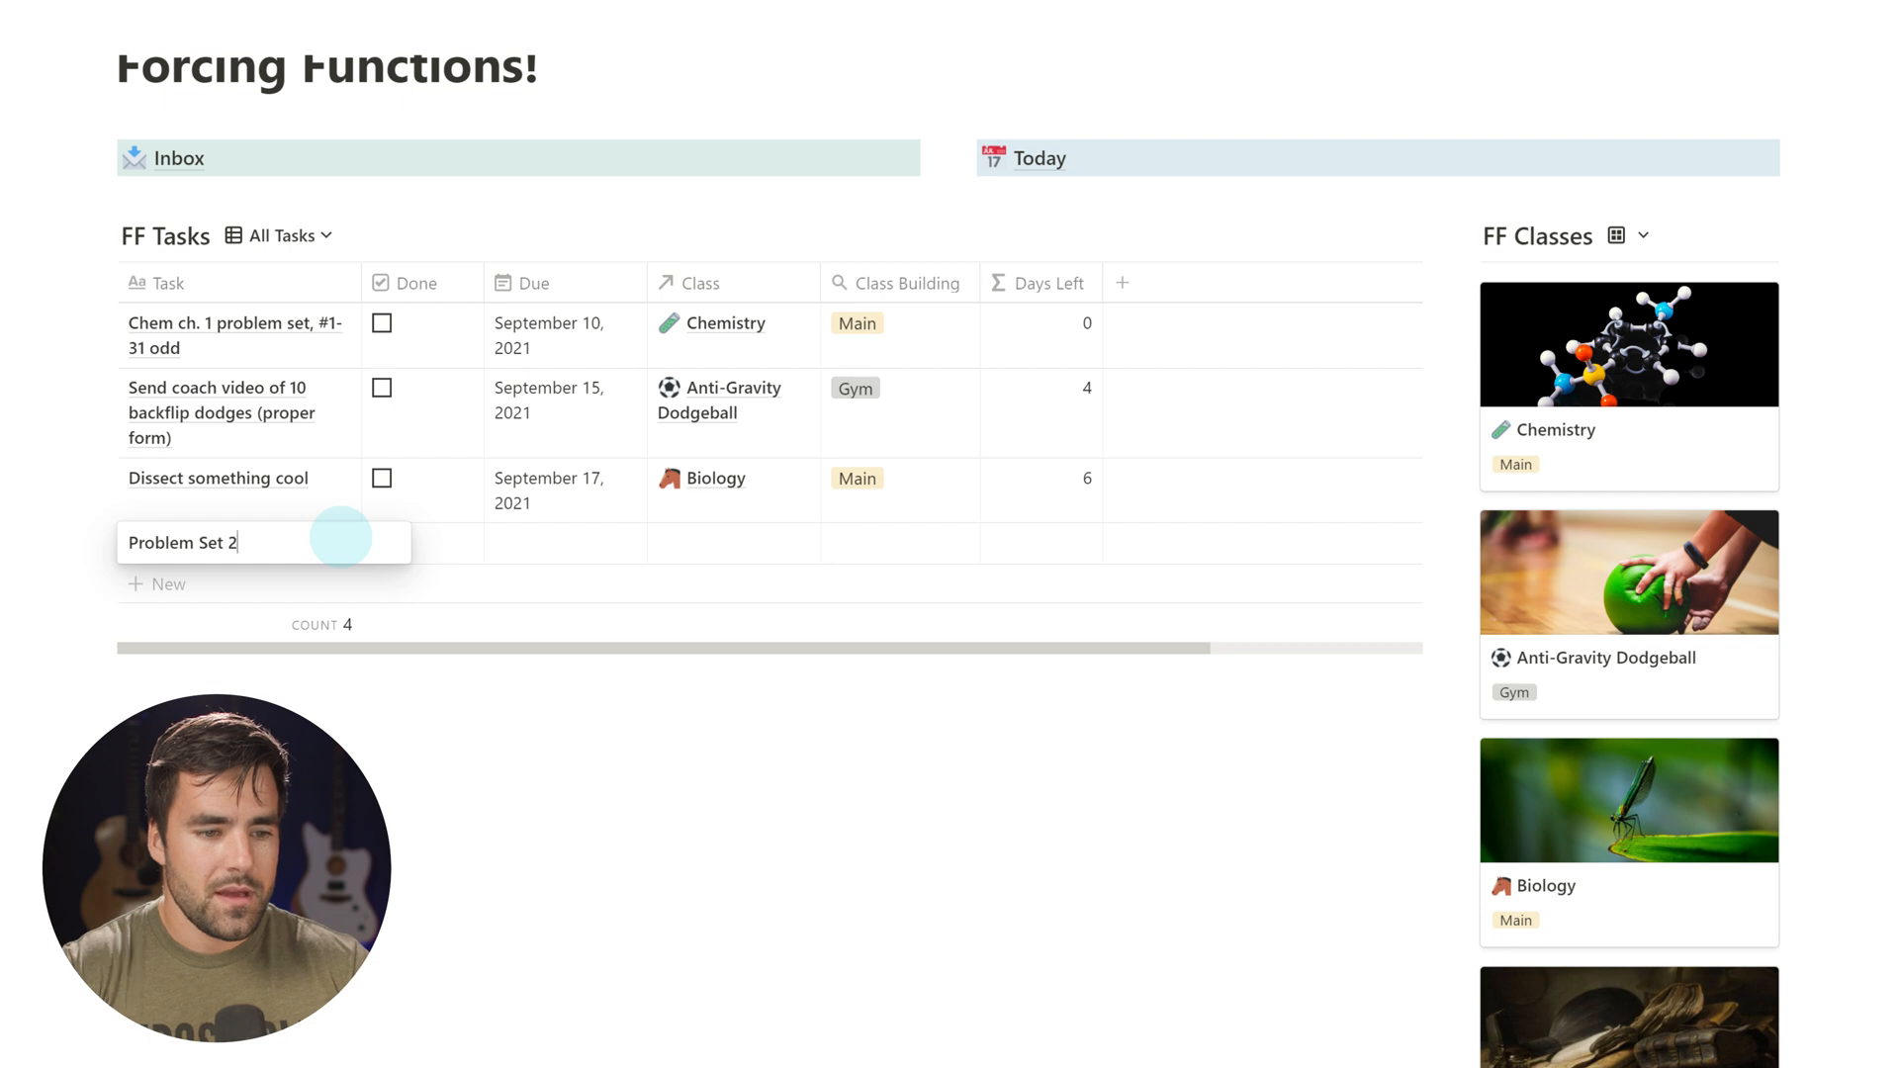
{"action": "key", "text": "enter"}
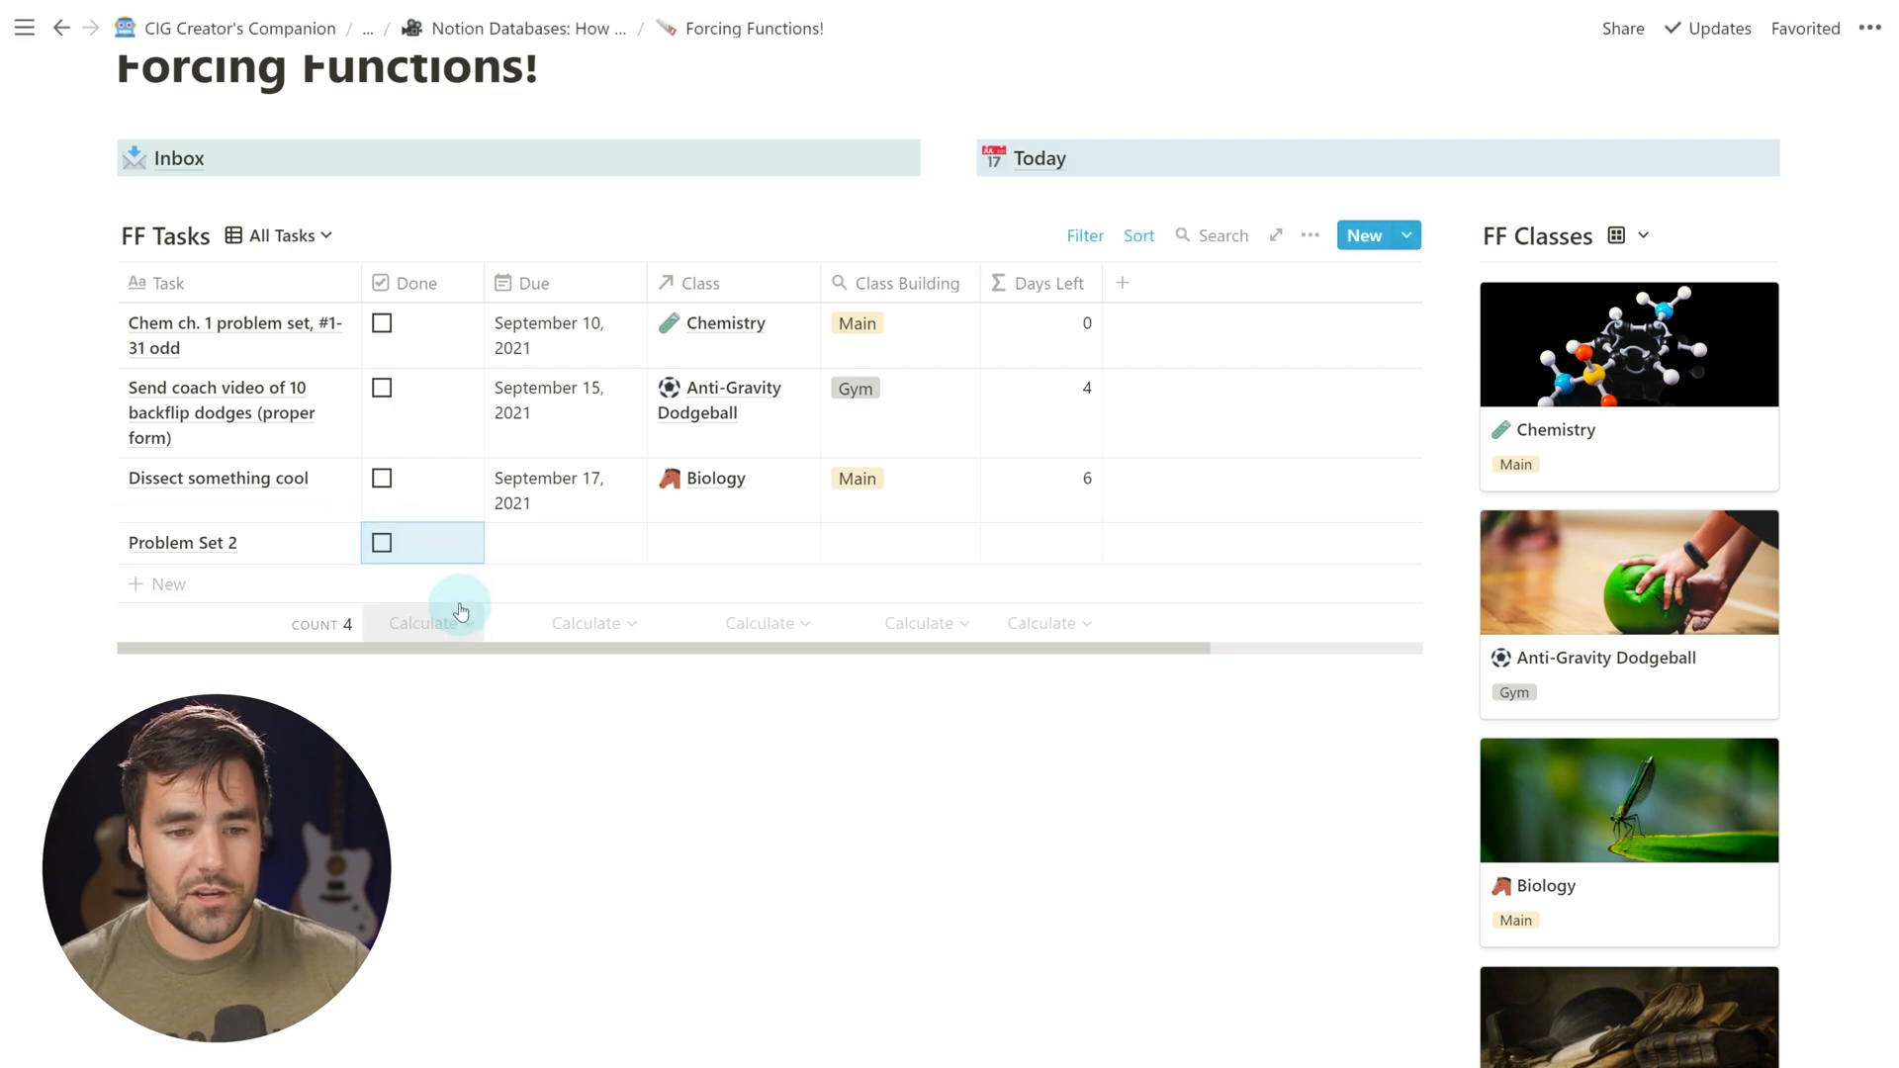
{"action": "left_click", "coordinate": [732, 542]}
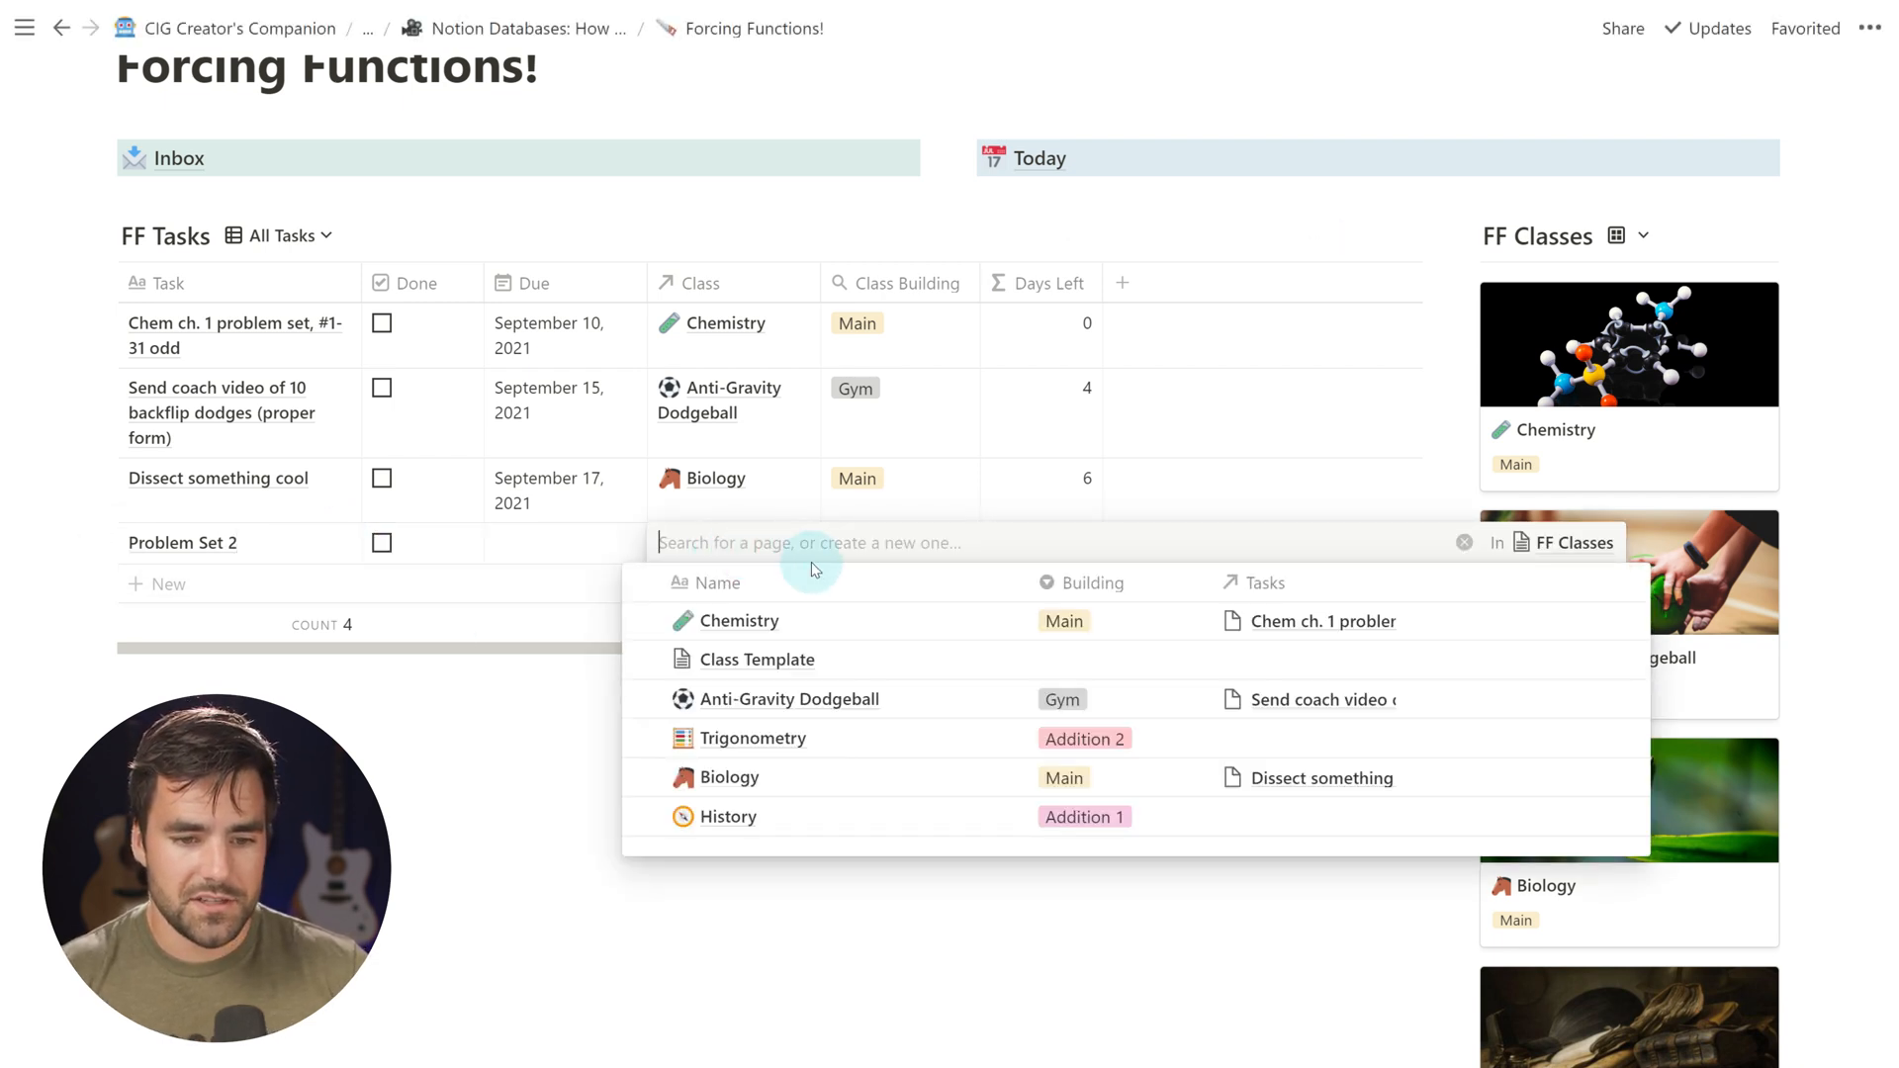
{"action": "left_click", "coordinate": [752, 738]}
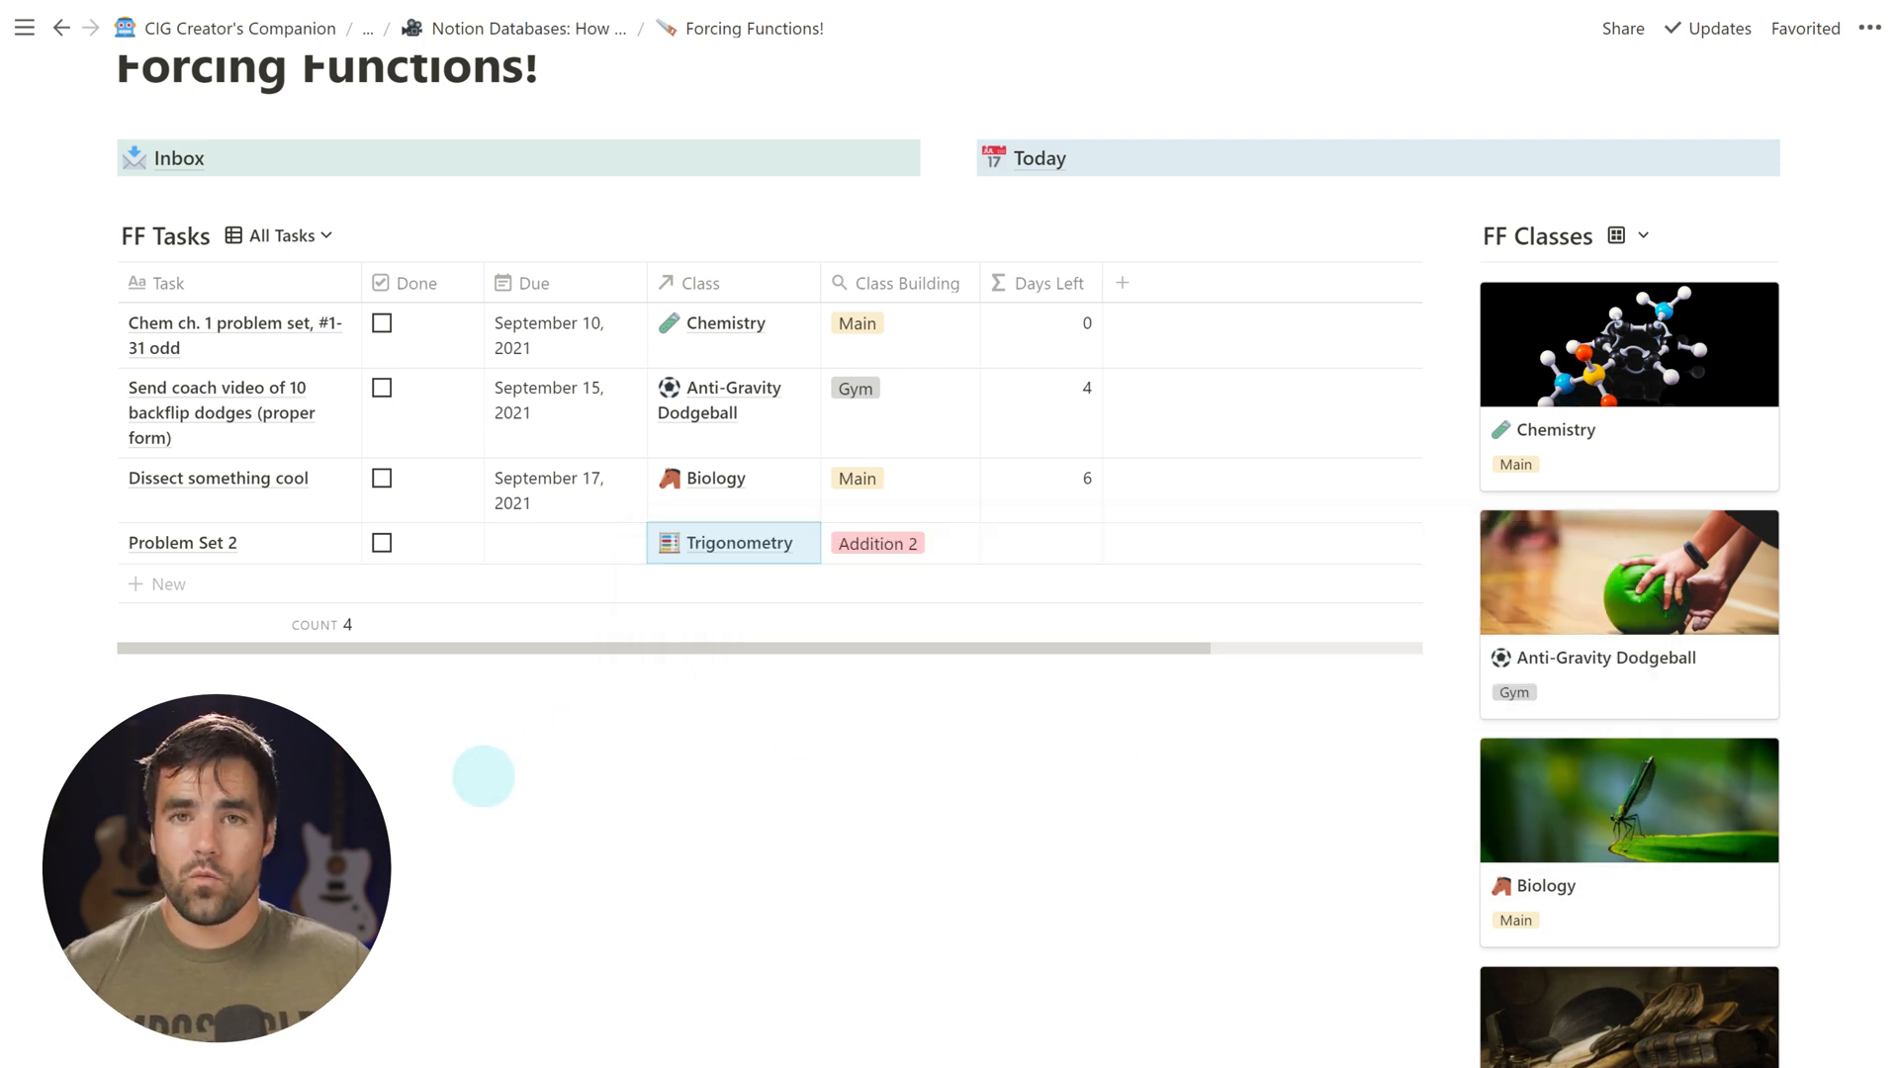
{"action": "mouse_move", "coordinate": [1011, 613]}
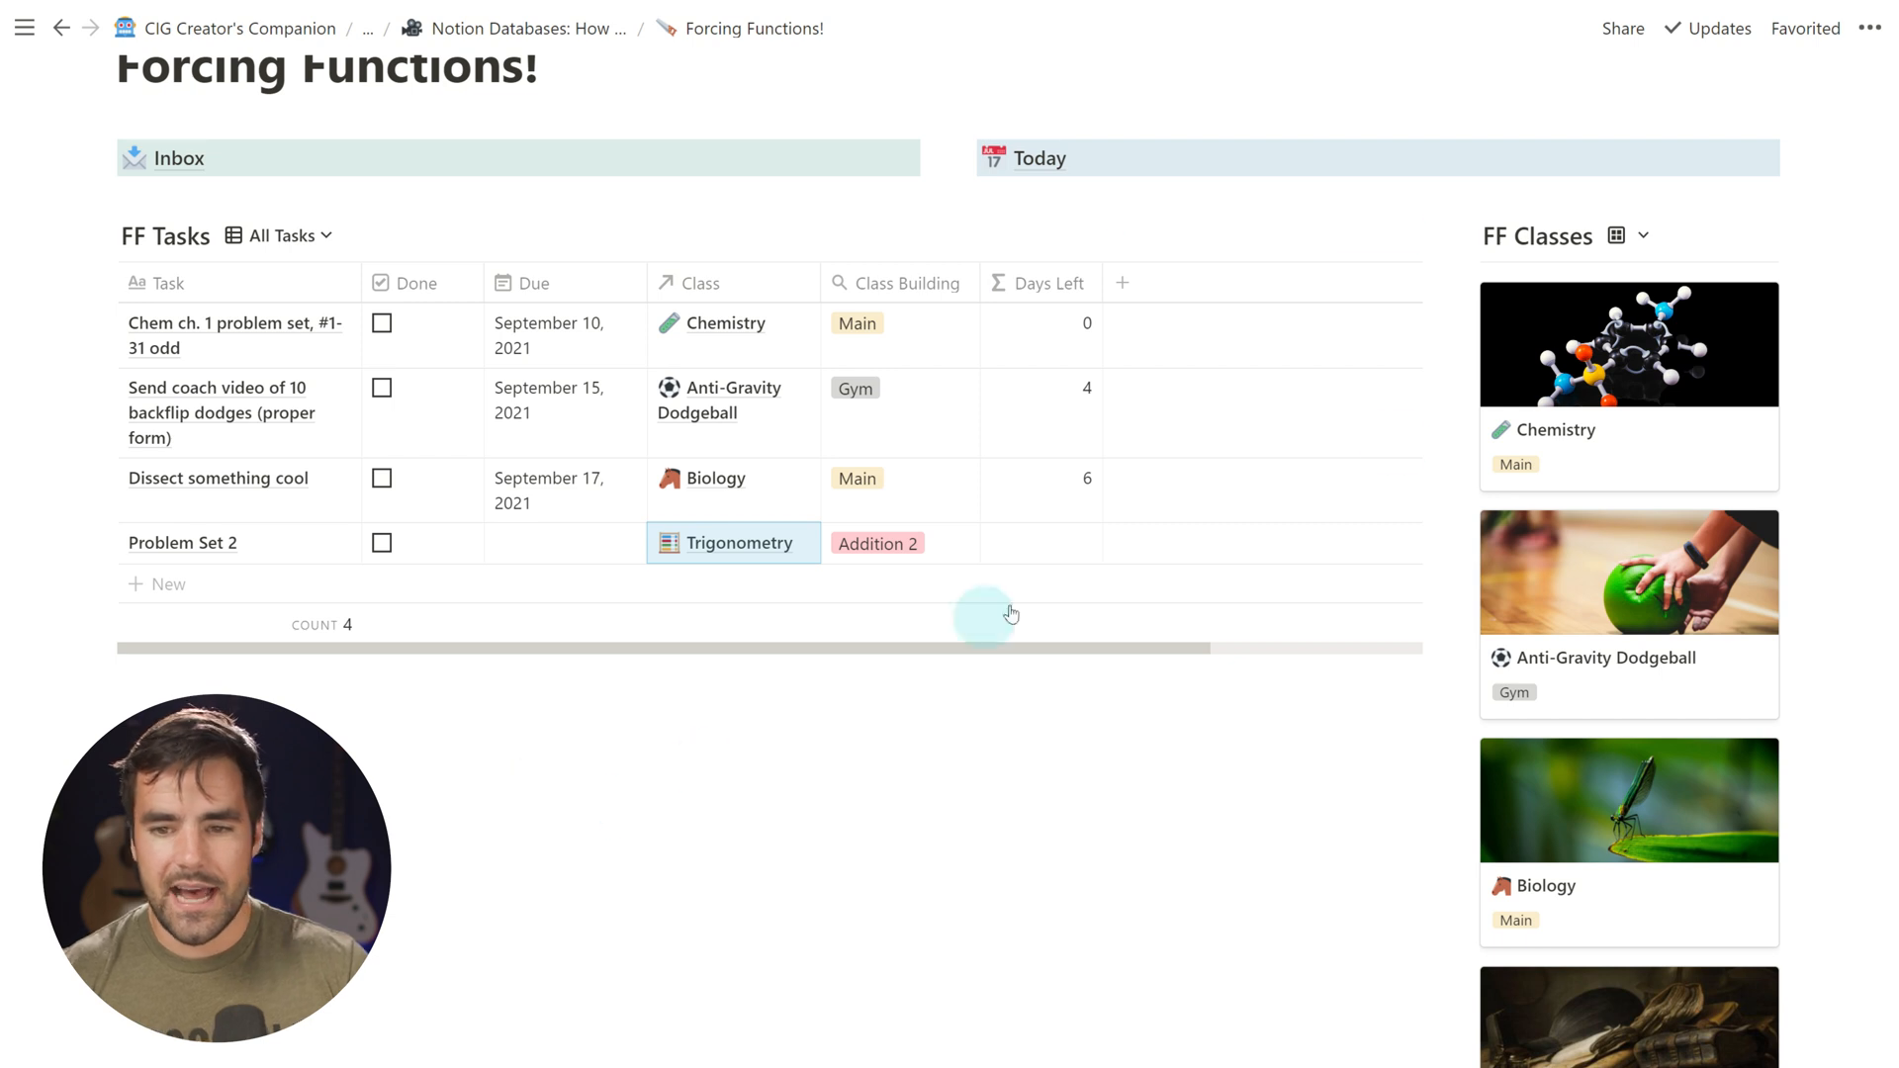
{"action": "mouse_move", "coordinate": [1039, 405]}
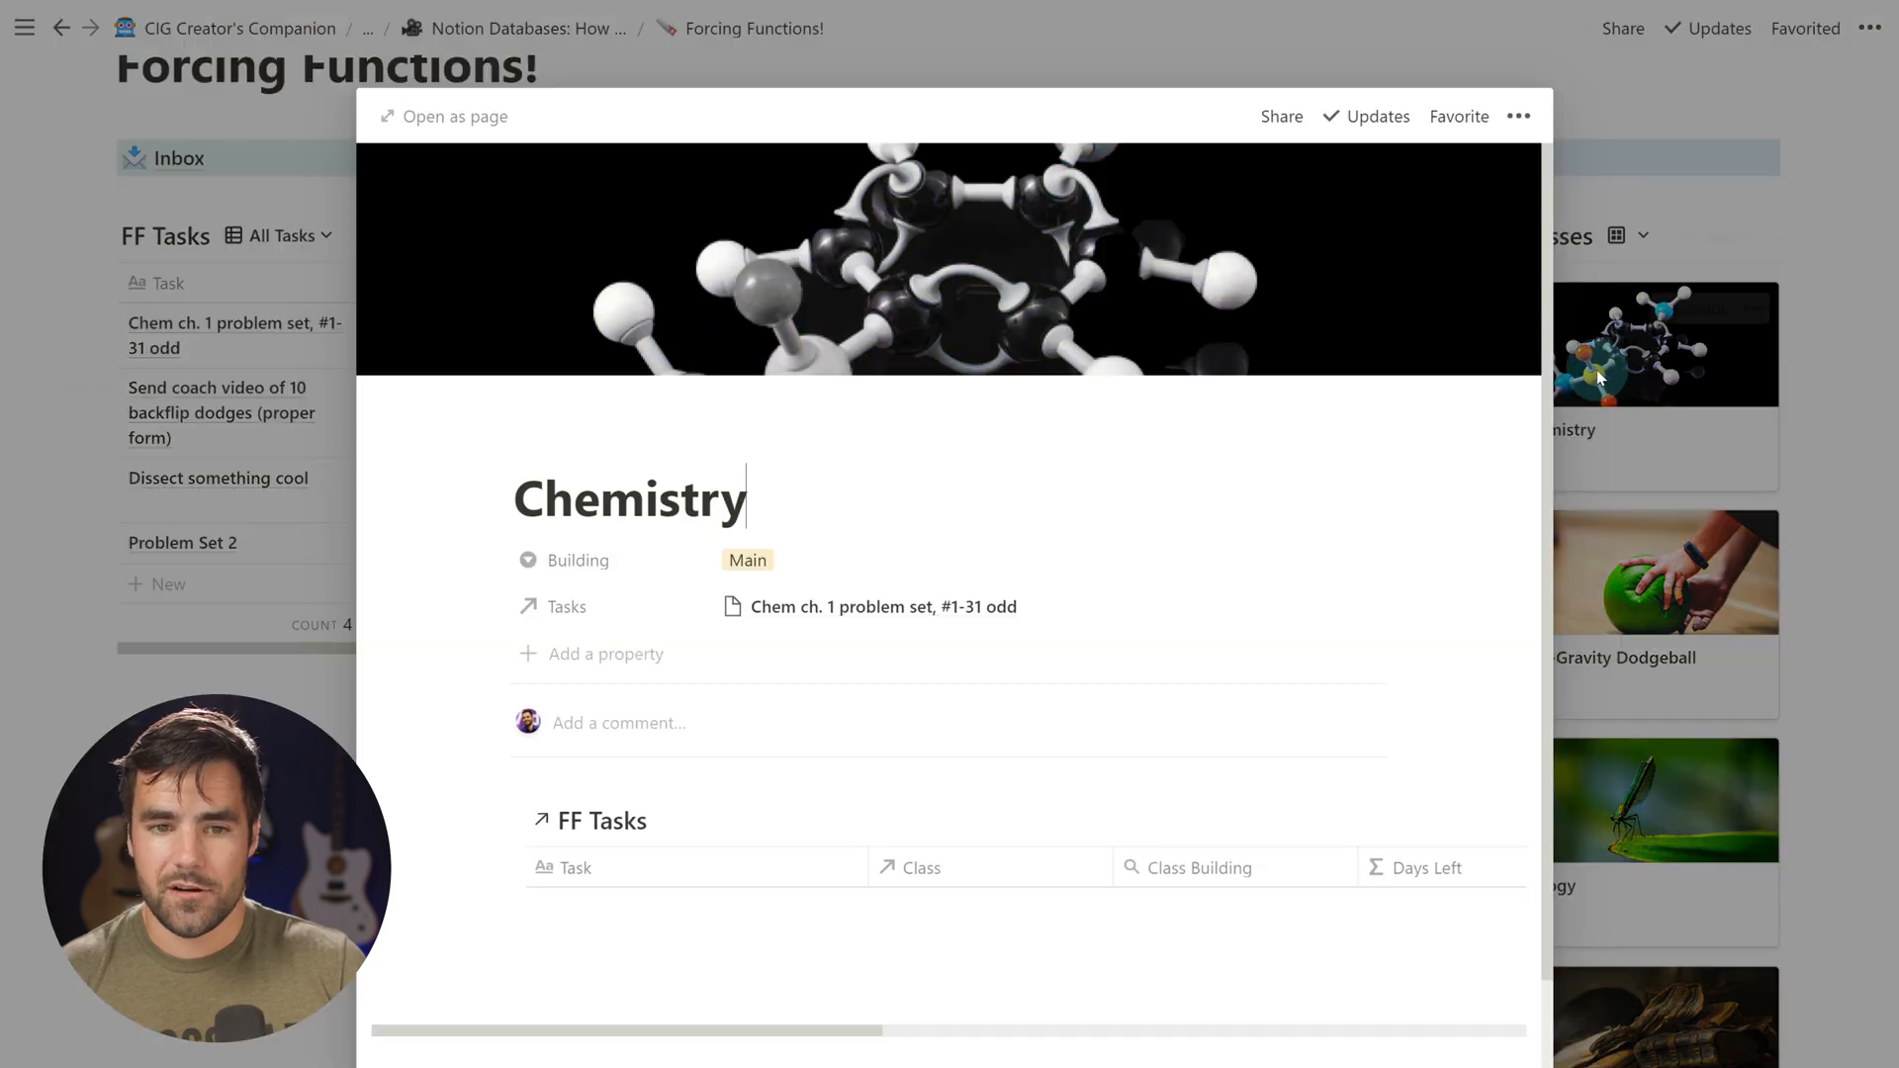
Open Chemistry as a full page and make it span full width
{"action": "left_click", "coordinate": [443, 117]}
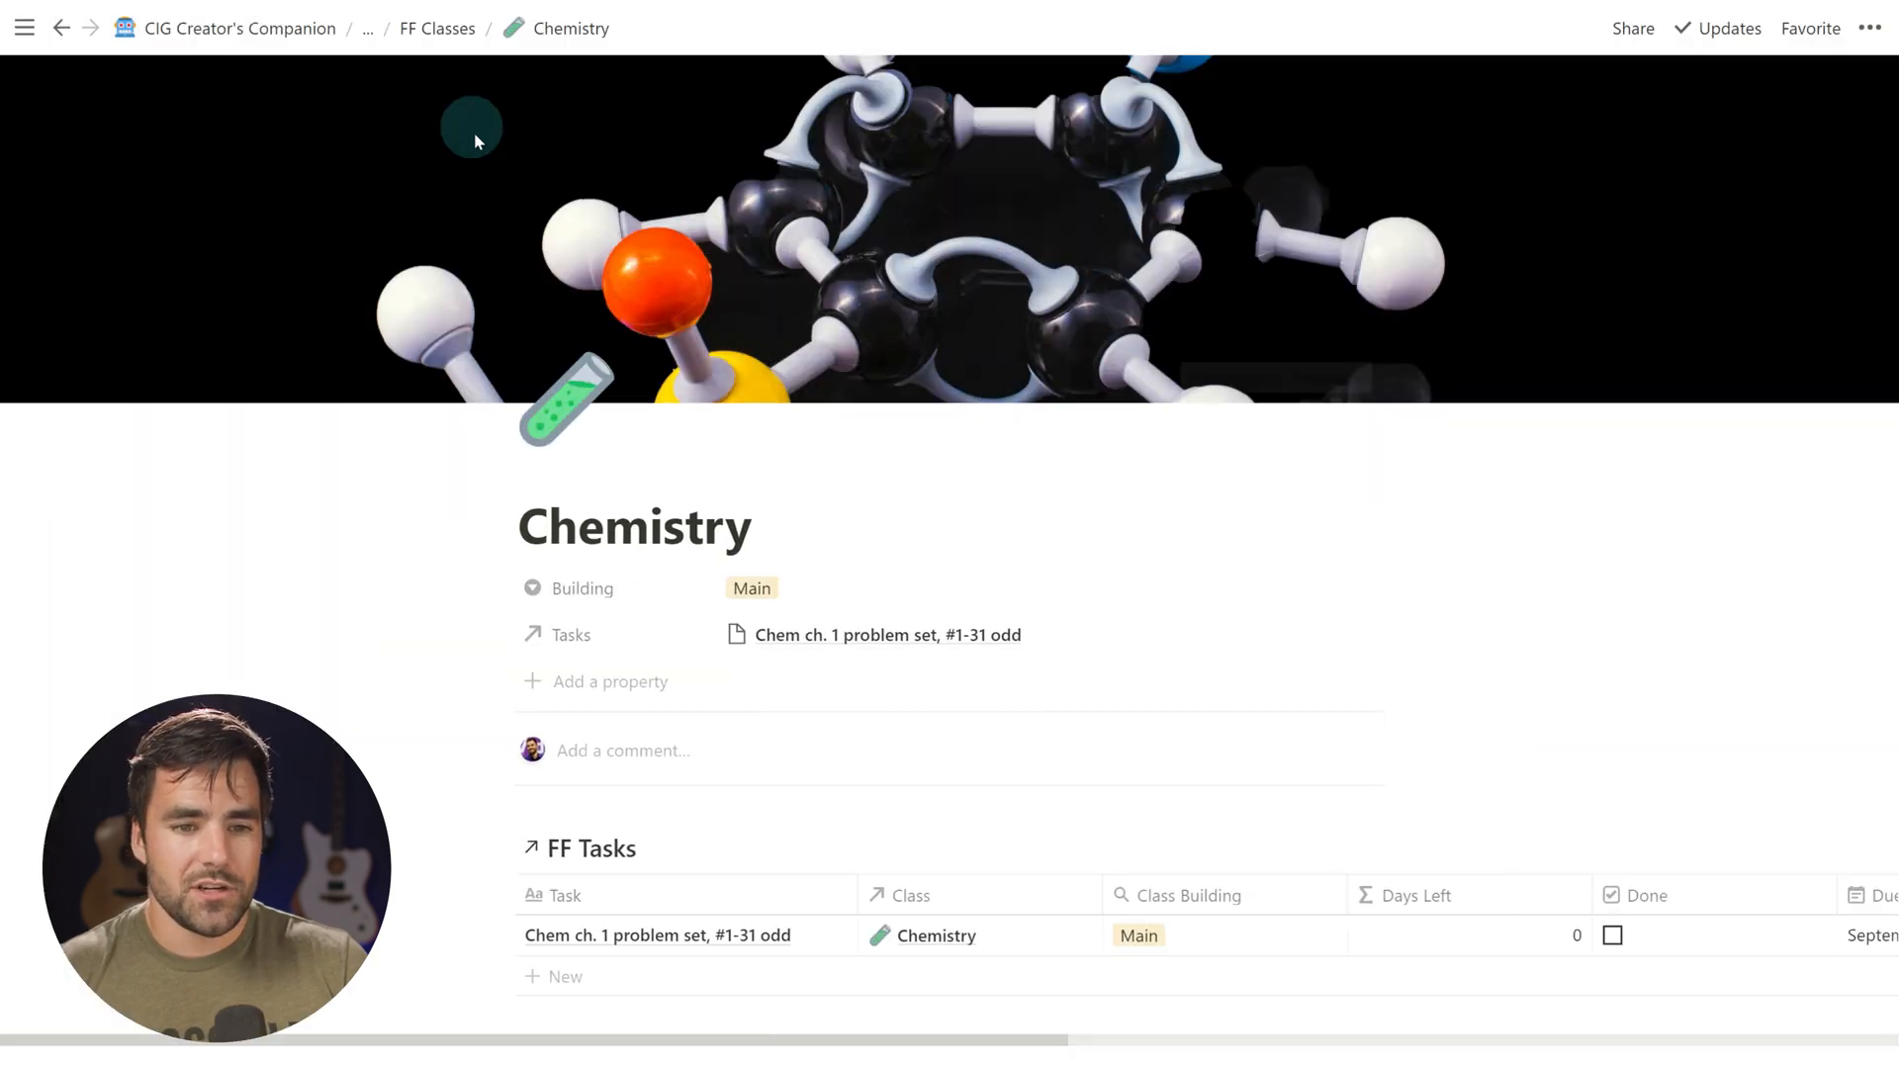
{"action": "mouse_move", "coordinate": [1637, 85]}
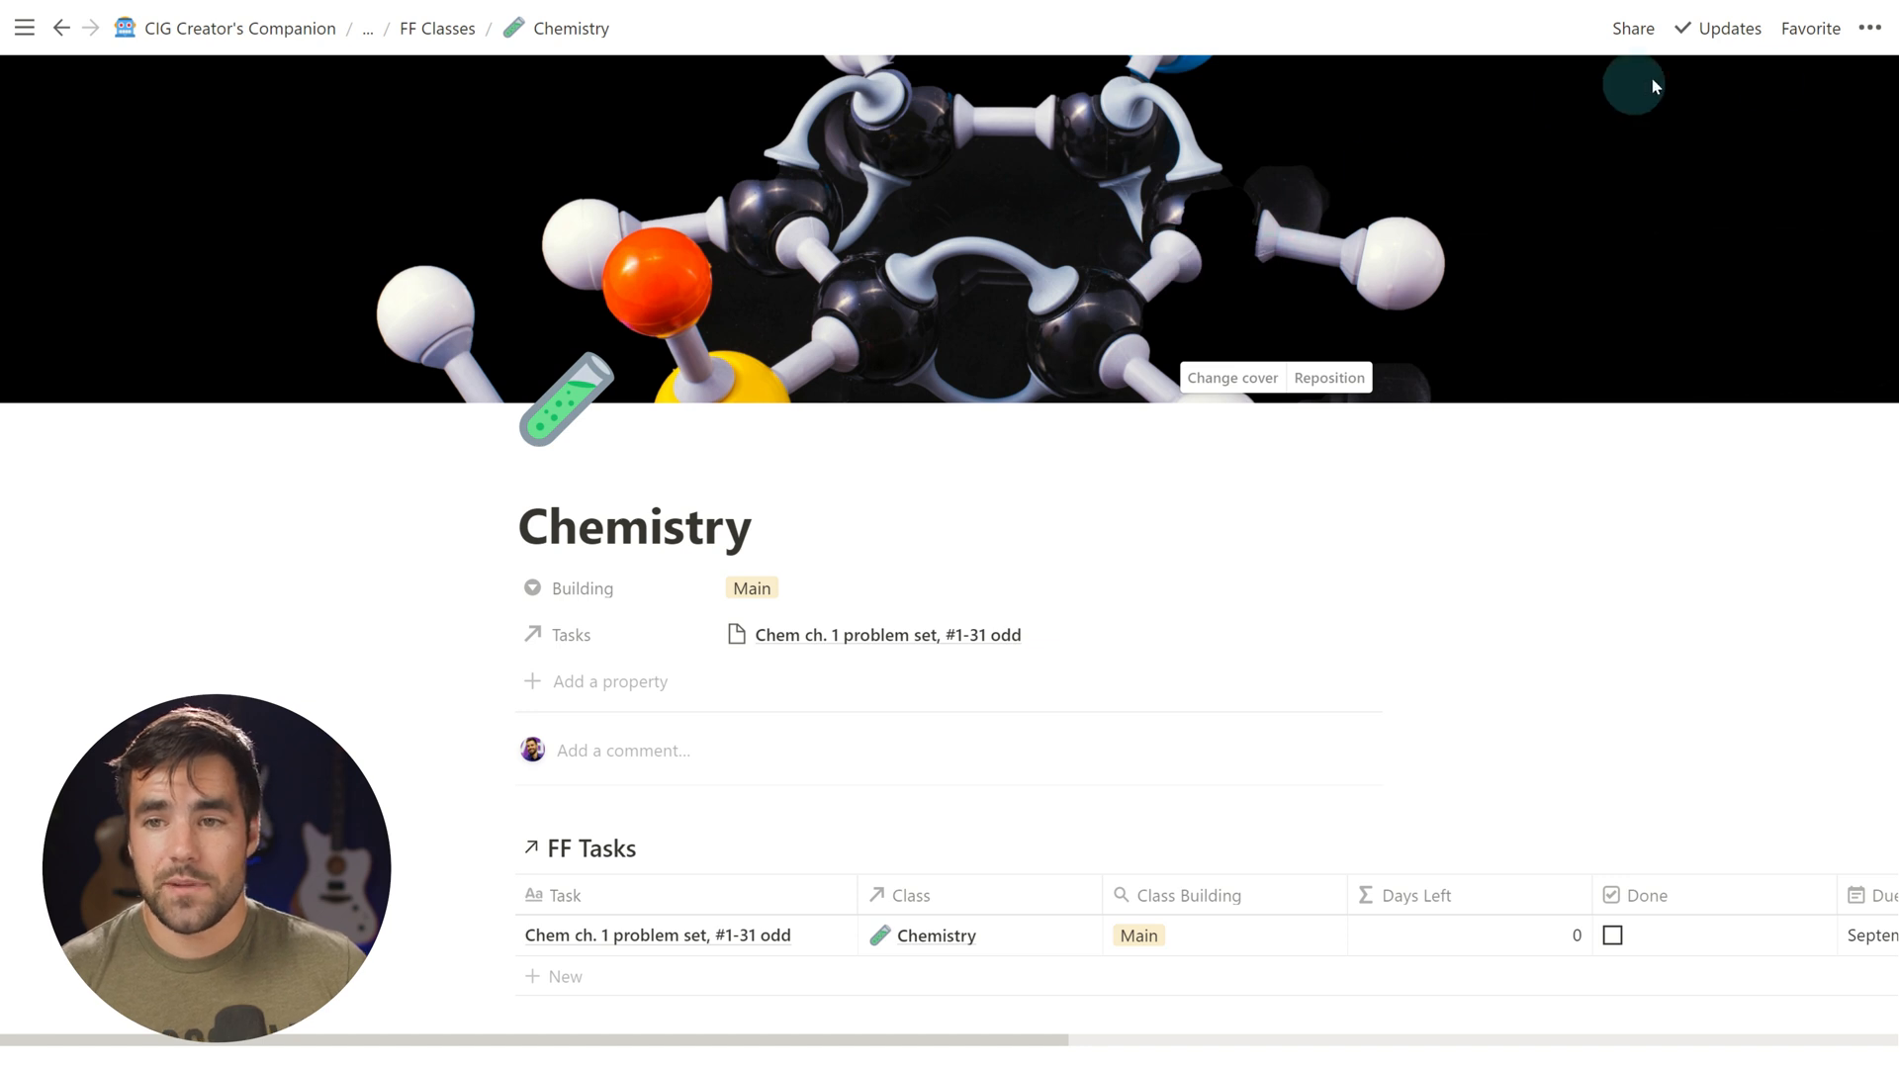
{"action": "left_click", "coordinate": [1870, 28]}
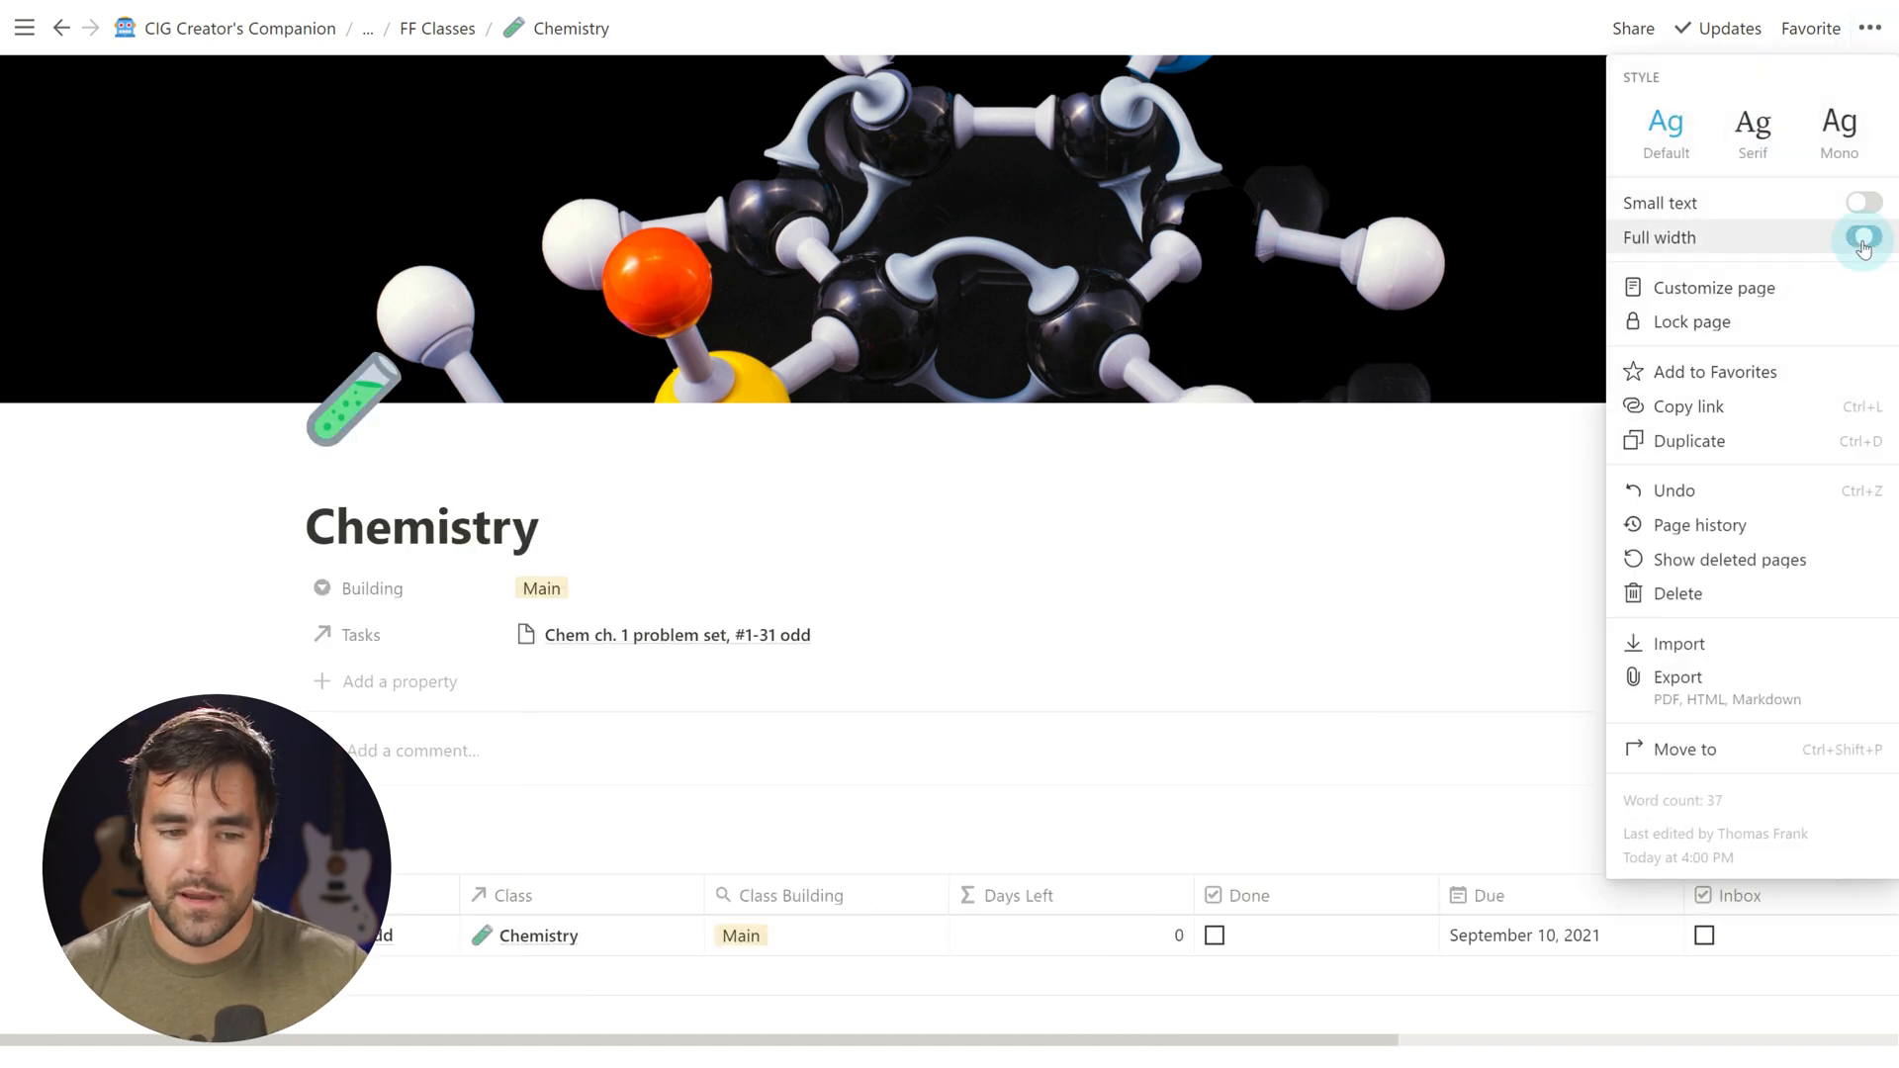
{"action": "left_click", "coordinate": [1863, 238]}
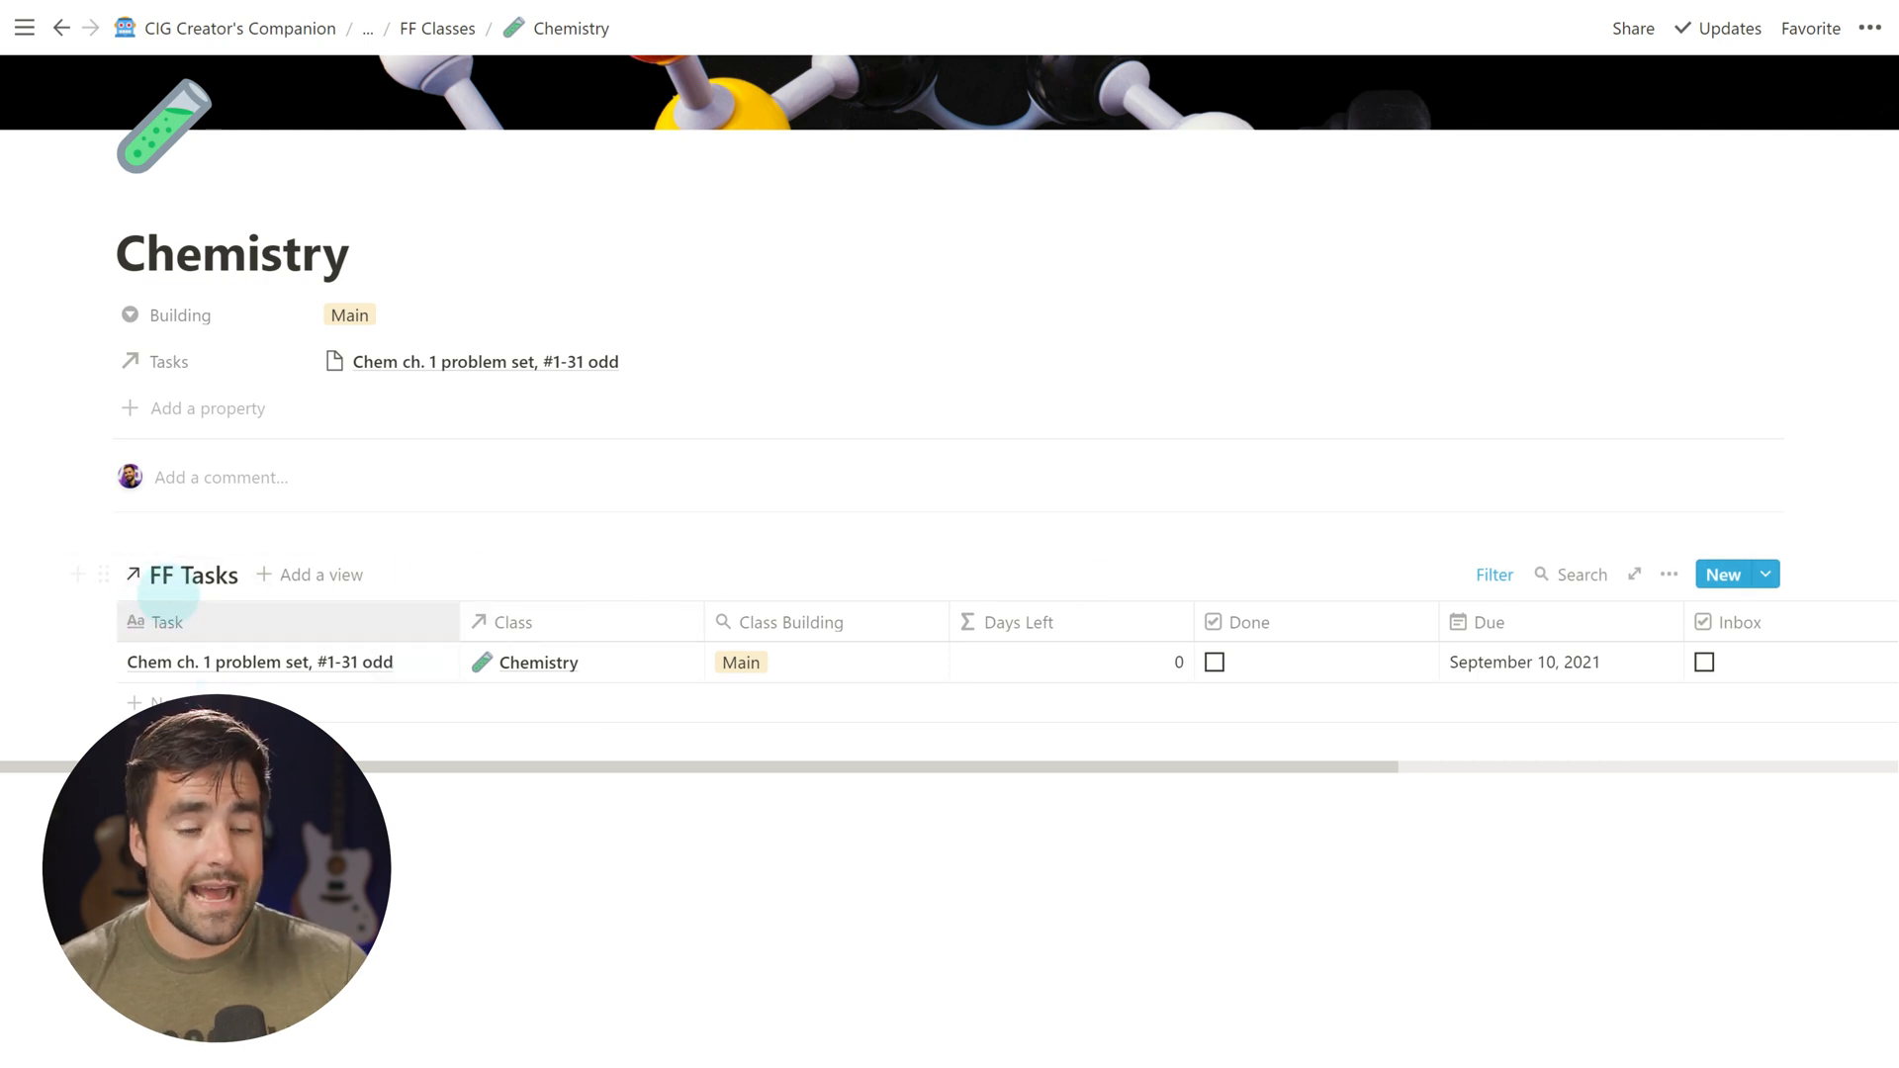
Inspect the task view's Class contains Chemistry filter, its property and value choices
{"action": "left_click", "coordinate": [1494, 574]}
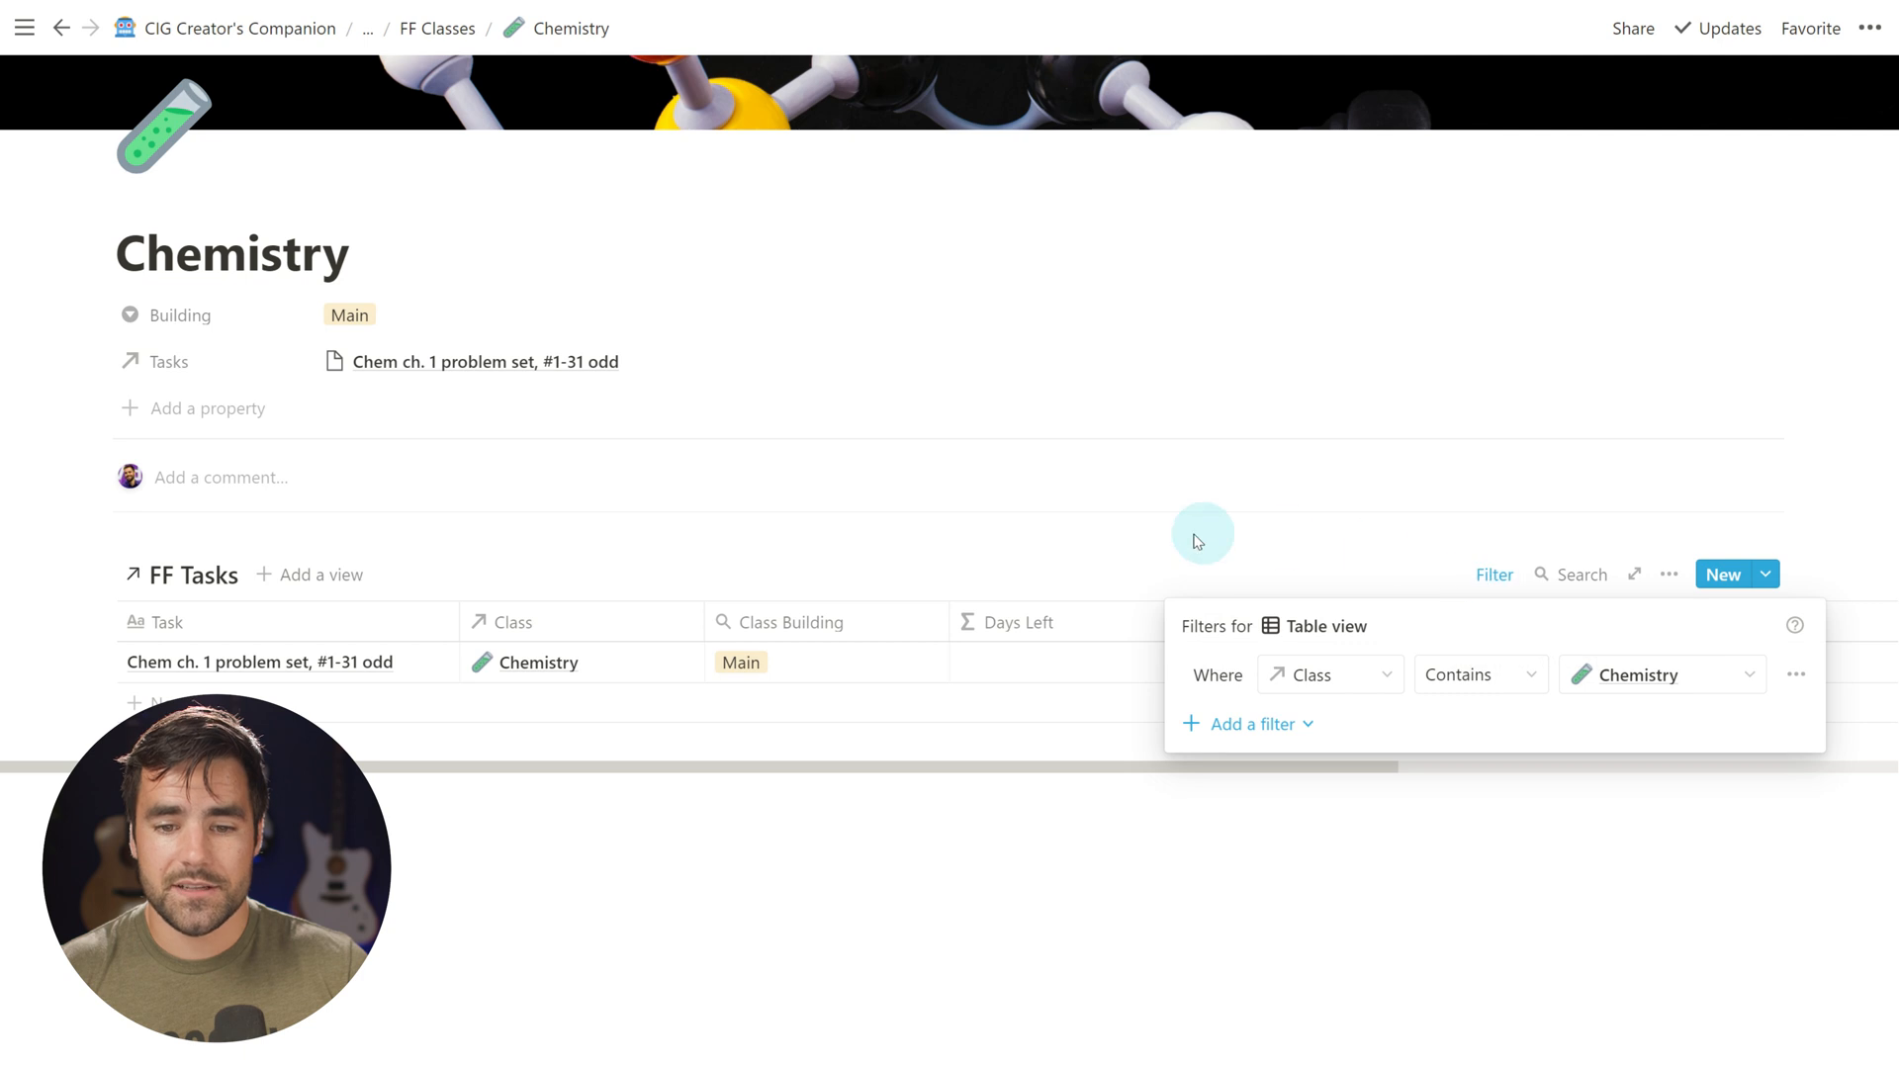
{"action": "mouse_move", "coordinate": [1261, 698]}
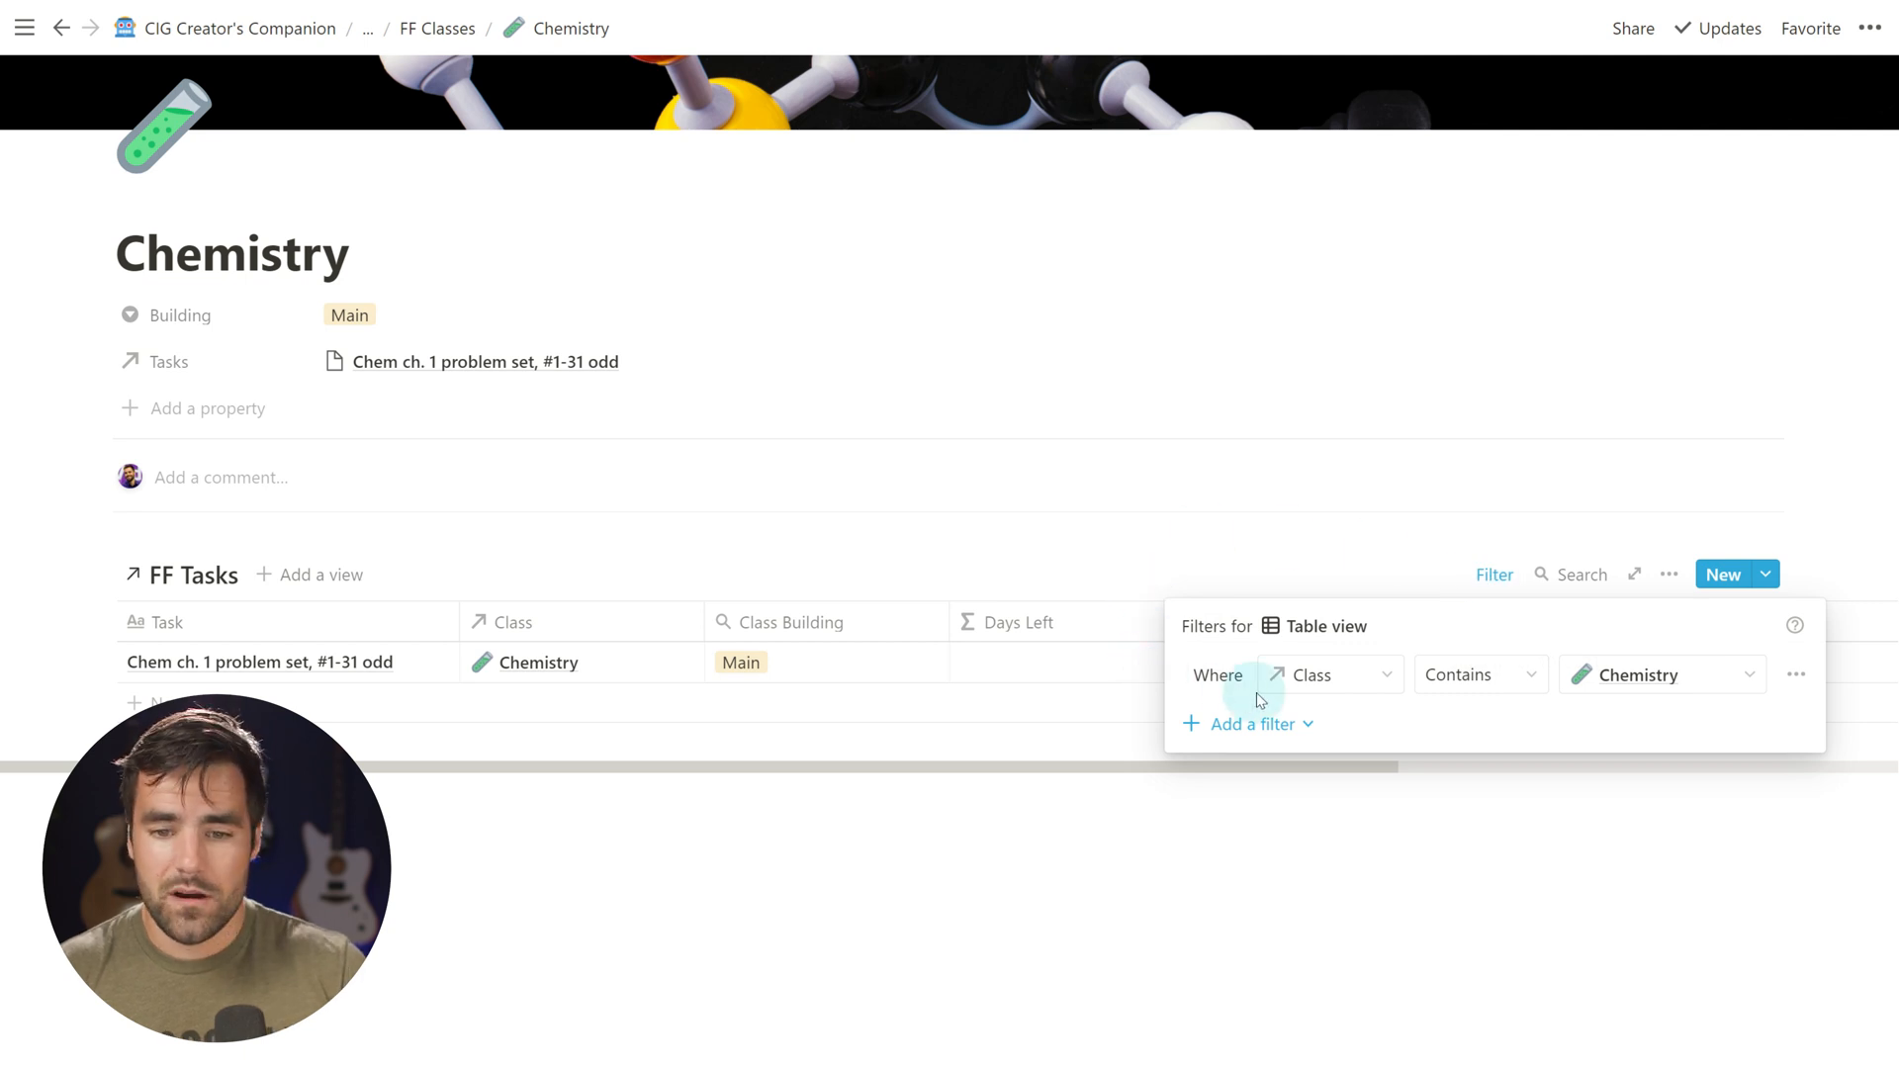
{"action": "mouse_move", "coordinate": [1393, 709]}
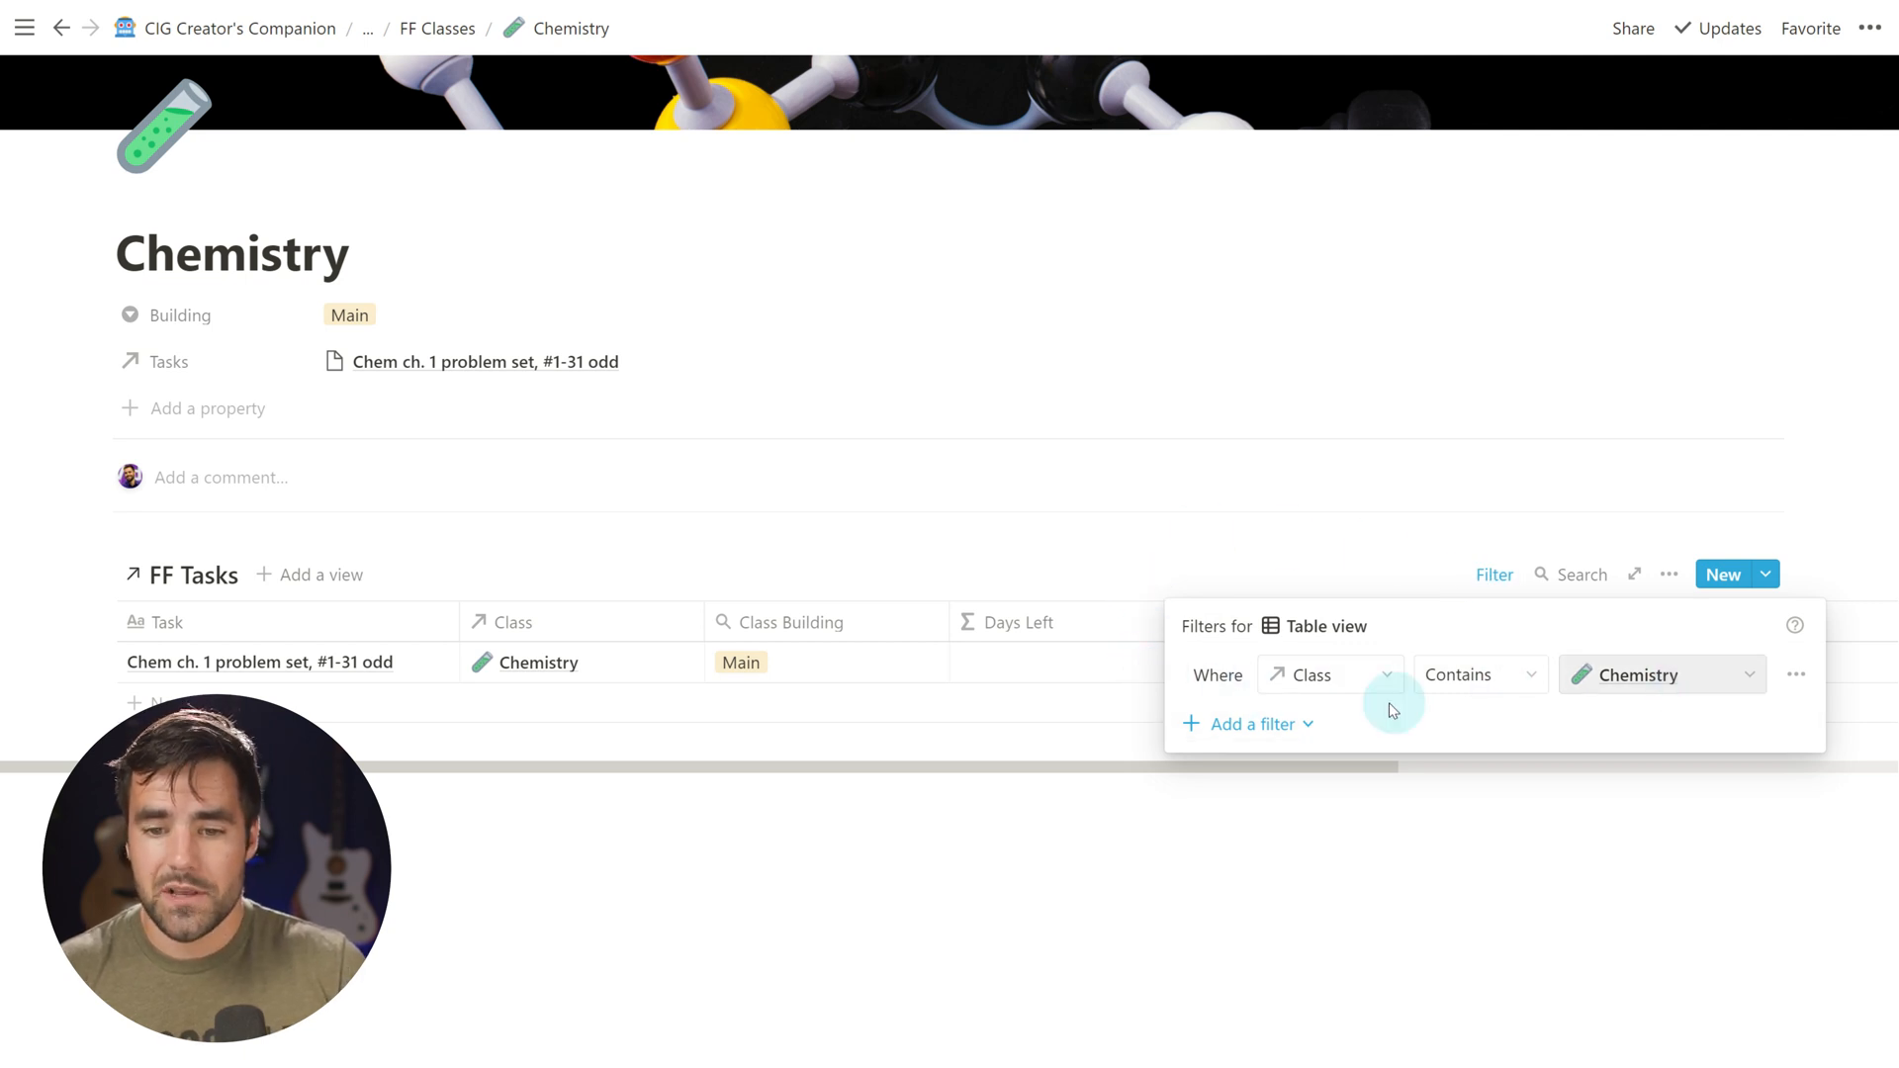
{"action": "left_click", "coordinate": [1248, 724]}
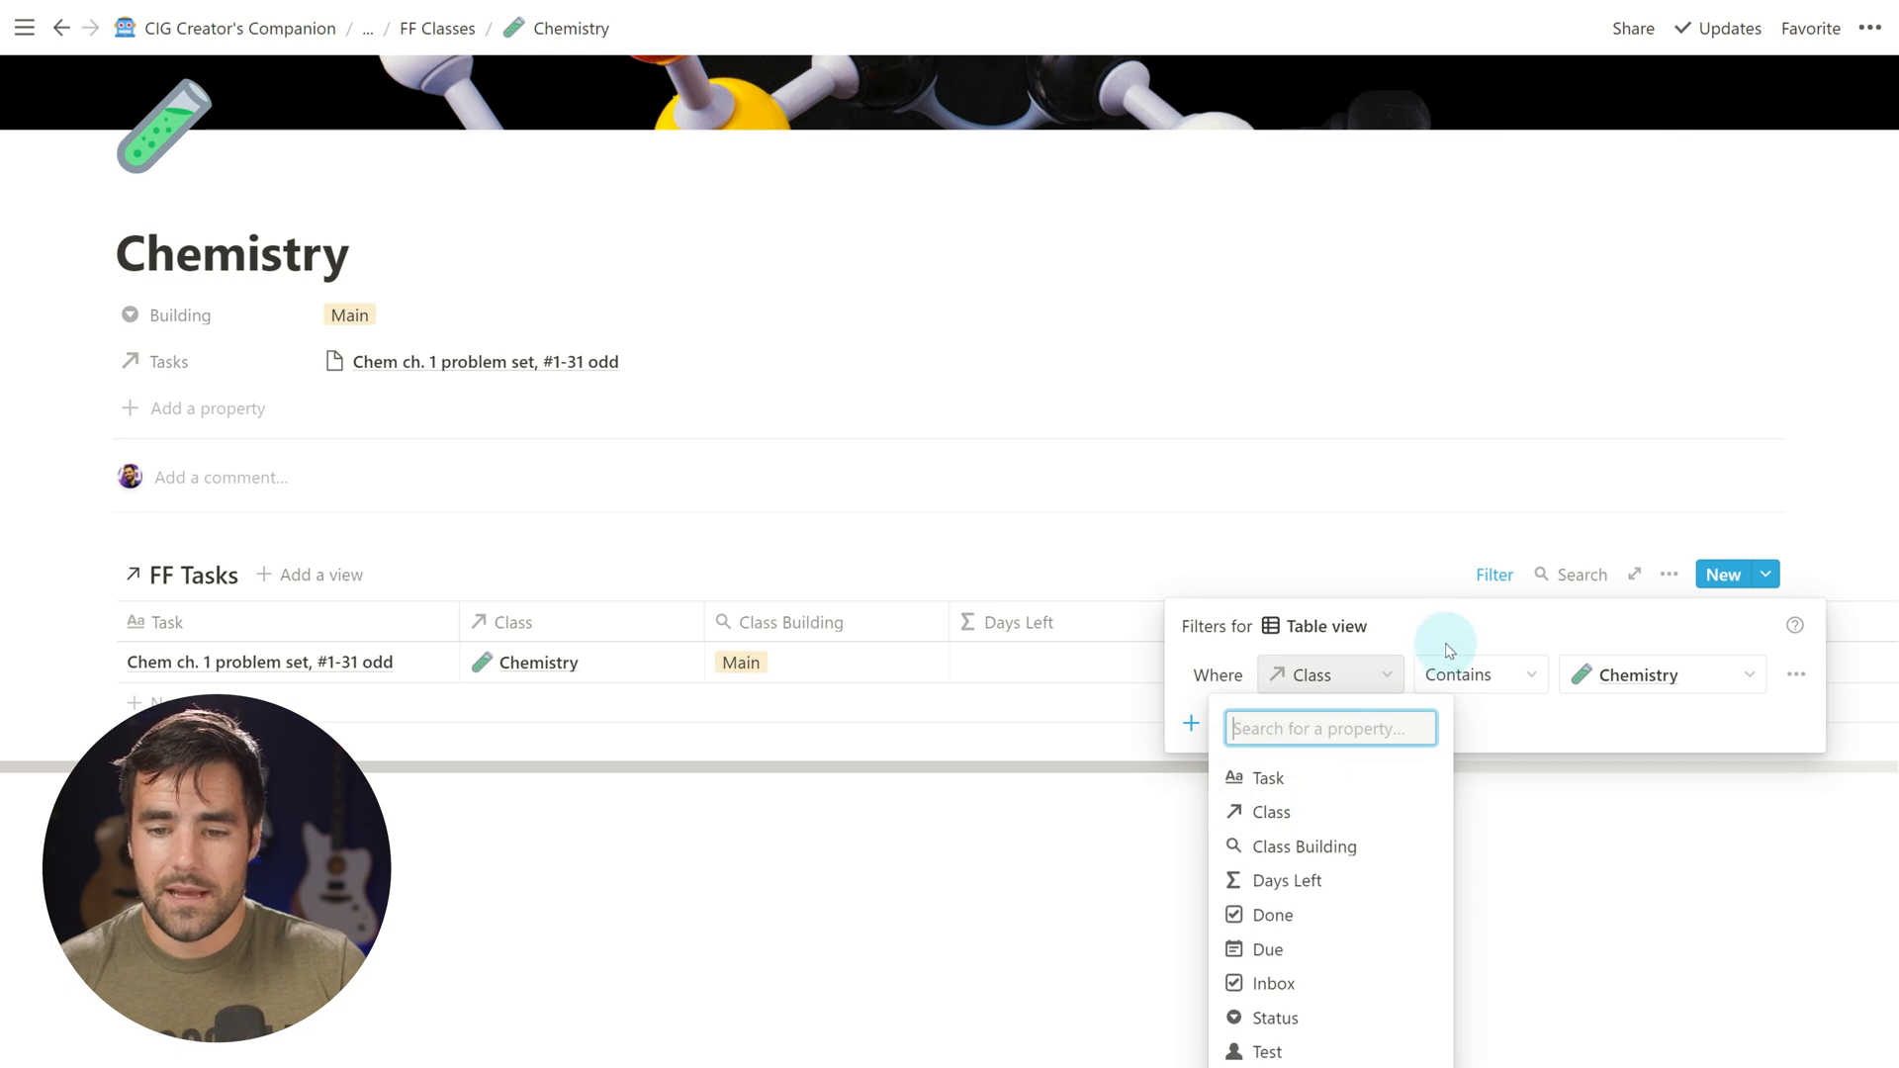
{"action": "left_click", "coordinate": [1470, 675]}
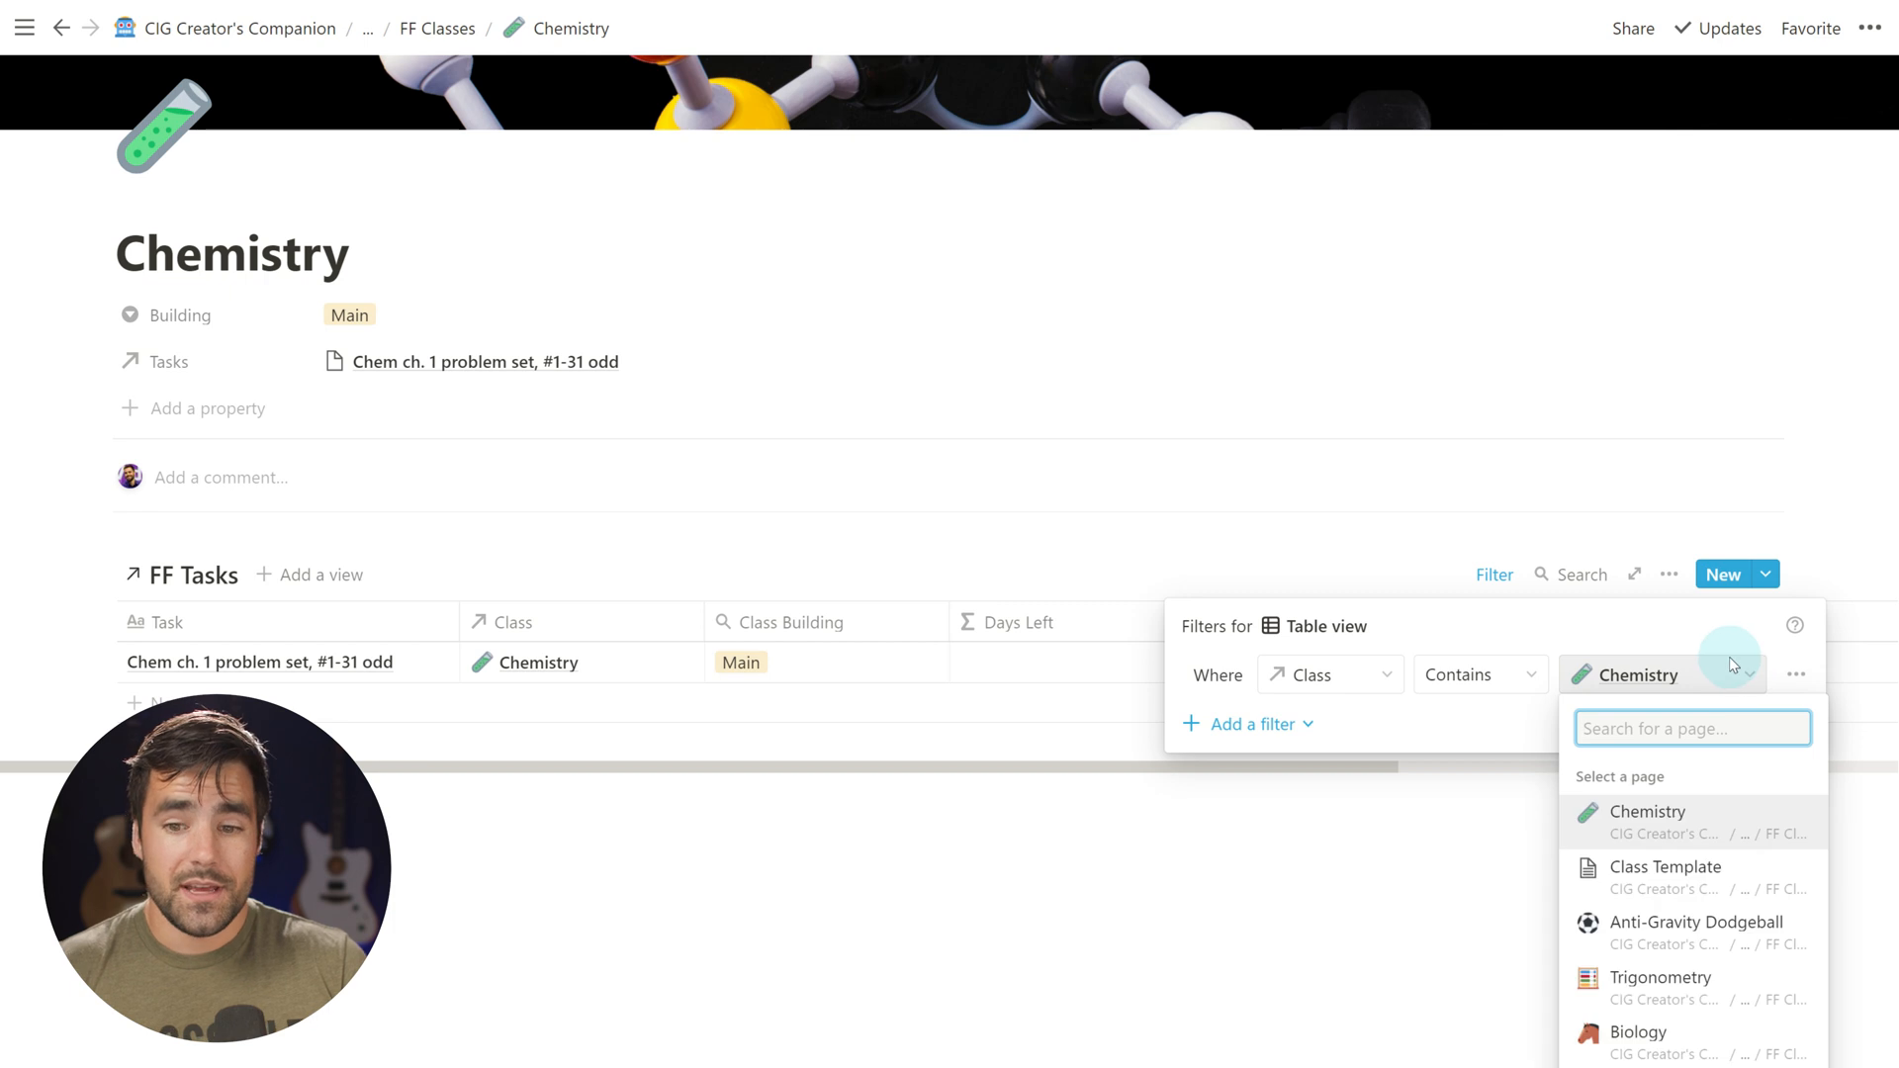
Add the task 'Chem ch. 2 problem set, #2-56 even' on the Chemistry page, auto-classed Chemistry
{"action": "left_click", "coordinate": [1205, 931]}
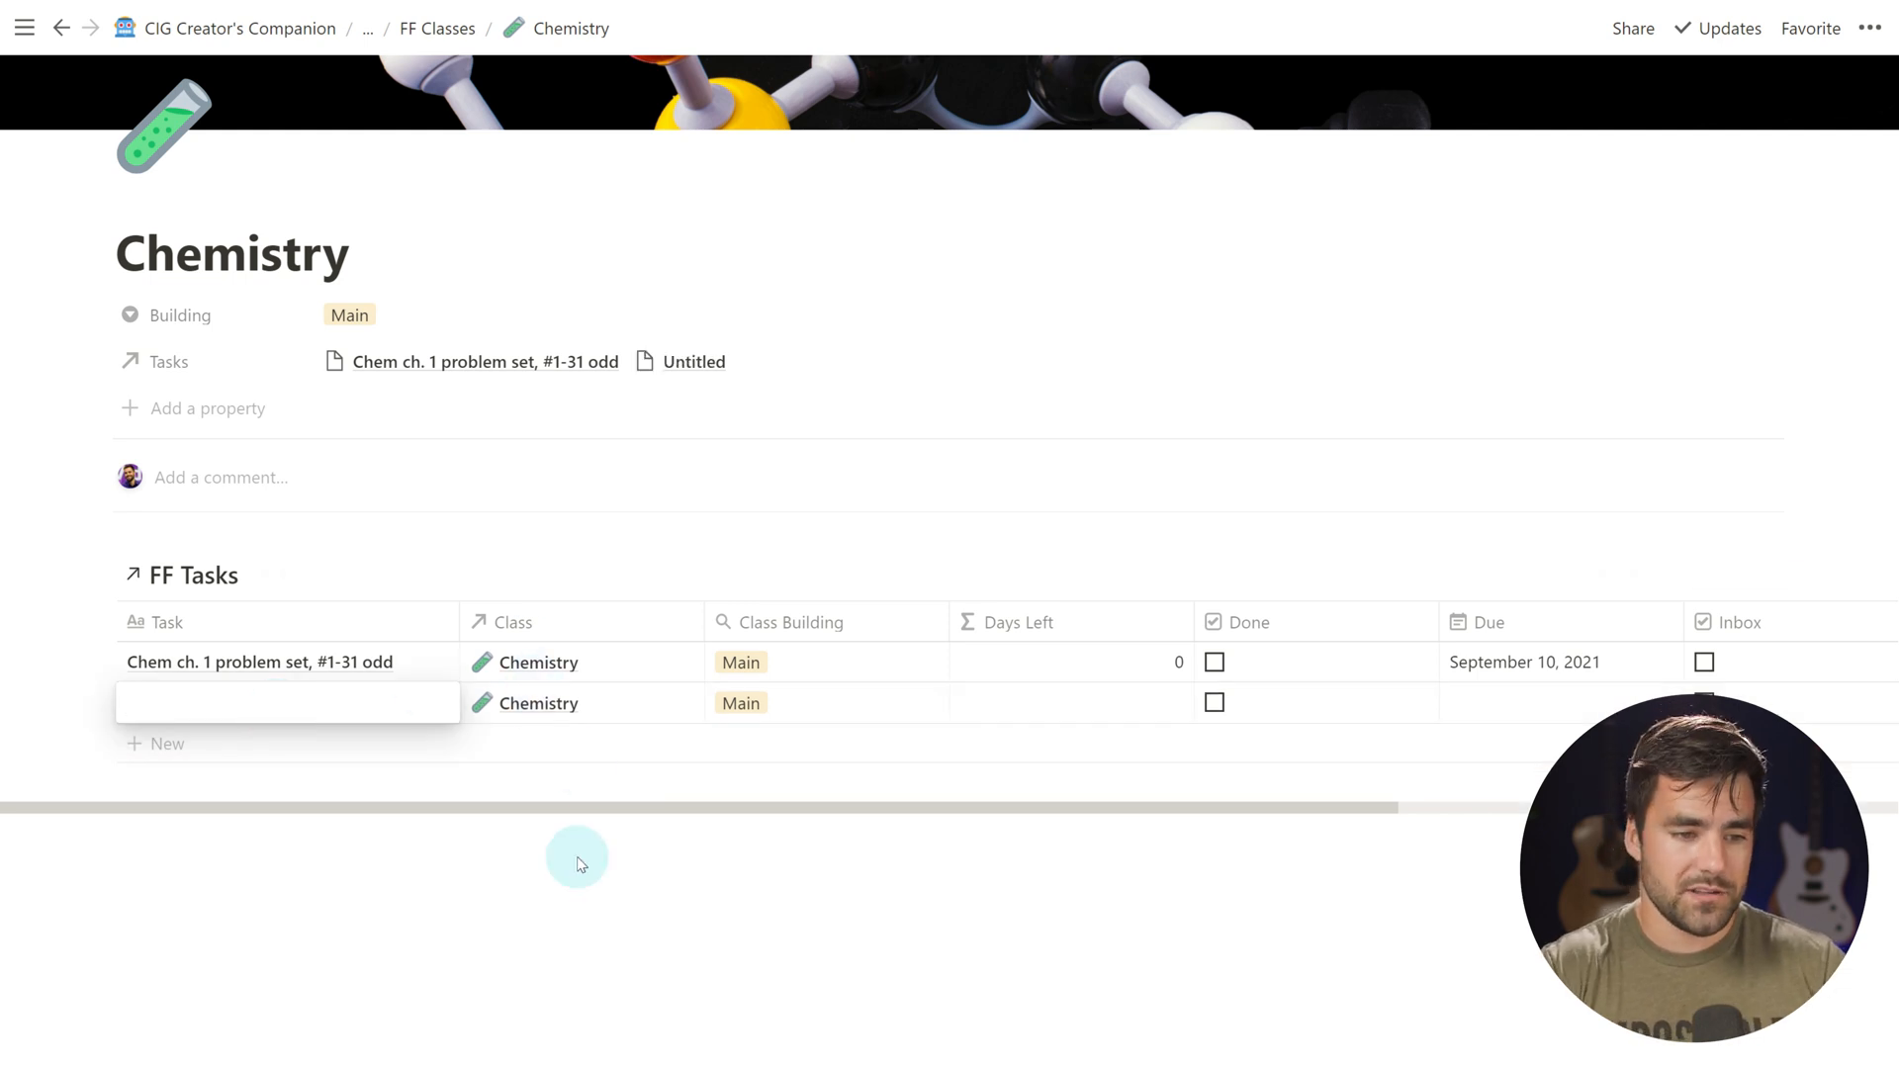
{"action": "type", "text": "Chem ch. 2 problem set, #2-56 even"}
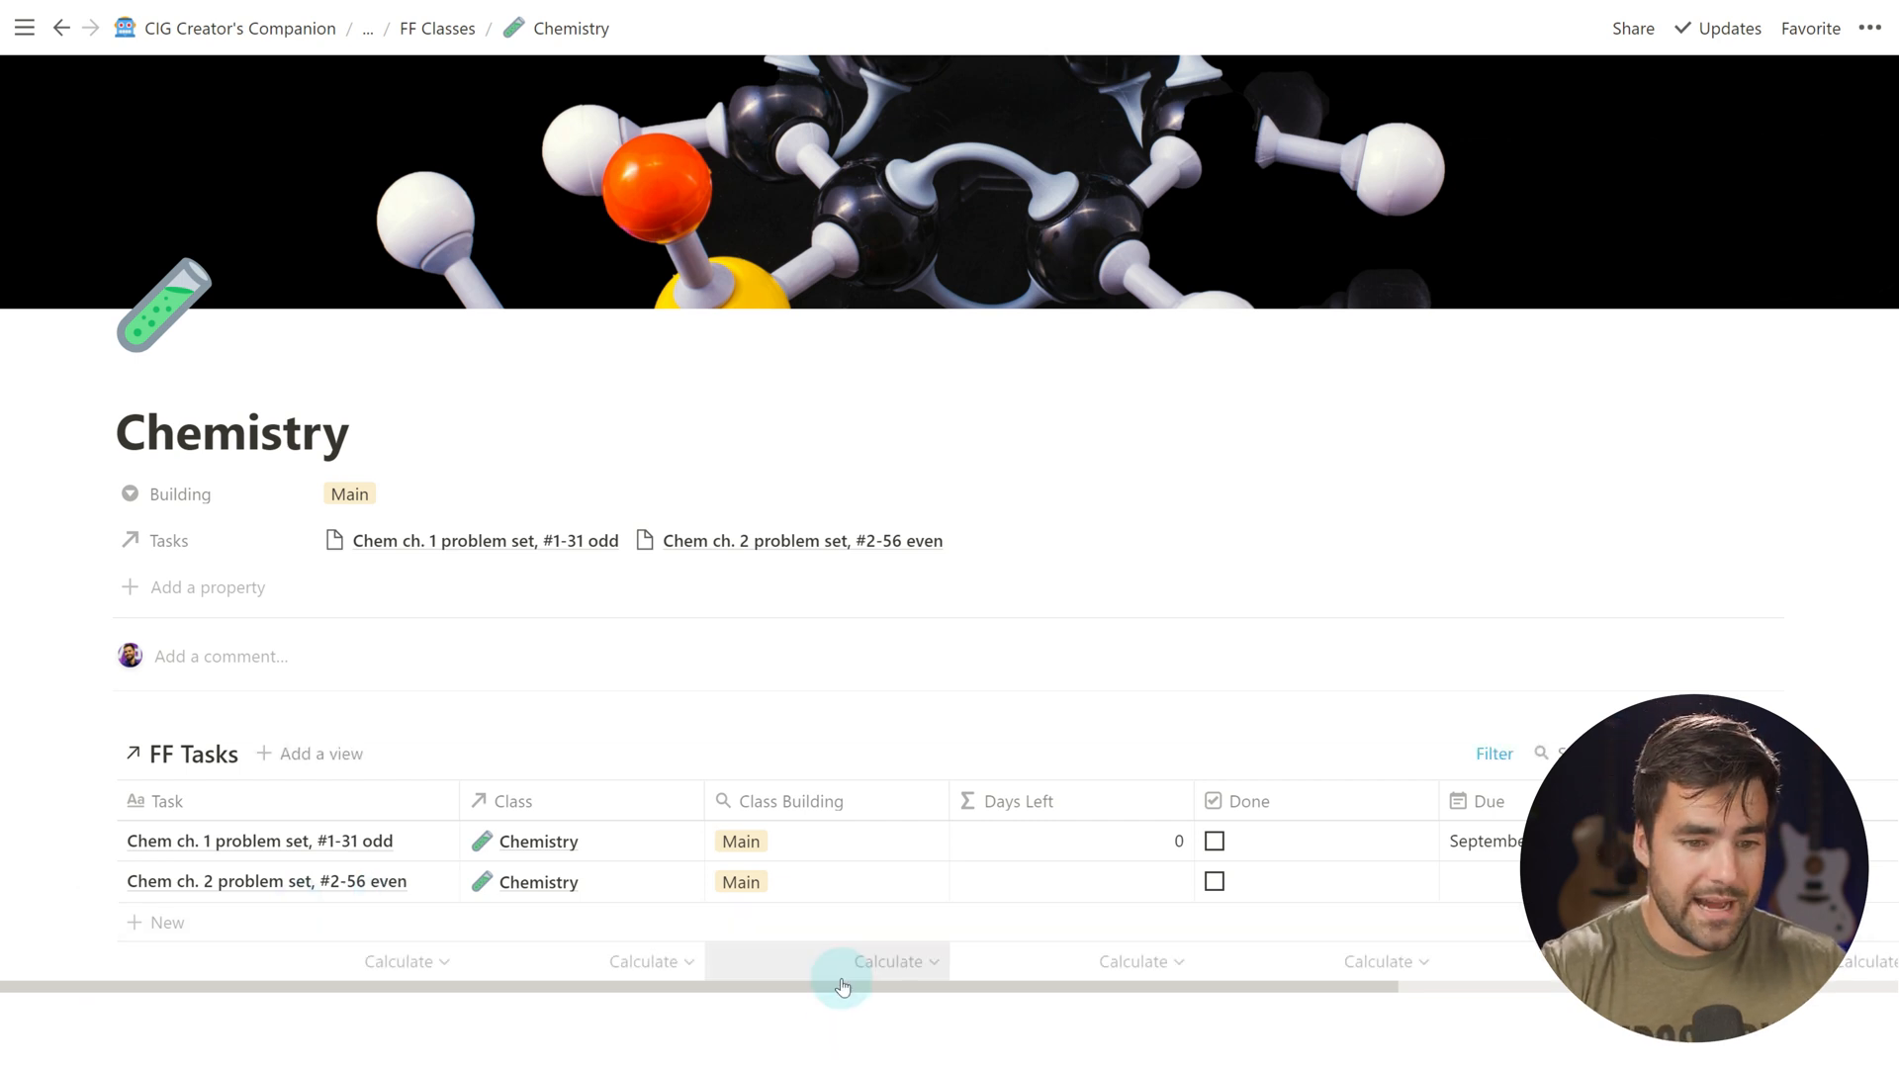
{"action": "left_click", "coordinate": [265, 880]}
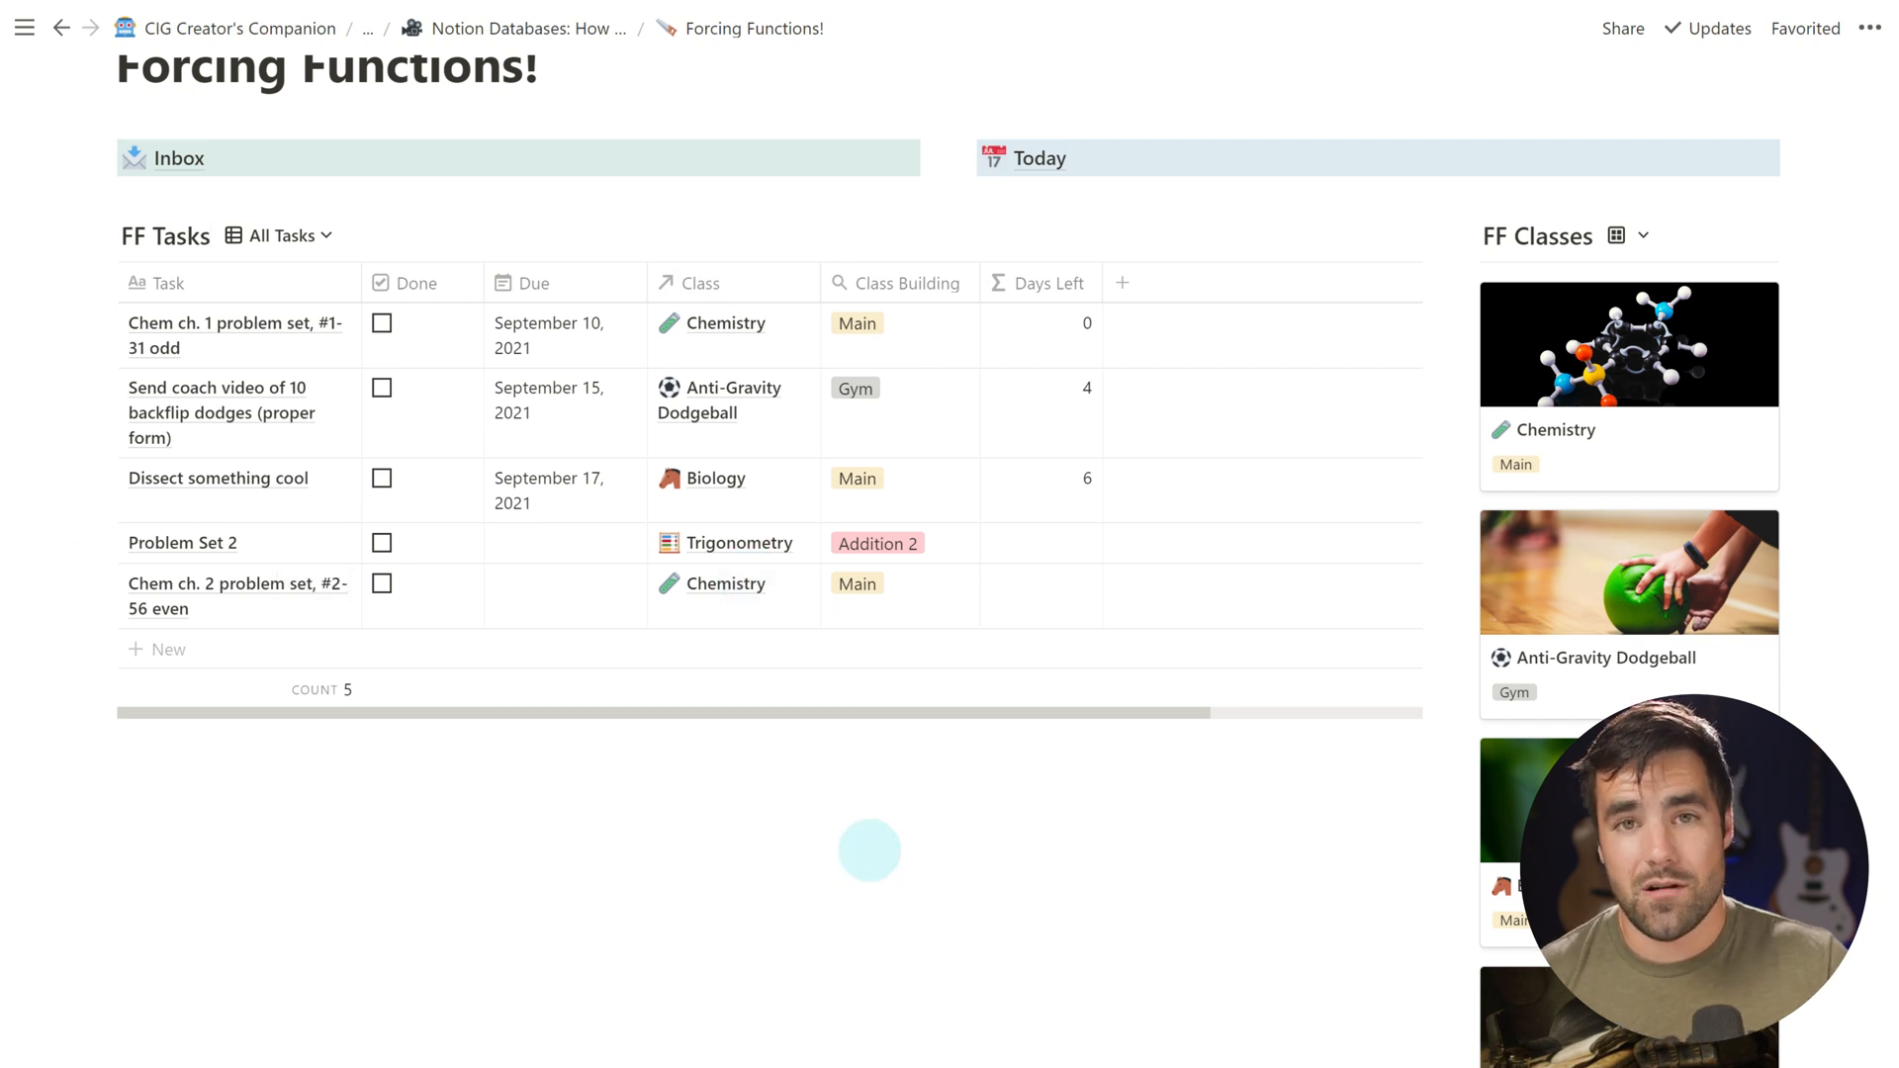
Check the Biology class page's task view filter, Class contains Biology
{"action": "scroll", "scroll_direction": "down", "scroll_amount": 3}
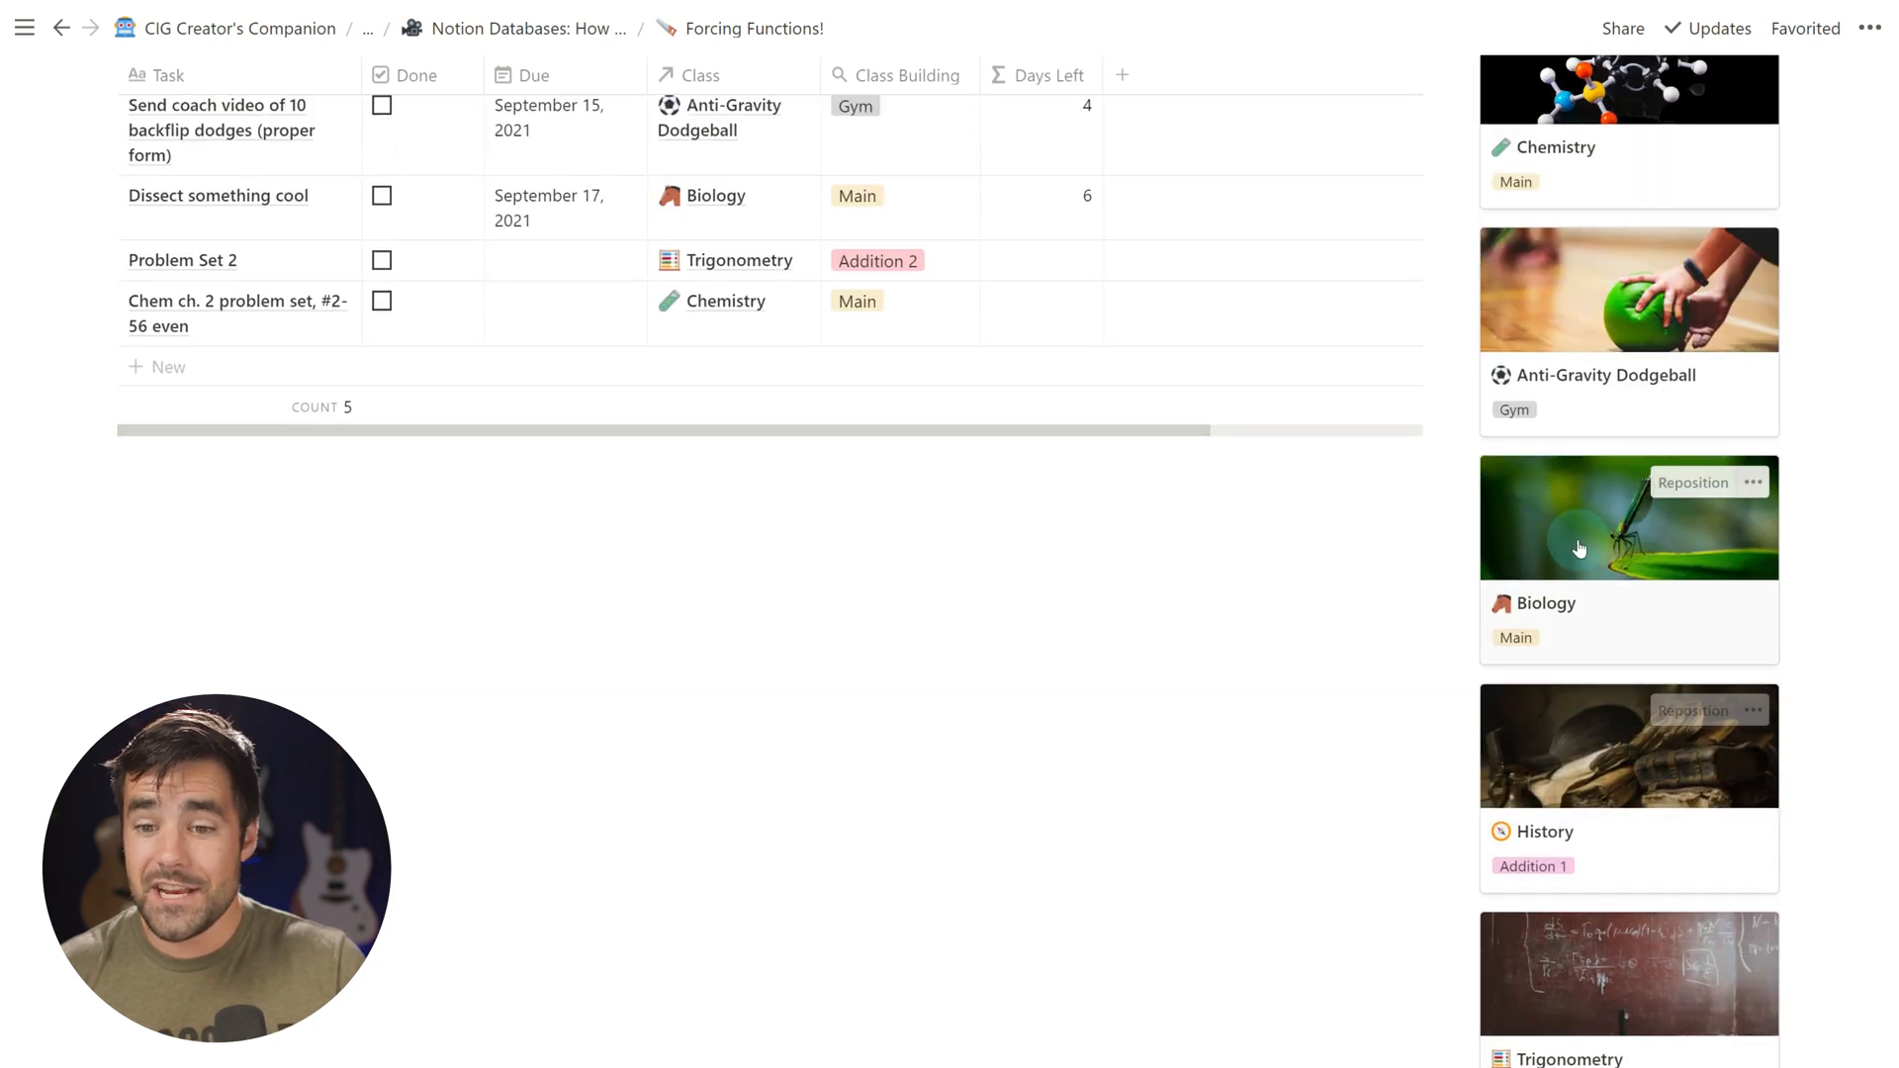
{"action": "left_click", "coordinate": [1538, 603]}
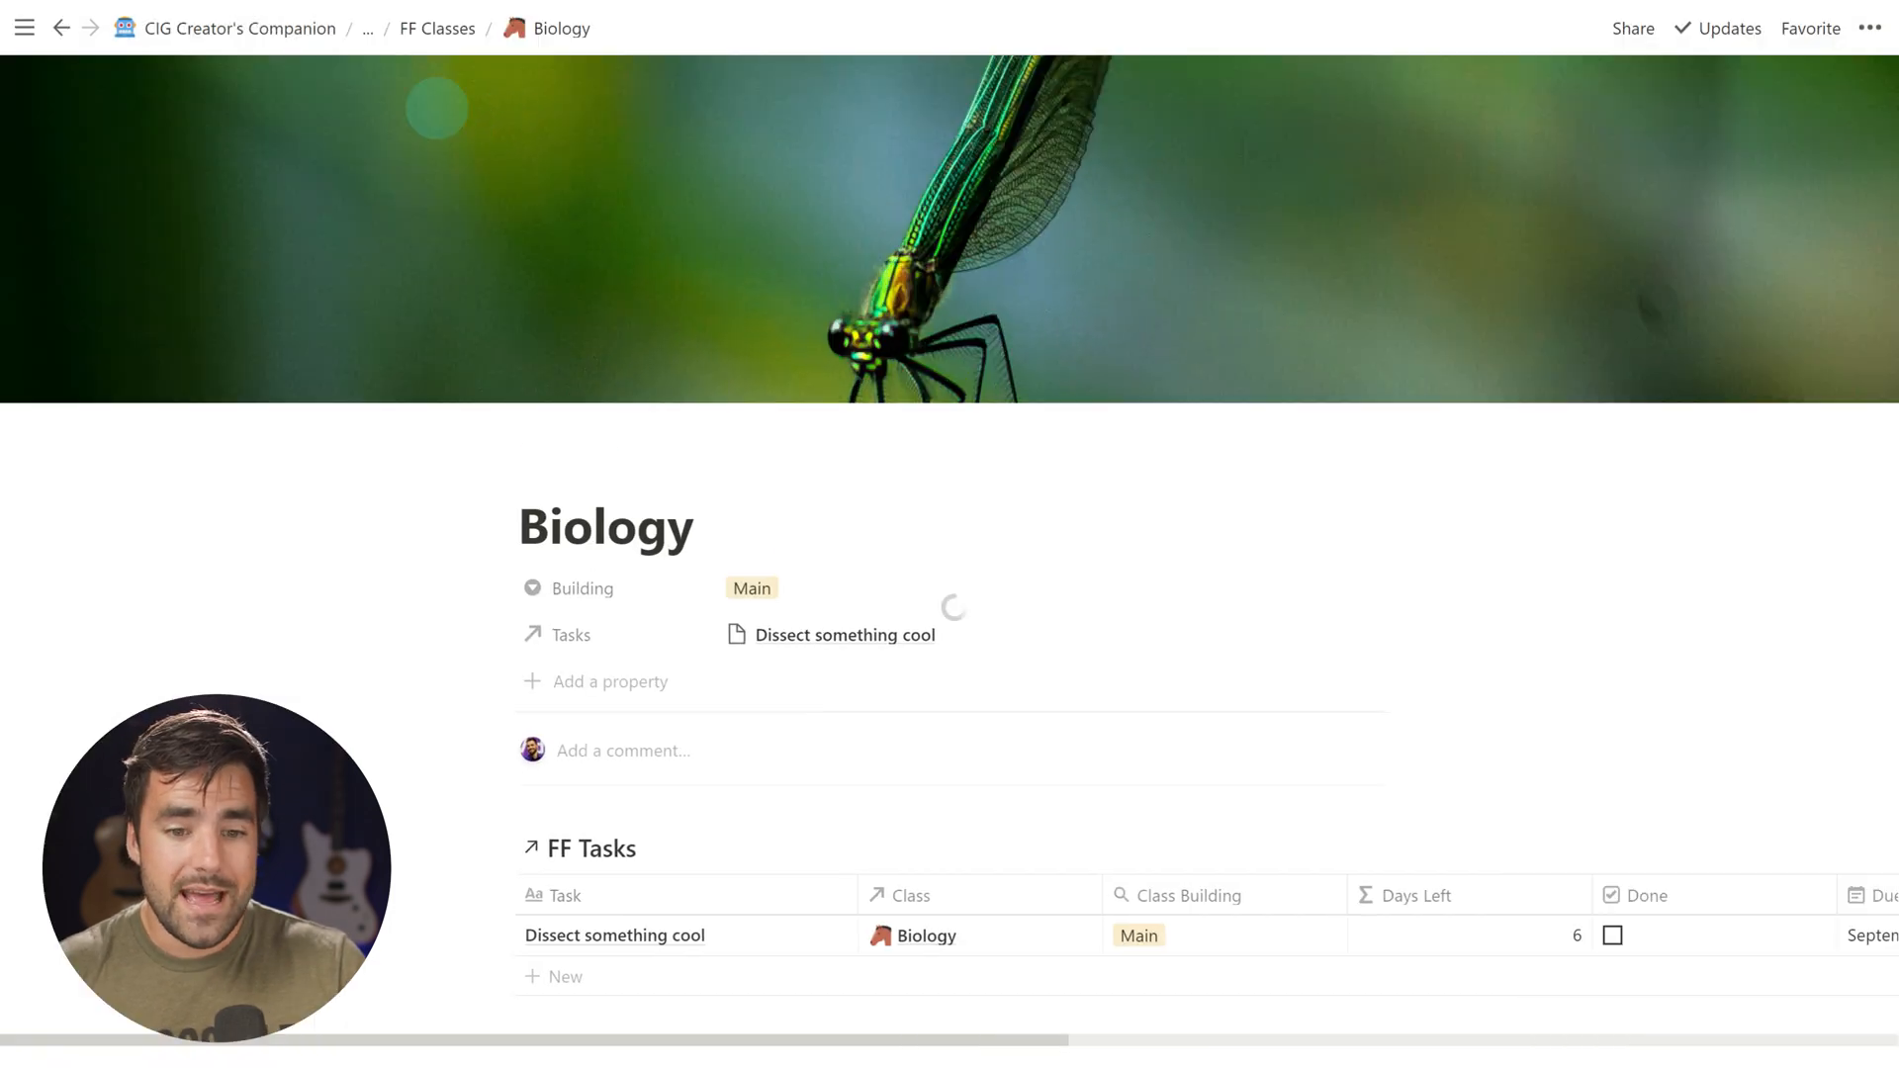
{"action": "left_click", "coordinate": [1098, 659]}
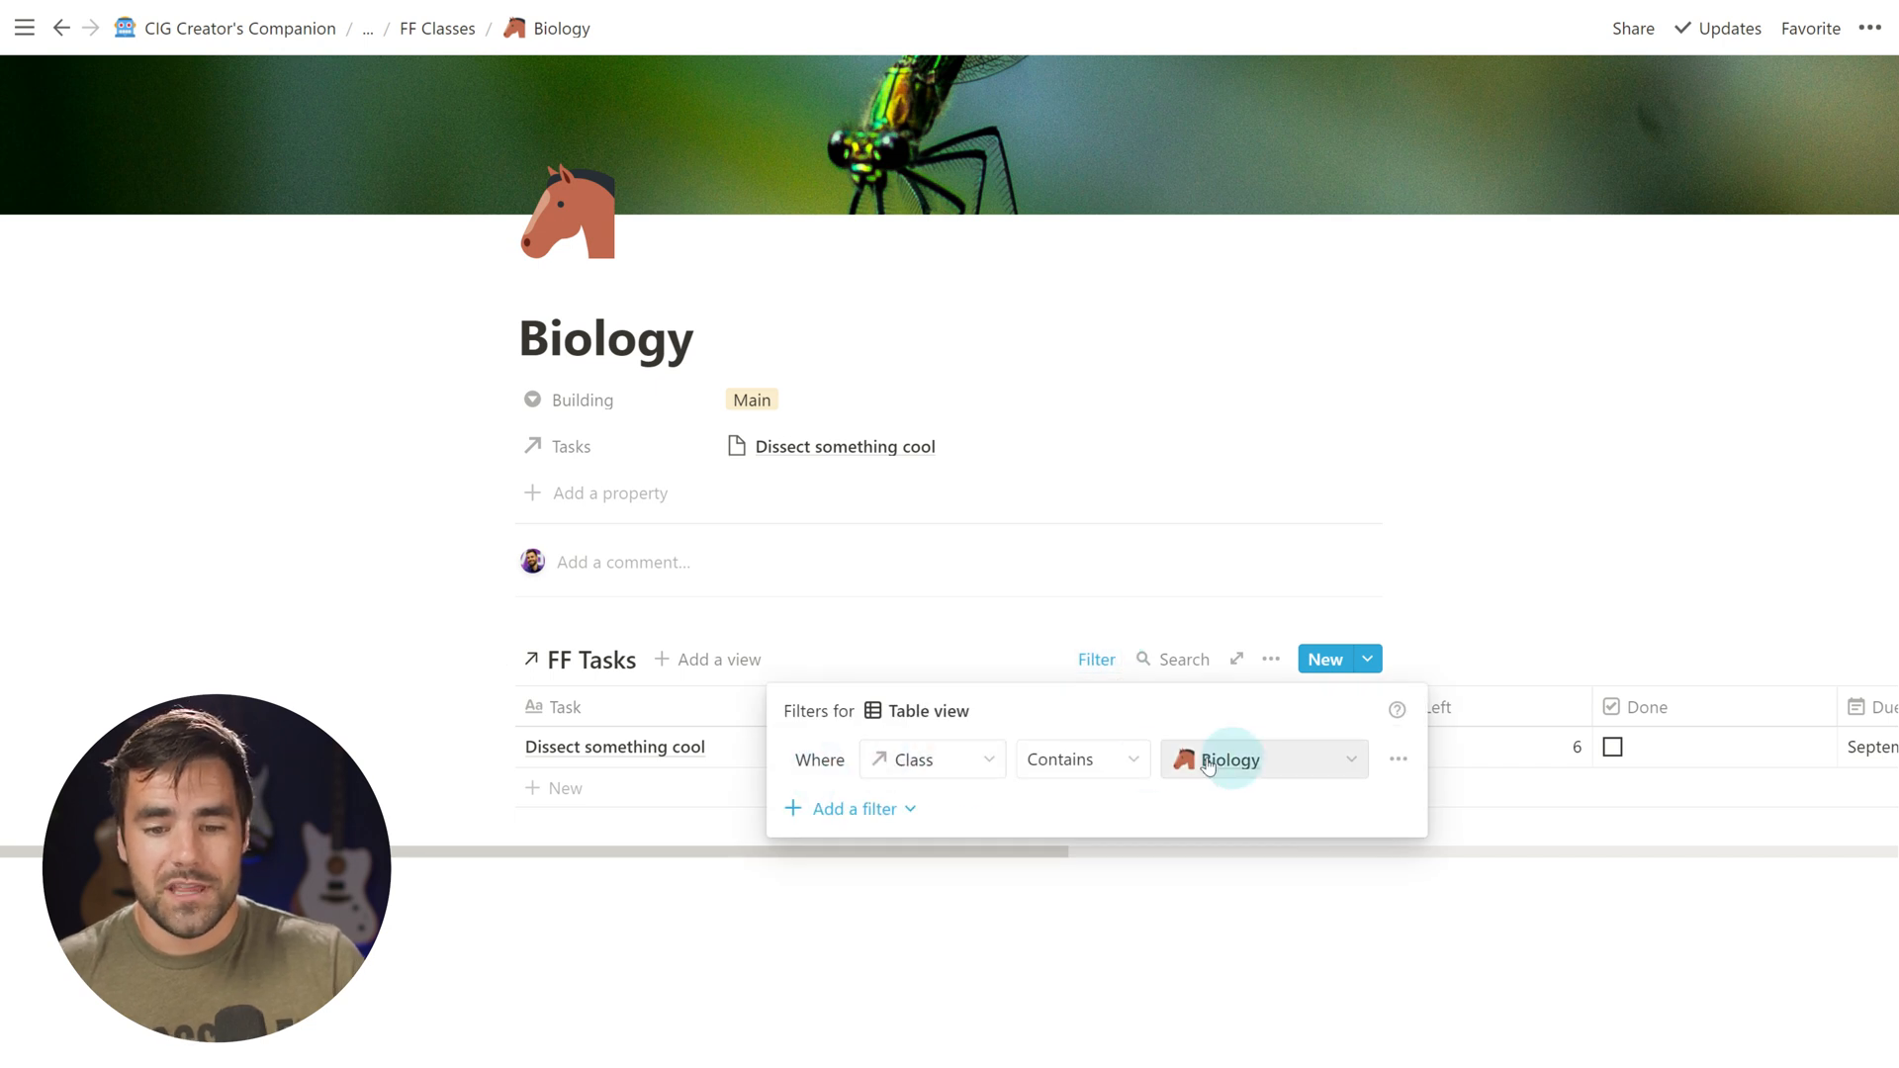
{"action": "mouse_move", "coordinate": [1260, 958]}
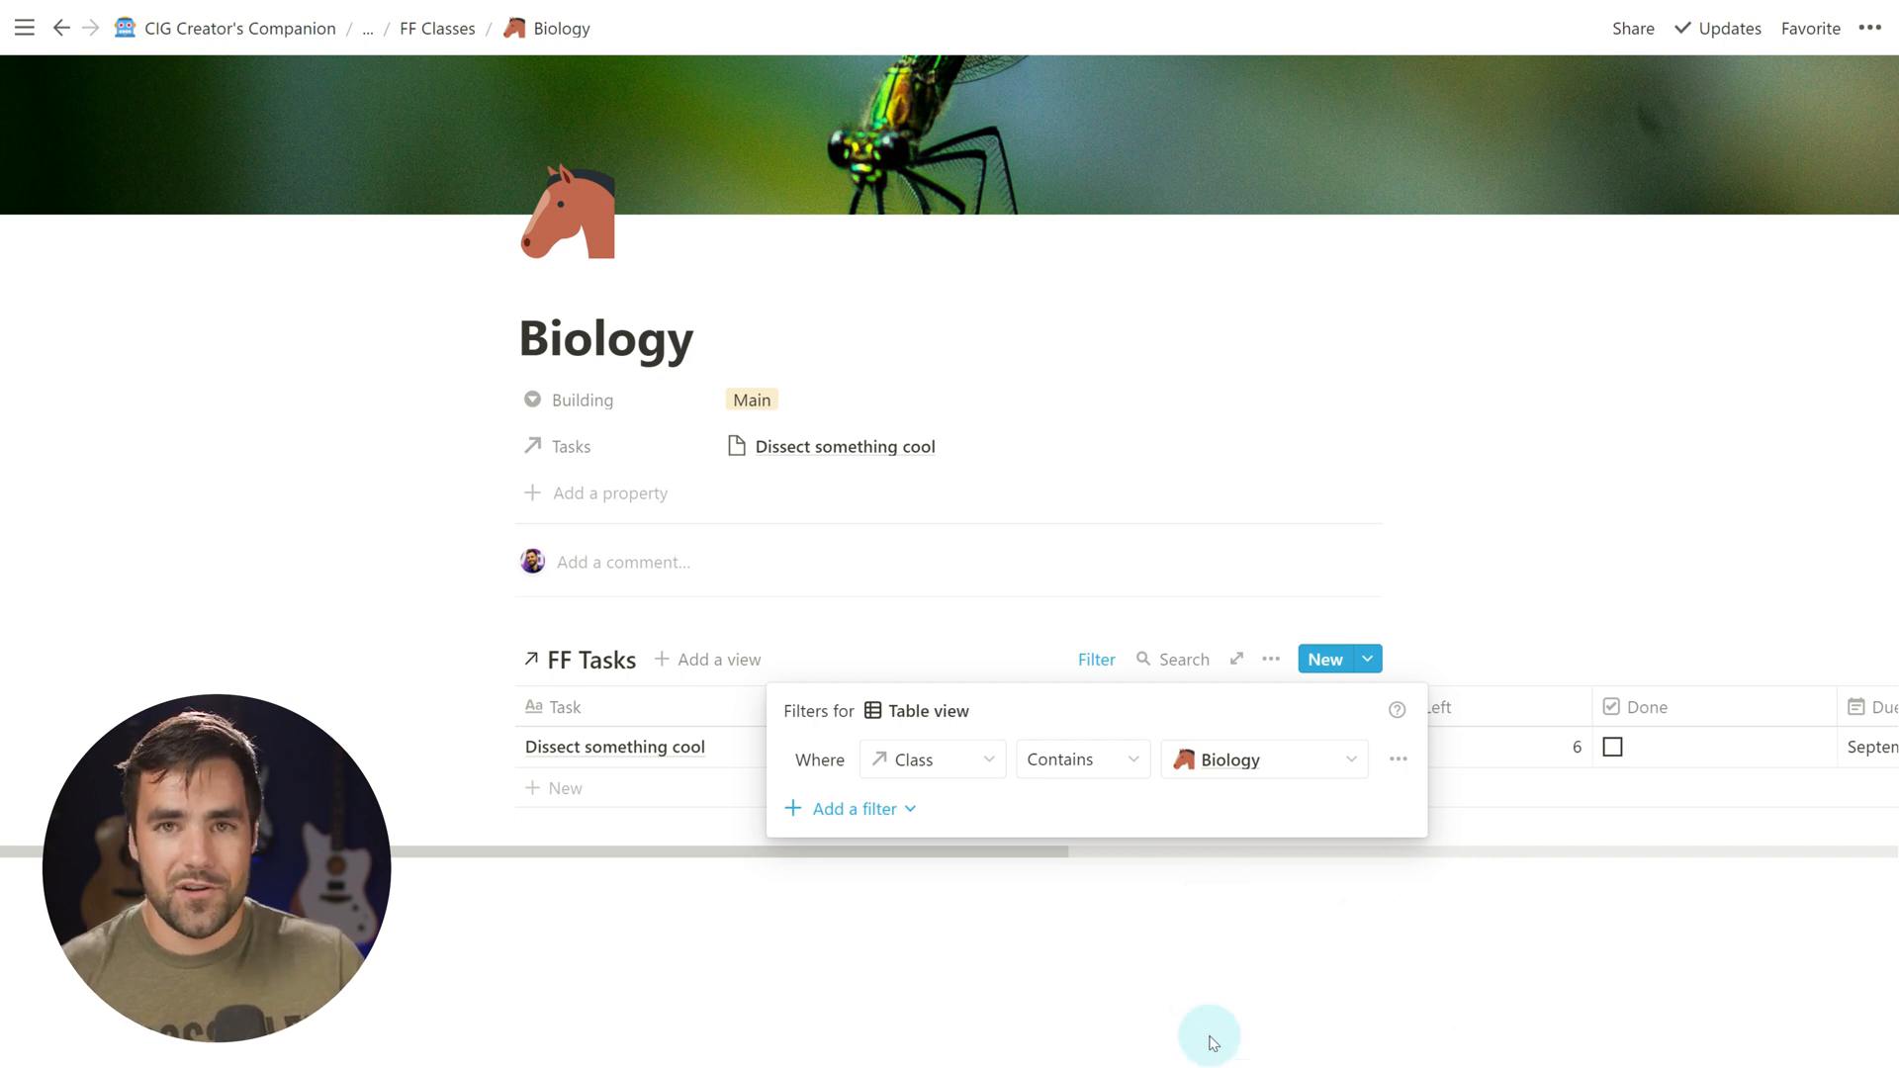
Navigate back to the Forcing Functions page showing five tasks with their classes
{"action": "key", "text": "ctrl+["}
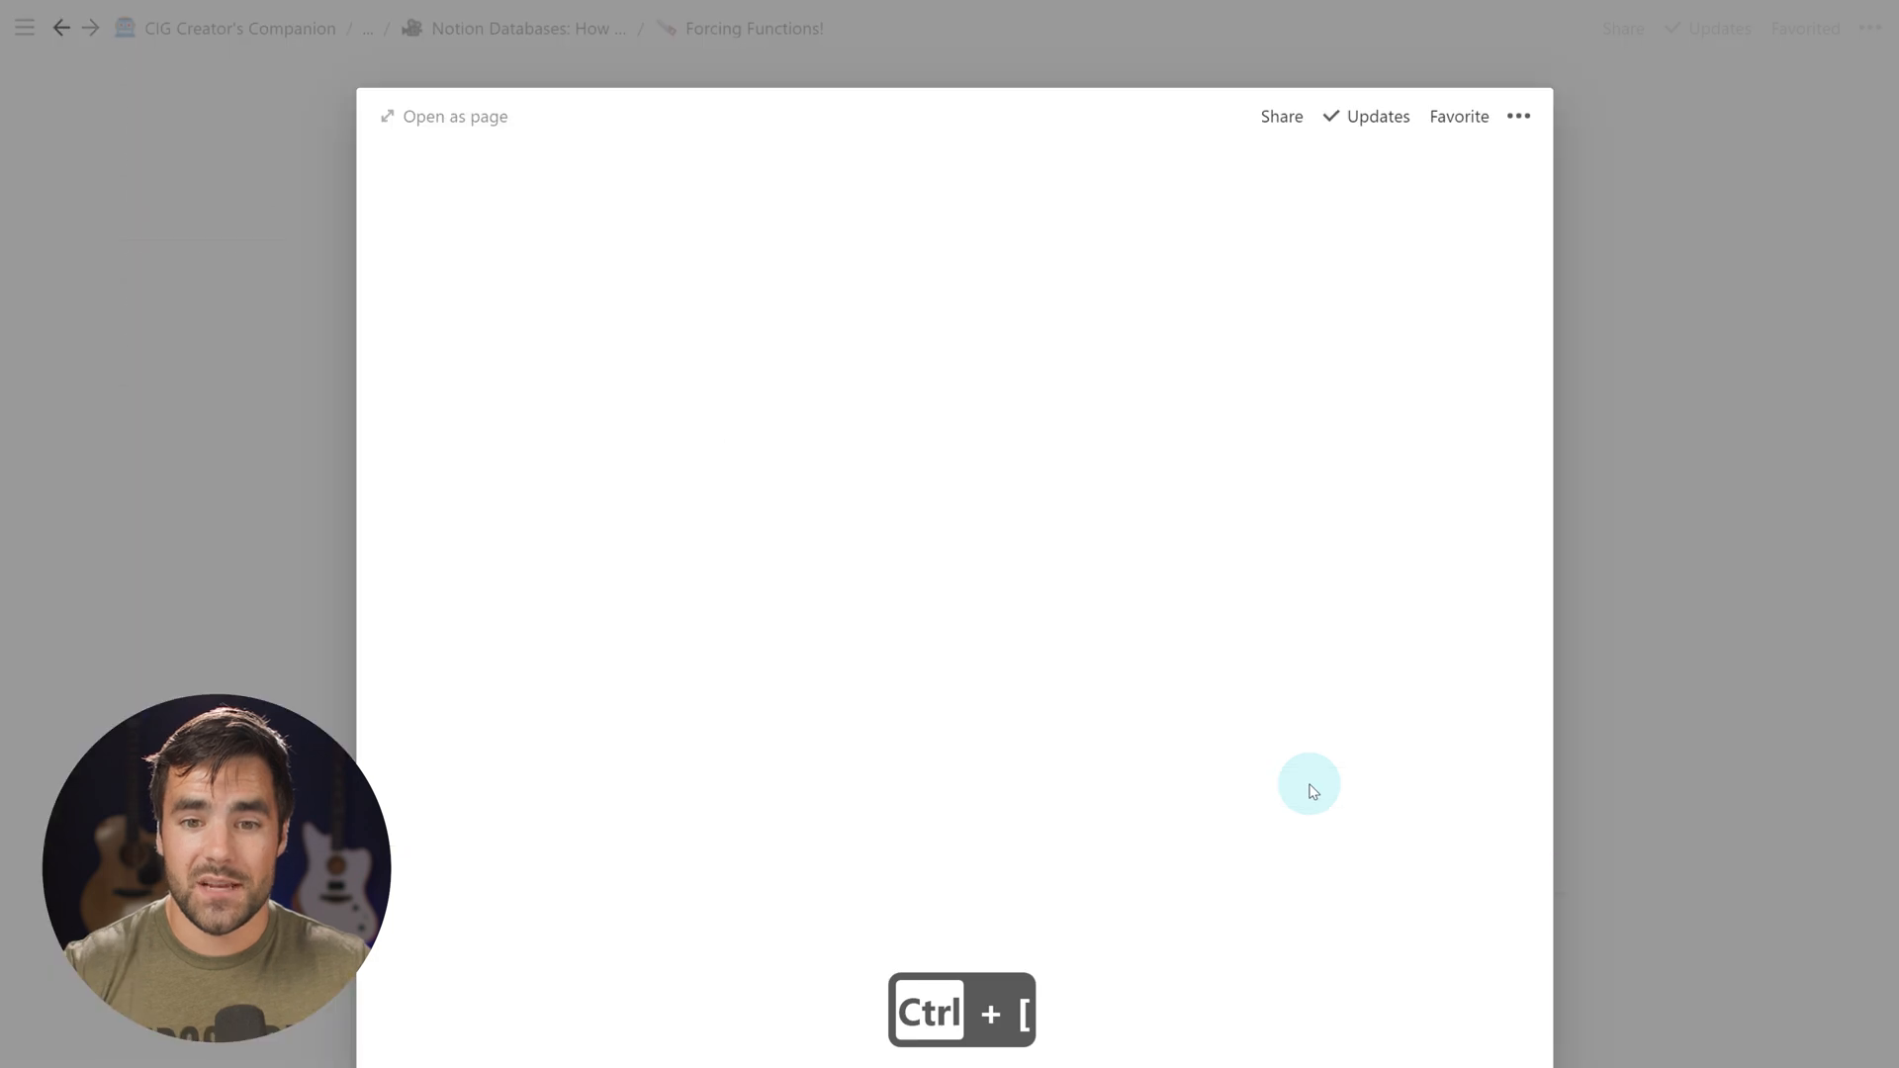
{"action": "key", "text": "ctrl+["}
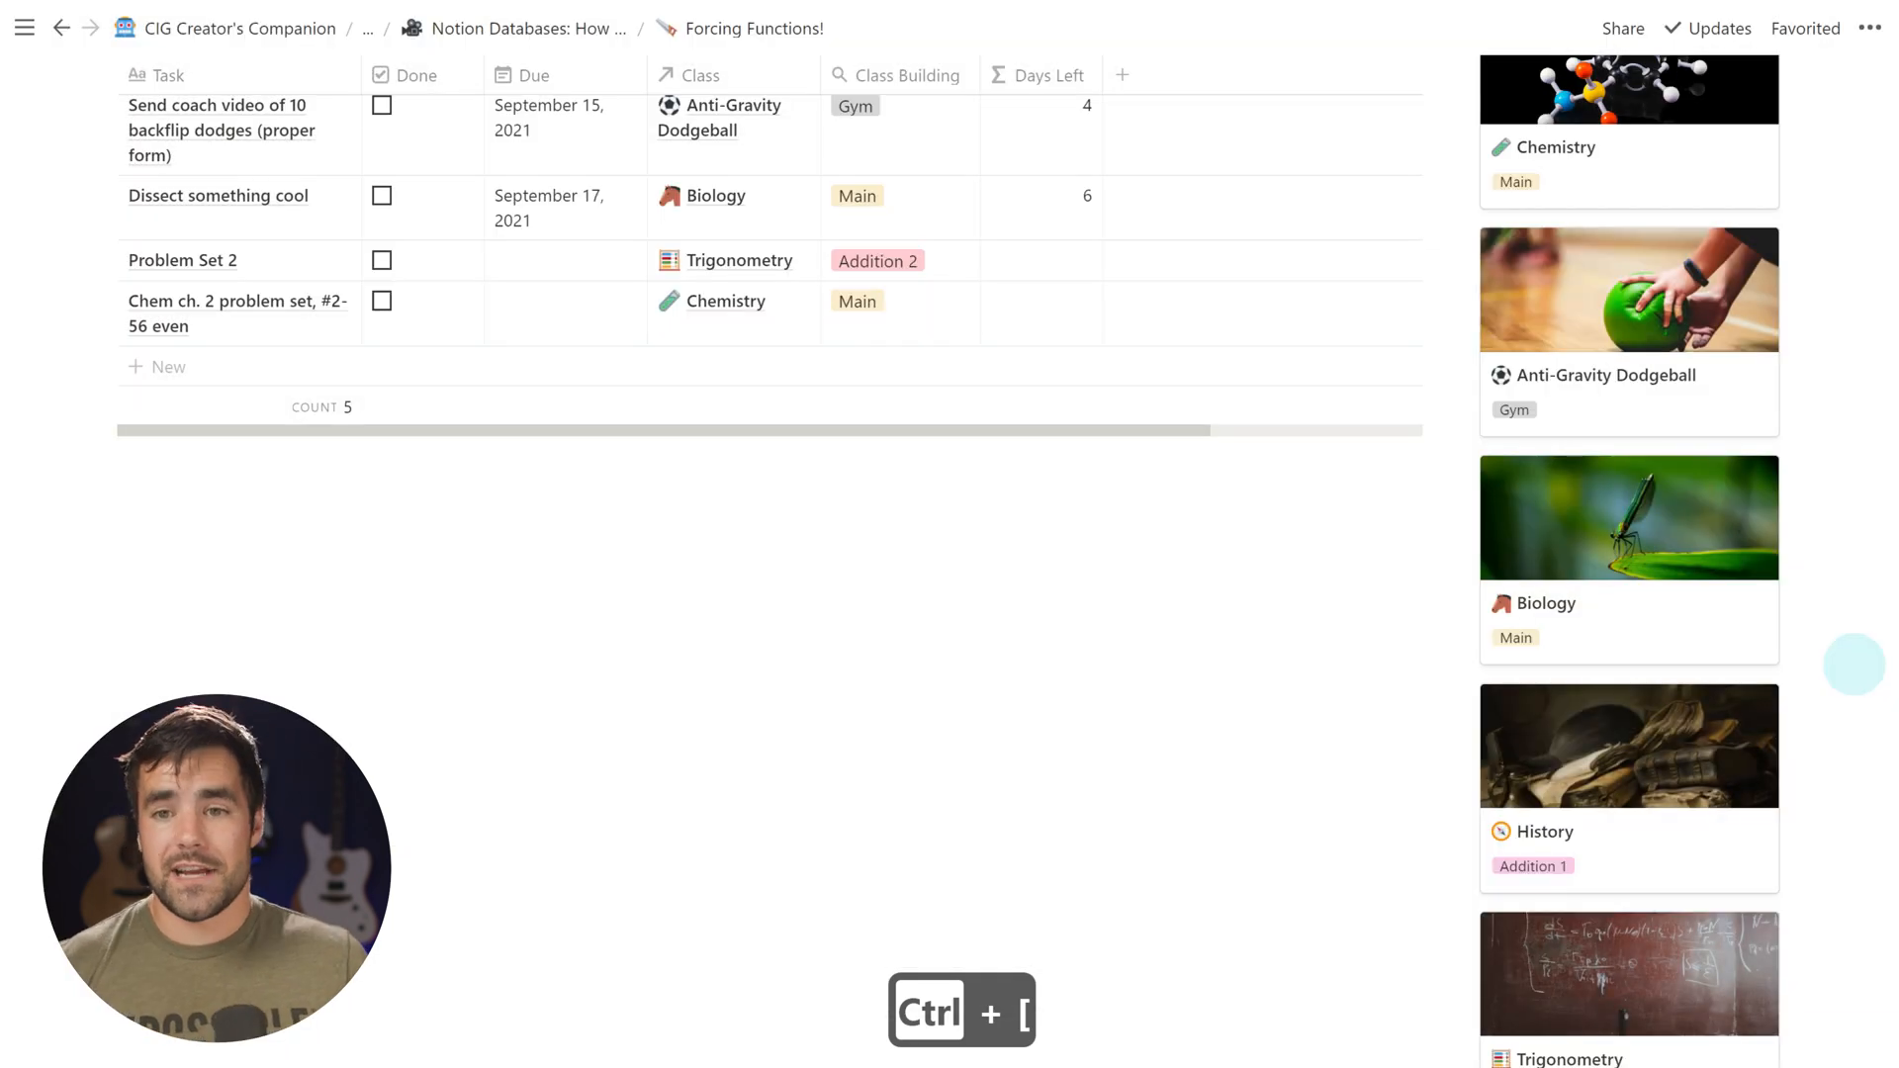
Show the FF Classes templates list and bring up Class Template's options
{"action": "scroll", "scroll_direction": "up", "scroll_amount": 3}
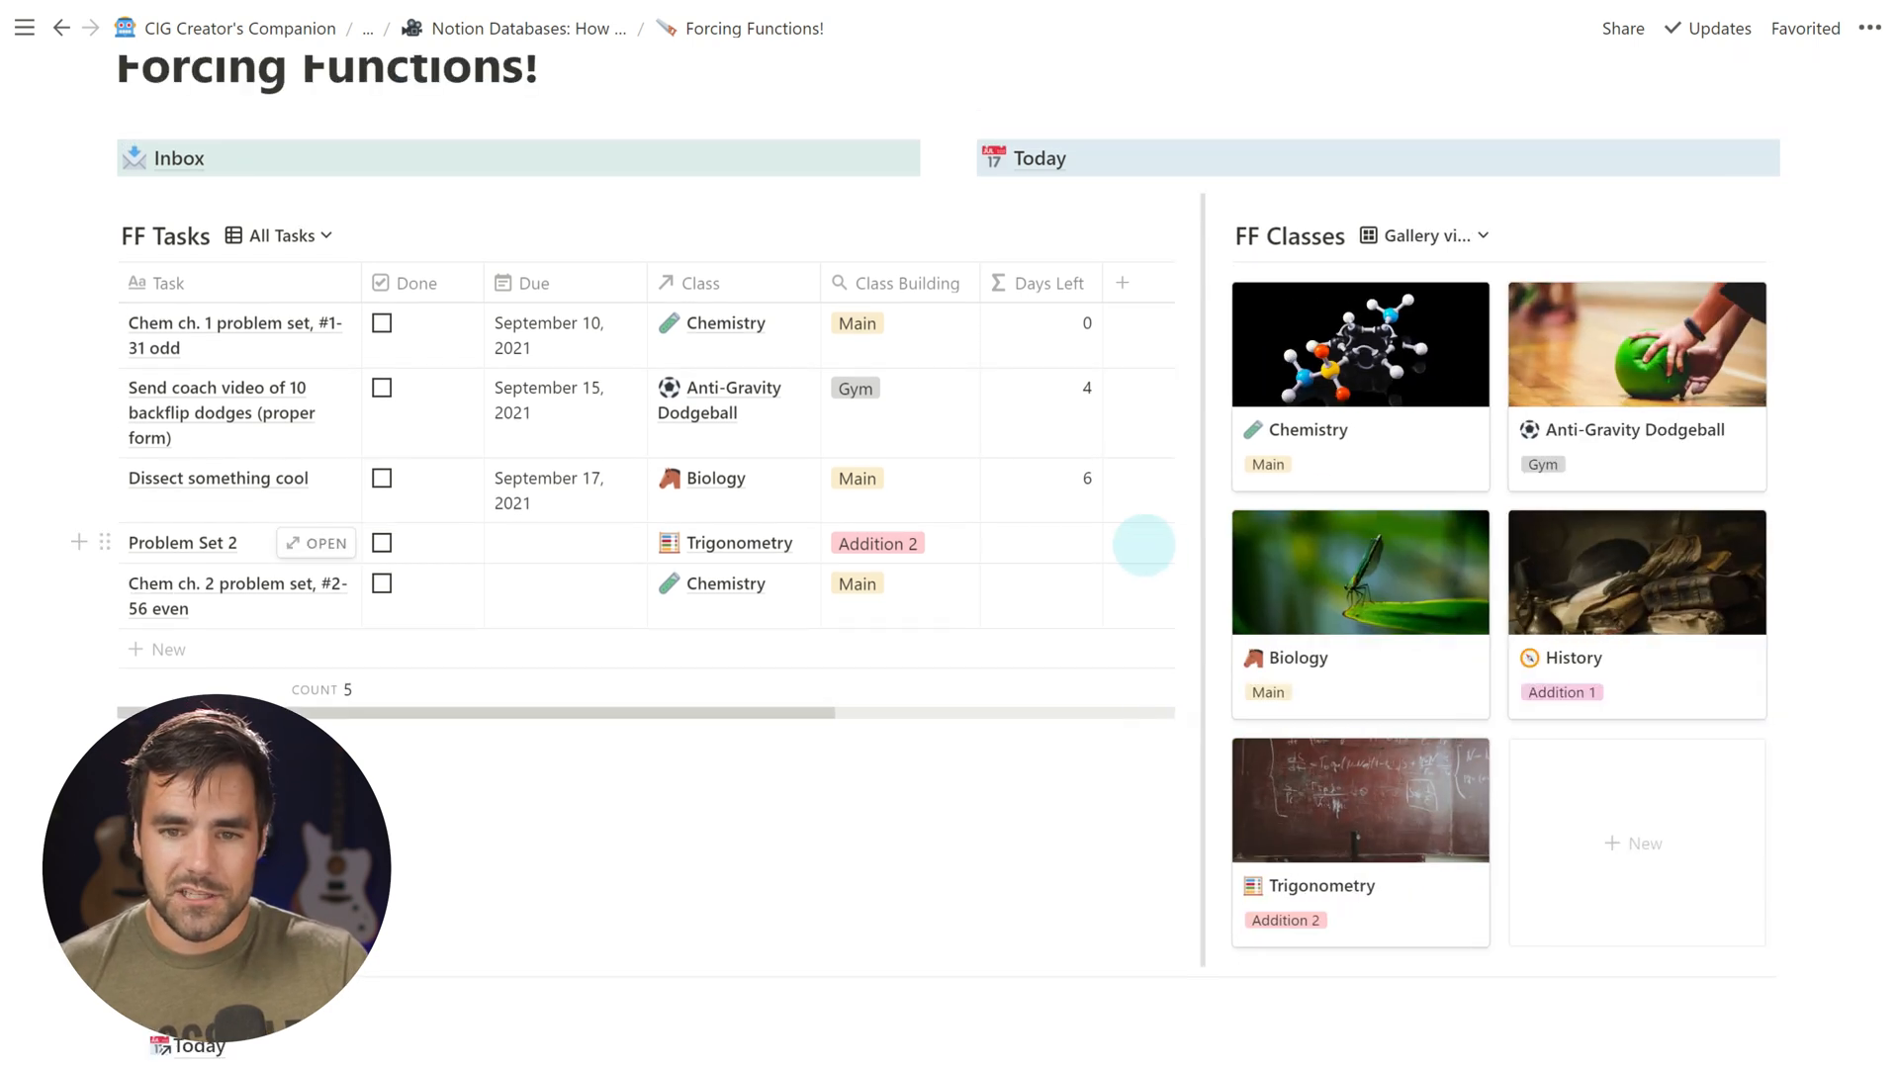
{"action": "left_click", "coordinate": [1664, 235]}
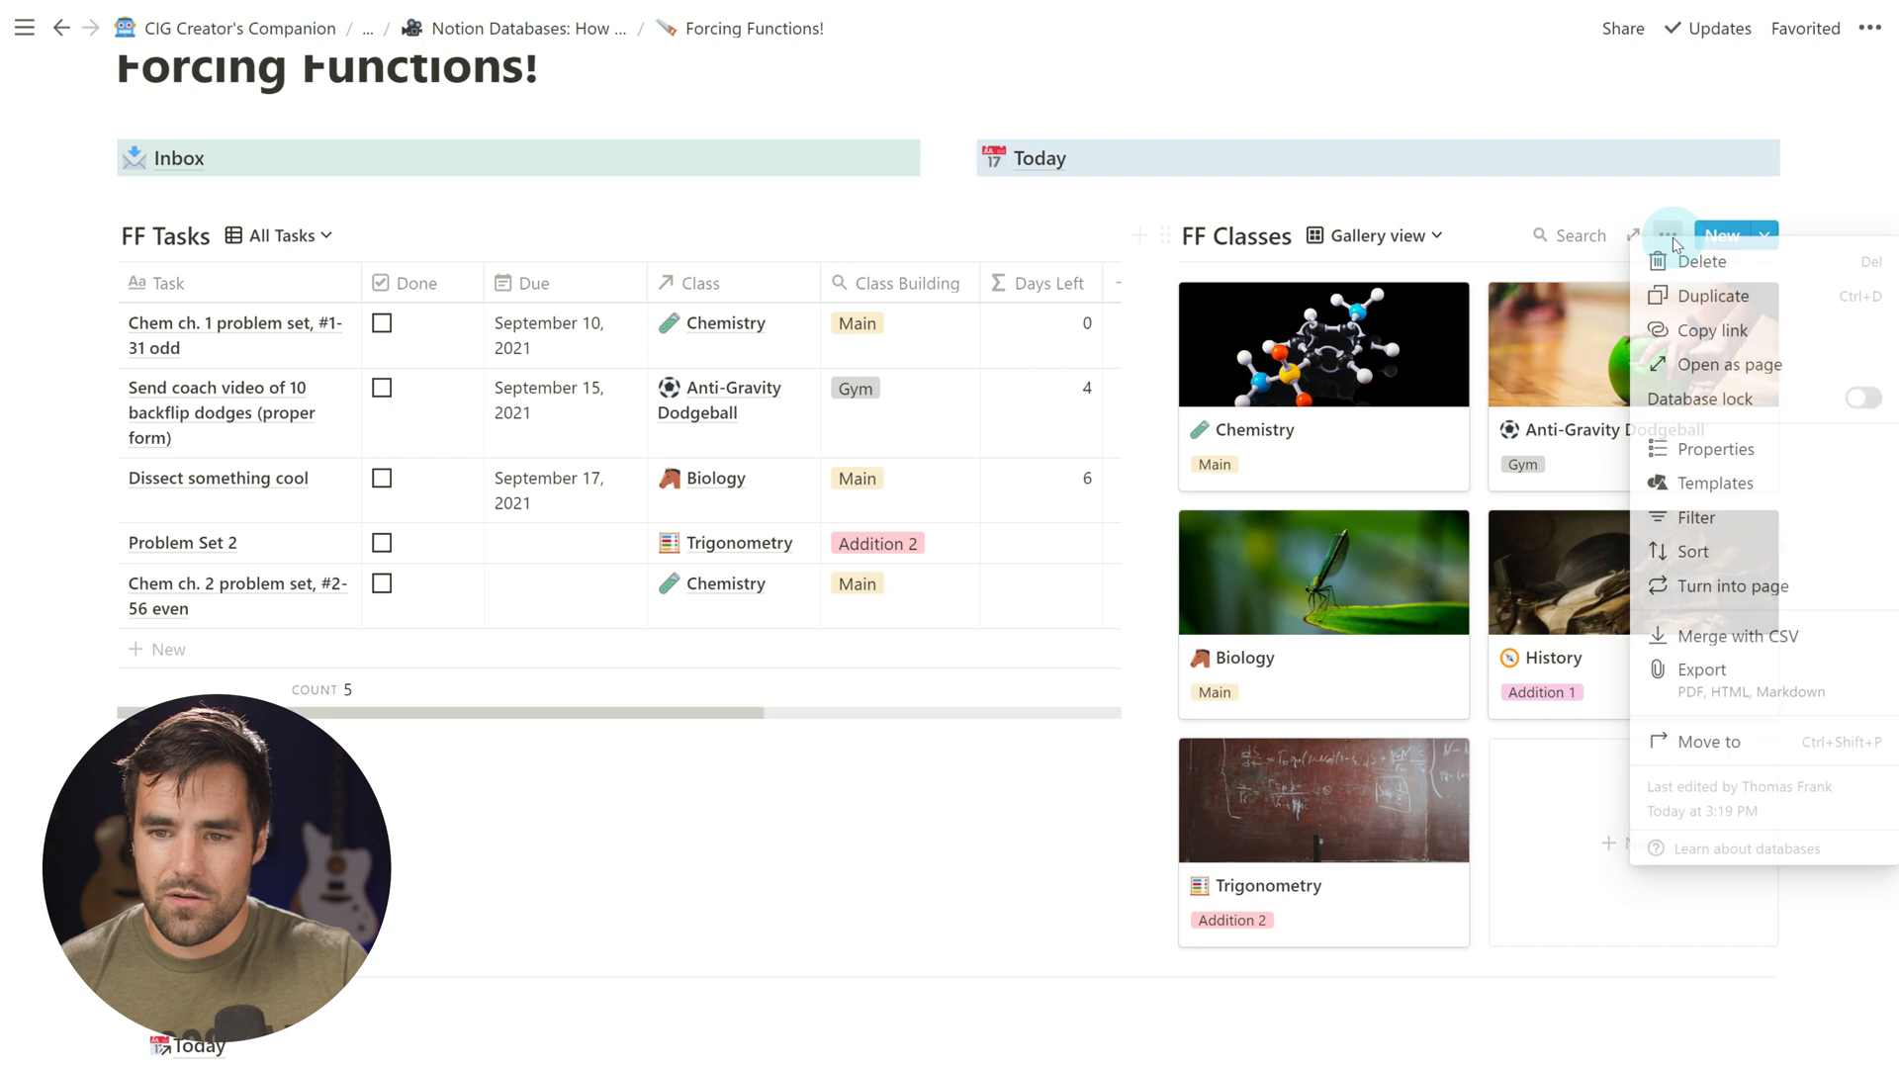
{"action": "left_click", "coordinate": [1714, 482]}
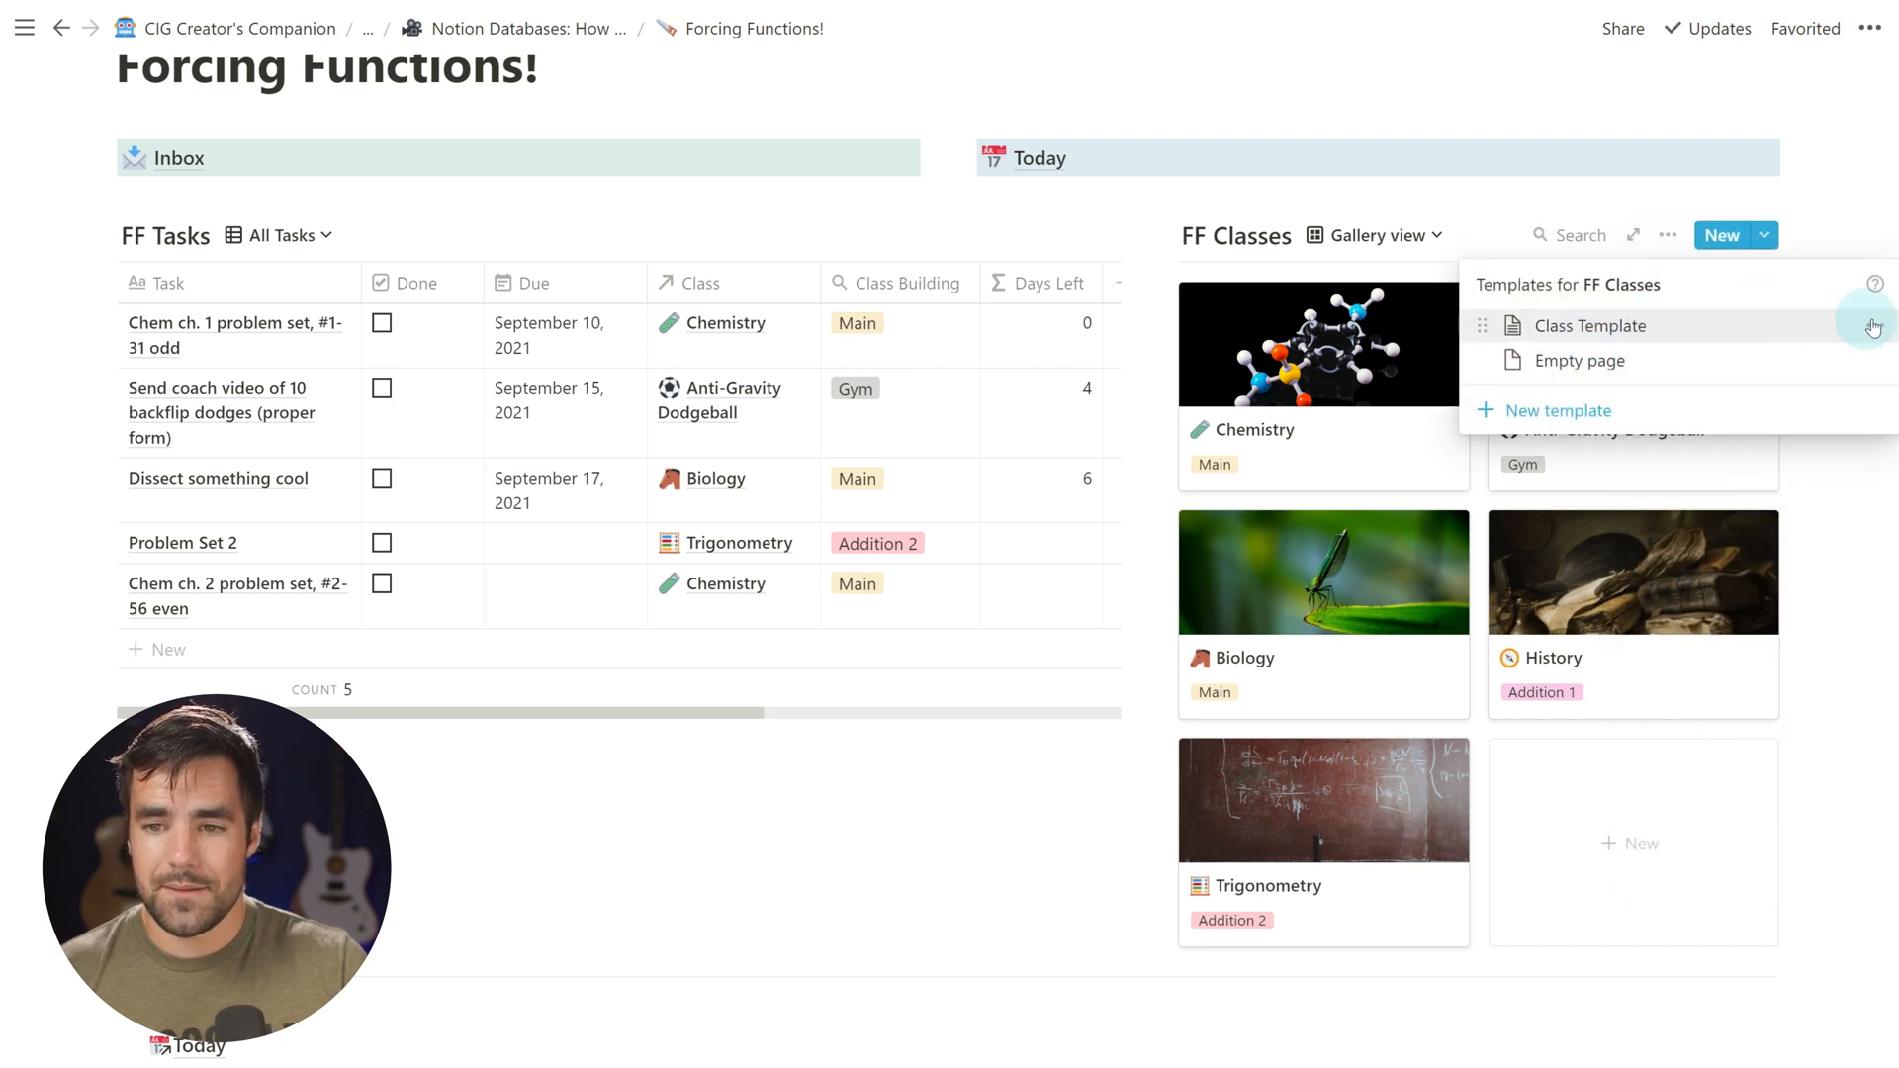
{"action": "mouse_move", "coordinate": [1682, 957]}
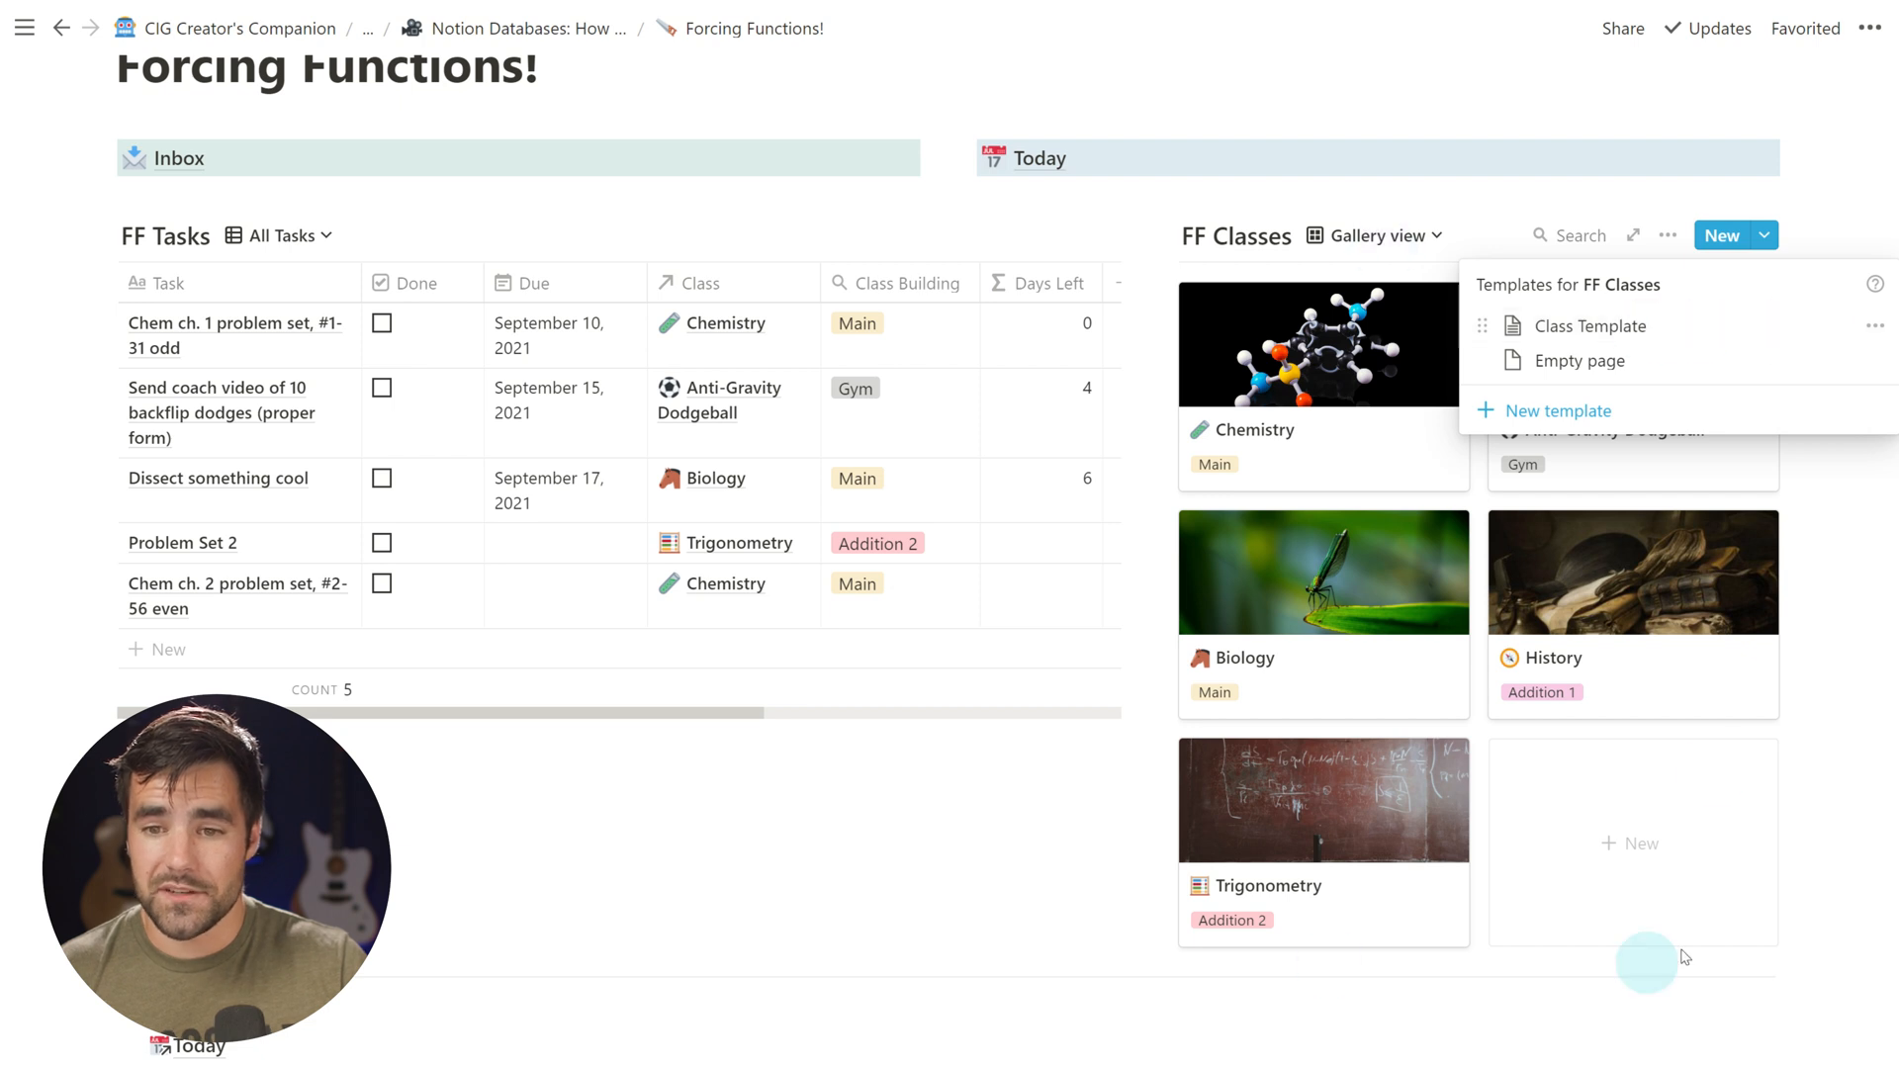
{"action": "left_click", "coordinate": [1876, 324]}
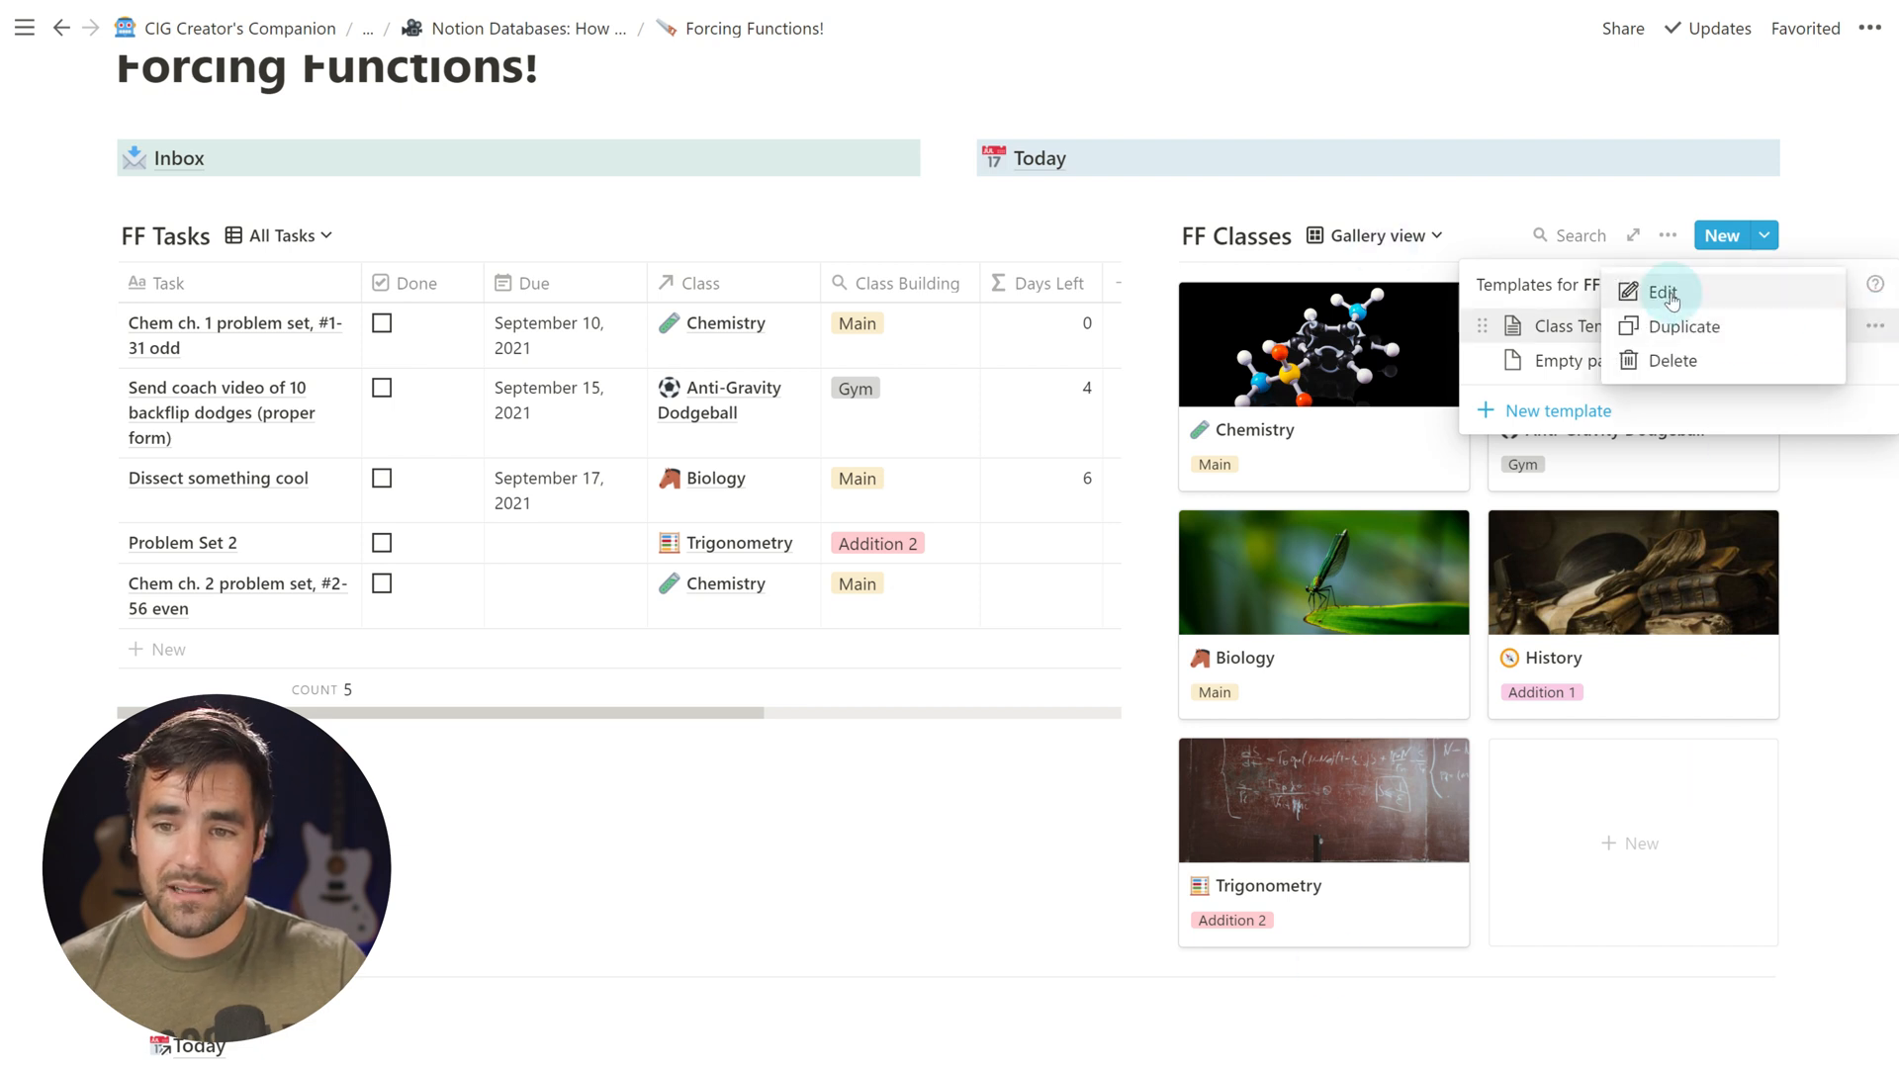
Edit the Class Template and reveal its FF Tasks filter, Class contains Class Template
{"action": "left_click", "coordinate": [1662, 293]}
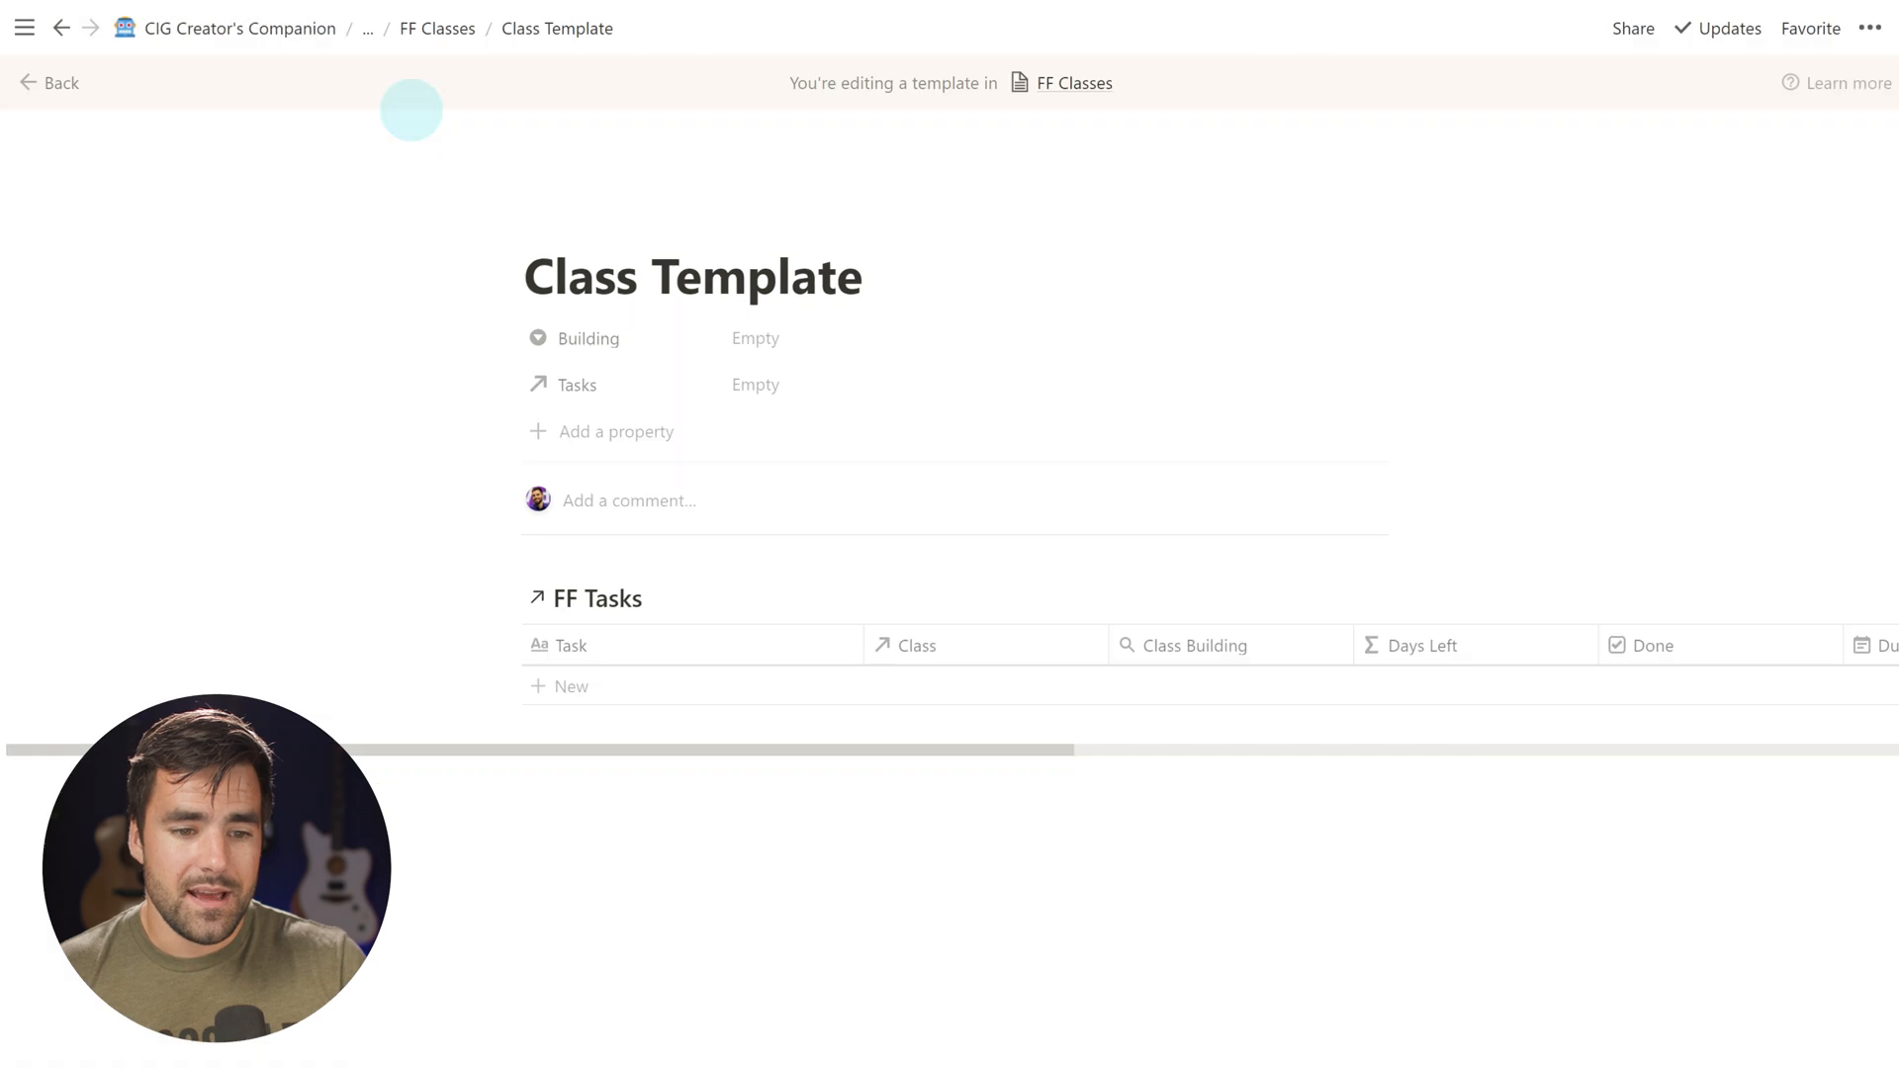
{"action": "mouse_move", "coordinate": [580, 633]}
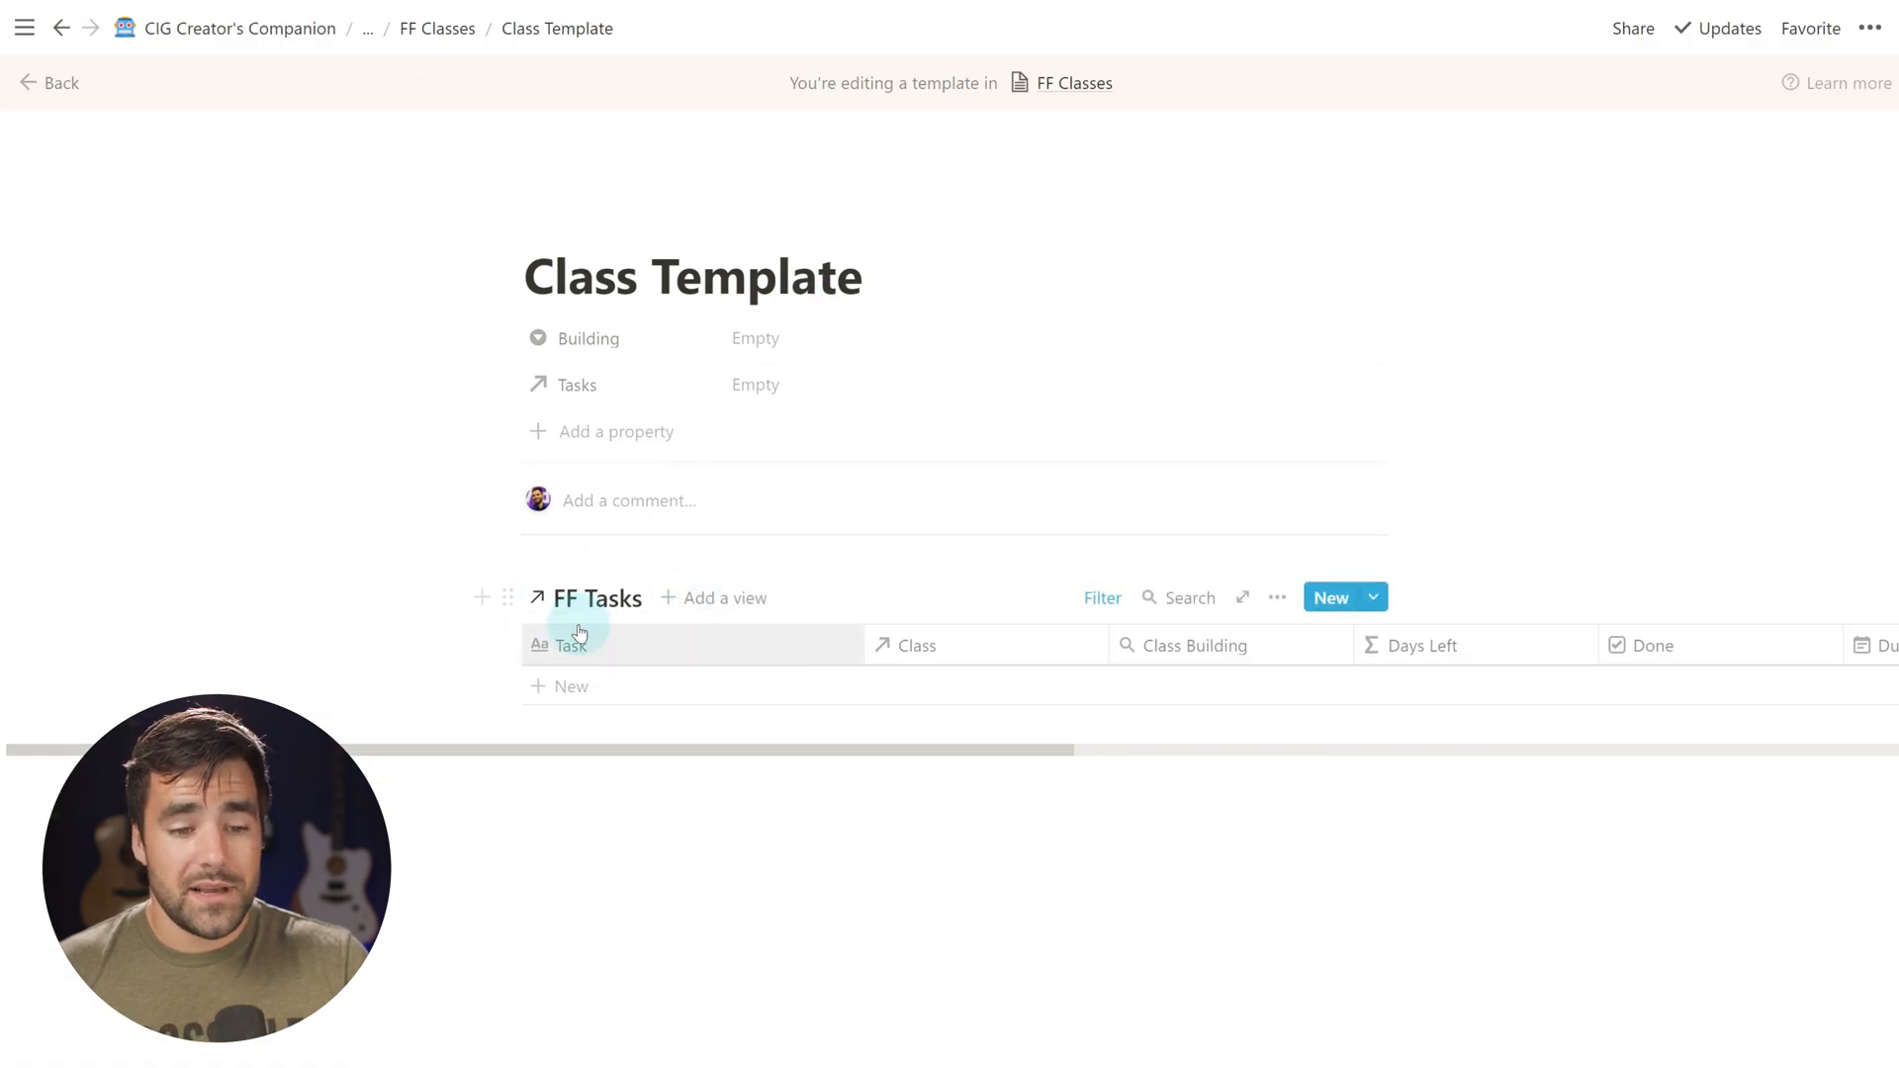
{"action": "left_click", "coordinate": [1100, 597]}
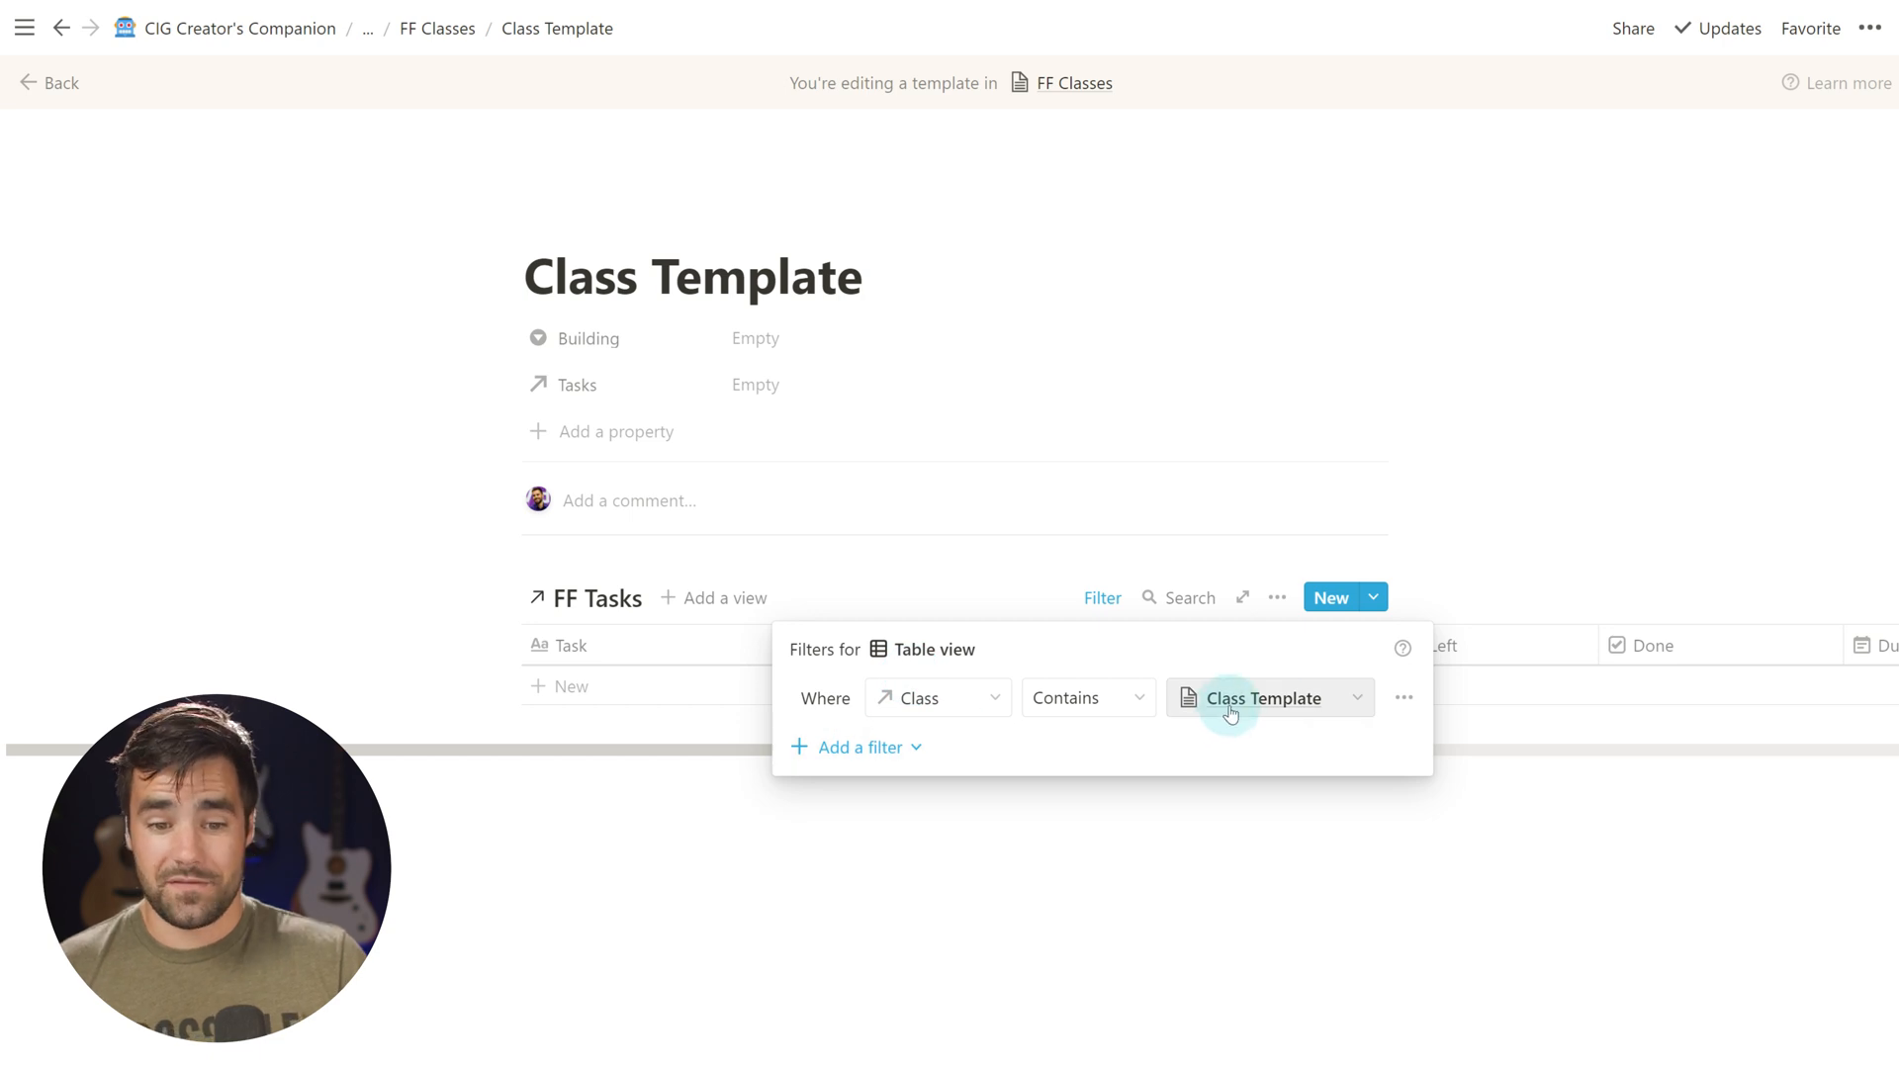
{"action": "mouse_move", "coordinate": [1301, 720]}
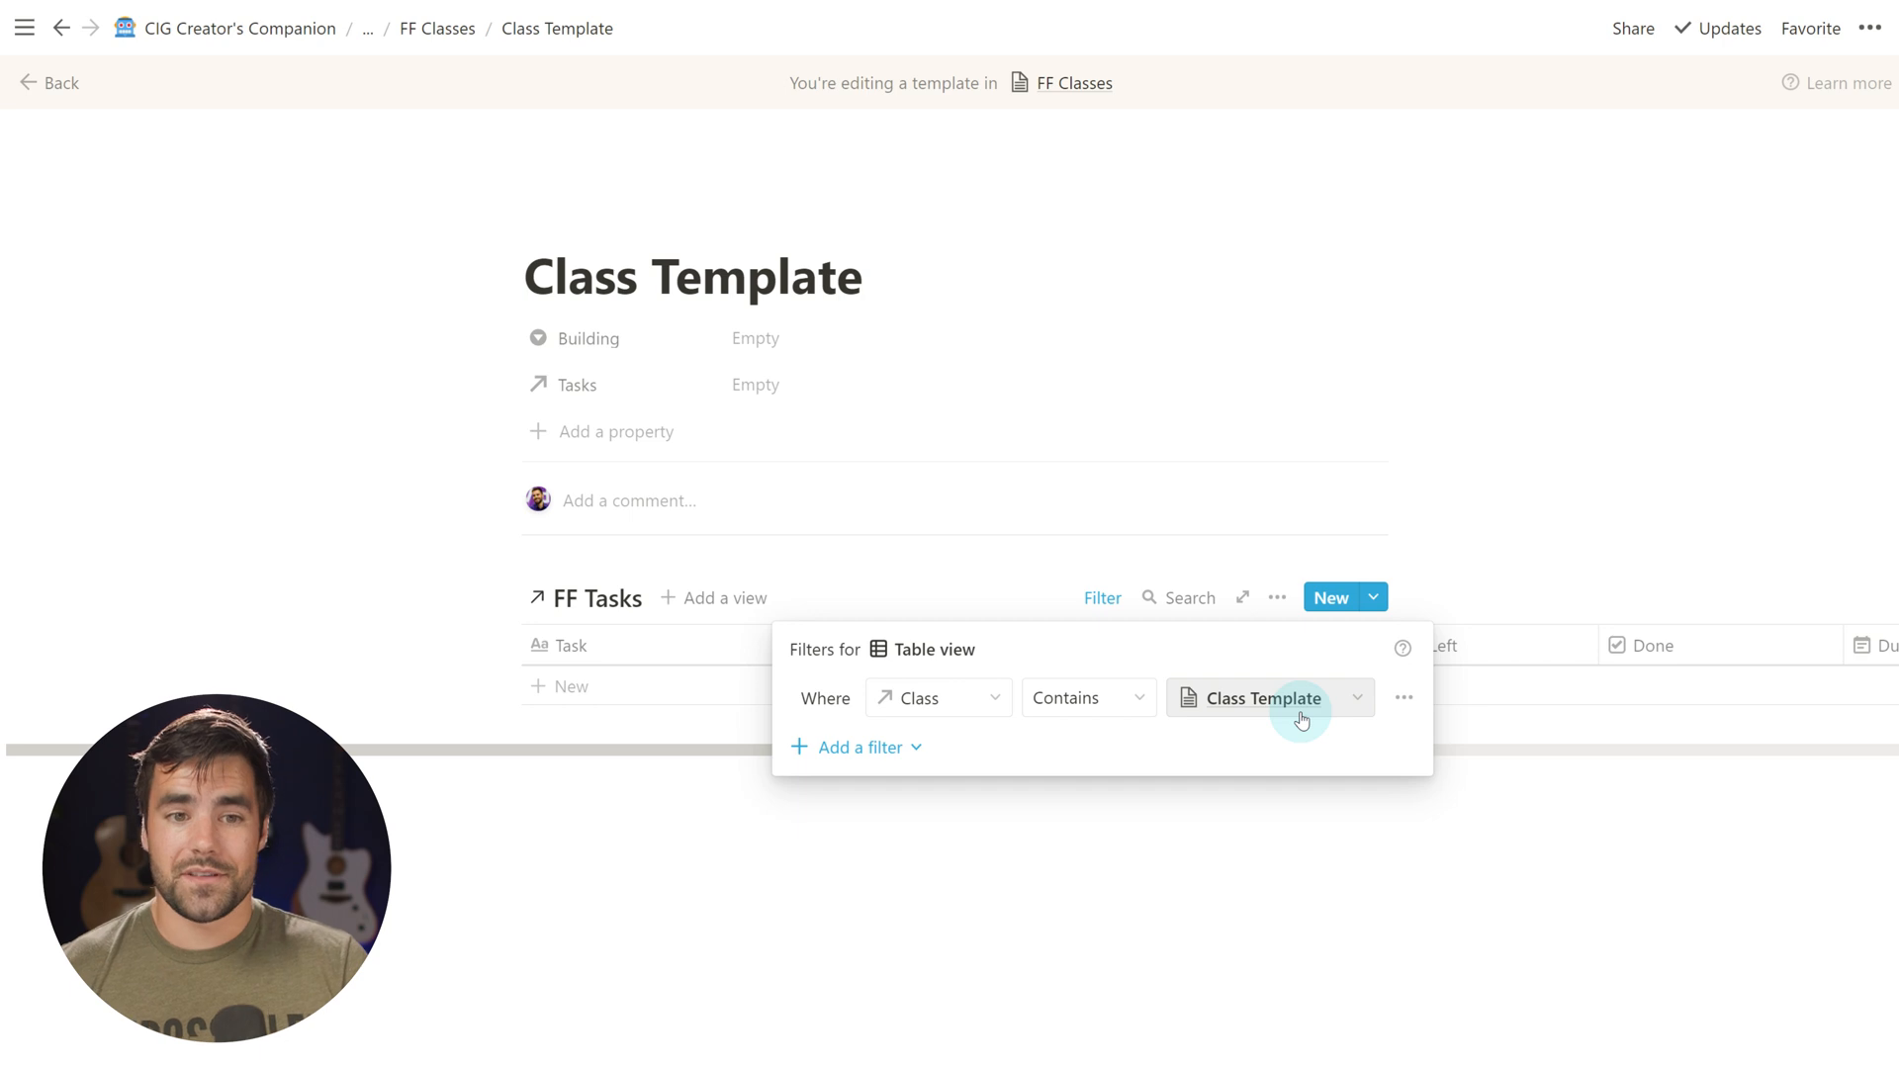
{"action": "mouse_move", "coordinate": [726, 697]}
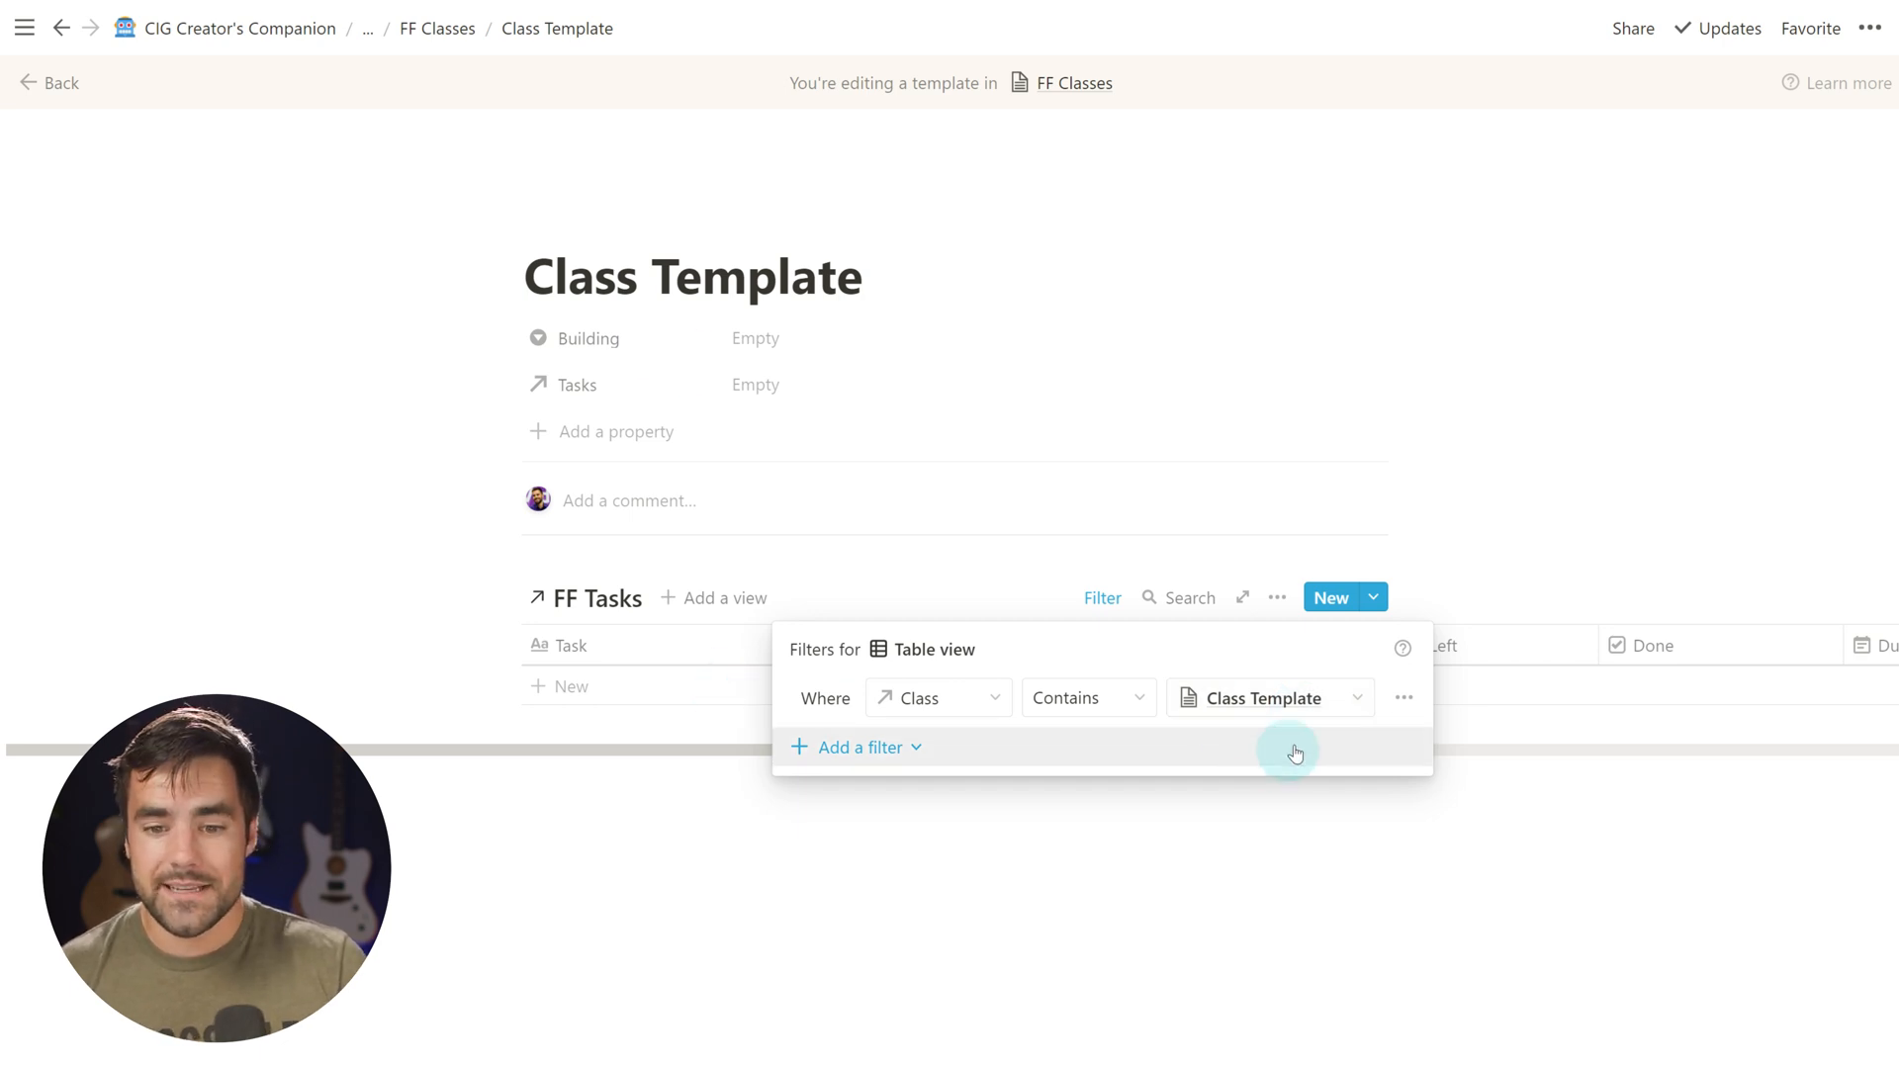
{"action": "mouse_move", "coordinate": [667, 377]}
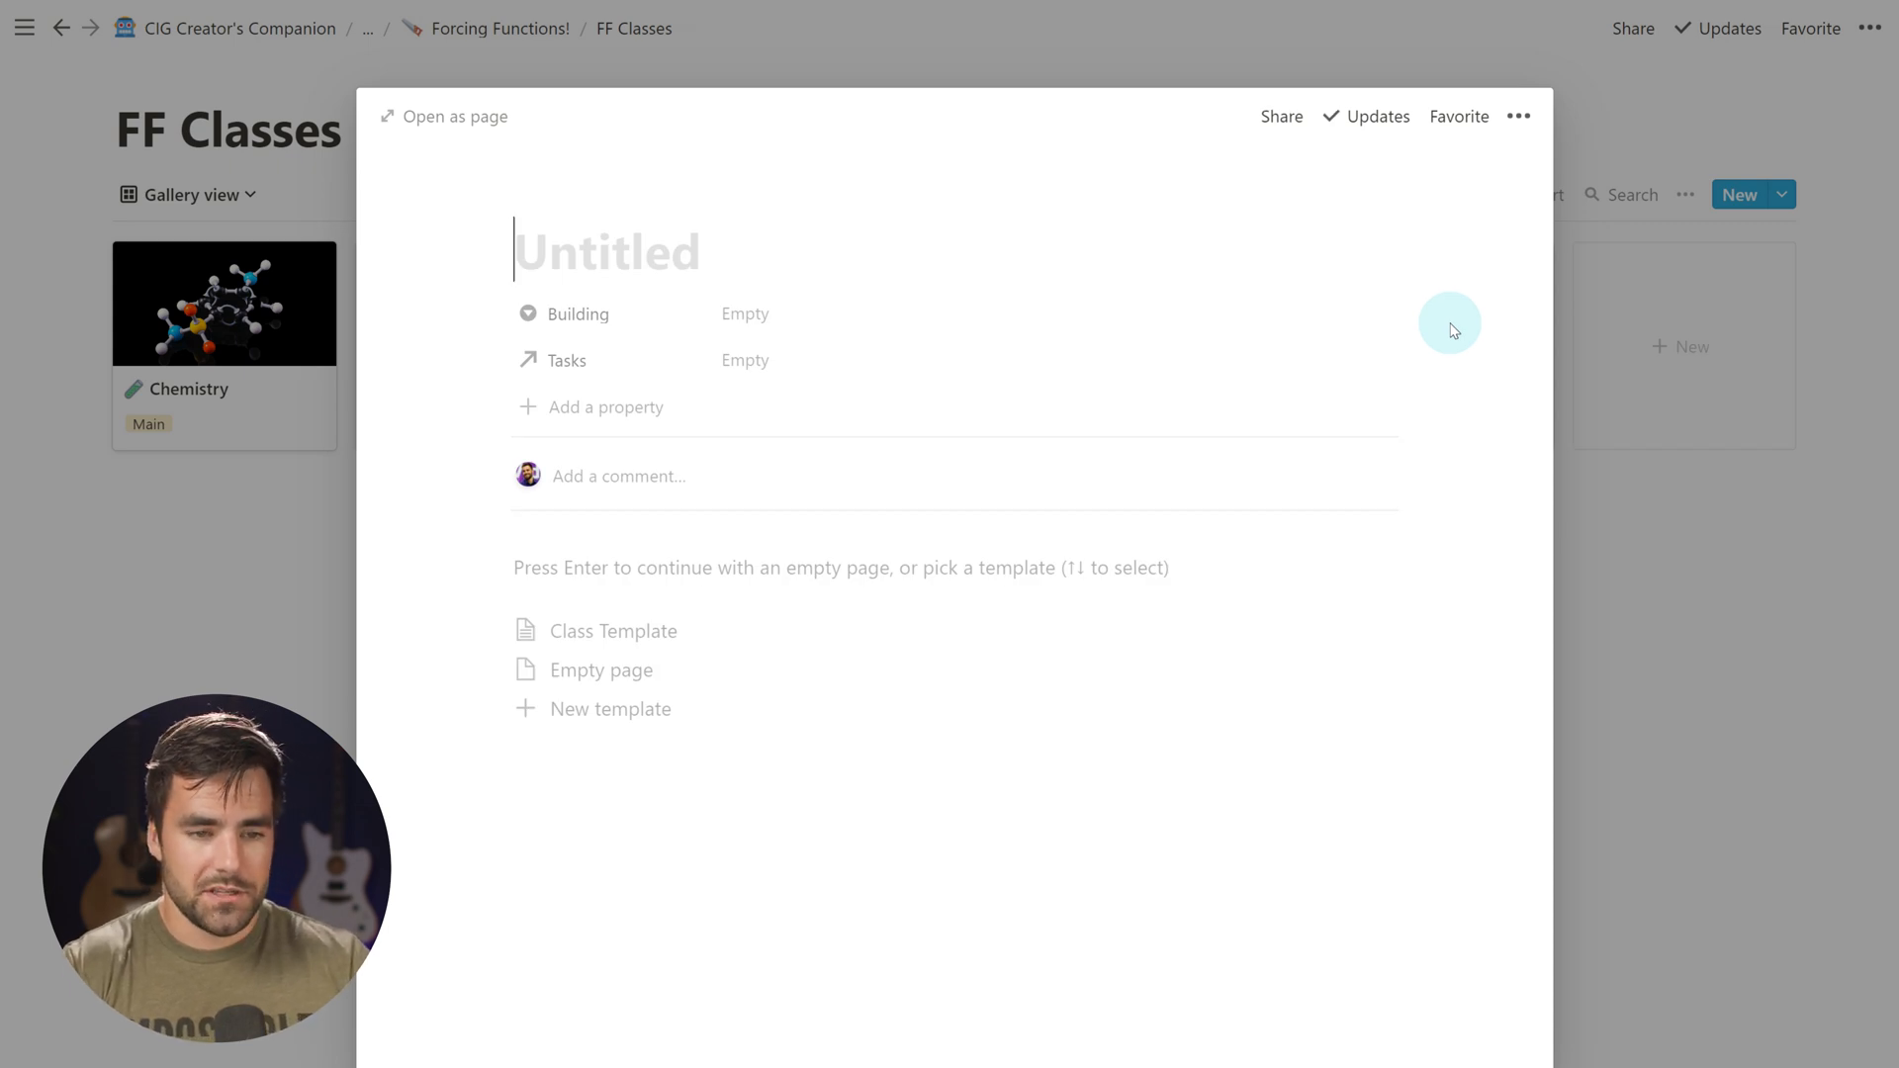
Create the Gravity Dodgeball class from Class Template, its tasks filtered to Class contains Gravity Dodgeball
{"action": "type", "text": "Grav"}
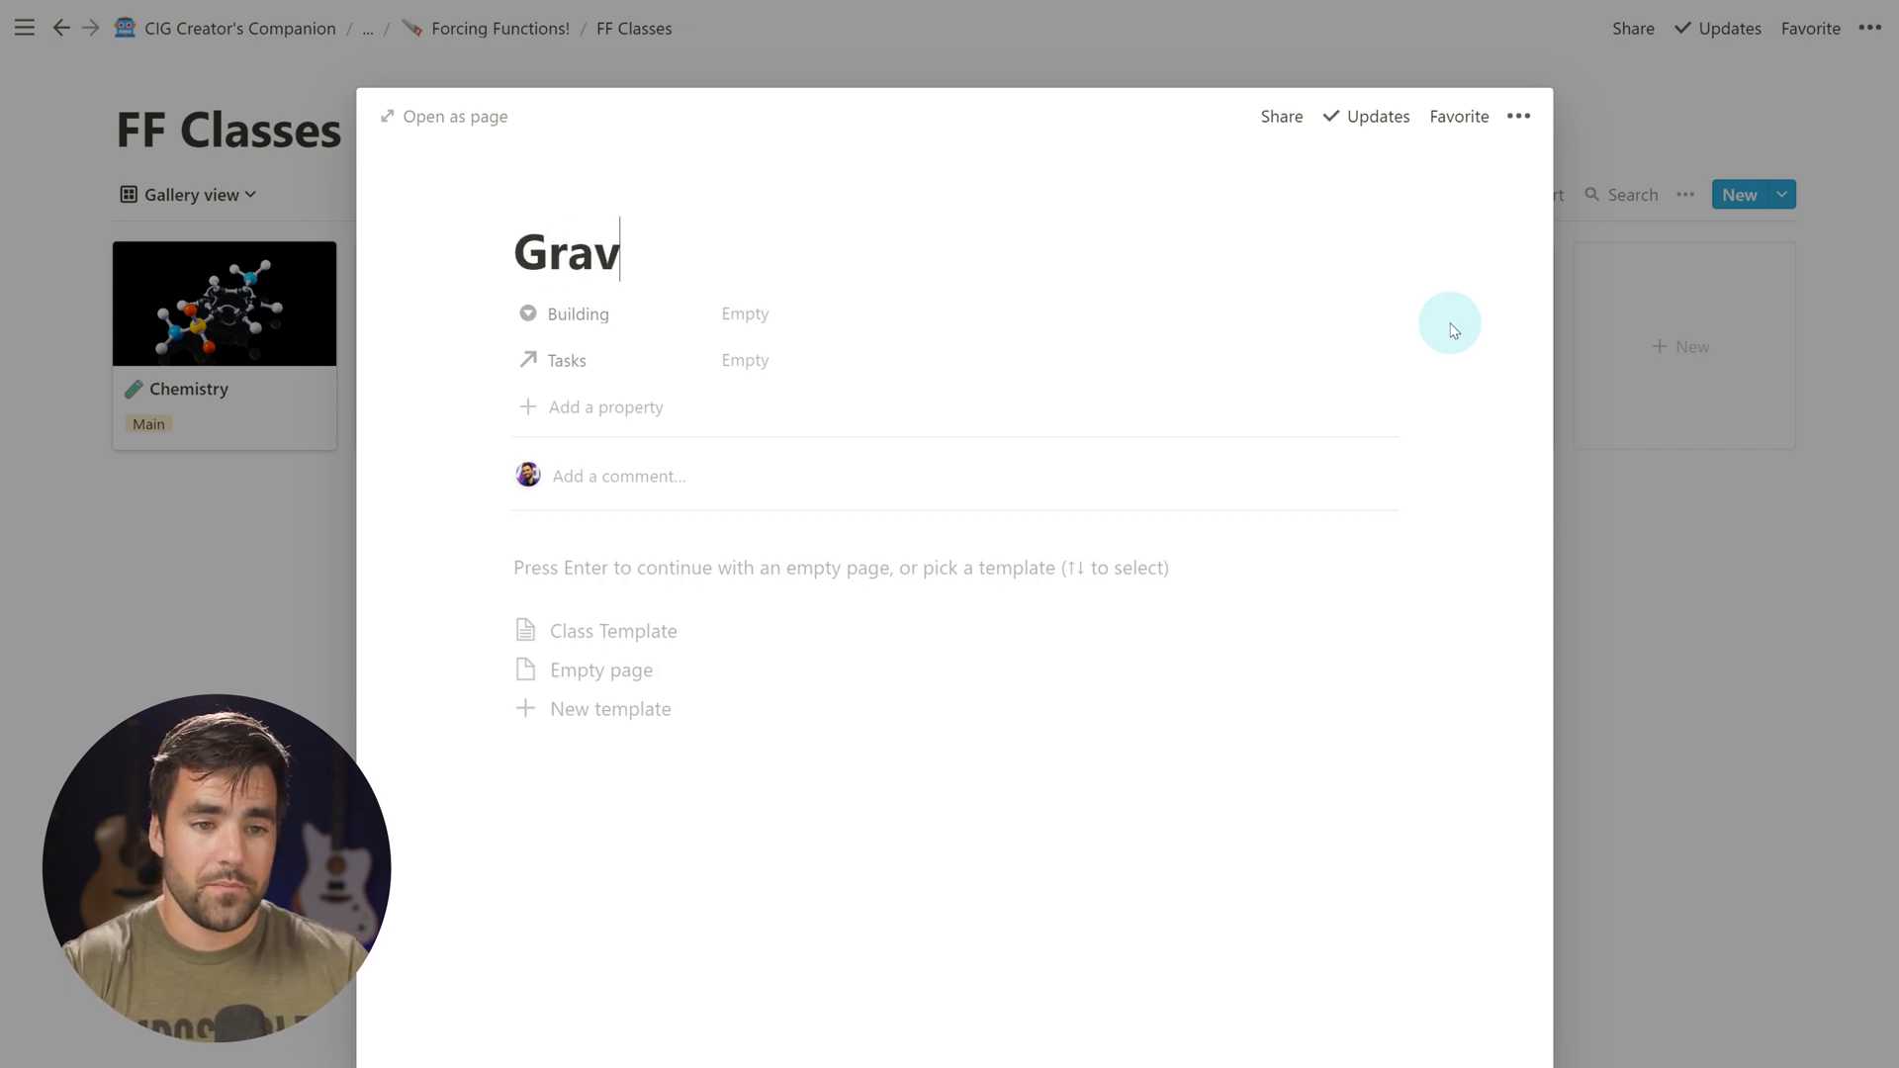
{"action": "type", "text": "ity Dodge"}
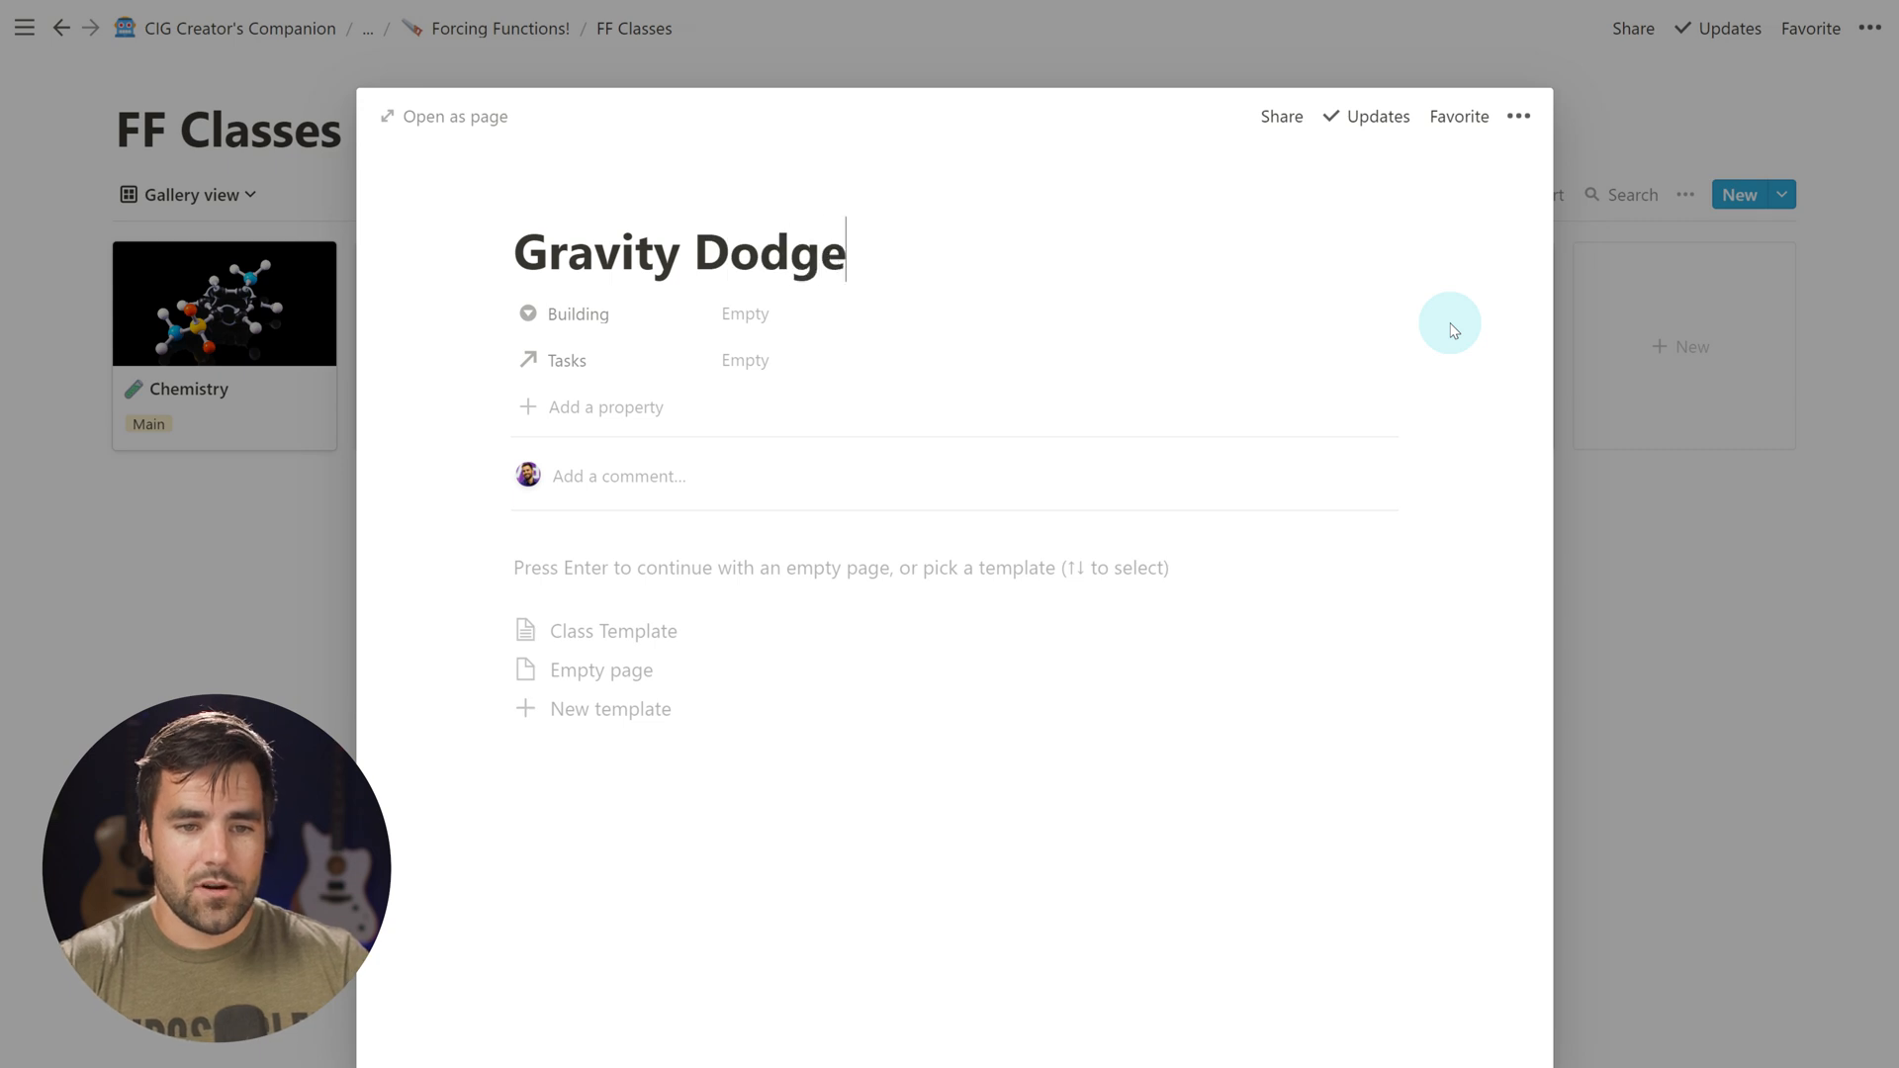
{"action": "type", "text": "ball"}
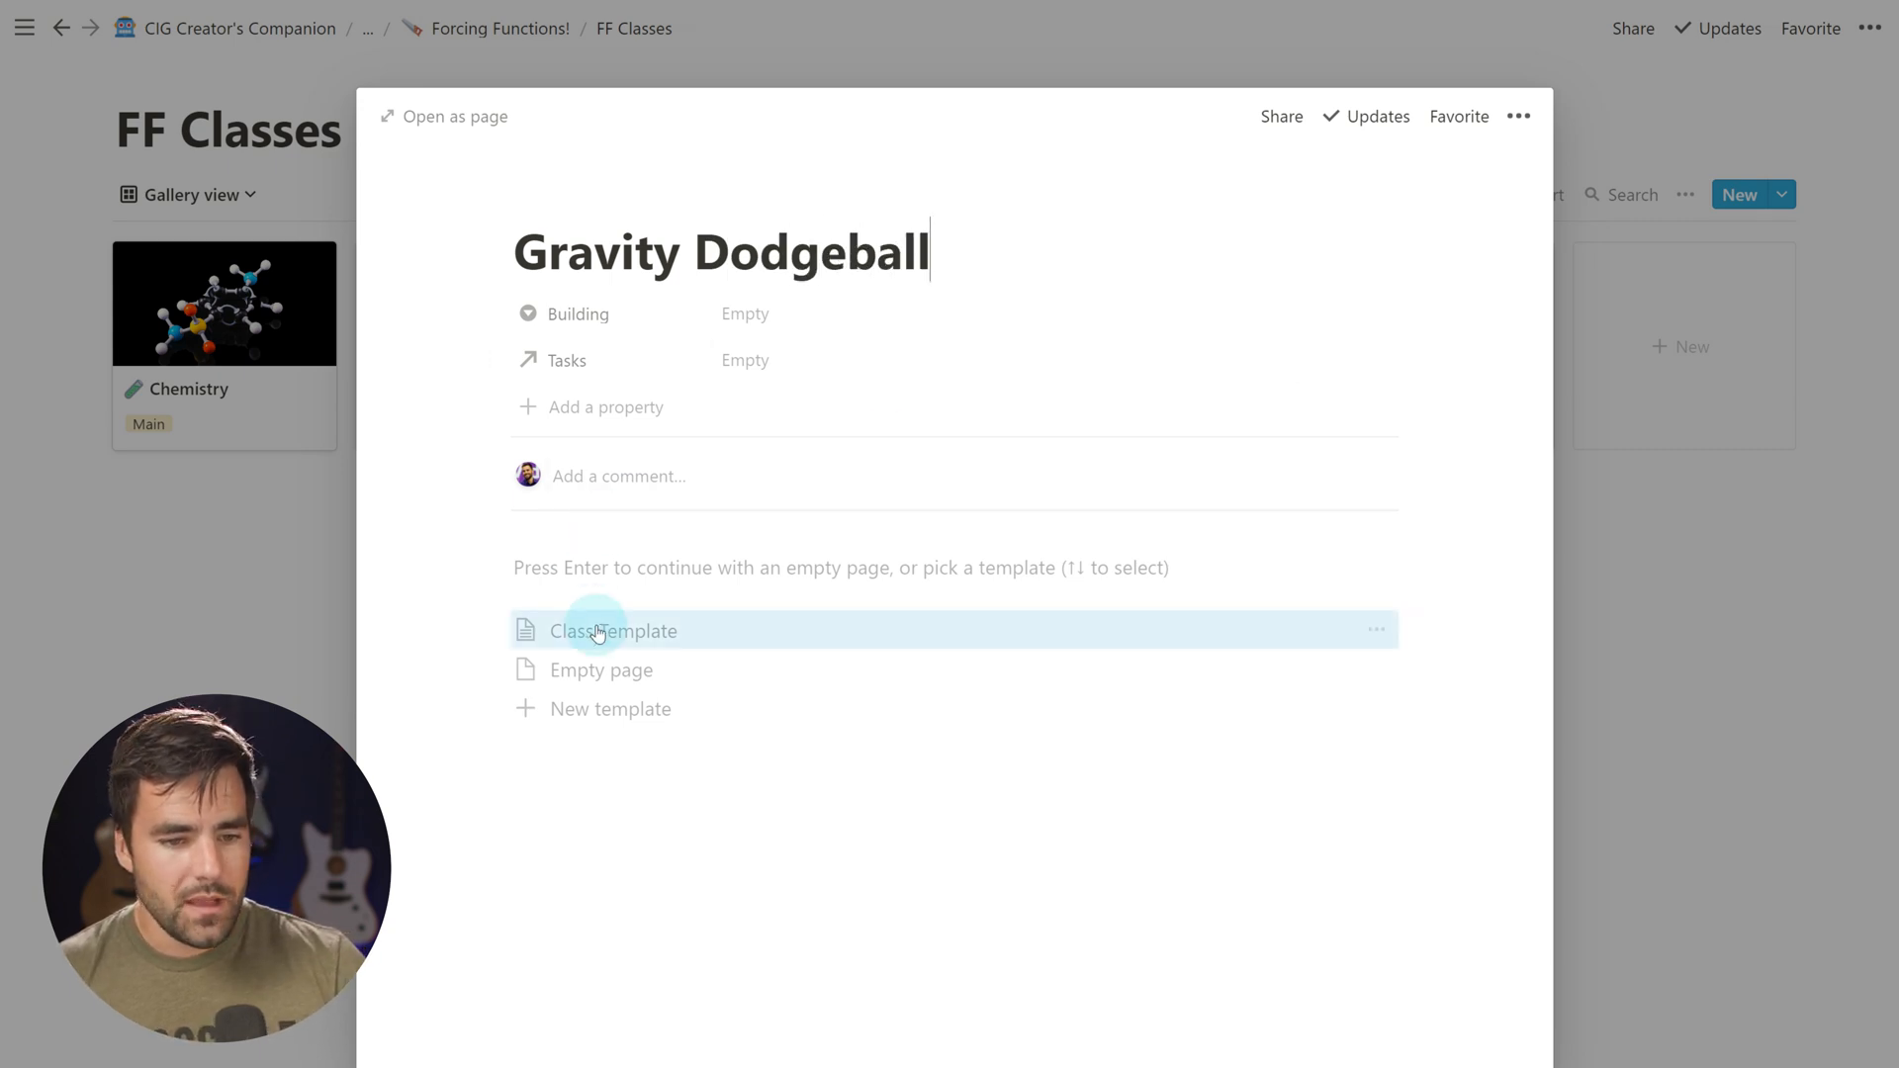
{"action": "left_click", "coordinate": [613, 631]}
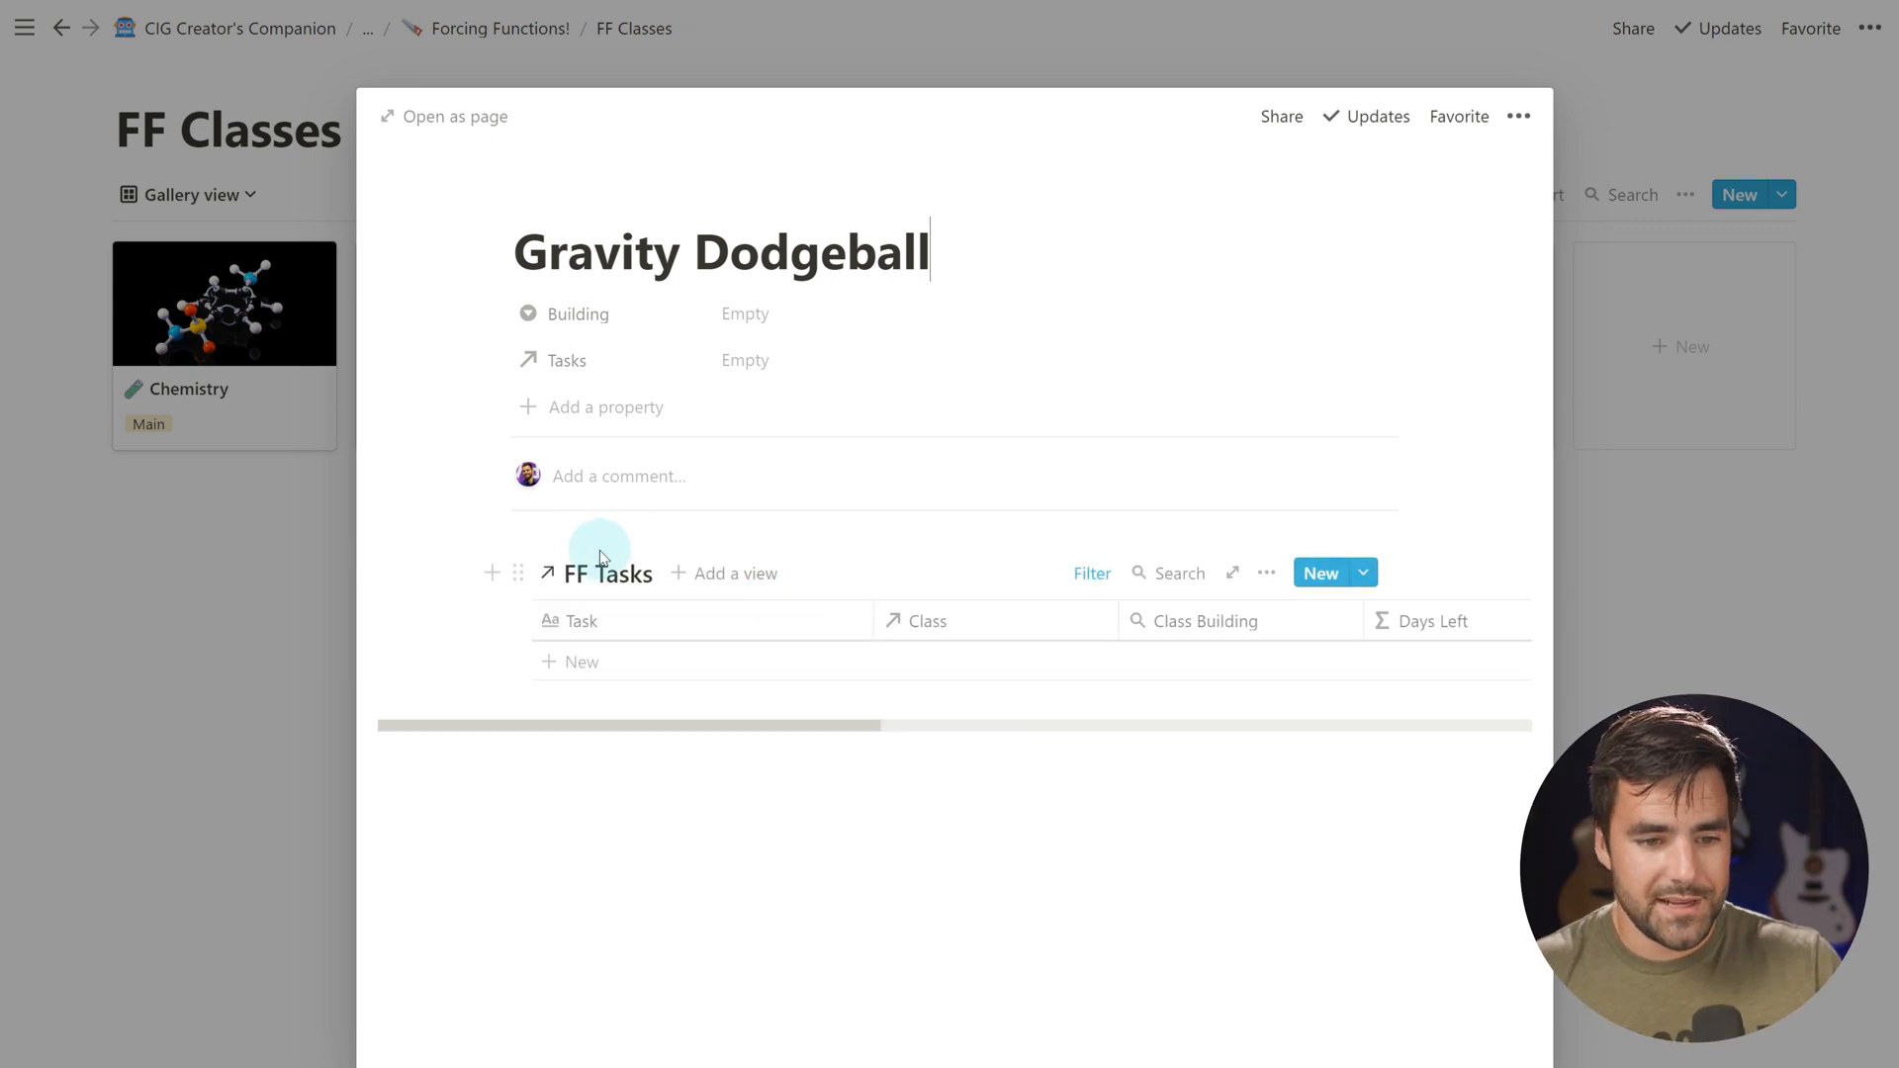
{"action": "left_click", "coordinate": [1090, 574]}
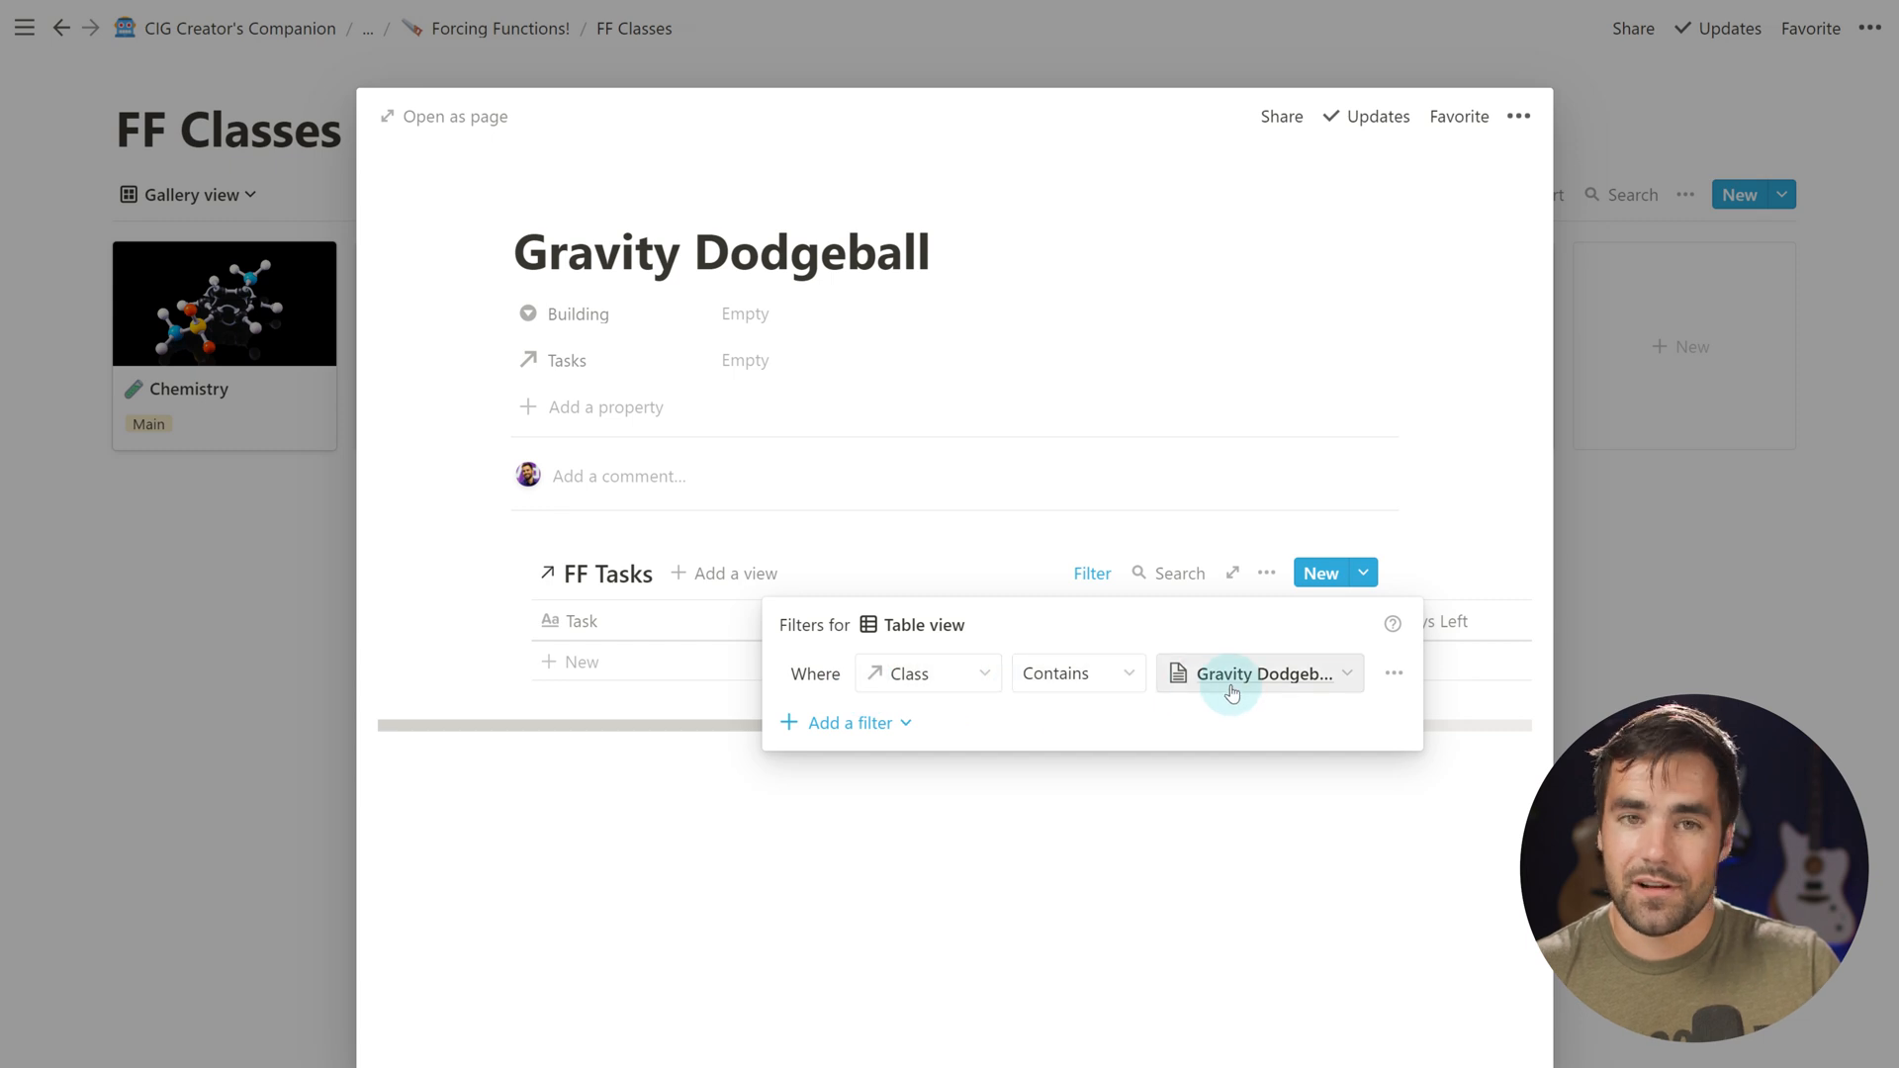
{"action": "mouse_move", "coordinate": [908, 811]}
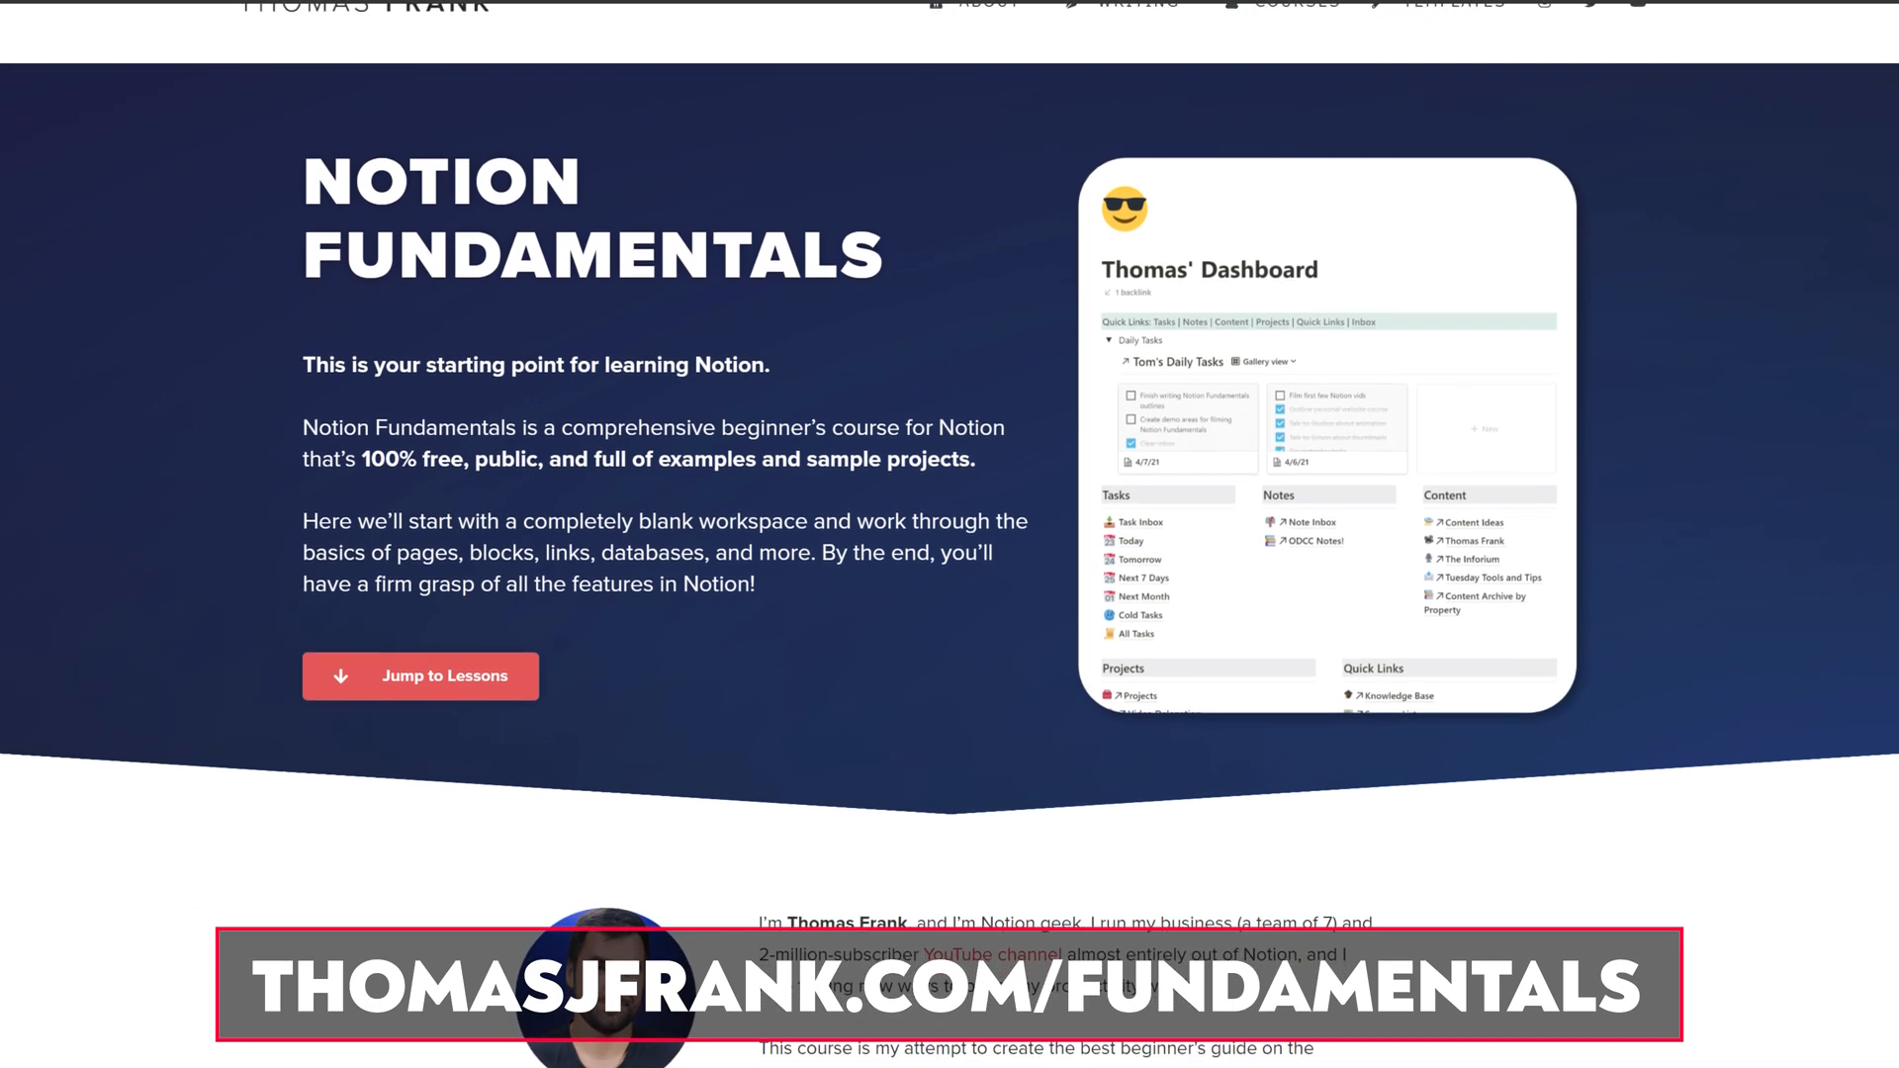
Scroll through Notion Fundamentals, Templates and Creator's Companion pages to the $99 / $129 pricing
{"action": "scroll", "scroll_direction": "down", "scroll_amount": 3}
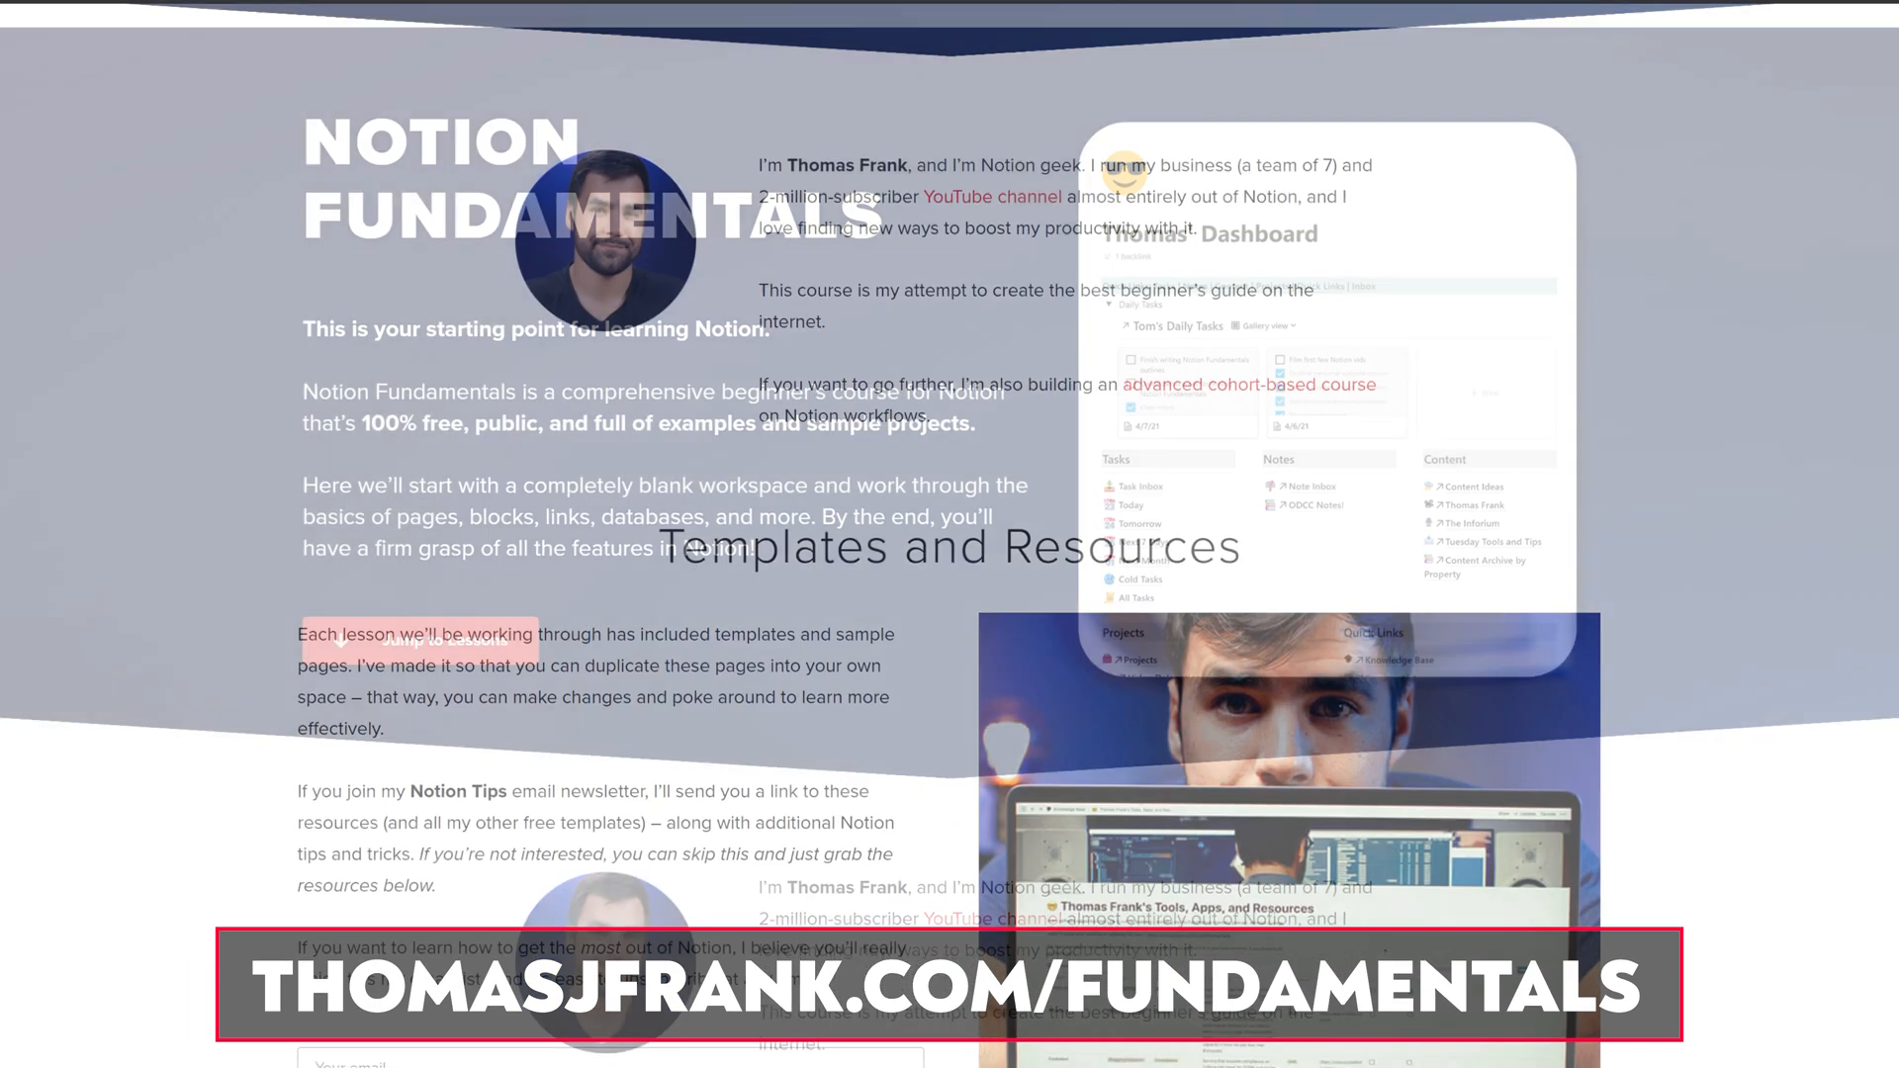
{"action": "scroll", "scroll_direction": "down", "scroll_amount": 3}
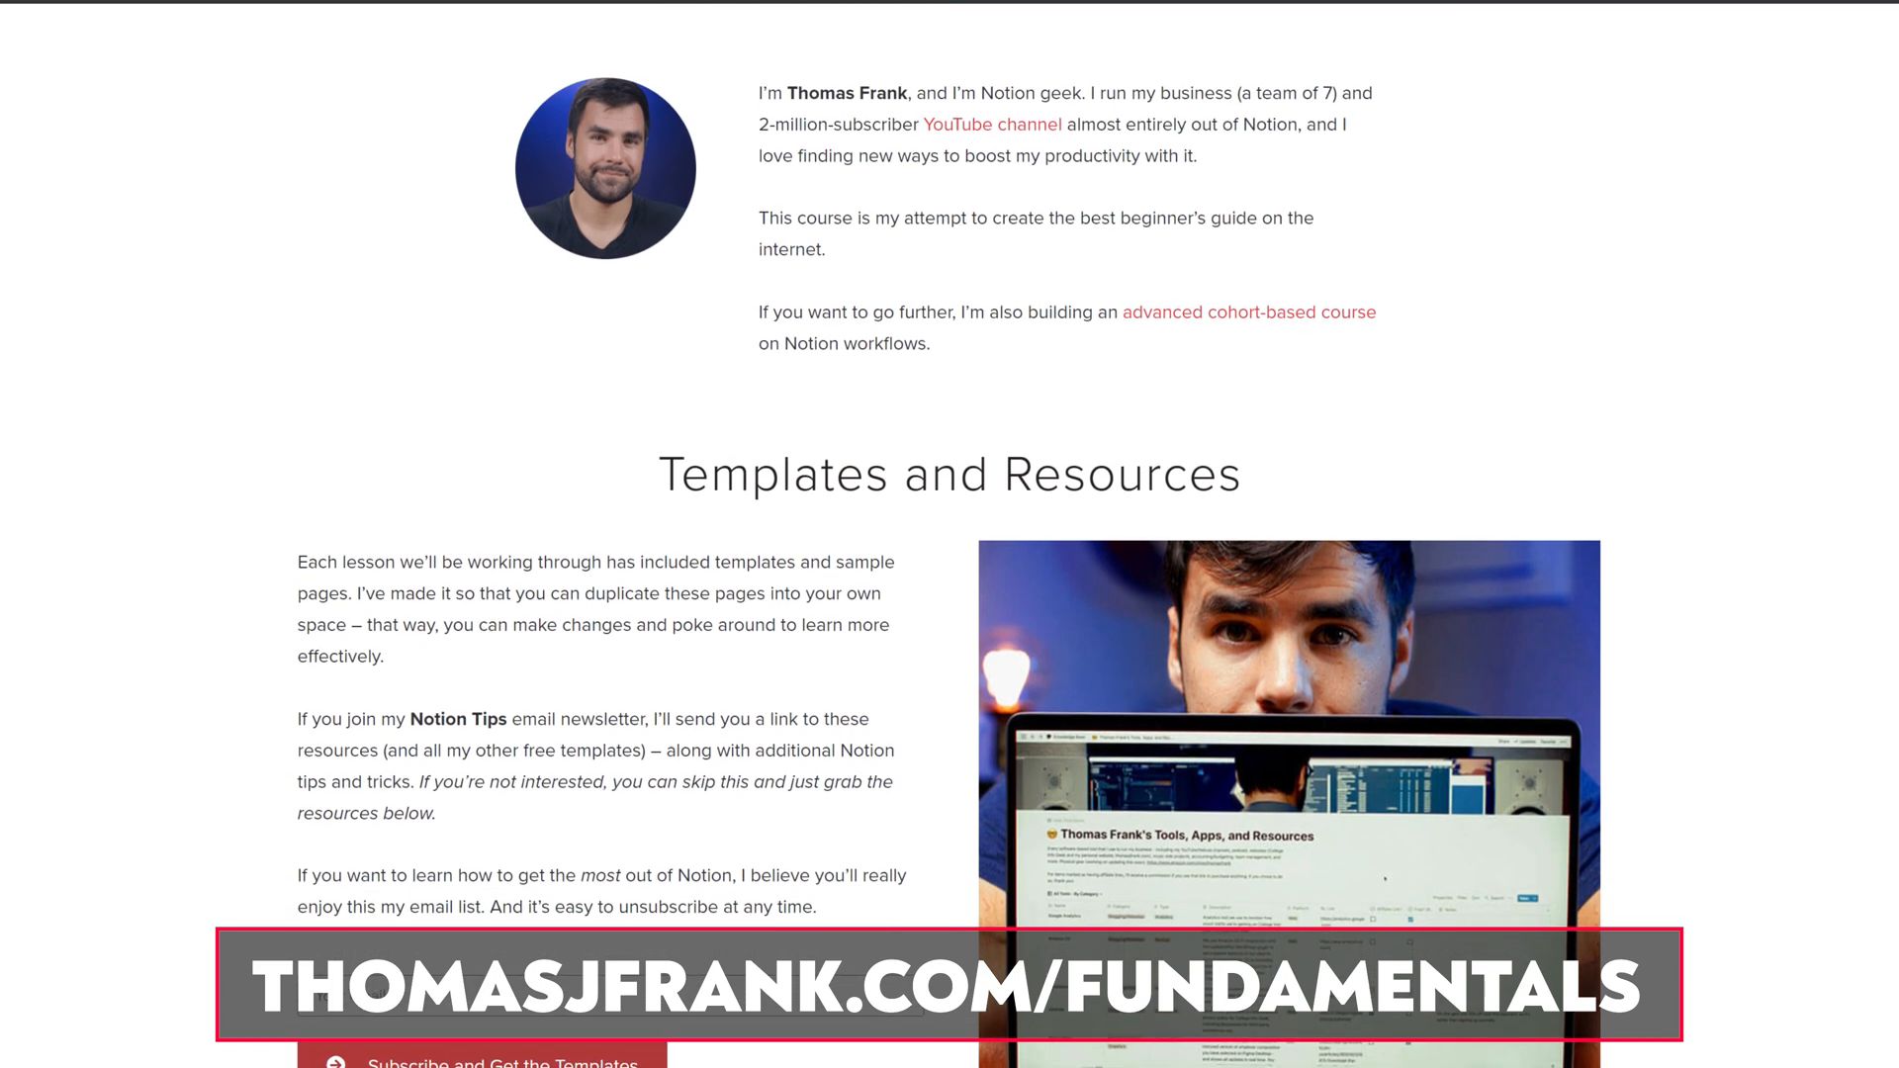
{"action": "scroll", "scroll_direction": "up", "scroll_amount": 3}
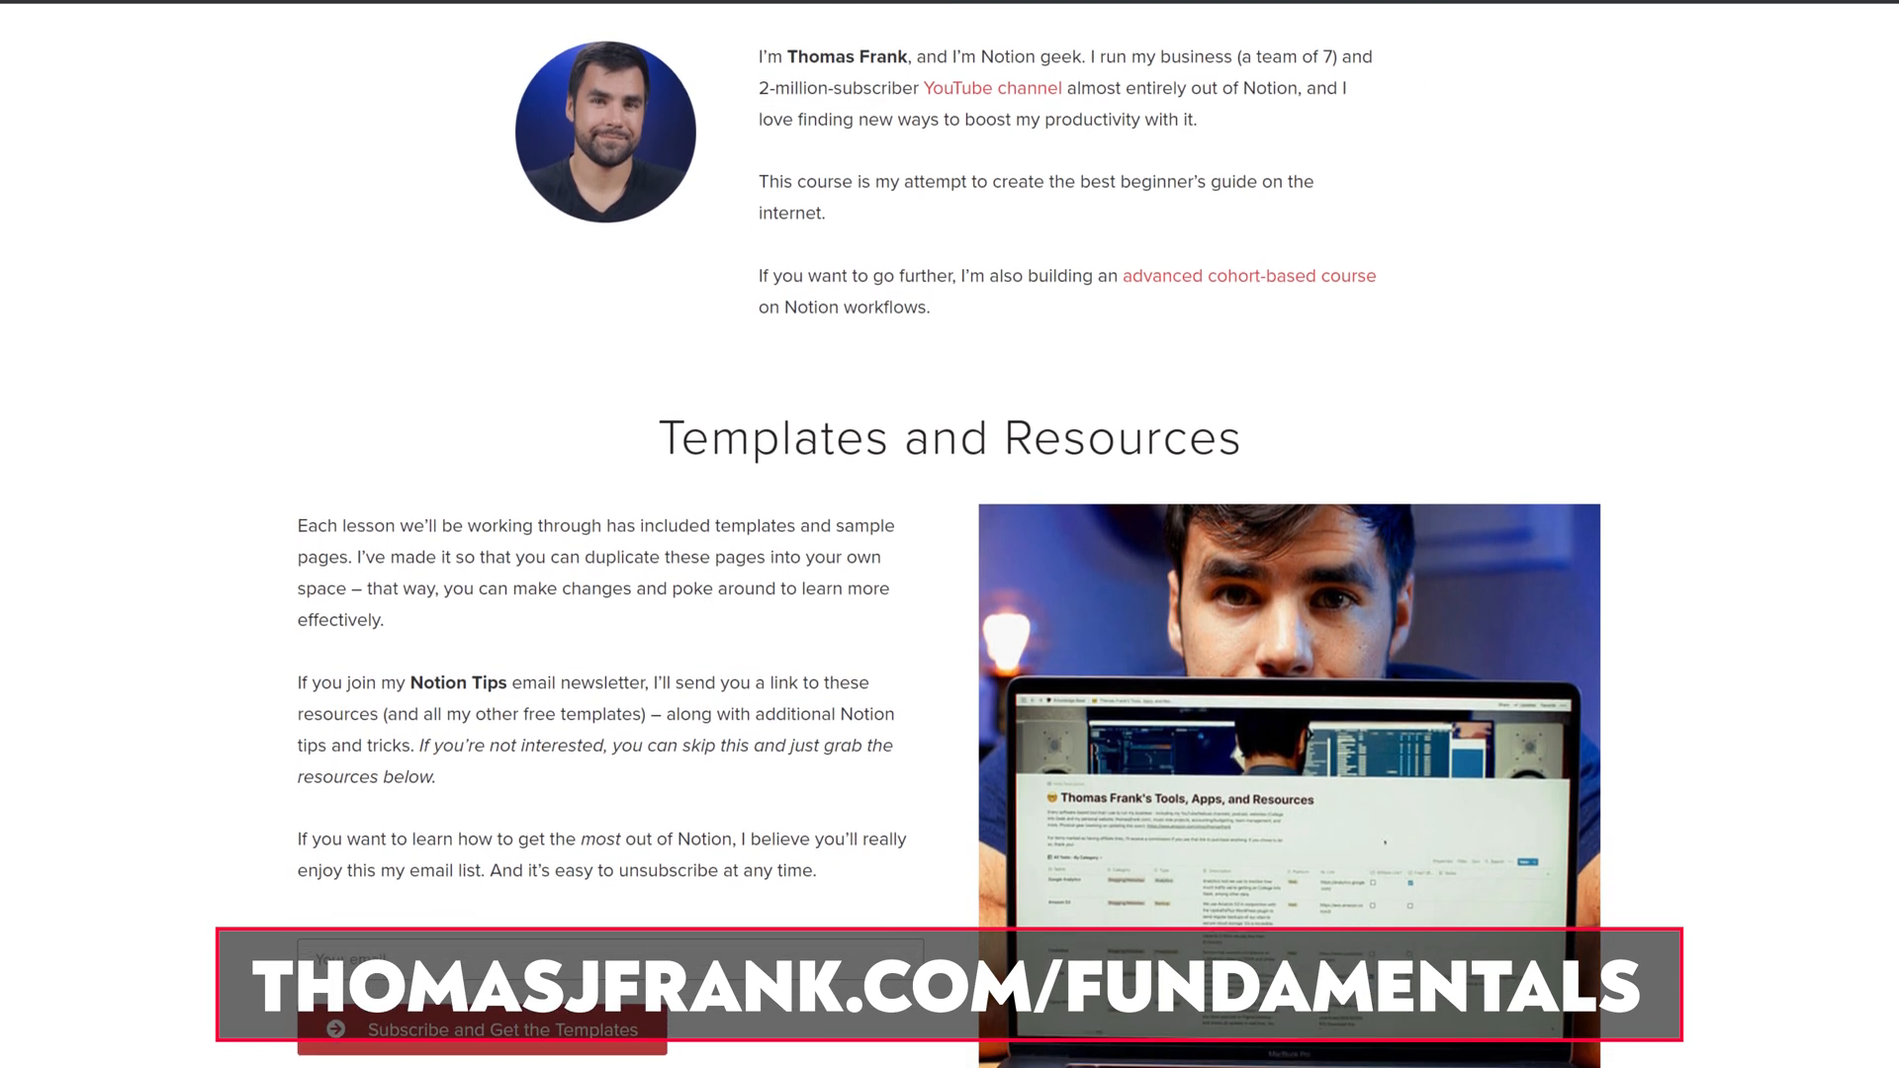
{"action": "scroll", "scroll_direction": "down", "scroll_amount": 3}
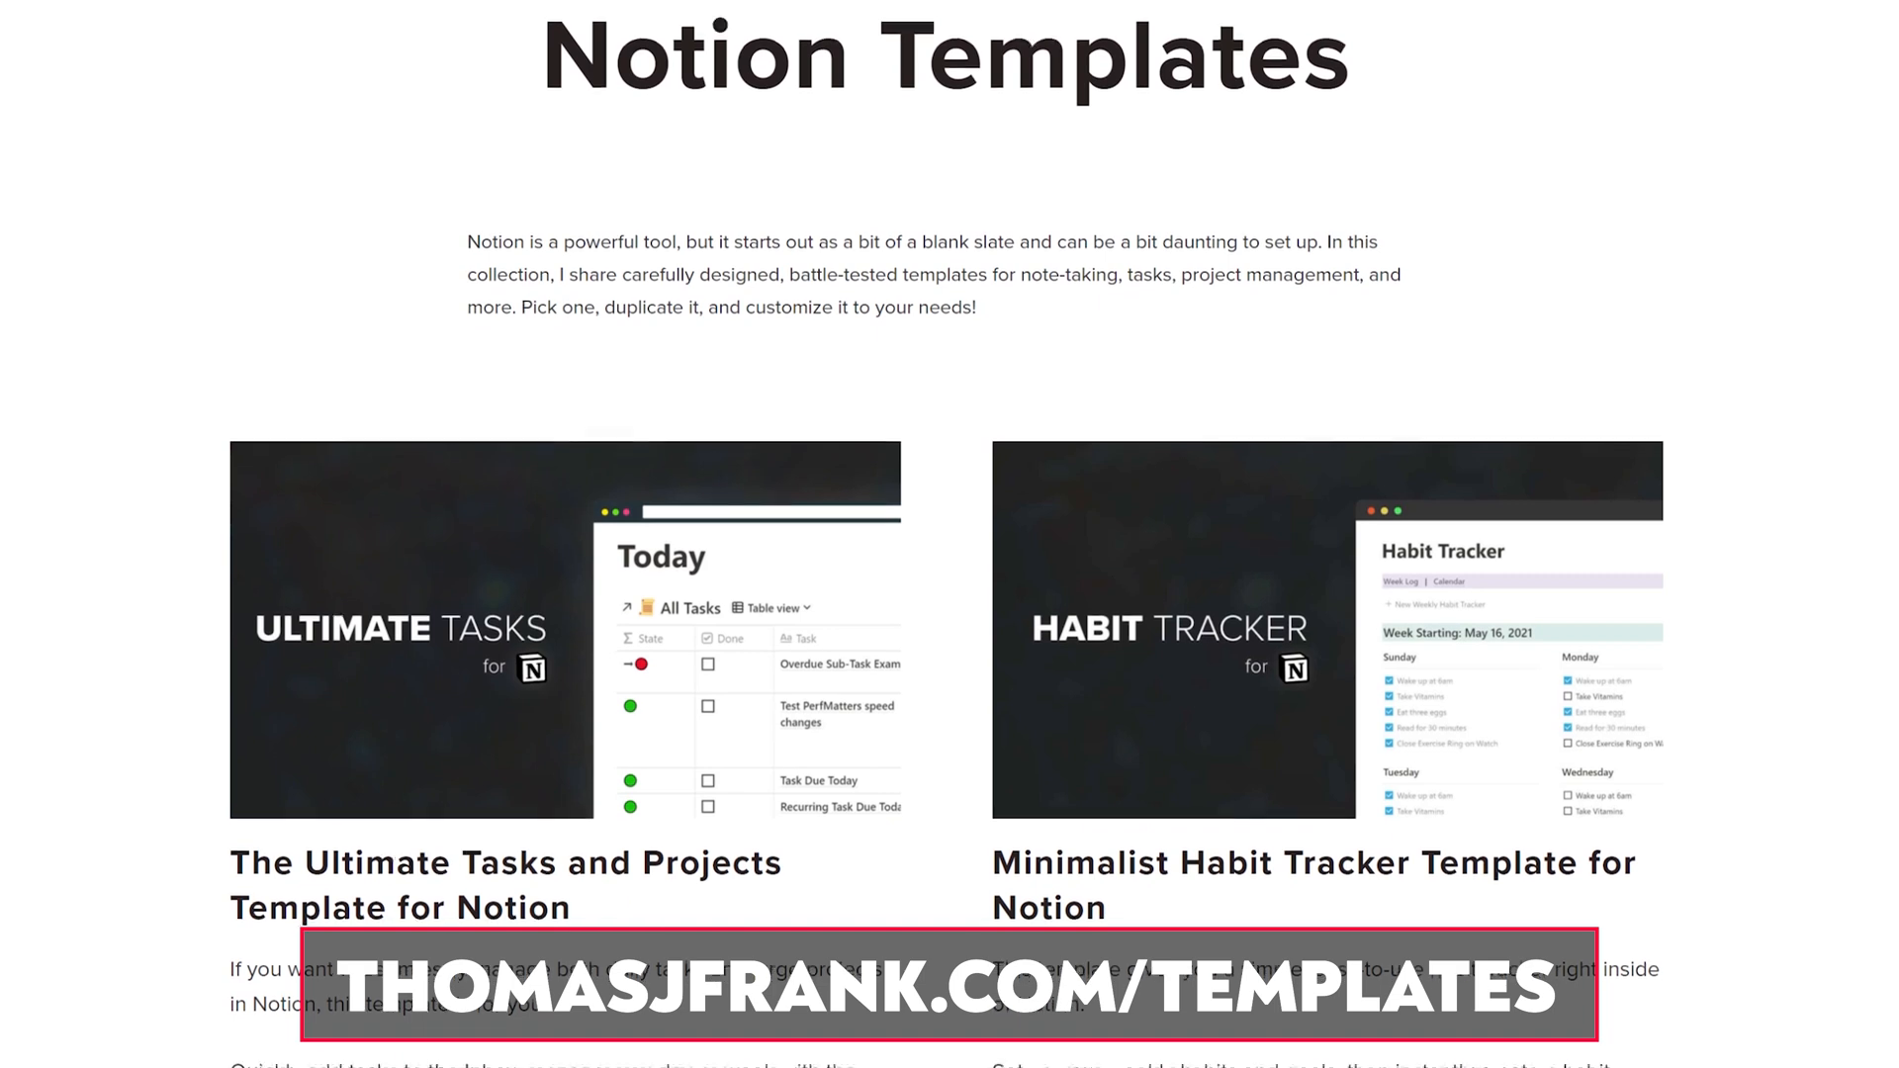
{"action": "scroll", "scroll_direction": "down", "scroll_amount": 3}
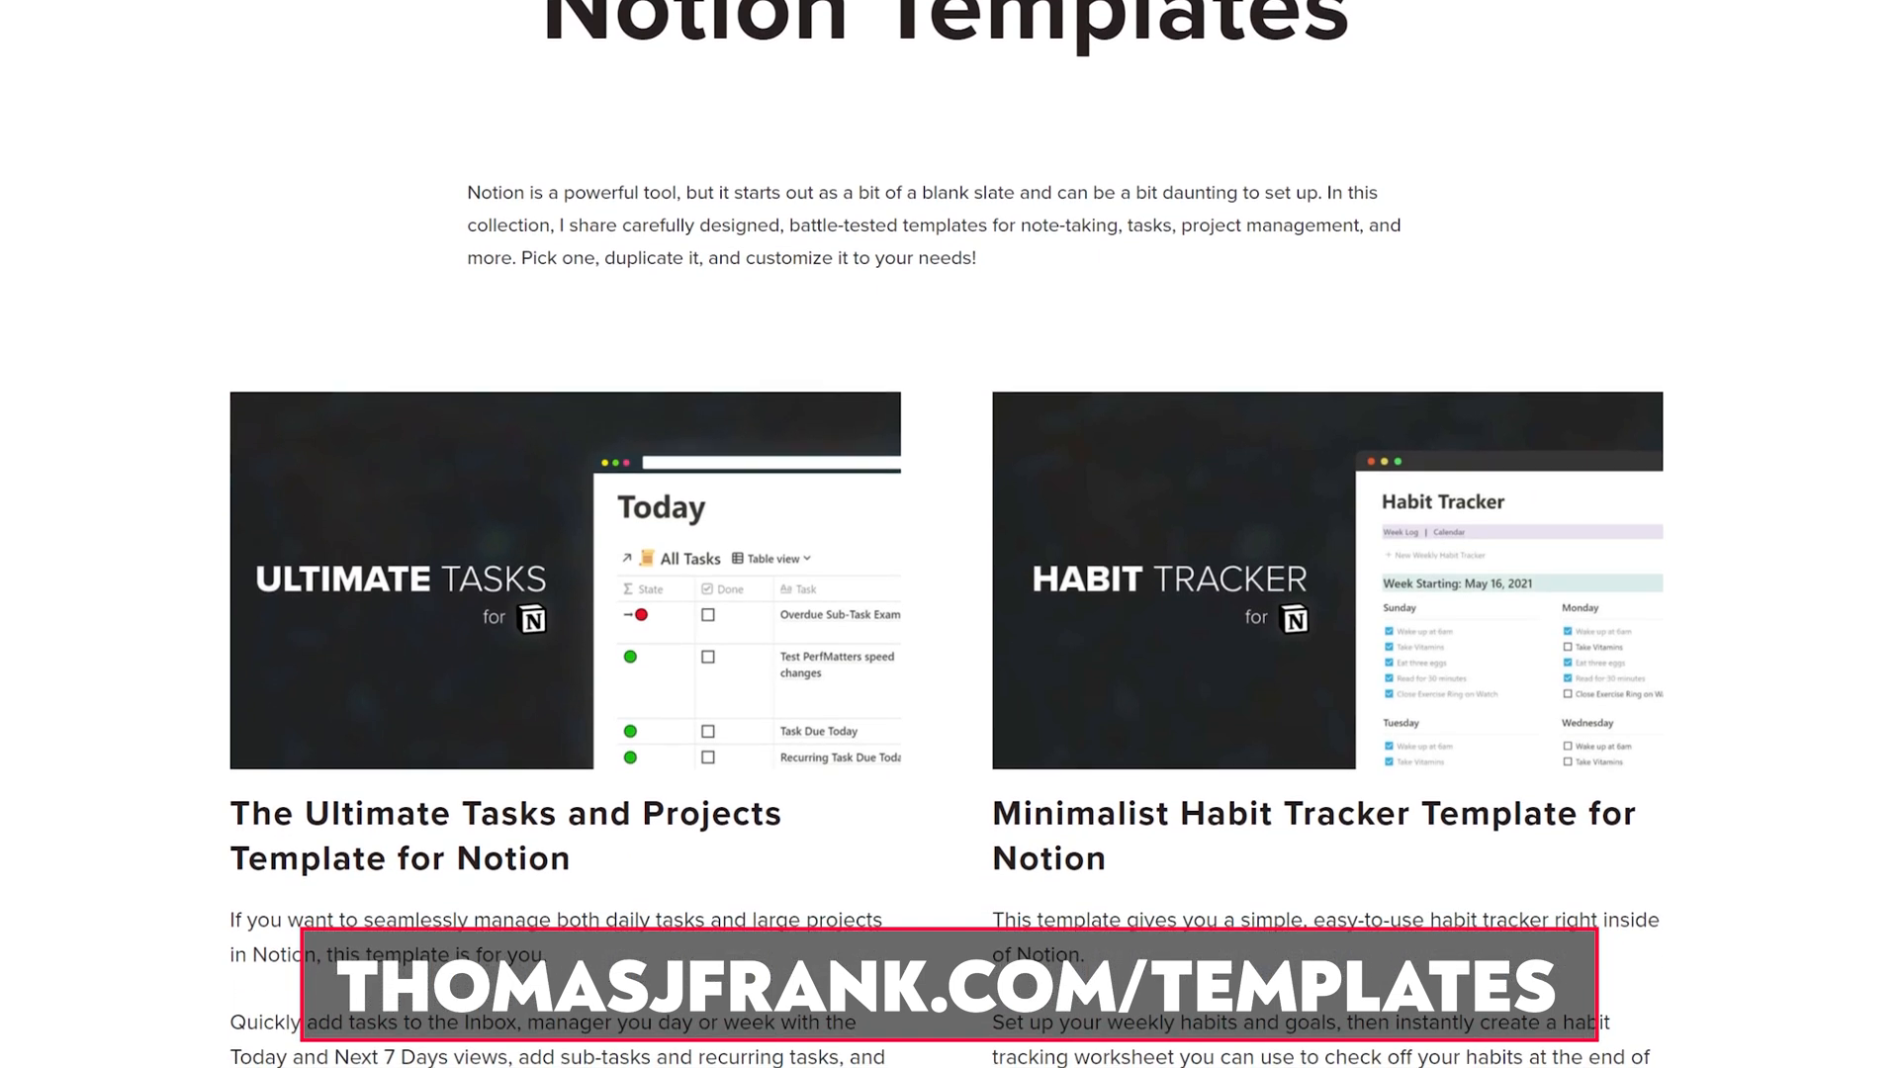
{"action": "scroll", "scroll_direction": "down", "scroll_amount": 3}
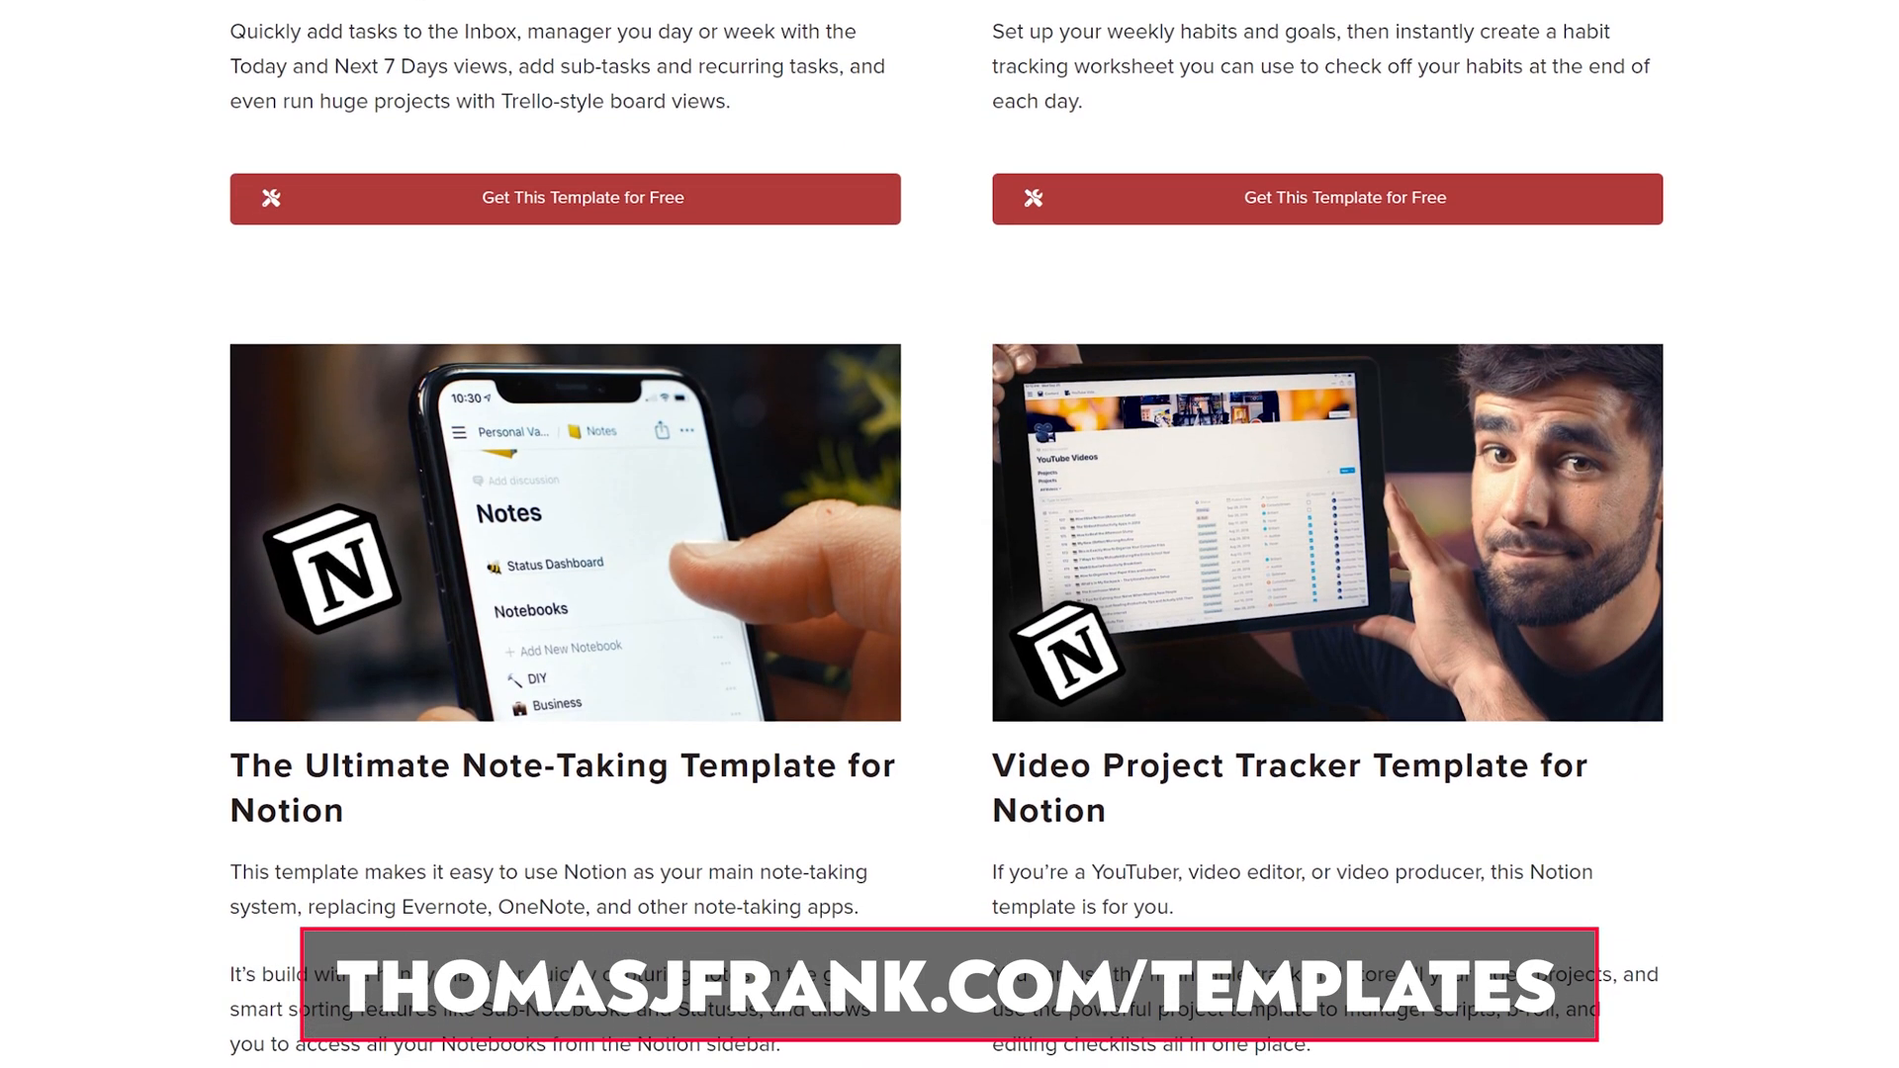
{"action": "scroll", "scroll_direction": "down", "scroll_amount": 3}
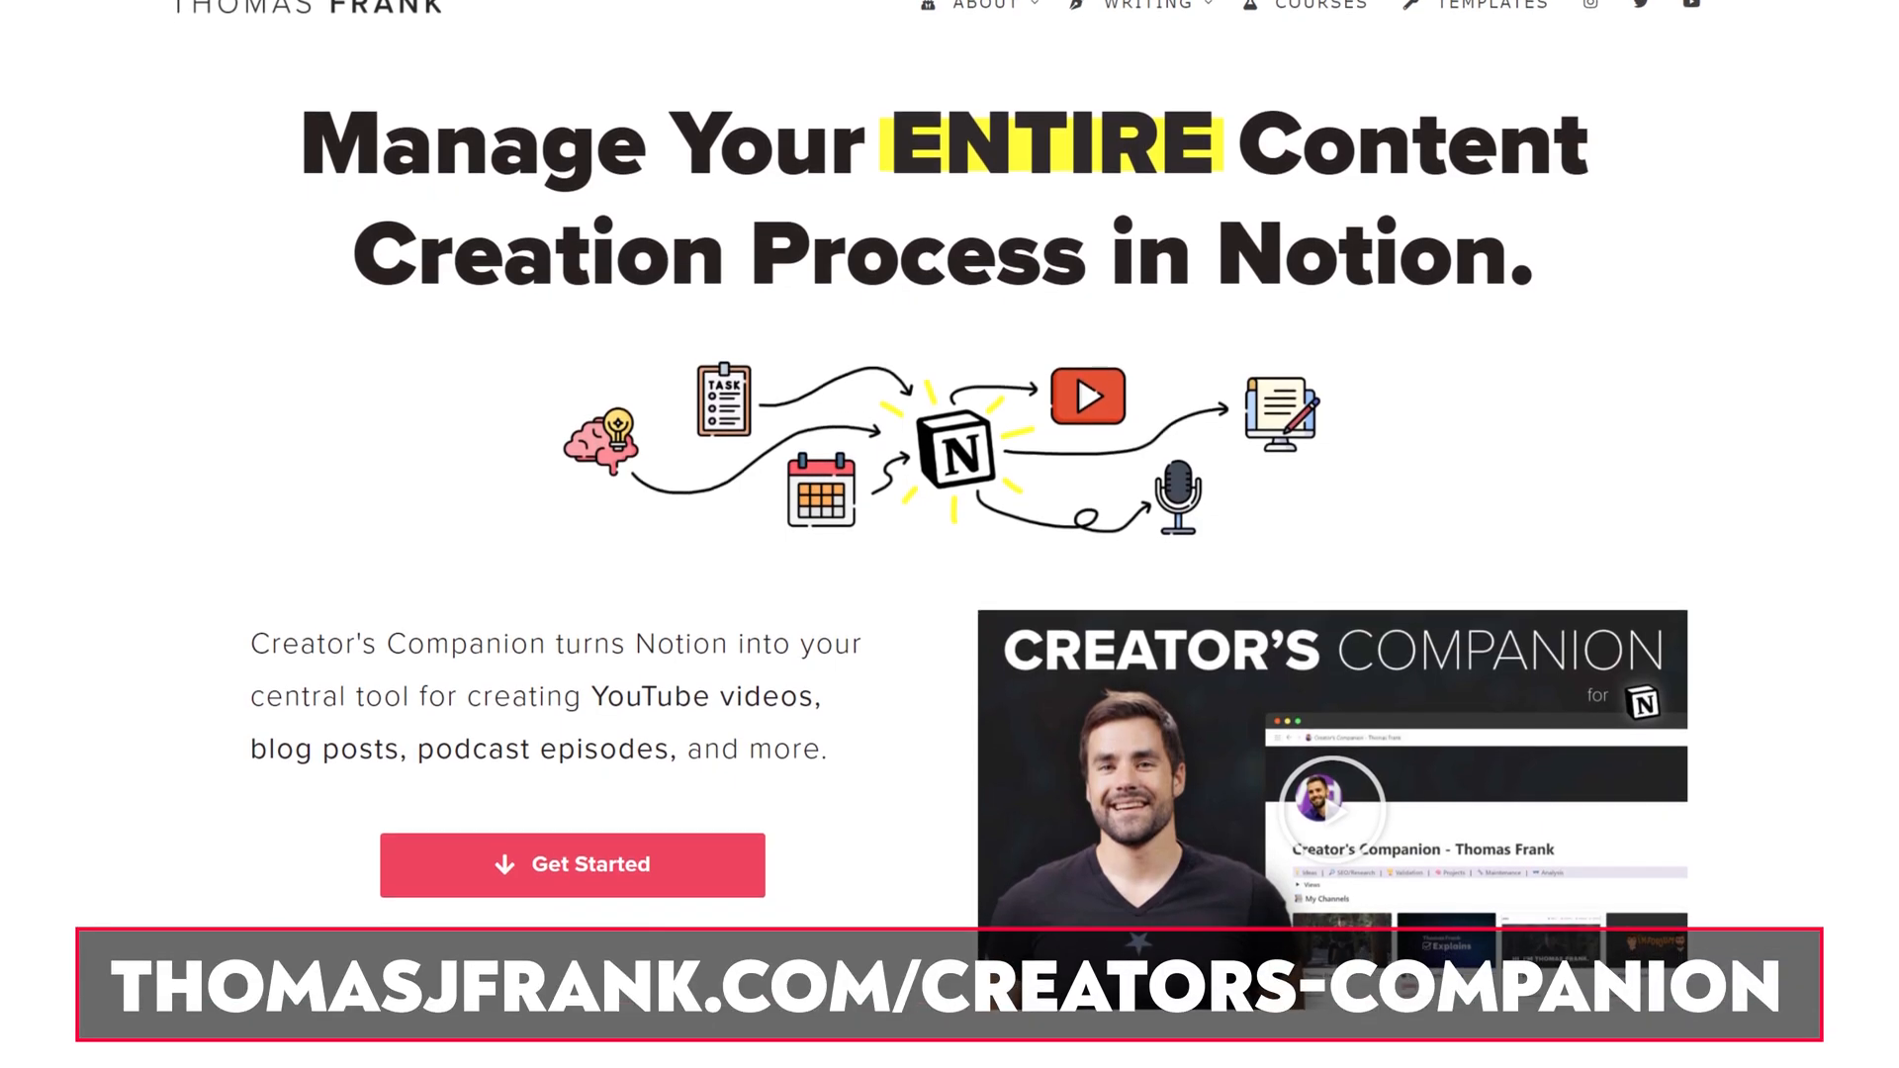
{"action": "scroll", "scroll_direction": "down", "scroll_amount": 3}
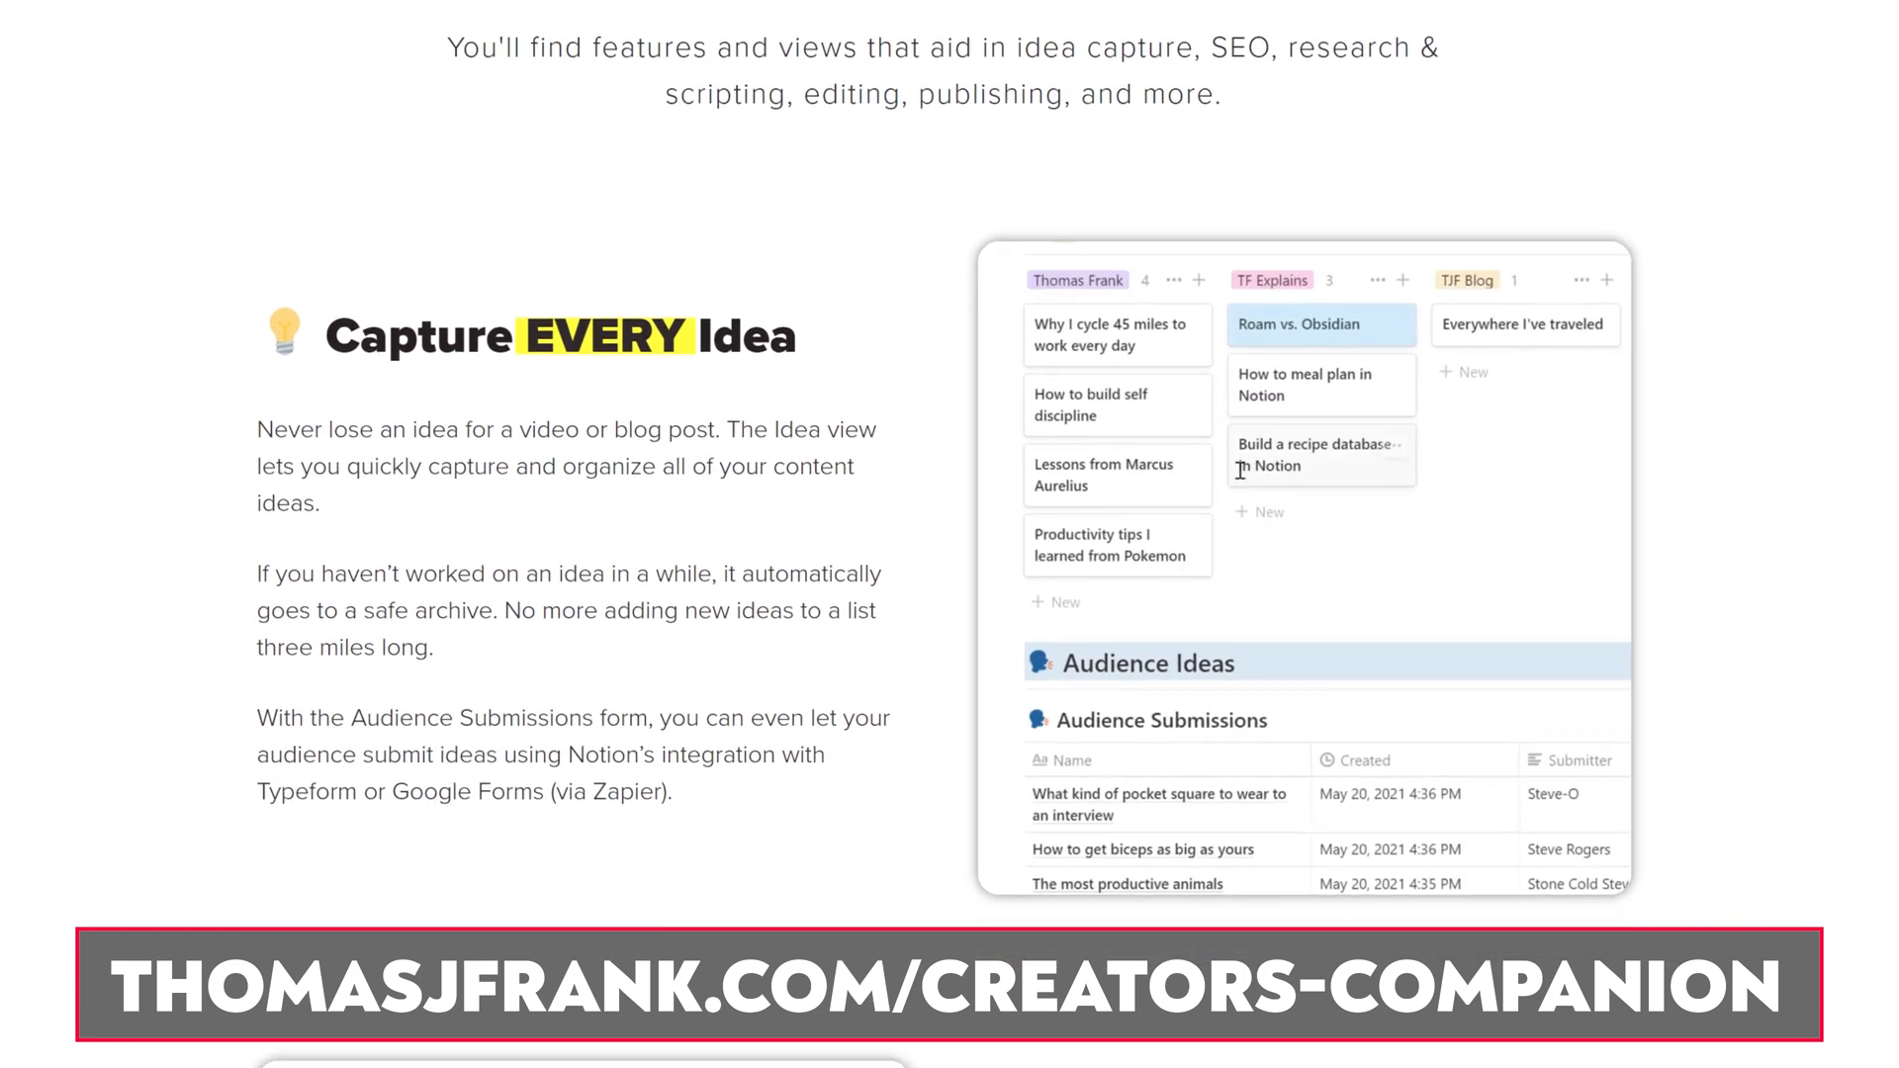
{"action": "scroll", "scroll_direction": "down", "scroll_amount": 3}
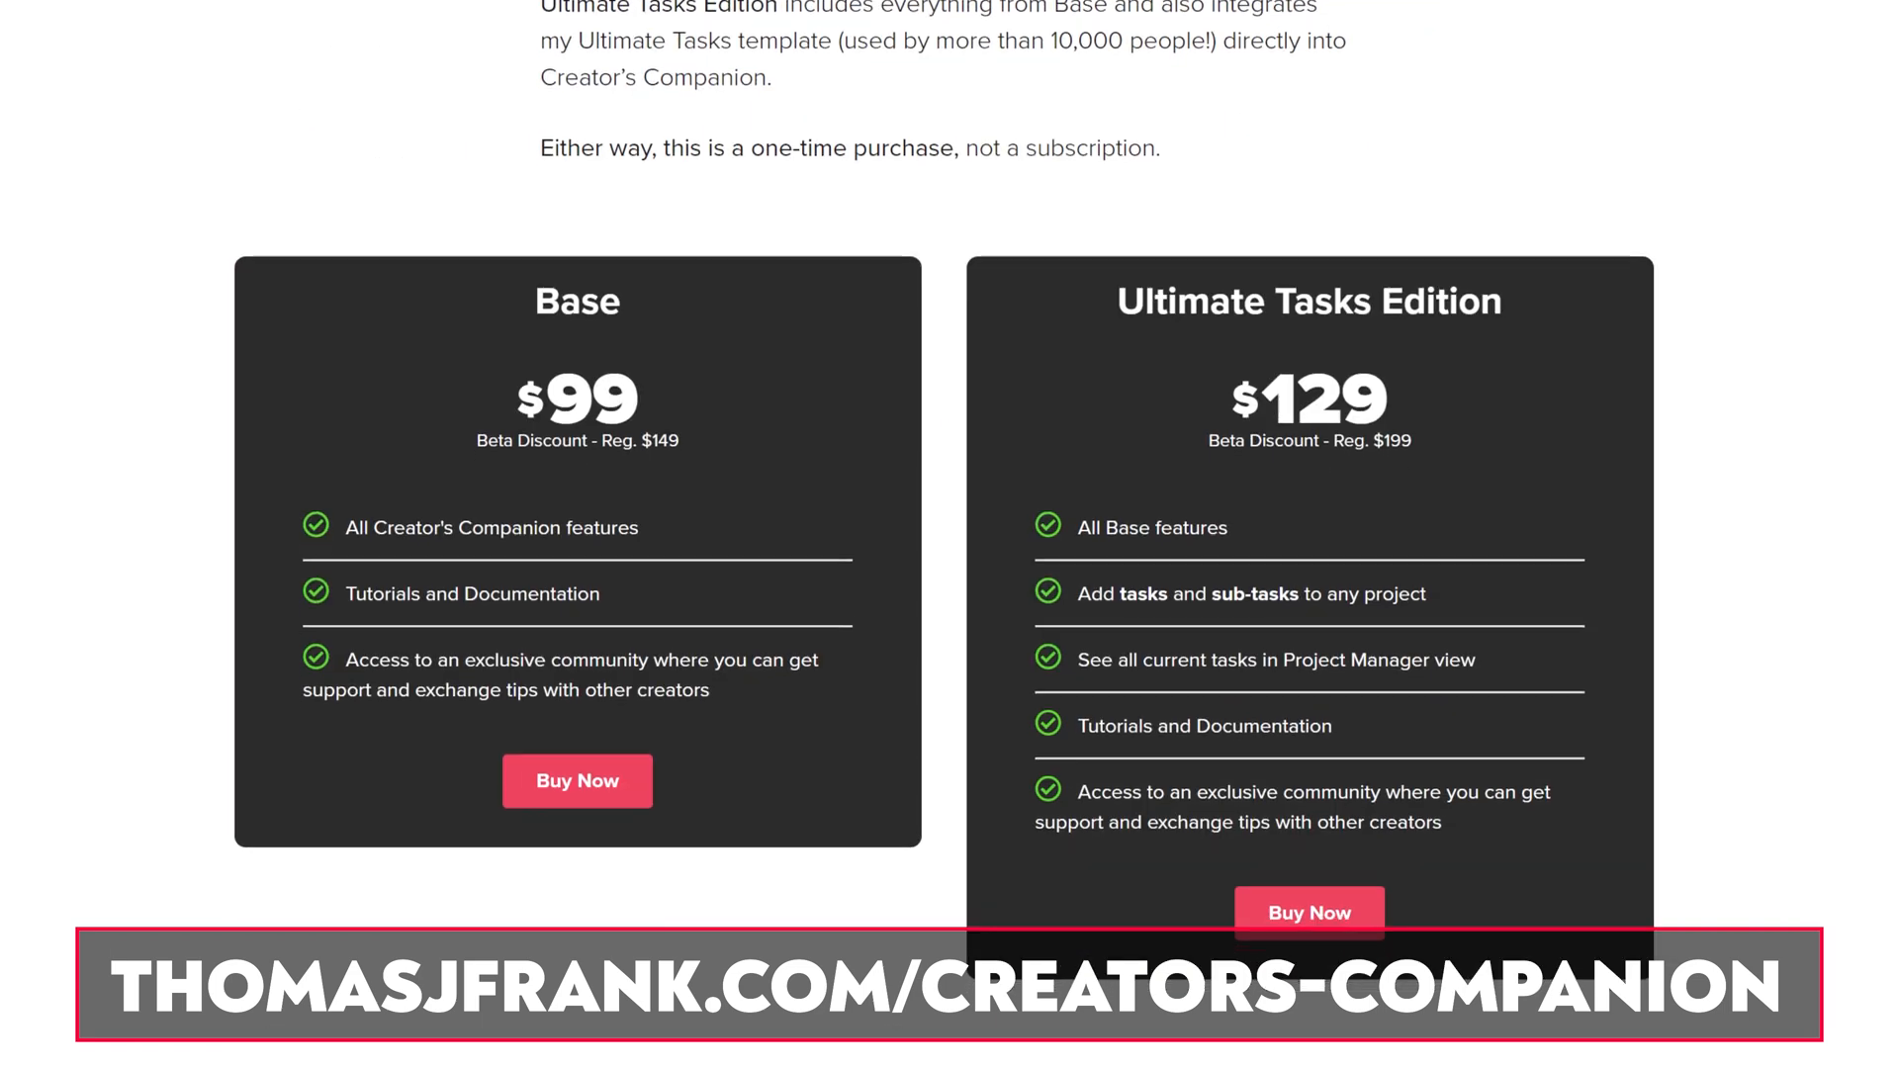